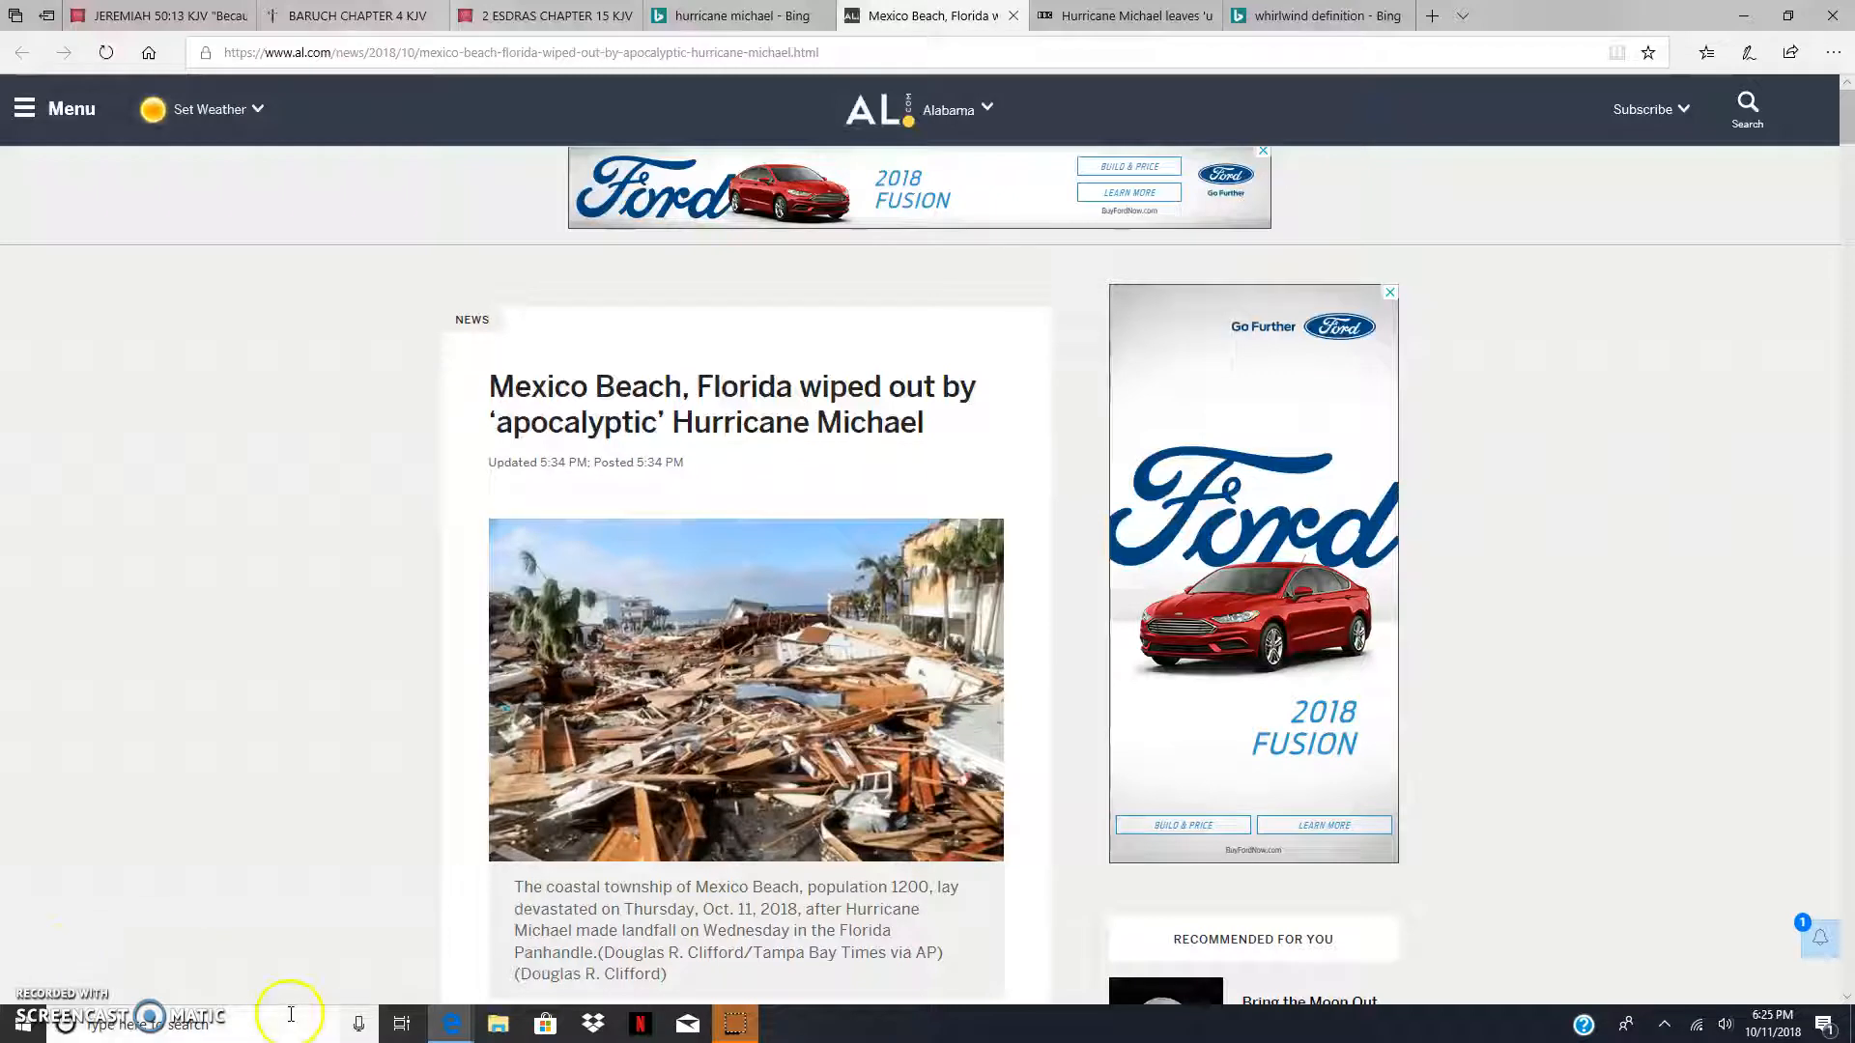
{"action": "mouse_move", "coordinate": [592, 597]}
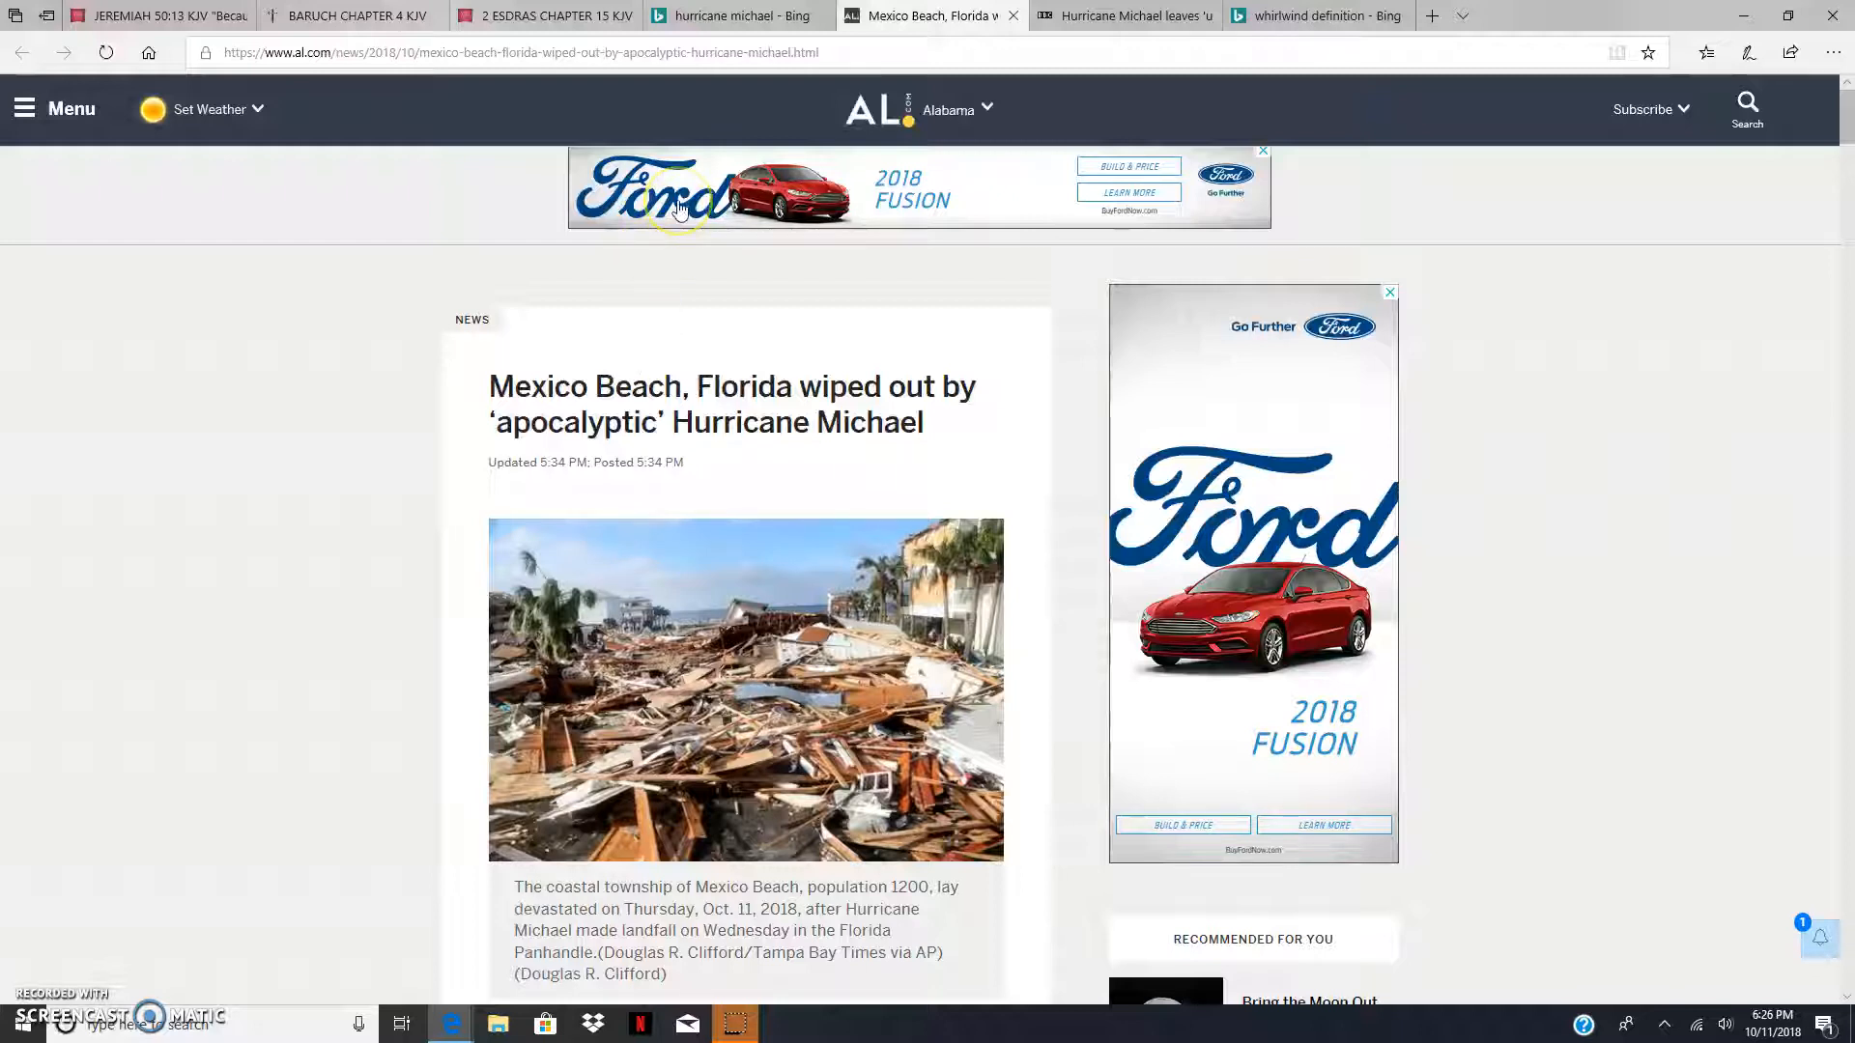
{"action": "mouse_move", "coordinate": [576, 371]}
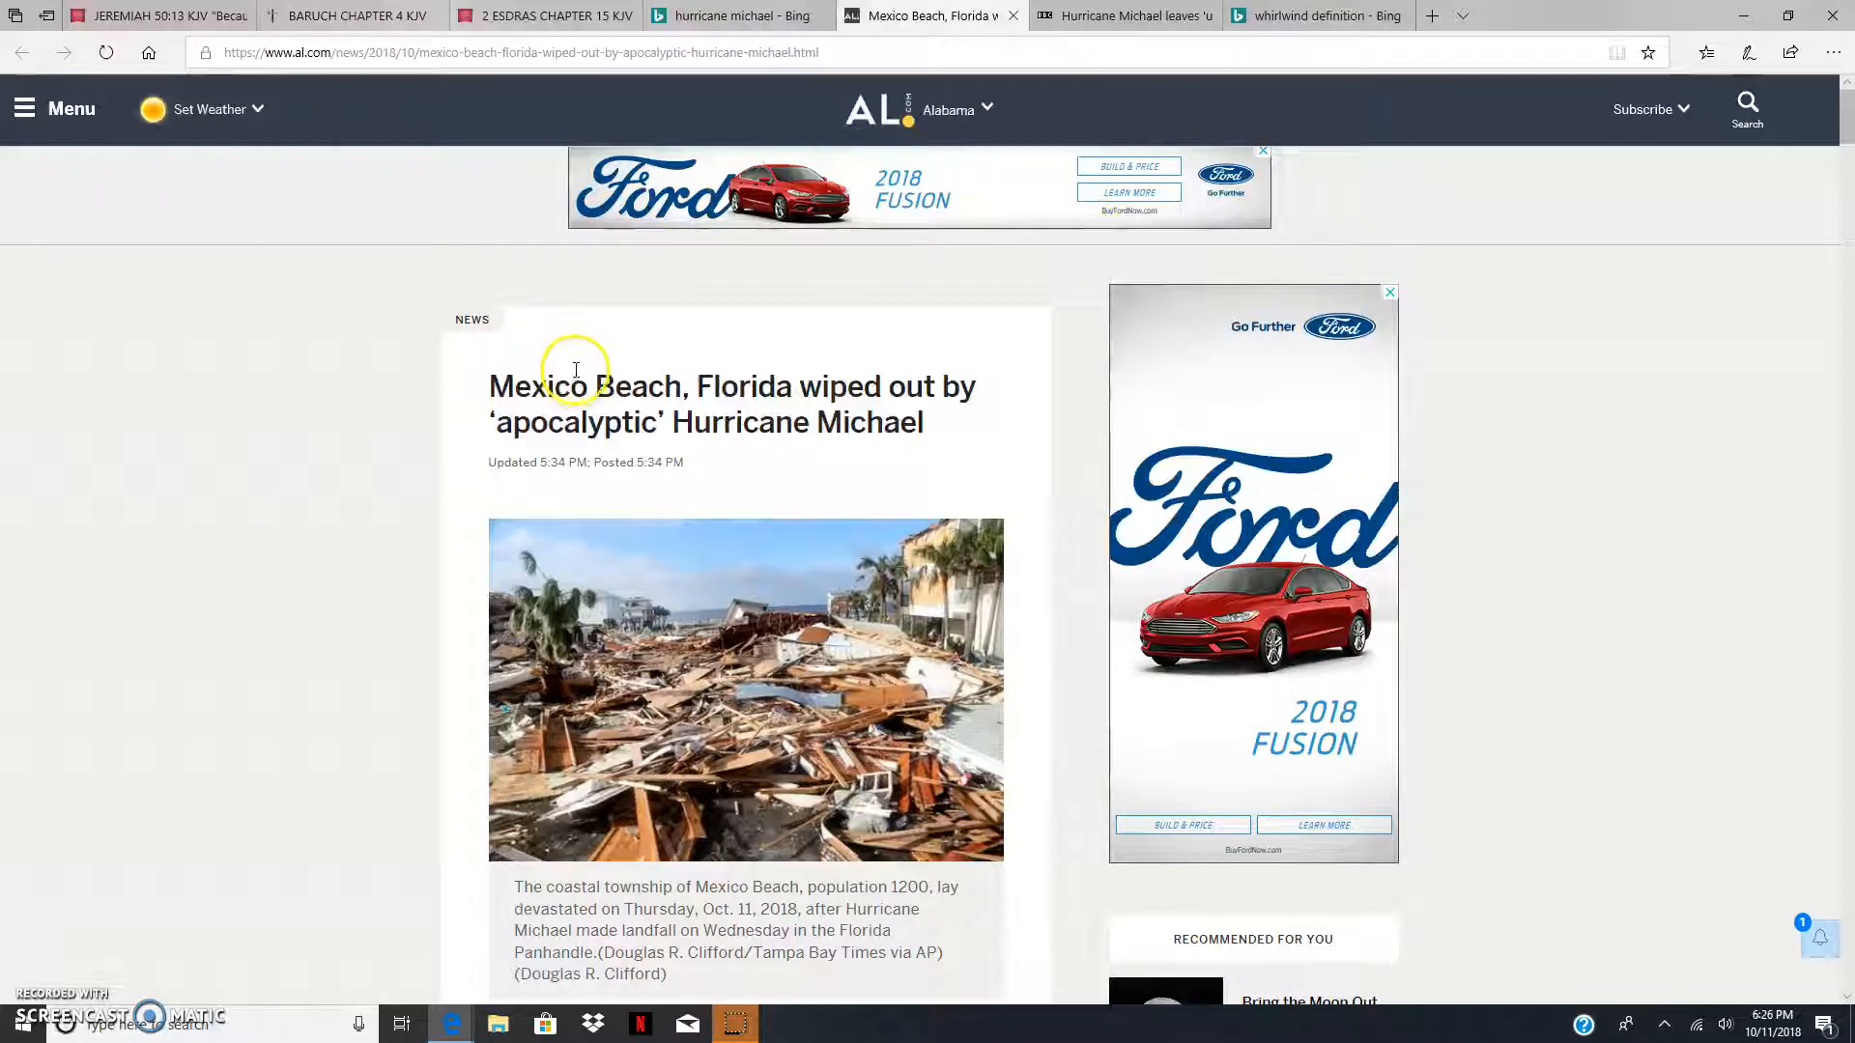
{"action": "mouse_move", "coordinate": [587, 361]}
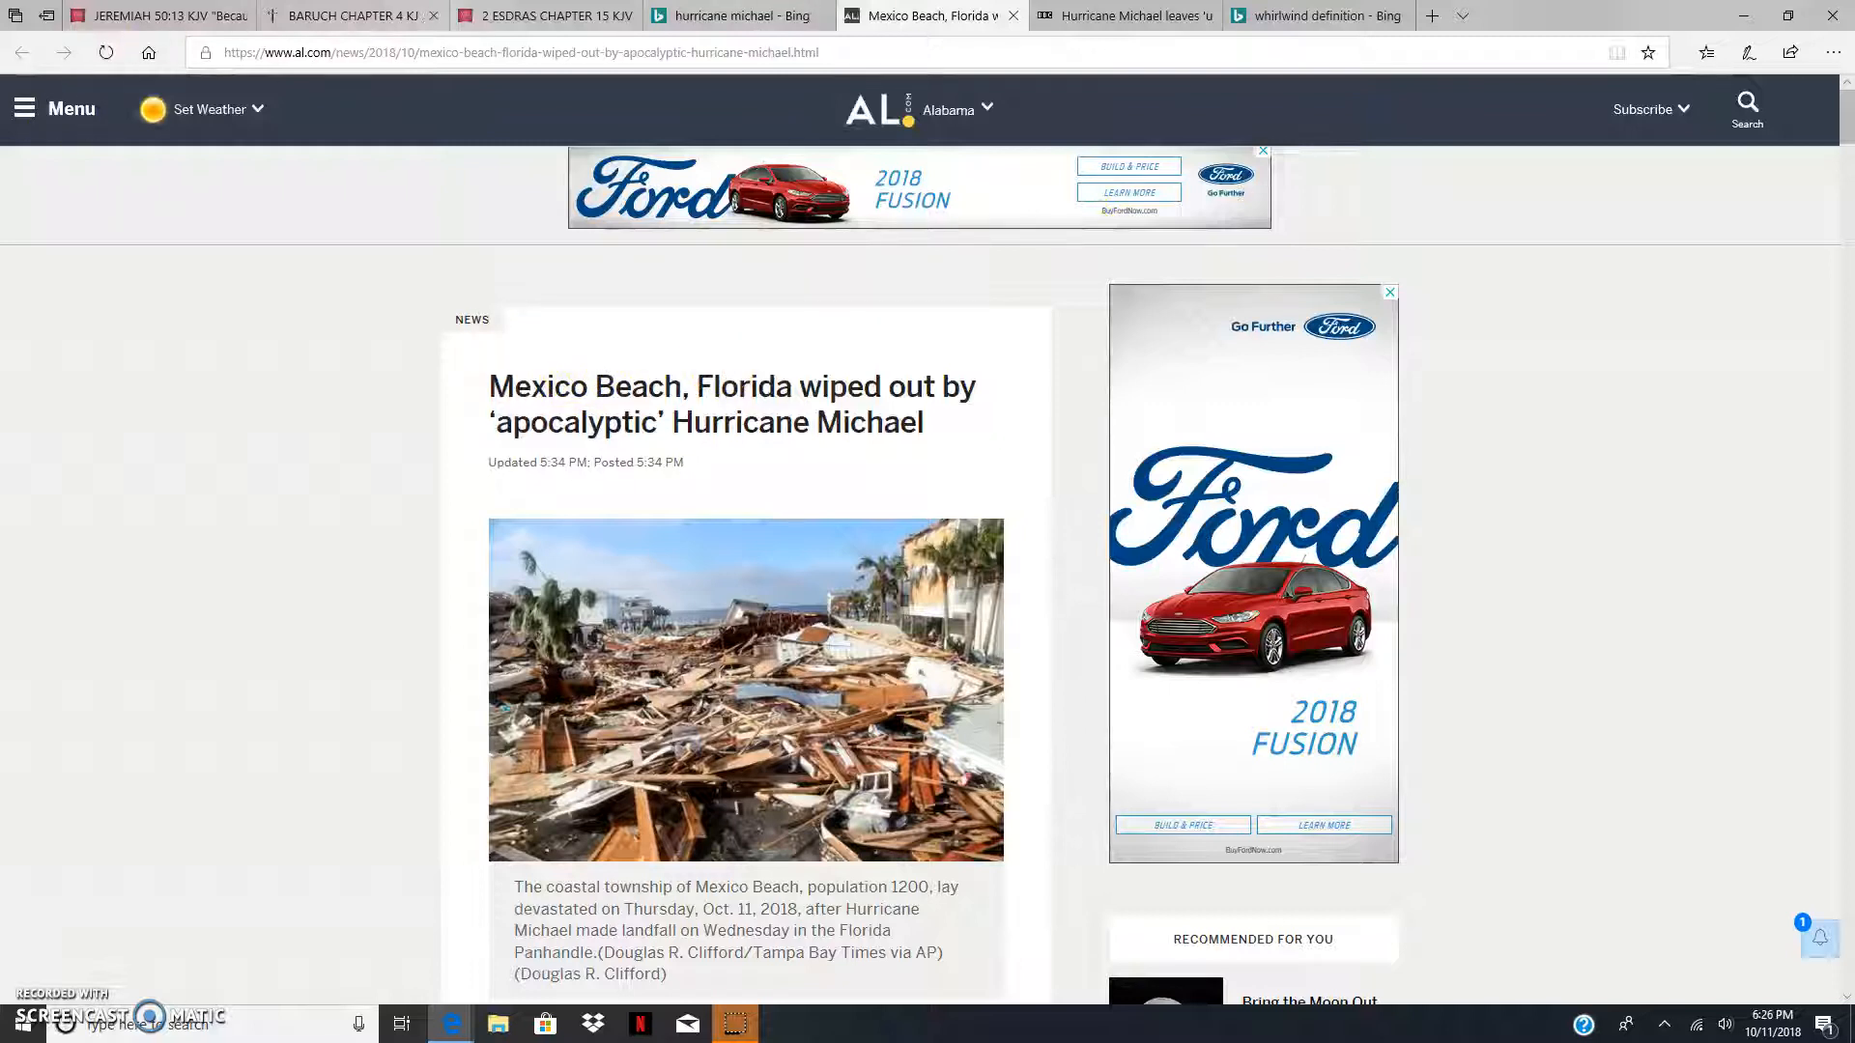
Step: View the Jeremiah 50:13 KJV verse page, clear a stray selection, and return to the Mexico Beach article
{"action": "left_click", "coordinate": [141, 15]}
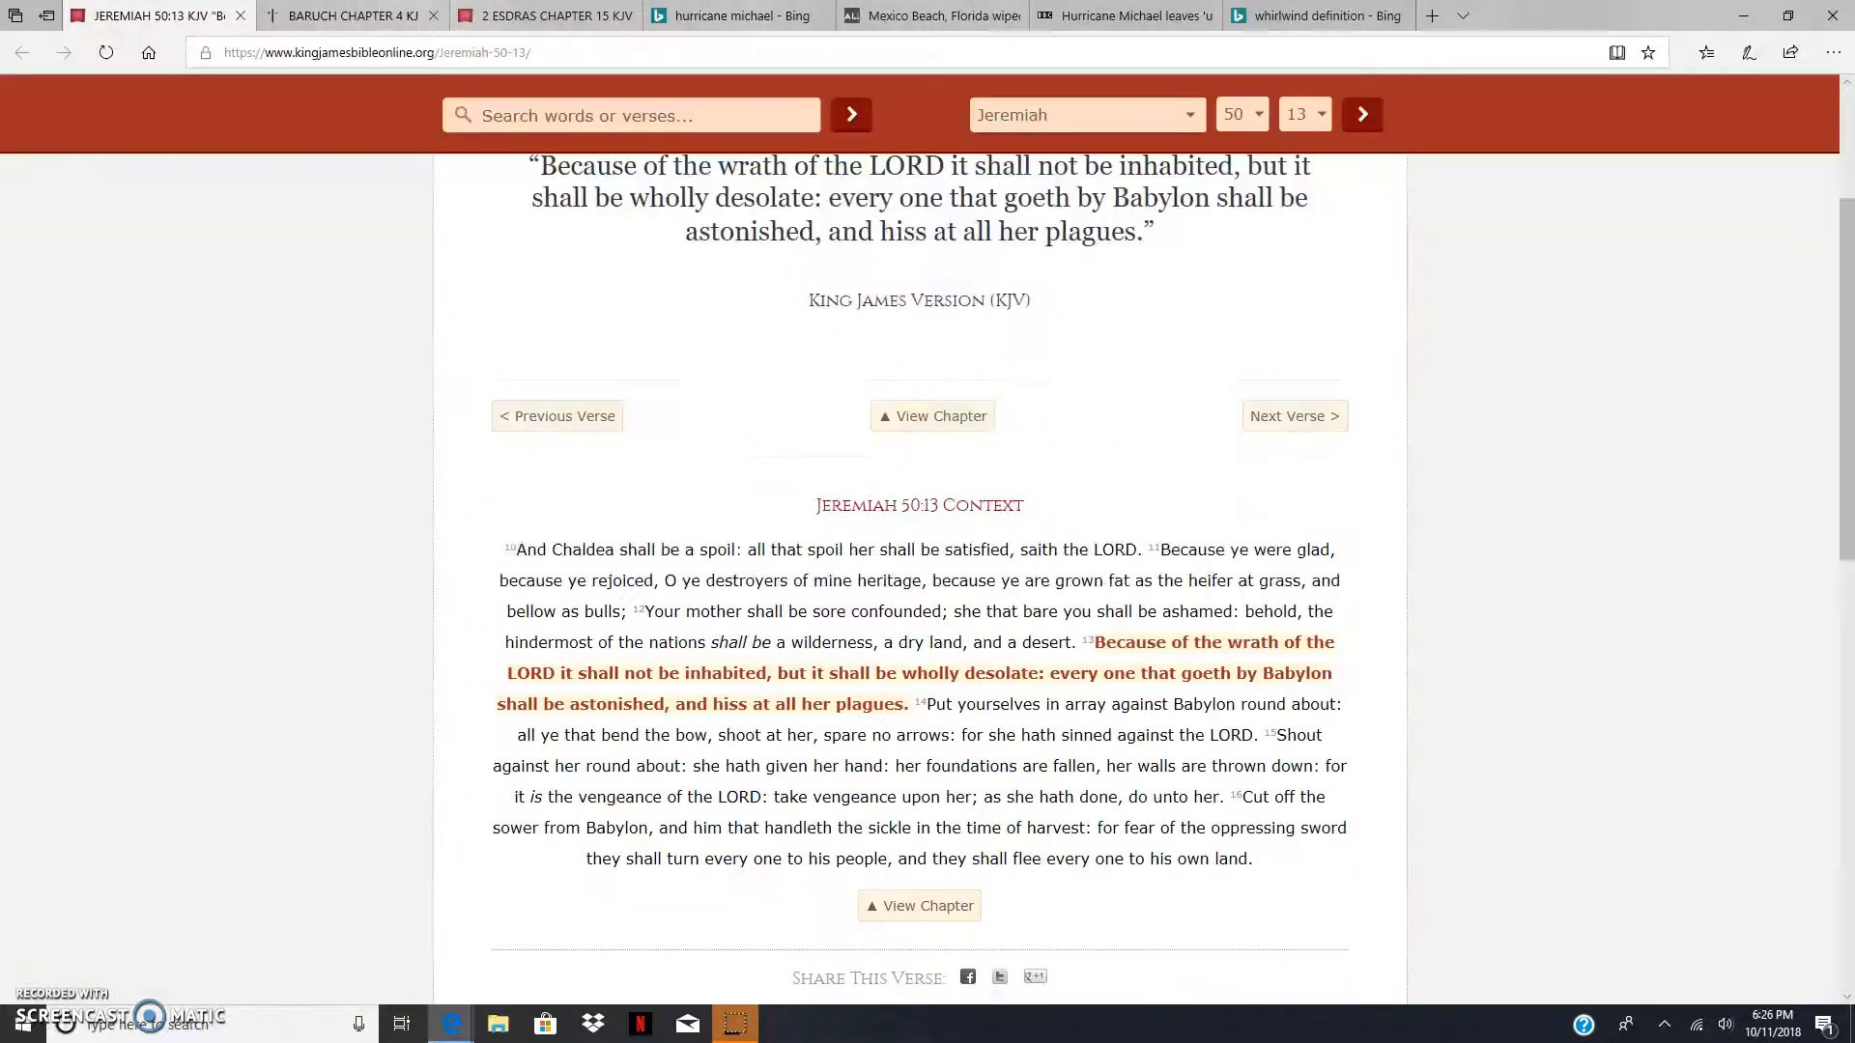
{"action": "mouse_move", "coordinate": [566, 371]}
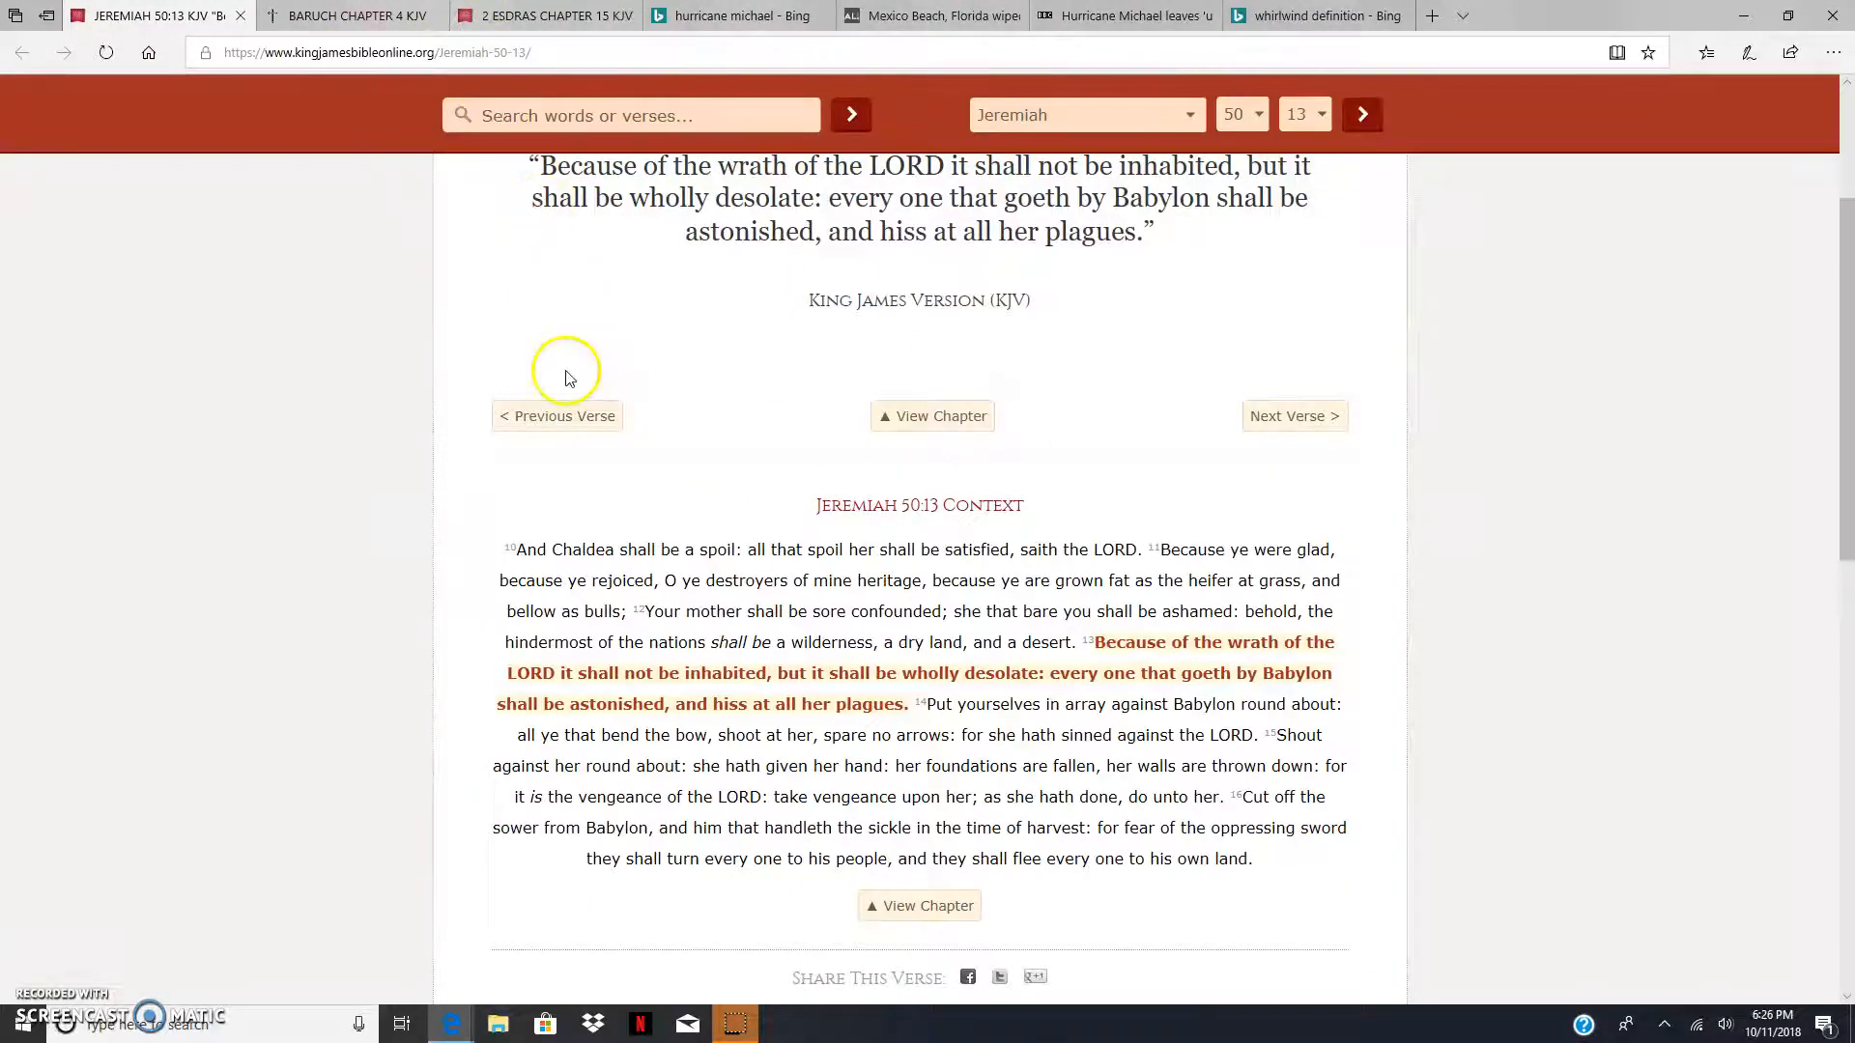
{"action": "mouse_move", "coordinate": [758, 503]}
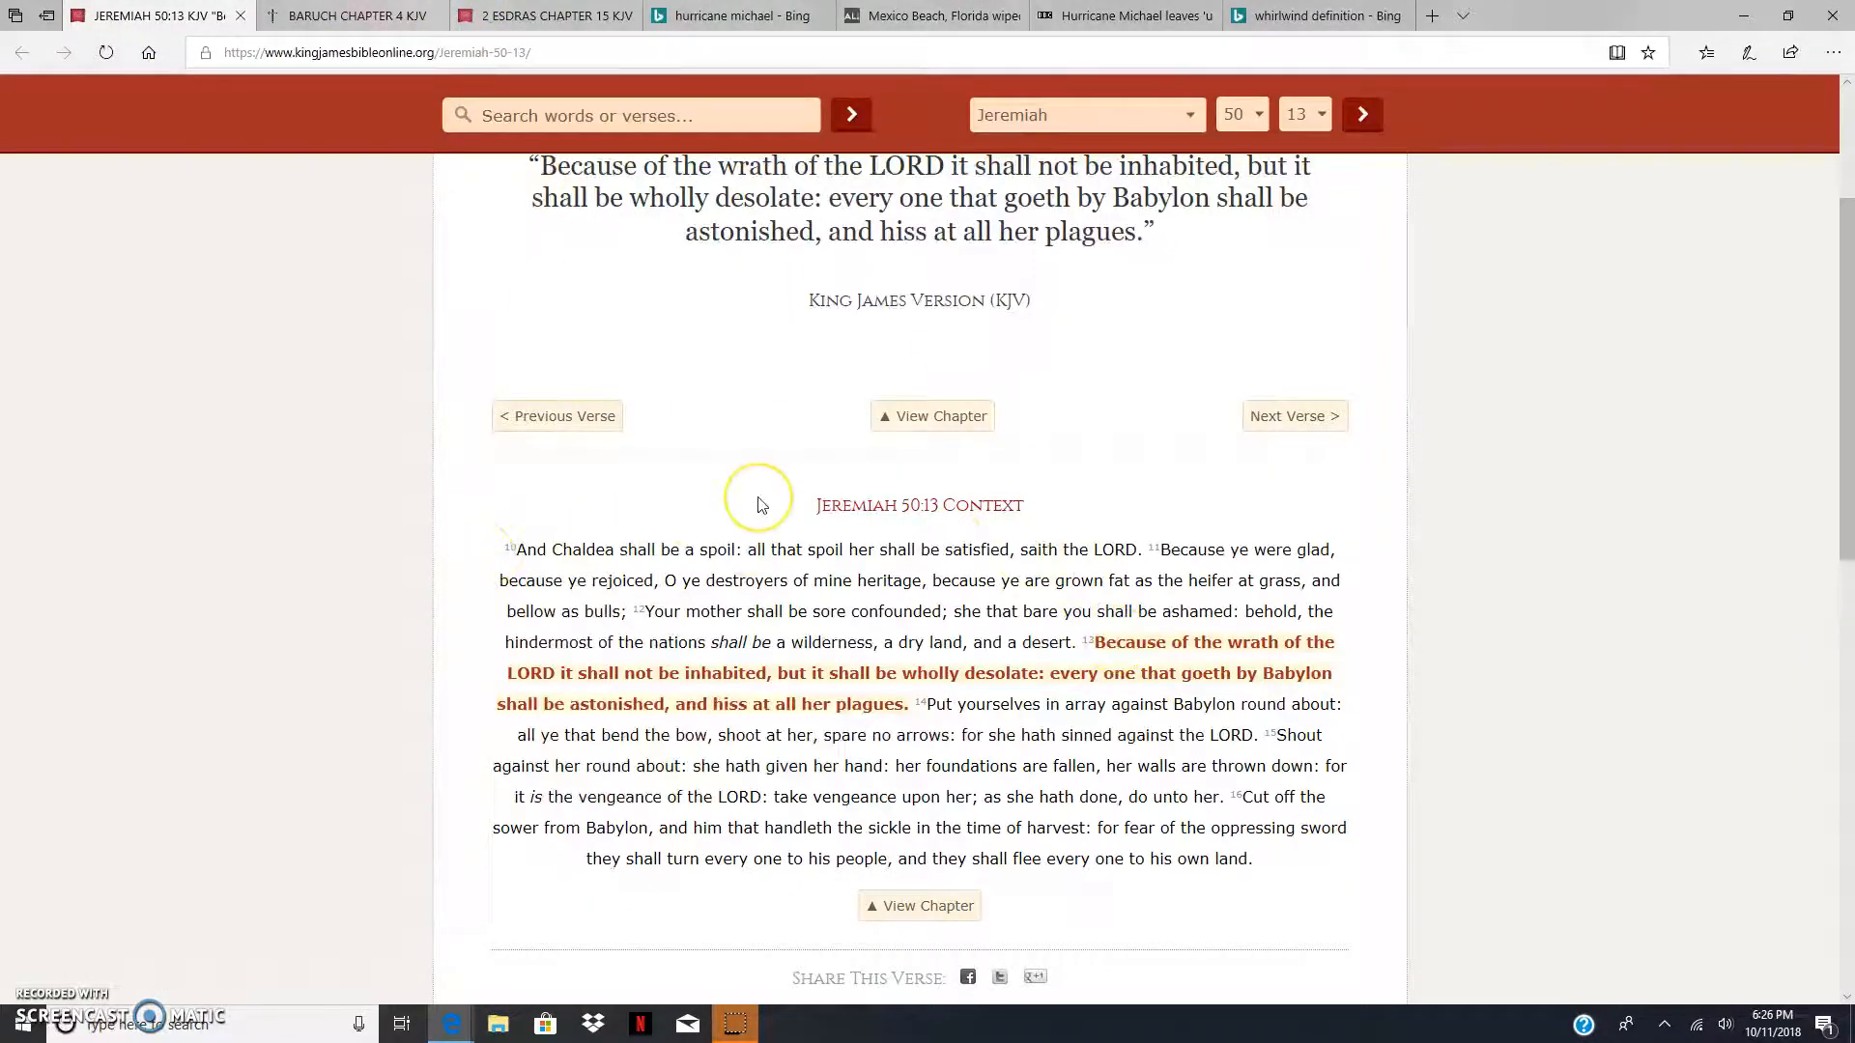
{"action": "mouse_move", "coordinate": [800, 549]}
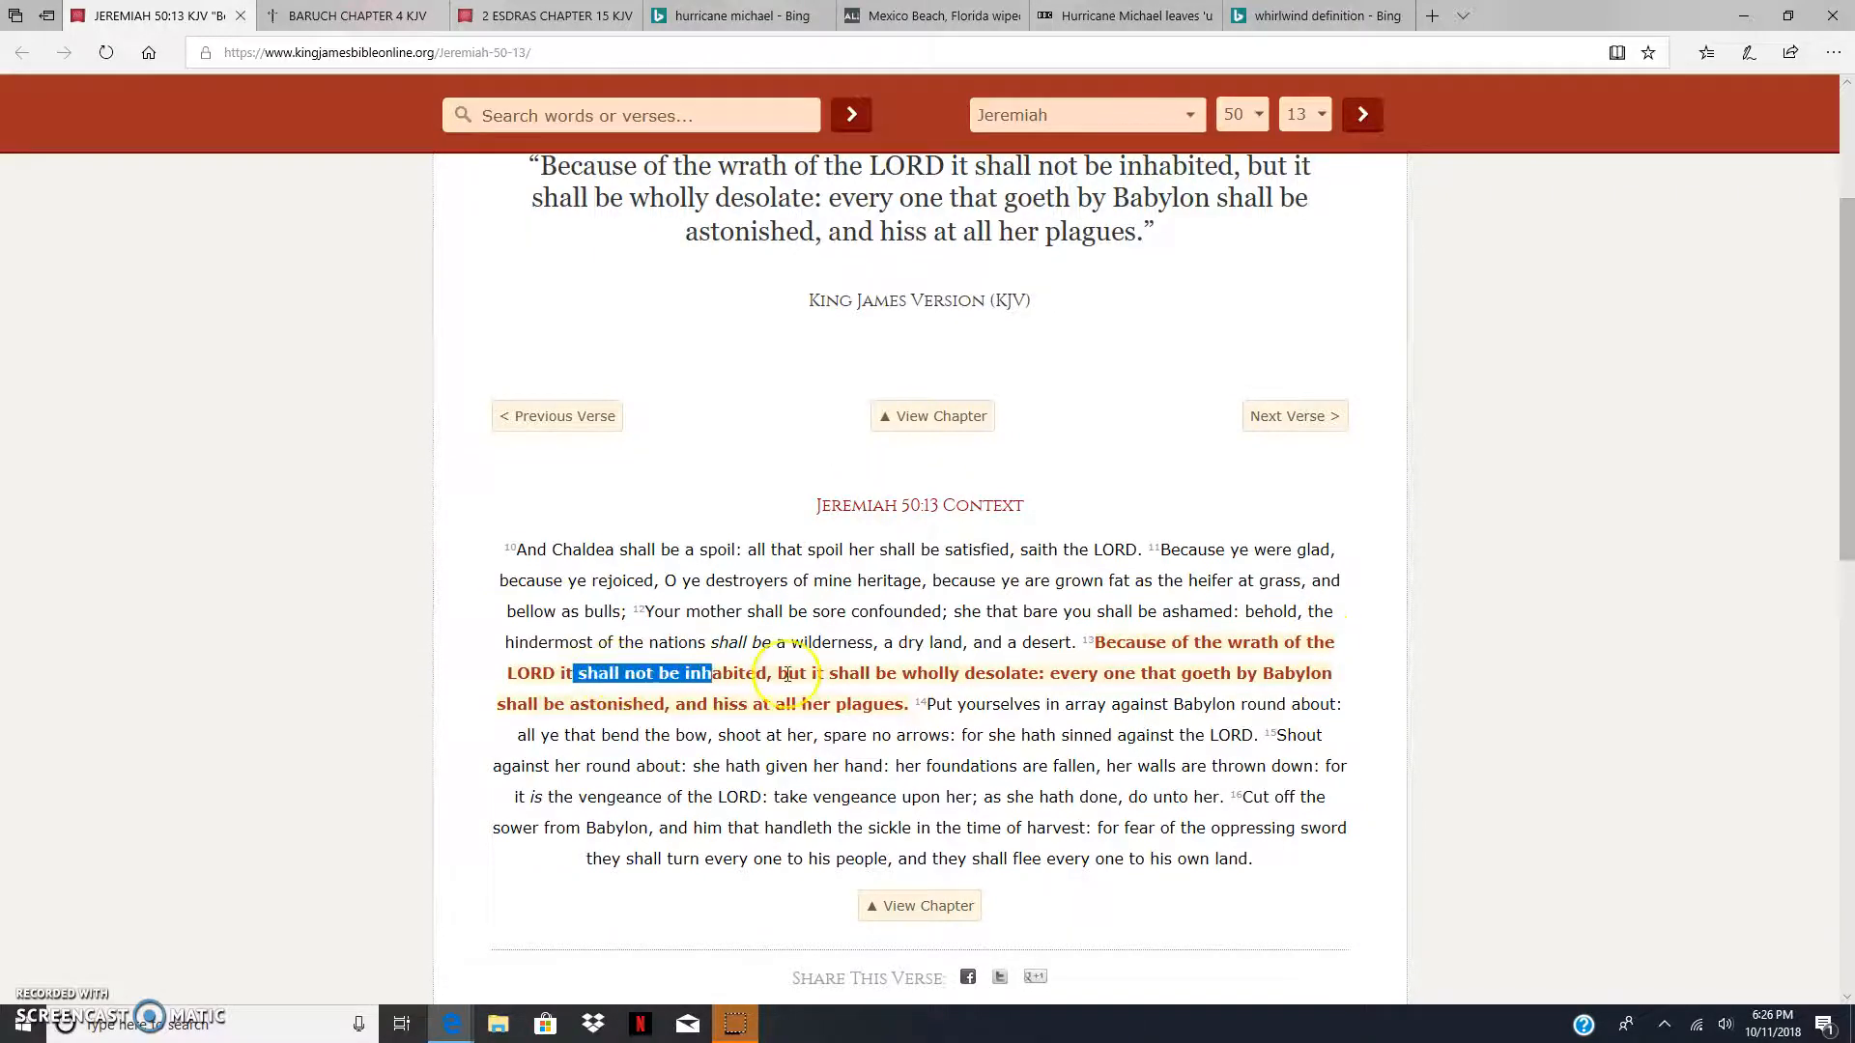
{"action": "left_click", "coordinate": [792, 659]}
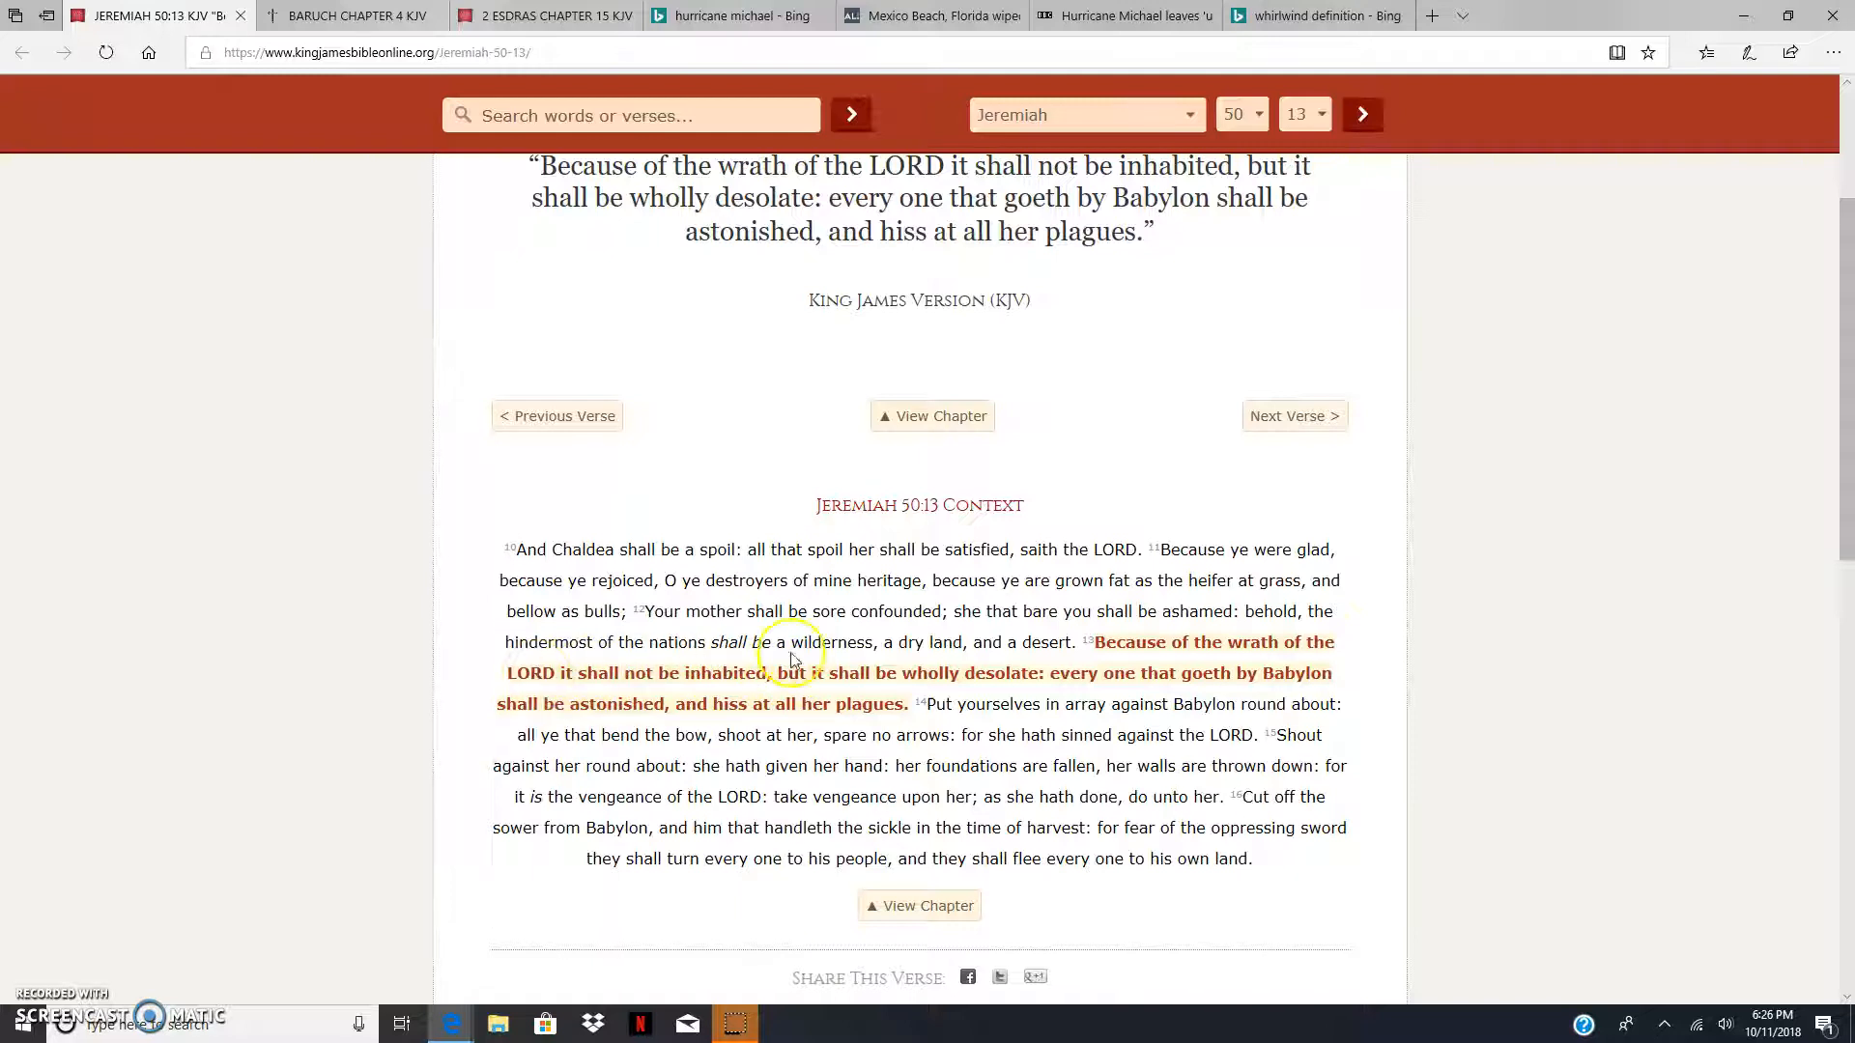
{"action": "mouse_move", "coordinate": [813, 655]}
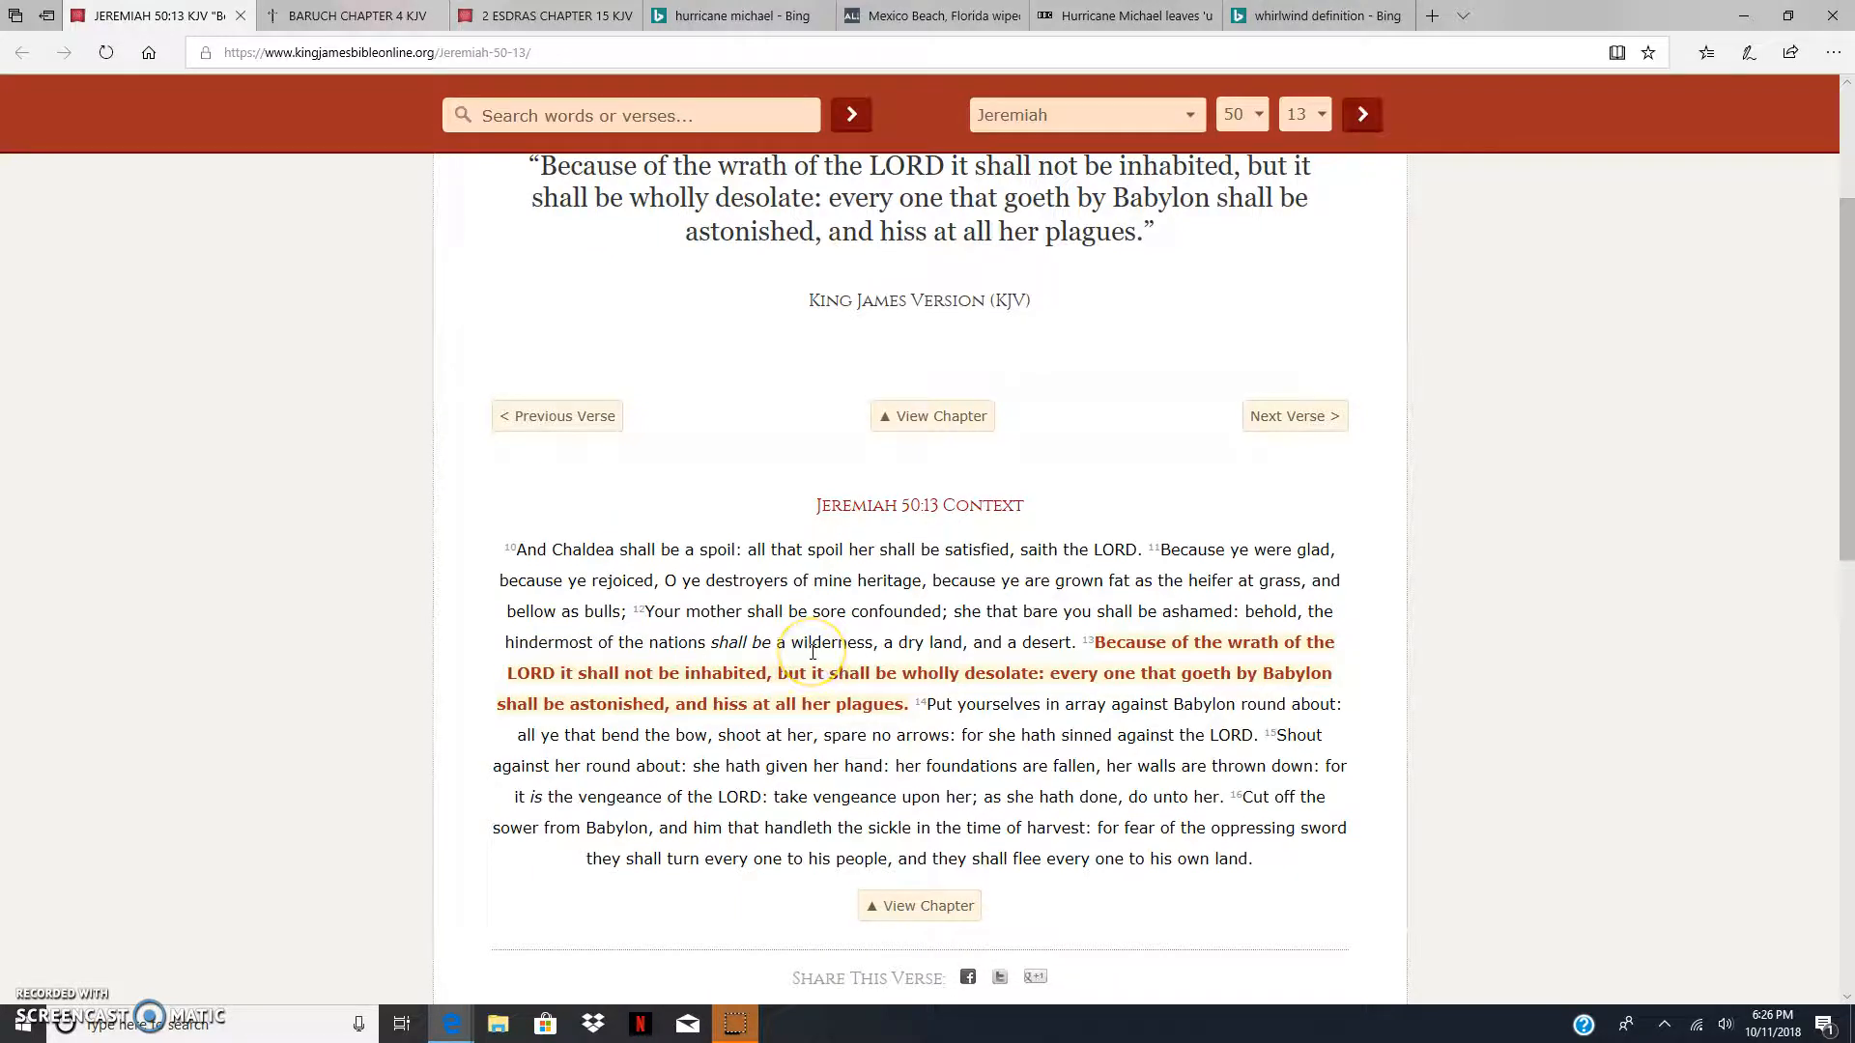
{"action": "left_click", "coordinate": [930, 16]}
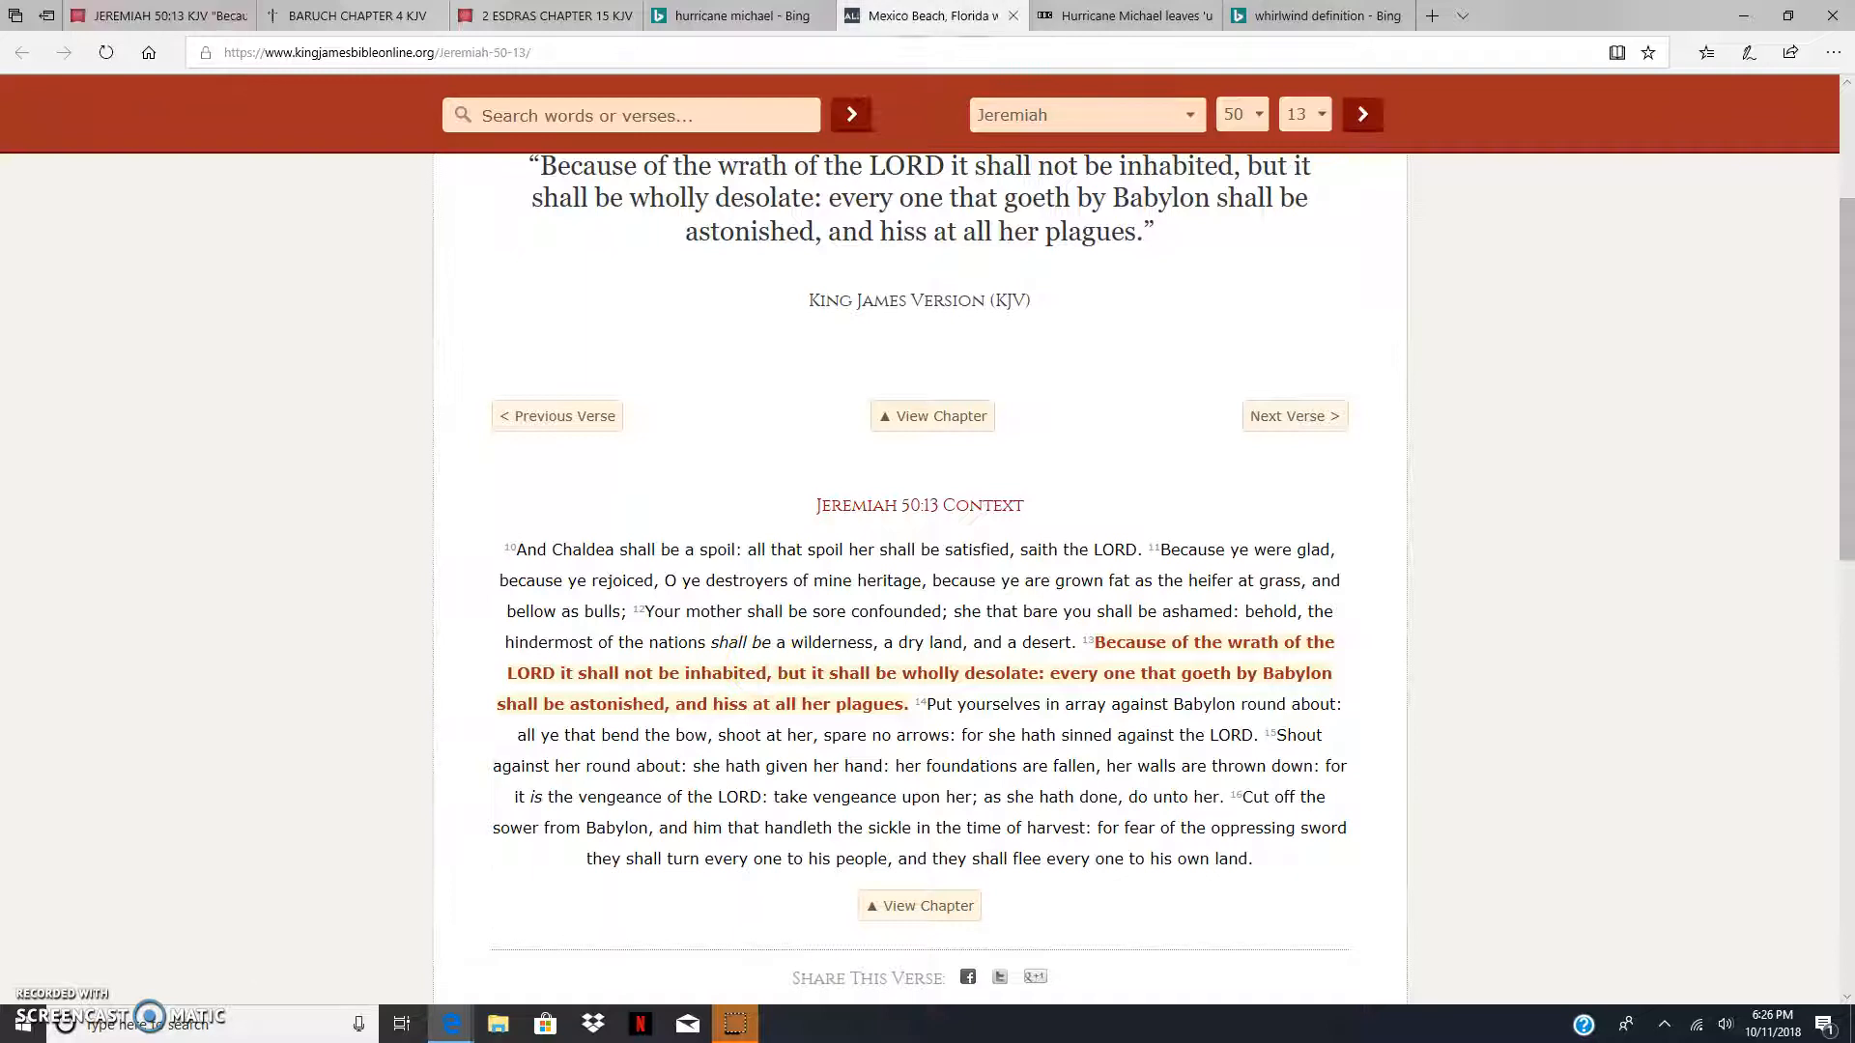
{"action": "left_click", "coordinate": [930, 15]}
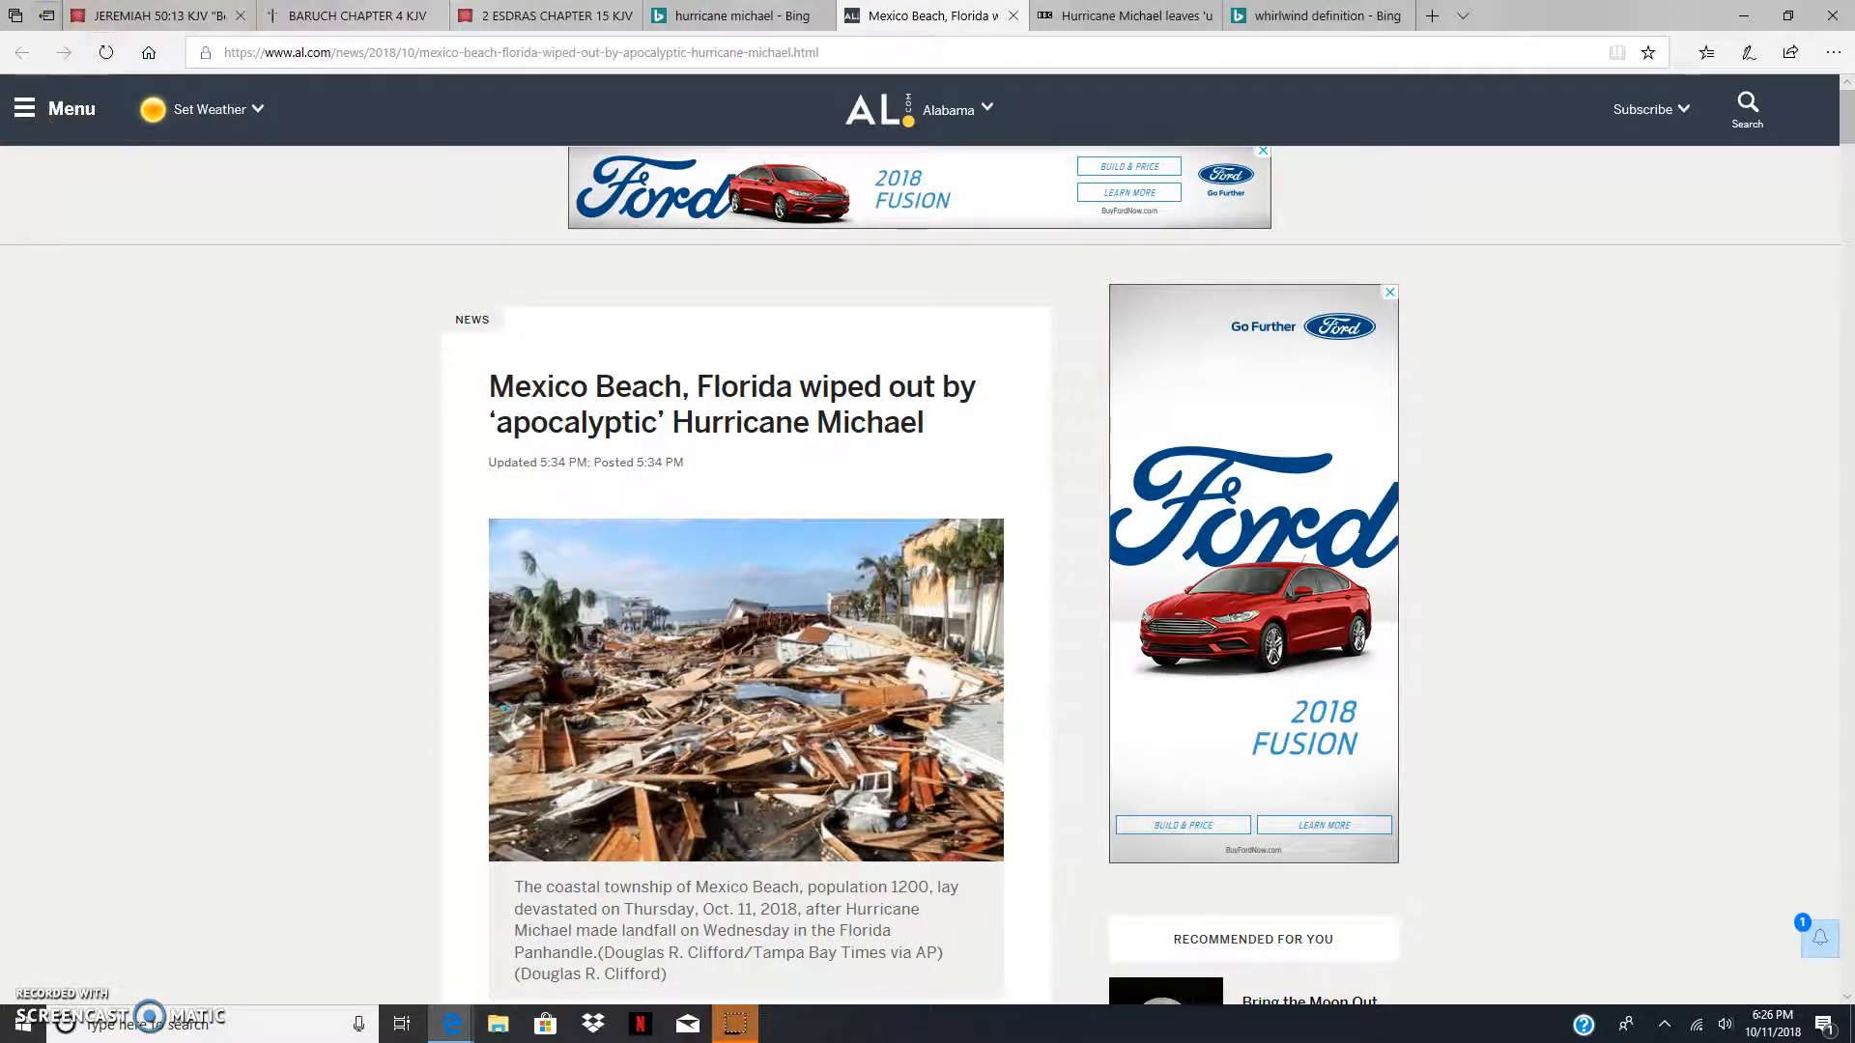
Step: Flip between the Mexico Beach article and the Jeremiah 50:13 verse, ending on the verse page
{"action": "left_click", "coordinate": [155, 16]}
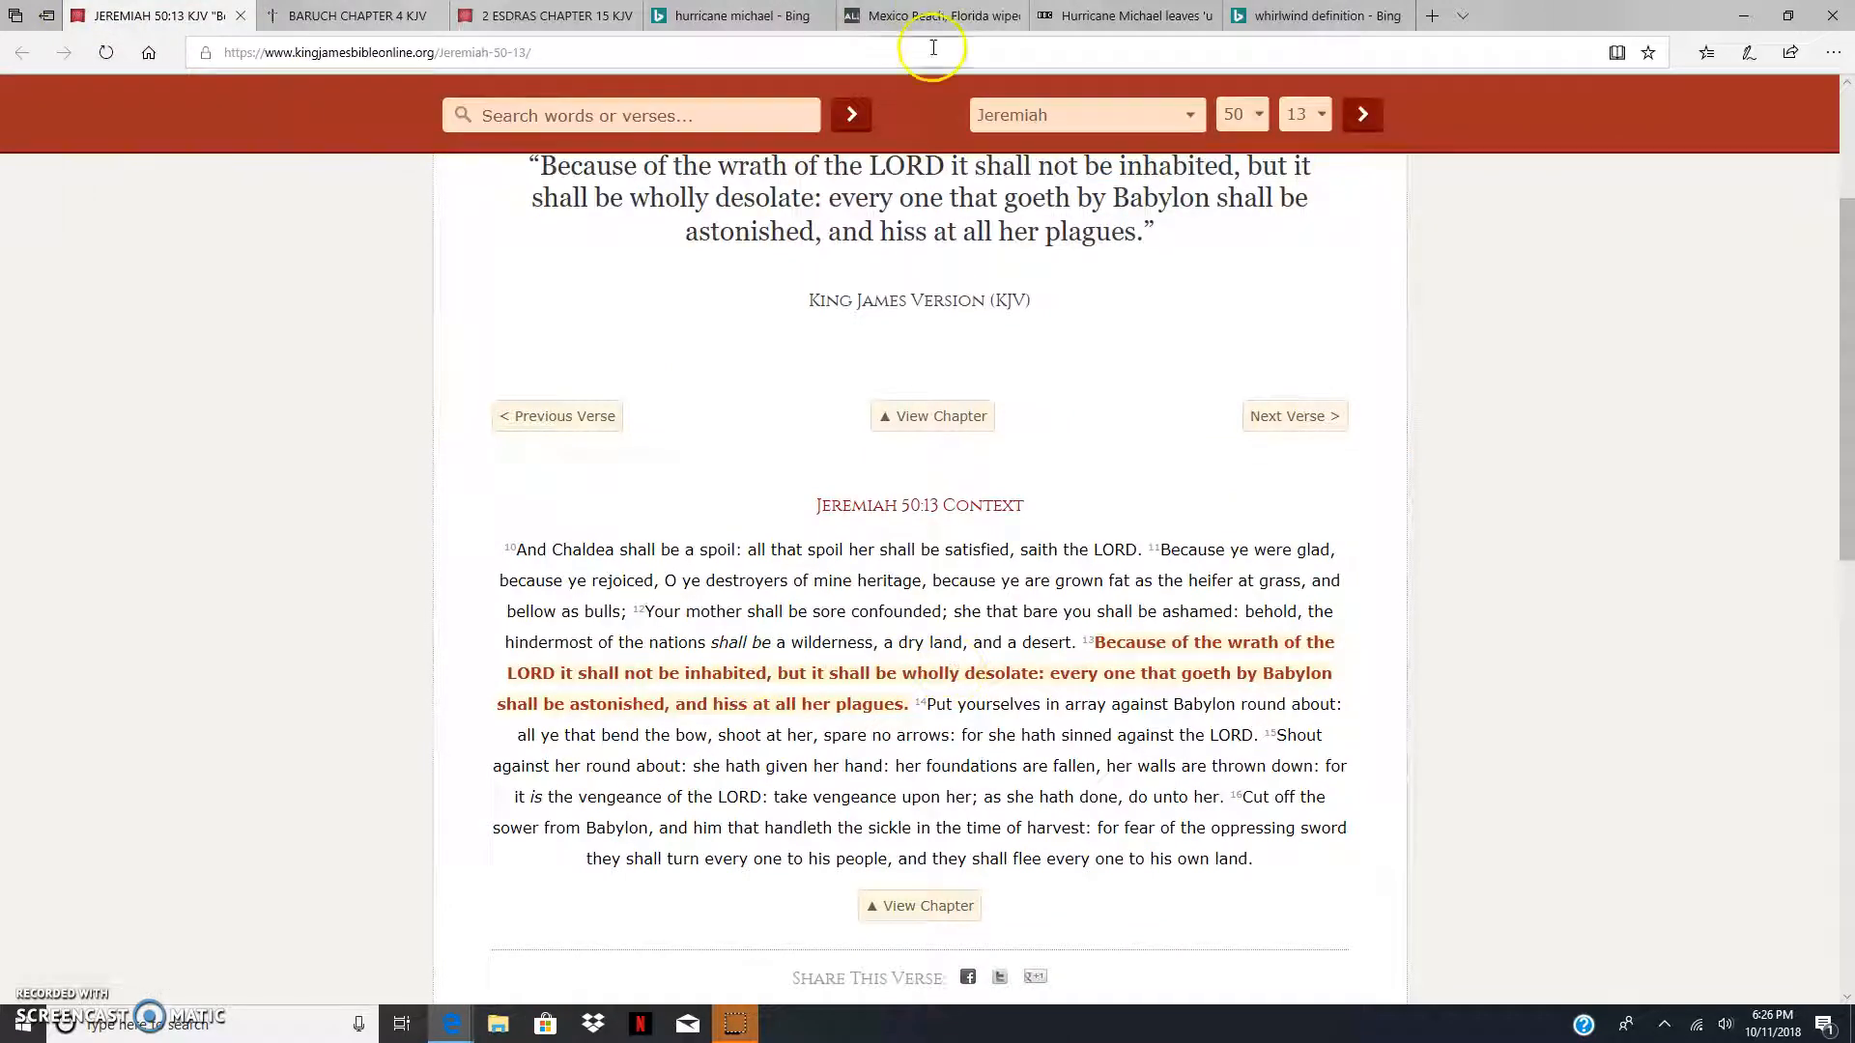
{"action": "left_click", "coordinate": [929, 16]}
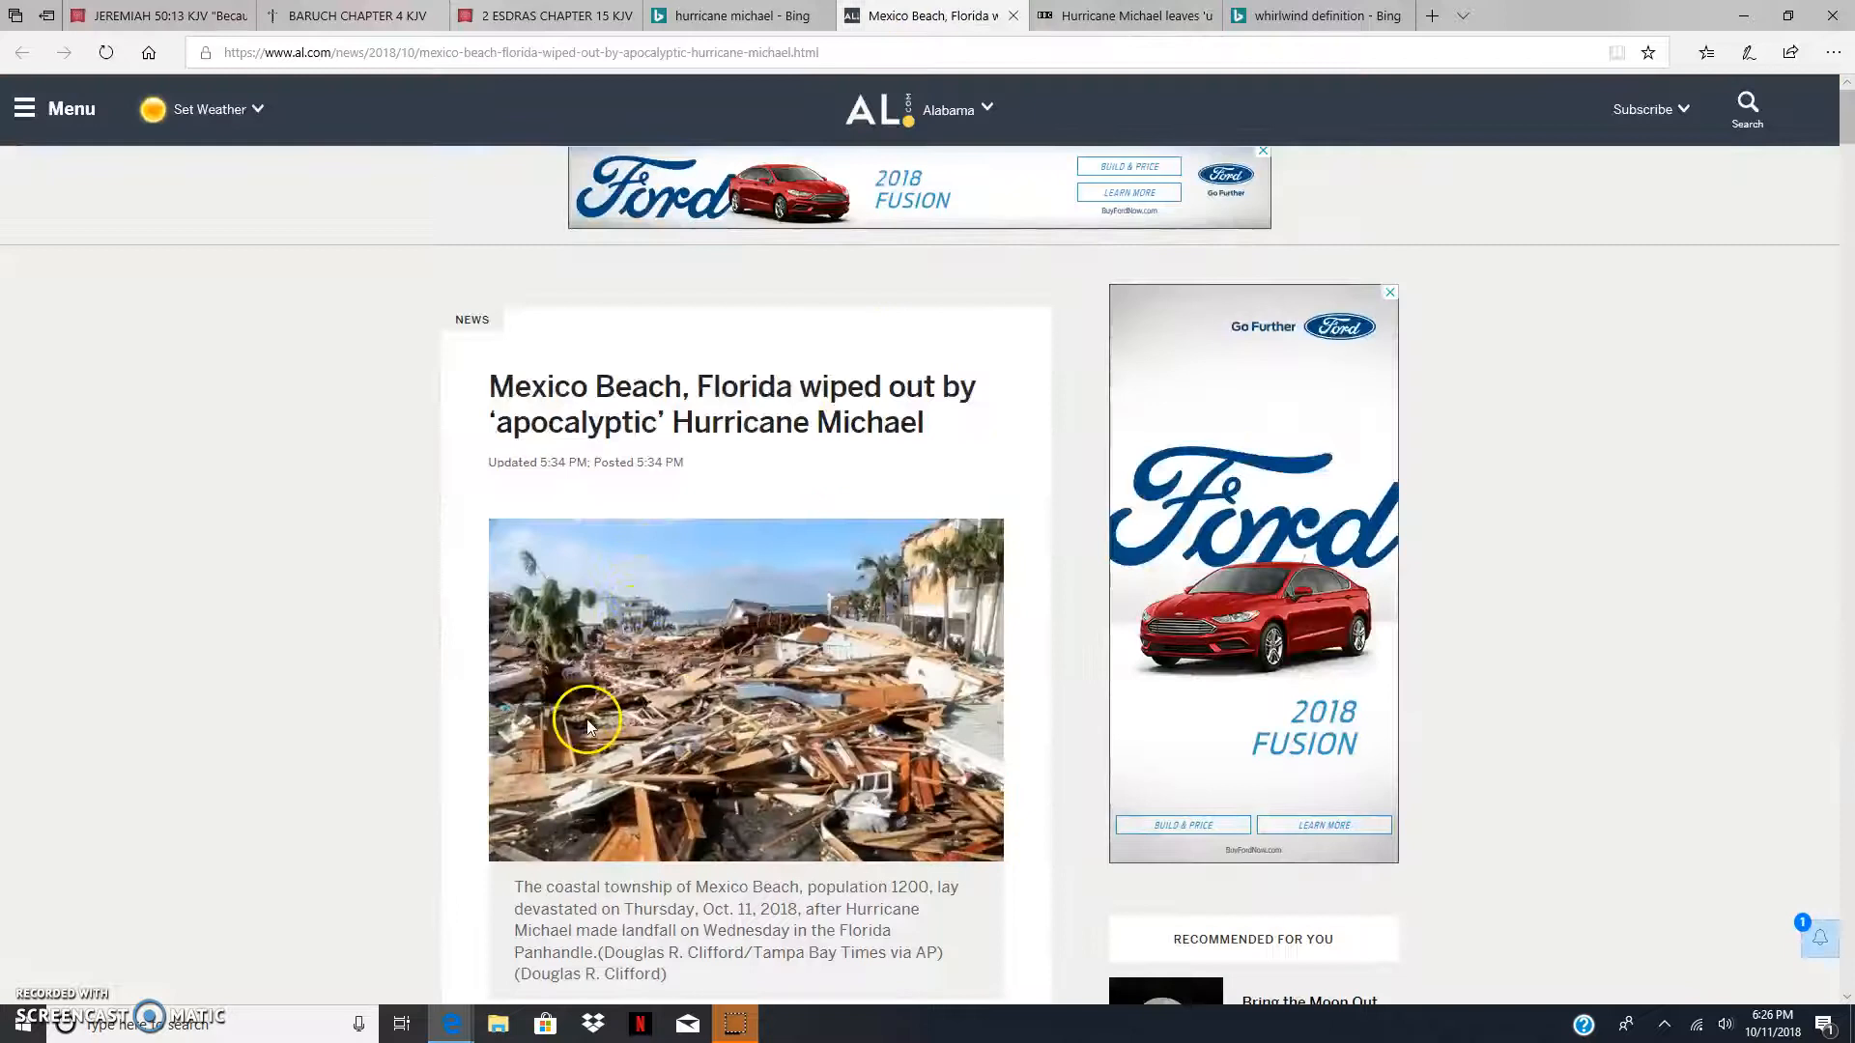
{"action": "mouse_move", "coordinate": [639, 758]}
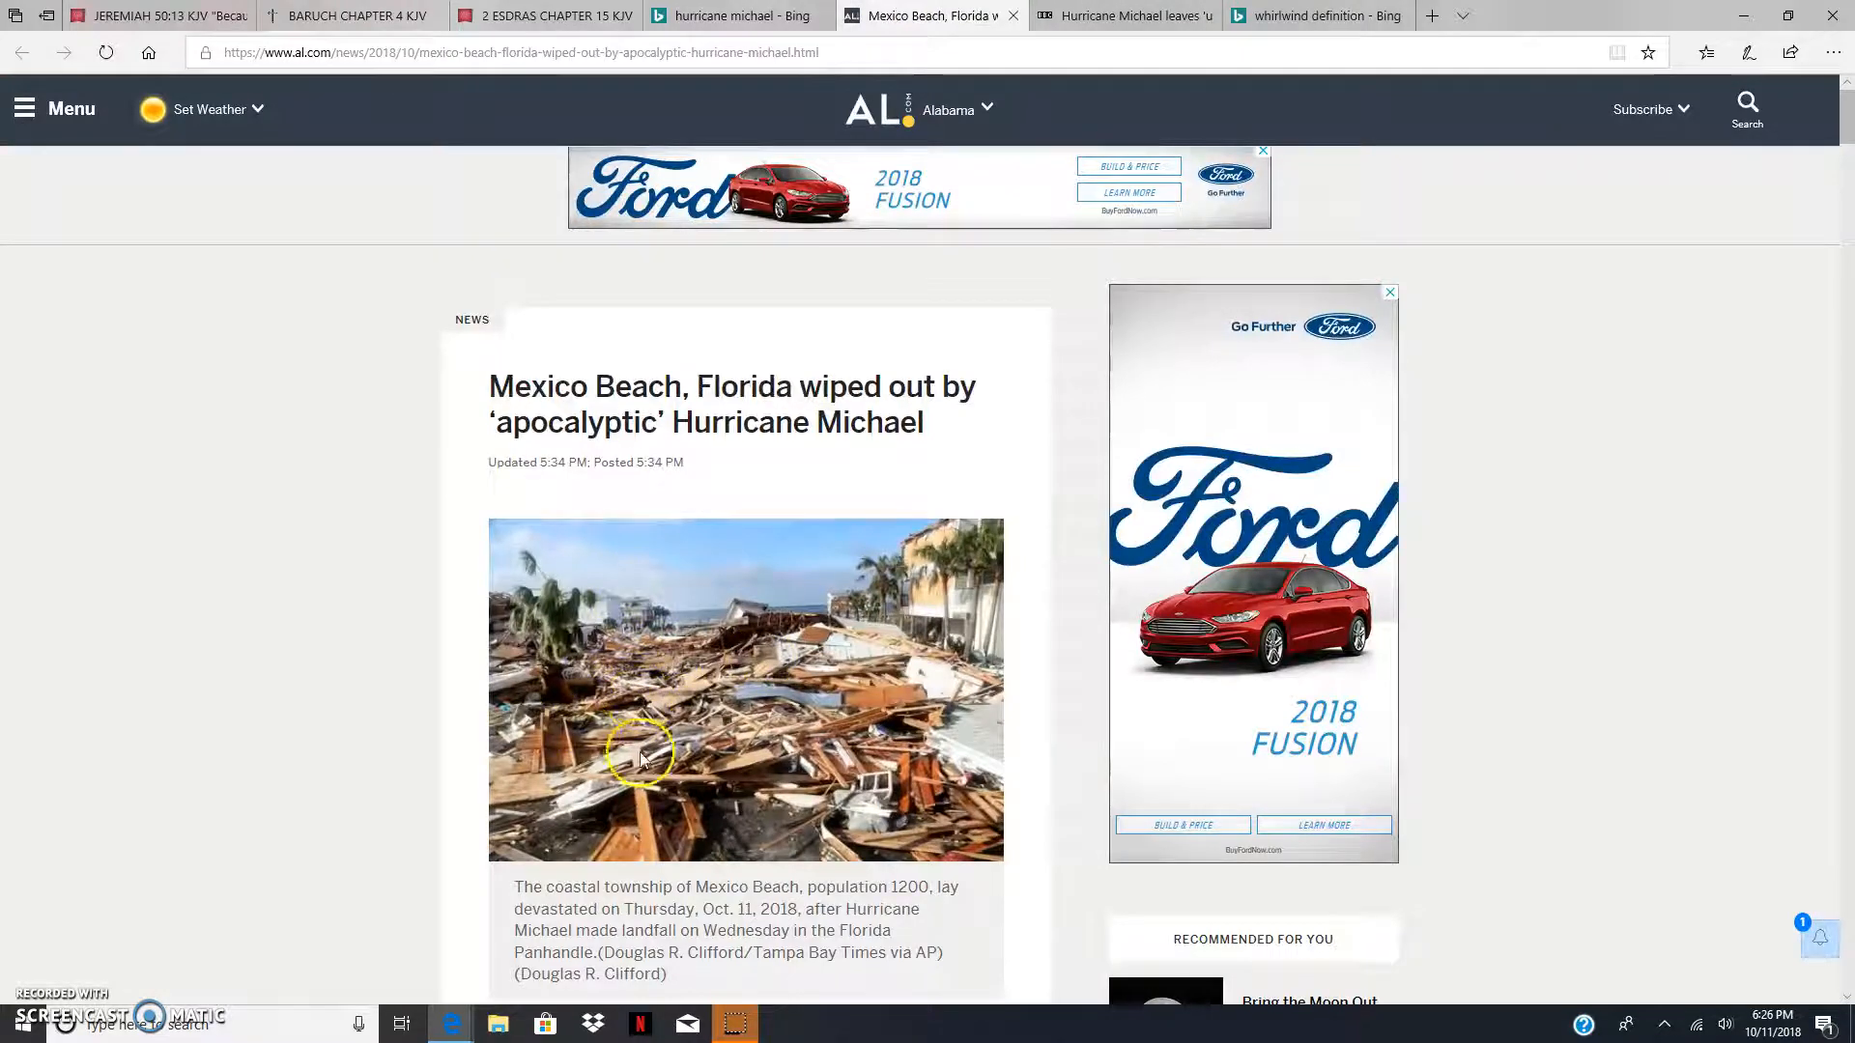
{"action": "mouse_move", "coordinate": [779, 813]}
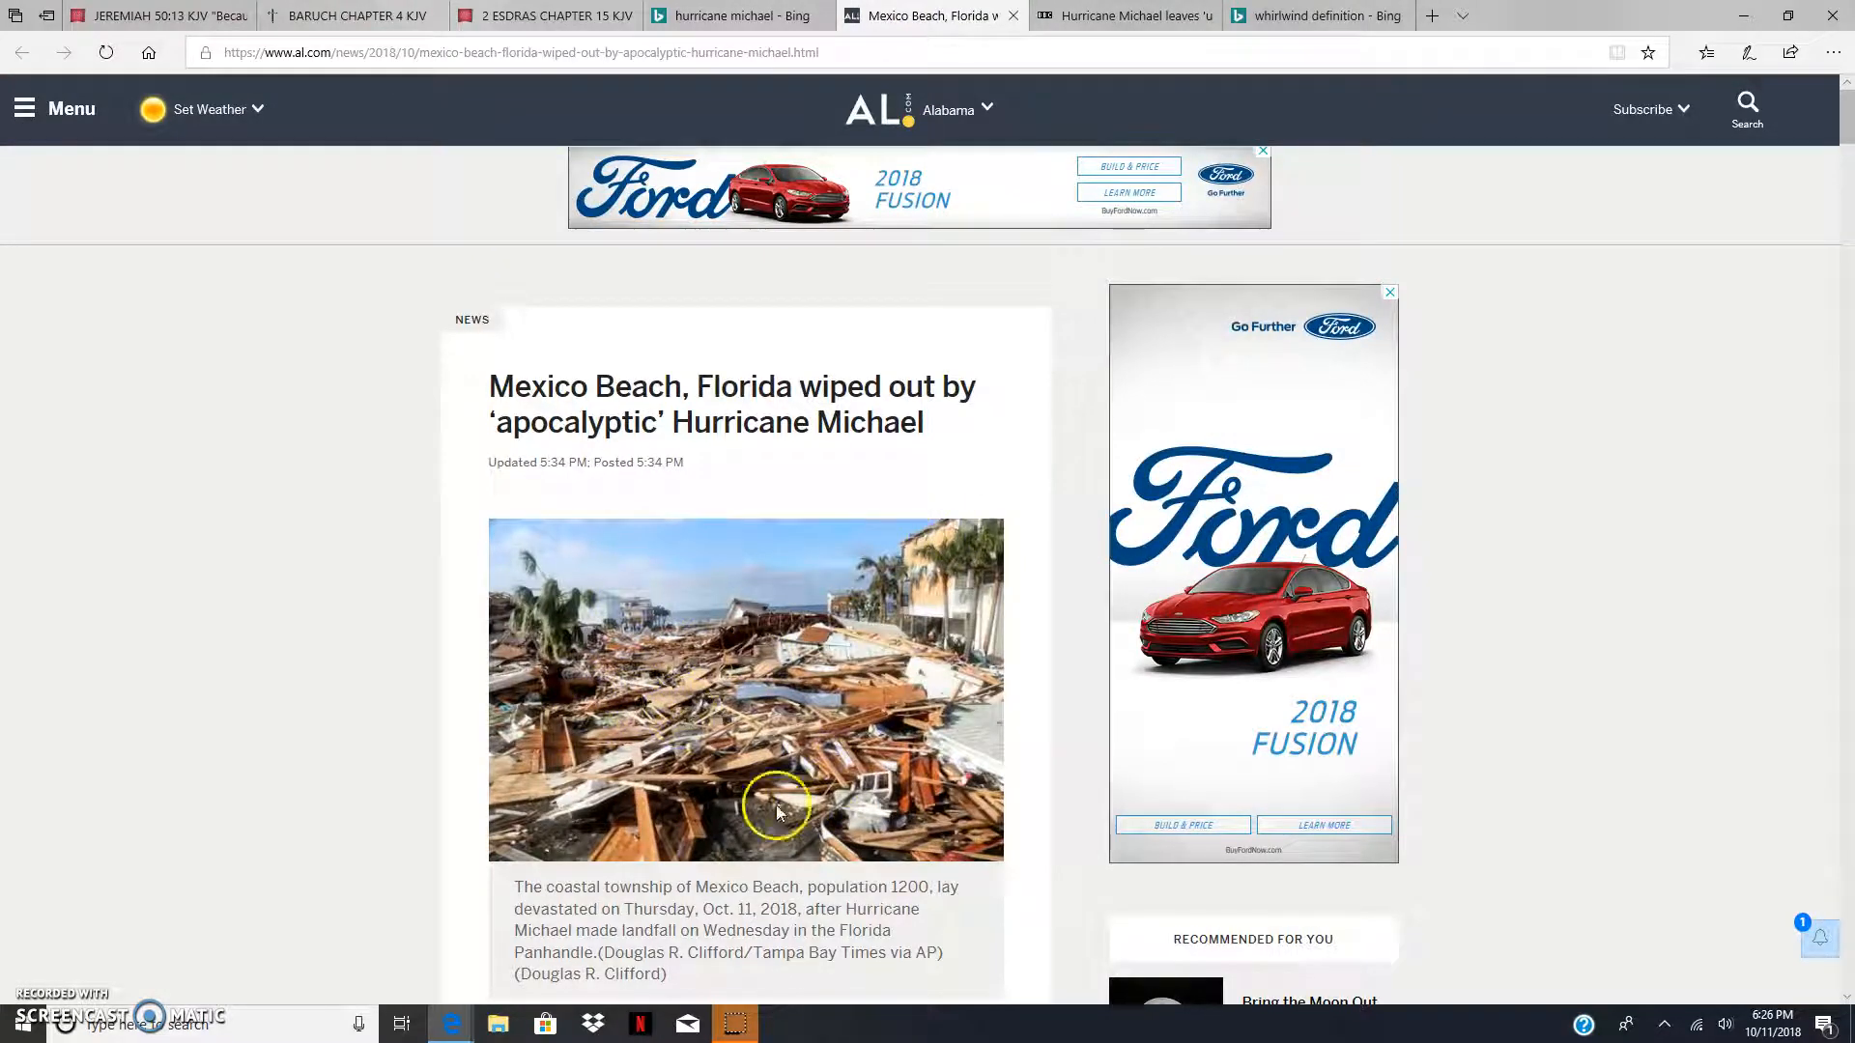
{"action": "mouse_move", "coordinate": [758, 815]}
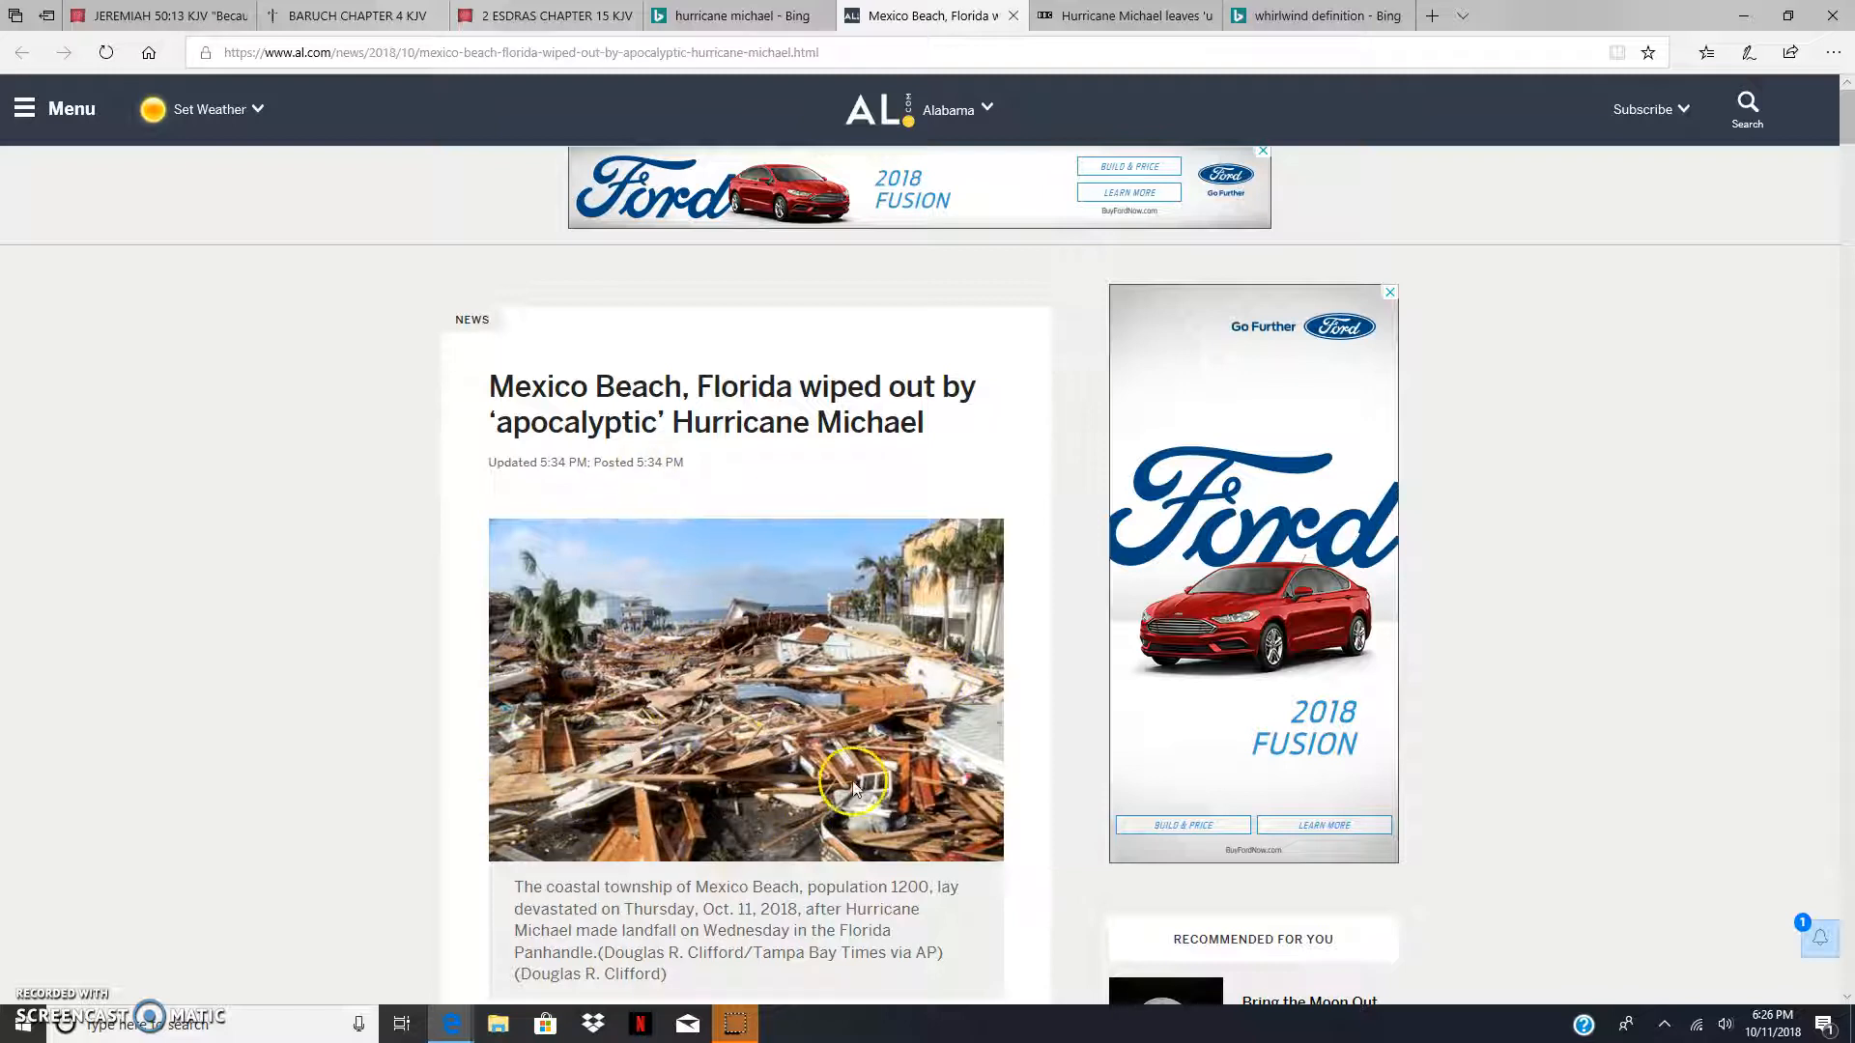
{"action": "mouse_move", "coordinate": [670, 662]}
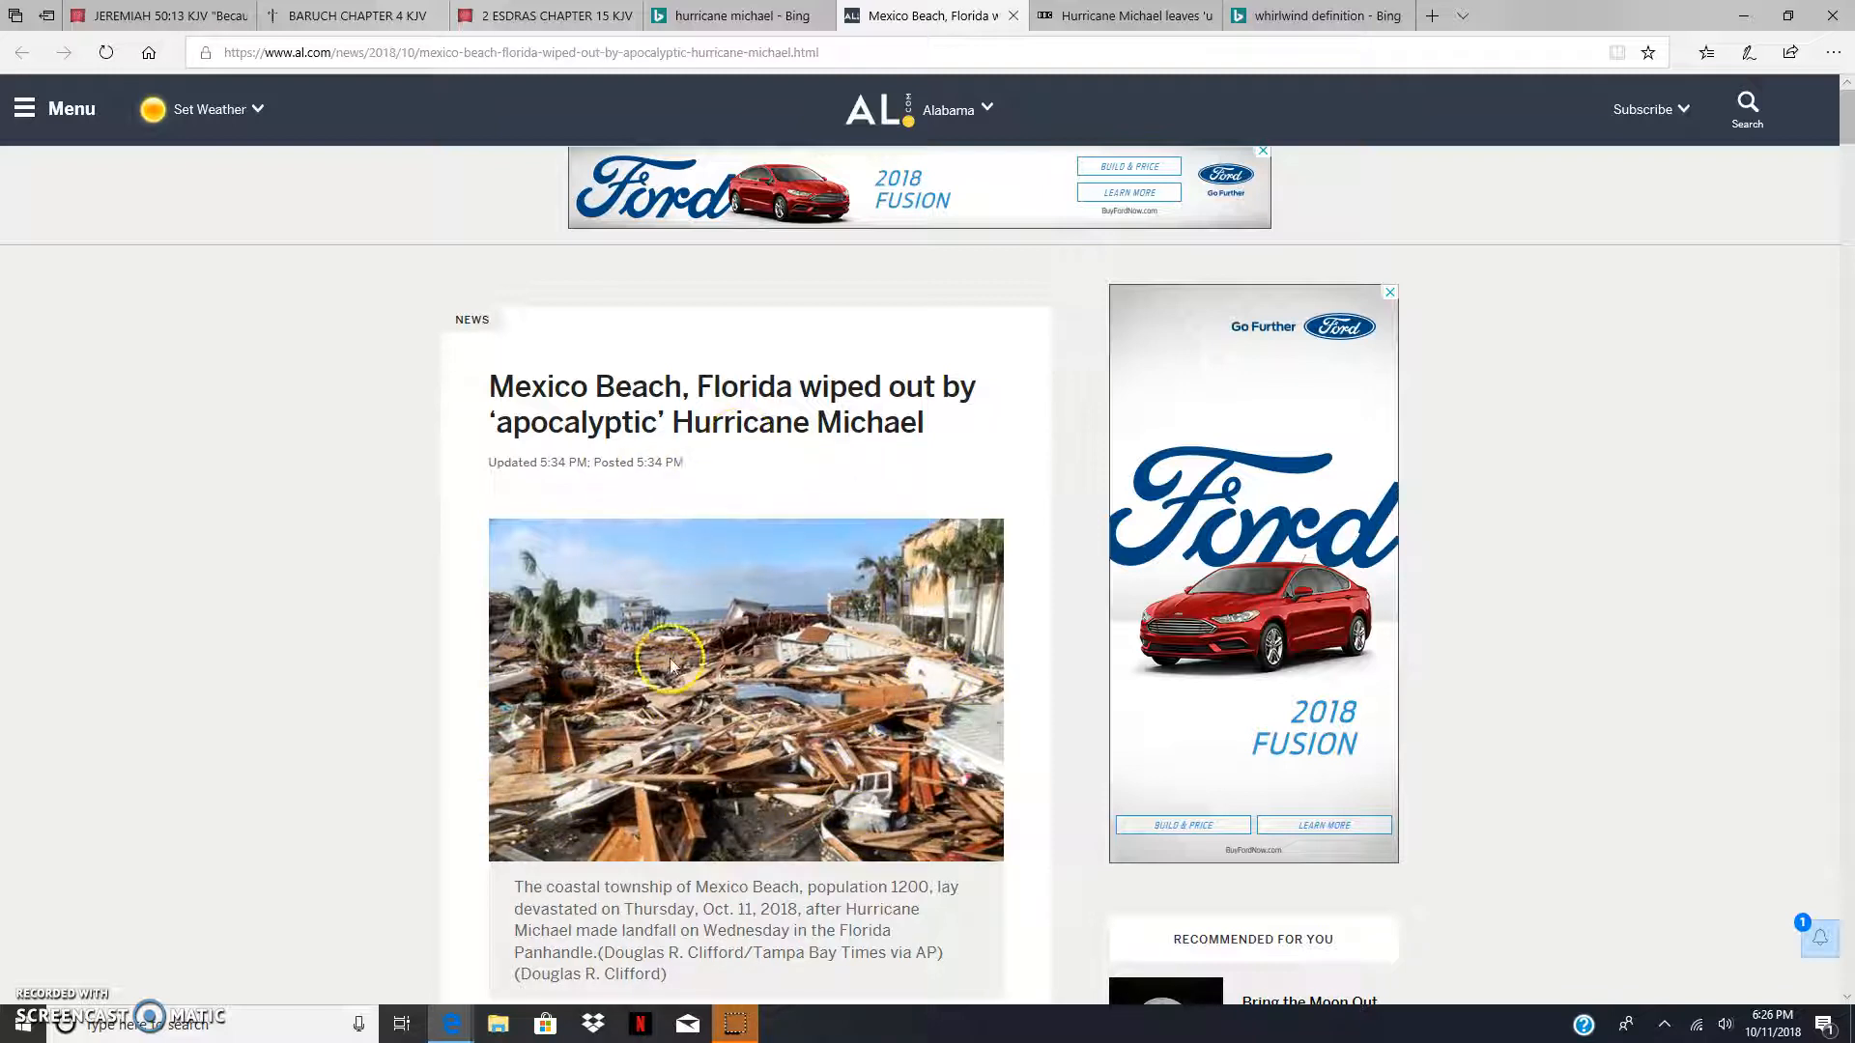
{"action": "mouse_move", "coordinate": [352, 715]}
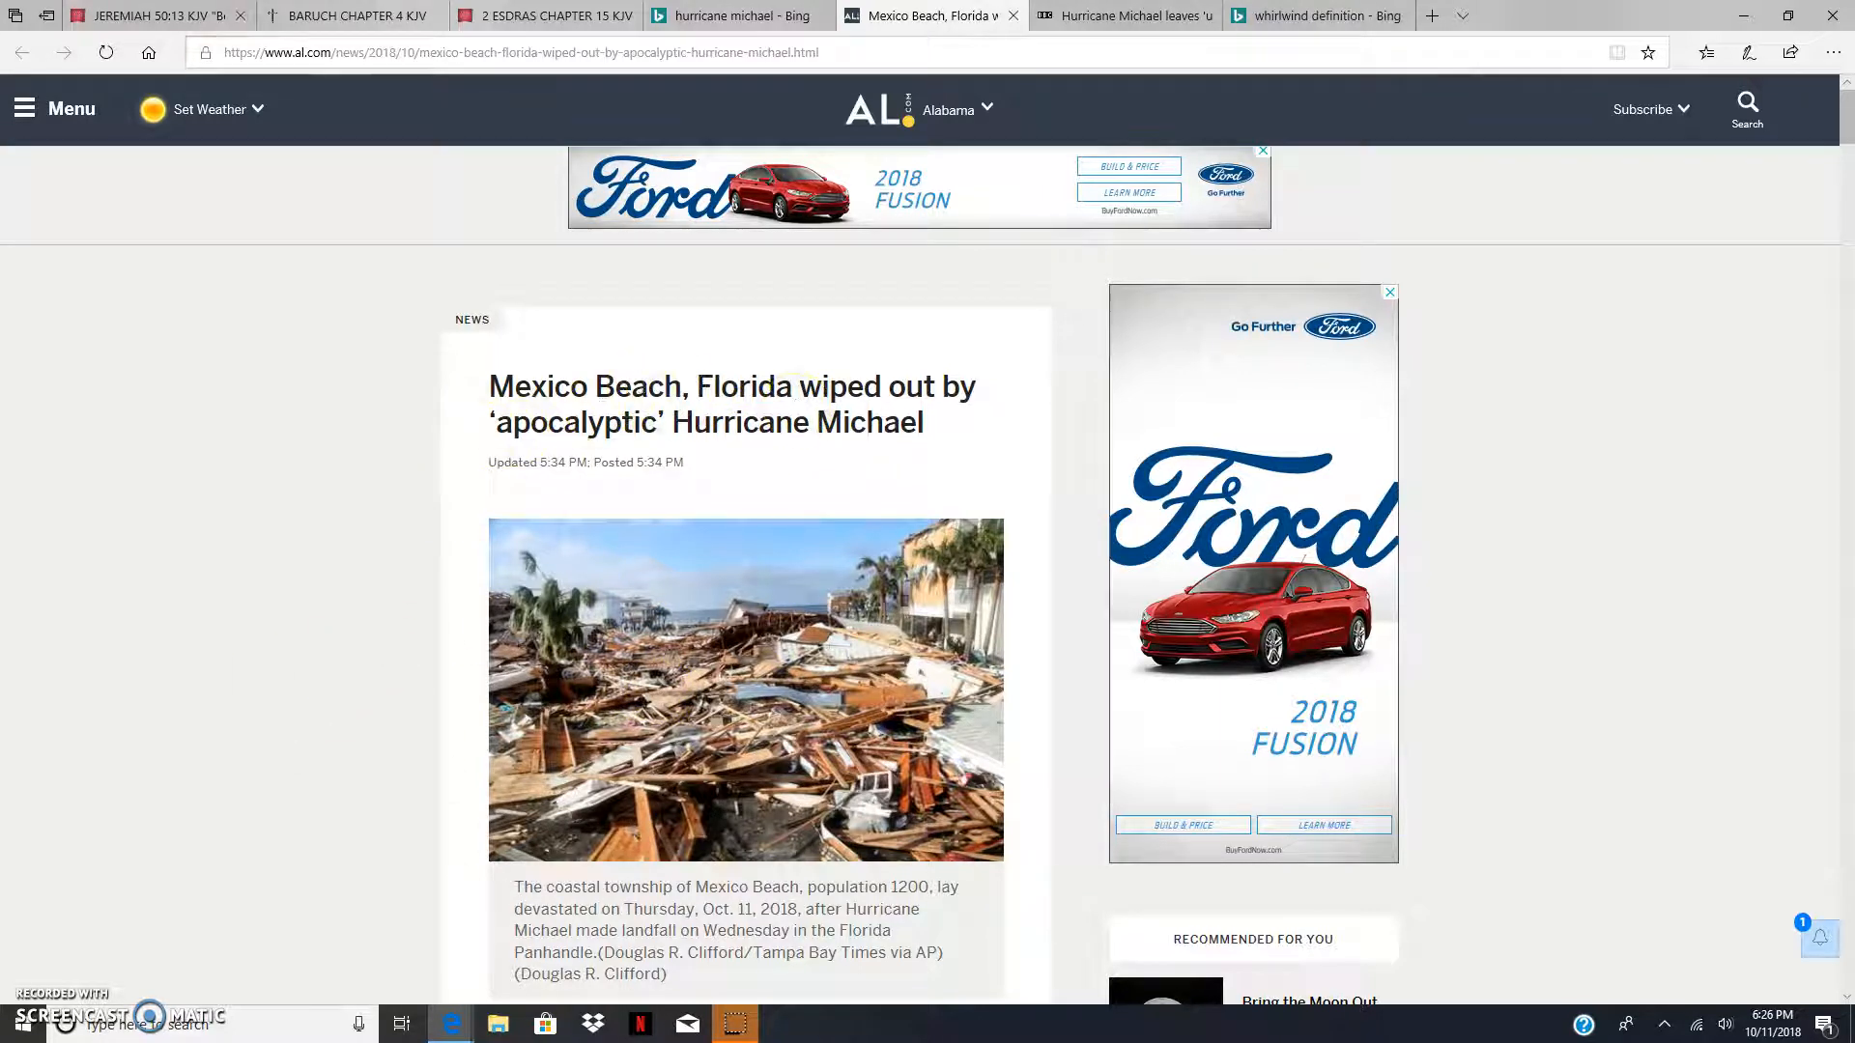
{"action": "left_click", "coordinate": [141, 16]}
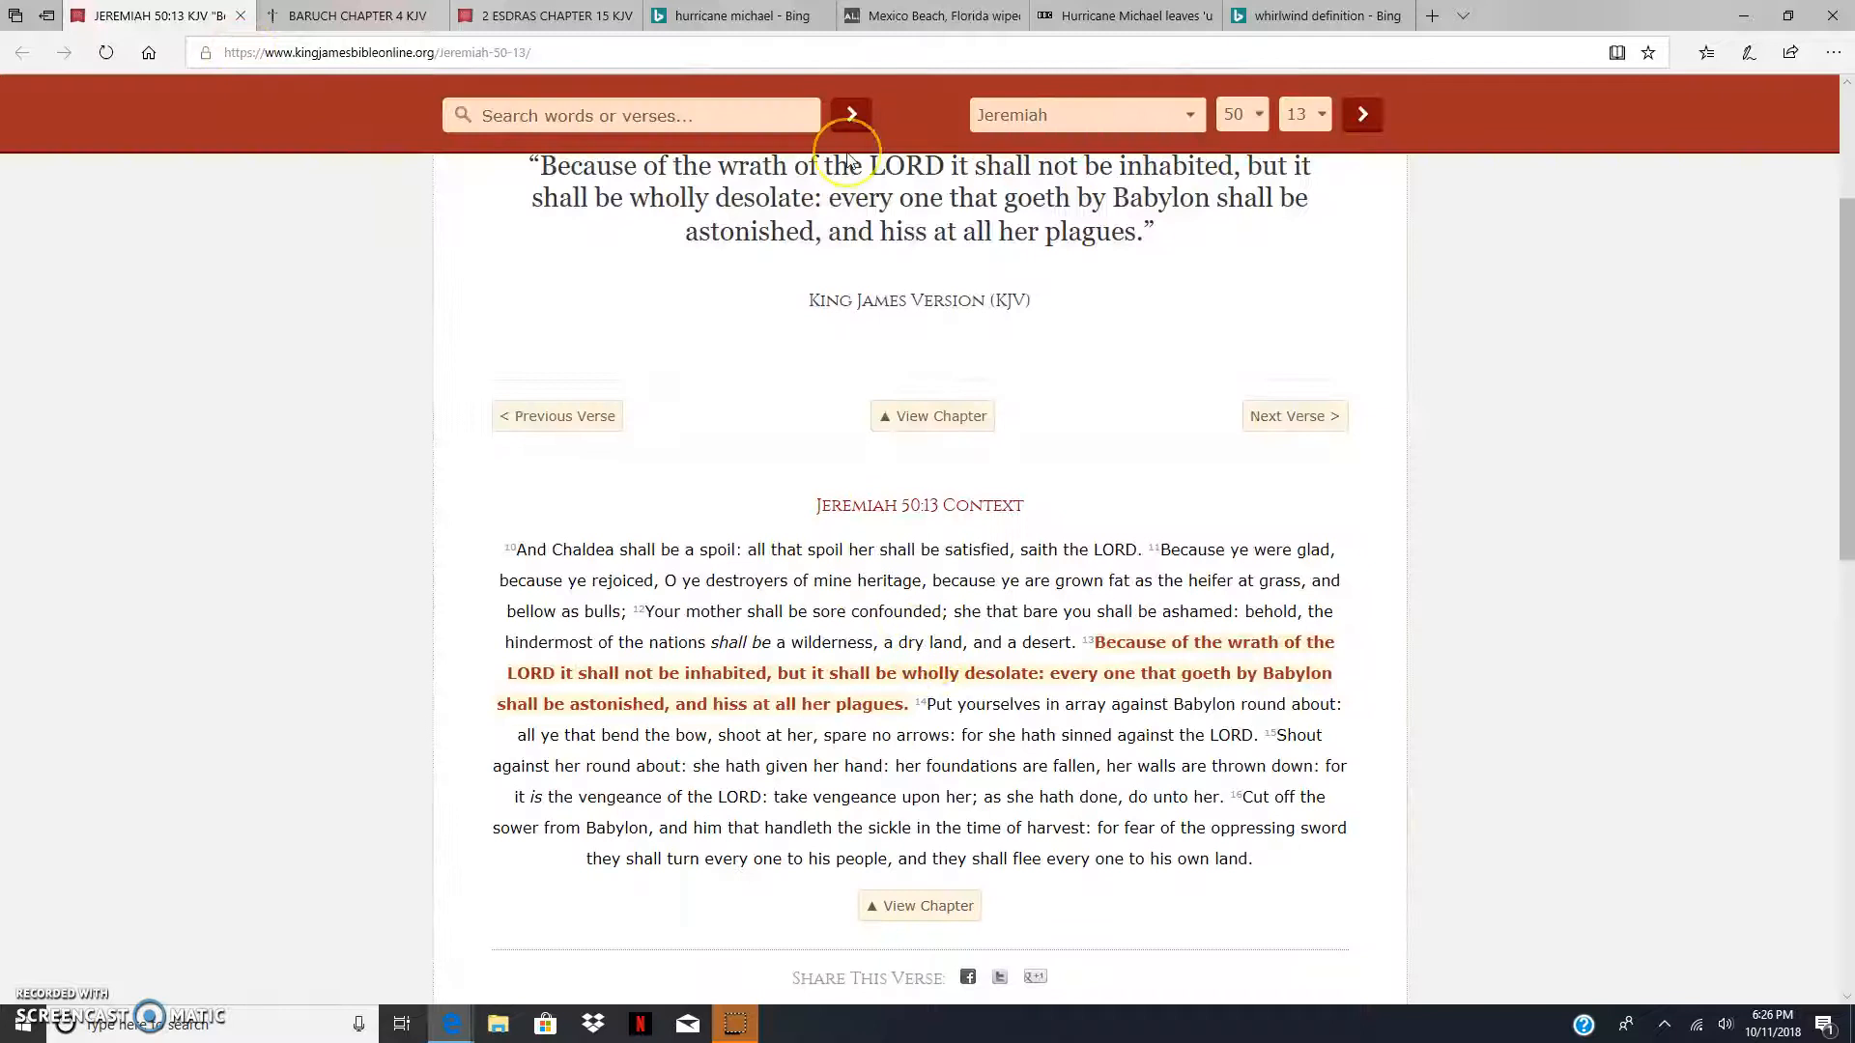
{"action": "mouse_move", "coordinate": [1225, 560]}
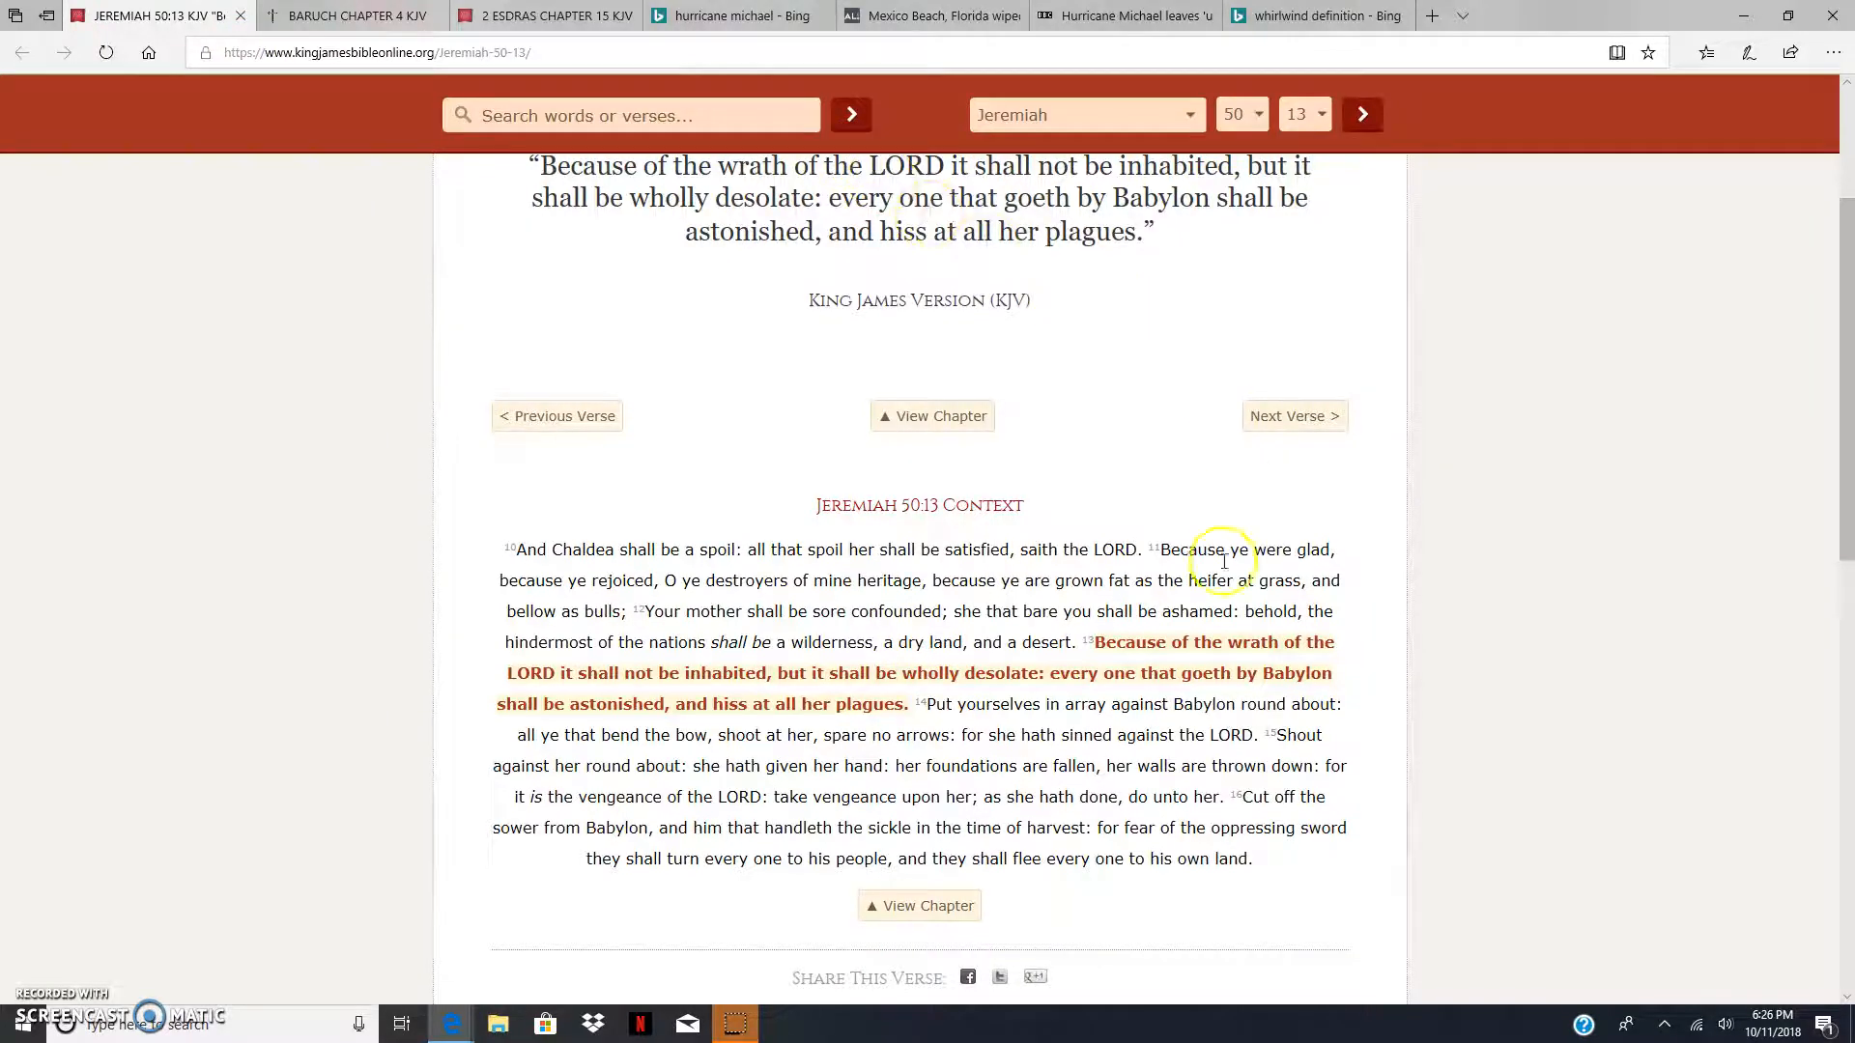
{"action": "mouse_move", "coordinate": [1063, 670]}
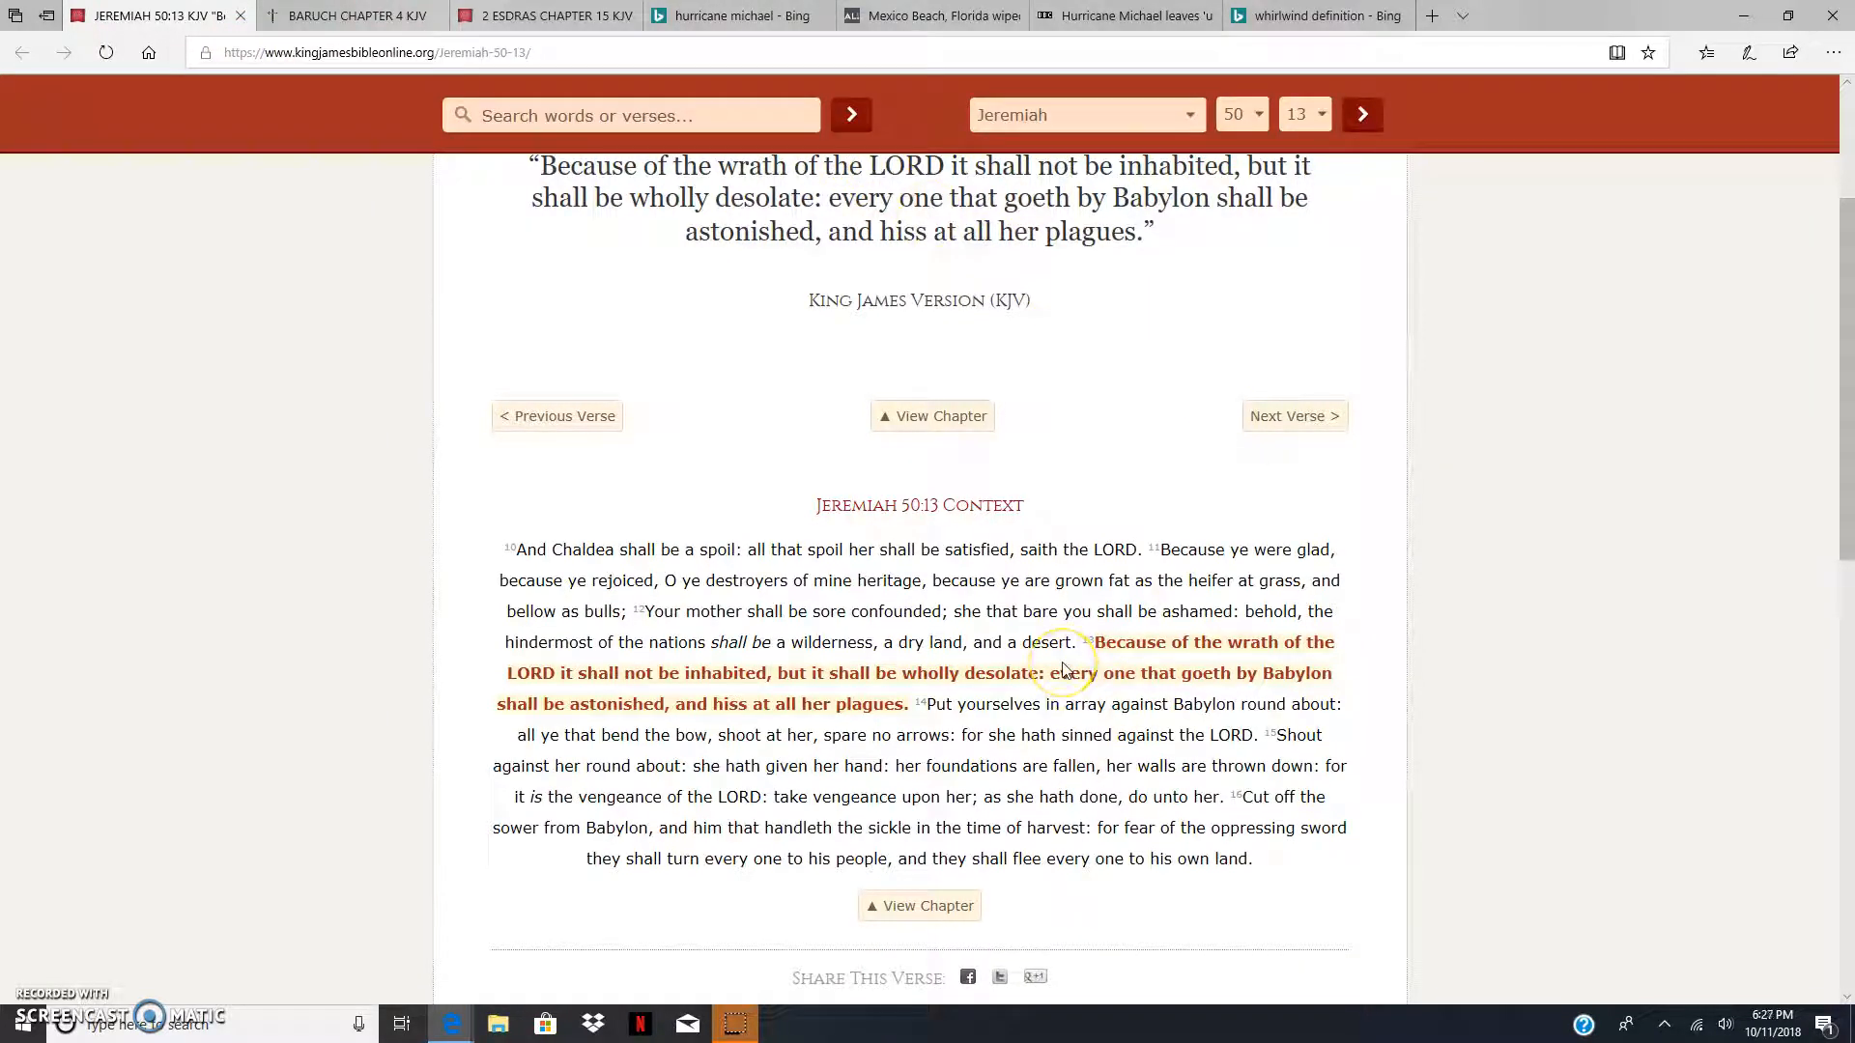
{"action": "mouse_move", "coordinate": [1087, 691]}
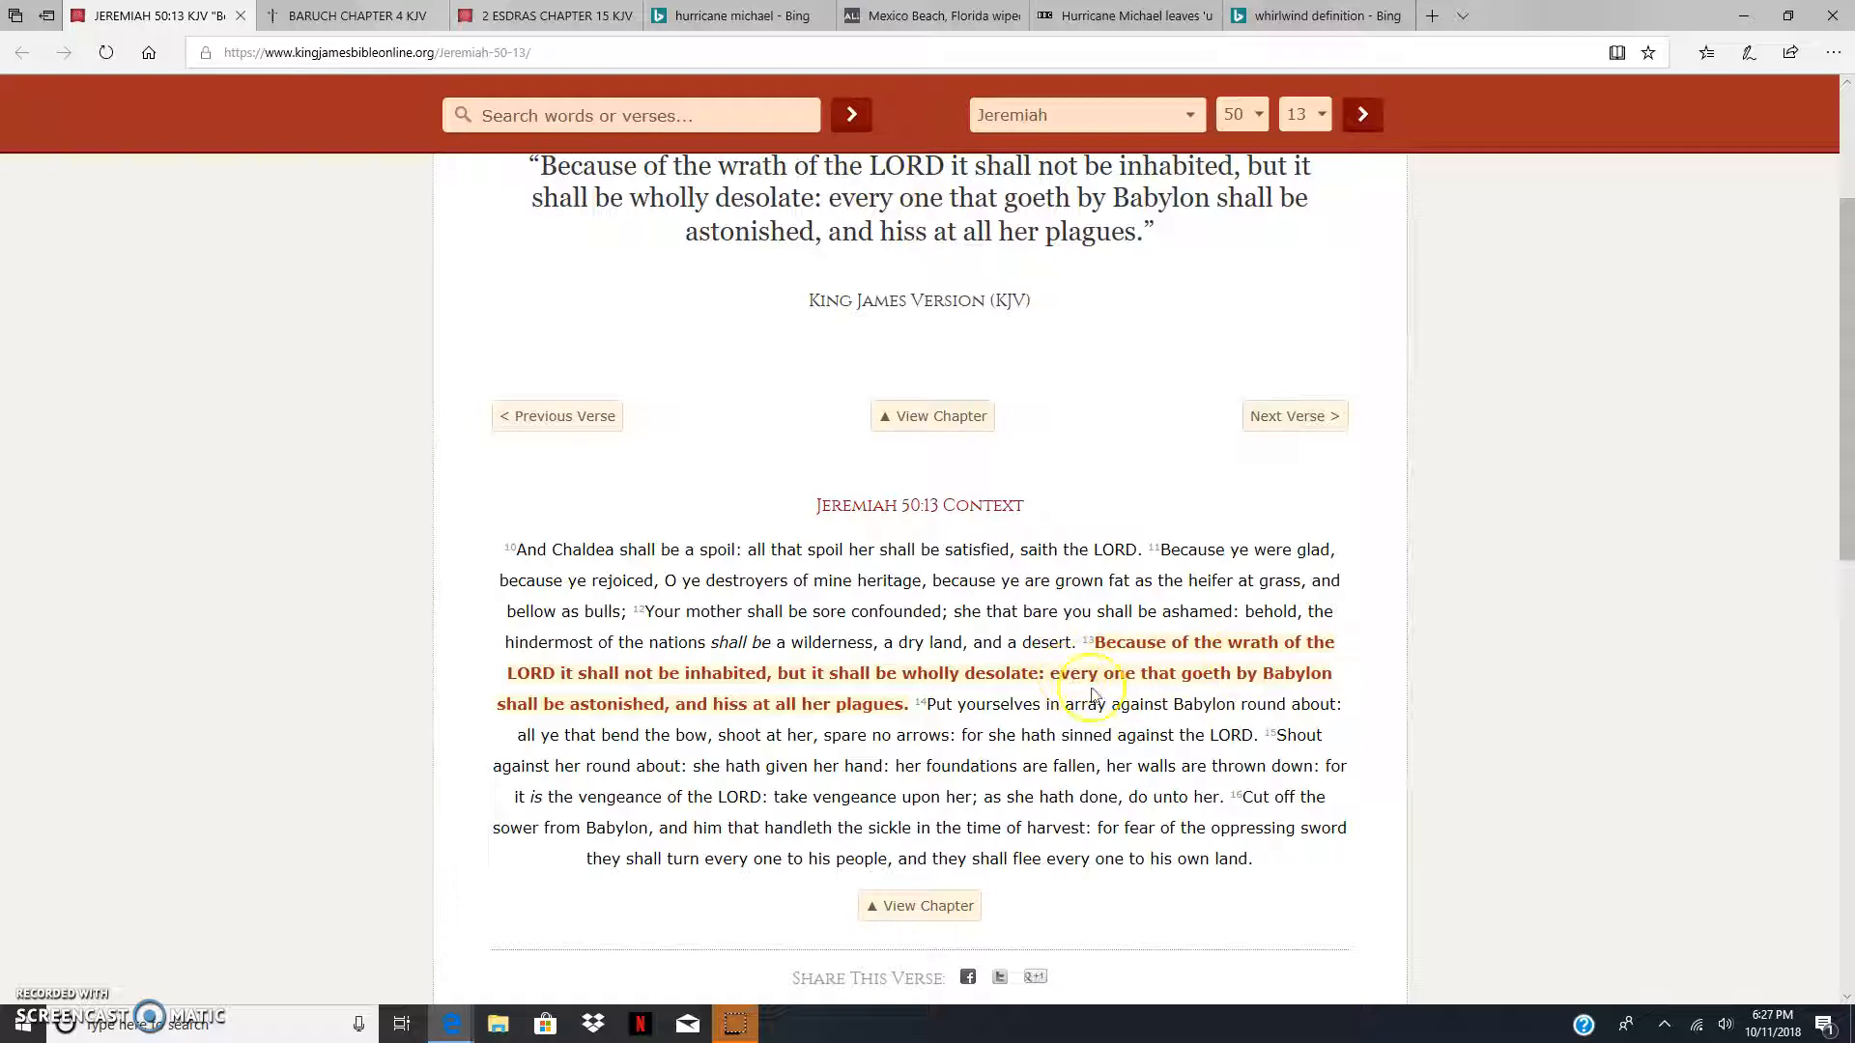
{"action": "mouse_move", "coordinate": [634, 709]}
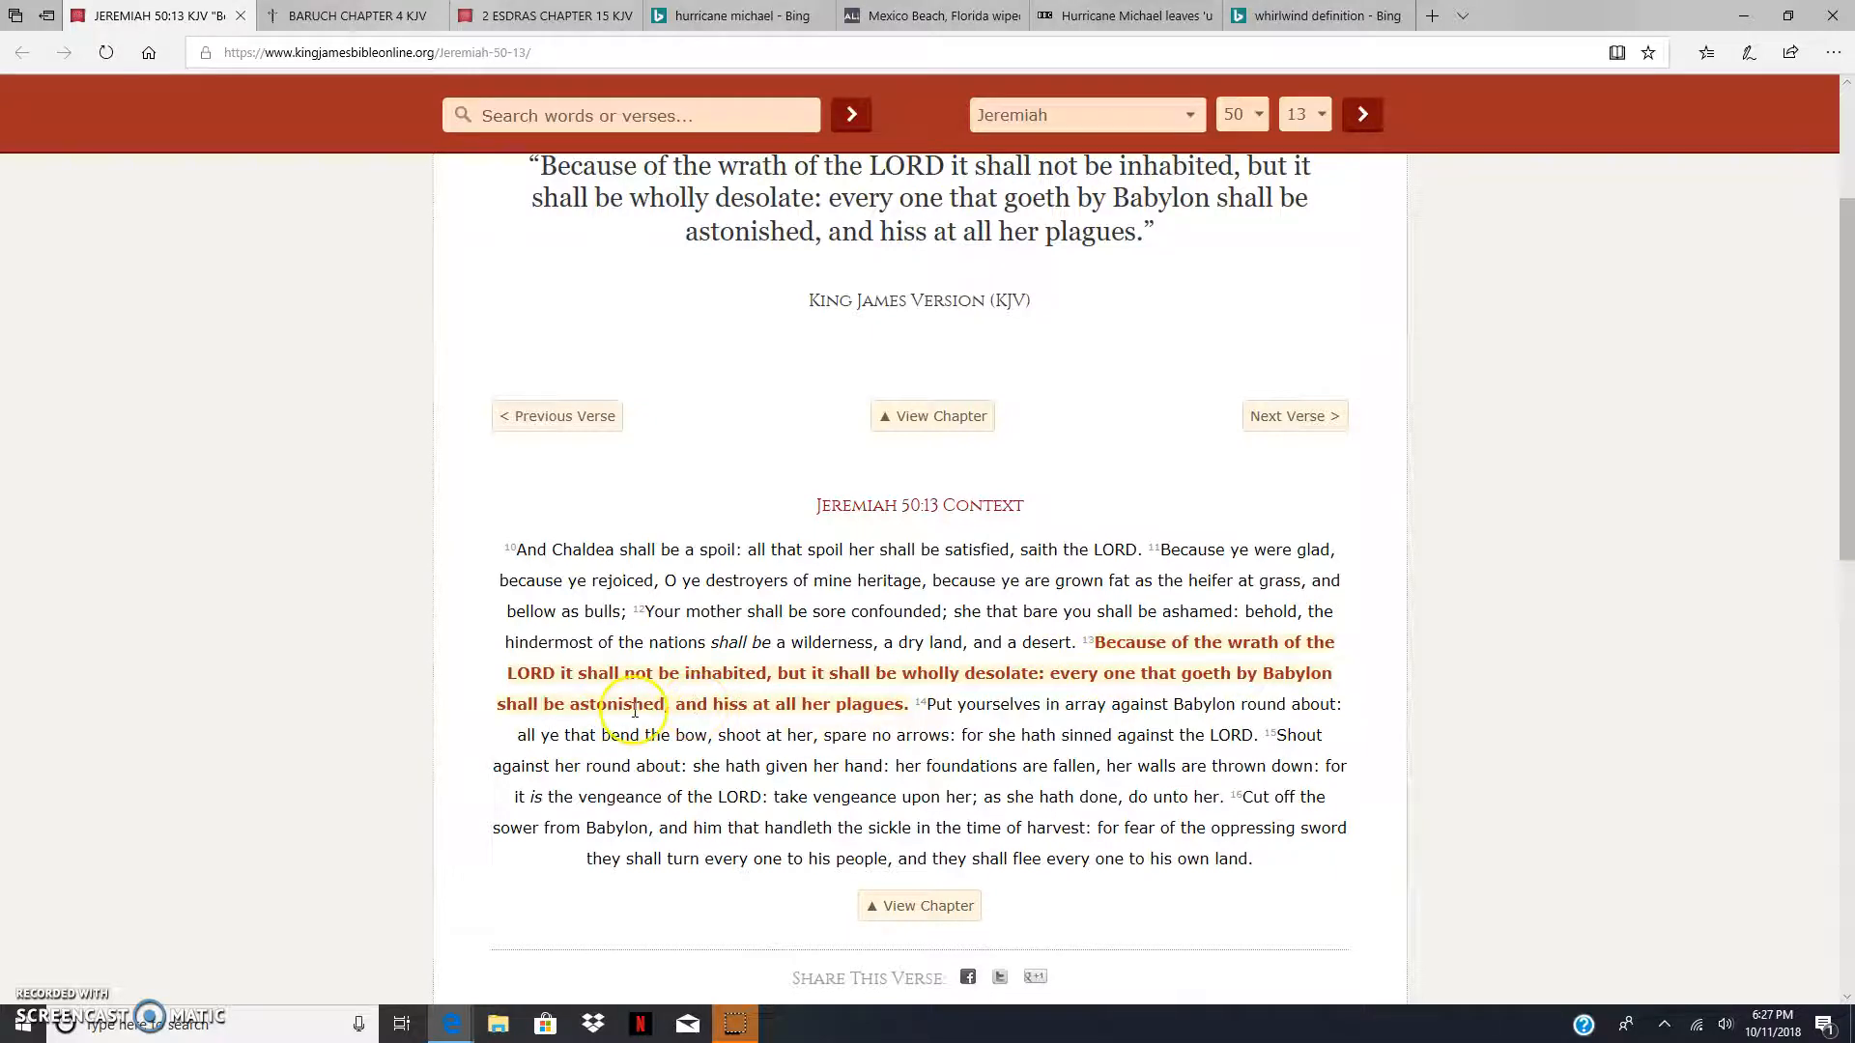
{"action": "mouse_move", "coordinate": [709, 697]}
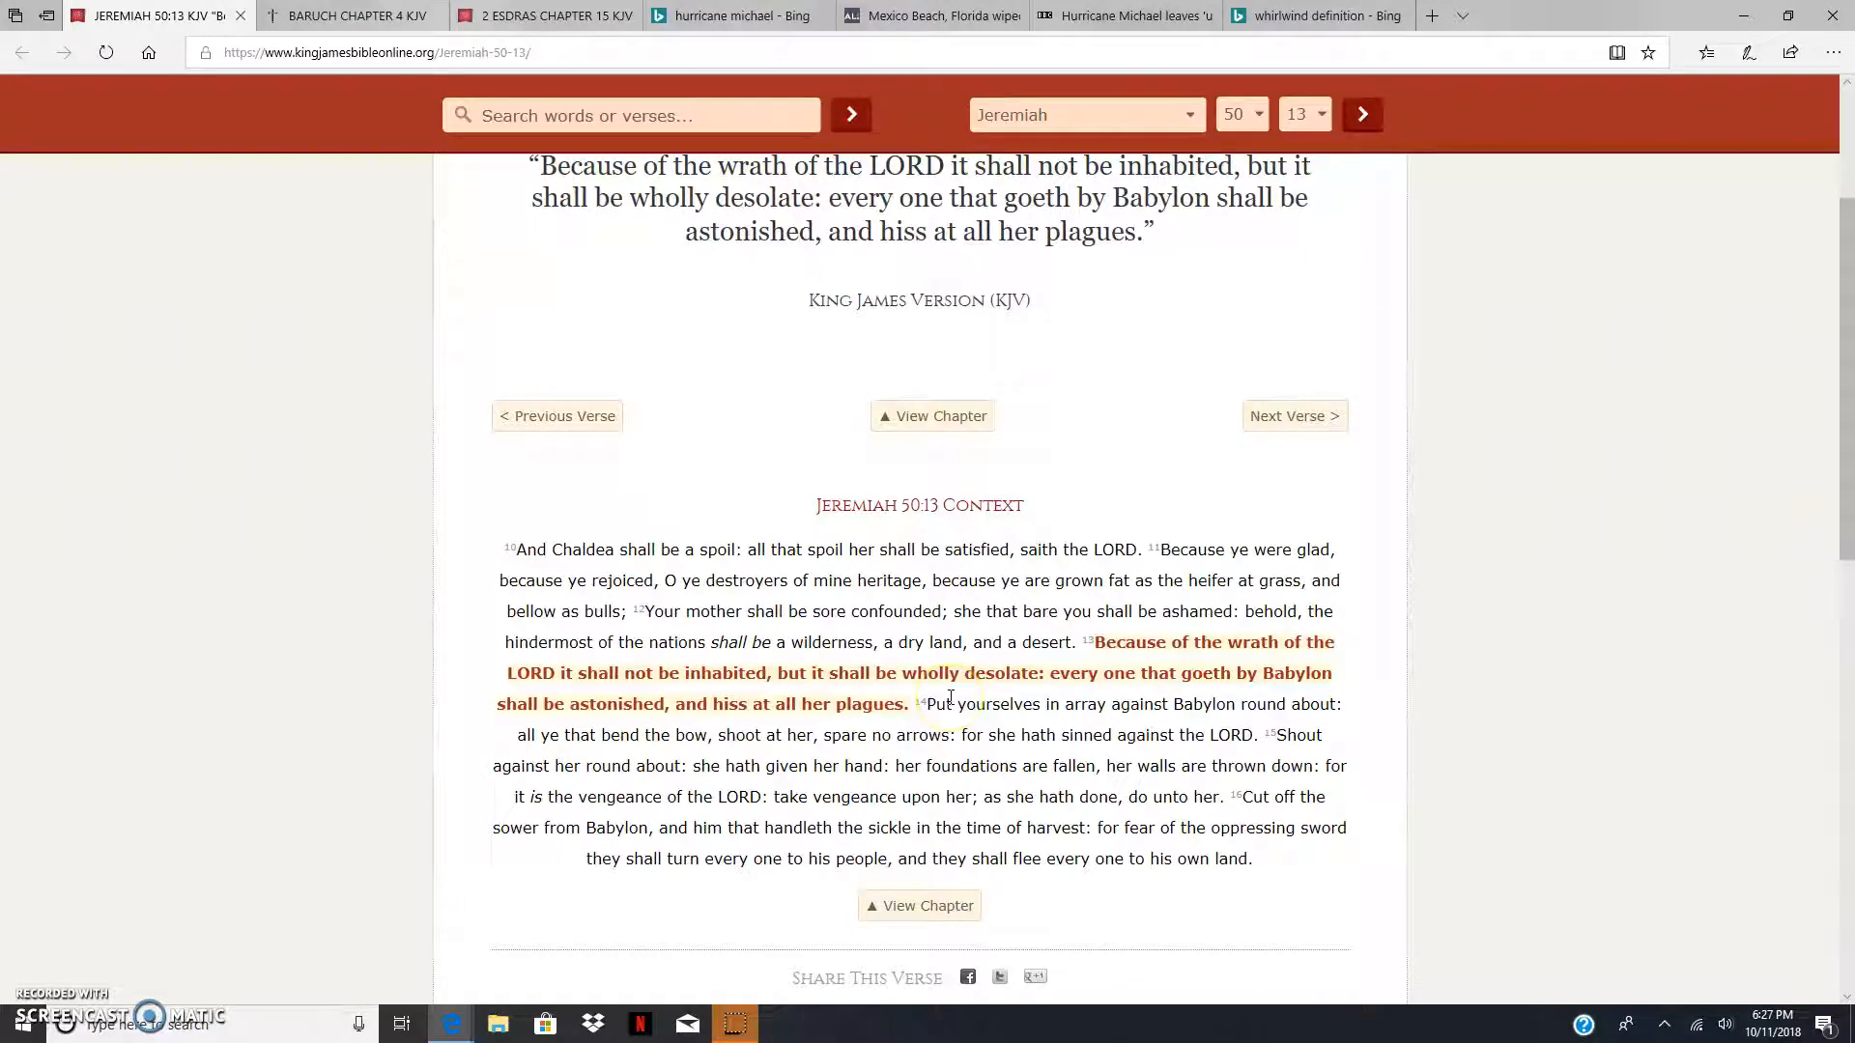
{"action": "mouse_move", "coordinate": [875, 719]}
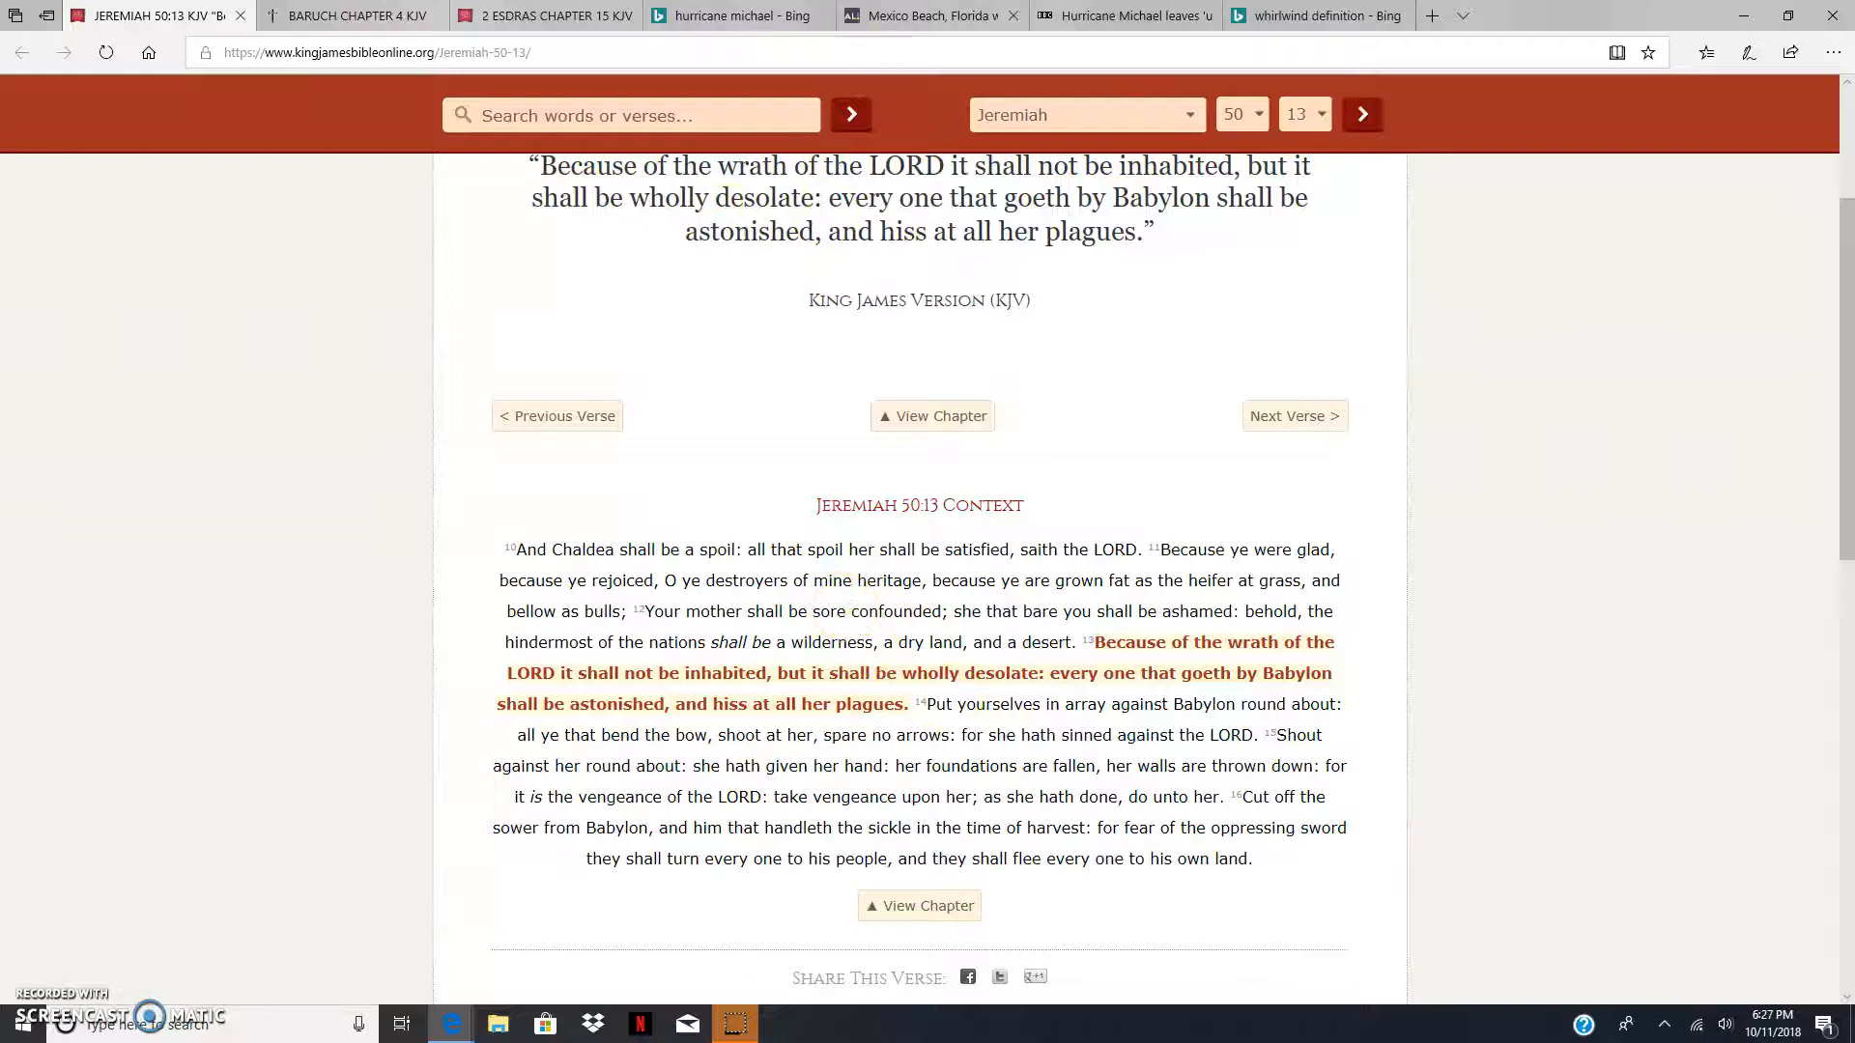
Step: Return to the al.com Mexico Beach article and settle on its headline and lead devastation photo
{"action": "left_click", "coordinate": [930, 16]}
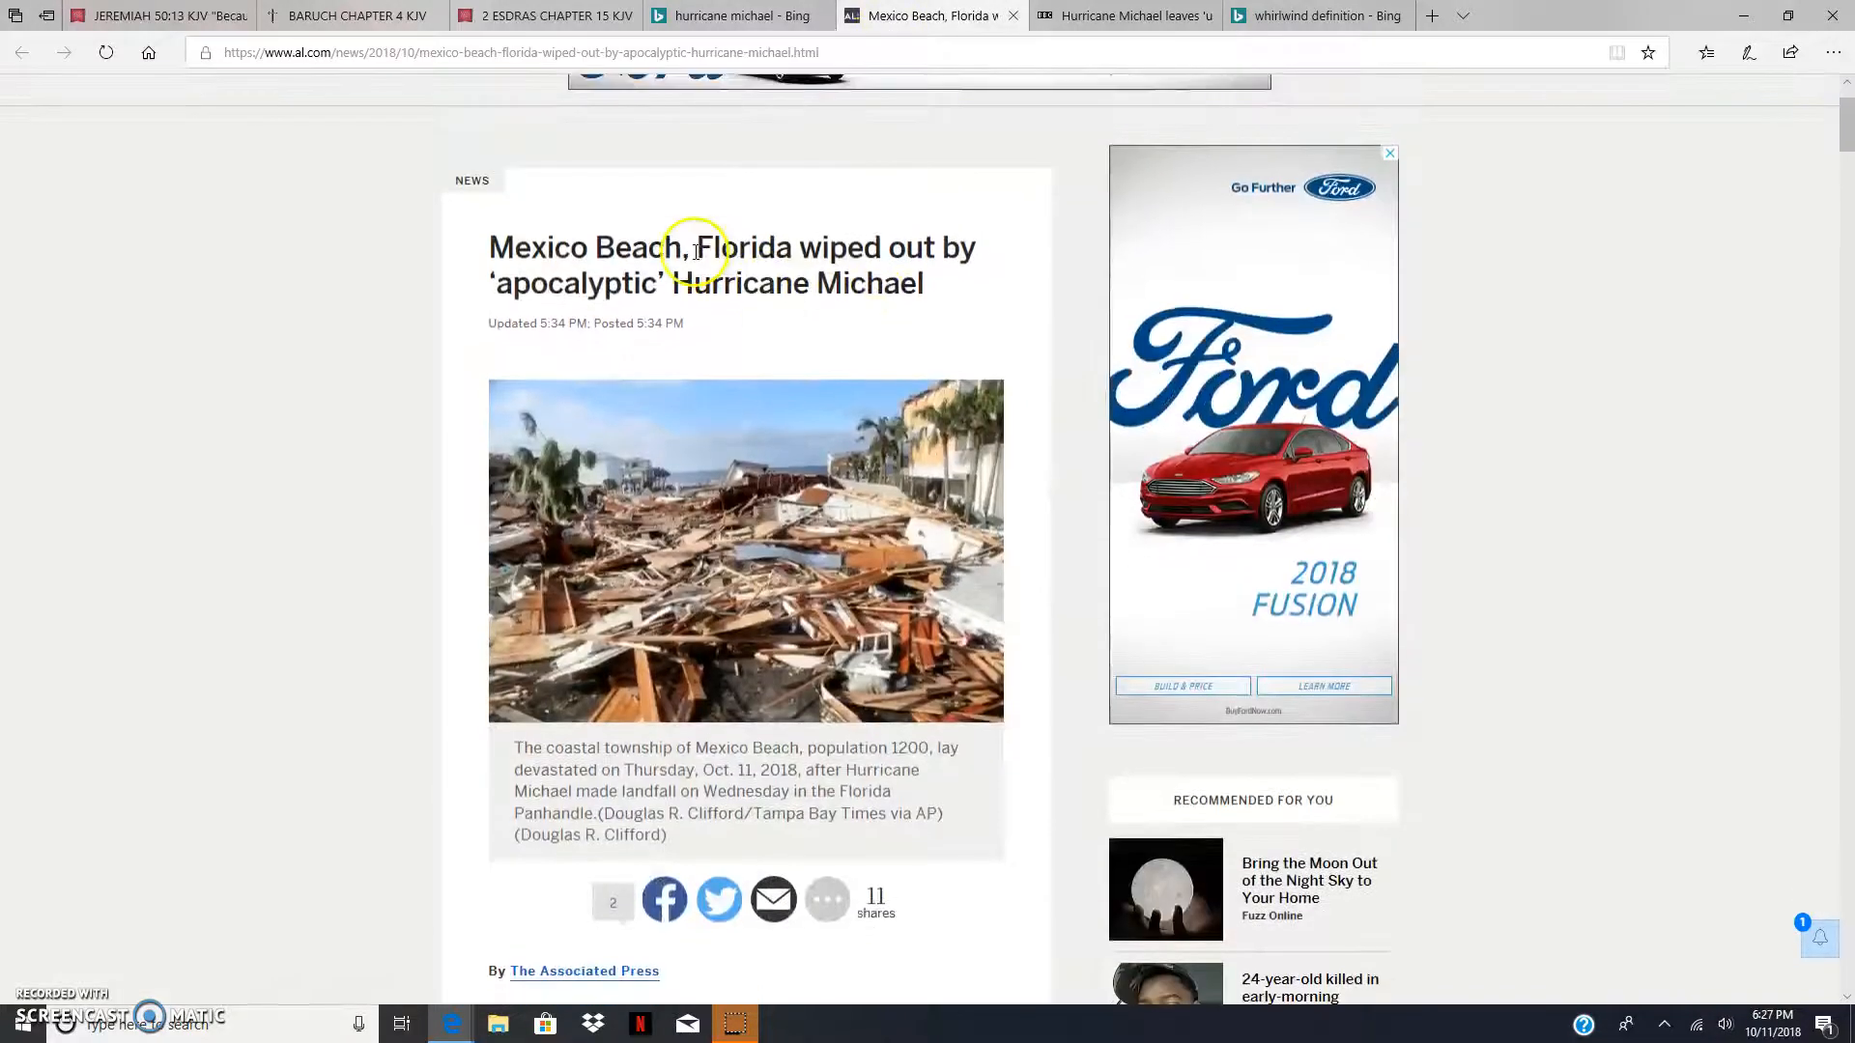
{"action": "scroll", "scroll_direction": "up", "scroll_amount": 3}
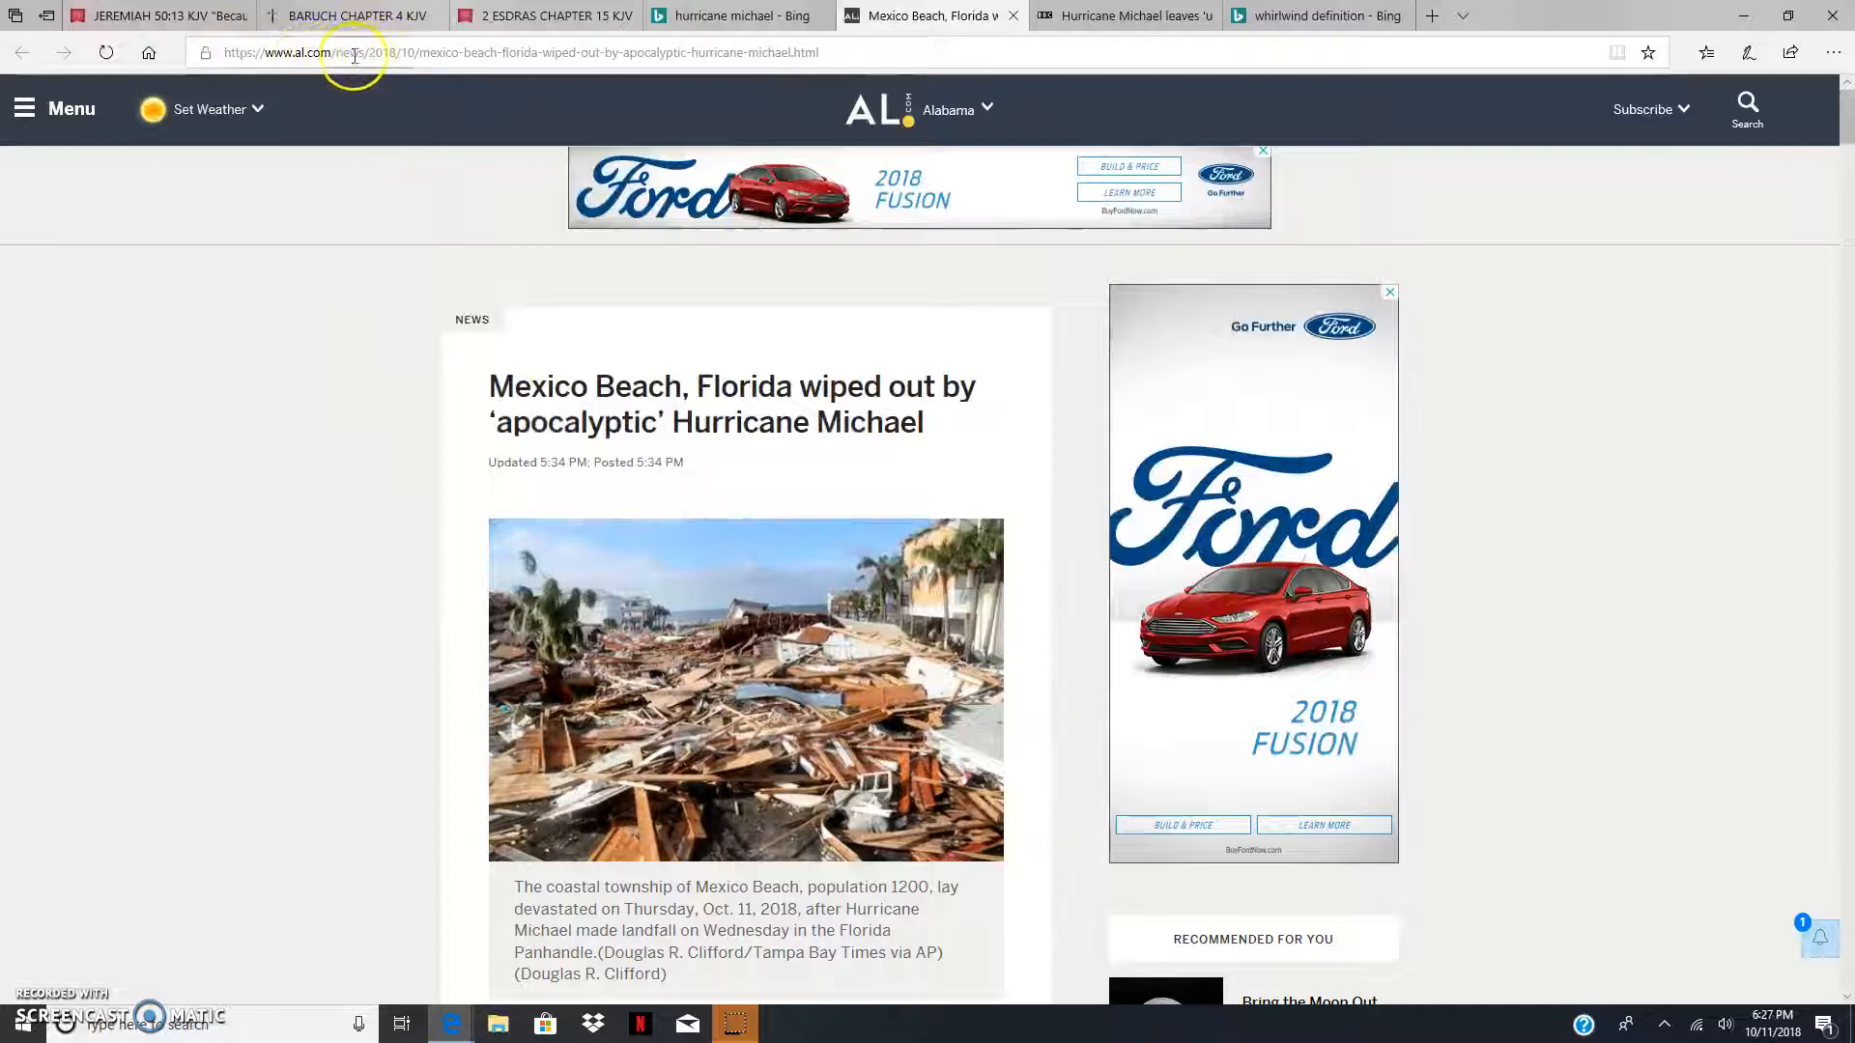
{"action": "mouse_move", "coordinate": [851, 85]}
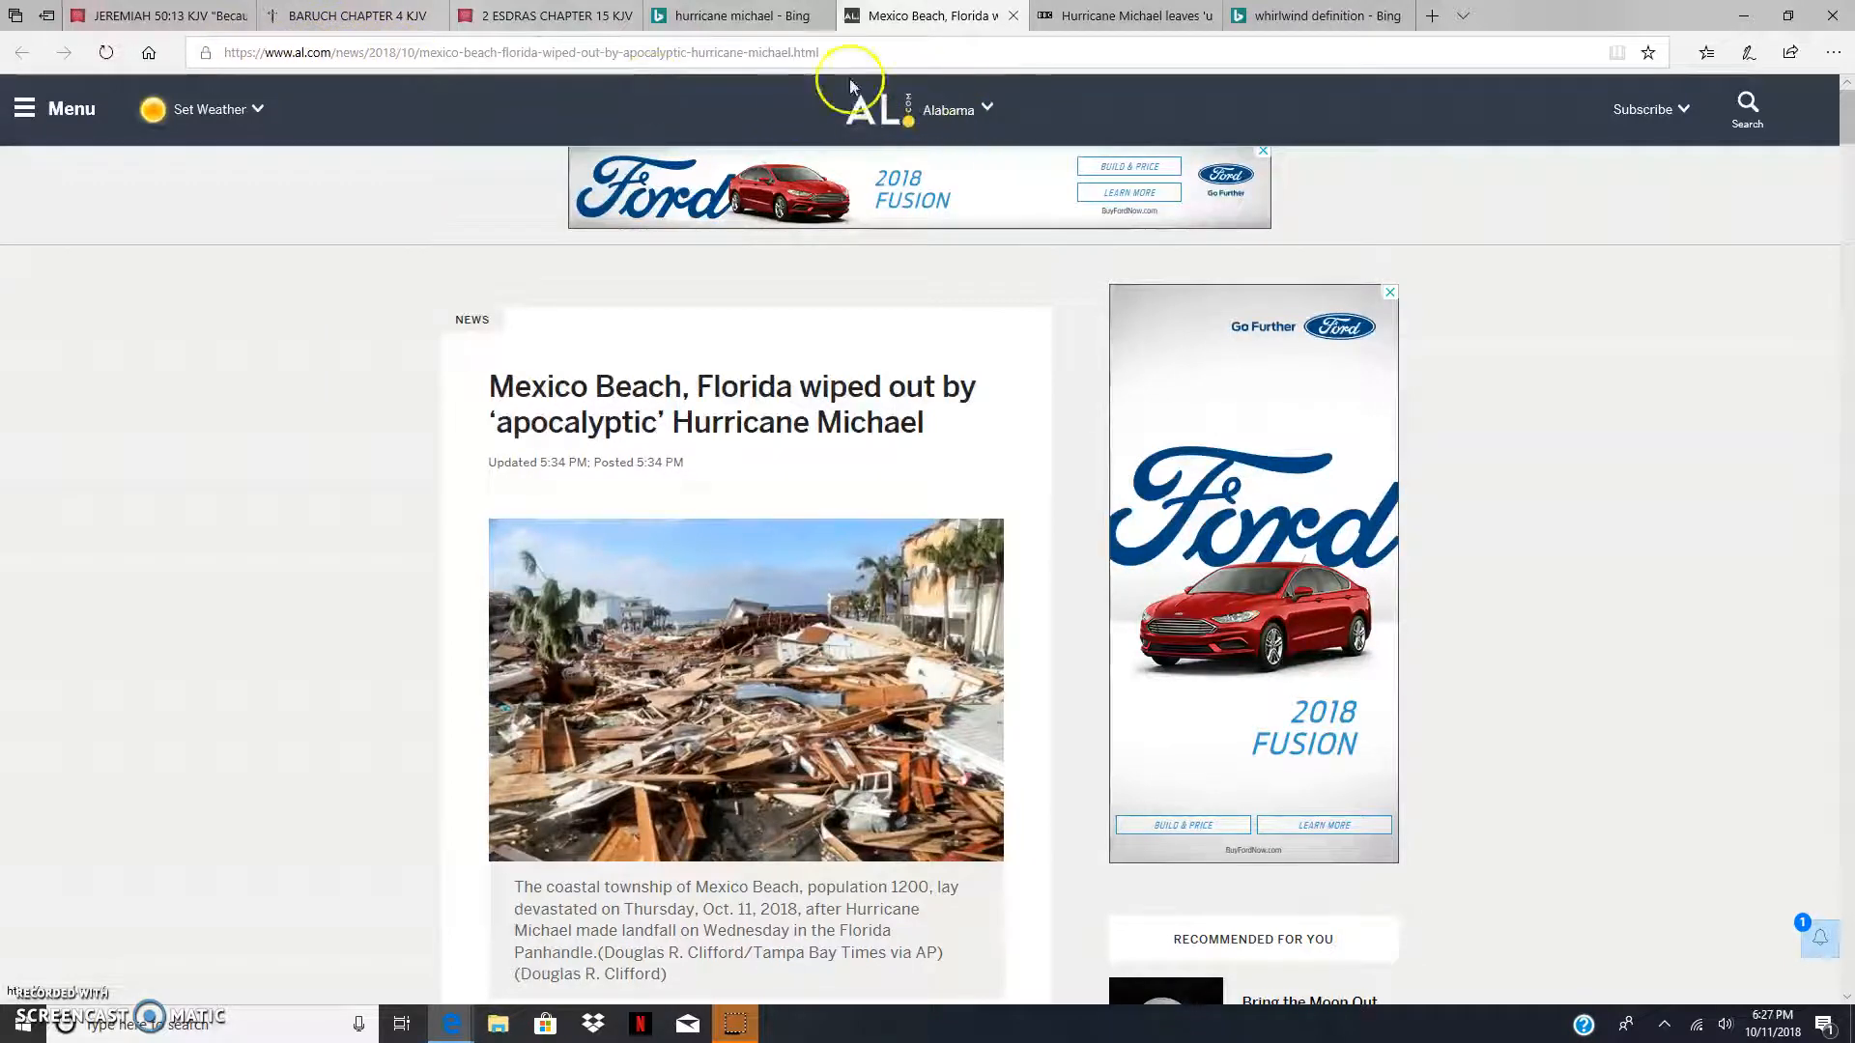
{"action": "scroll", "scroll_direction": "down", "scroll_amount": 3}
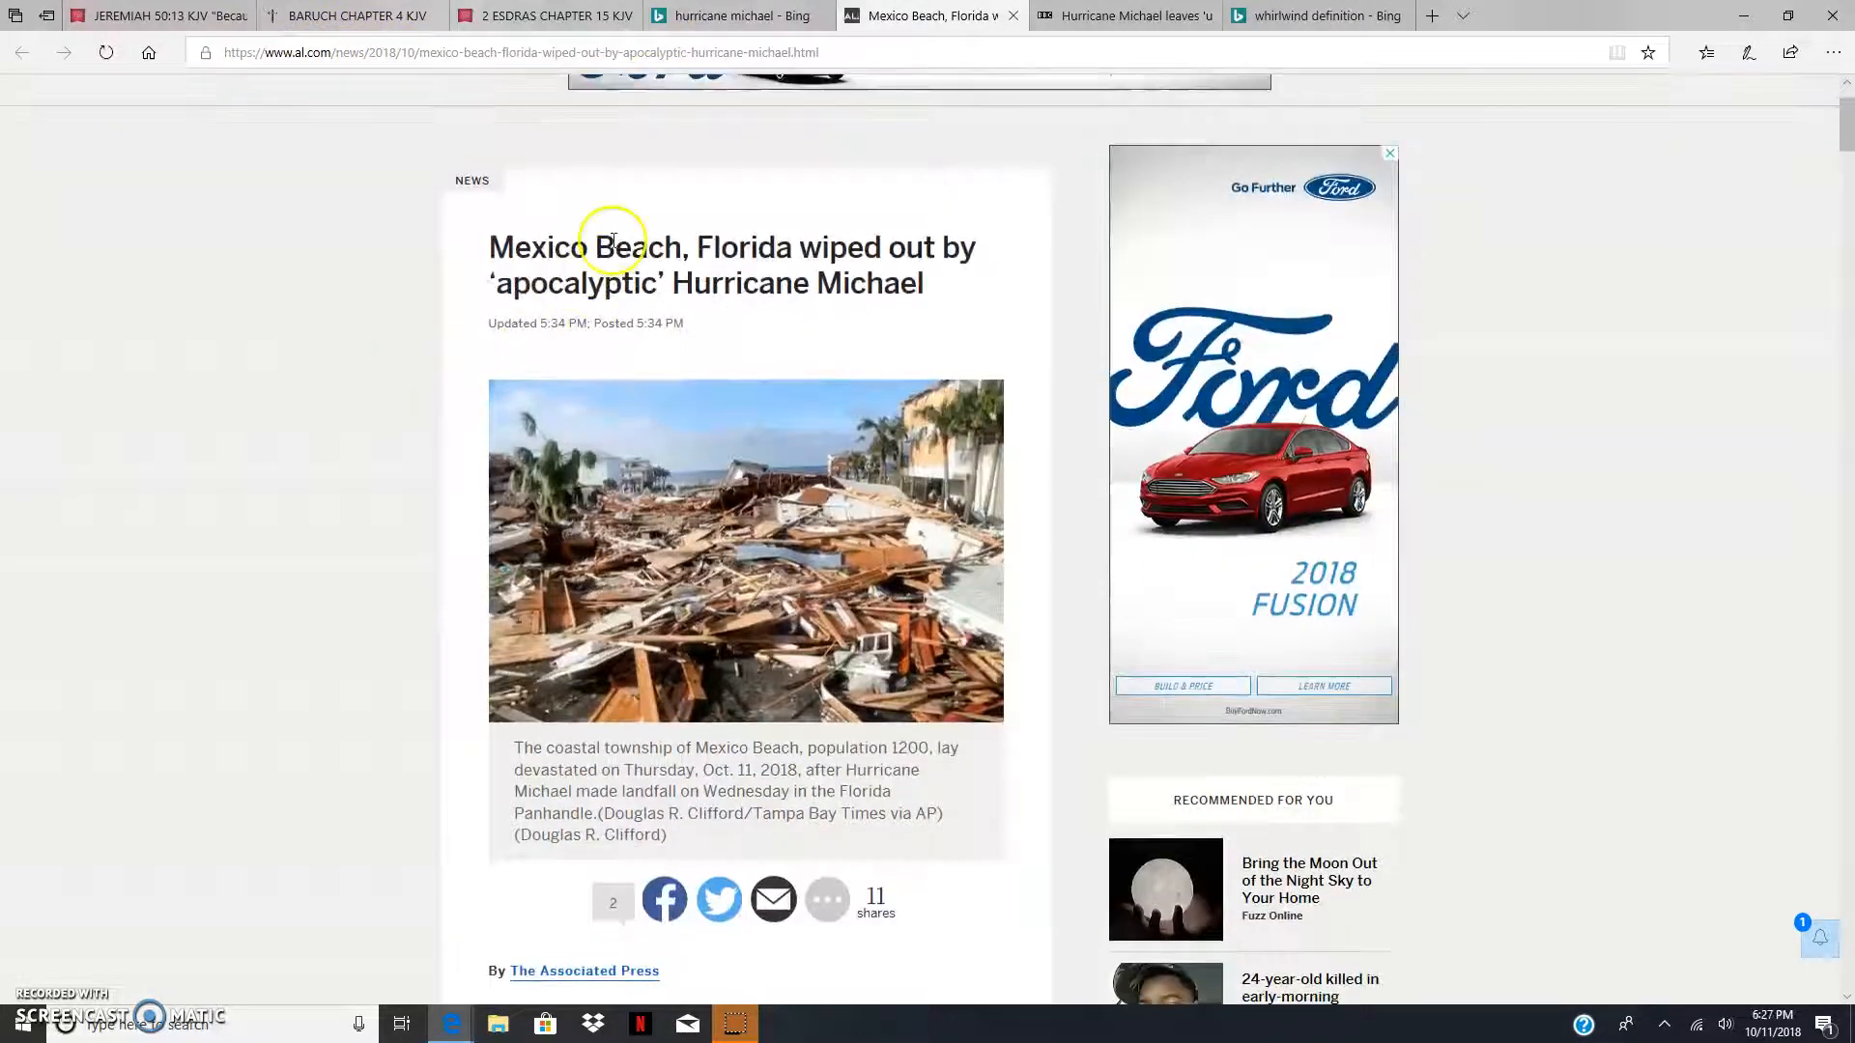
{"action": "mouse_move", "coordinate": [881, 228]}
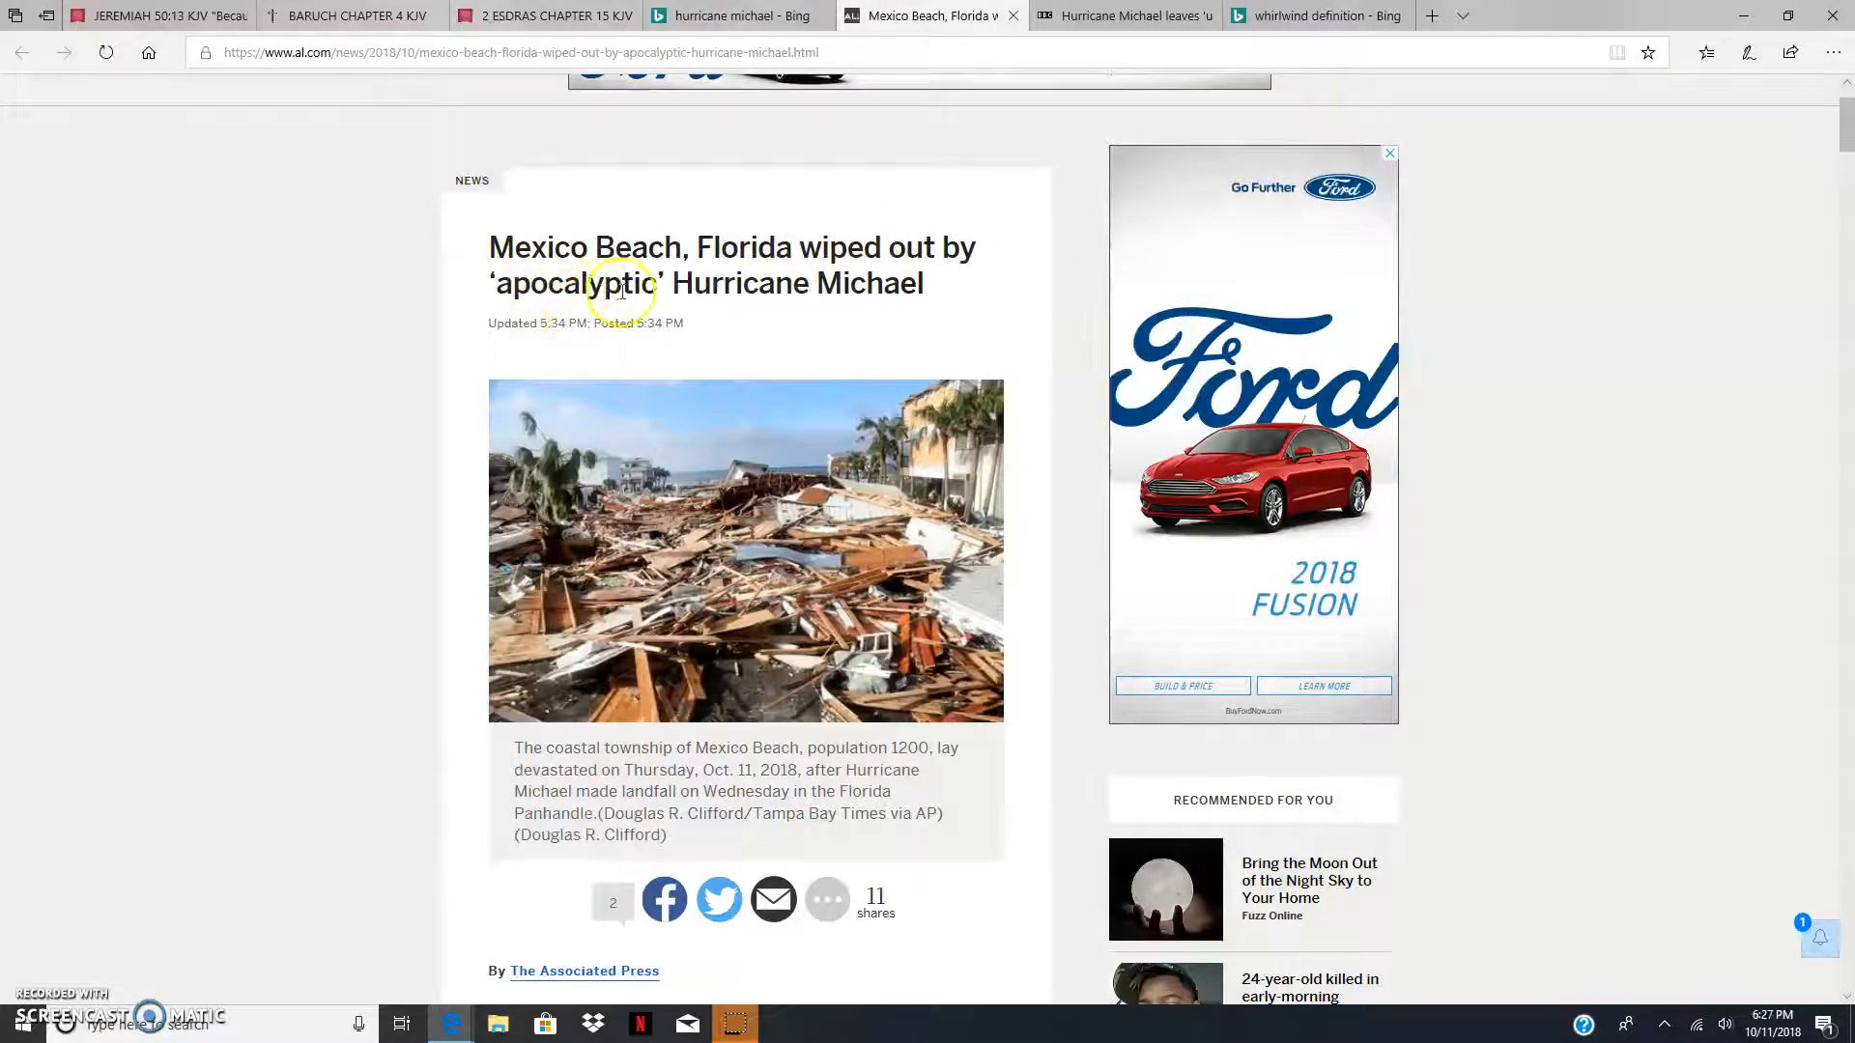
{"action": "mouse_move", "coordinate": [446, 313]}
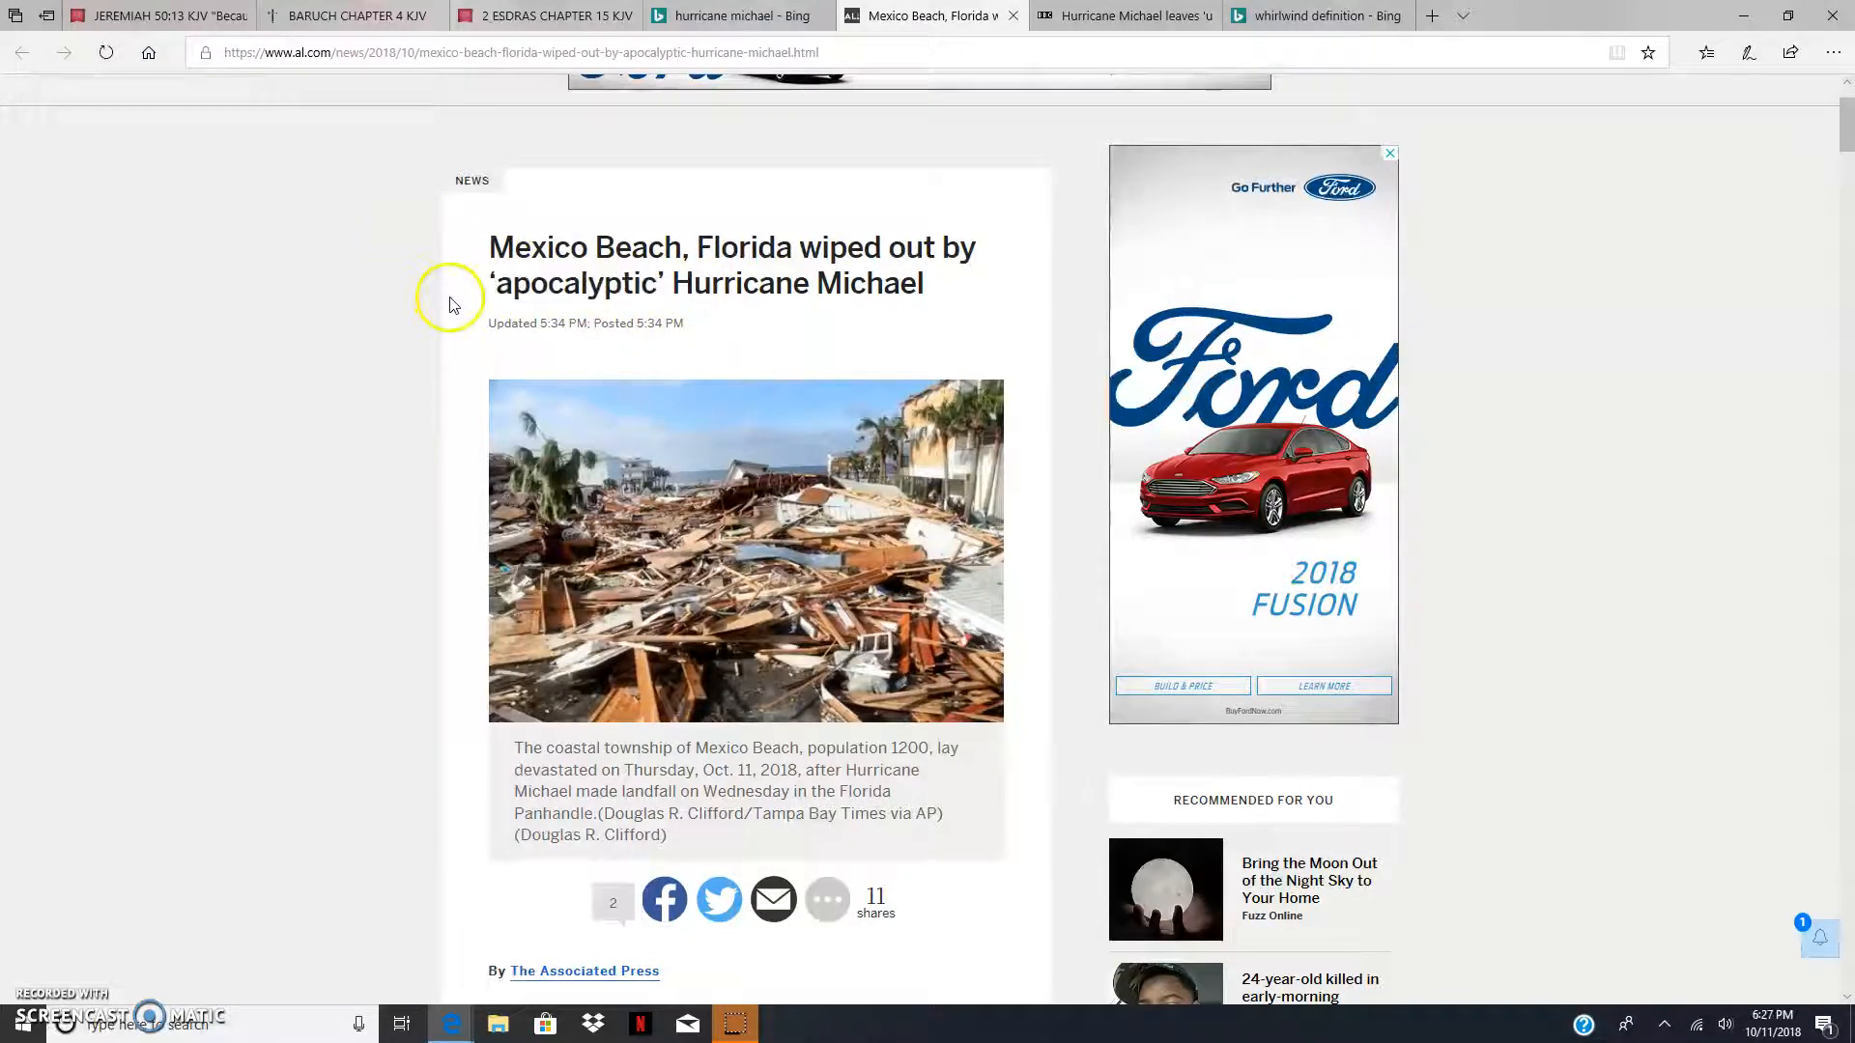
{"action": "mouse_move", "coordinate": [479, 369]}
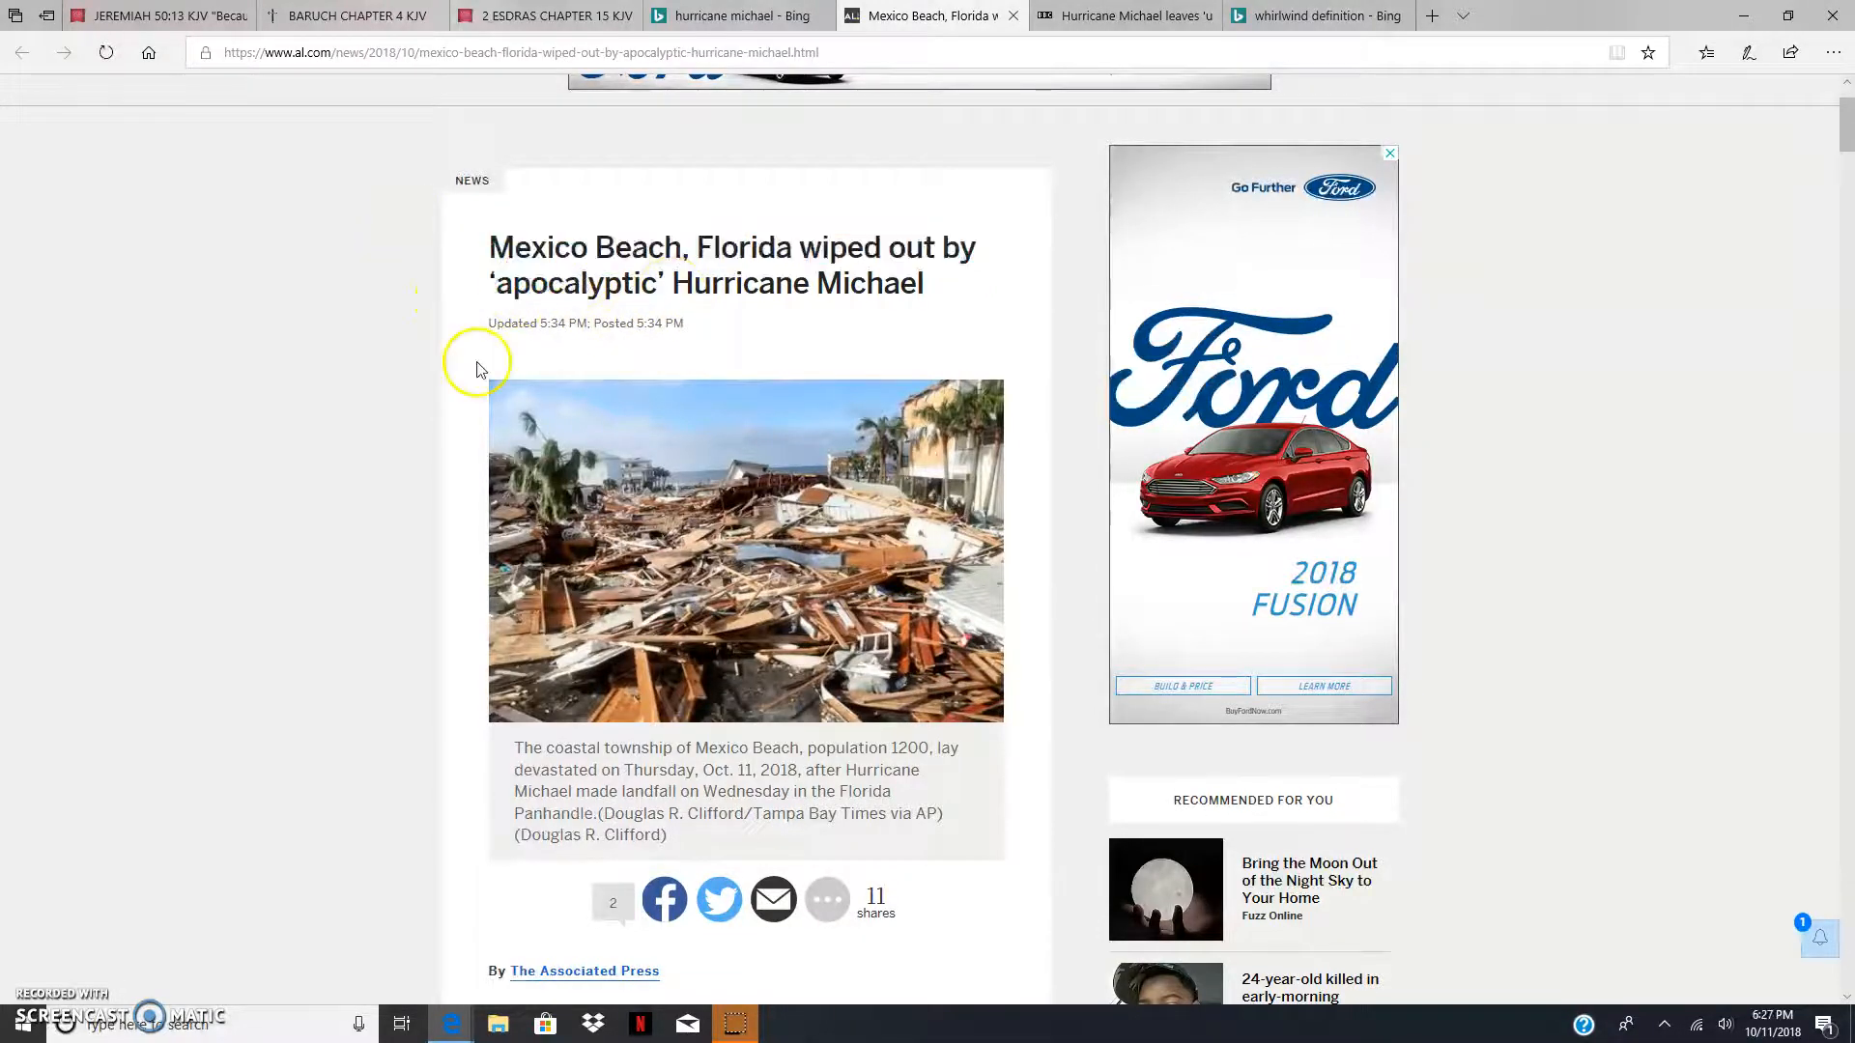
Step: Scroll to the article's opening paragraphs about shattered homes and the embedded Facebook video
{"action": "scroll", "scroll_direction": "down", "scroll_amount": 3}
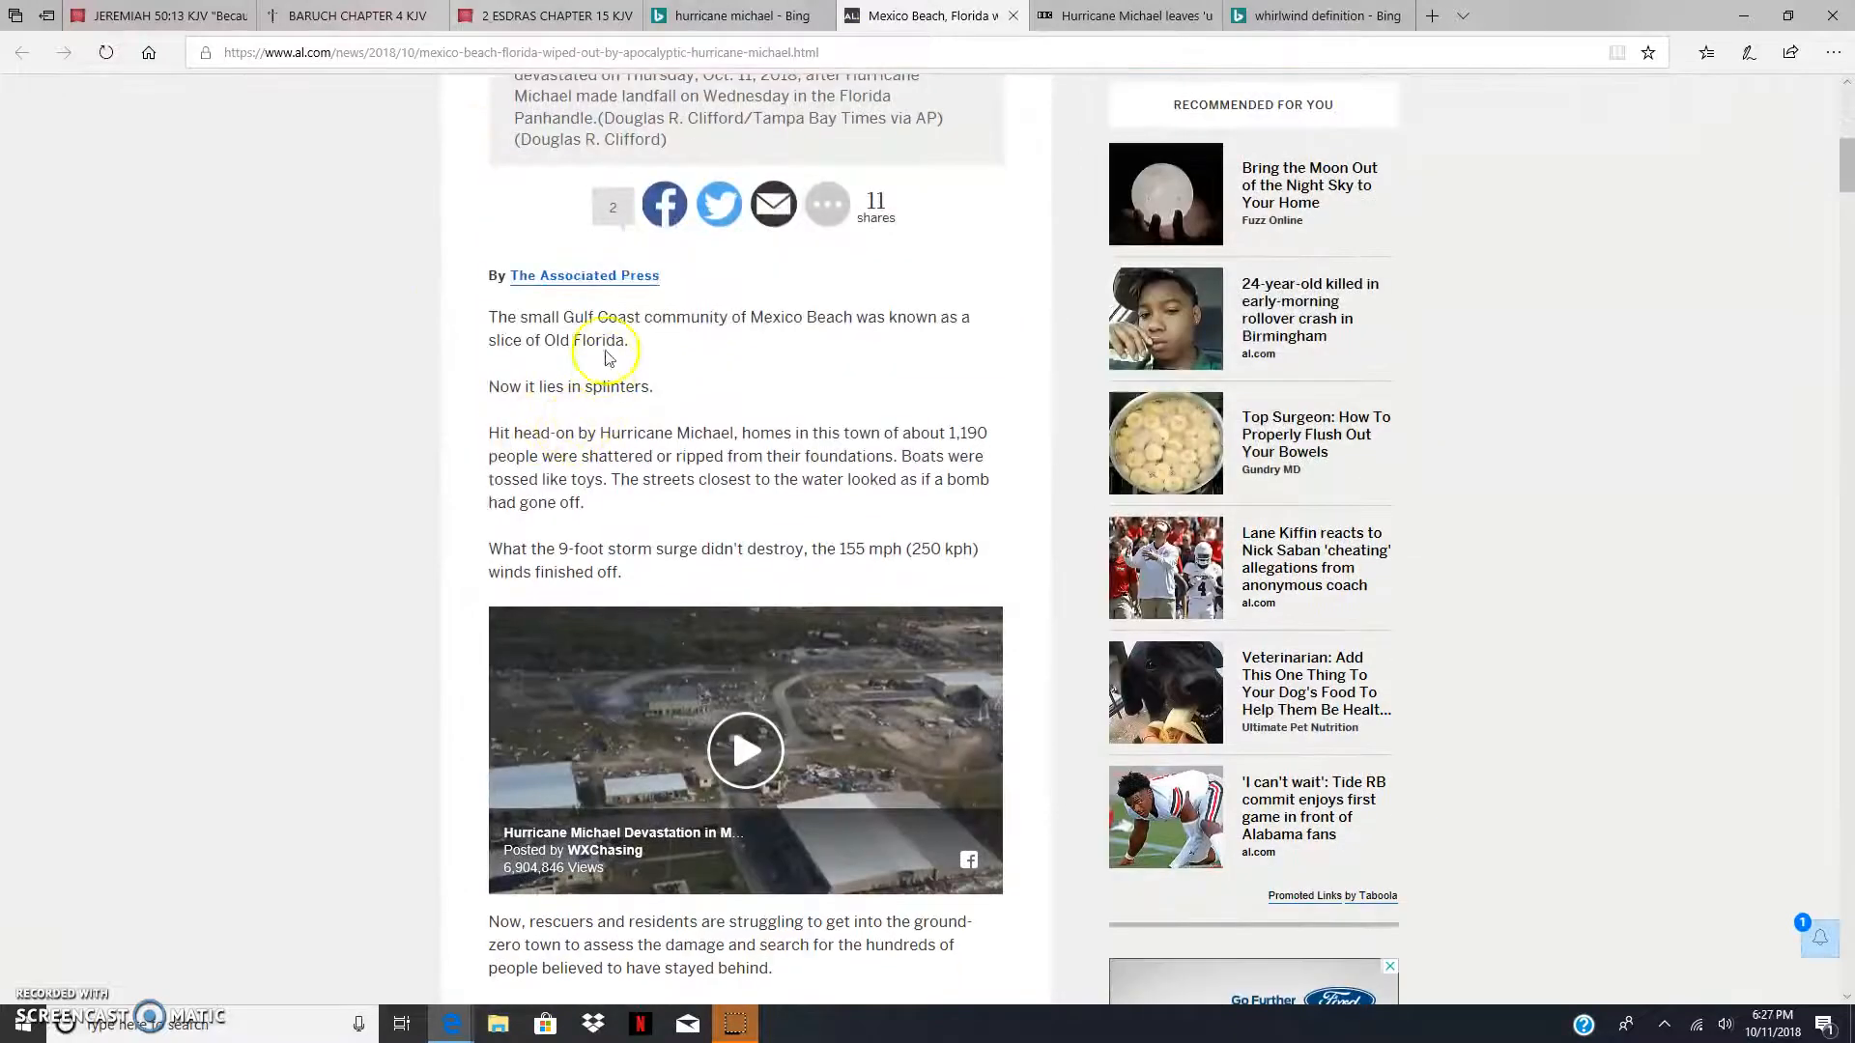
{"action": "mouse_move", "coordinate": [870, 313]}
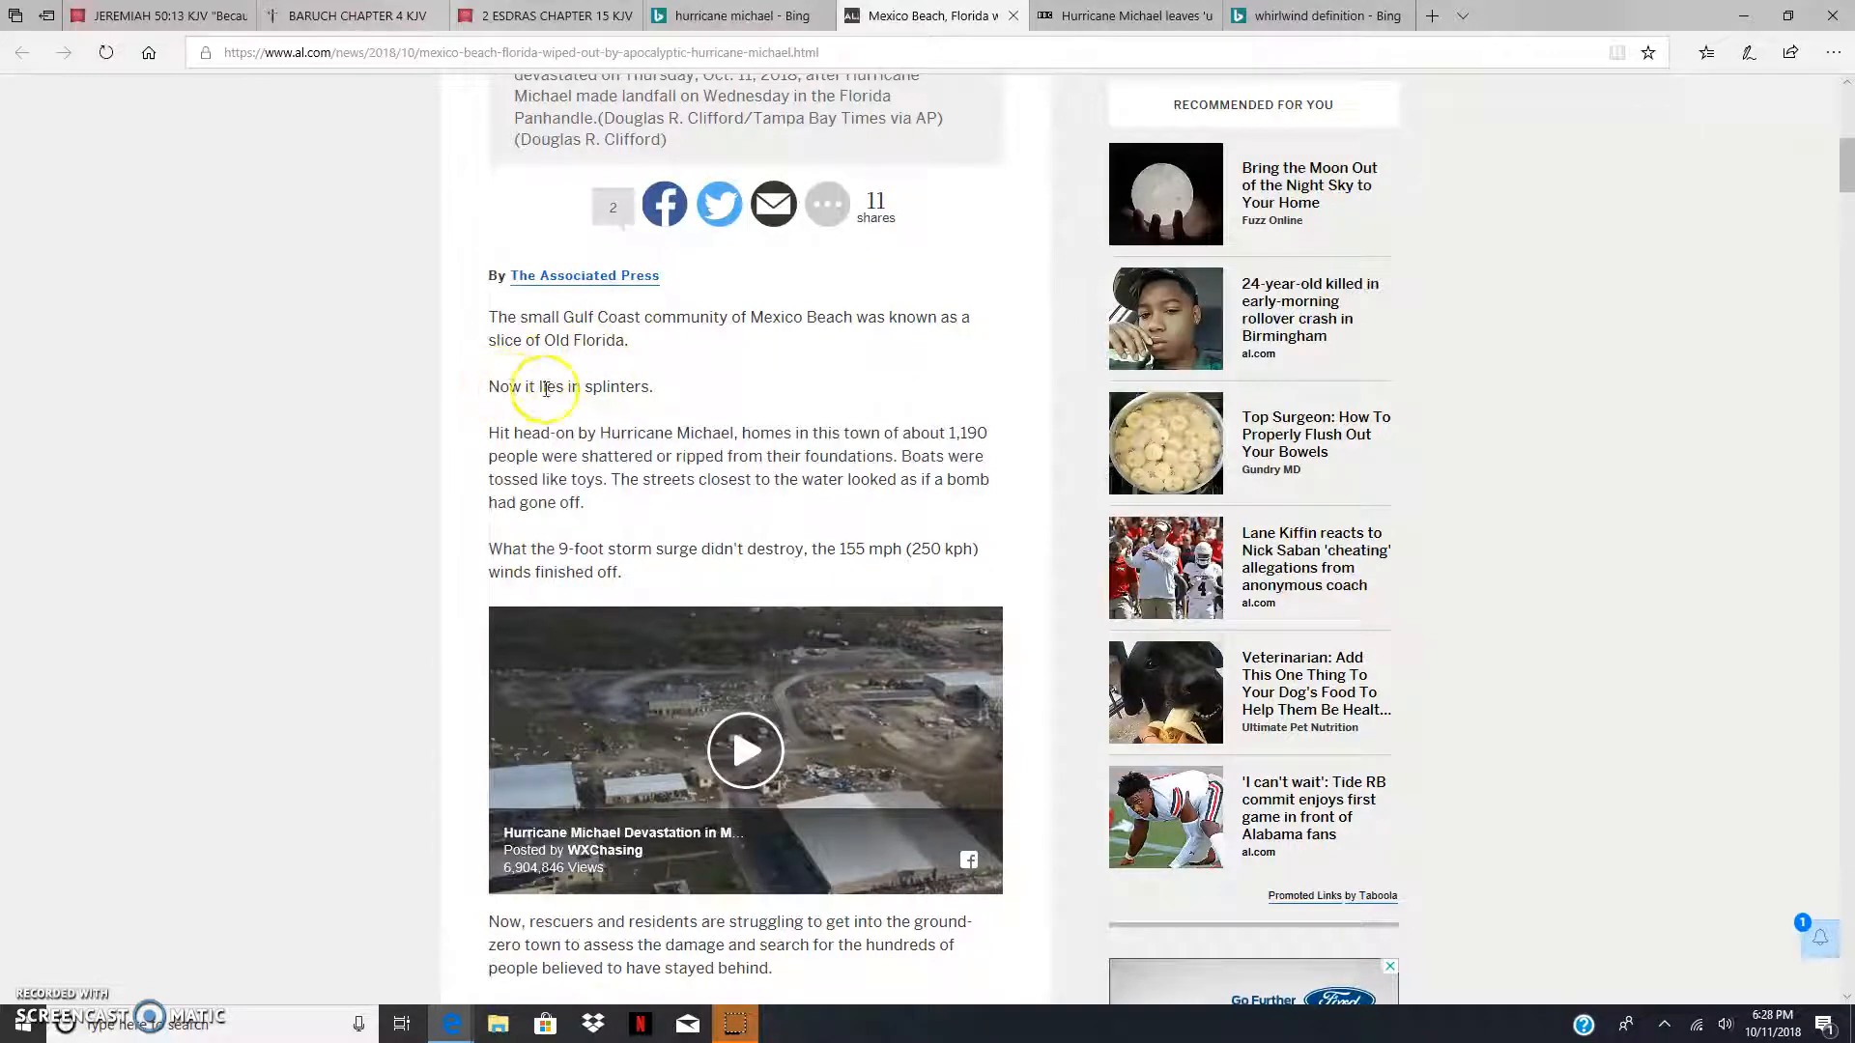
{"action": "mouse_move", "coordinate": [500, 433]}
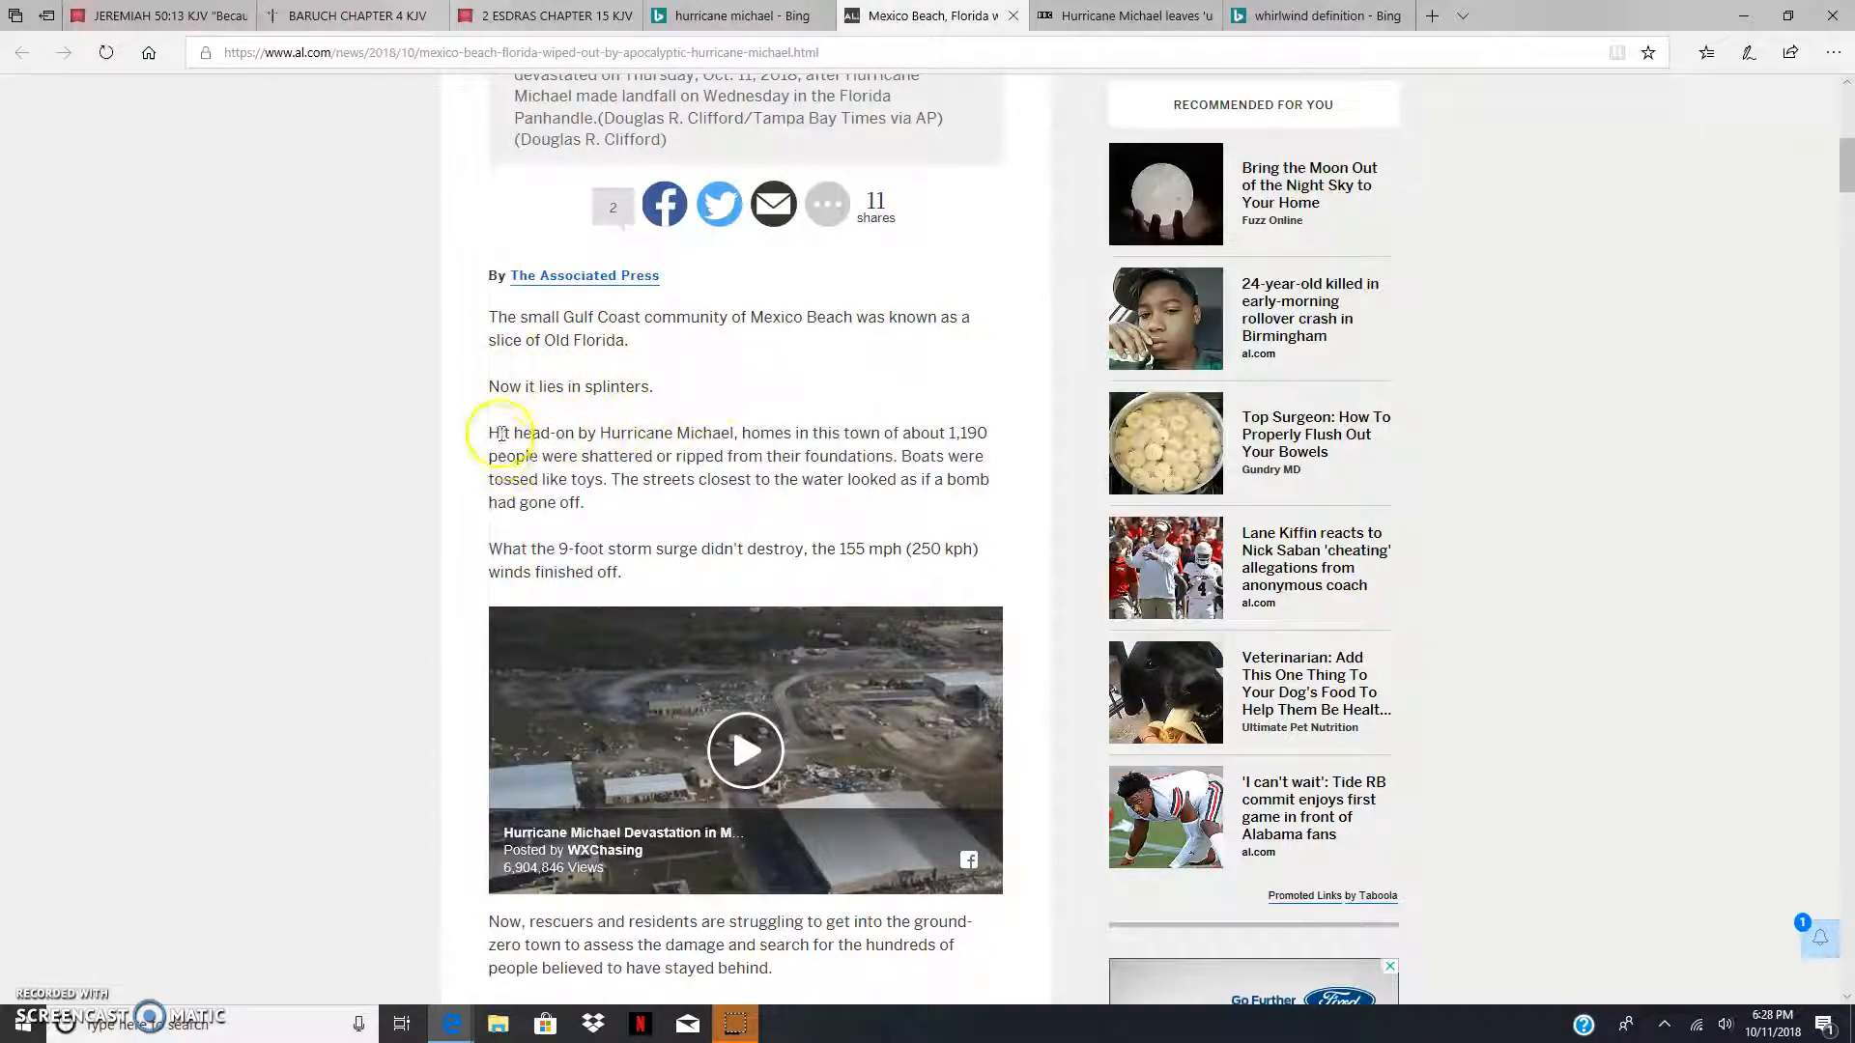
{"action": "scroll", "scroll_direction": "up", "scroll_amount": 3}
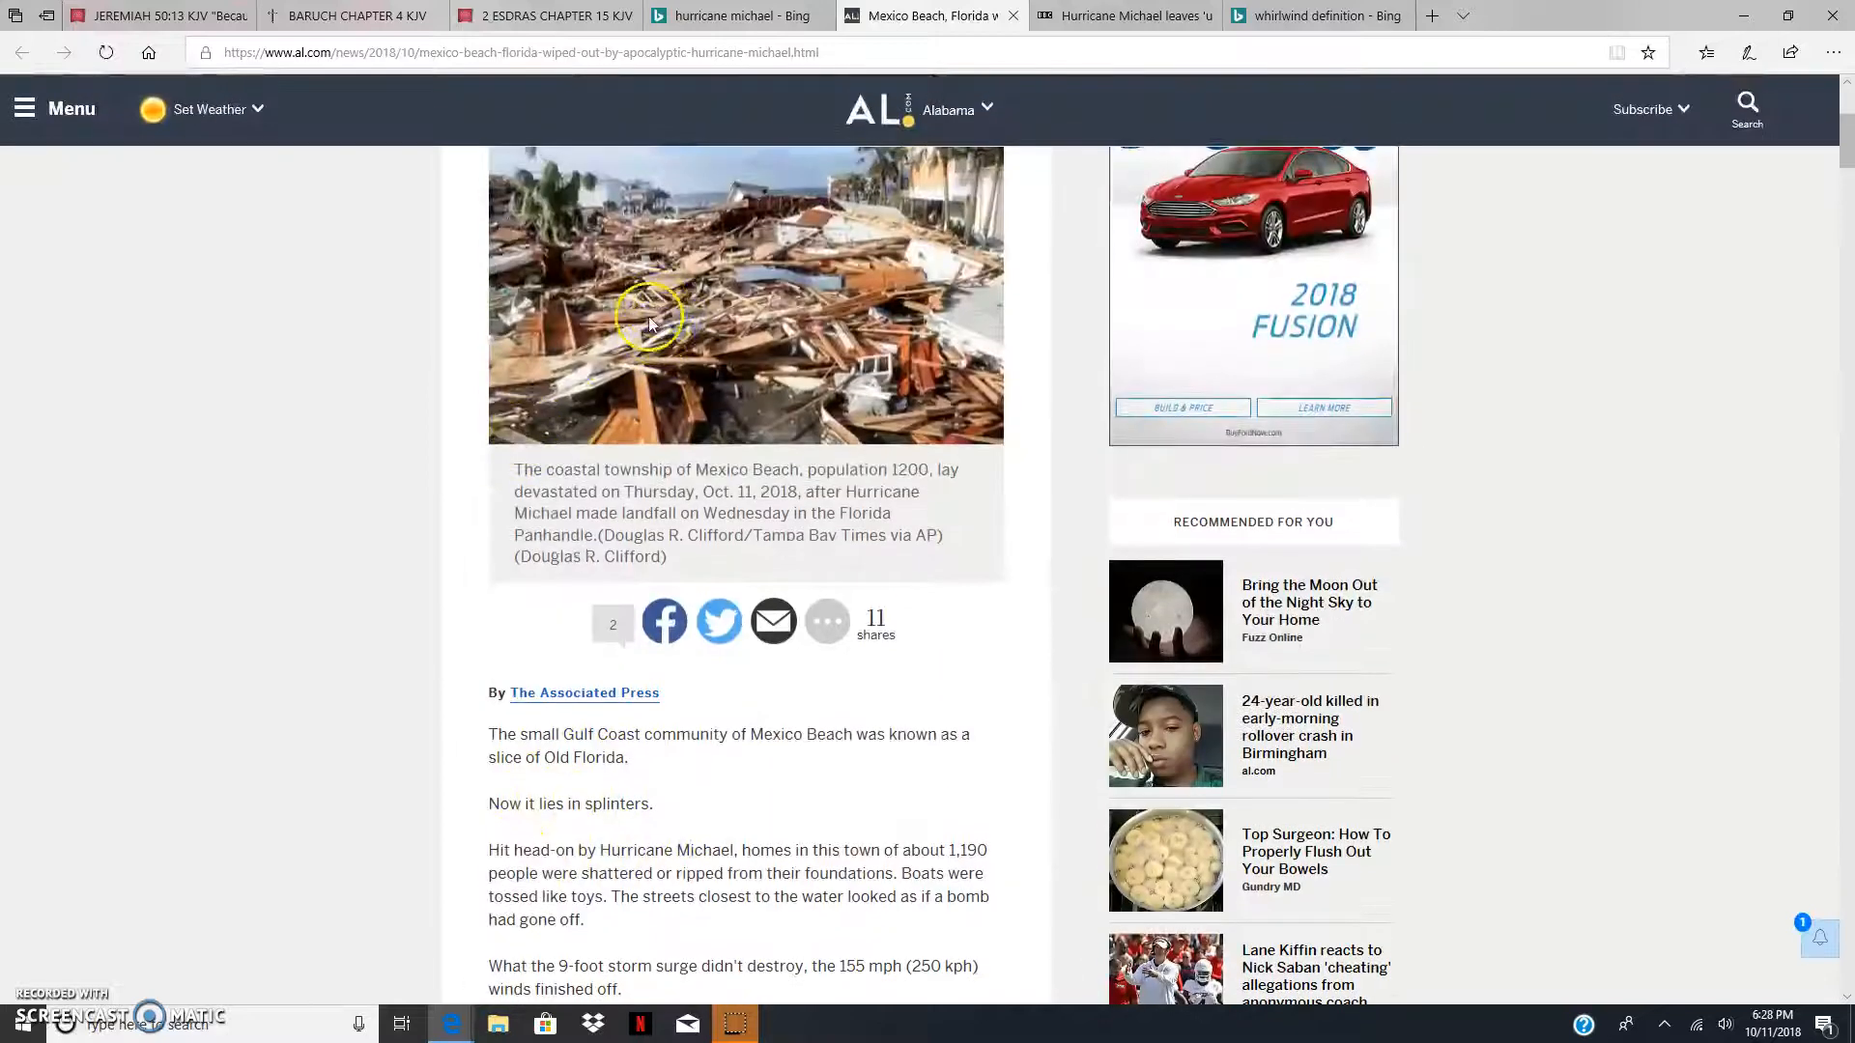
{"action": "scroll", "scroll_direction": "down", "scroll_amount": 3}
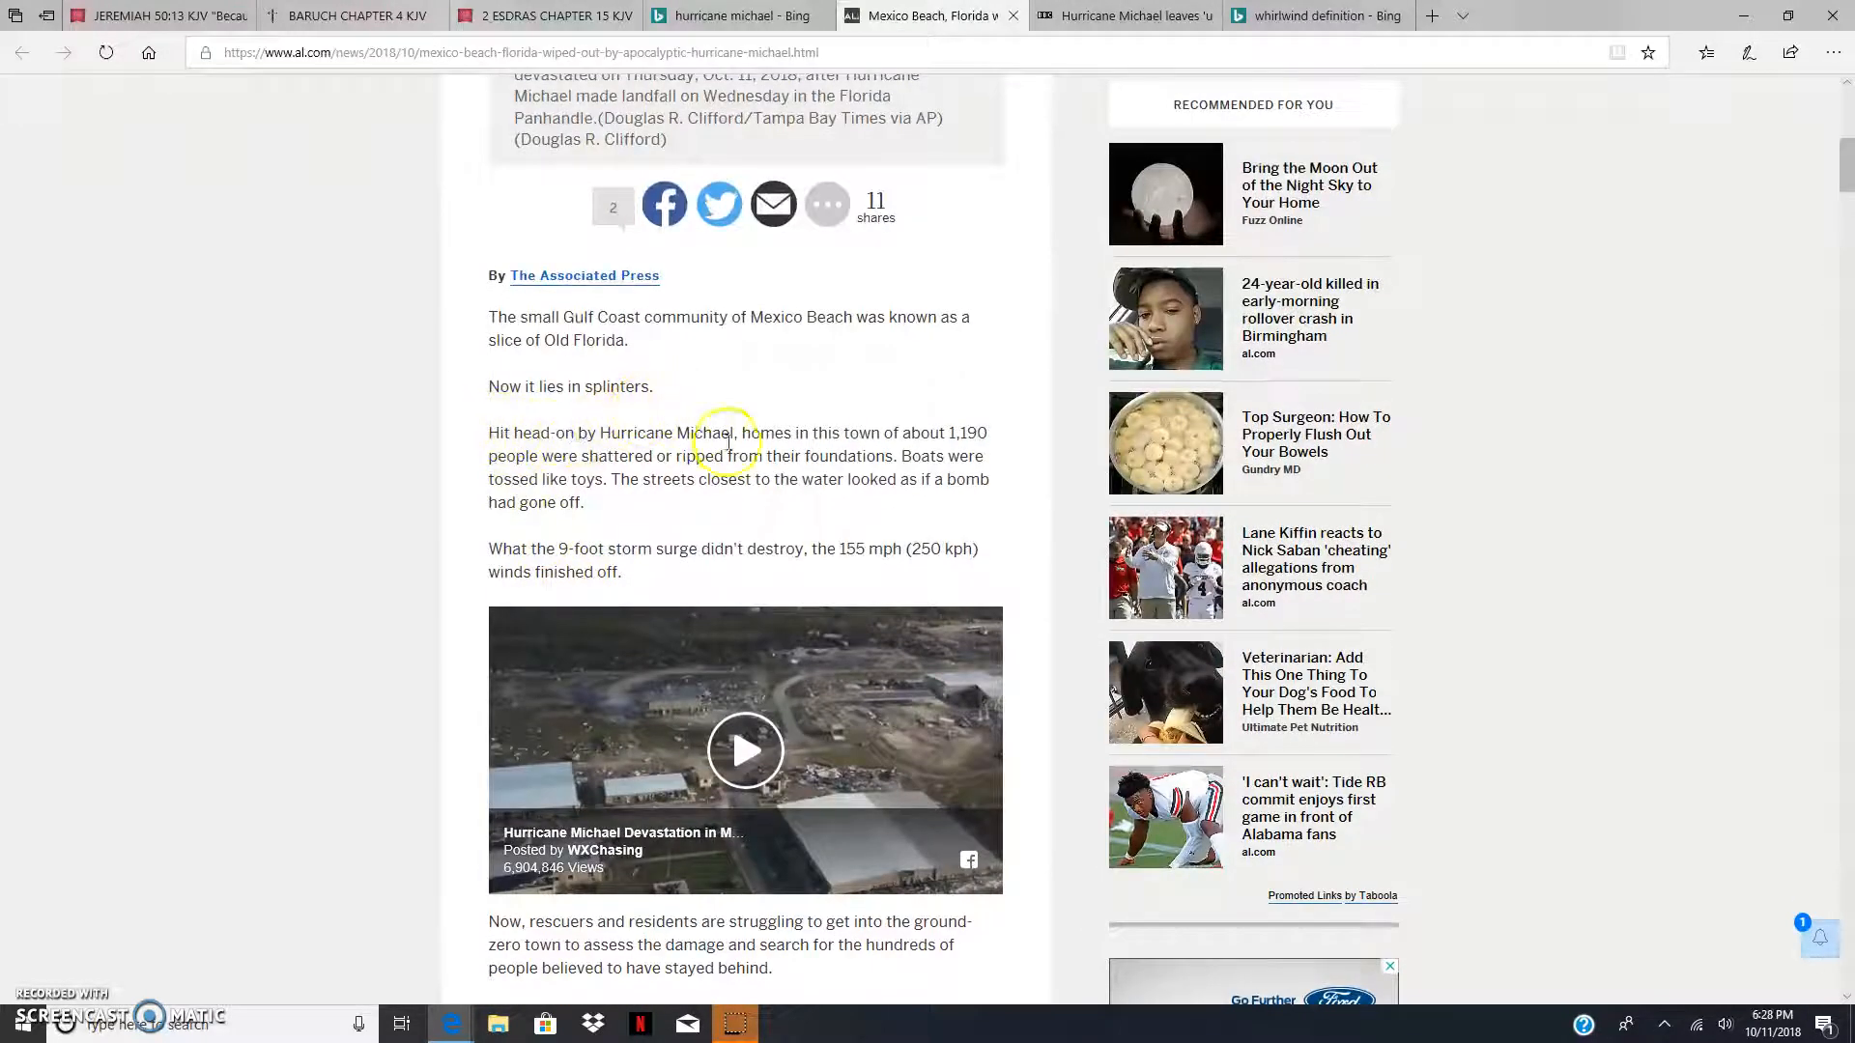
{"action": "mouse_move", "coordinate": [958, 431]}
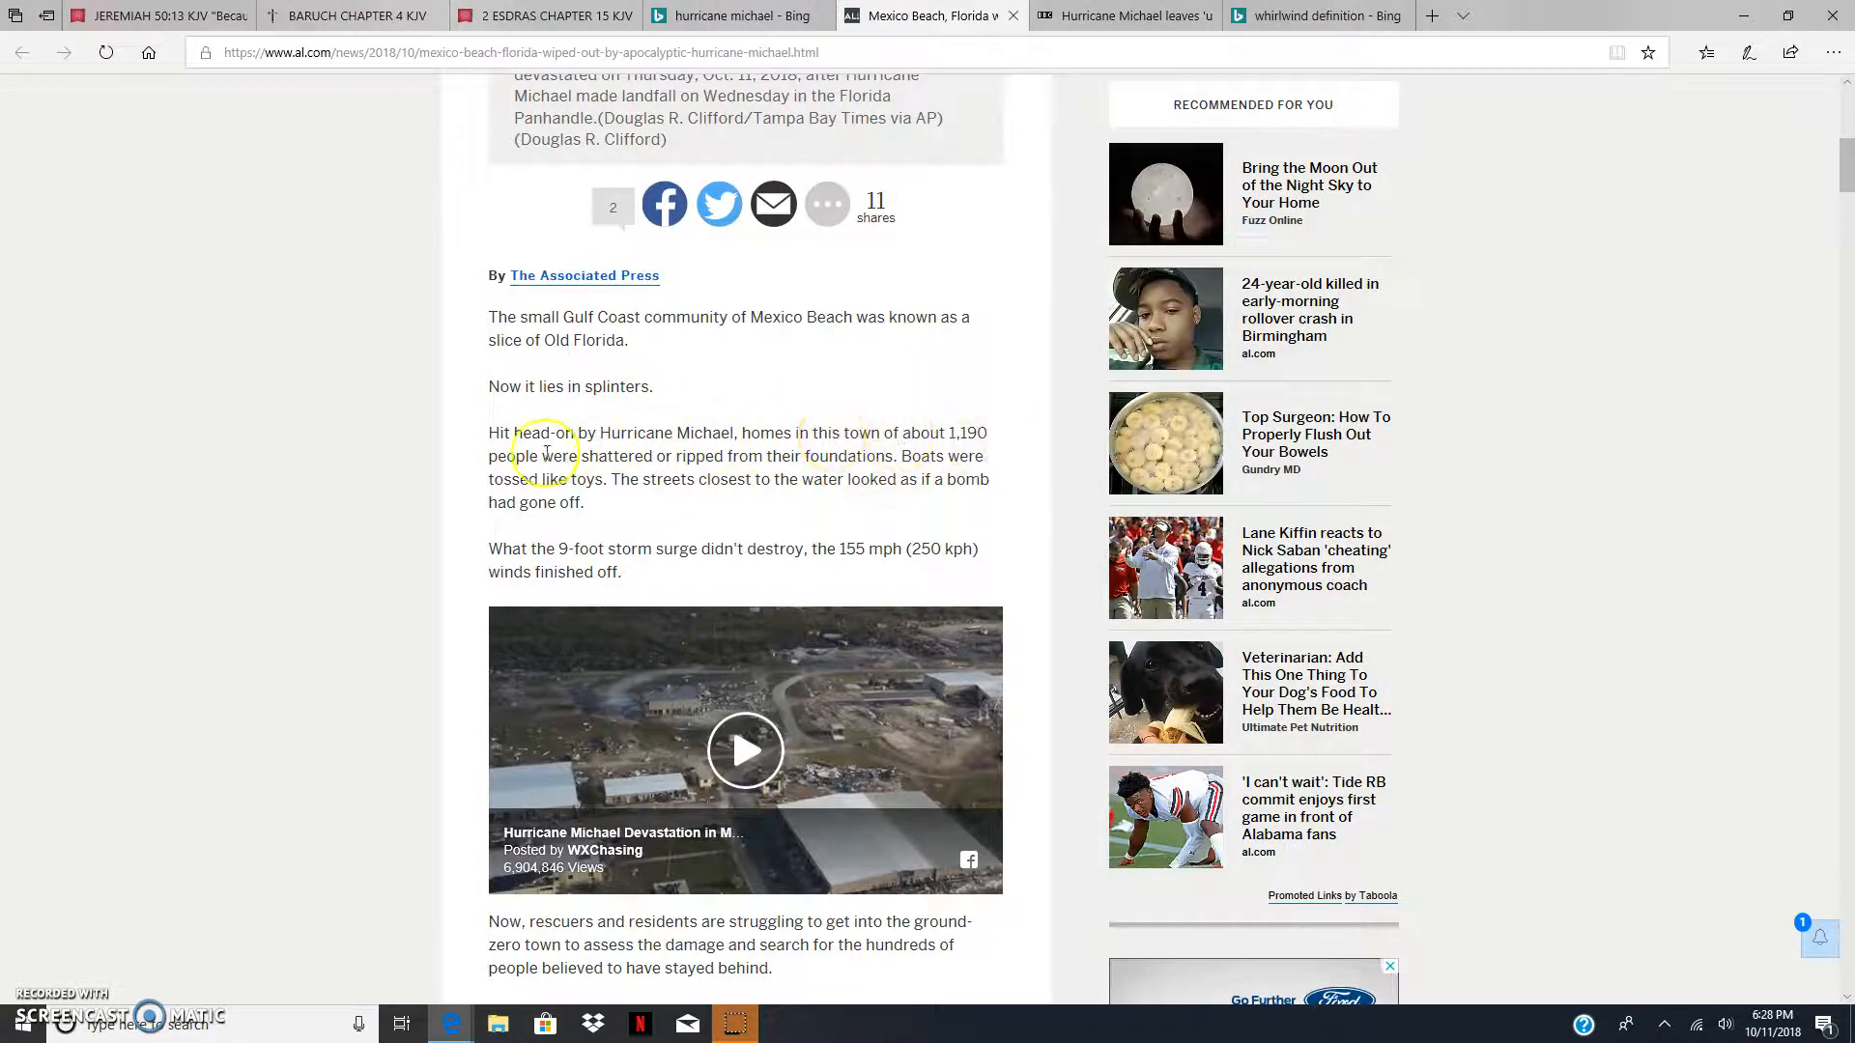
{"action": "mouse_move", "coordinate": [987, 410]}
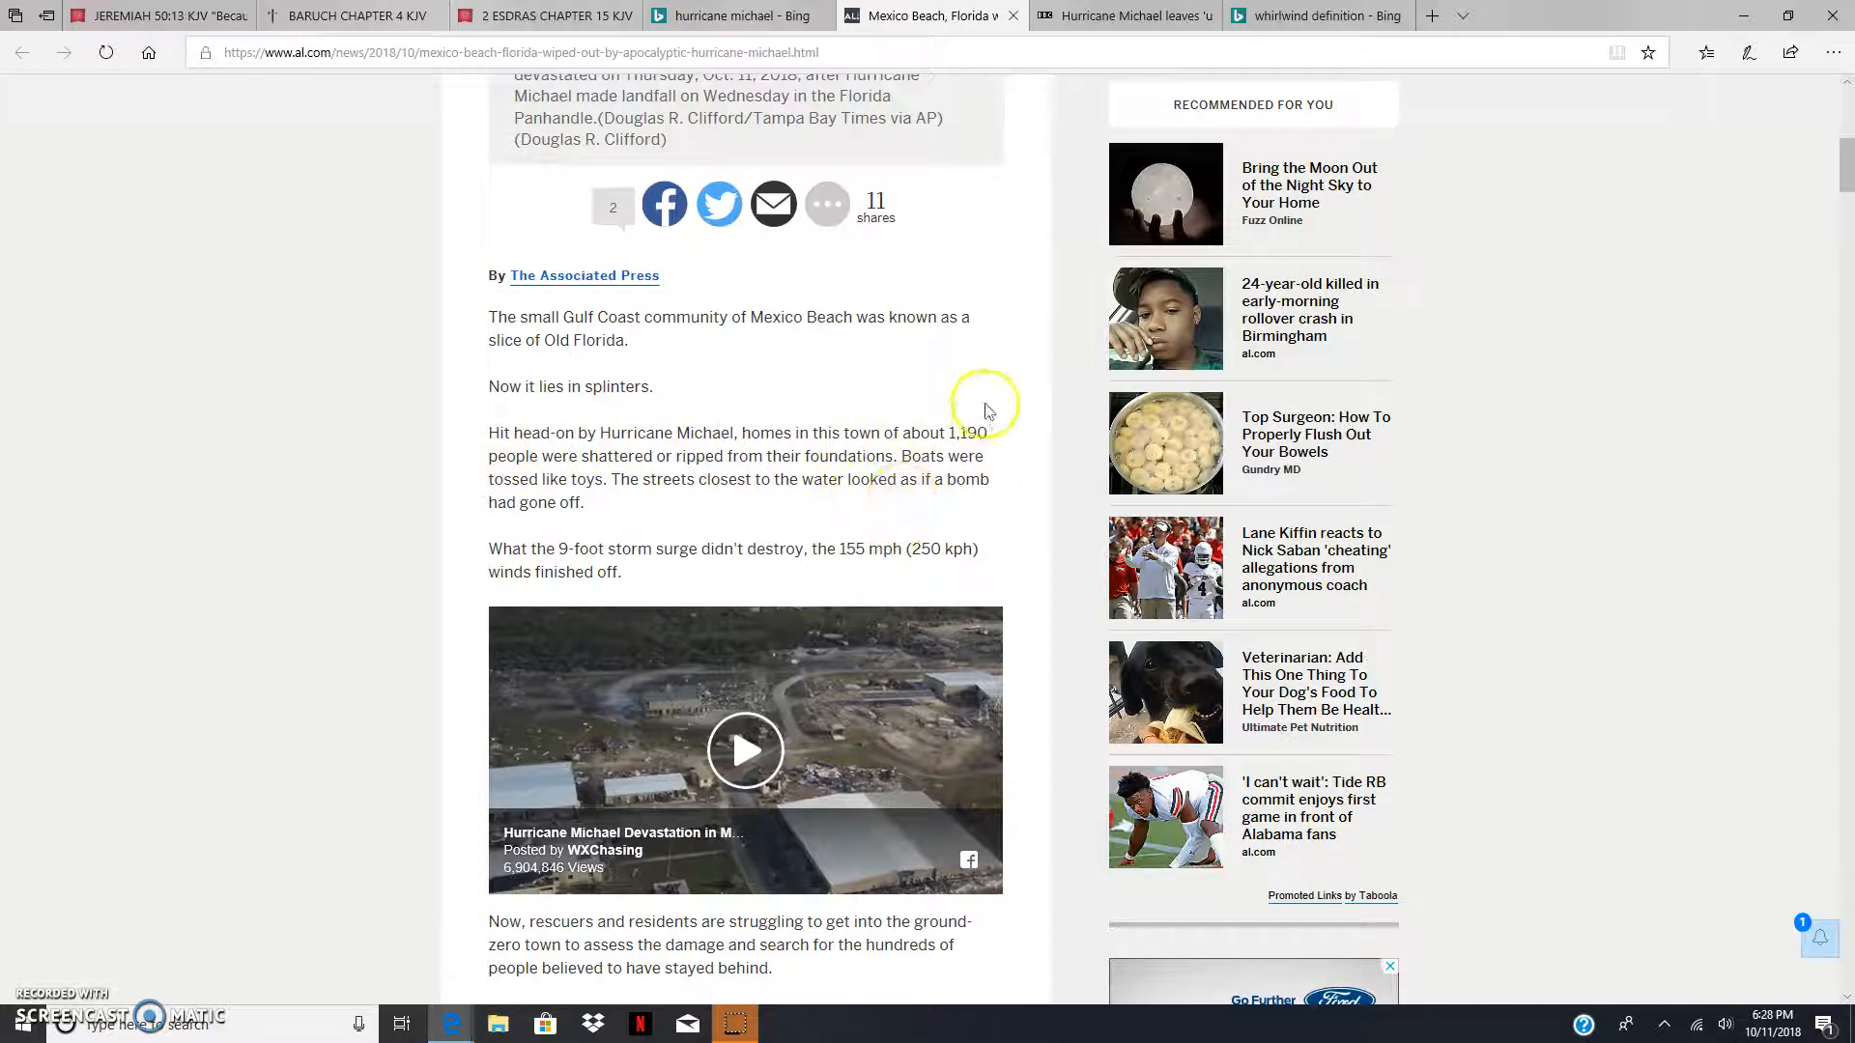
{"action": "mouse_move", "coordinate": [630, 455]}
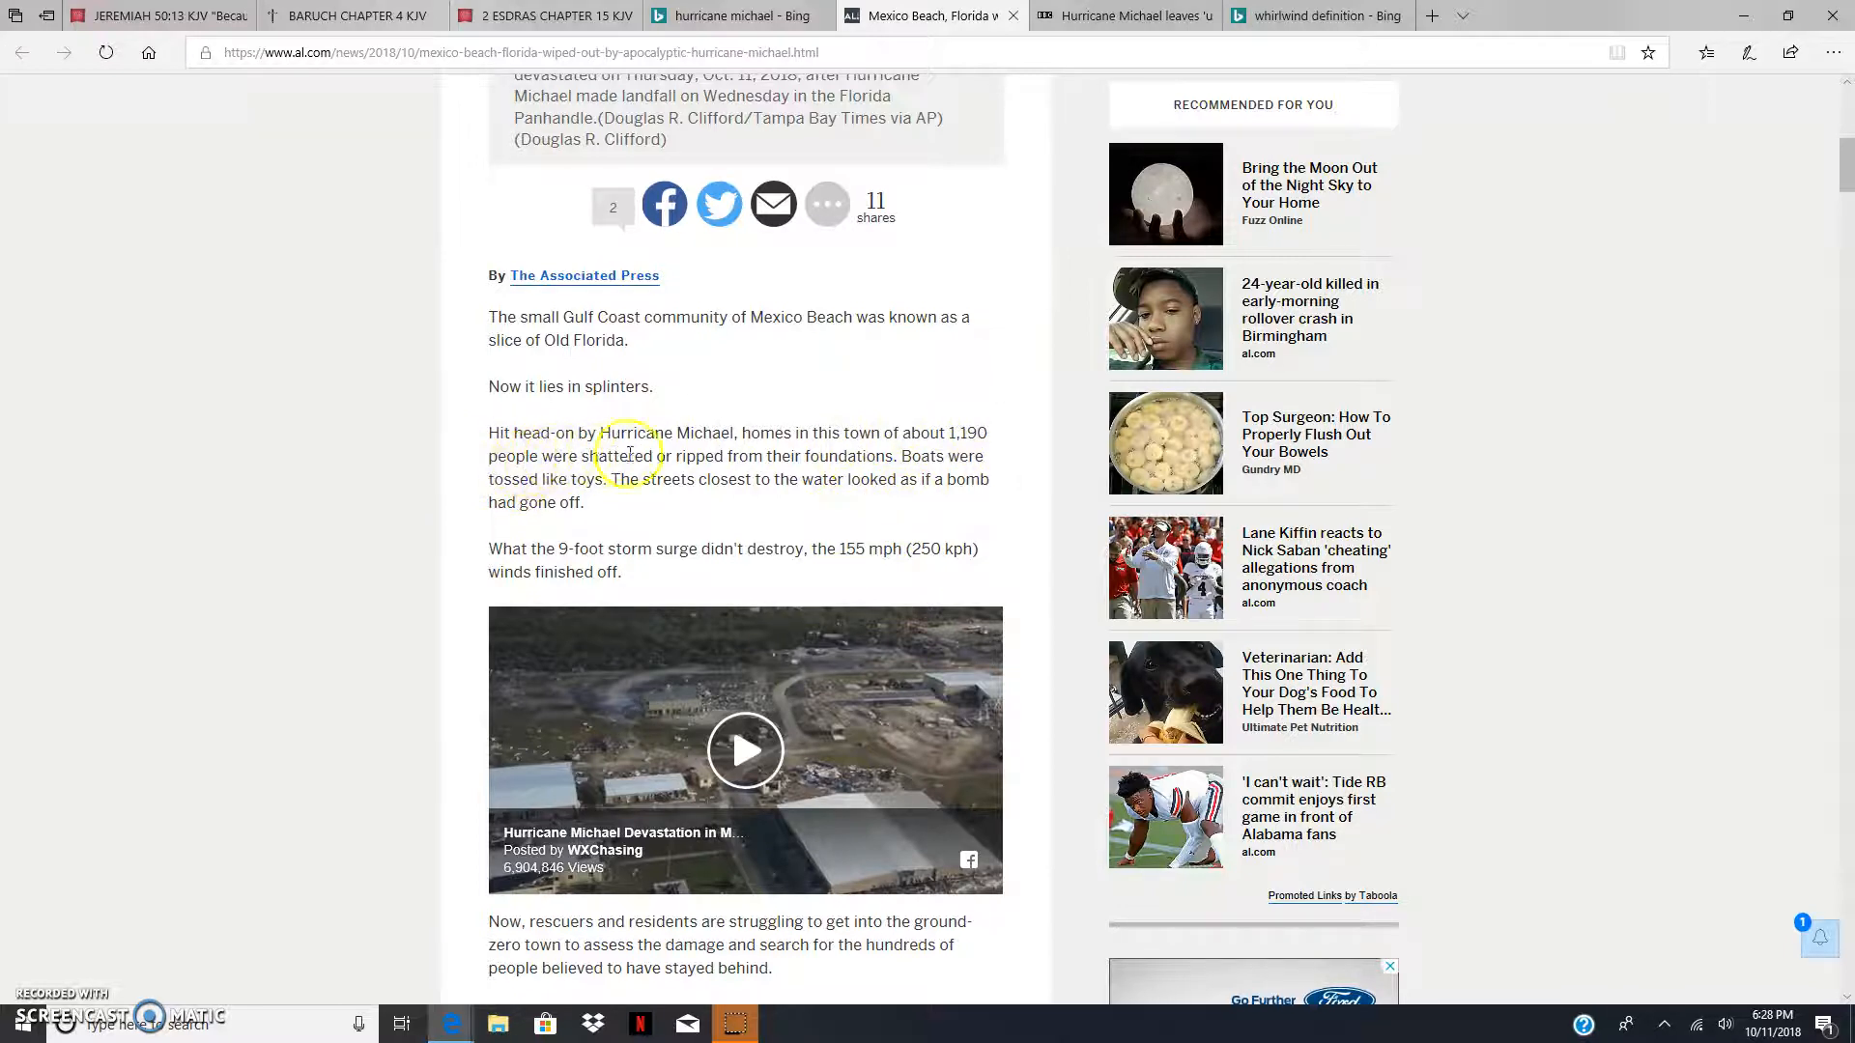
{"action": "mouse_move", "coordinate": [734, 456]}
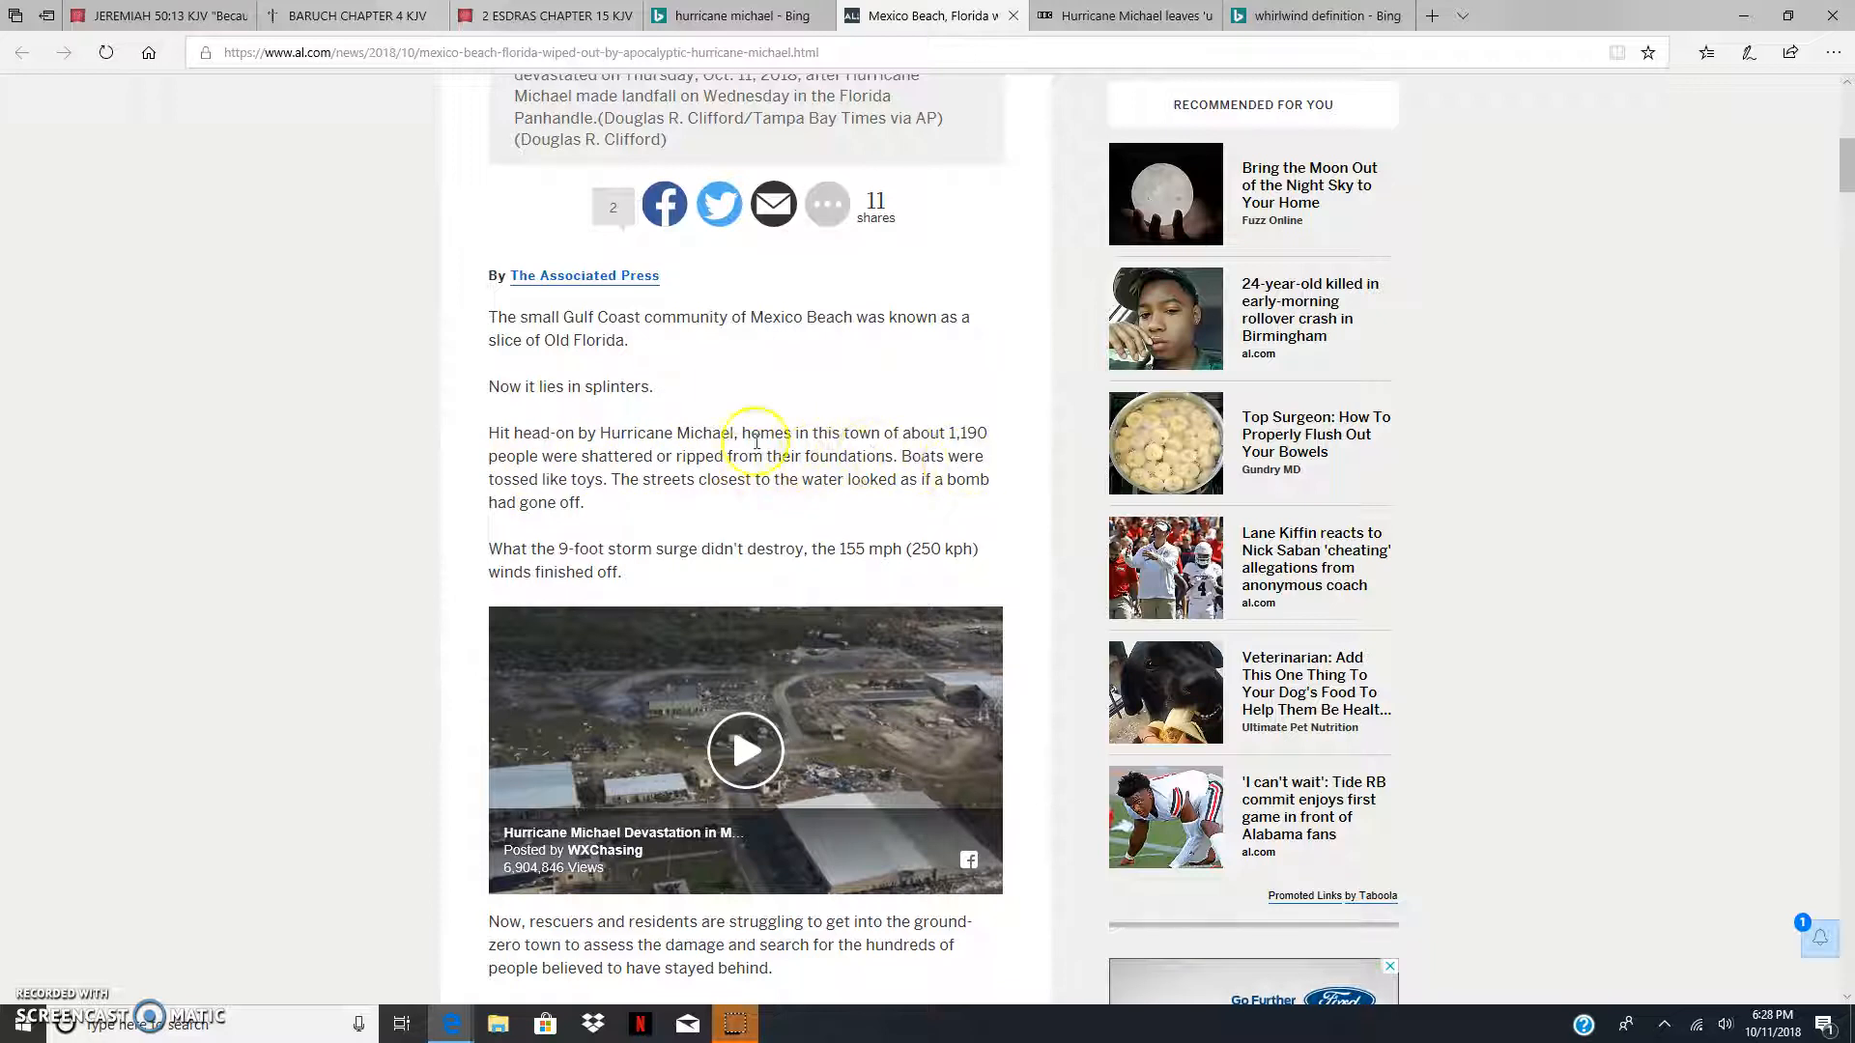
{"action": "mouse_move", "coordinate": [731, 511]}
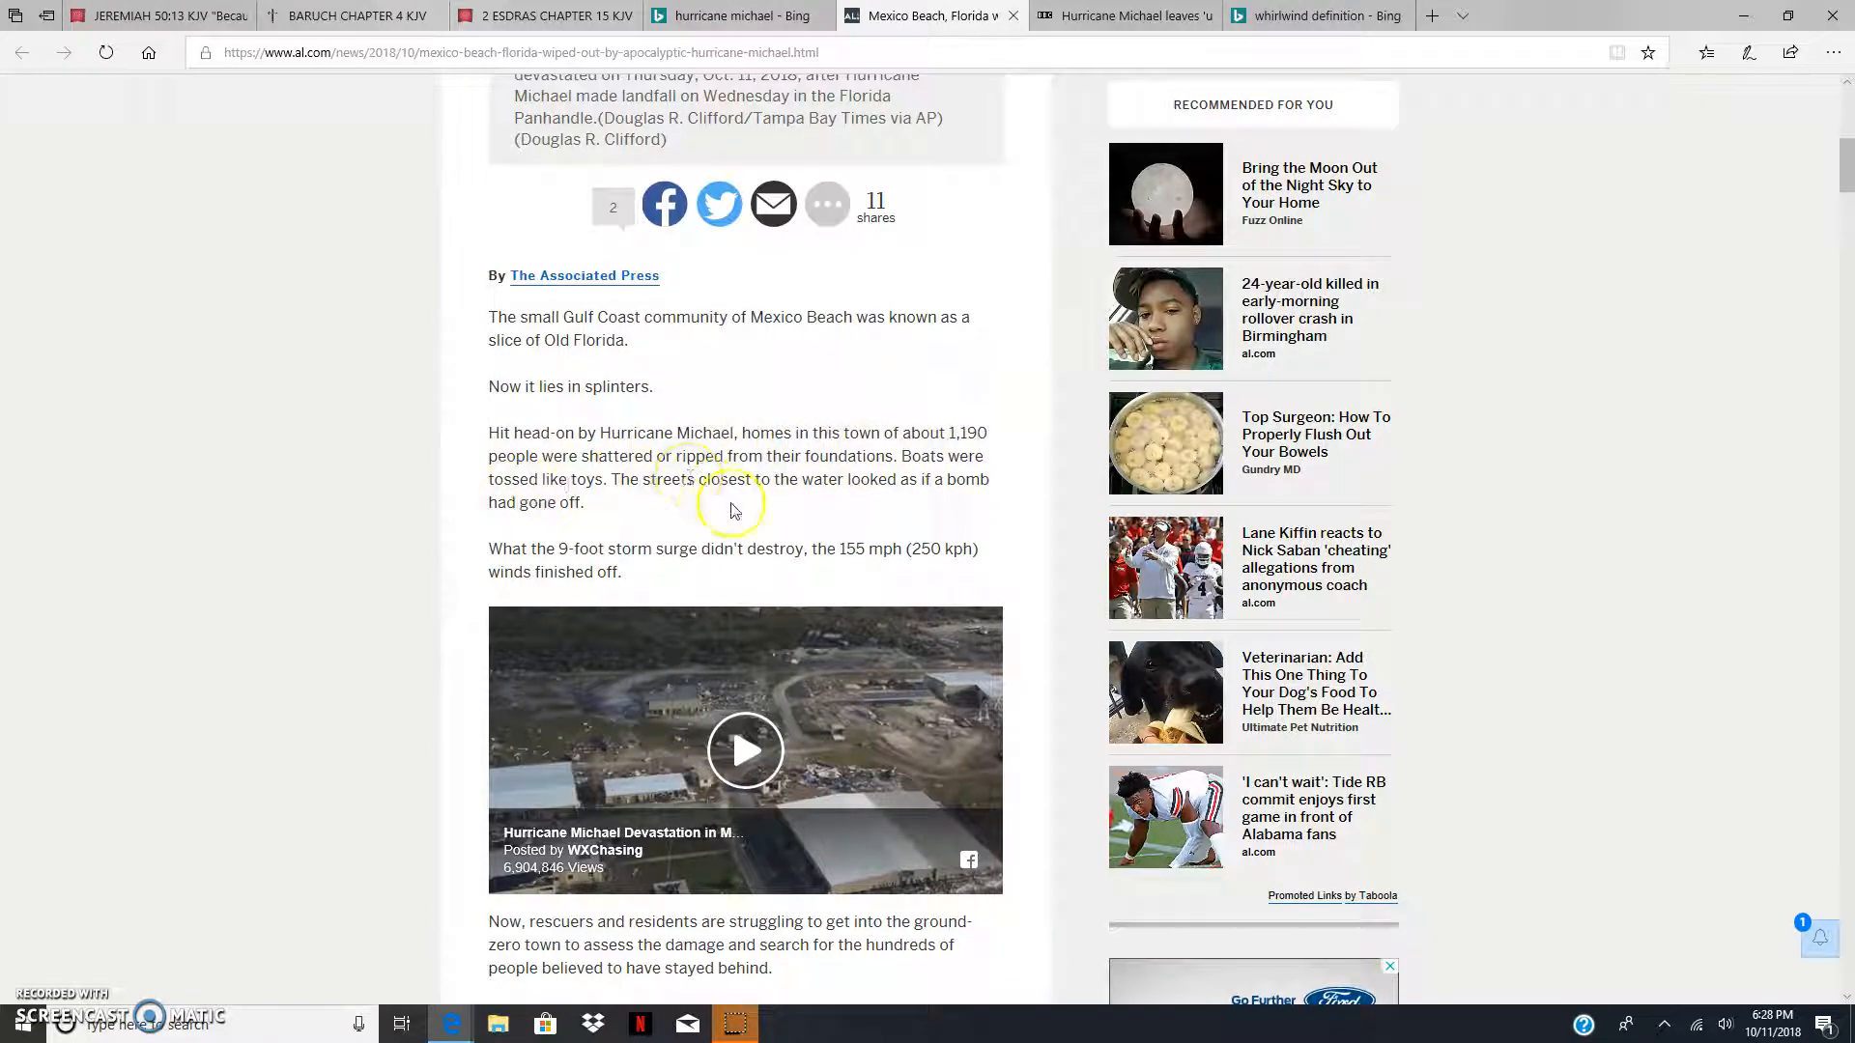
{"action": "mouse_move", "coordinate": [870, 485]}
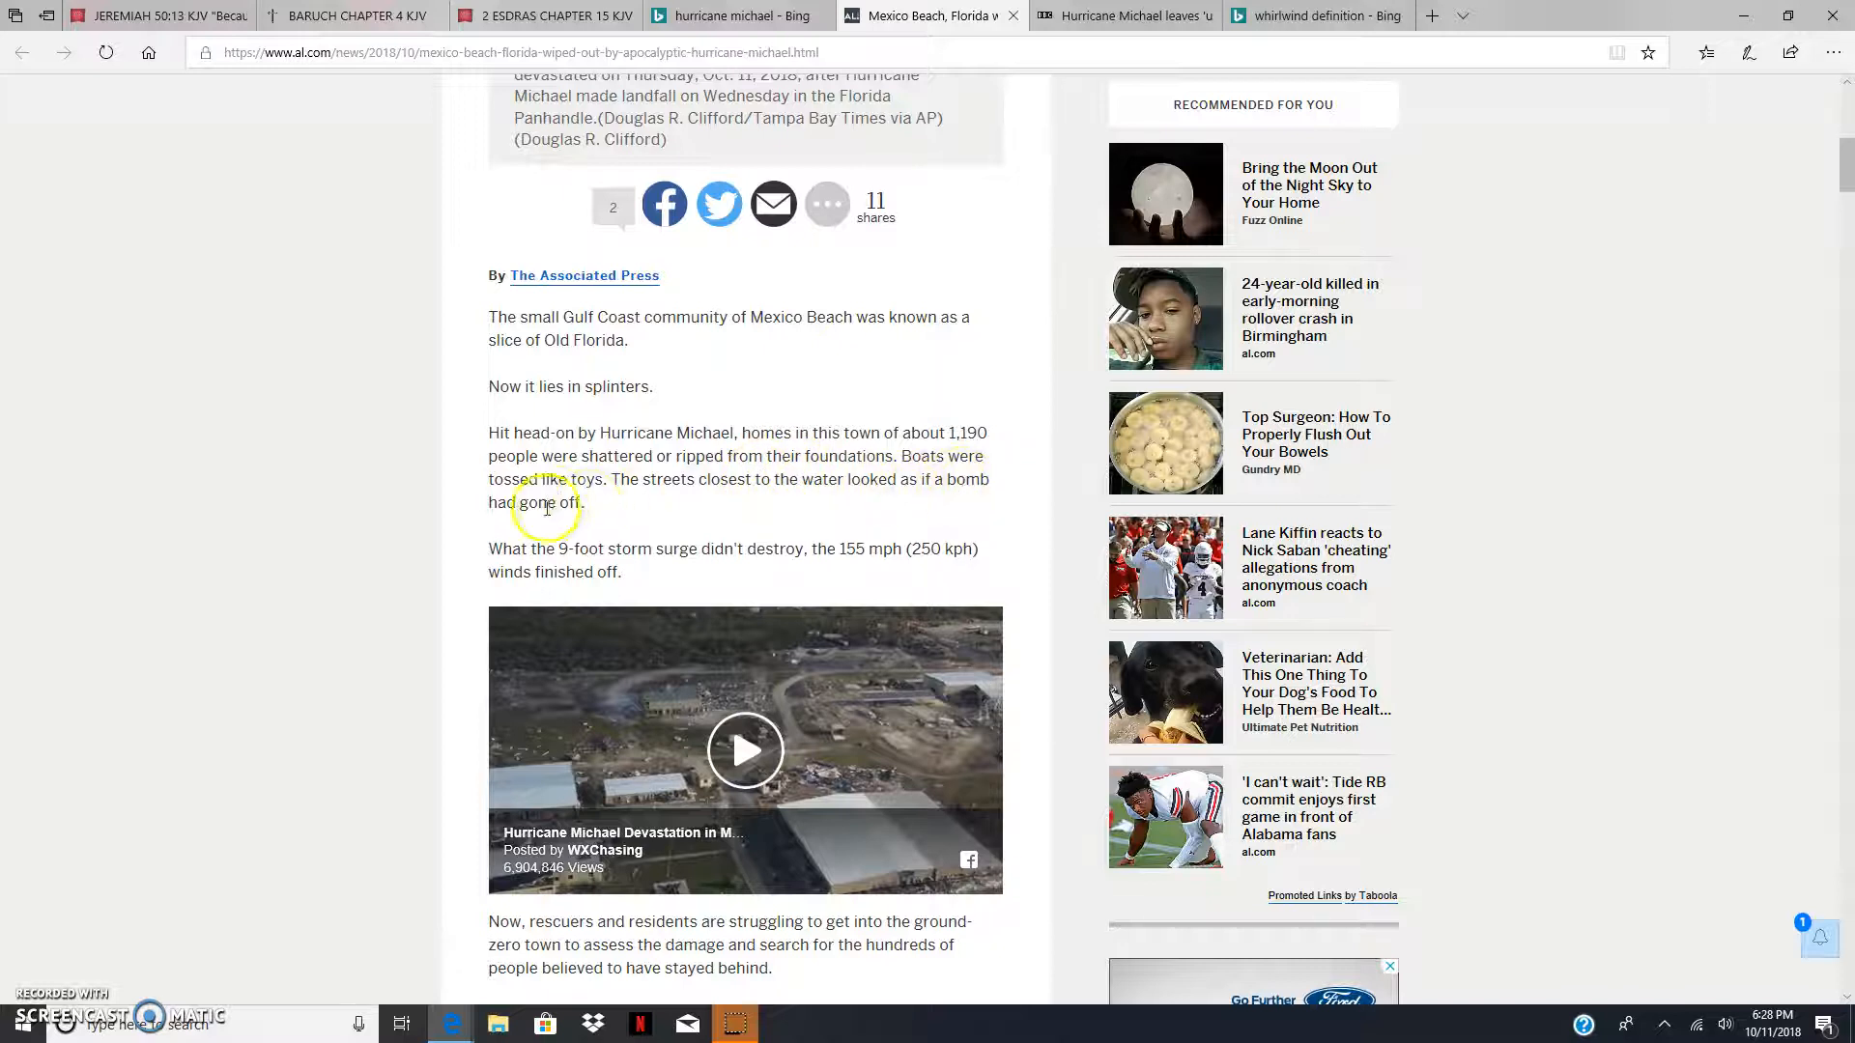
{"action": "mouse_move", "coordinate": [155, 15]}
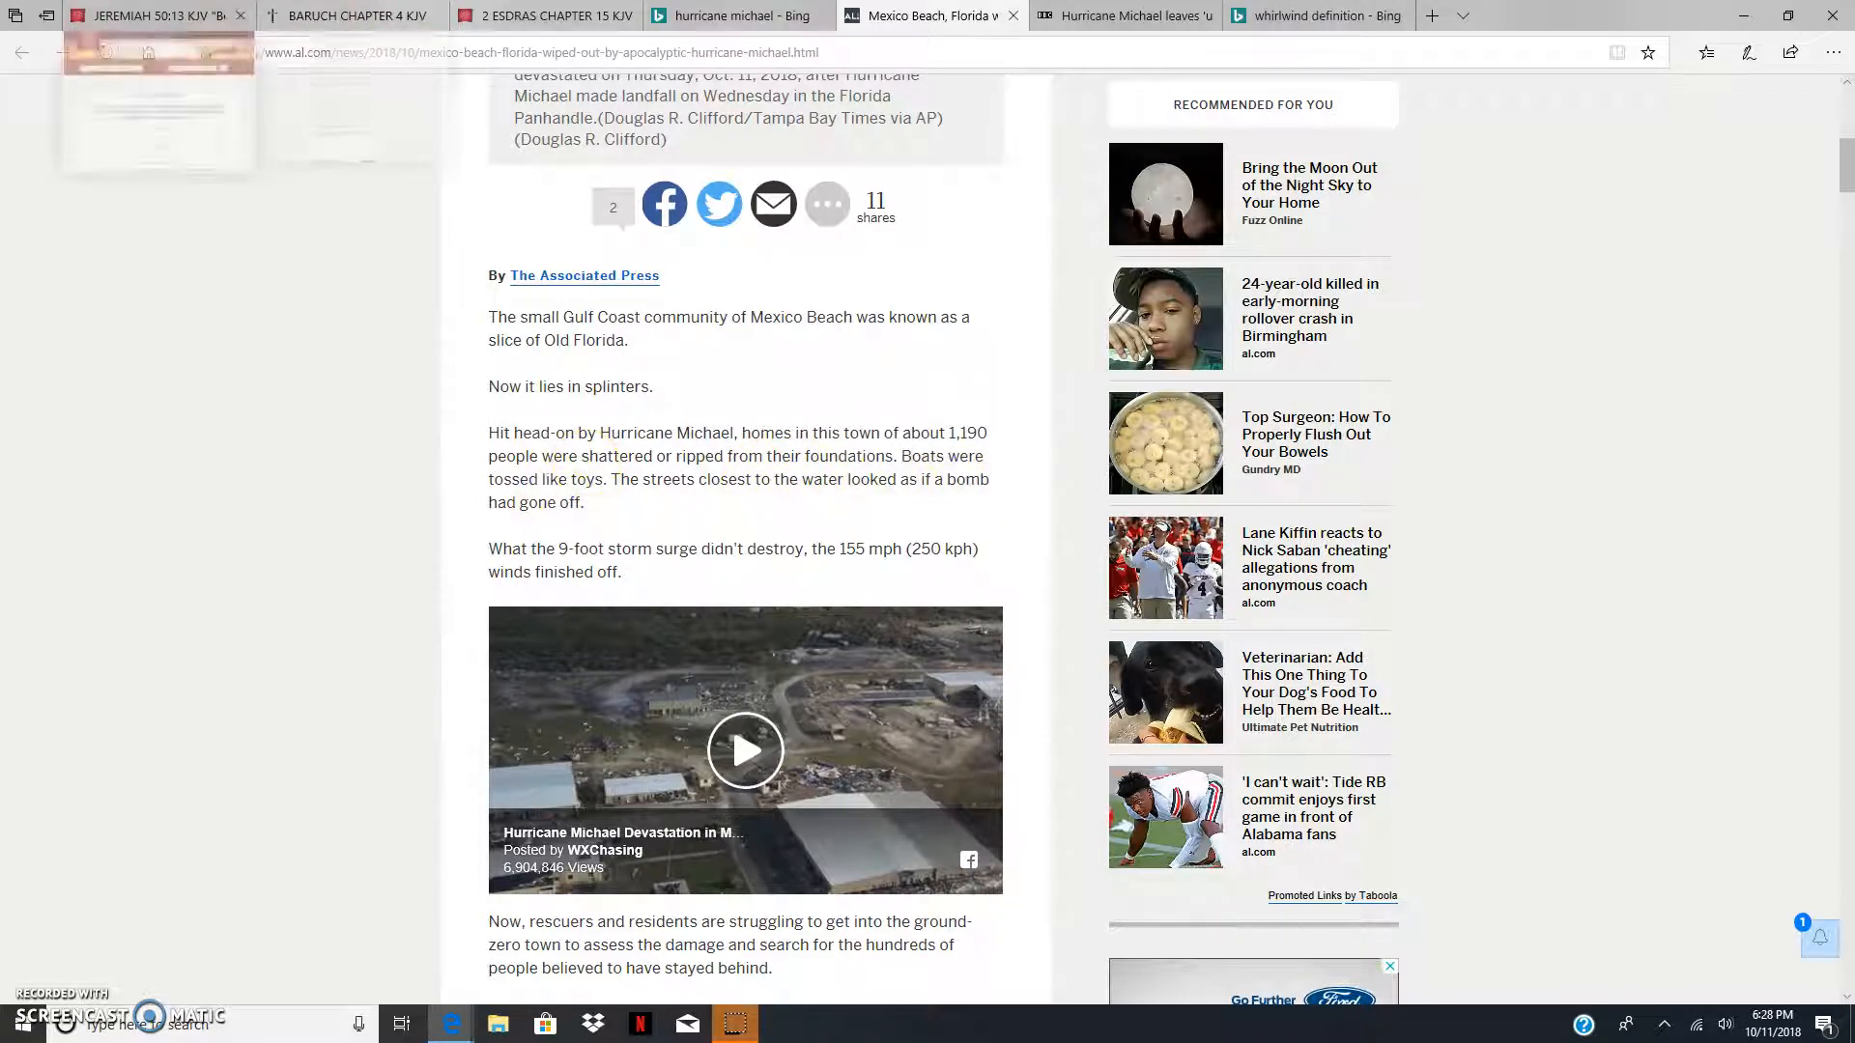
{"action": "left_click", "coordinate": [141, 15]}
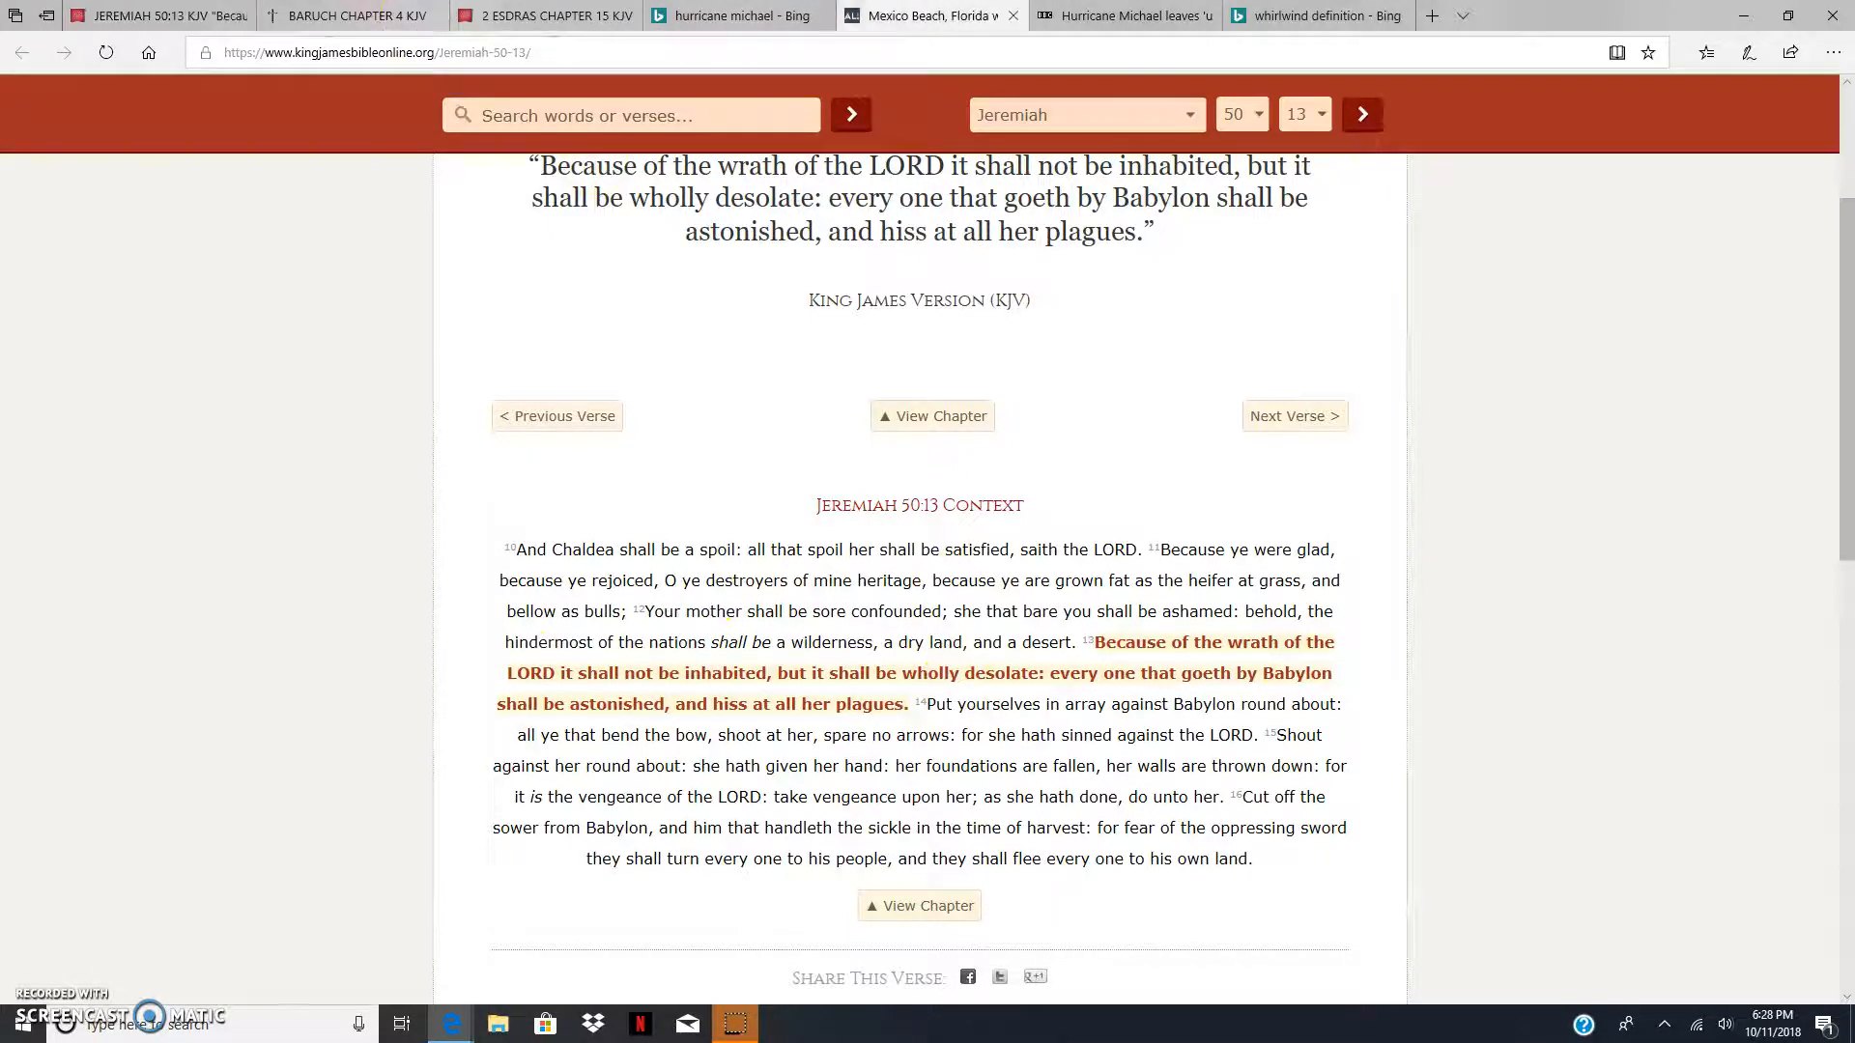
{"action": "left_click", "coordinate": [923, 16]}
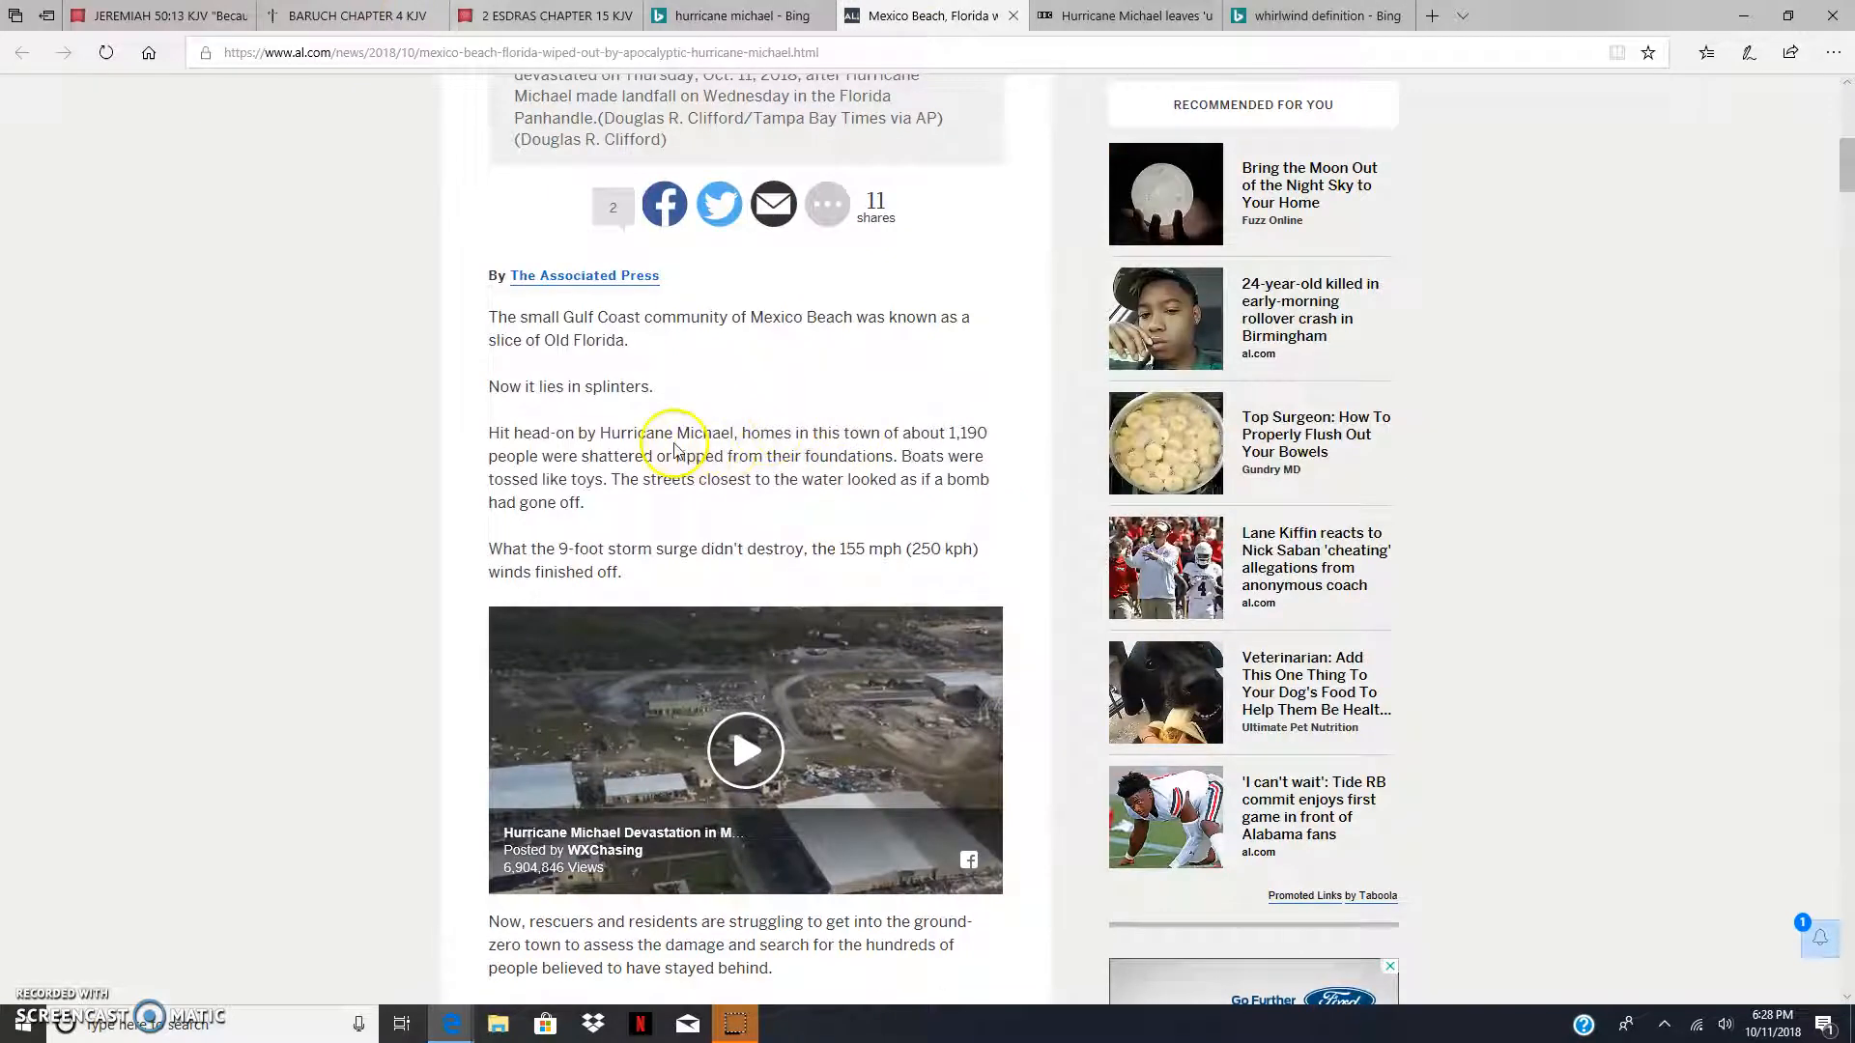
{"action": "mouse_move", "coordinate": [696, 480]}
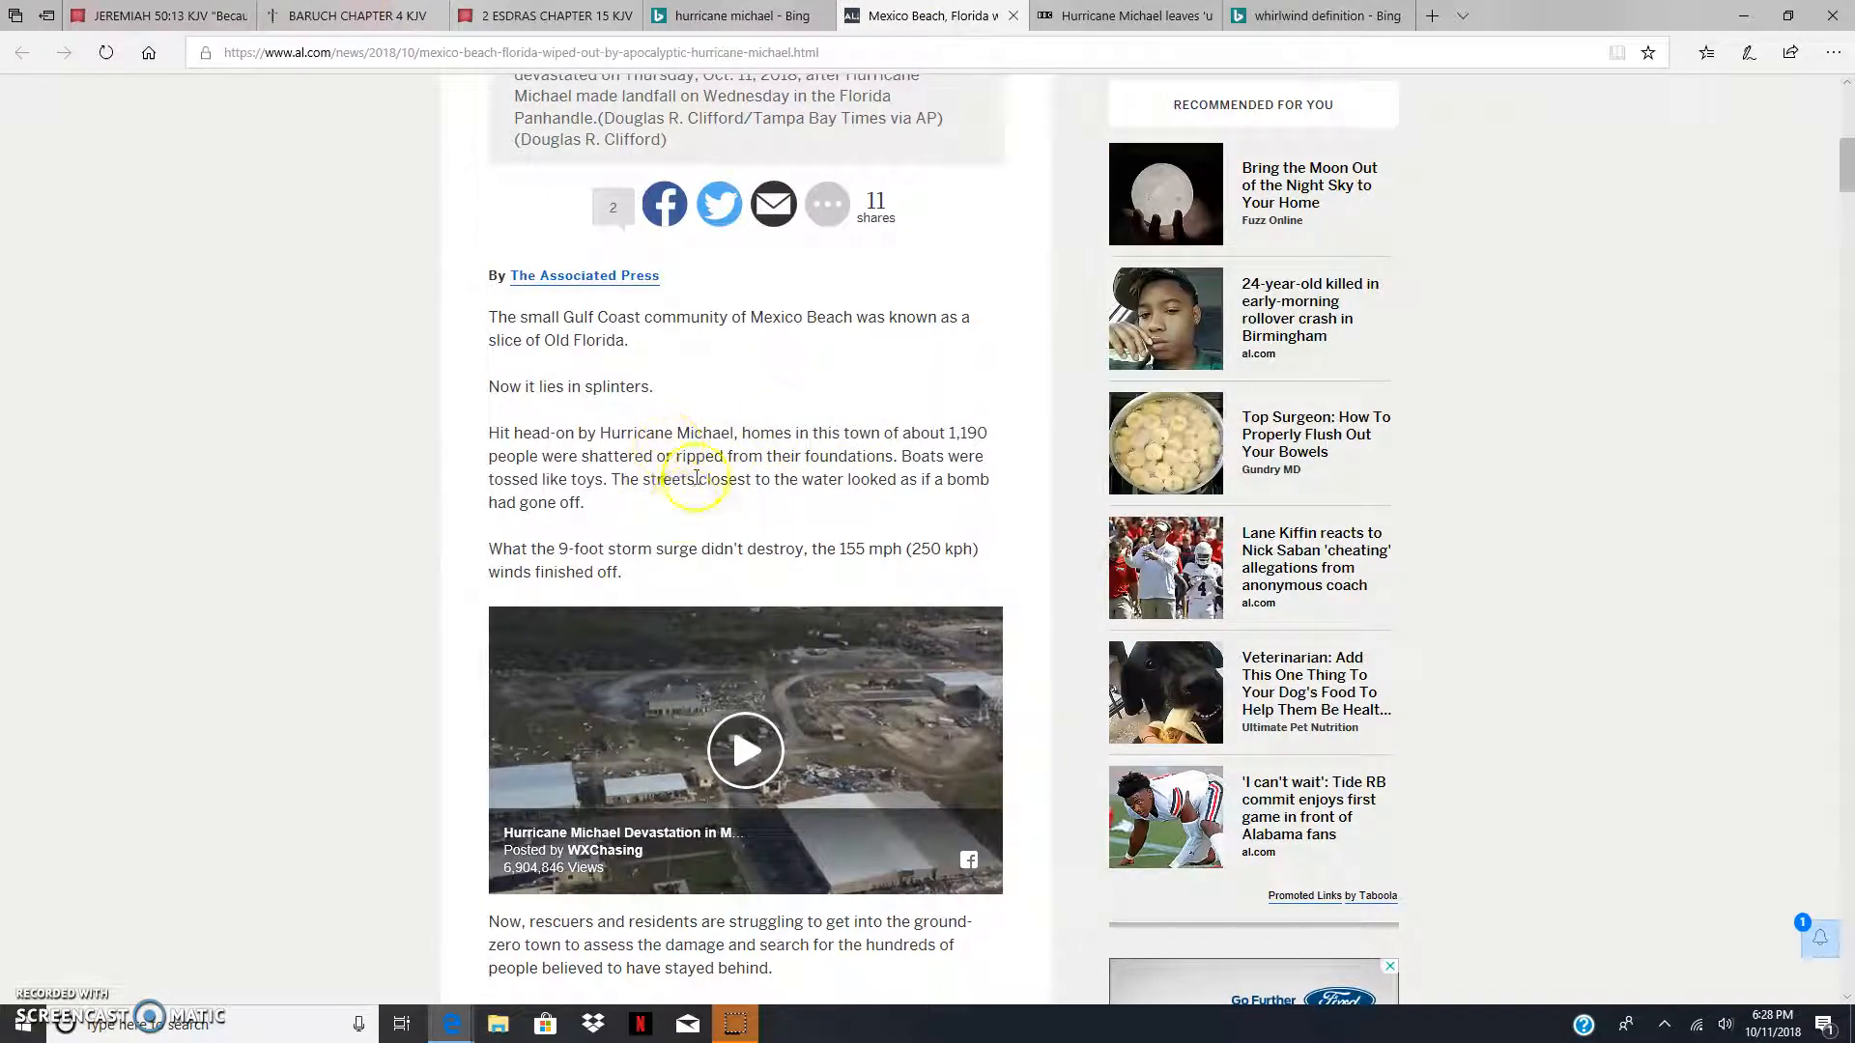
{"action": "mouse_move", "coordinate": [875, 462]}
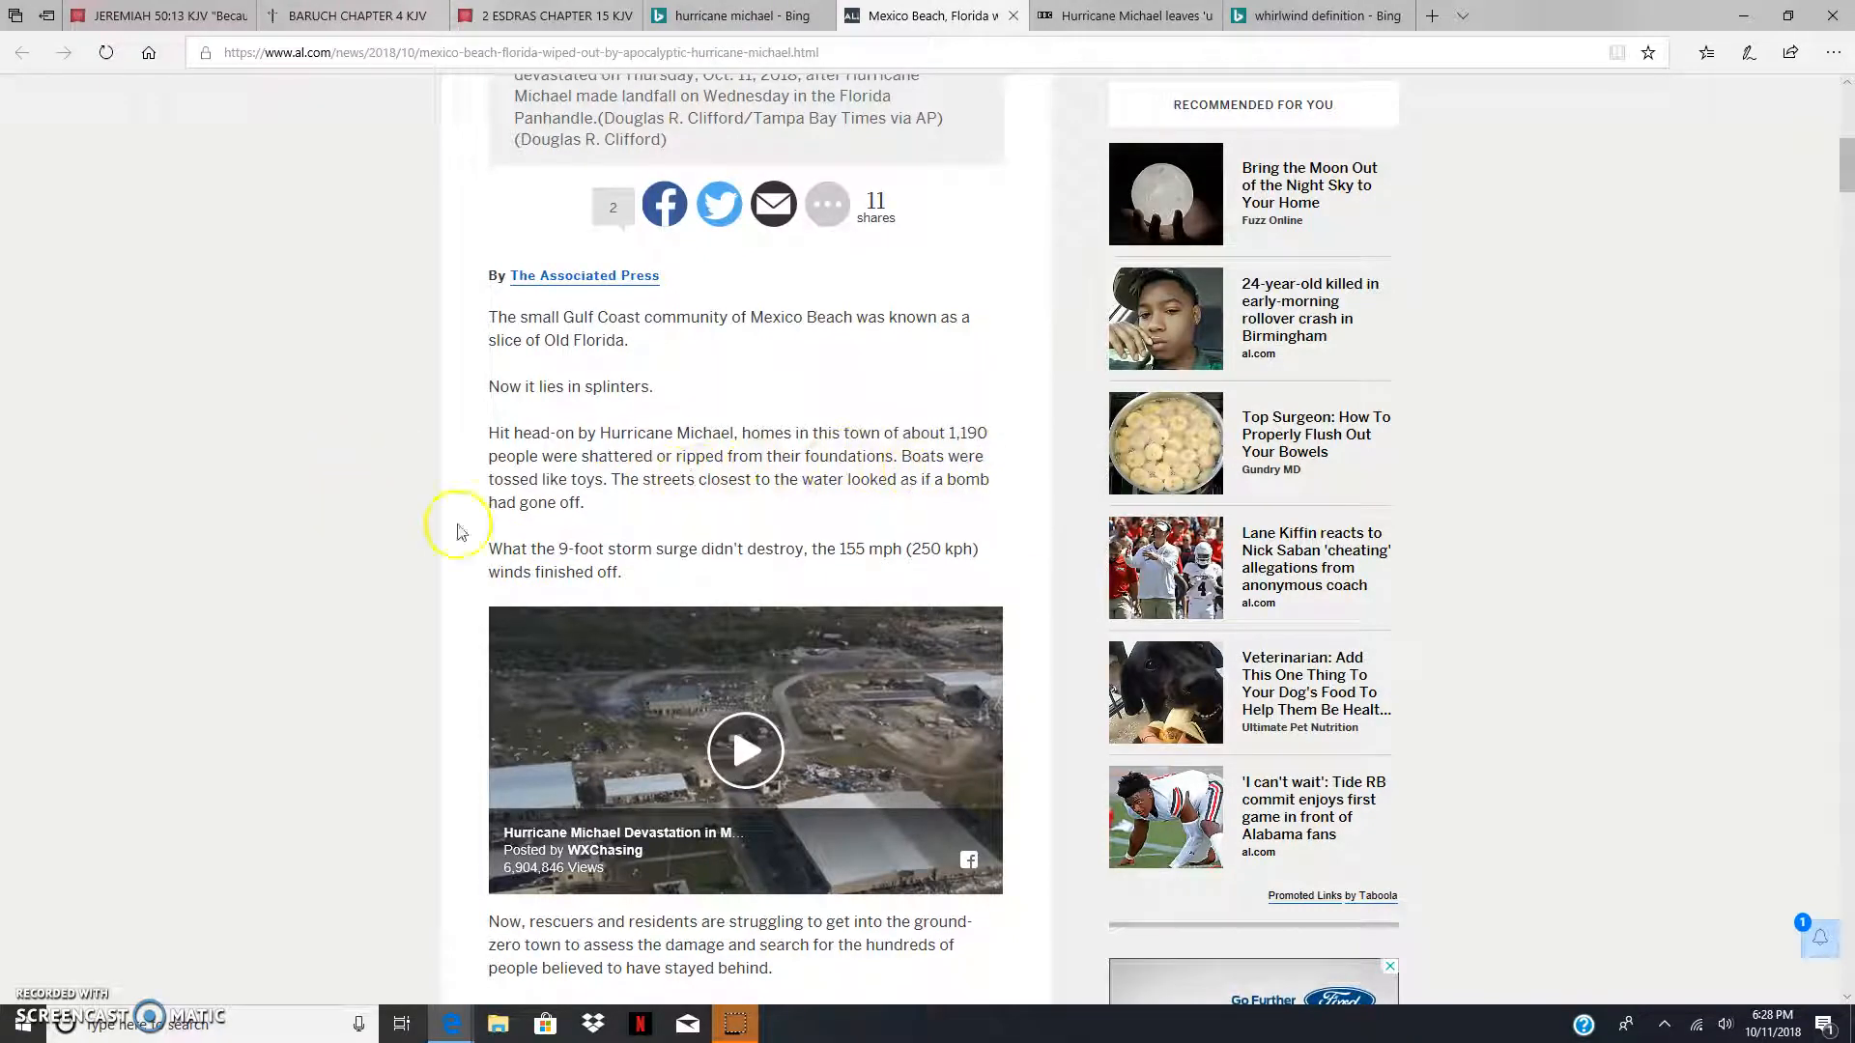
{"action": "mouse_move", "coordinate": [640, 489]}
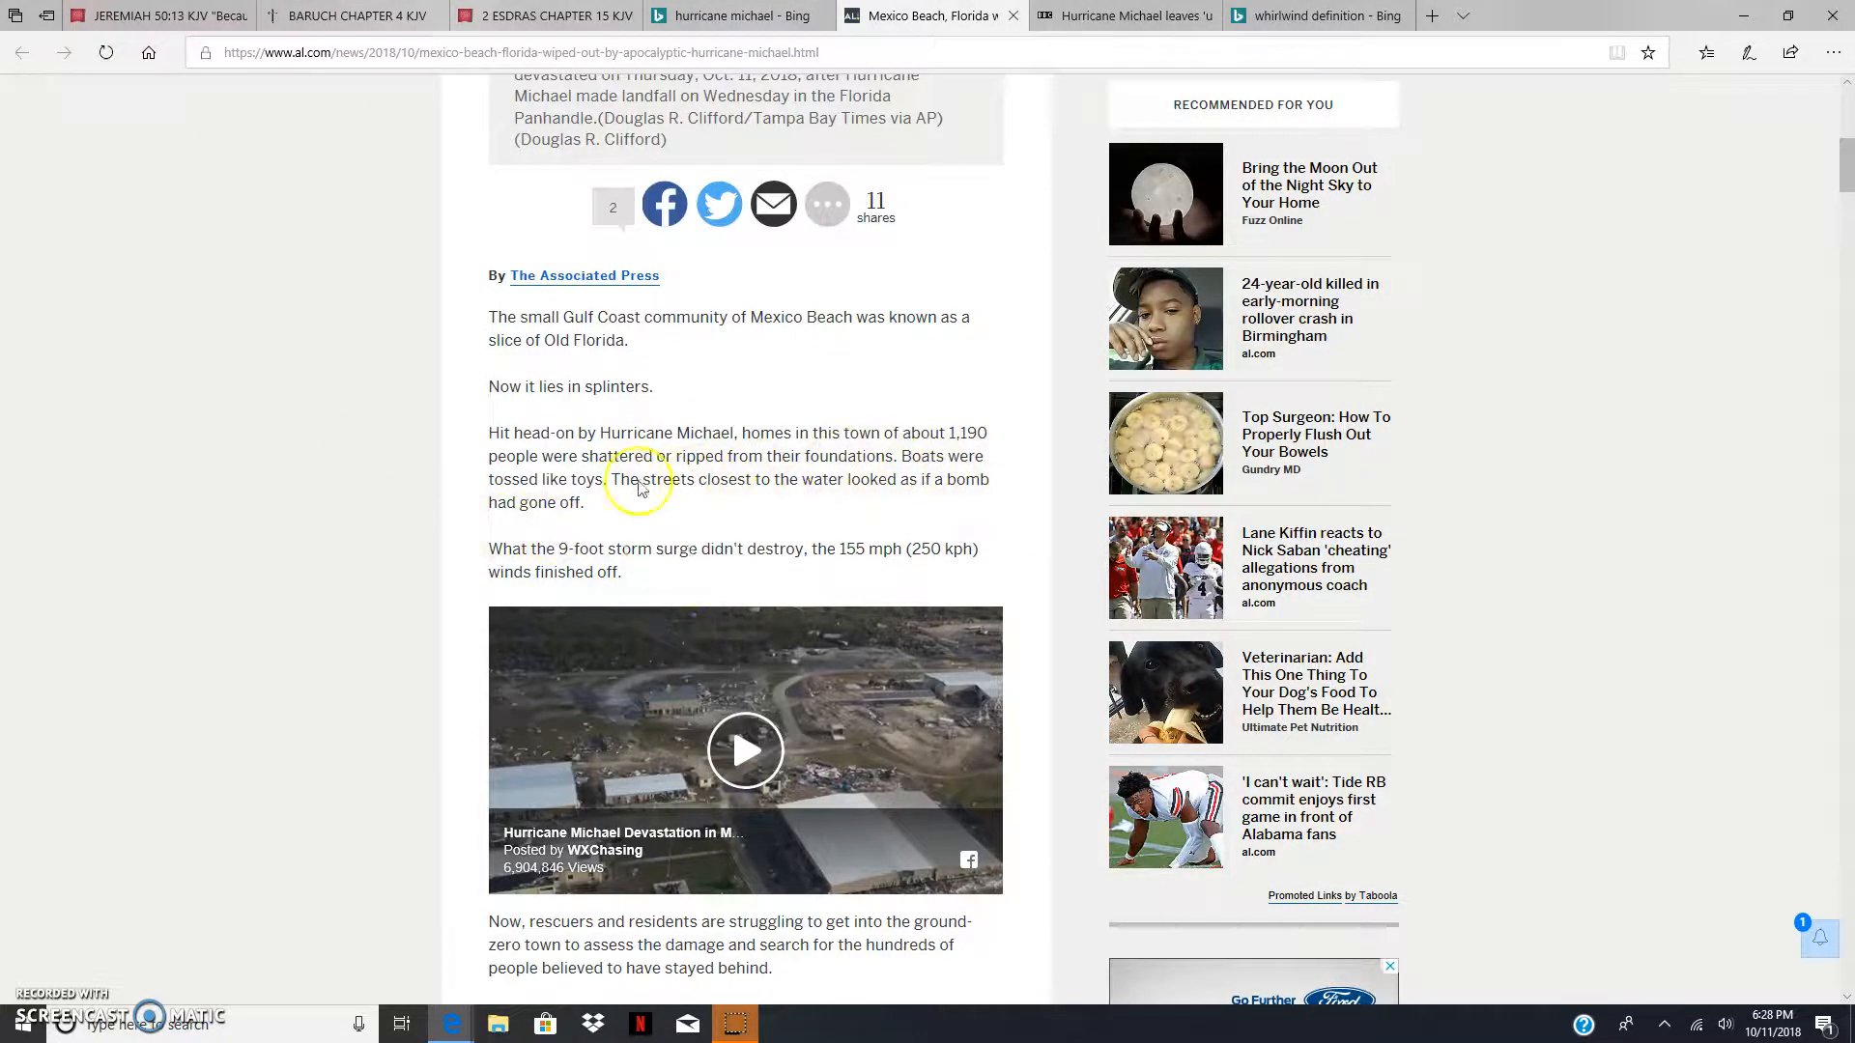
{"action": "scroll", "scroll_direction": "down", "scroll_amount": 3}
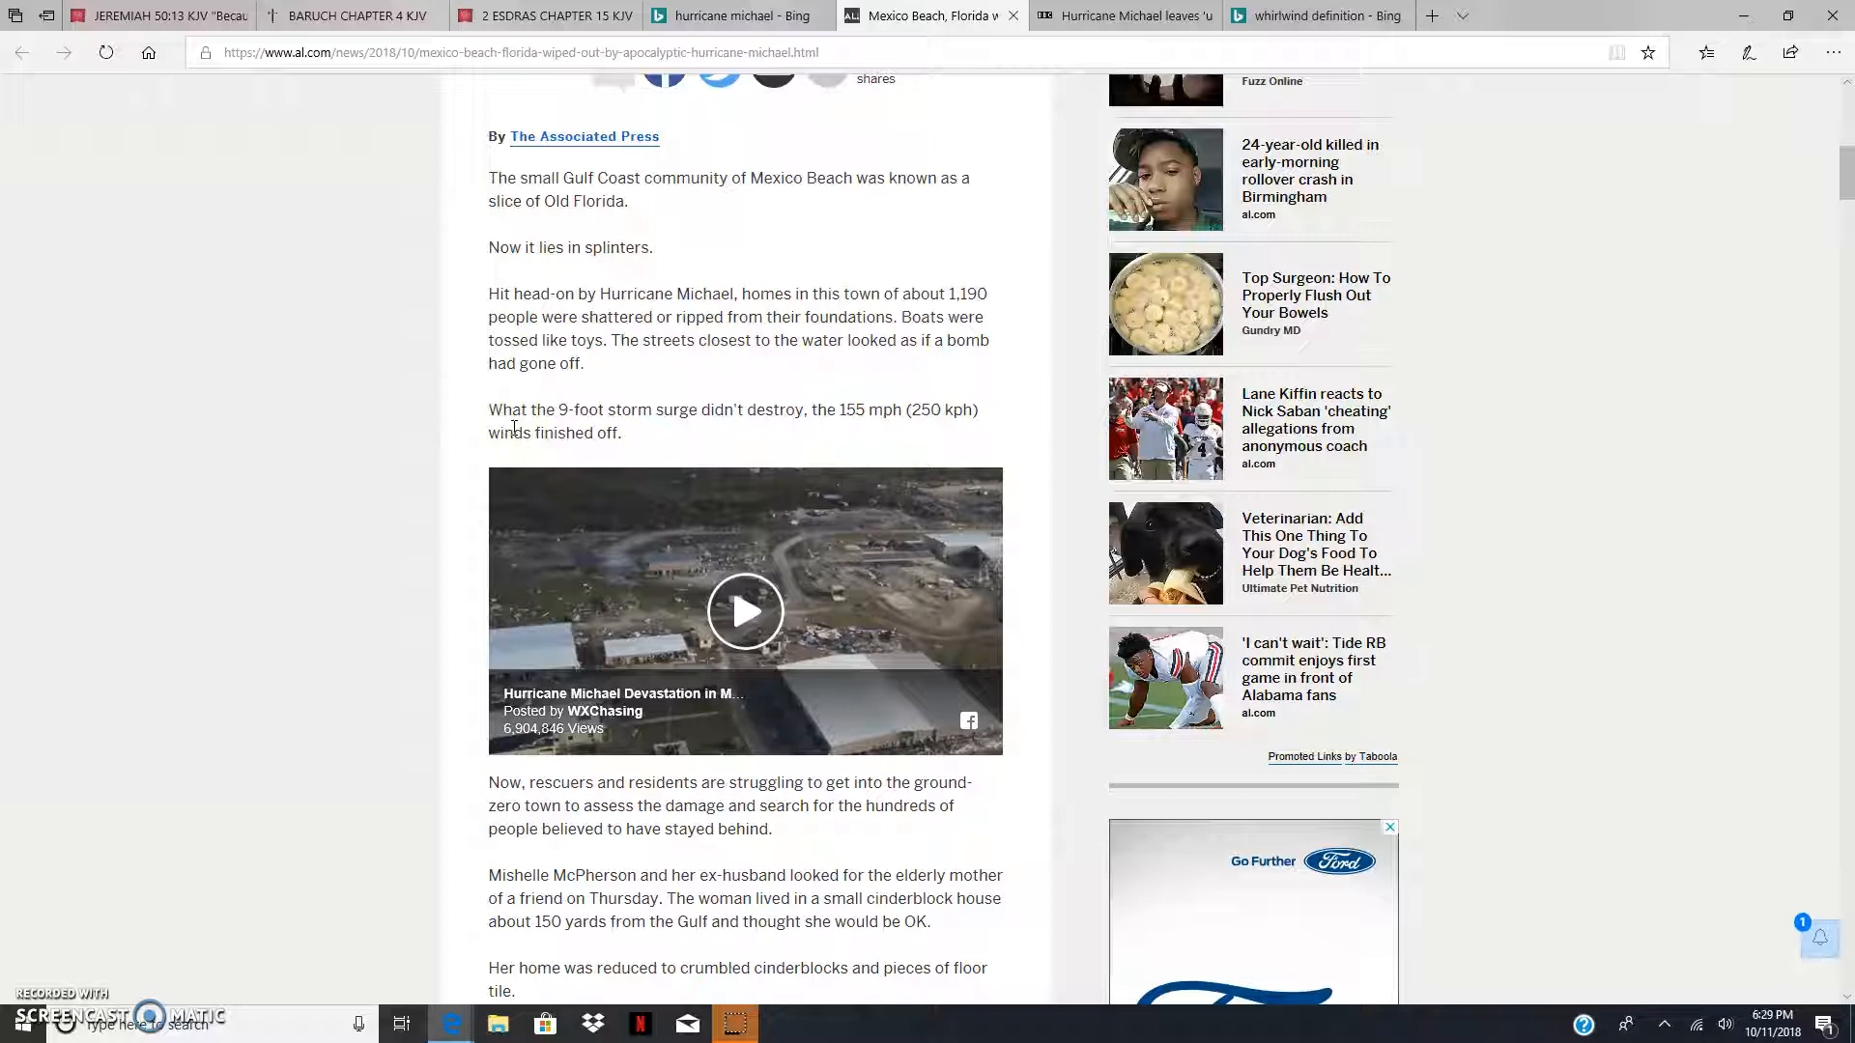
{"action": "mouse_move", "coordinate": [868, 410]}
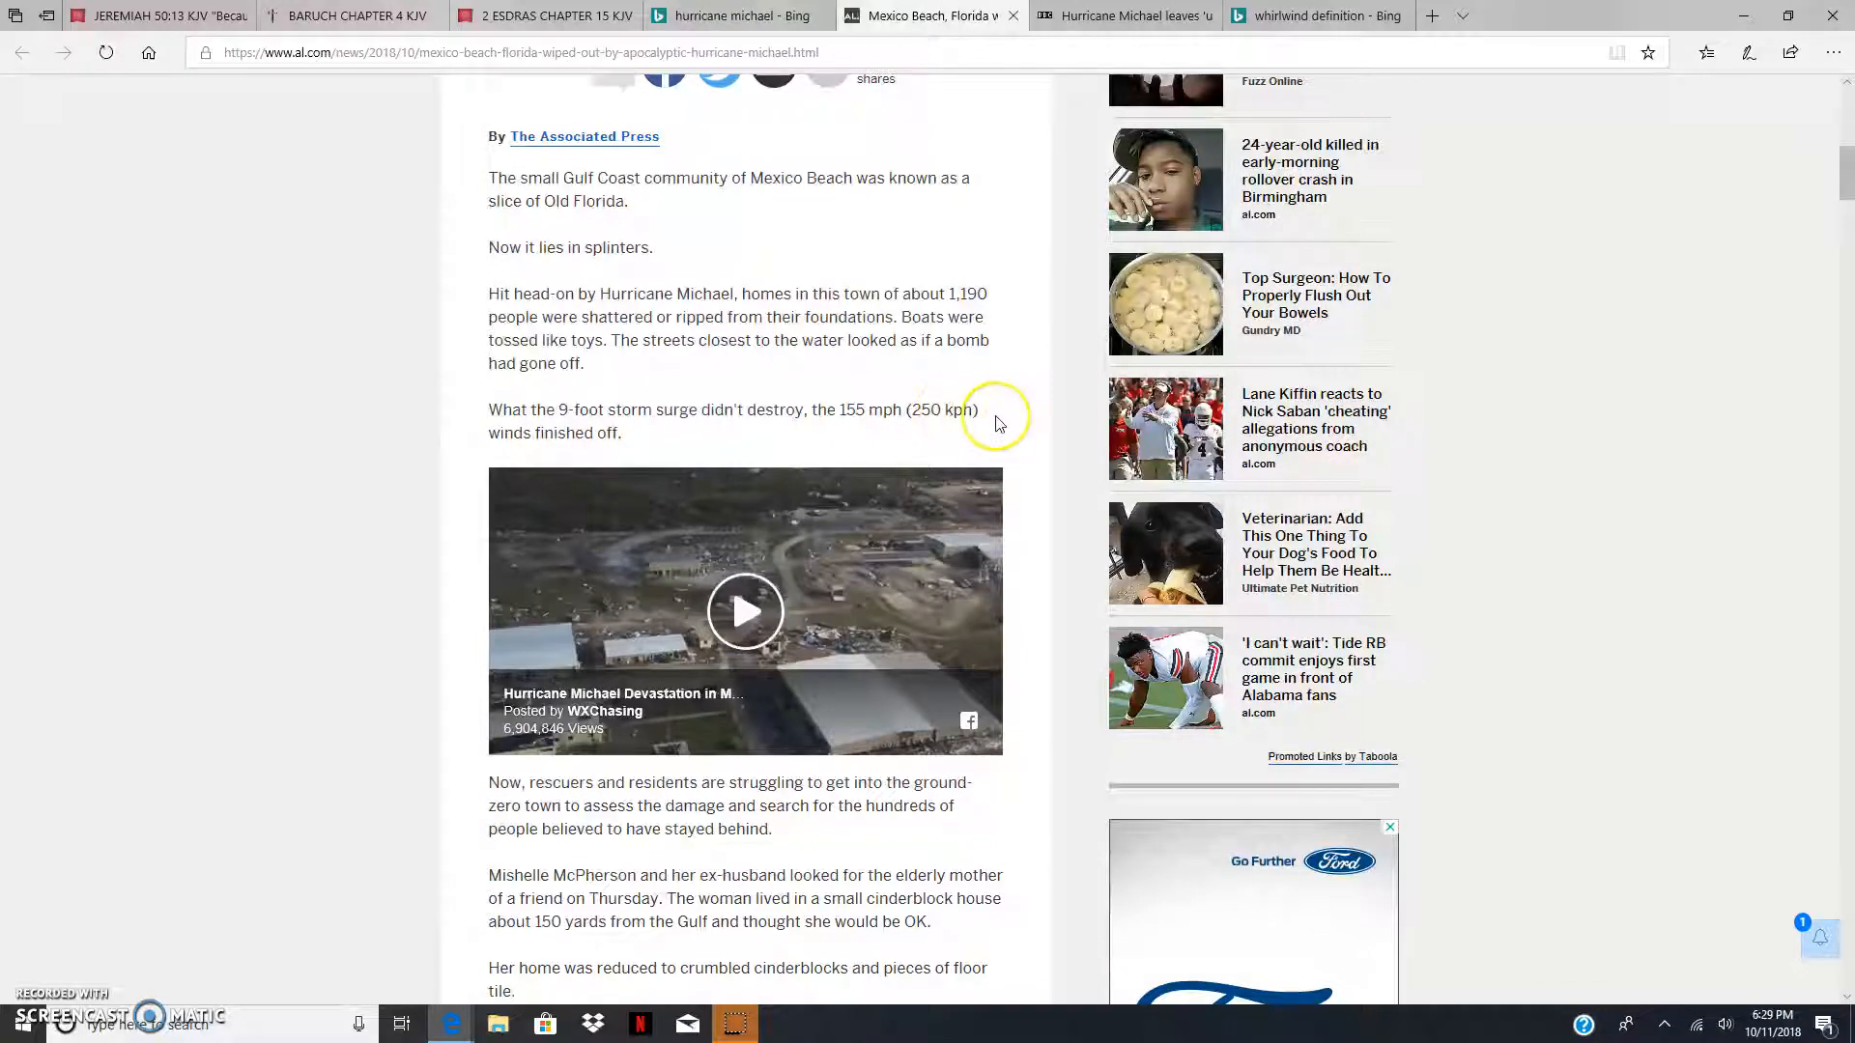
{"action": "mouse_move", "coordinate": [835, 429]}
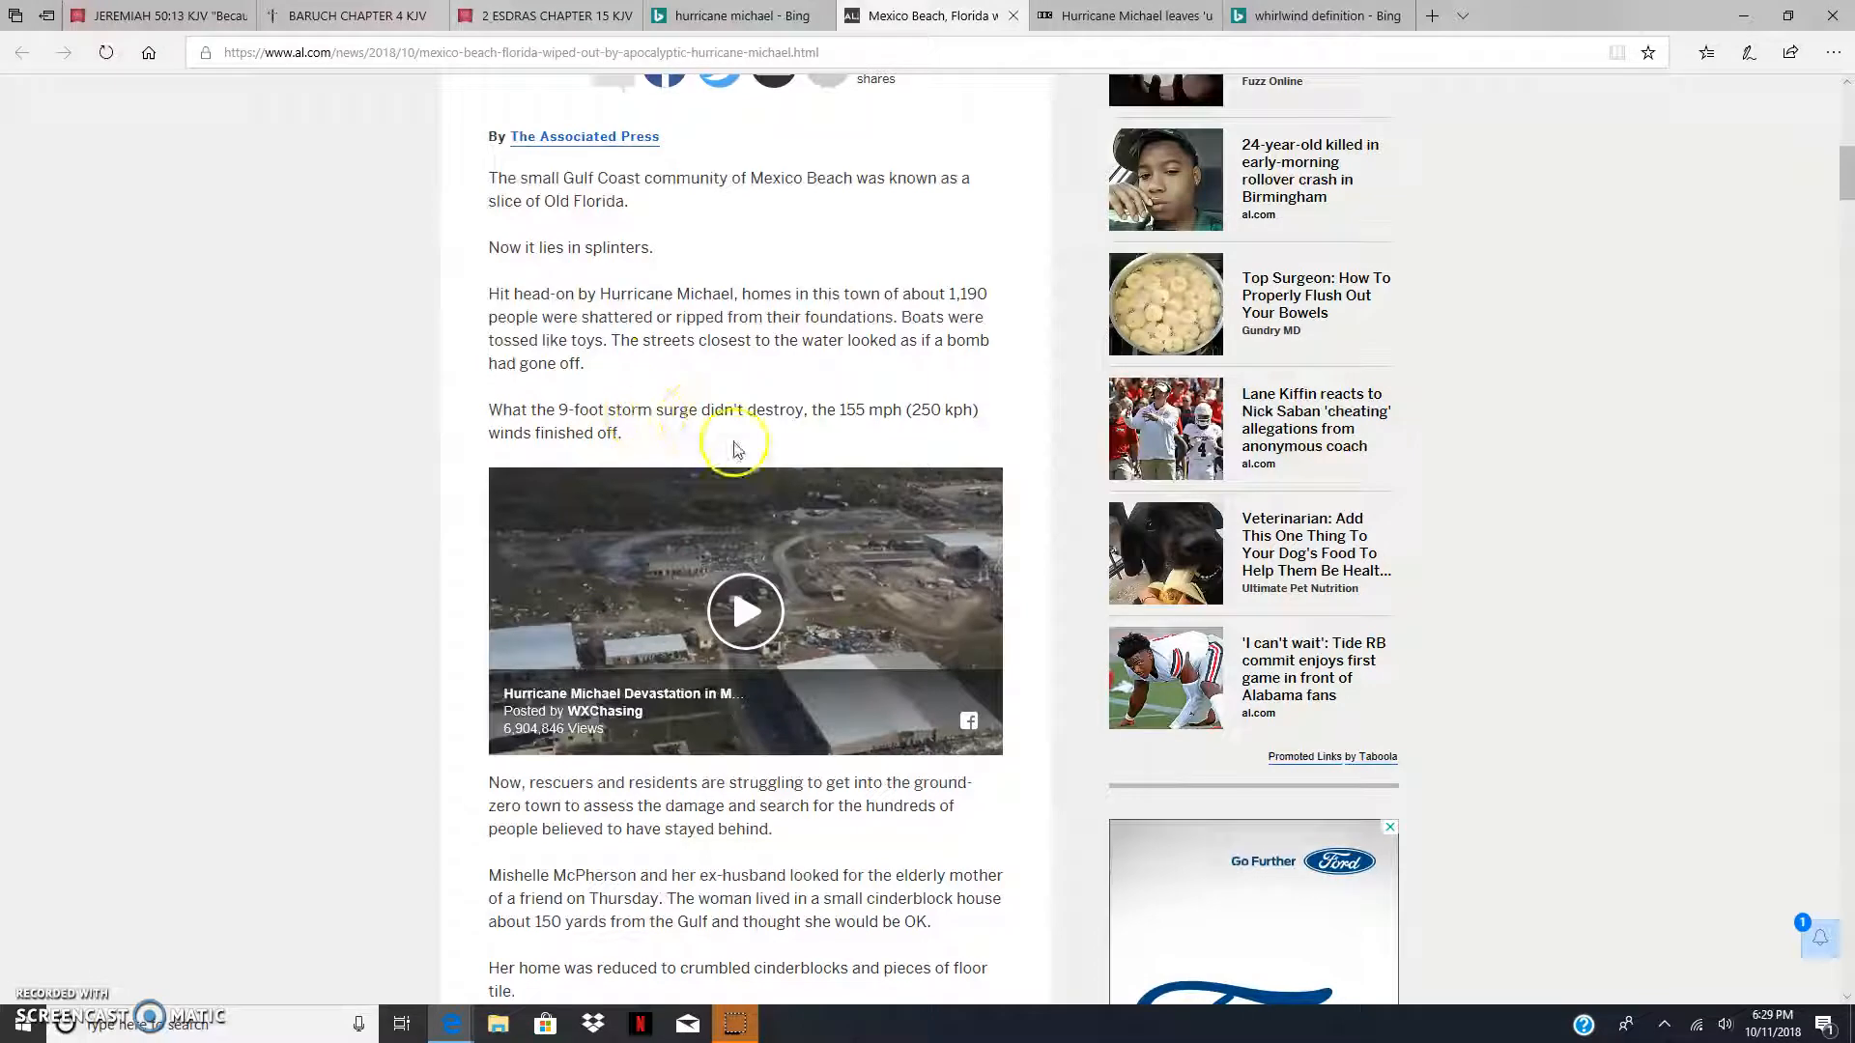
{"action": "mouse_move", "coordinate": [735, 526]}
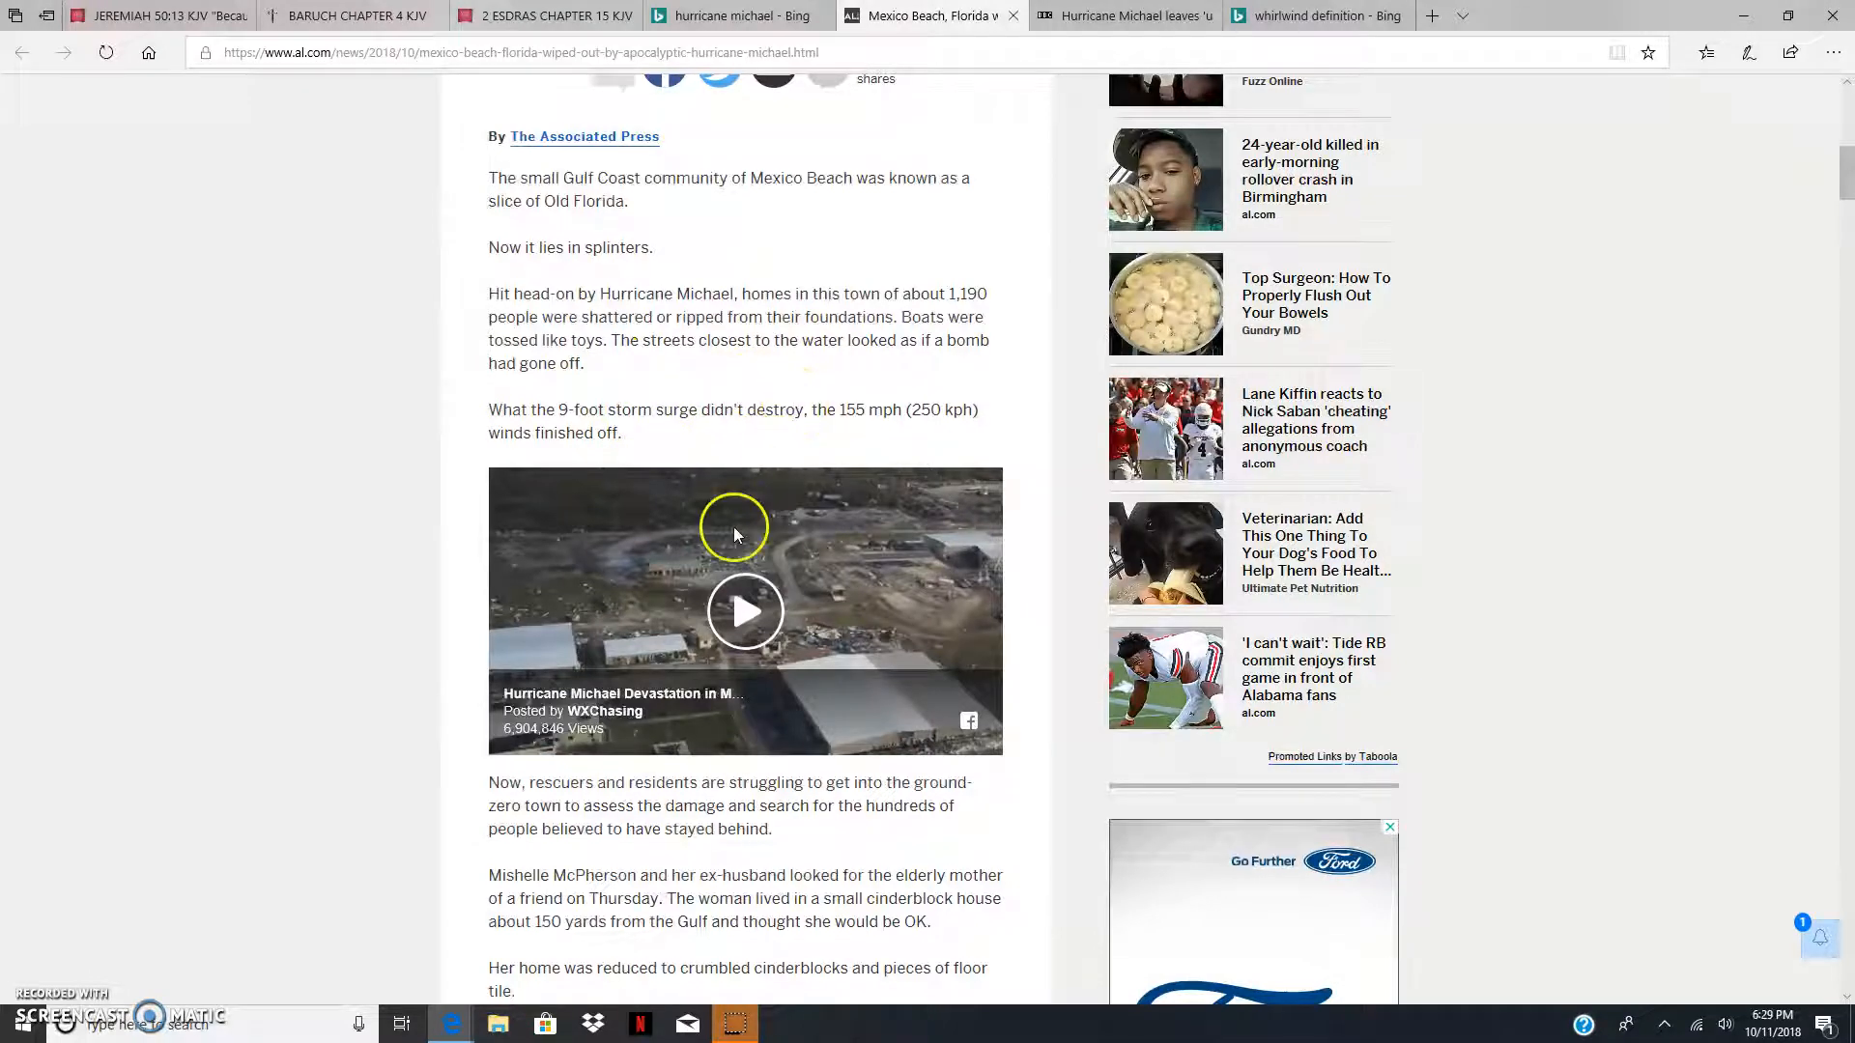
{"action": "mouse_move", "coordinate": [479, 734]}
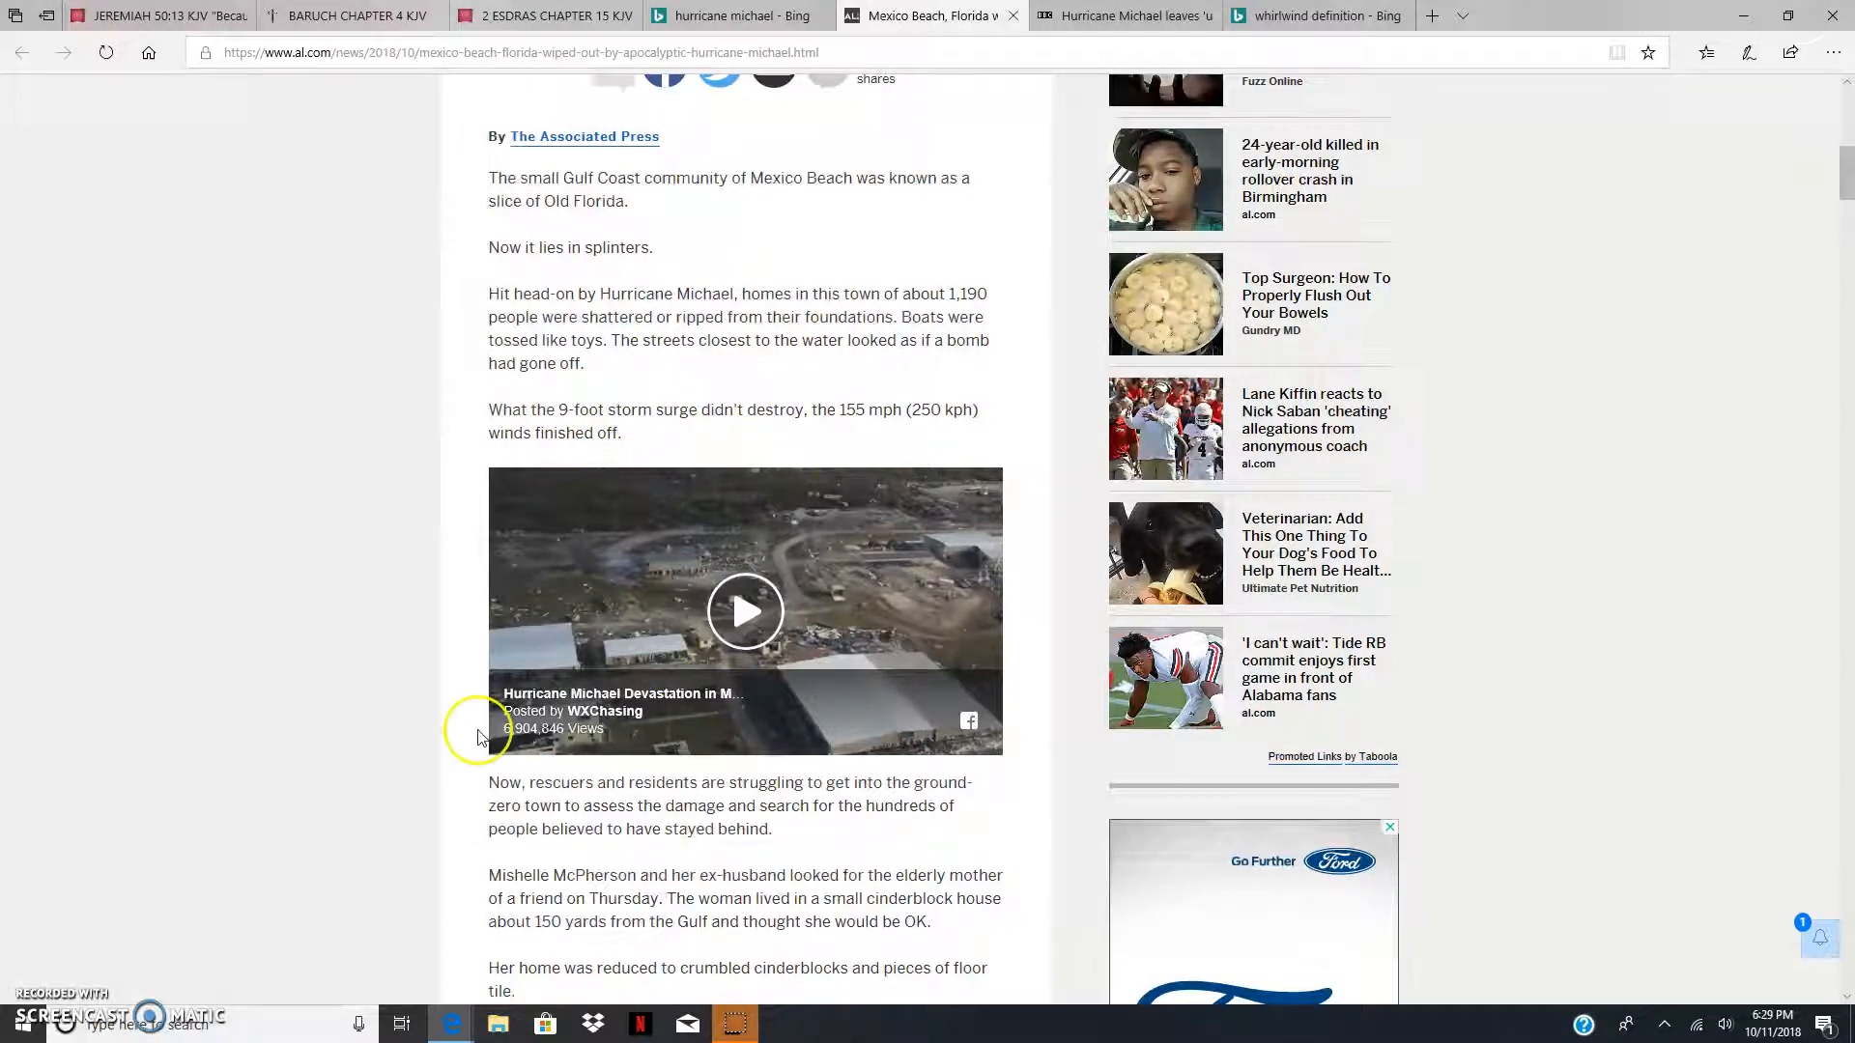
{"action": "mouse_move", "coordinate": [793, 390]}
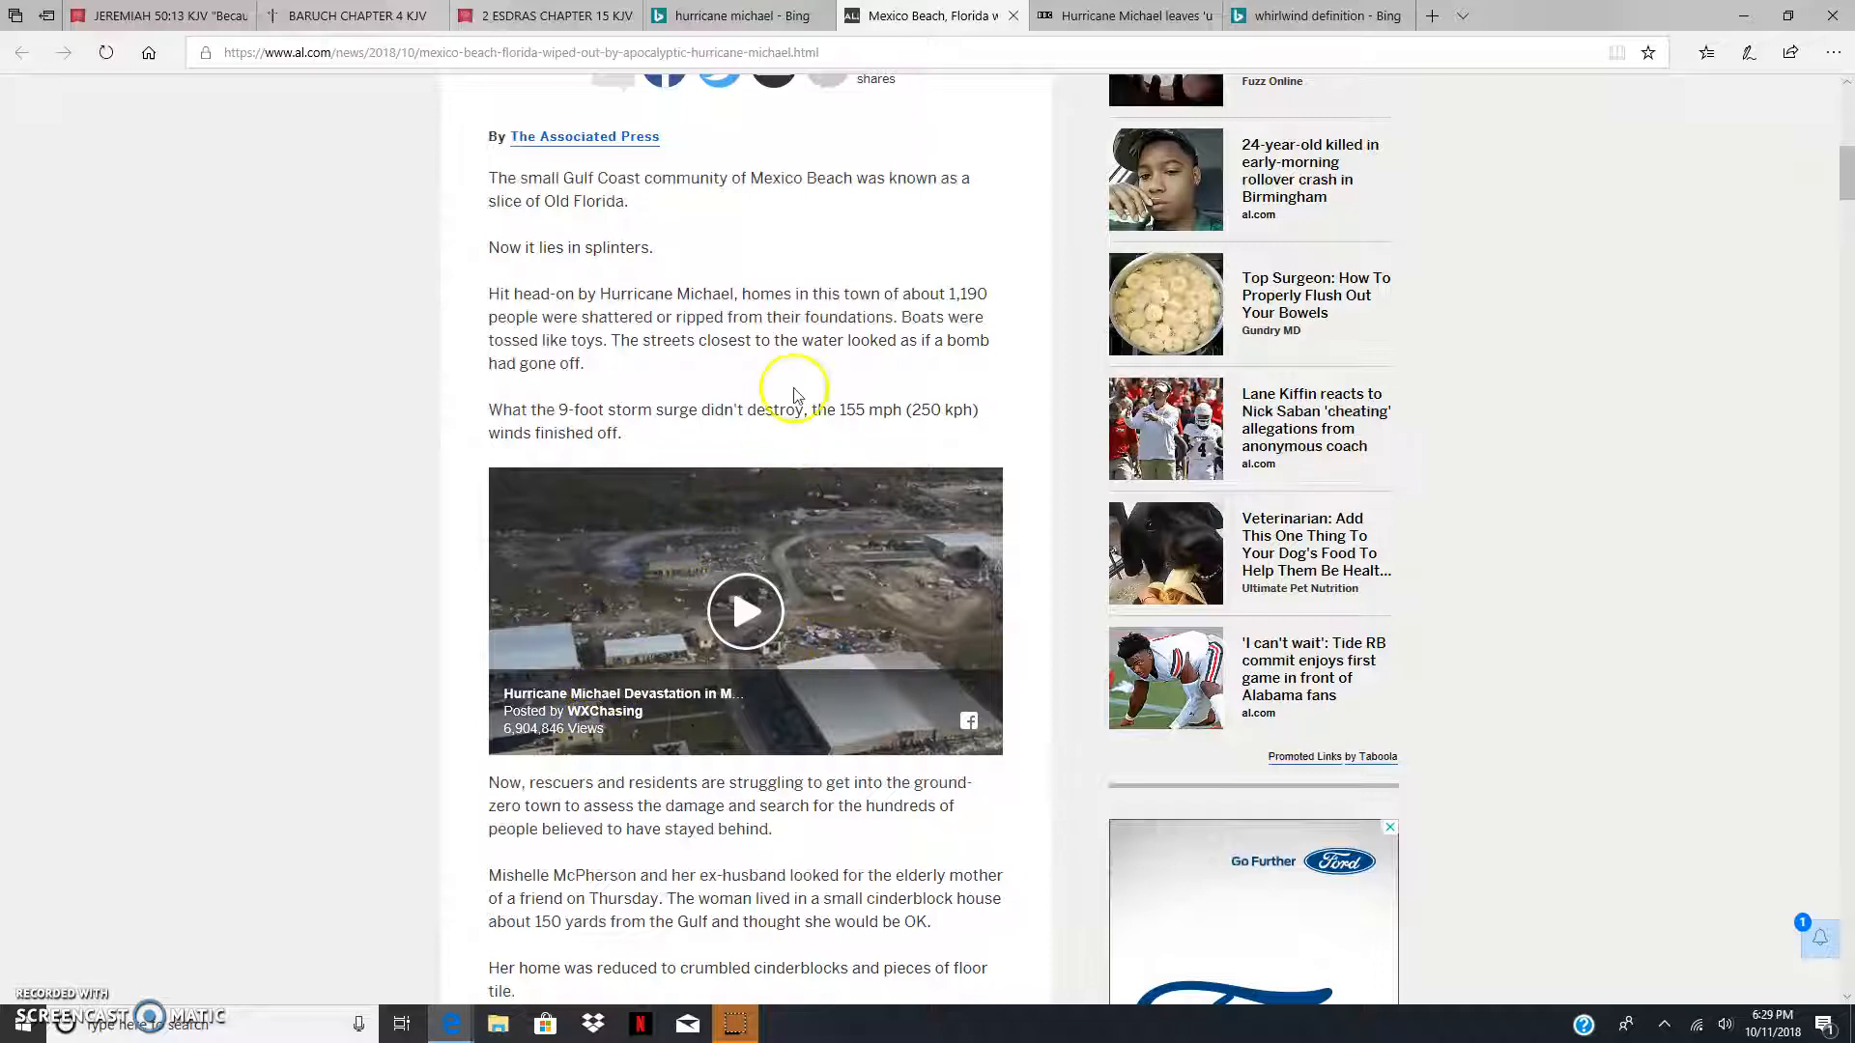
{"action": "mouse_move", "coordinate": [953, 502]}
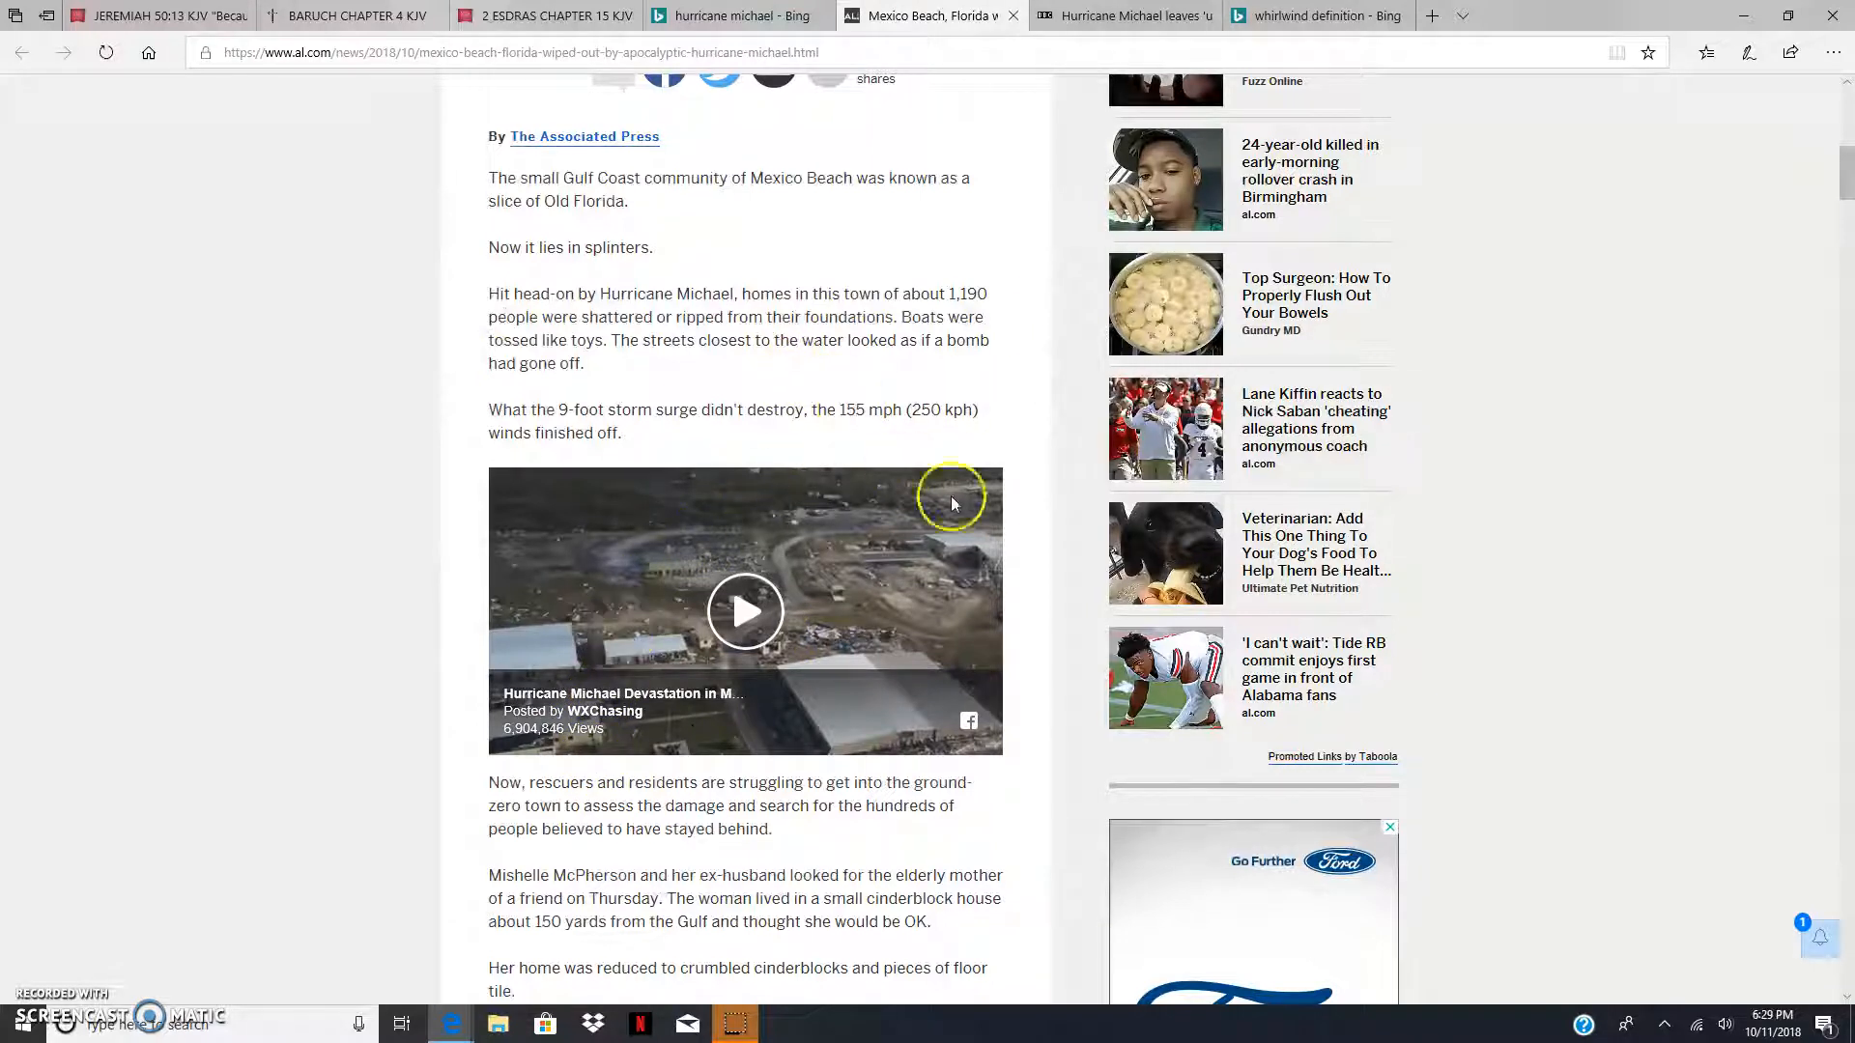
{"action": "mouse_move", "coordinate": [499, 425]}
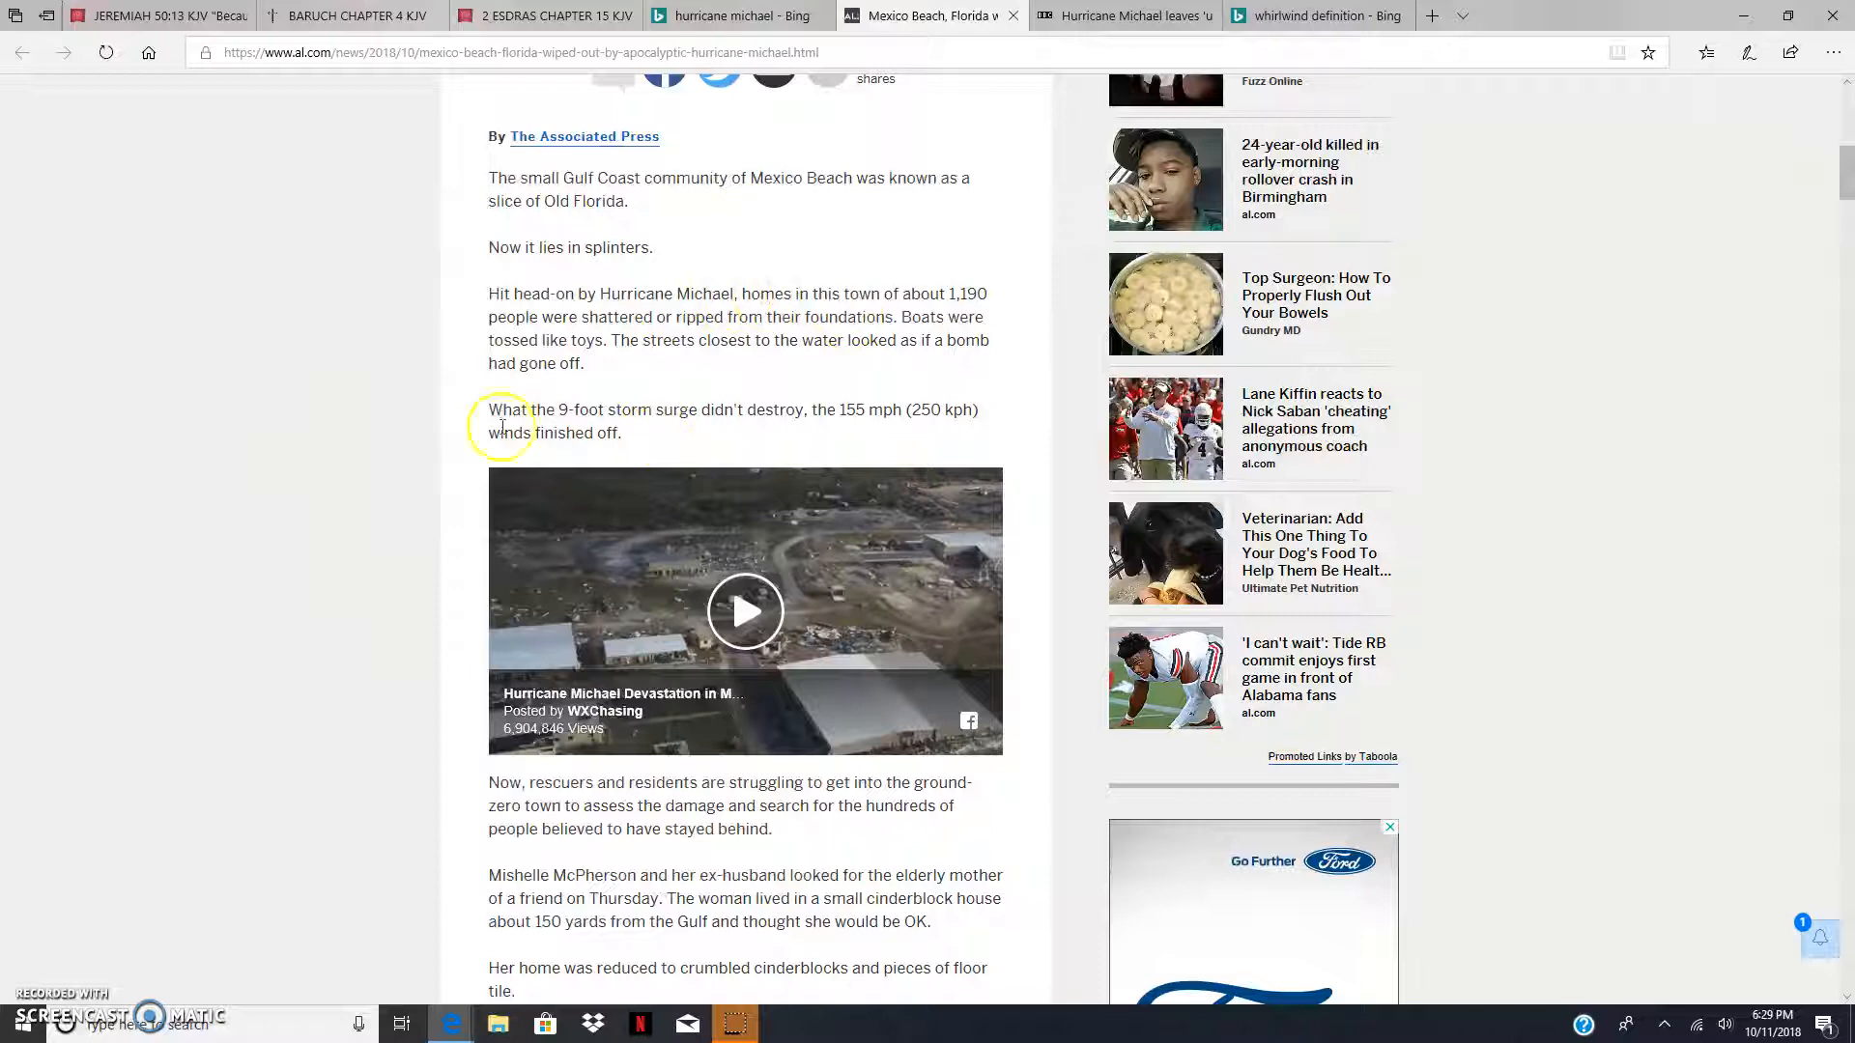
{"action": "mouse_move", "coordinate": [1024, 723]}
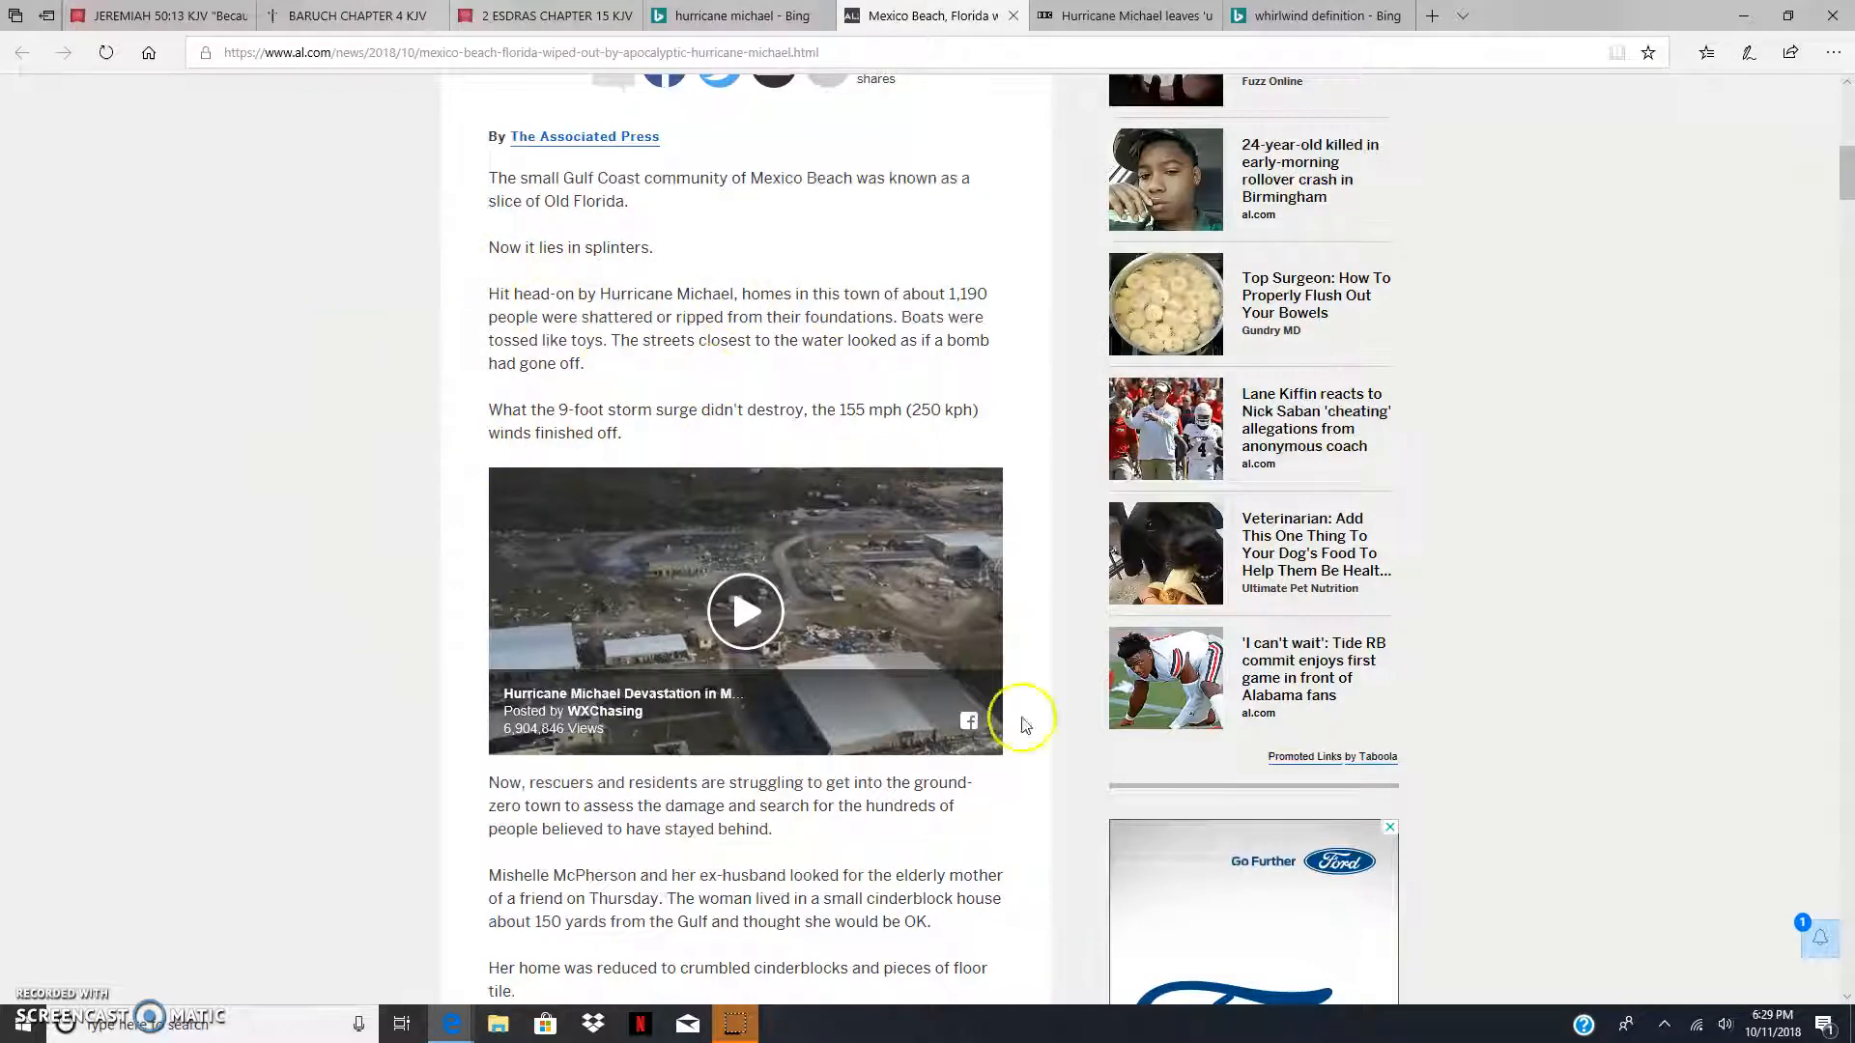
{"action": "mouse_move", "coordinate": [594, 483]}
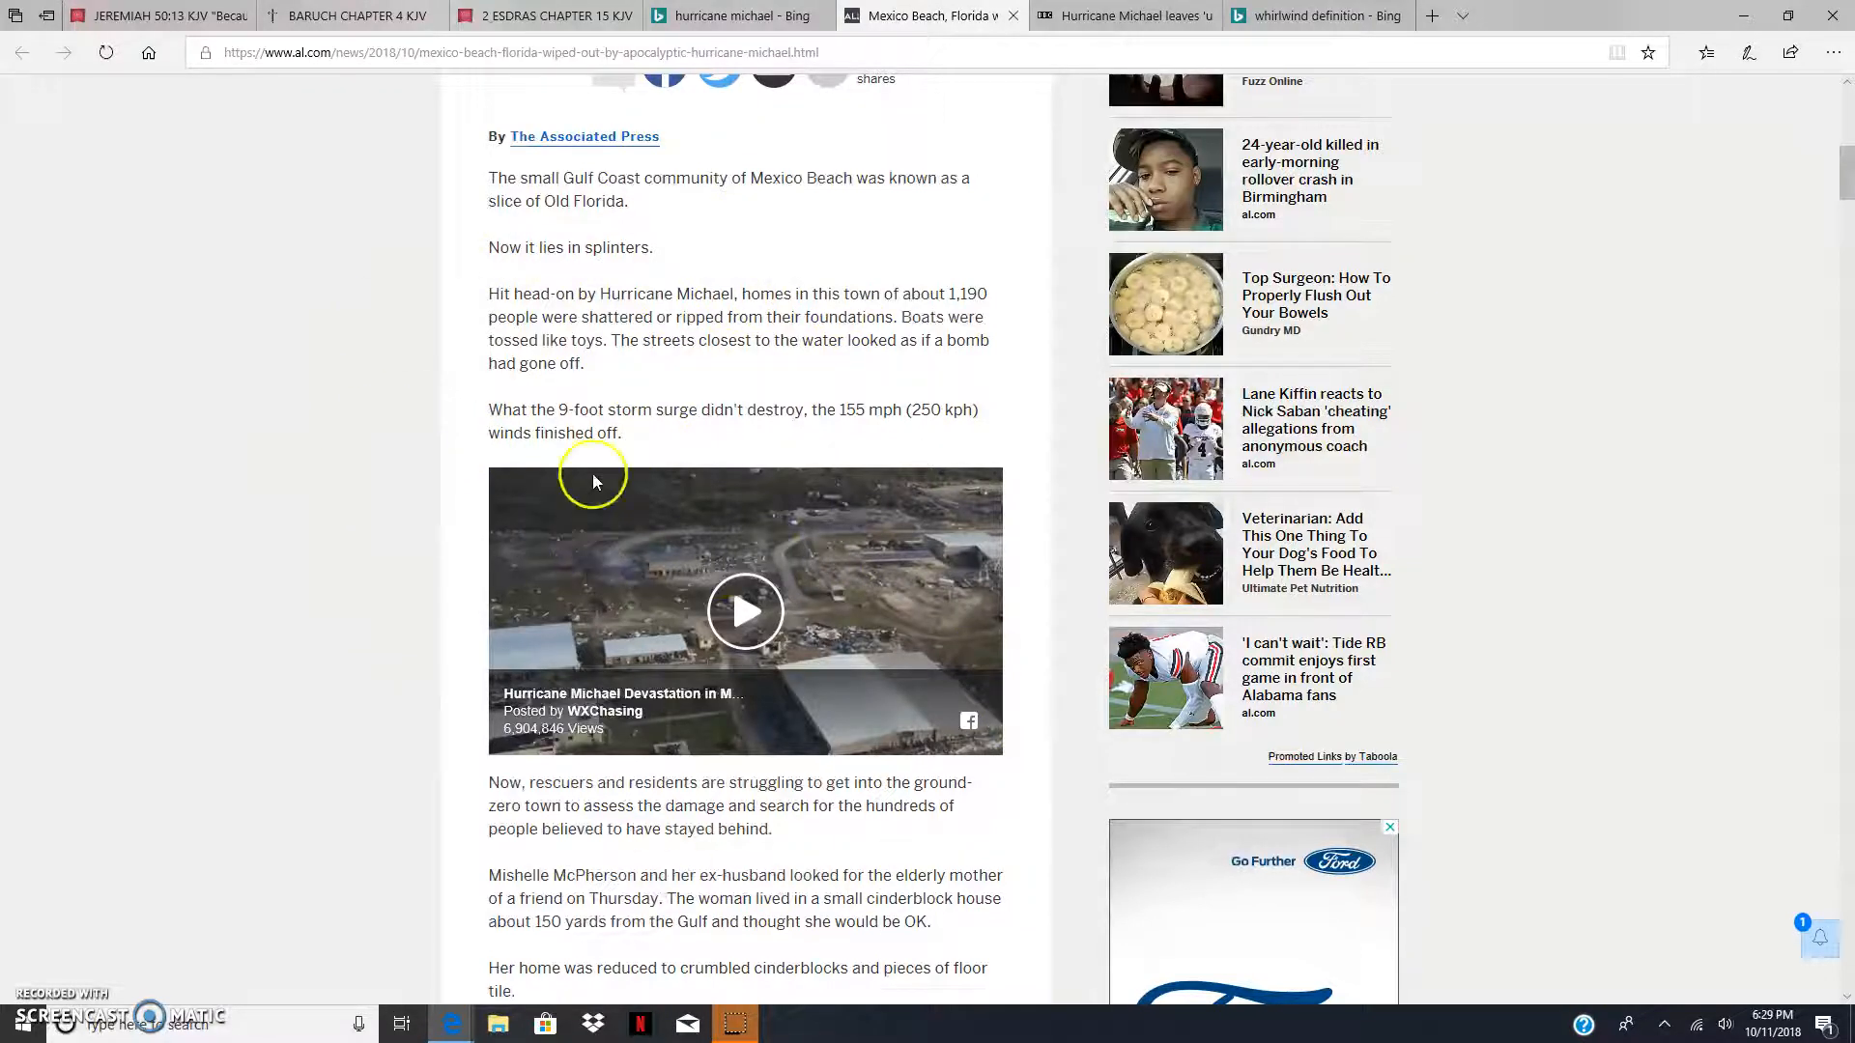
{"action": "mouse_move", "coordinate": [425, 858]}
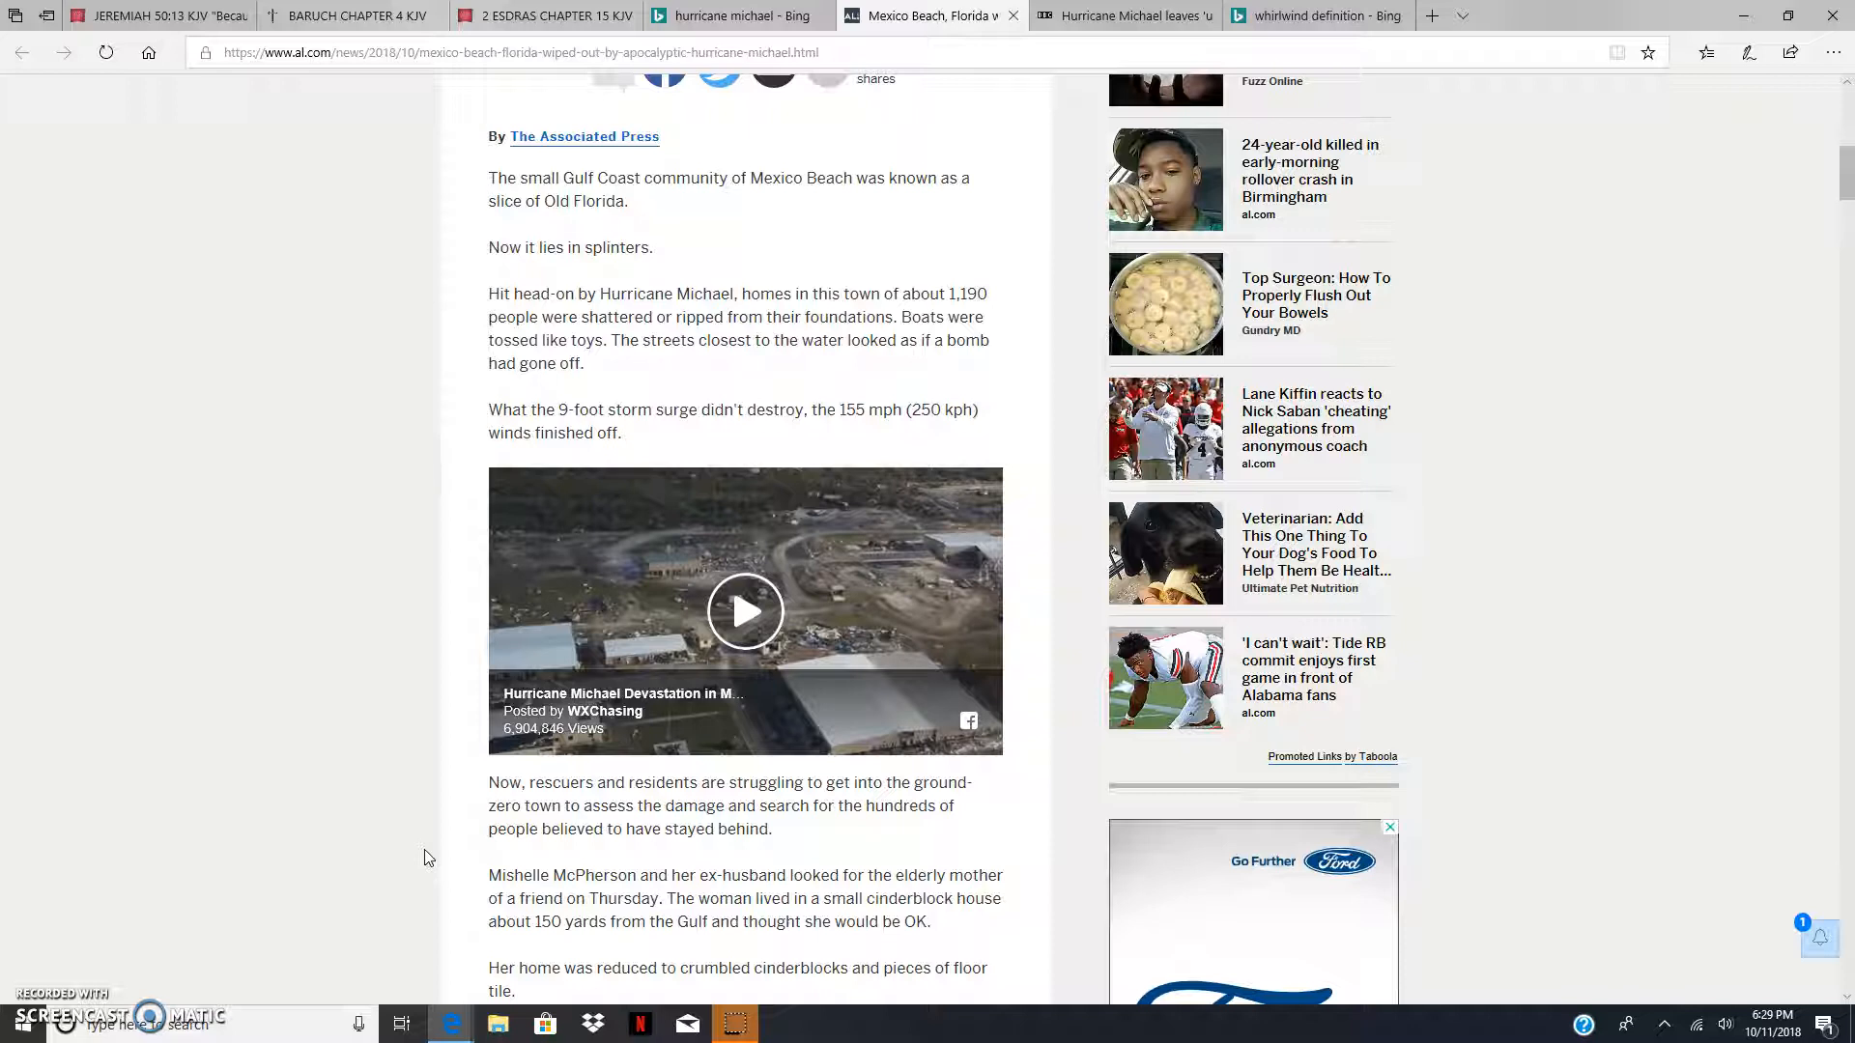
{"action": "mouse_move", "coordinate": [655, 657]}
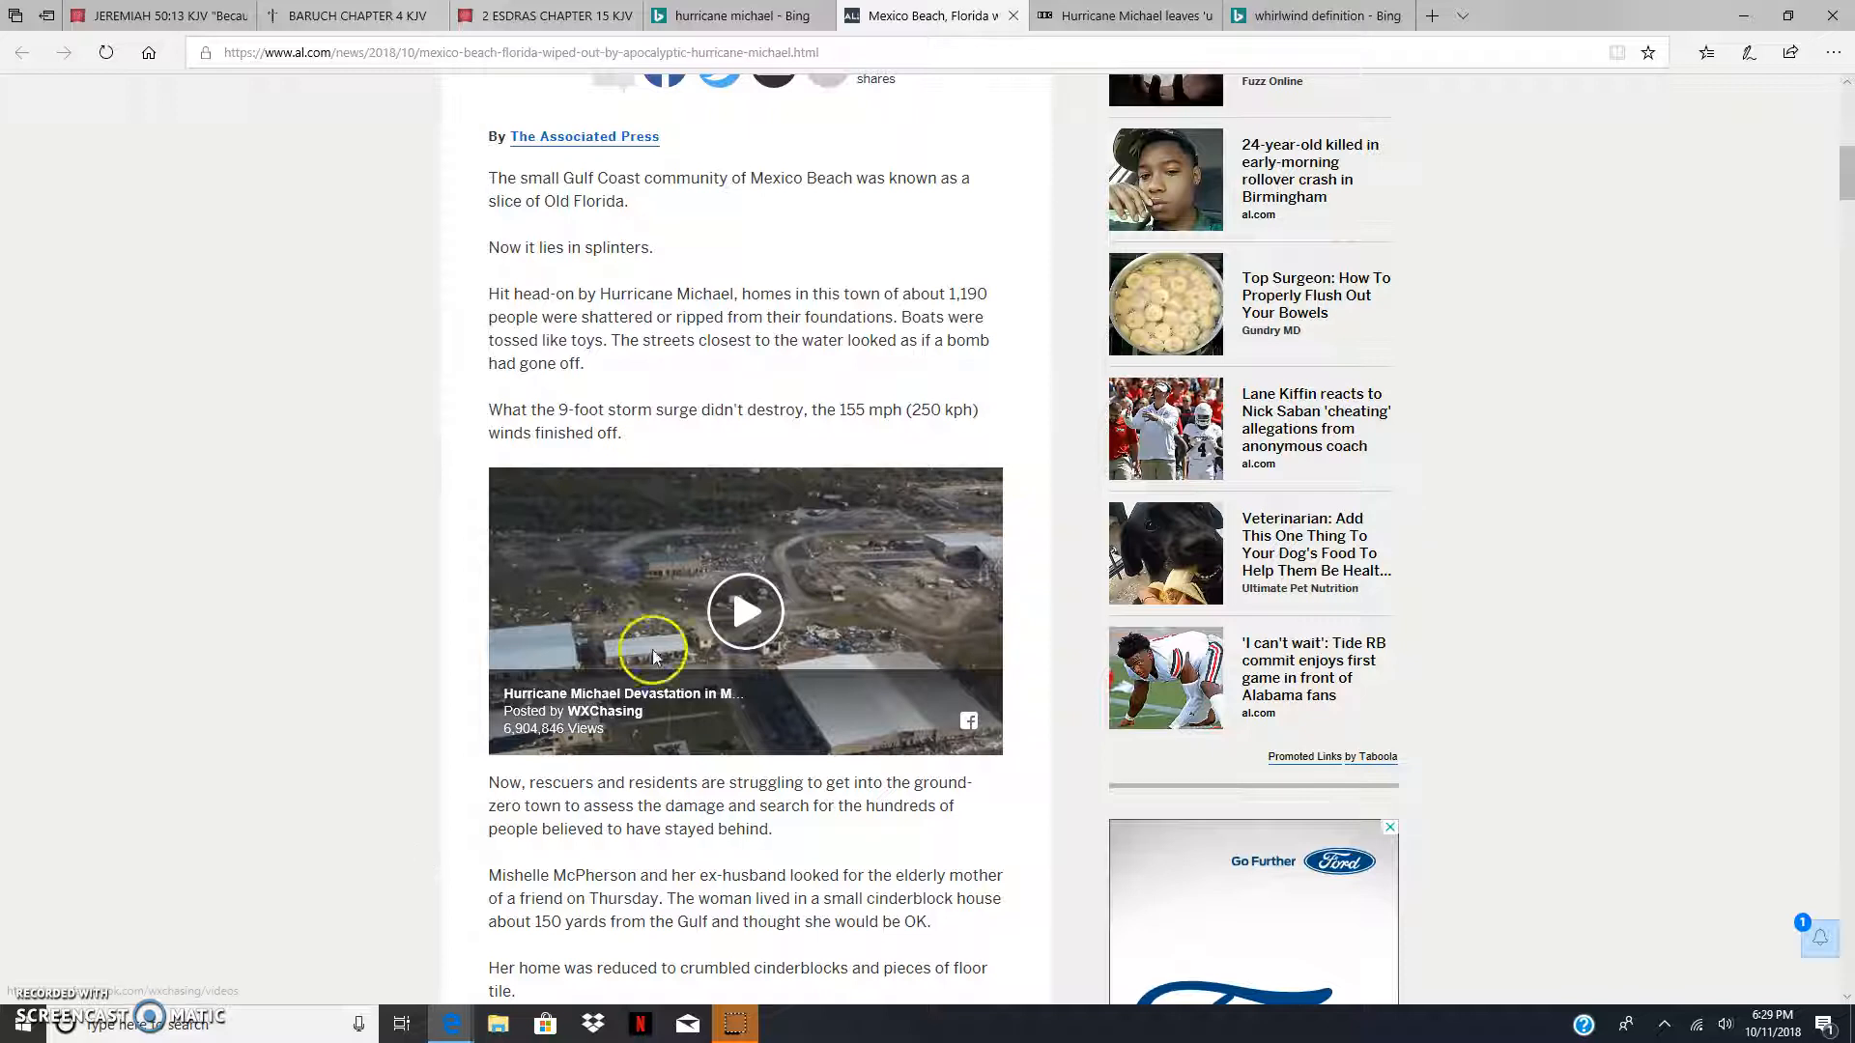
{"action": "mouse_move", "coordinate": [704, 572]}
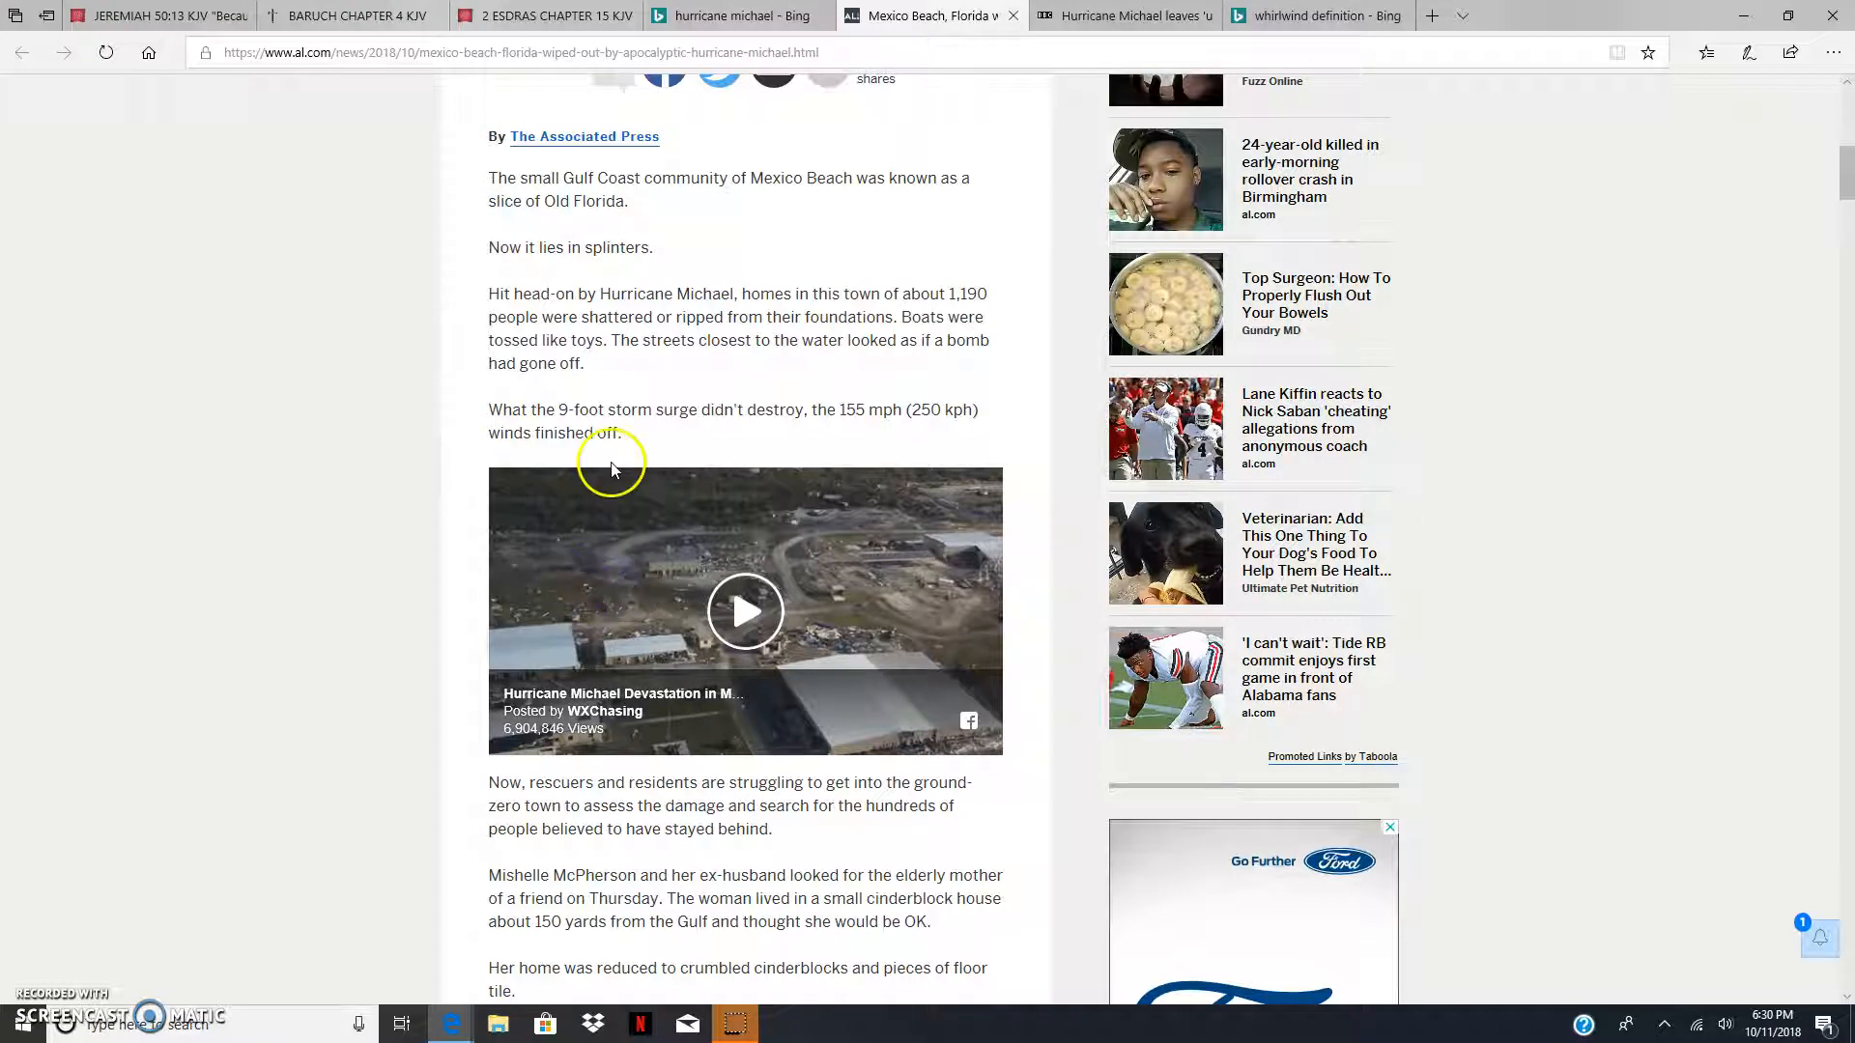
{"action": "mouse_move", "coordinate": [896, 402]}
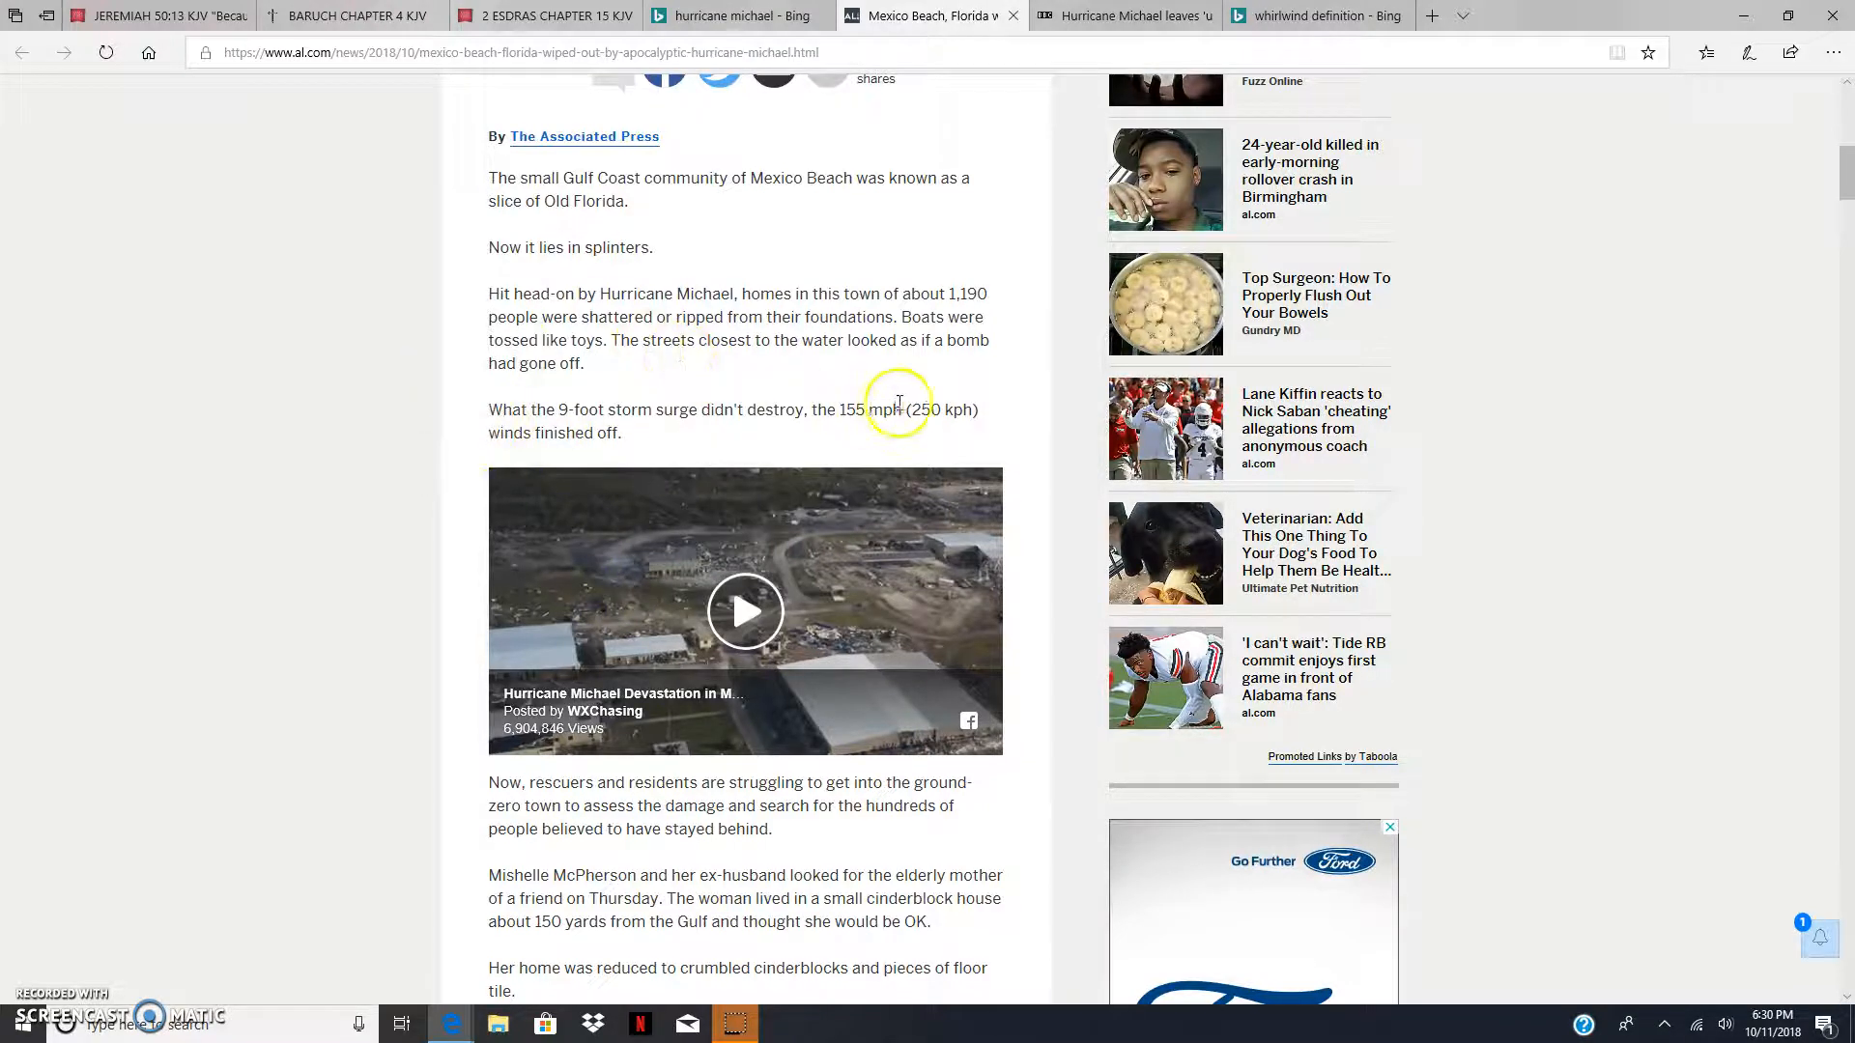
{"action": "mouse_move", "coordinate": [824, 410]}
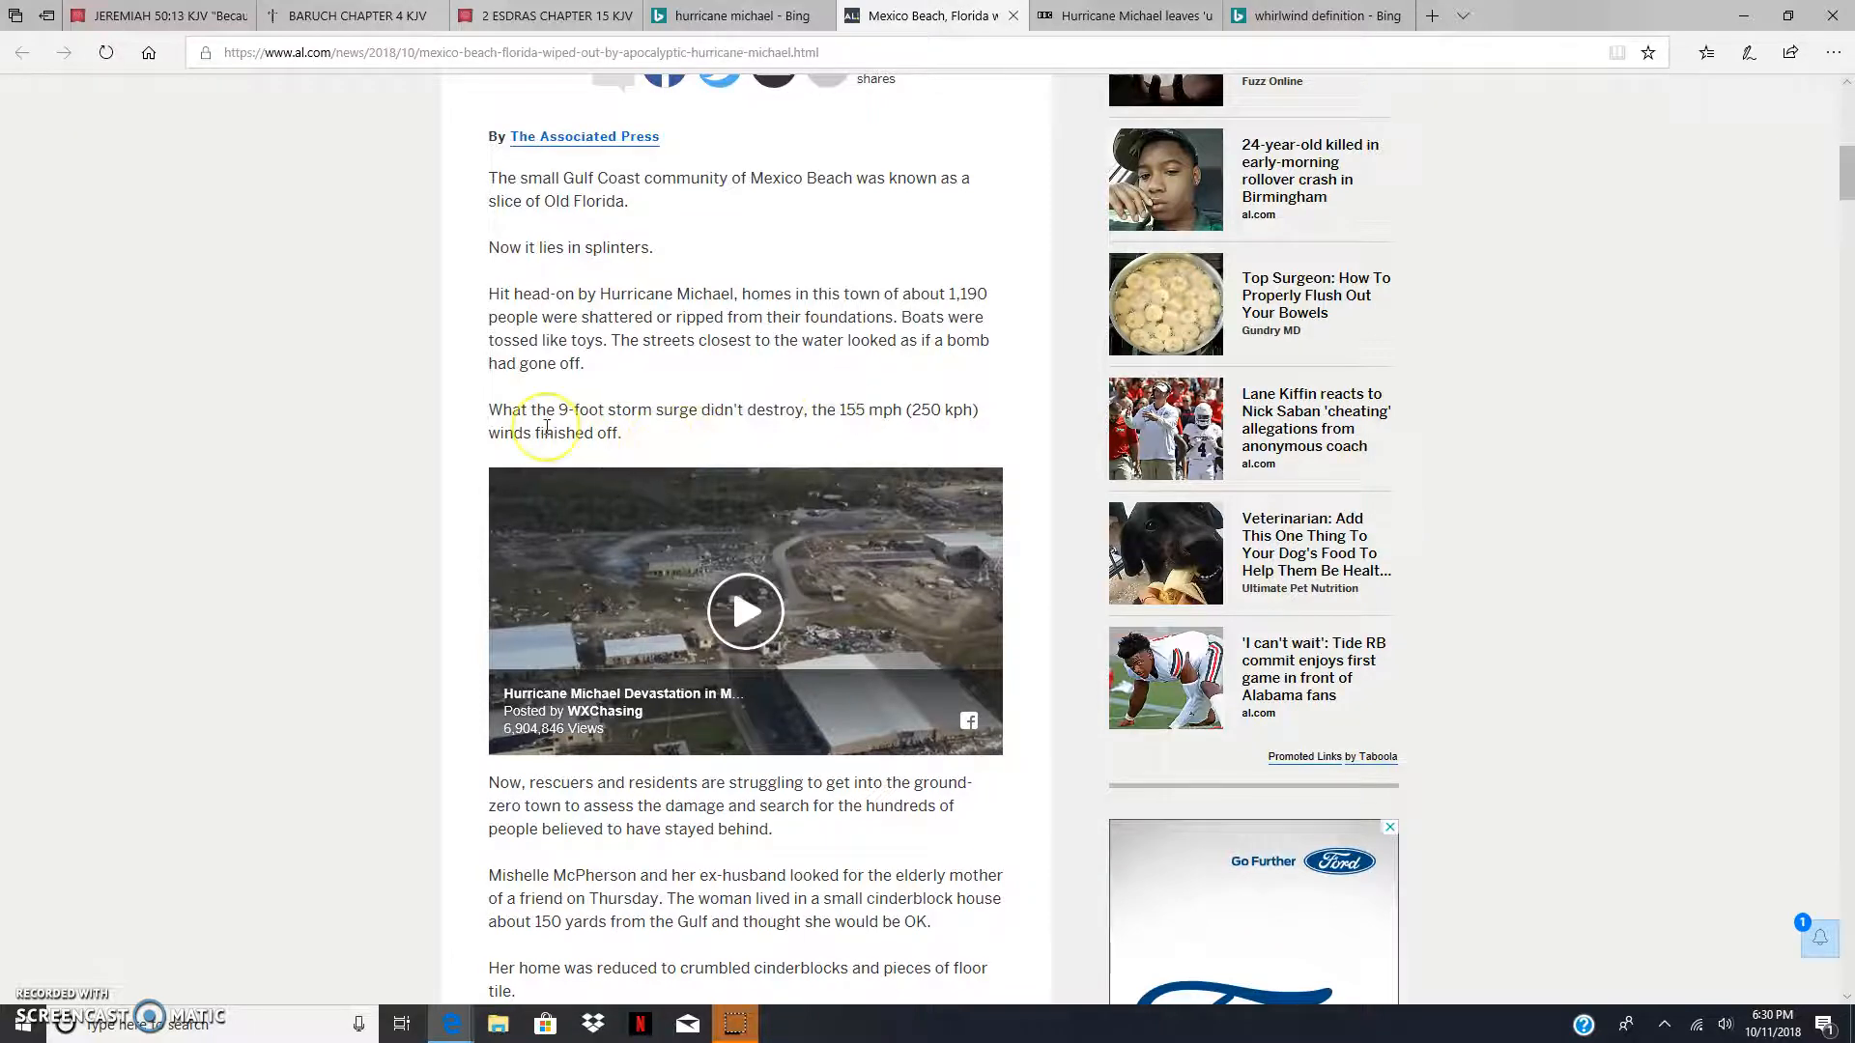
{"action": "mouse_move", "coordinate": [630, 412]}
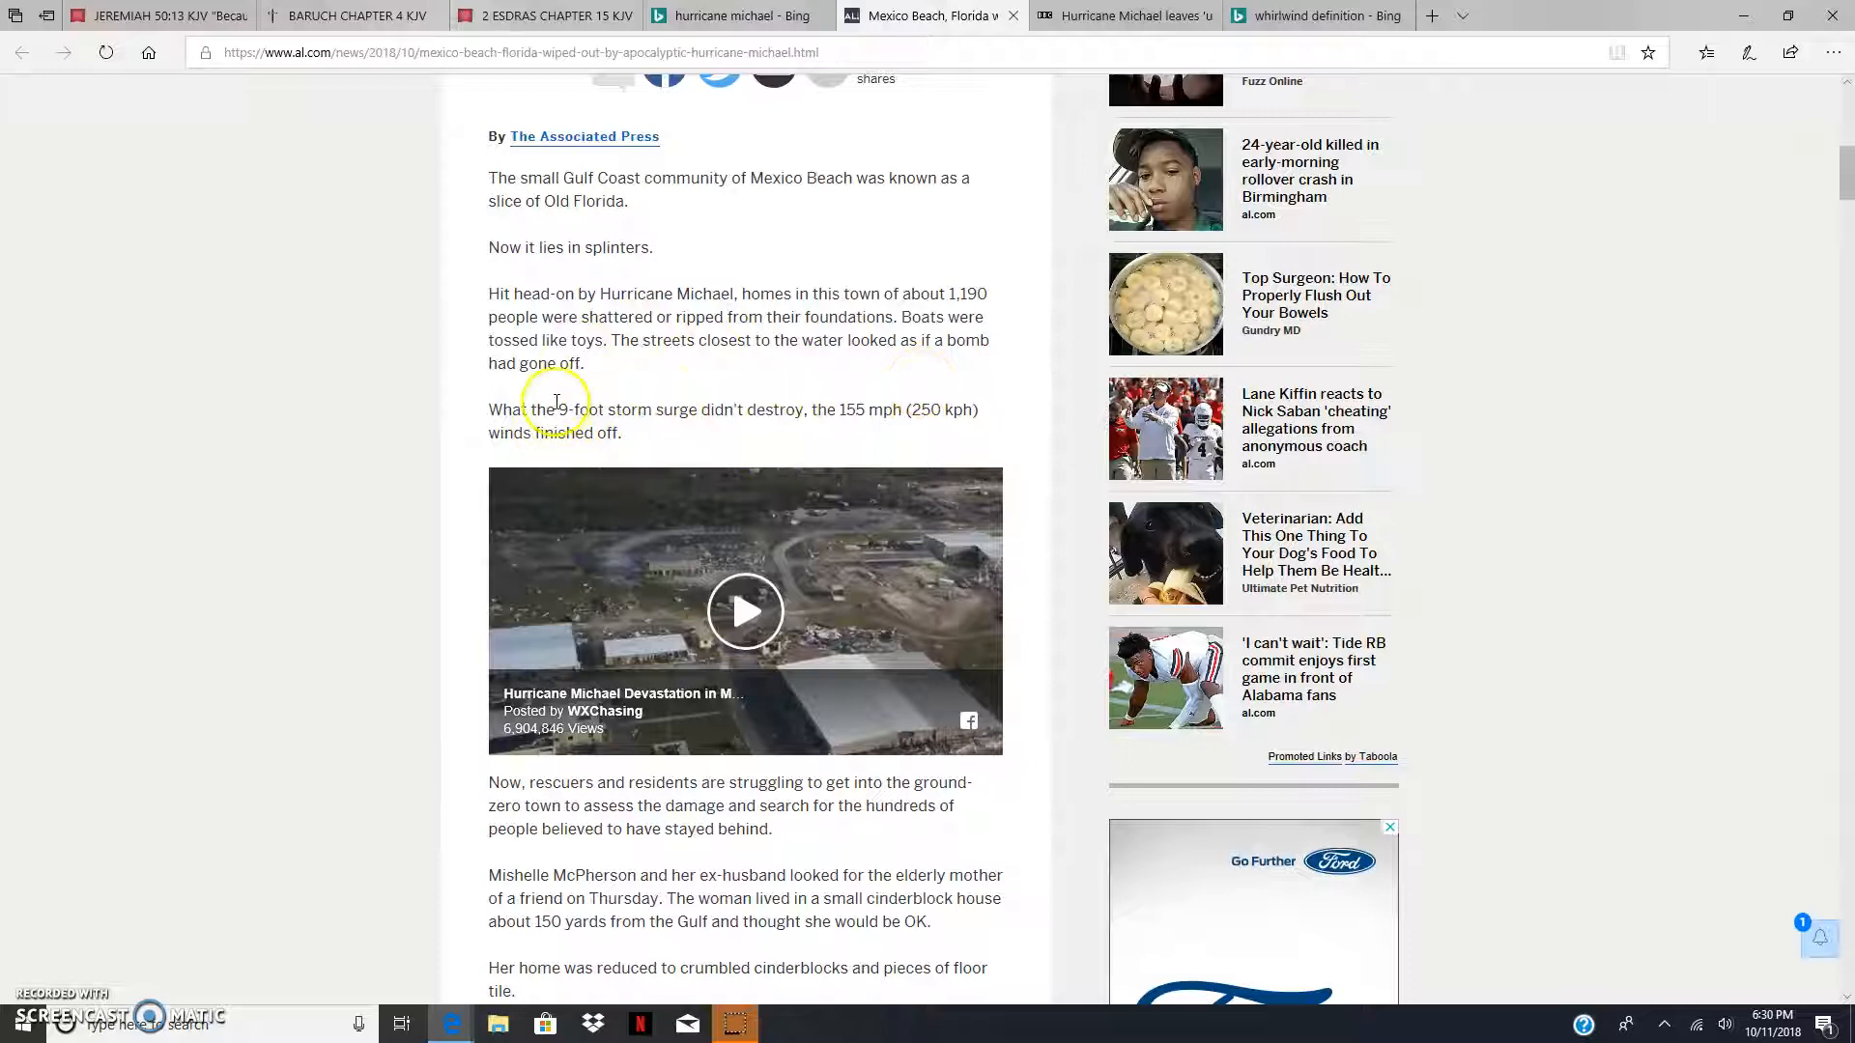
{"action": "mouse_move", "coordinate": [684, 414]}
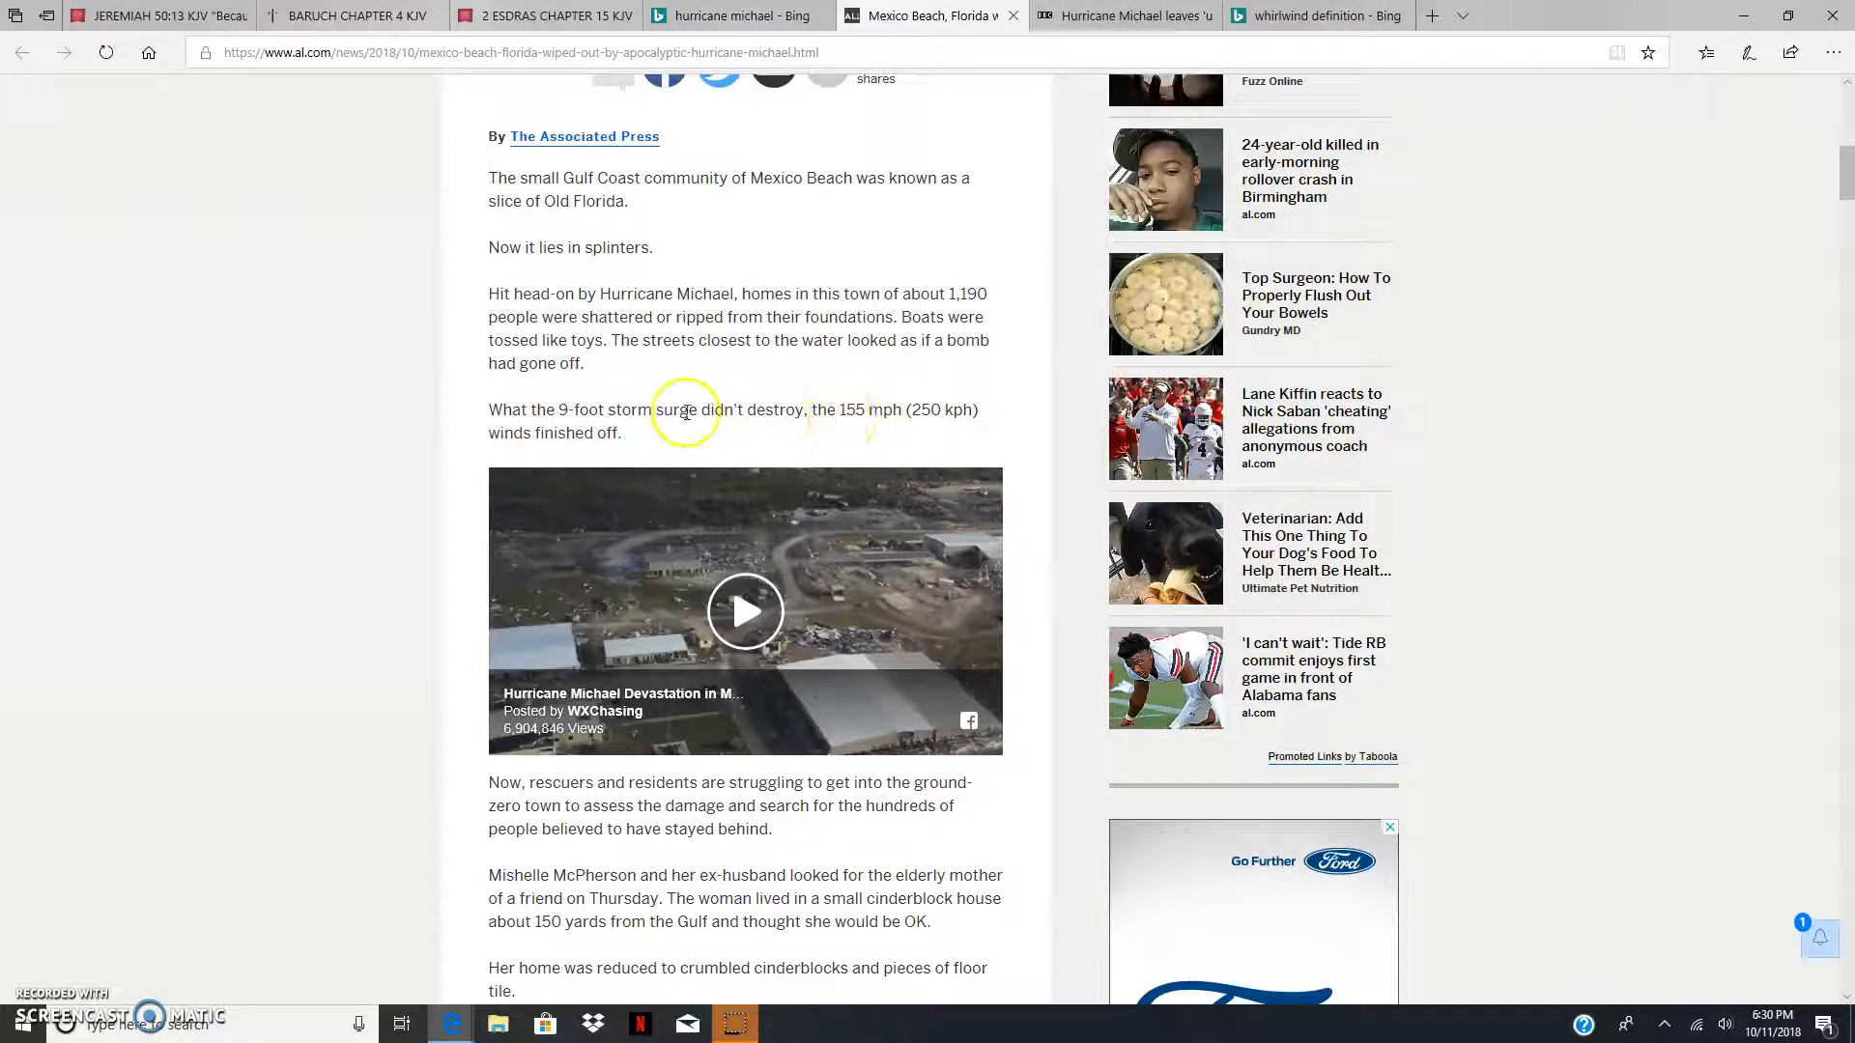
{"action": "mouse_move", "coordinate": [846, 410]}
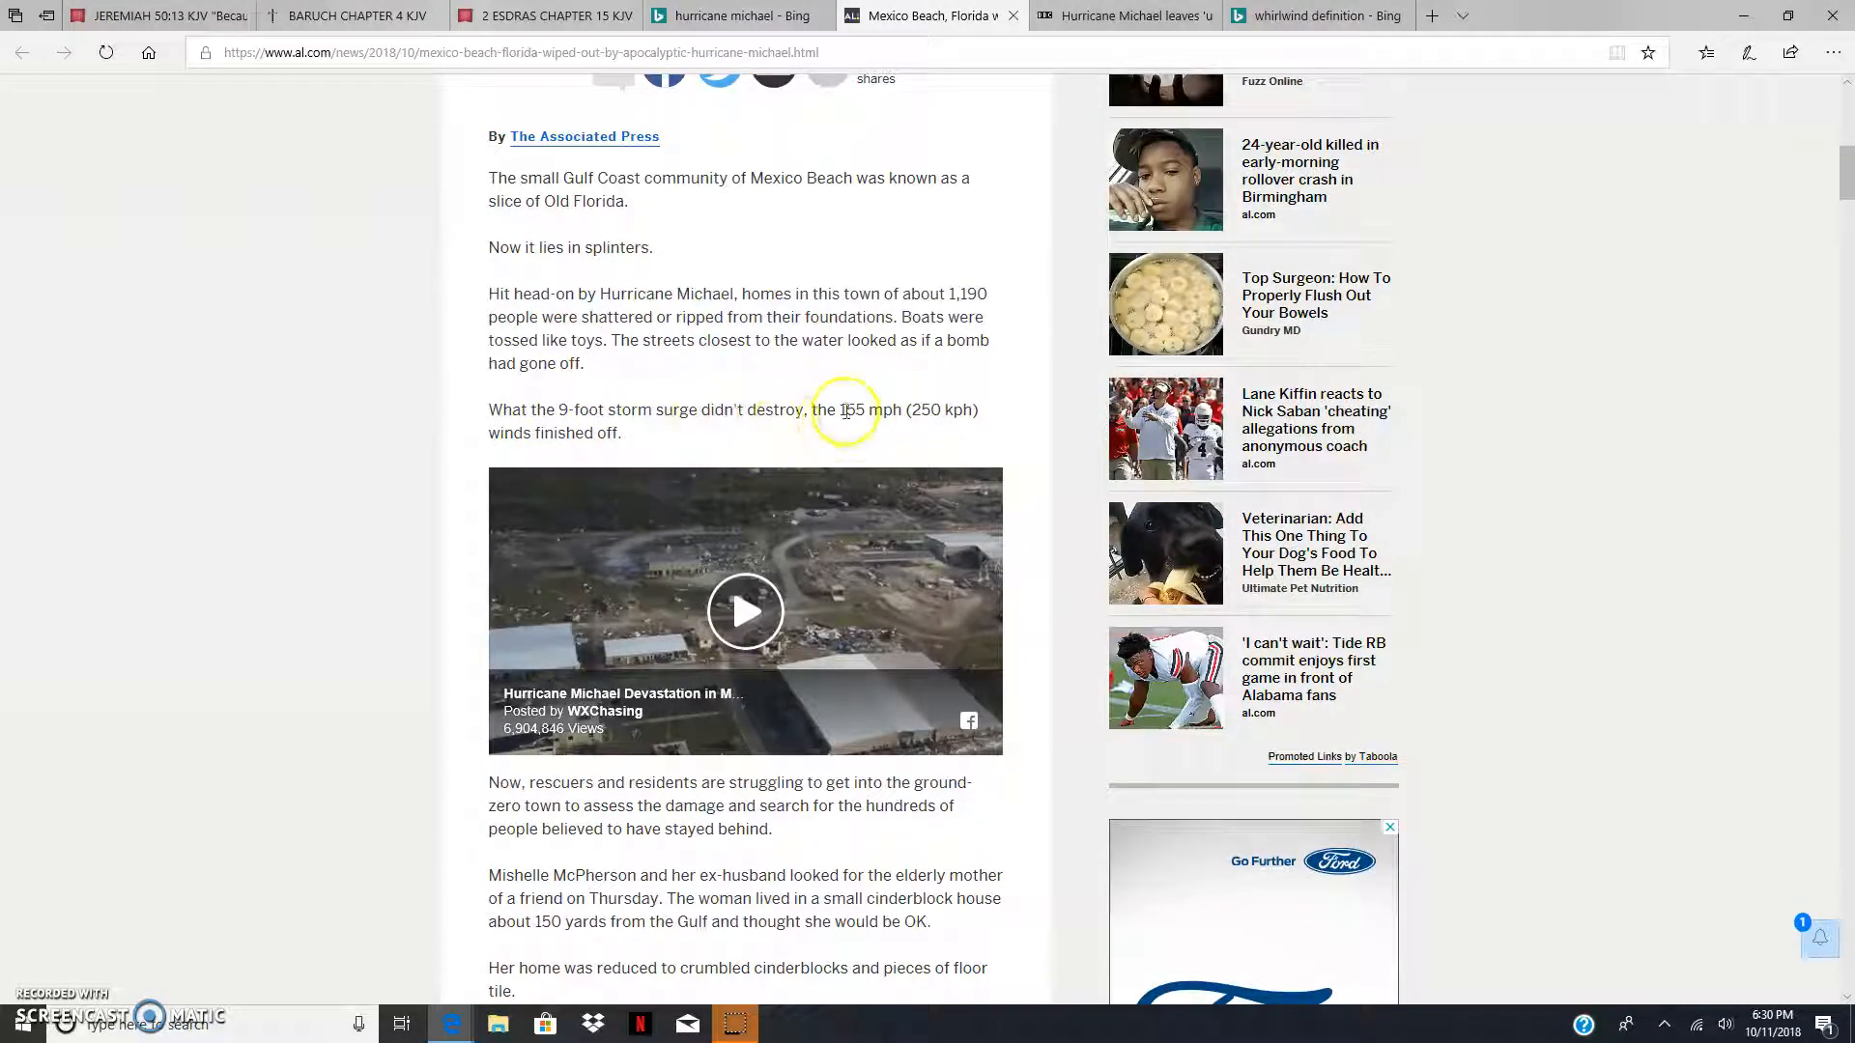
{"action": "mouse_move", "coordinate": [958, 425]}
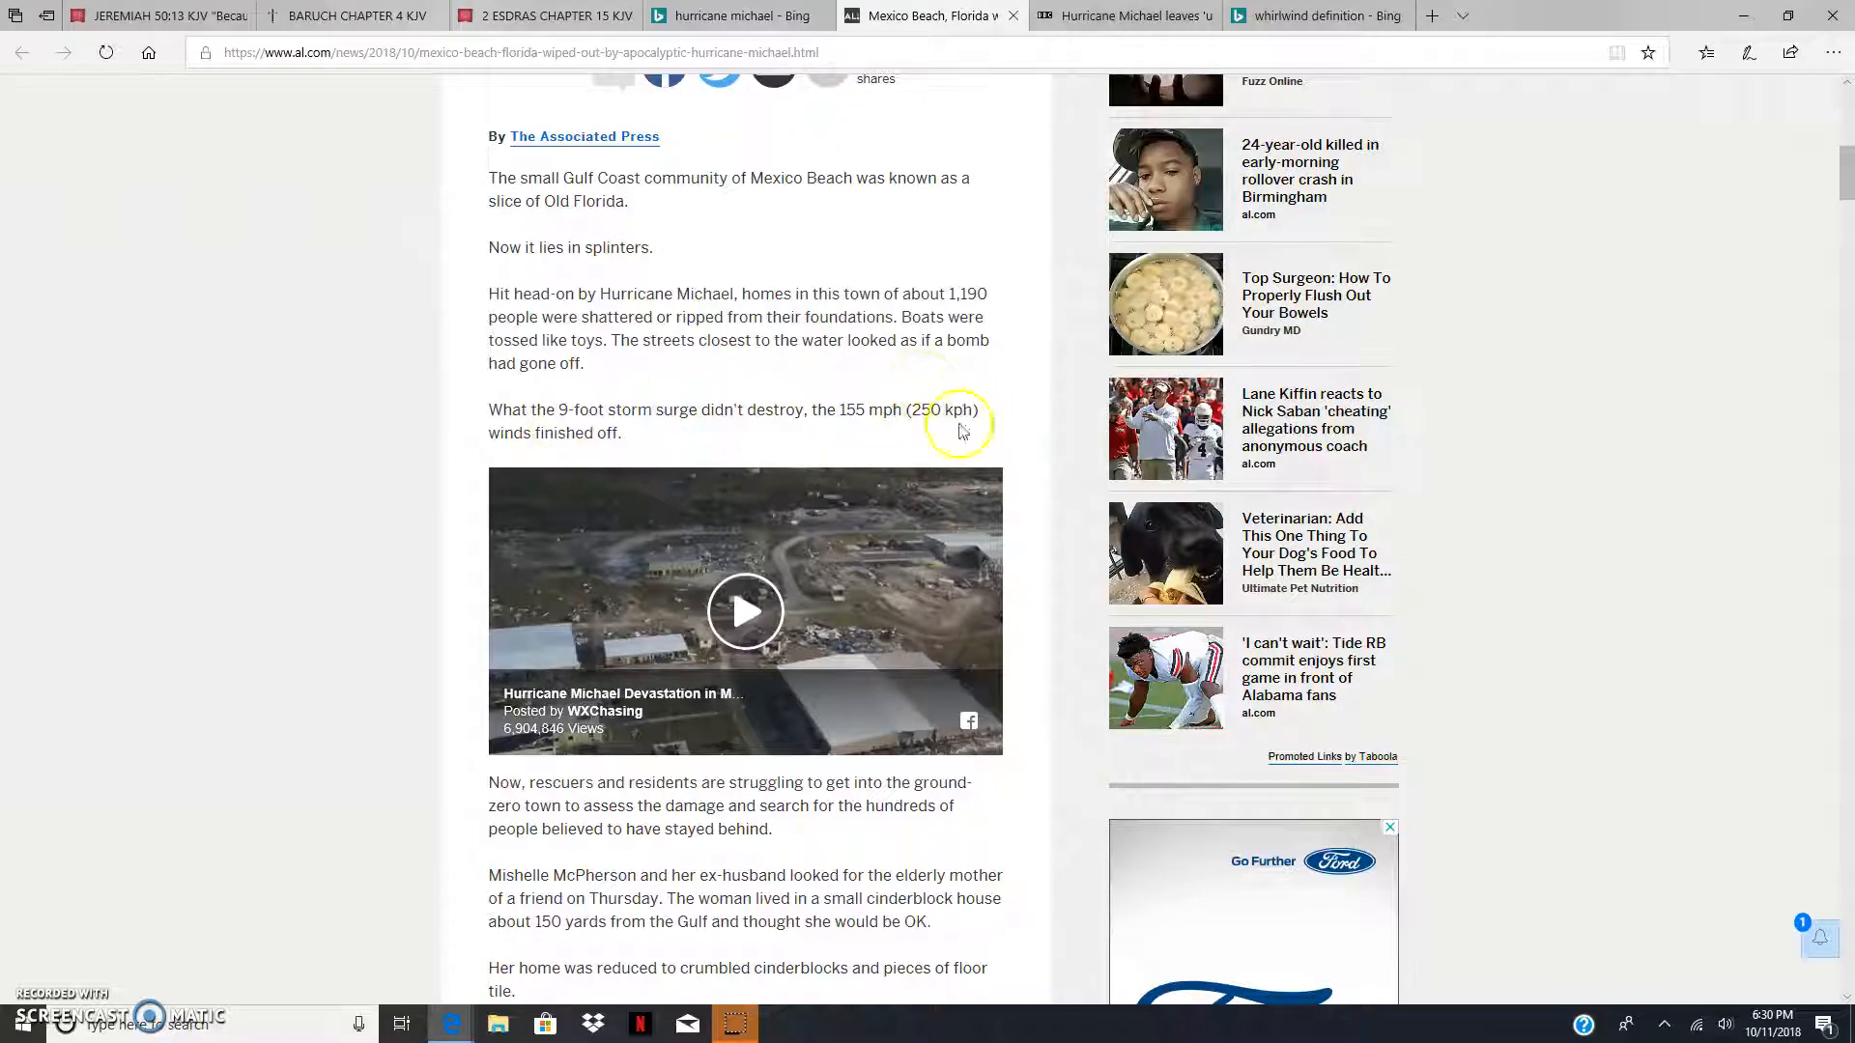
{"action": "mouse_move", "coordinate": [497, 829]}
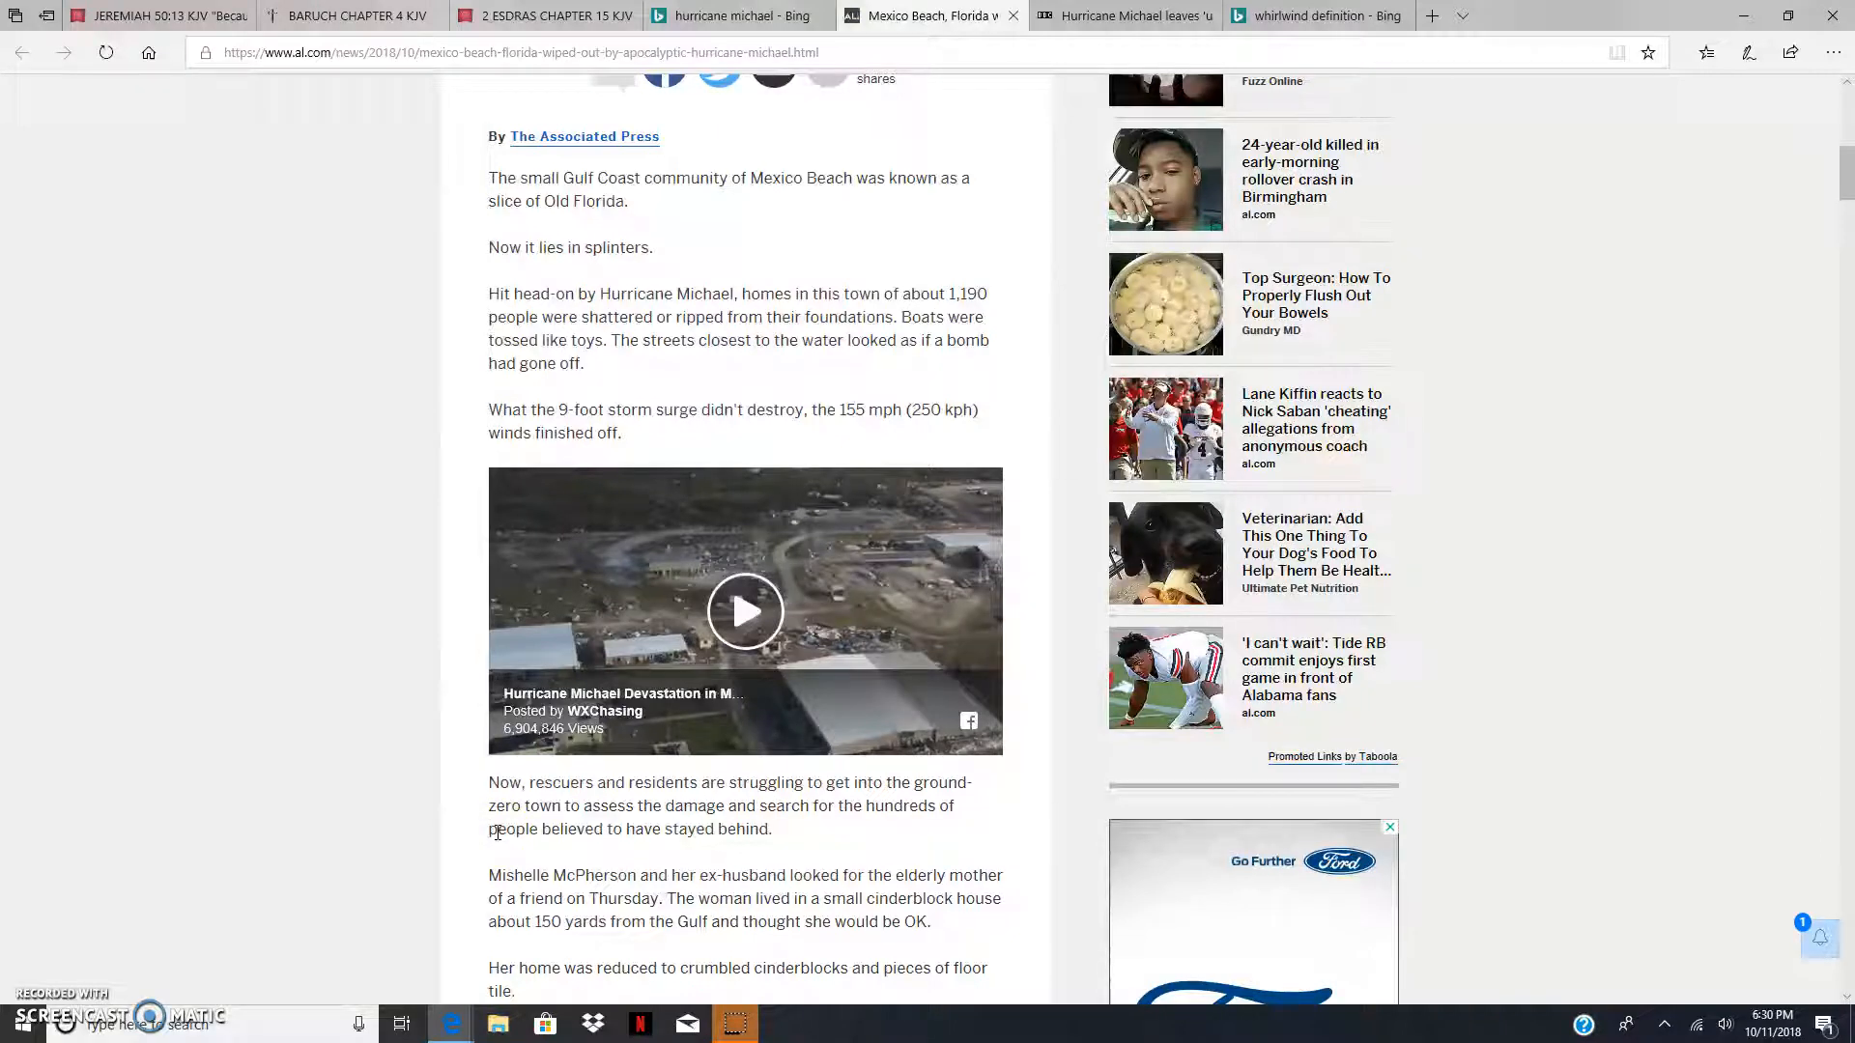
{"action": "scroll", "scroll_direction": "down", "scroll_amount": 3}
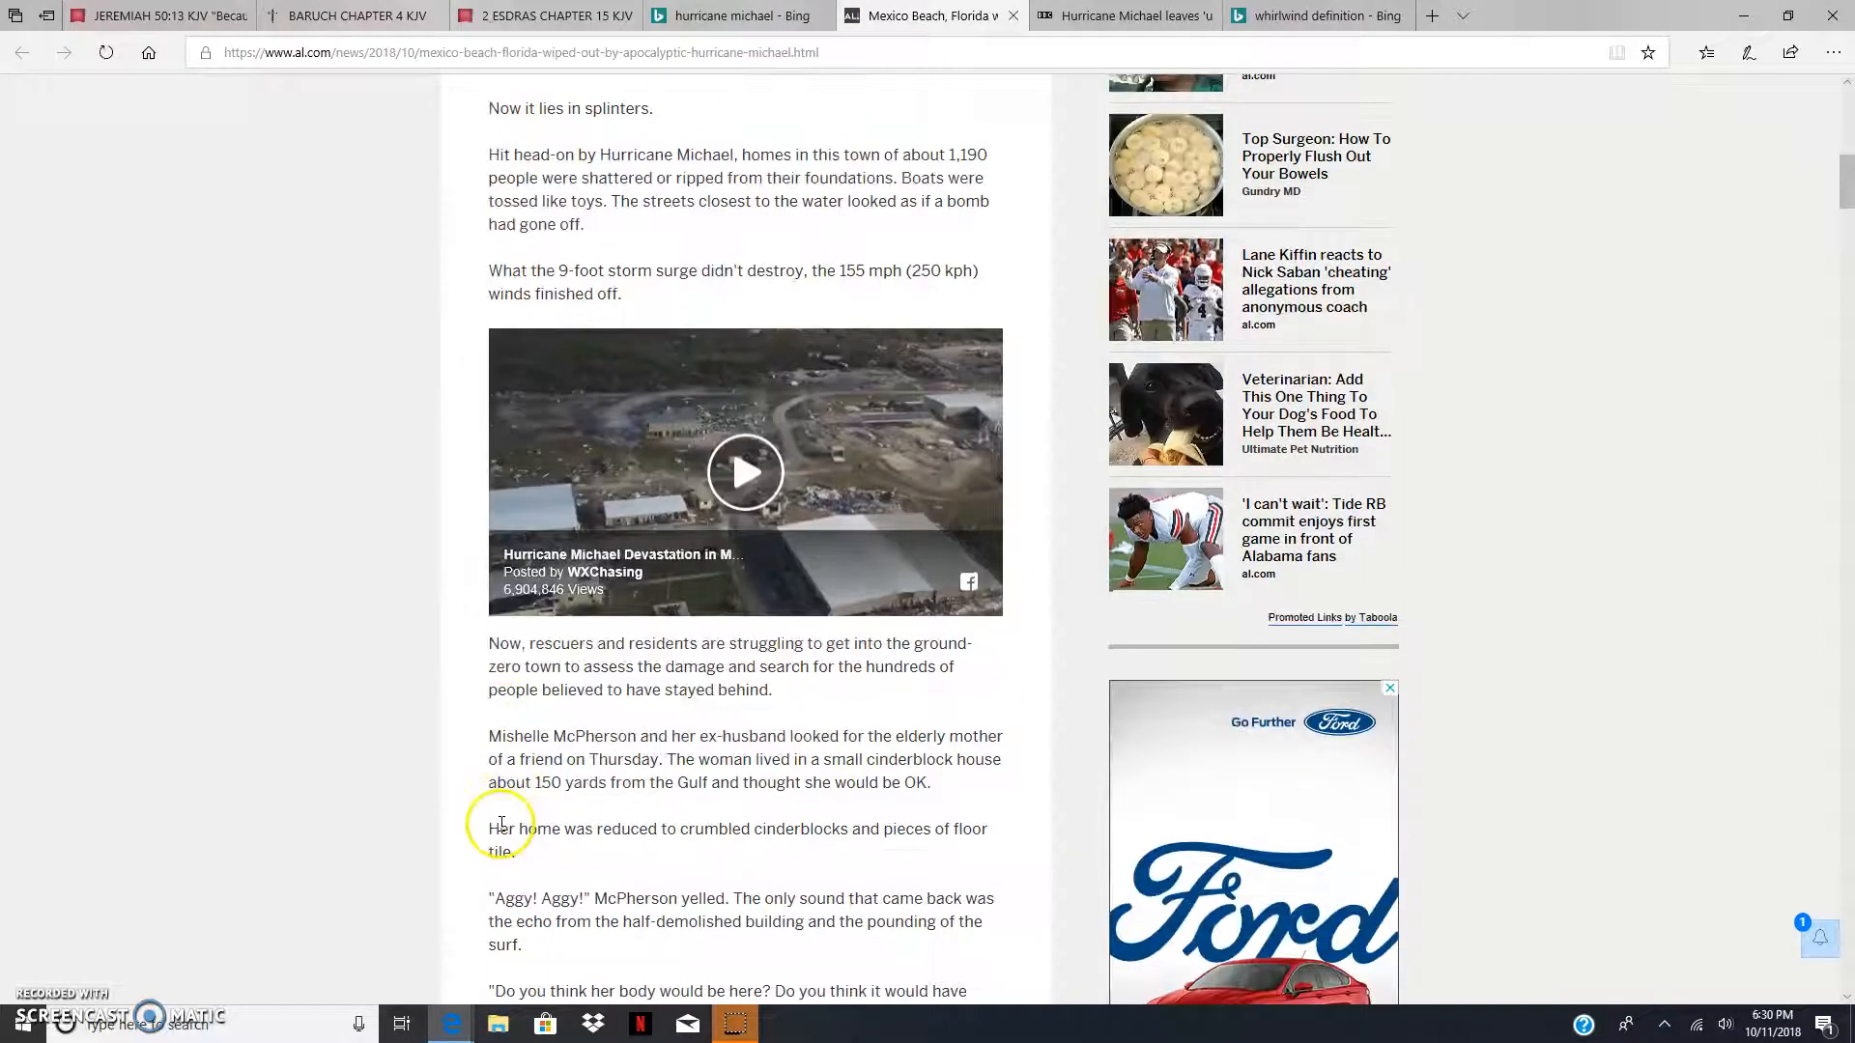
Step: Read the paragraphs below the Facebook video, nudging the page up and down
{"action": "scroll", "scroll_direction": "up", "scroll_amount": 3}
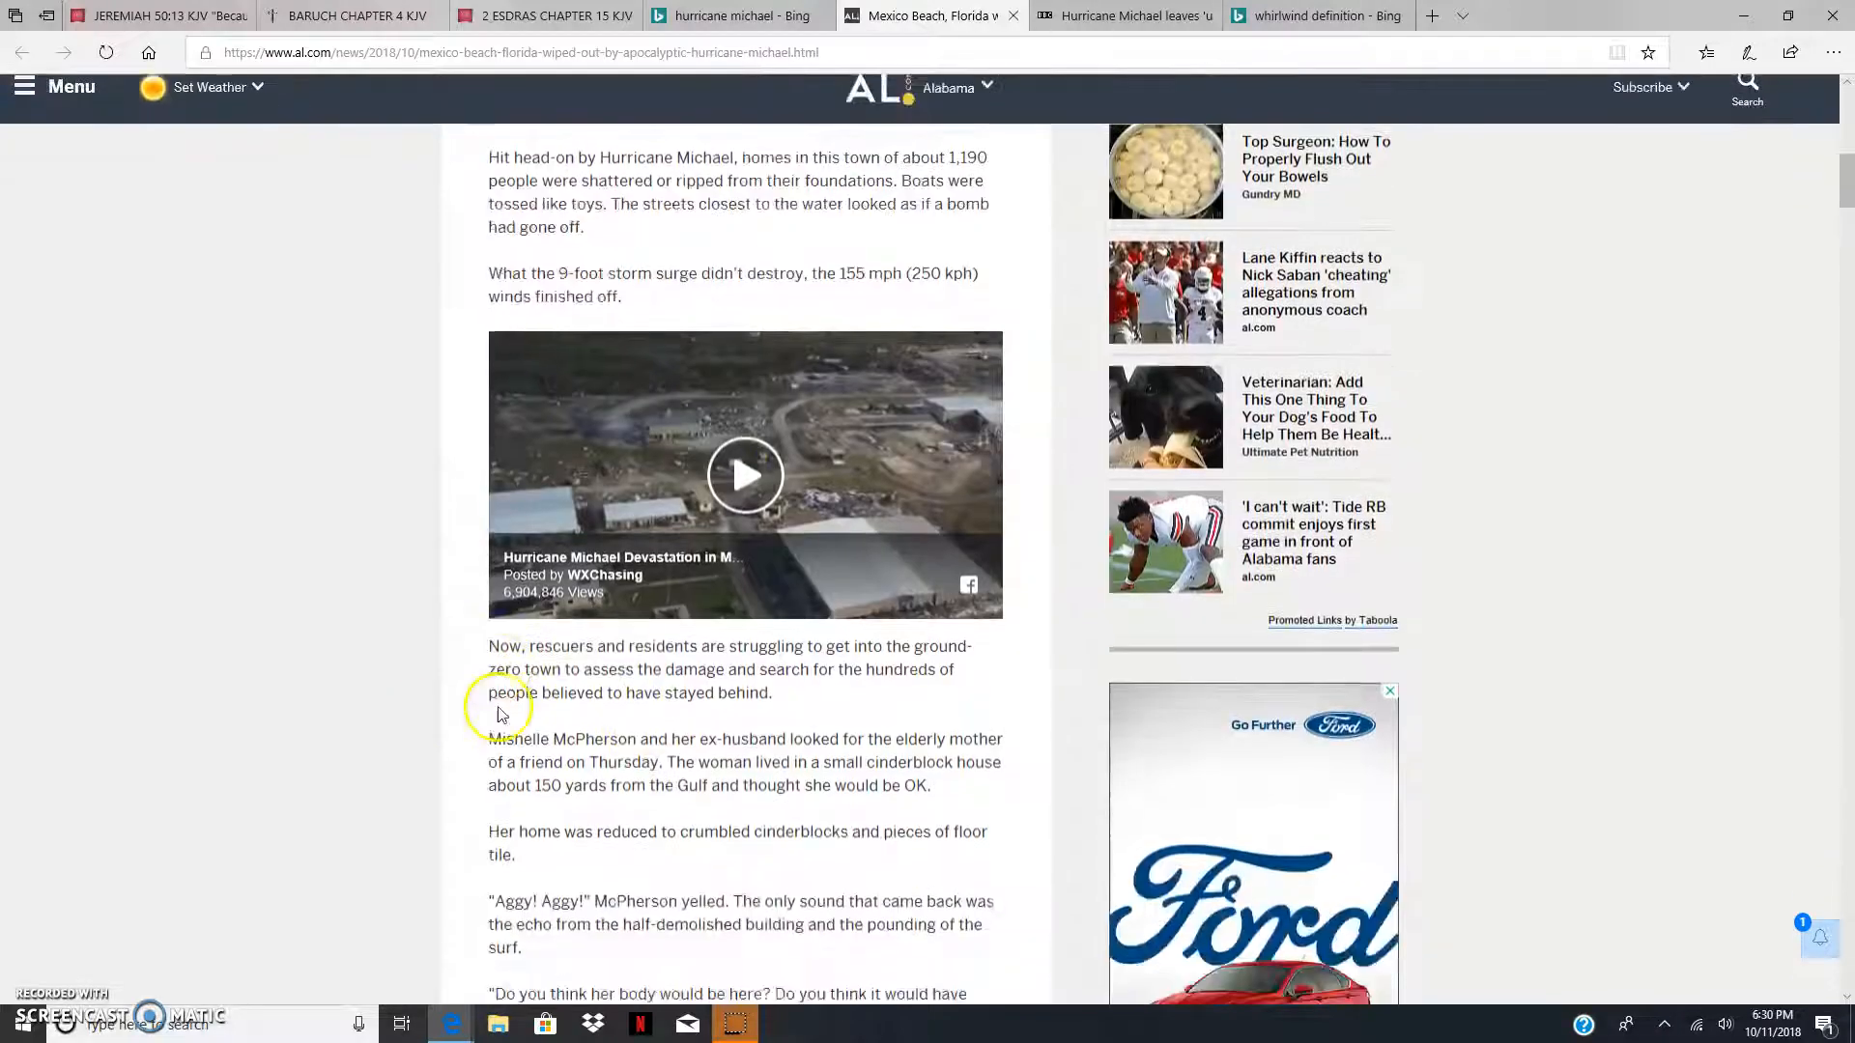
{"action": "scroll", "scroll_direction": "down", "scroll_amount": 3}
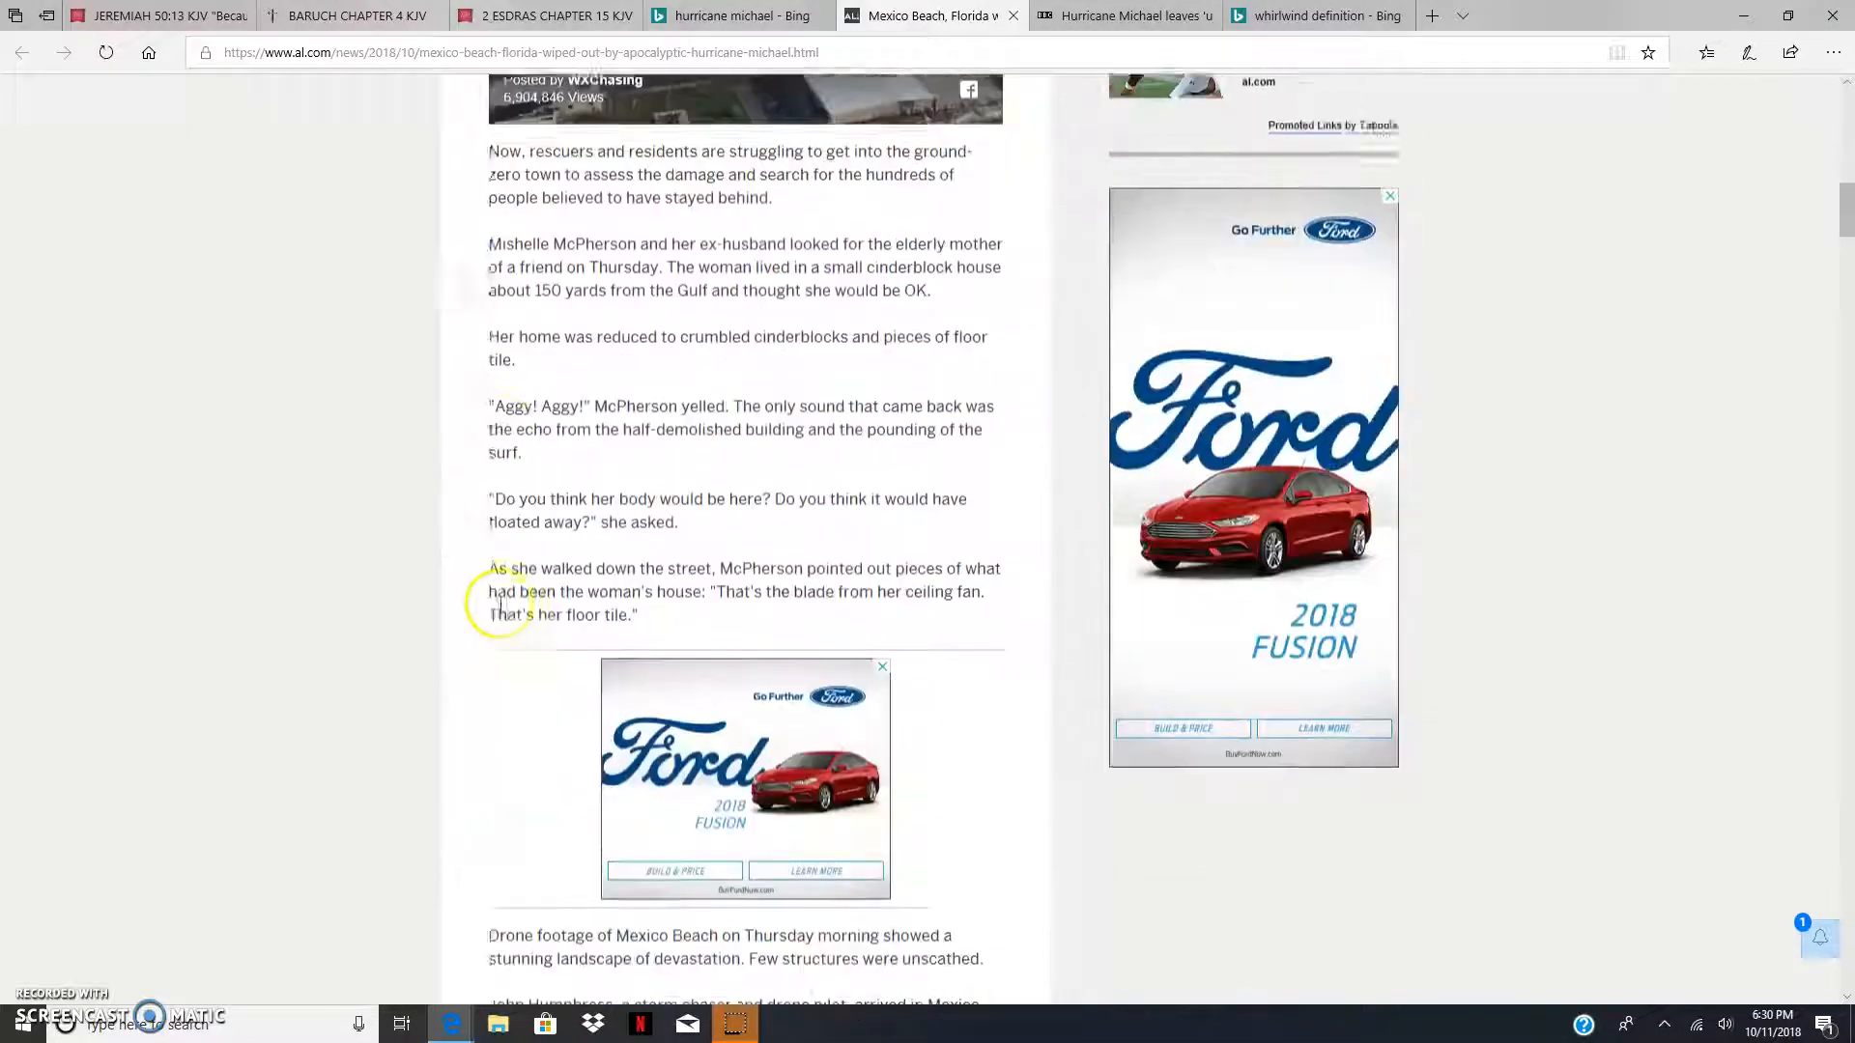
{"action": "scroll", "scroll_direction": "down", "scroll_amount": 3}
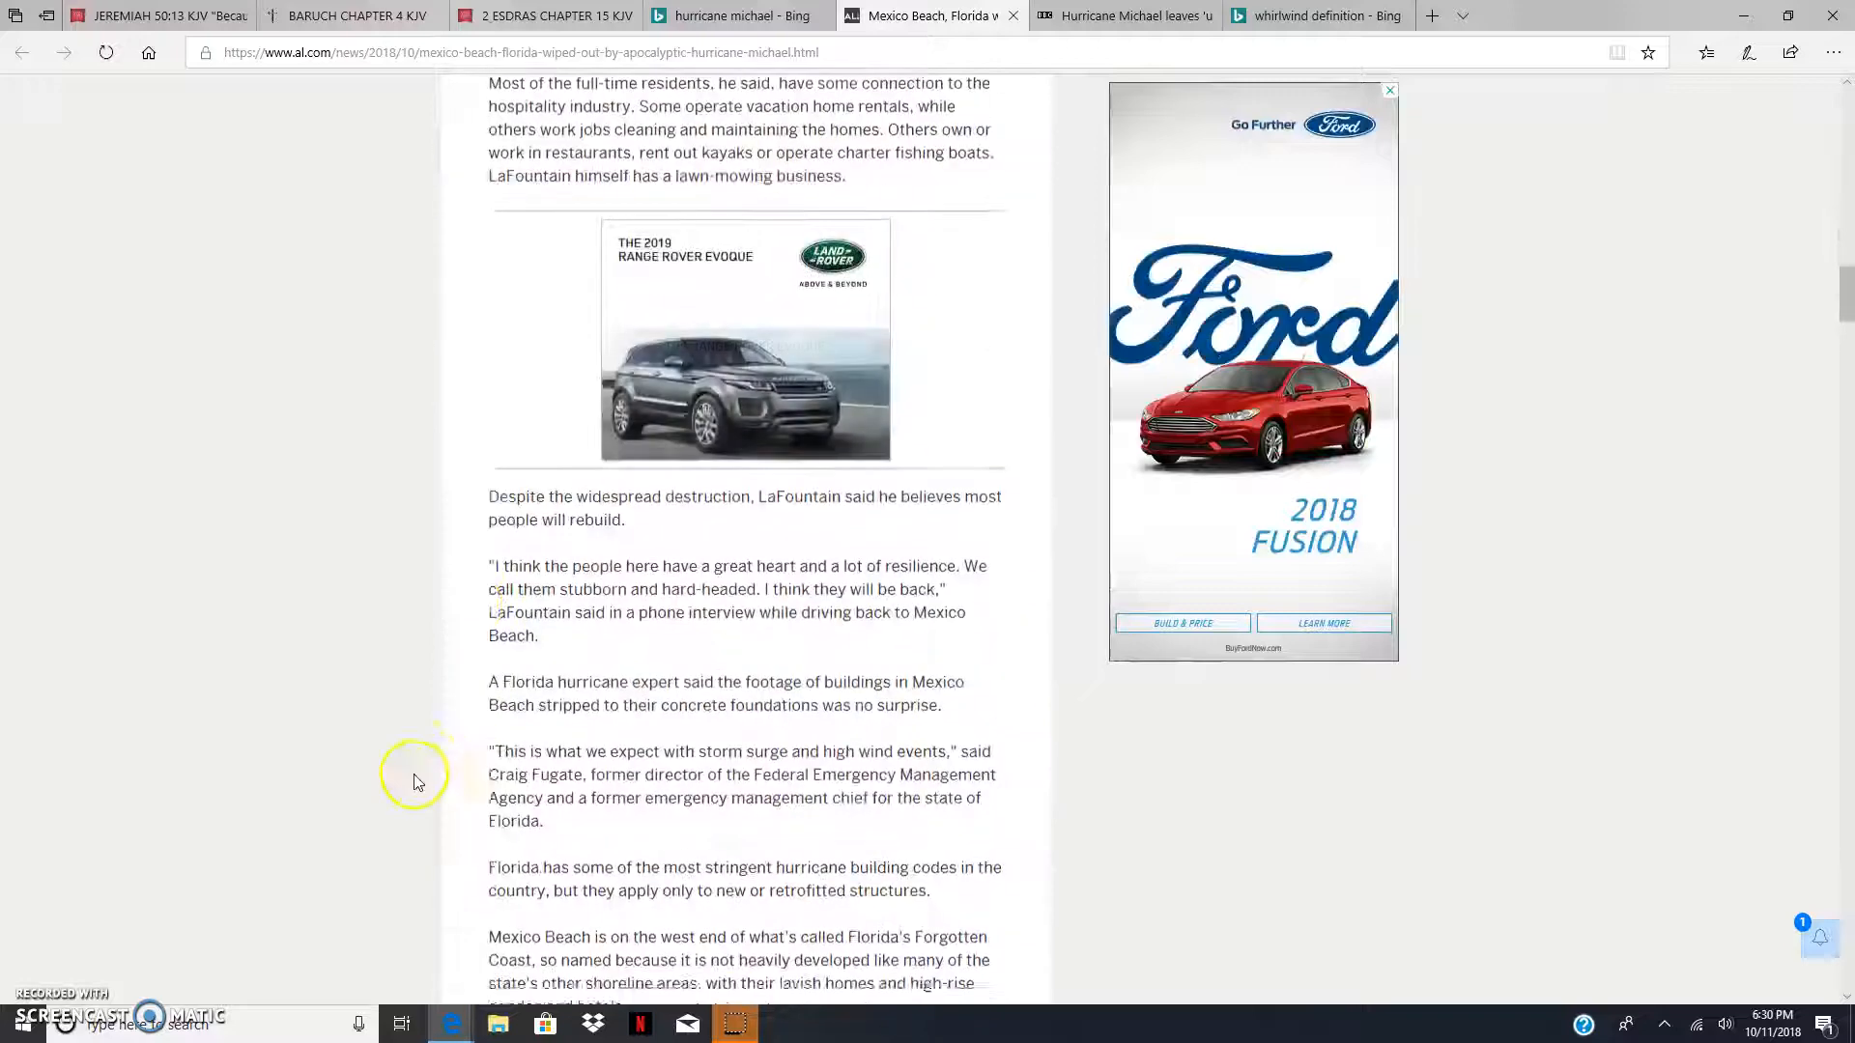
{"action": "scroll", "scroll_direction": "up", "scroll_amount": 3}
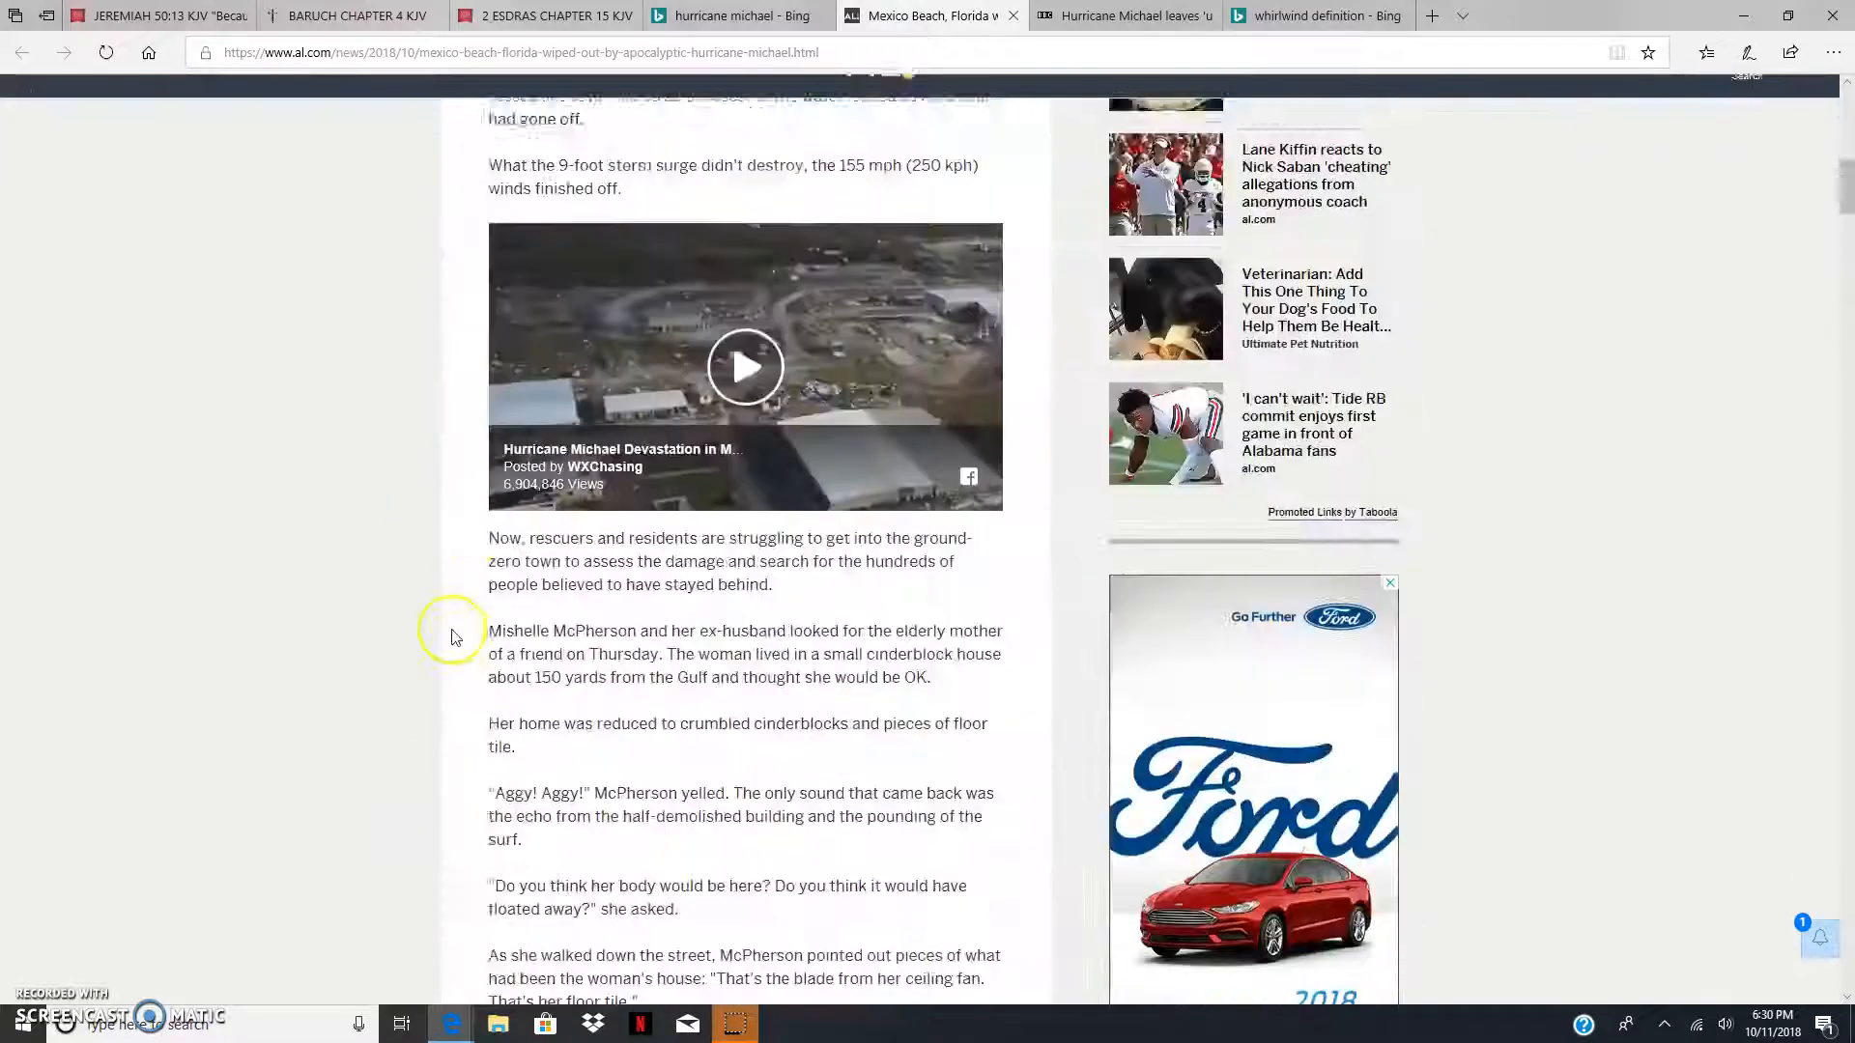
{"action": "scroll", "scroll_direction": "down", "scroll_amount": 3}
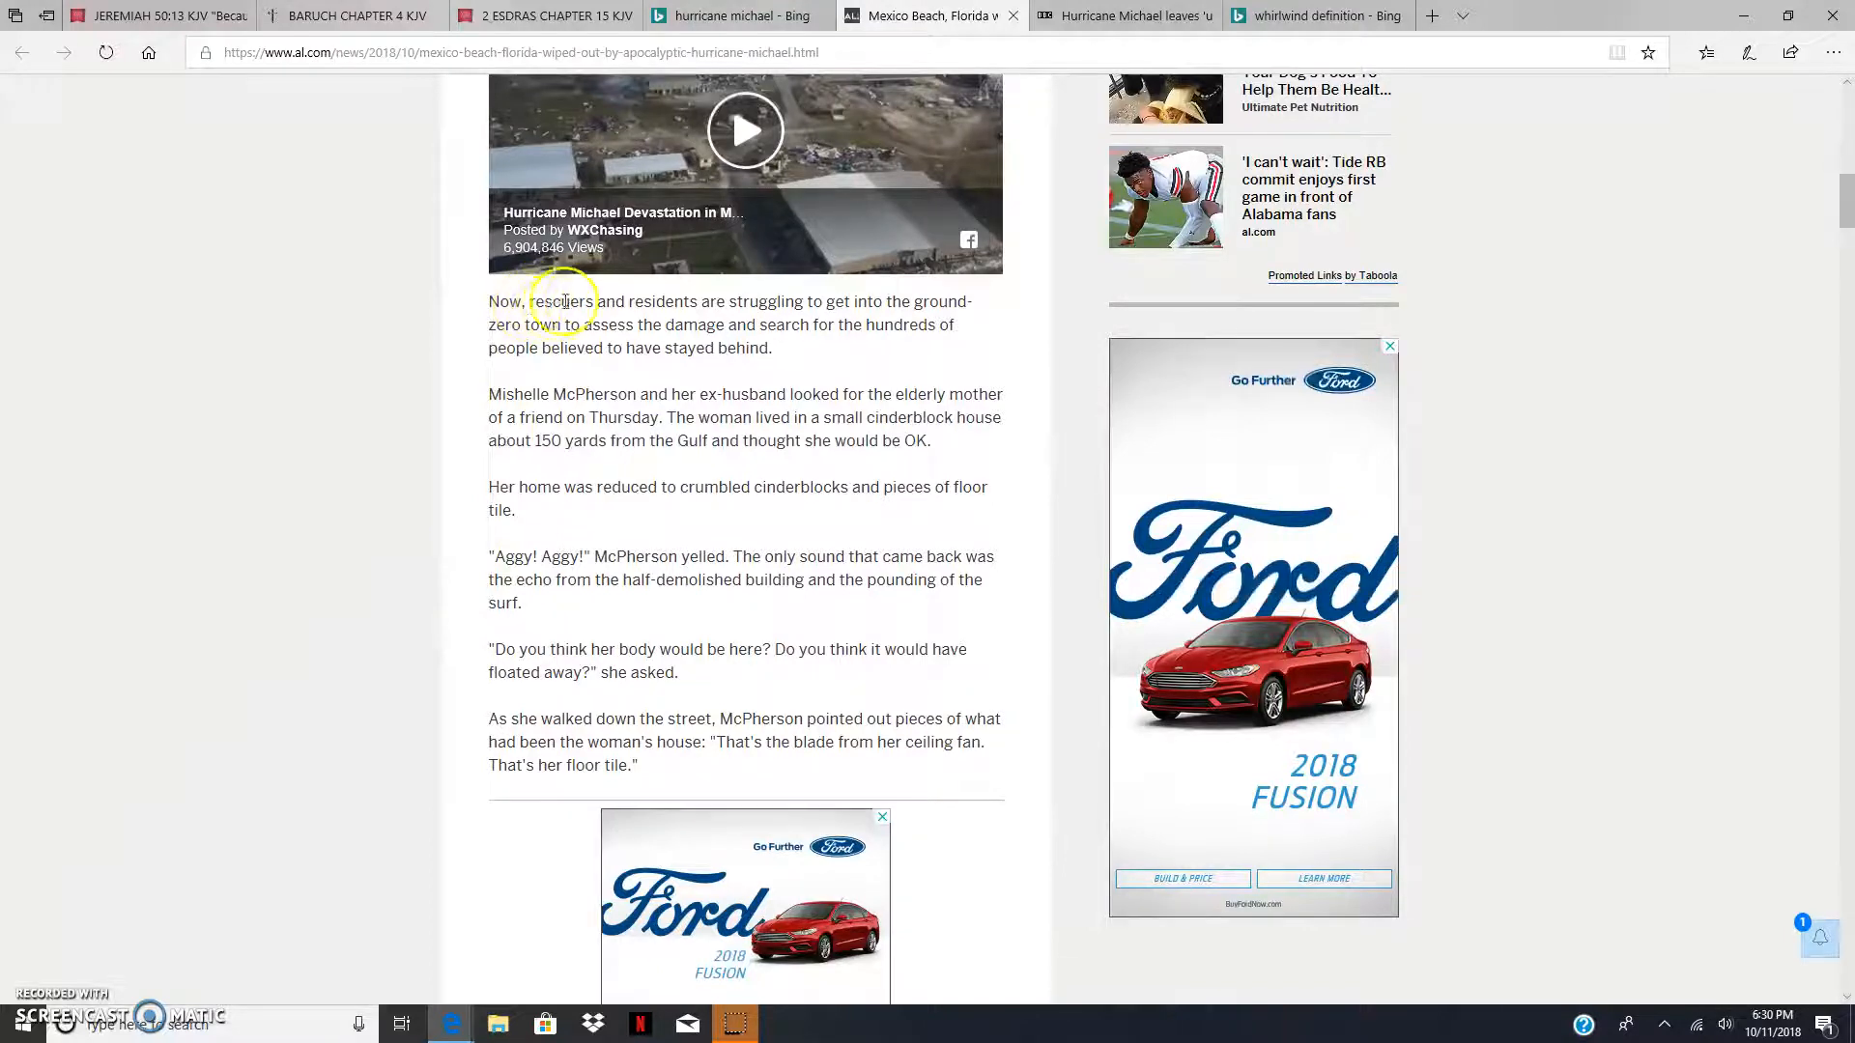
{"action": "mouse_move", "coordinate": [964, 309]}
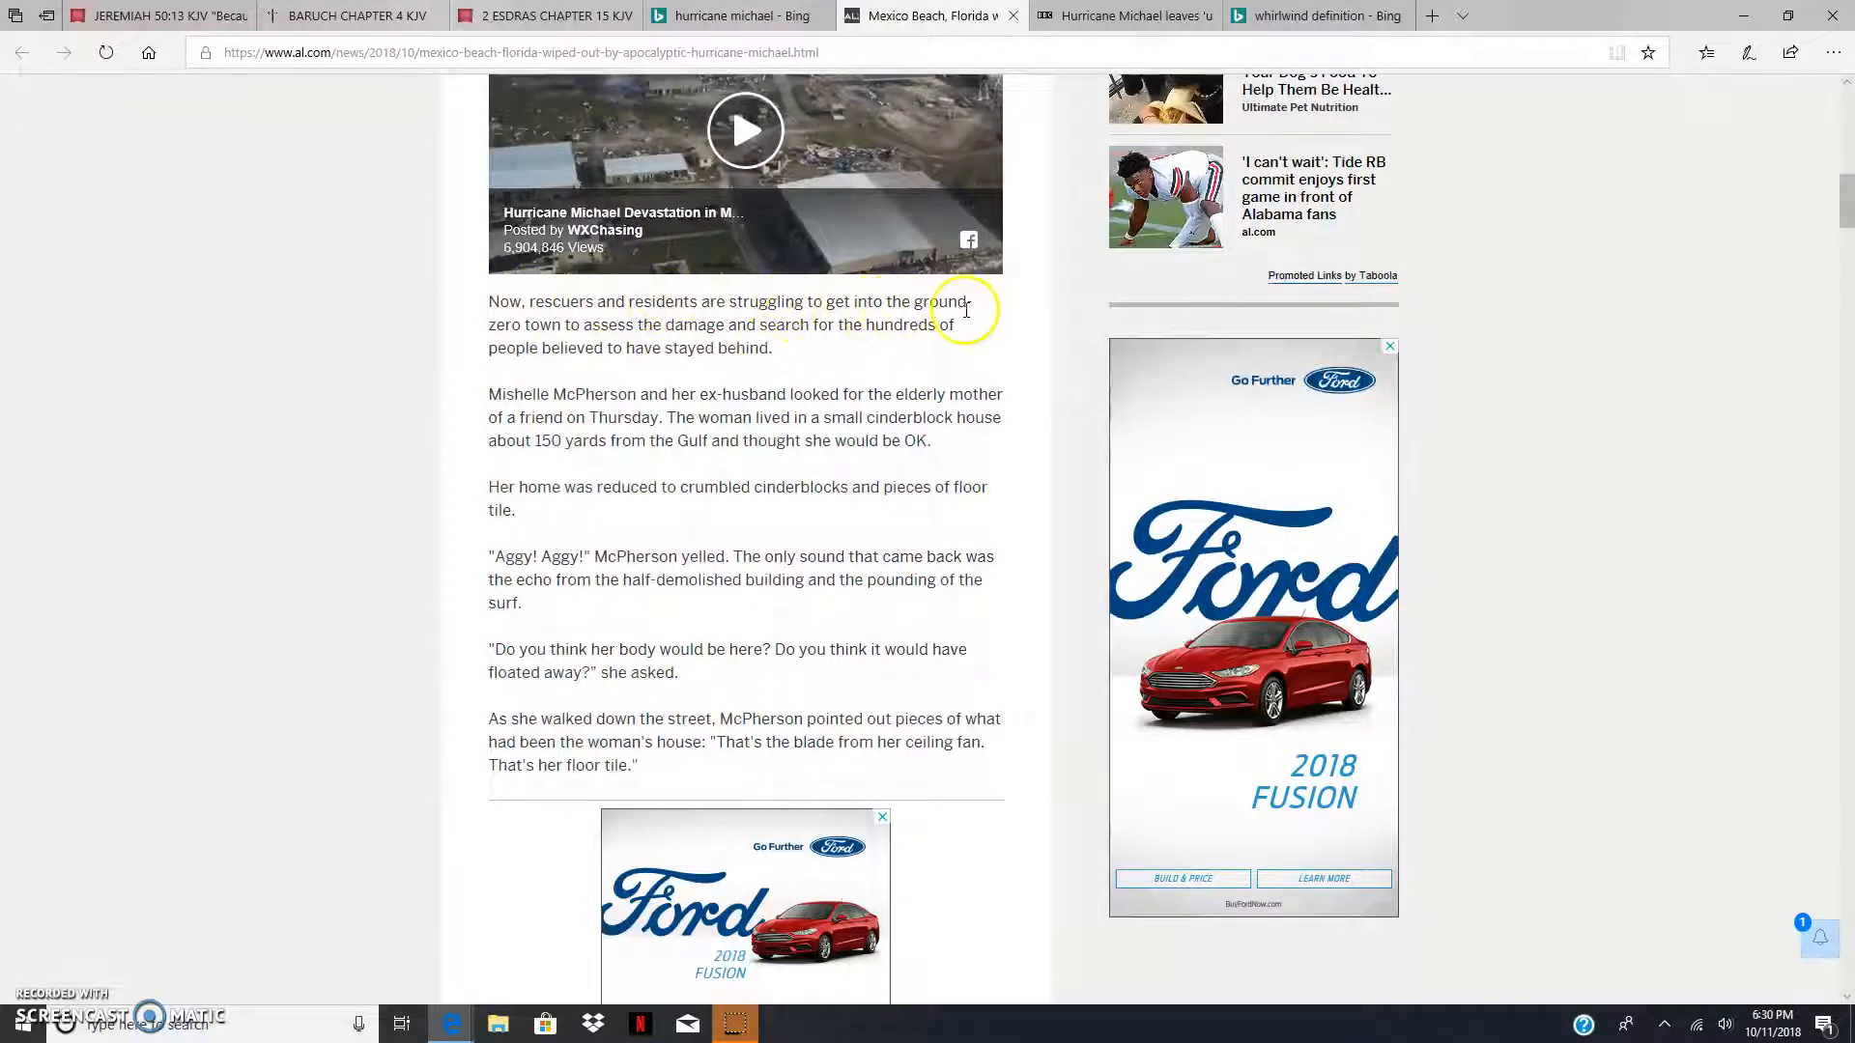
{"action": "mouse_move", "coordinate": [591, 329]}
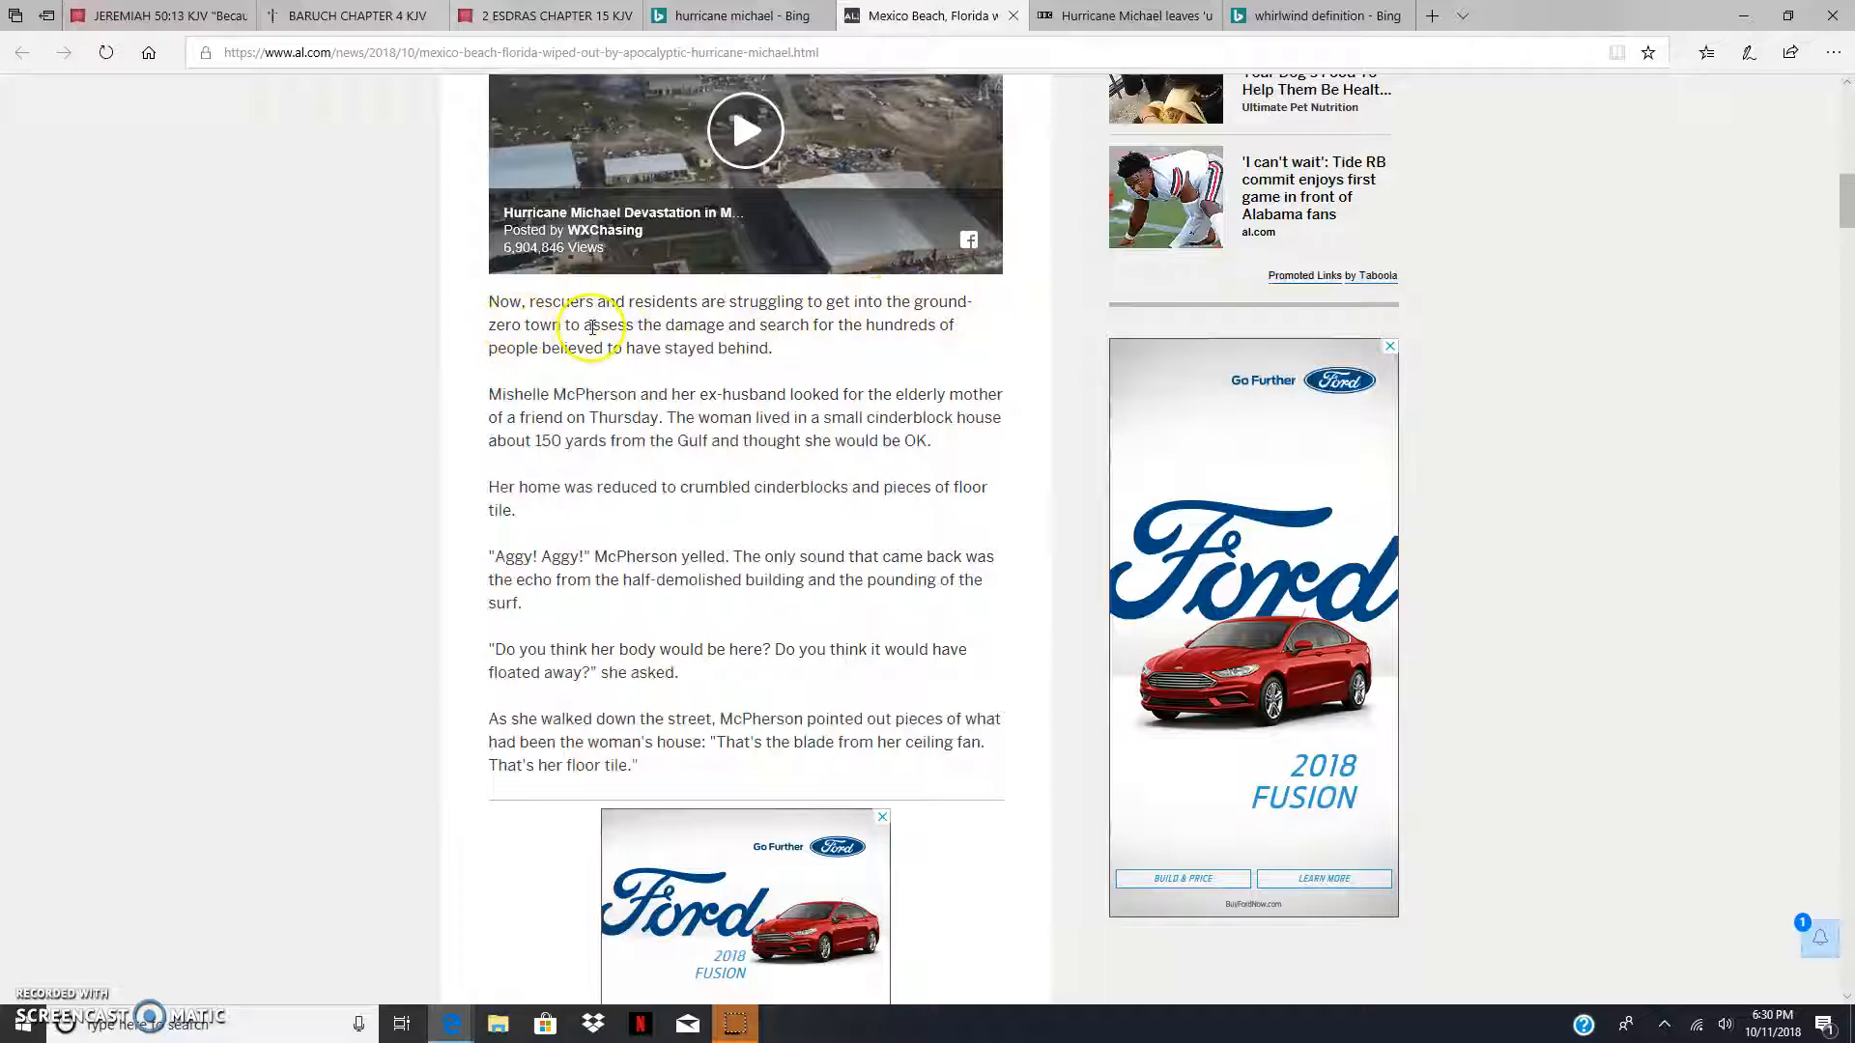
{"action": "mouse_move", "coordinate": [858, 334]}
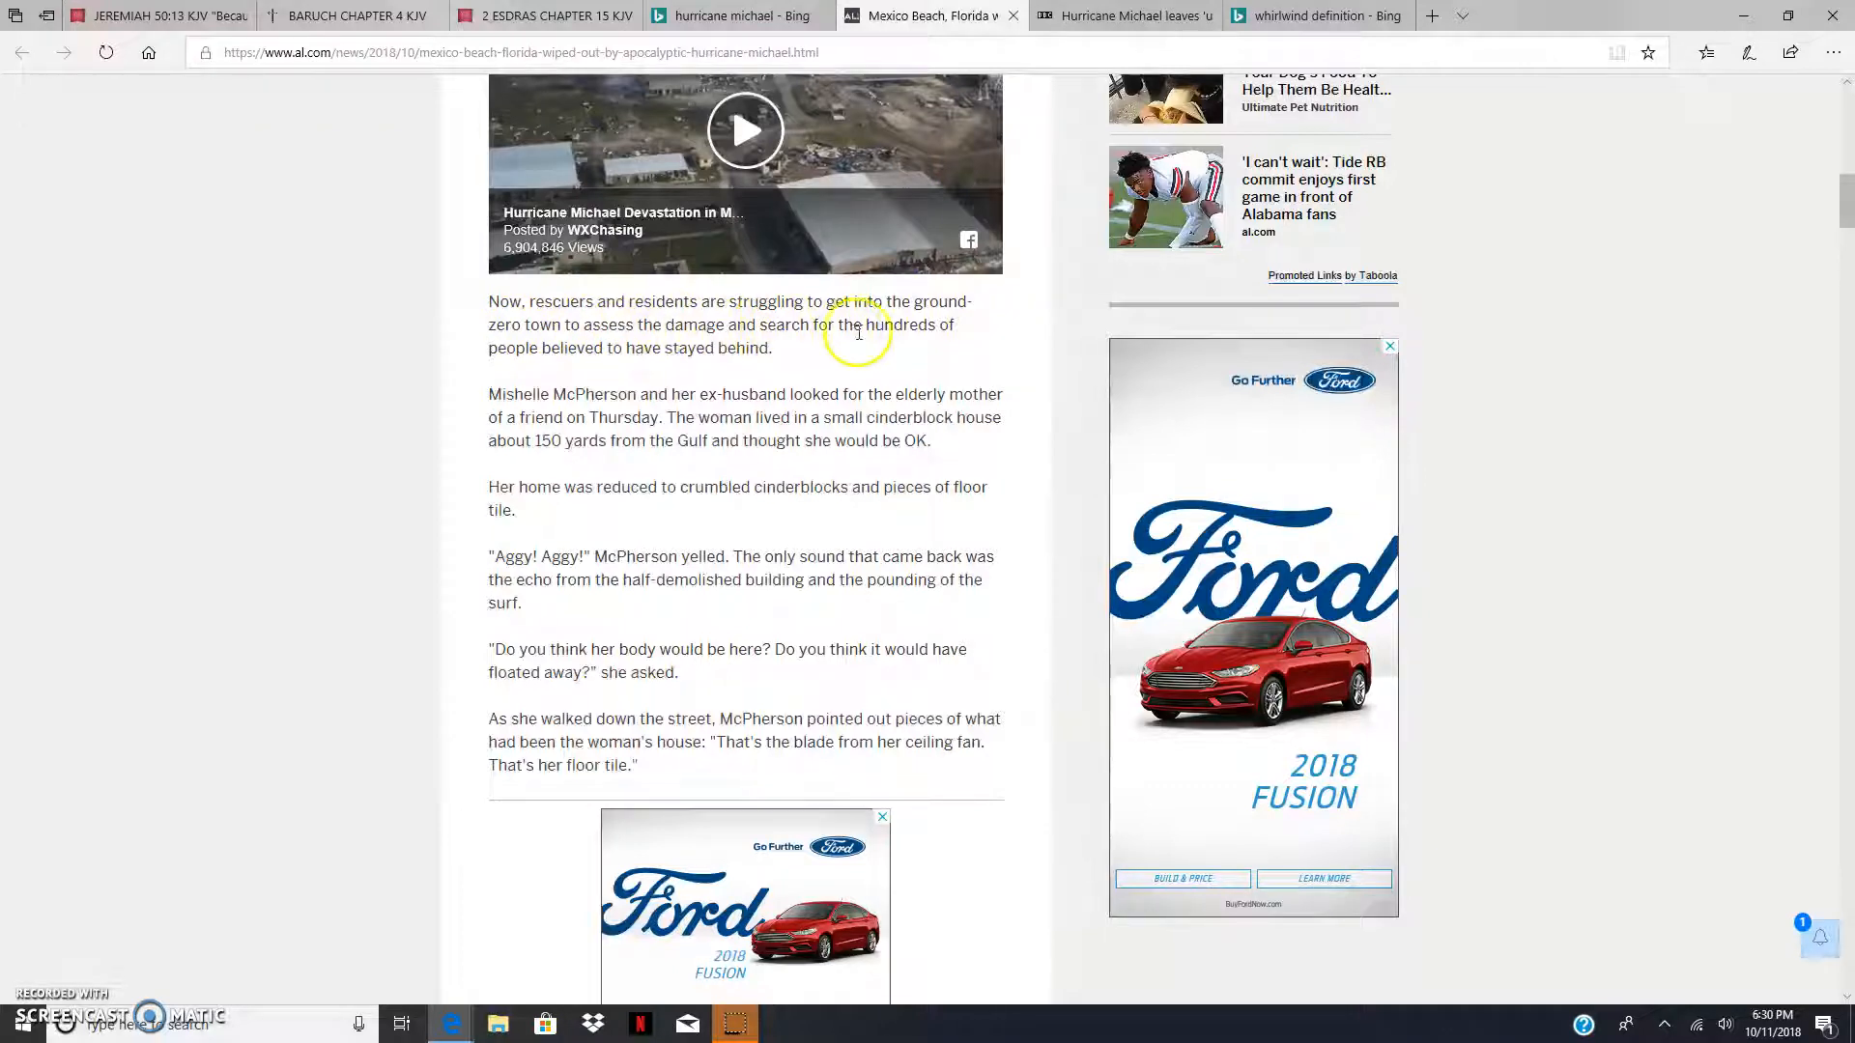
Step: Continue through McPherson's search for her friend's mother to the ceiling-fan and floor-tile quote
{"action": "scroll", "scroll_direction": "up", "scroll_amount": 3}
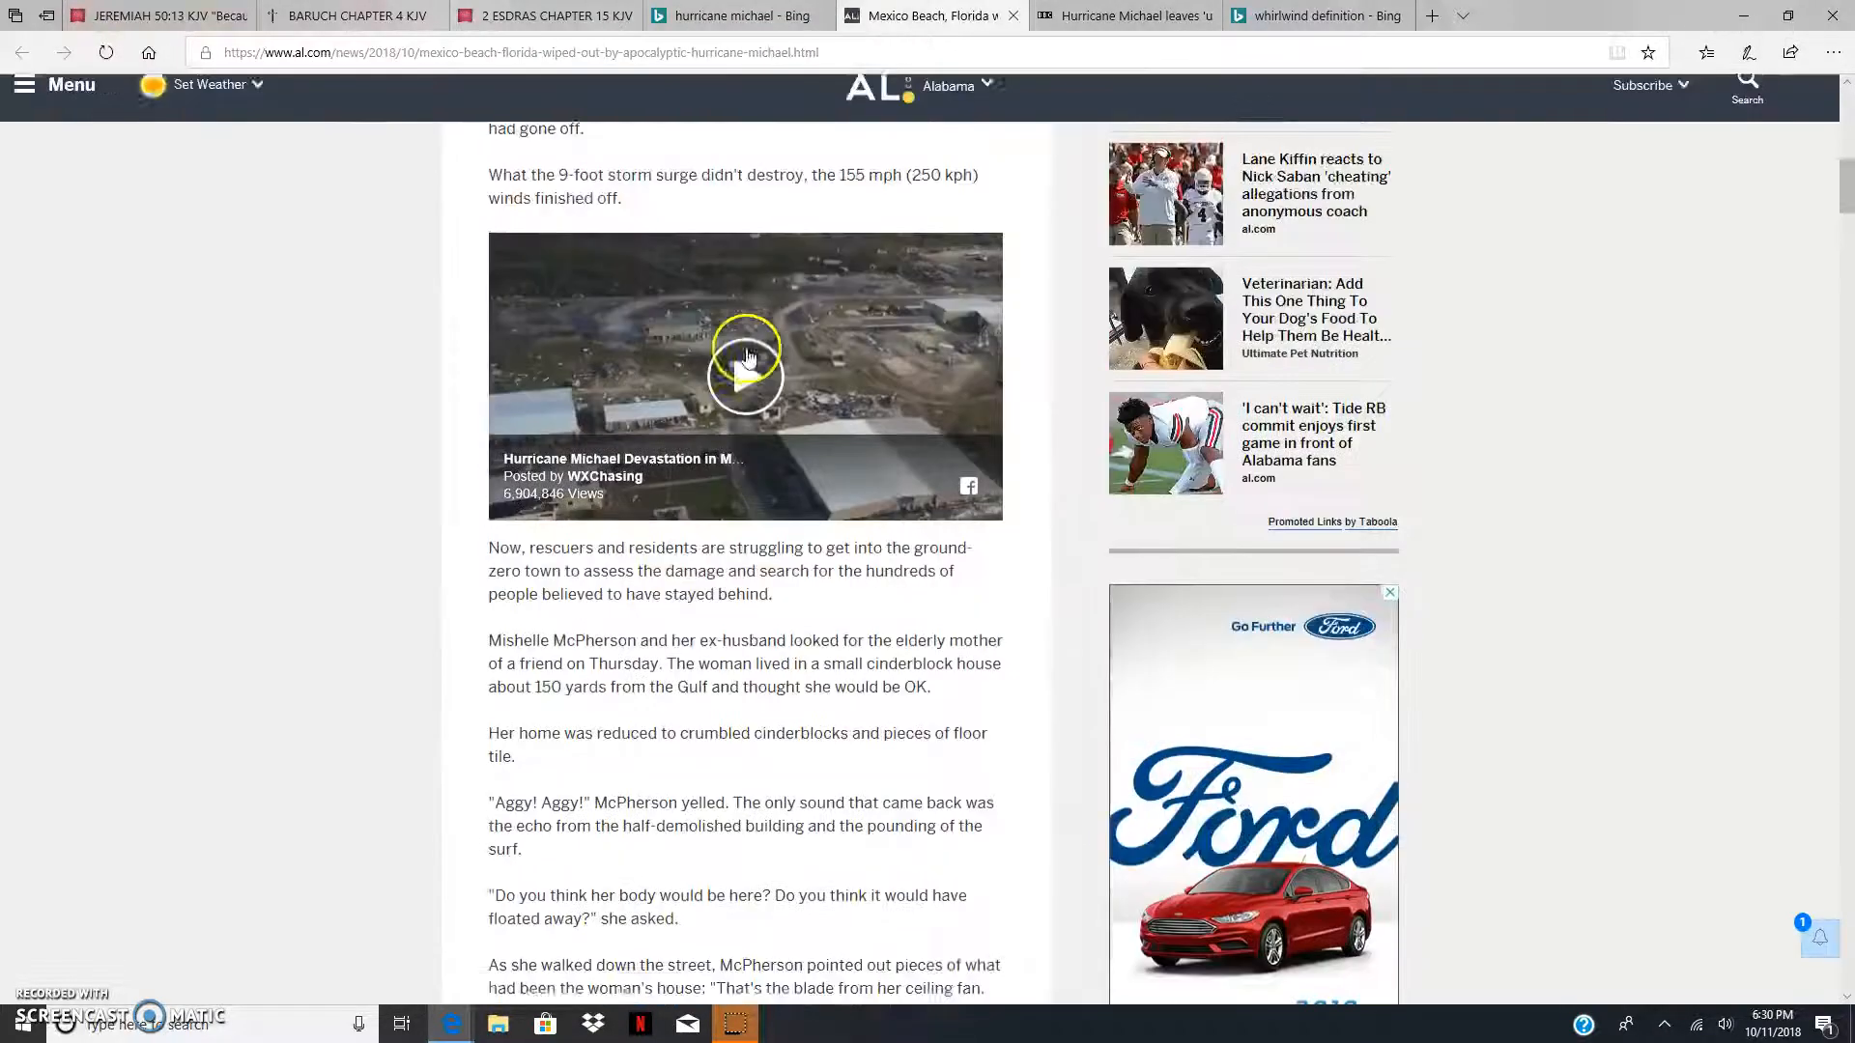
{"action": "scroll", "scroll_direction": "down", "scroll_amount": 3}
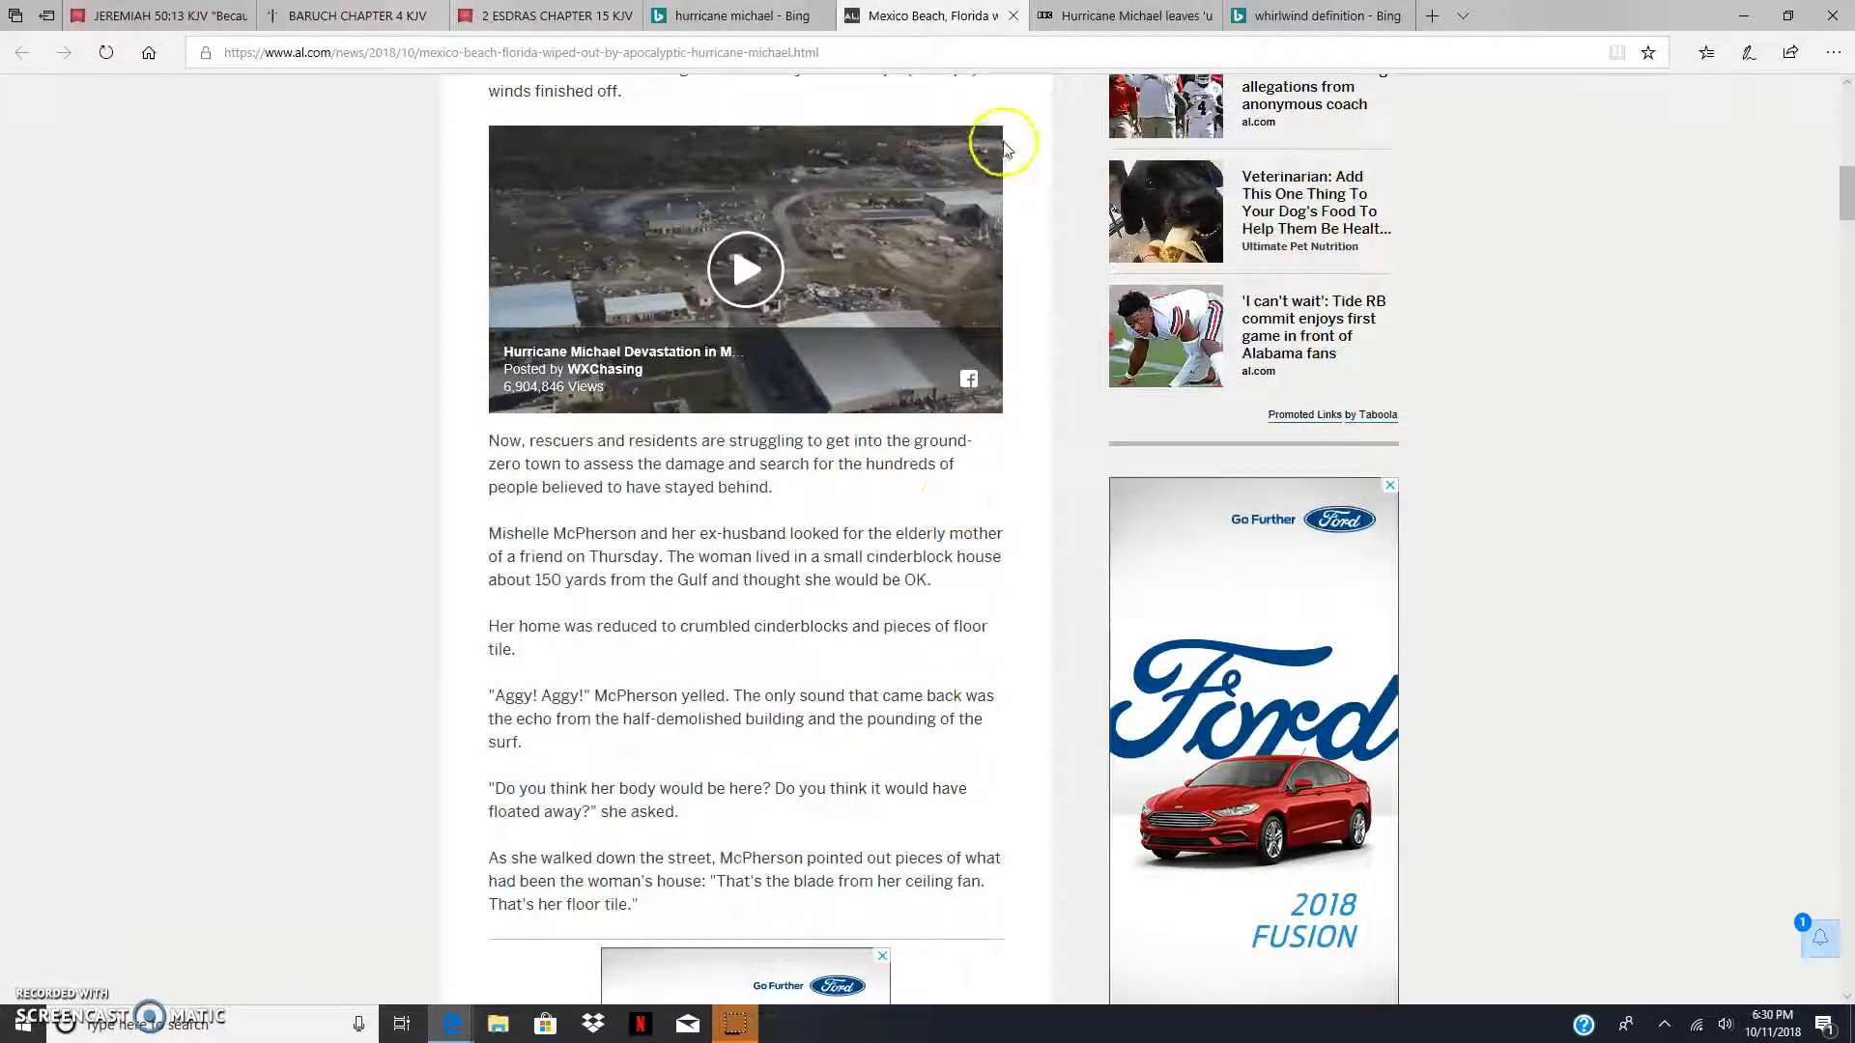
{"action": "mouse_move", "coordinate": [371, 350]}
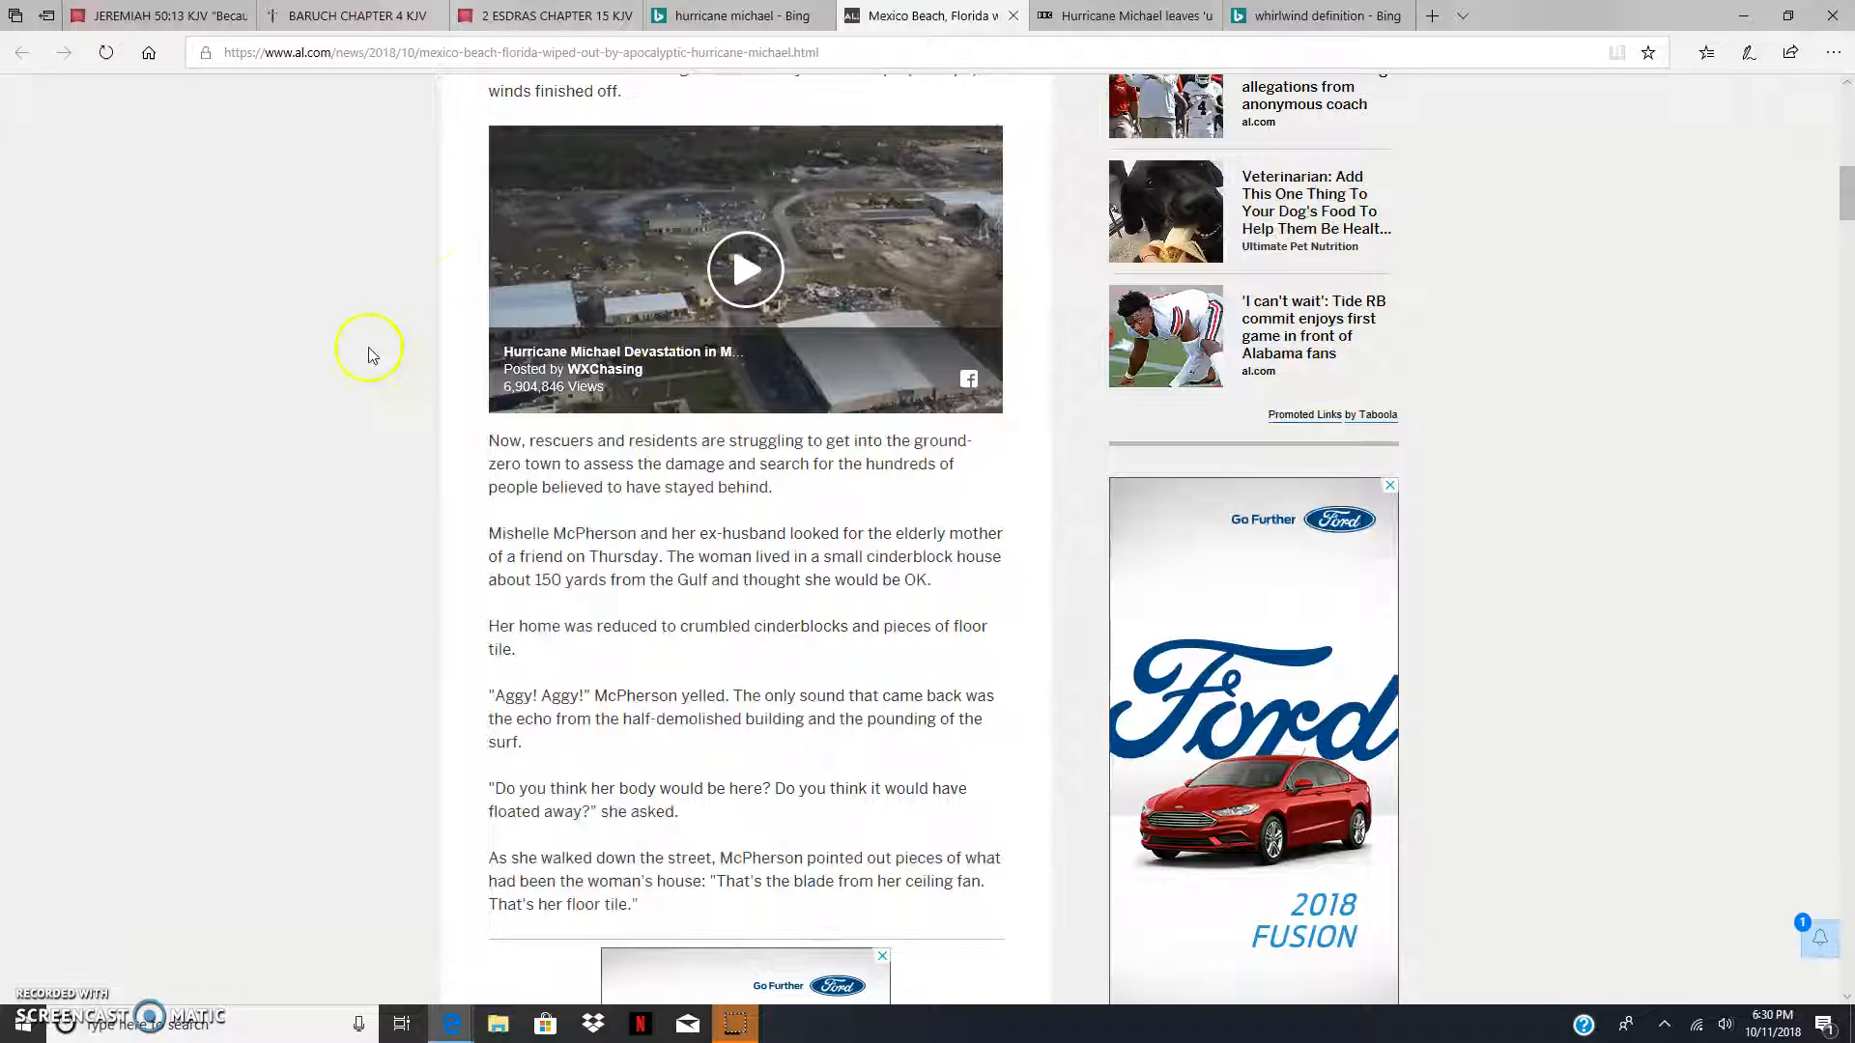
{"action": "mouse_move", "coordinate": [841, 114]}
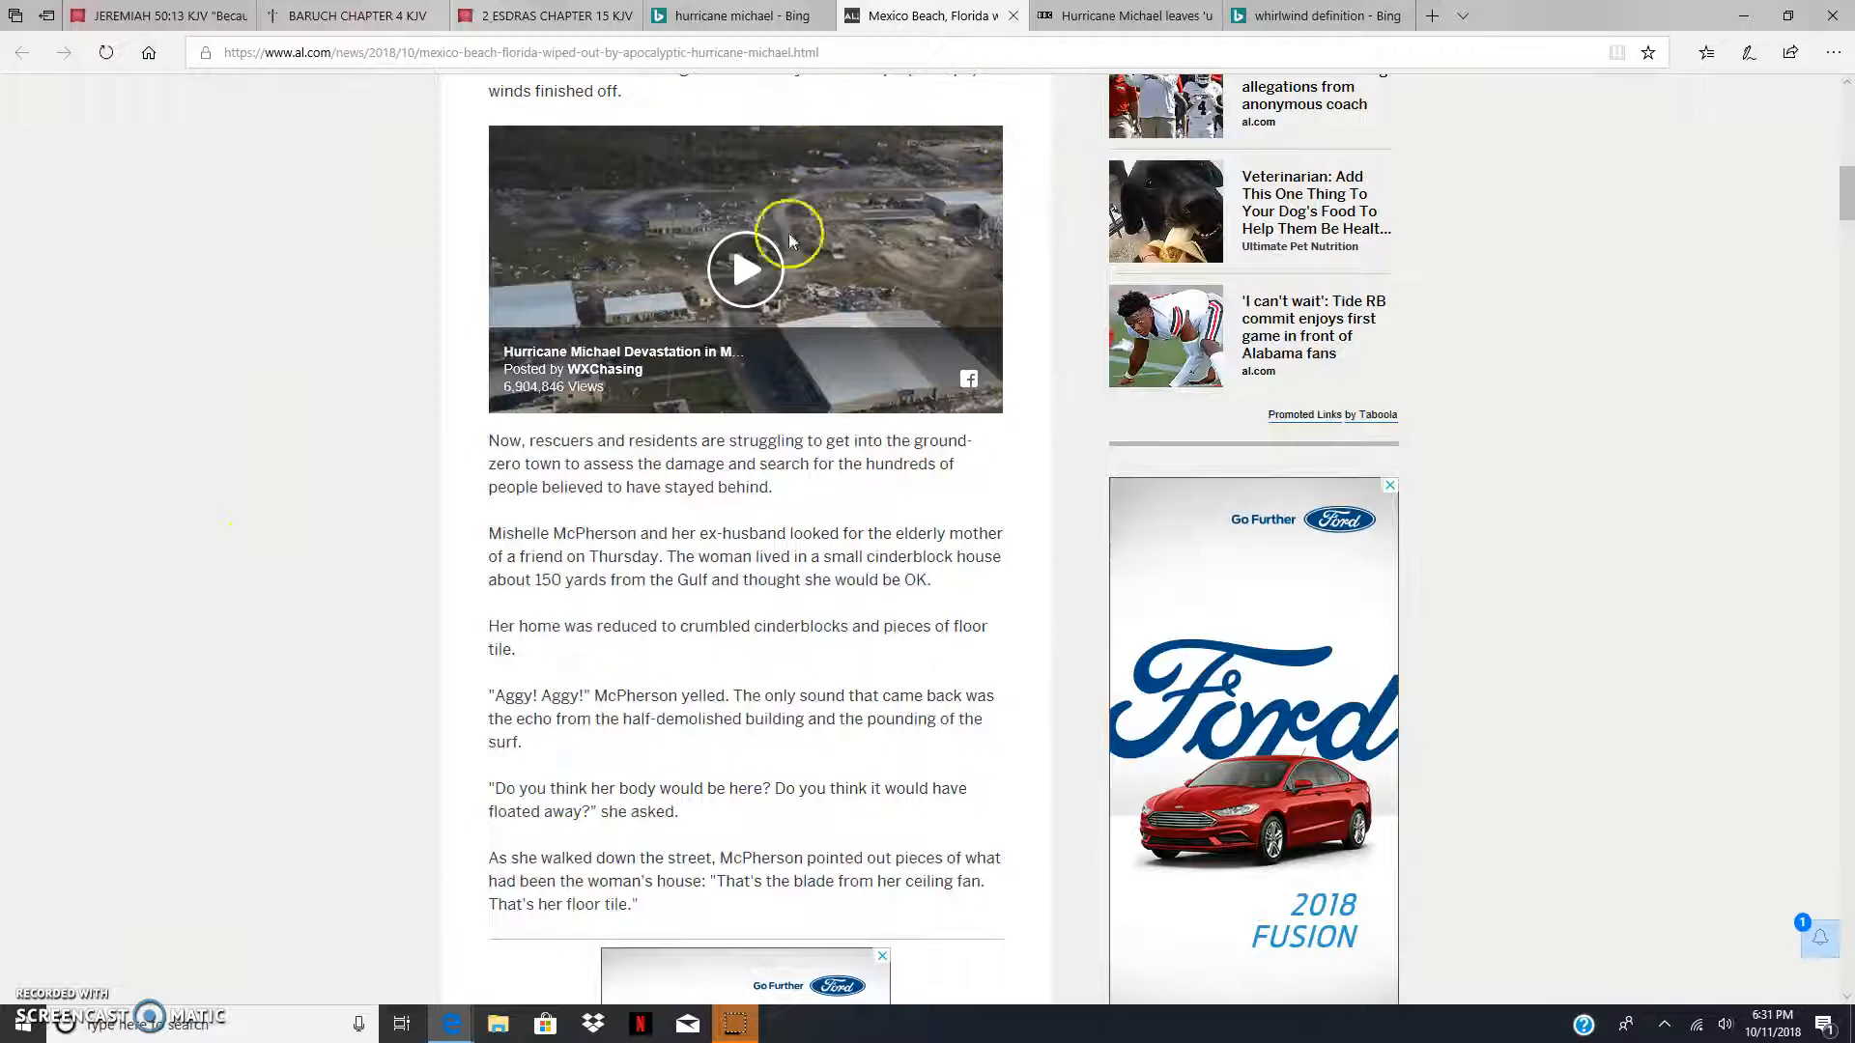
{"action": "mouse_move", "coordinate": [671, 485]}
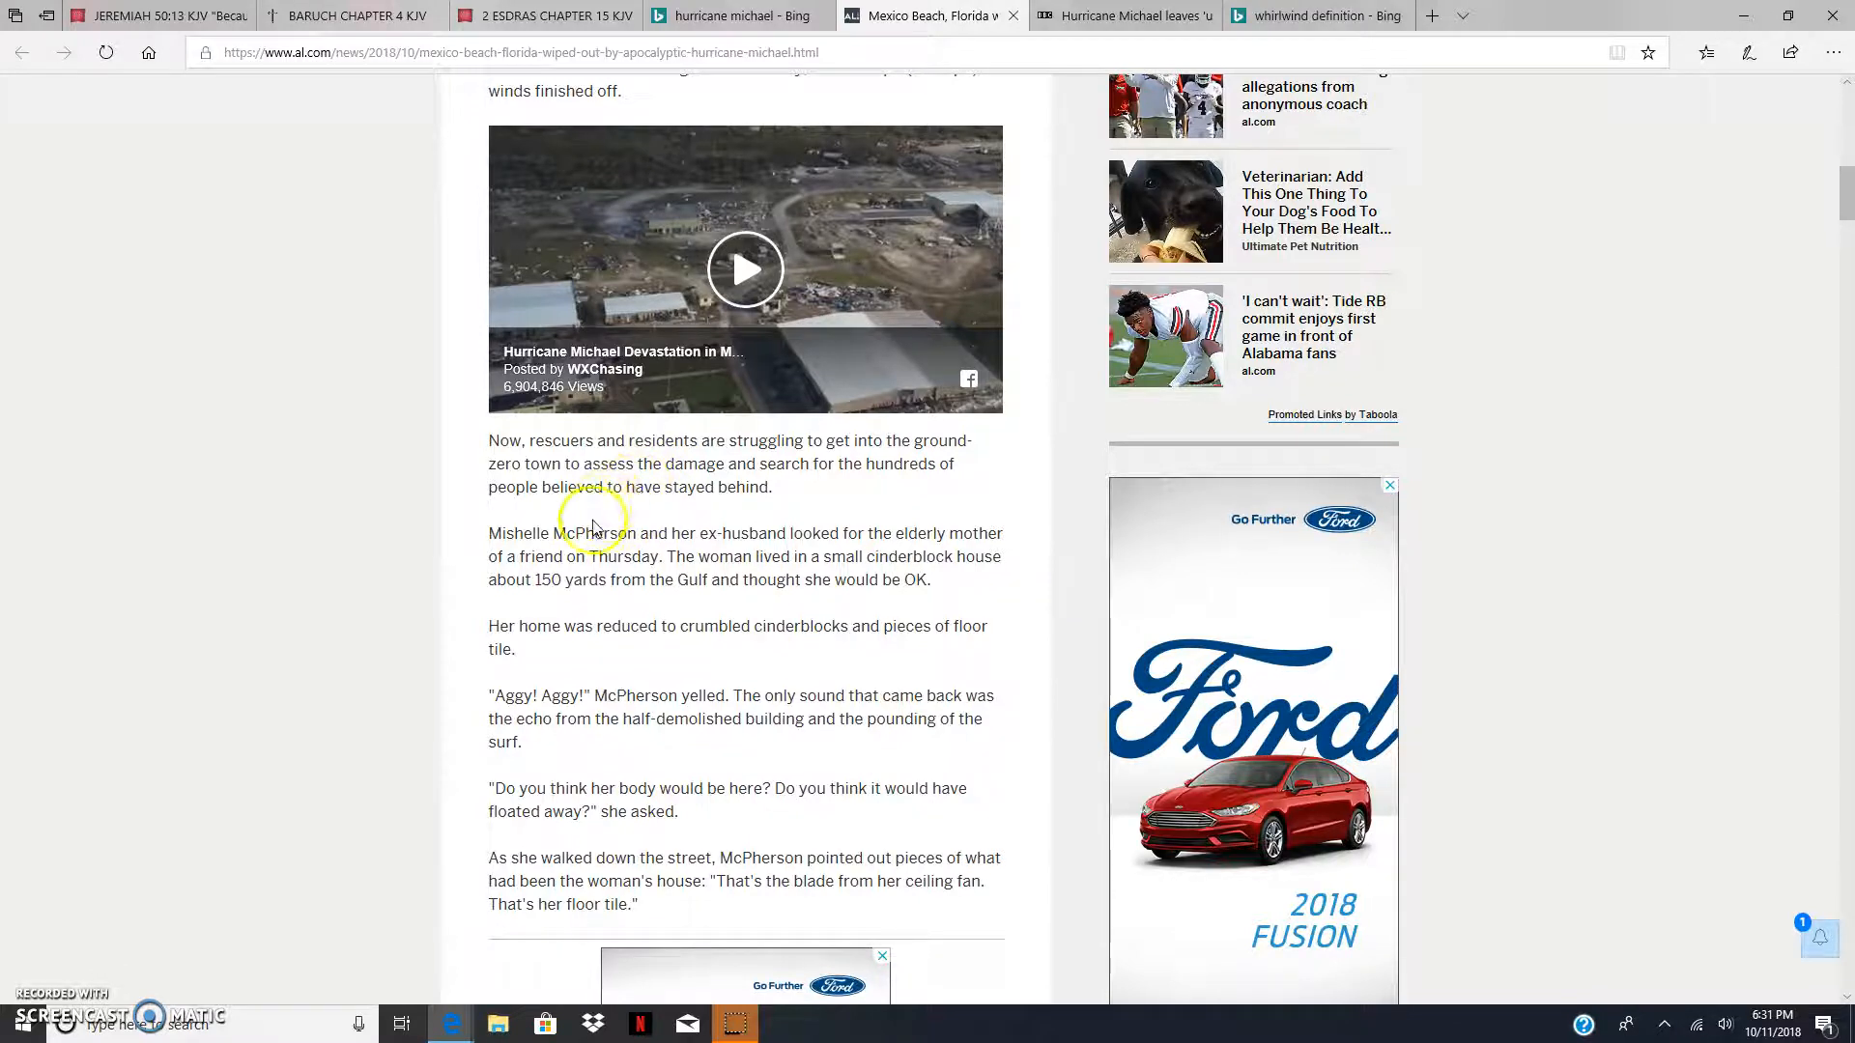
{"action": "mouse_move", "coordinate": [809, 524]}
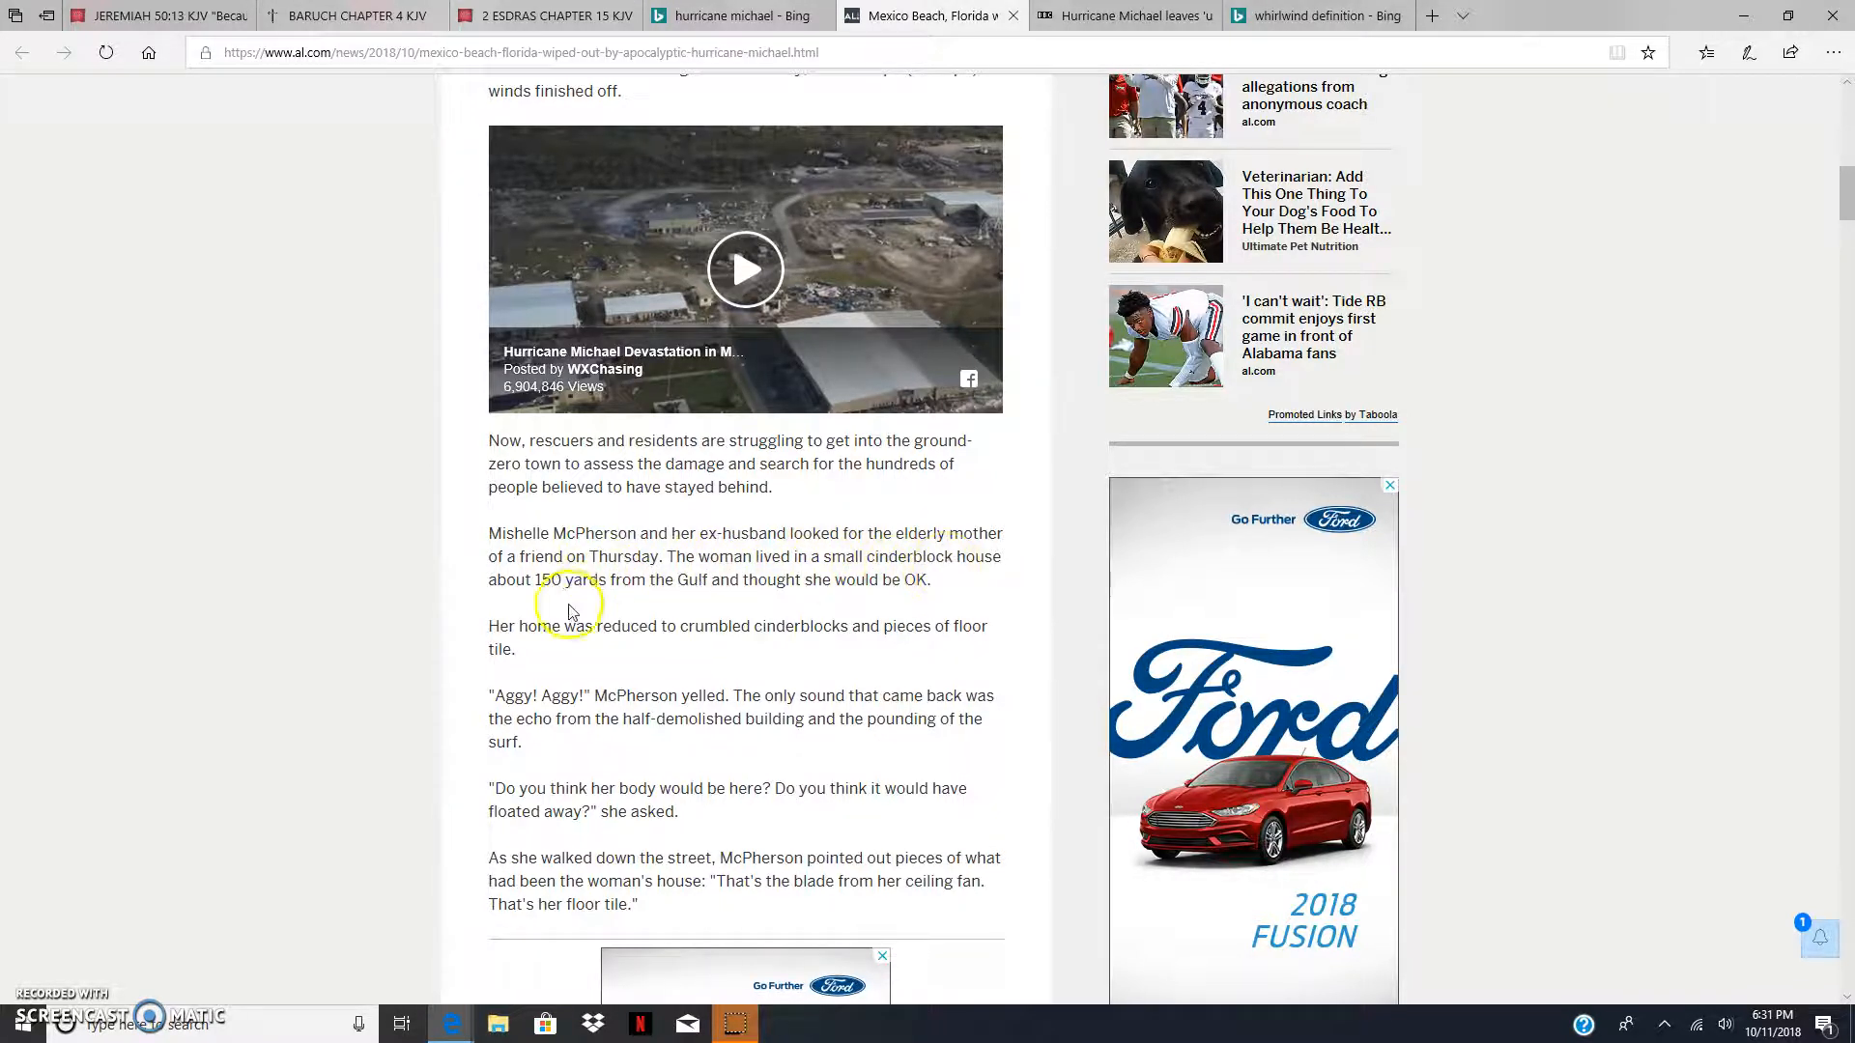
{"action": "mouse_move", "coordinate": [694, 580]}
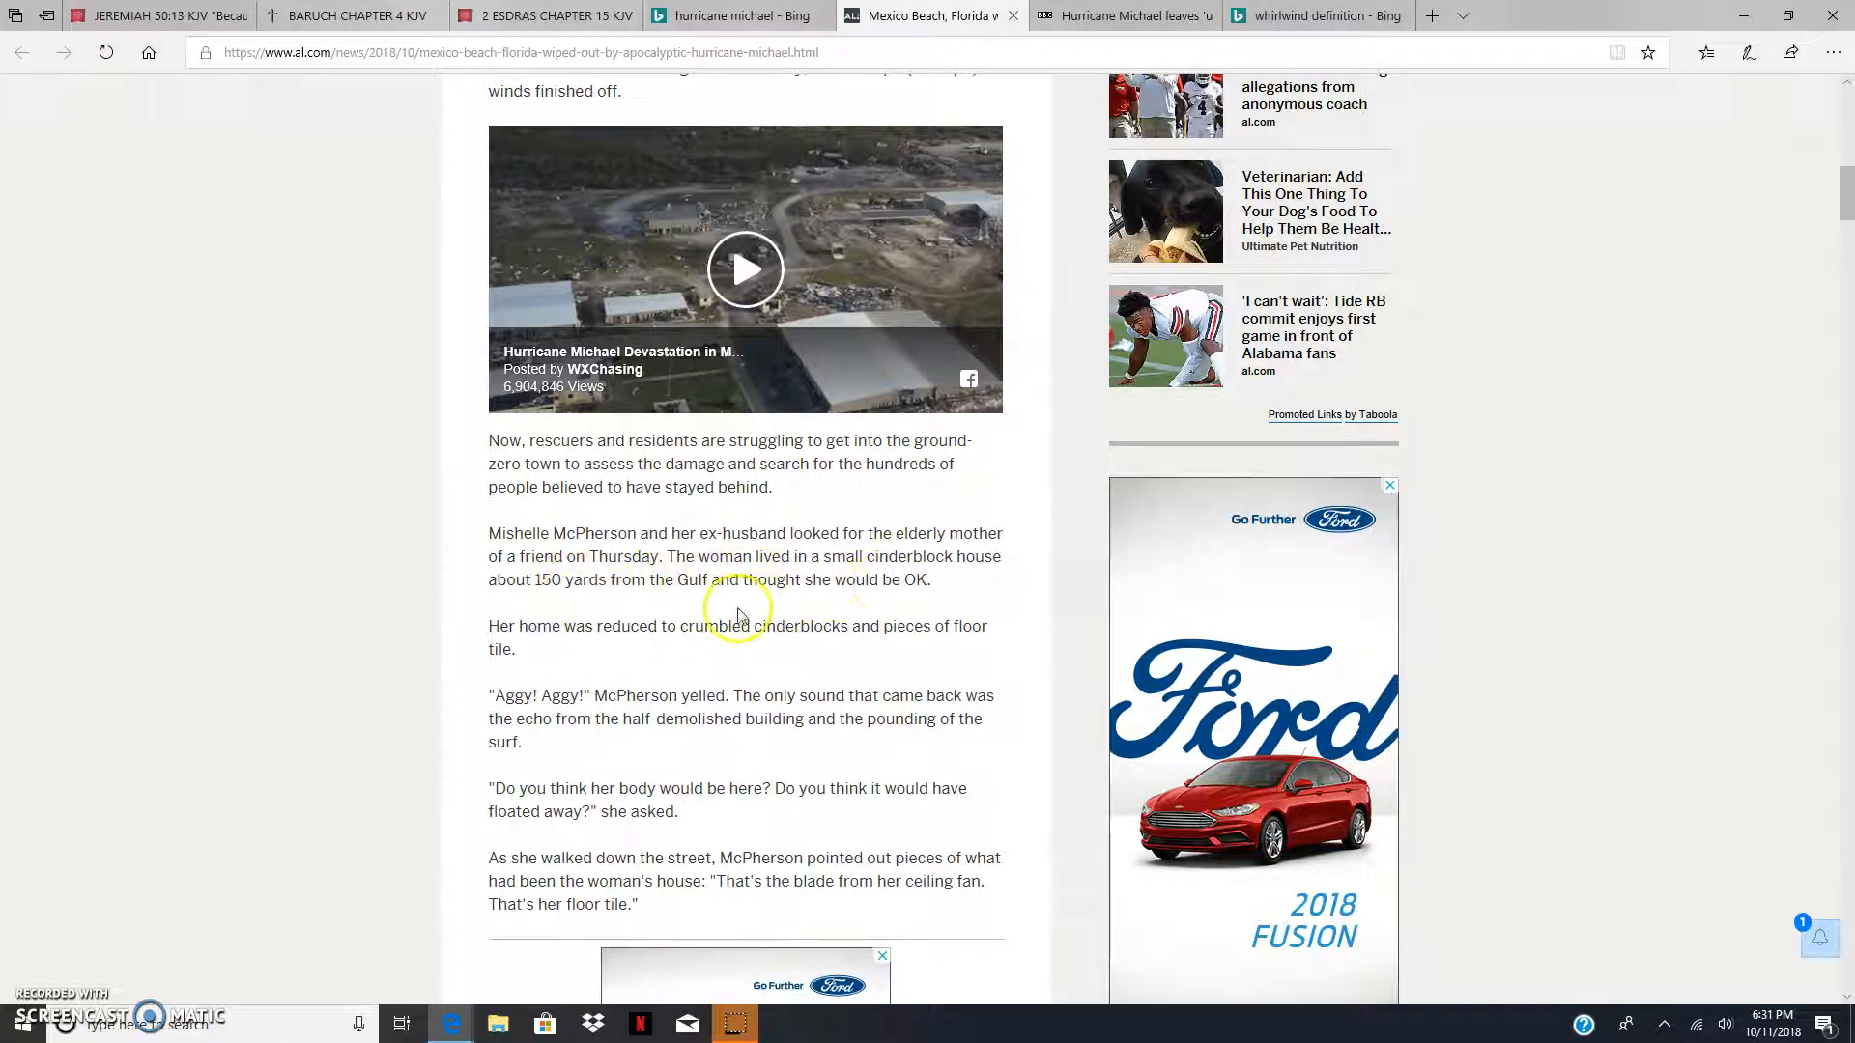
{"action": "mouse_move", "coordinate": [746, 646]}
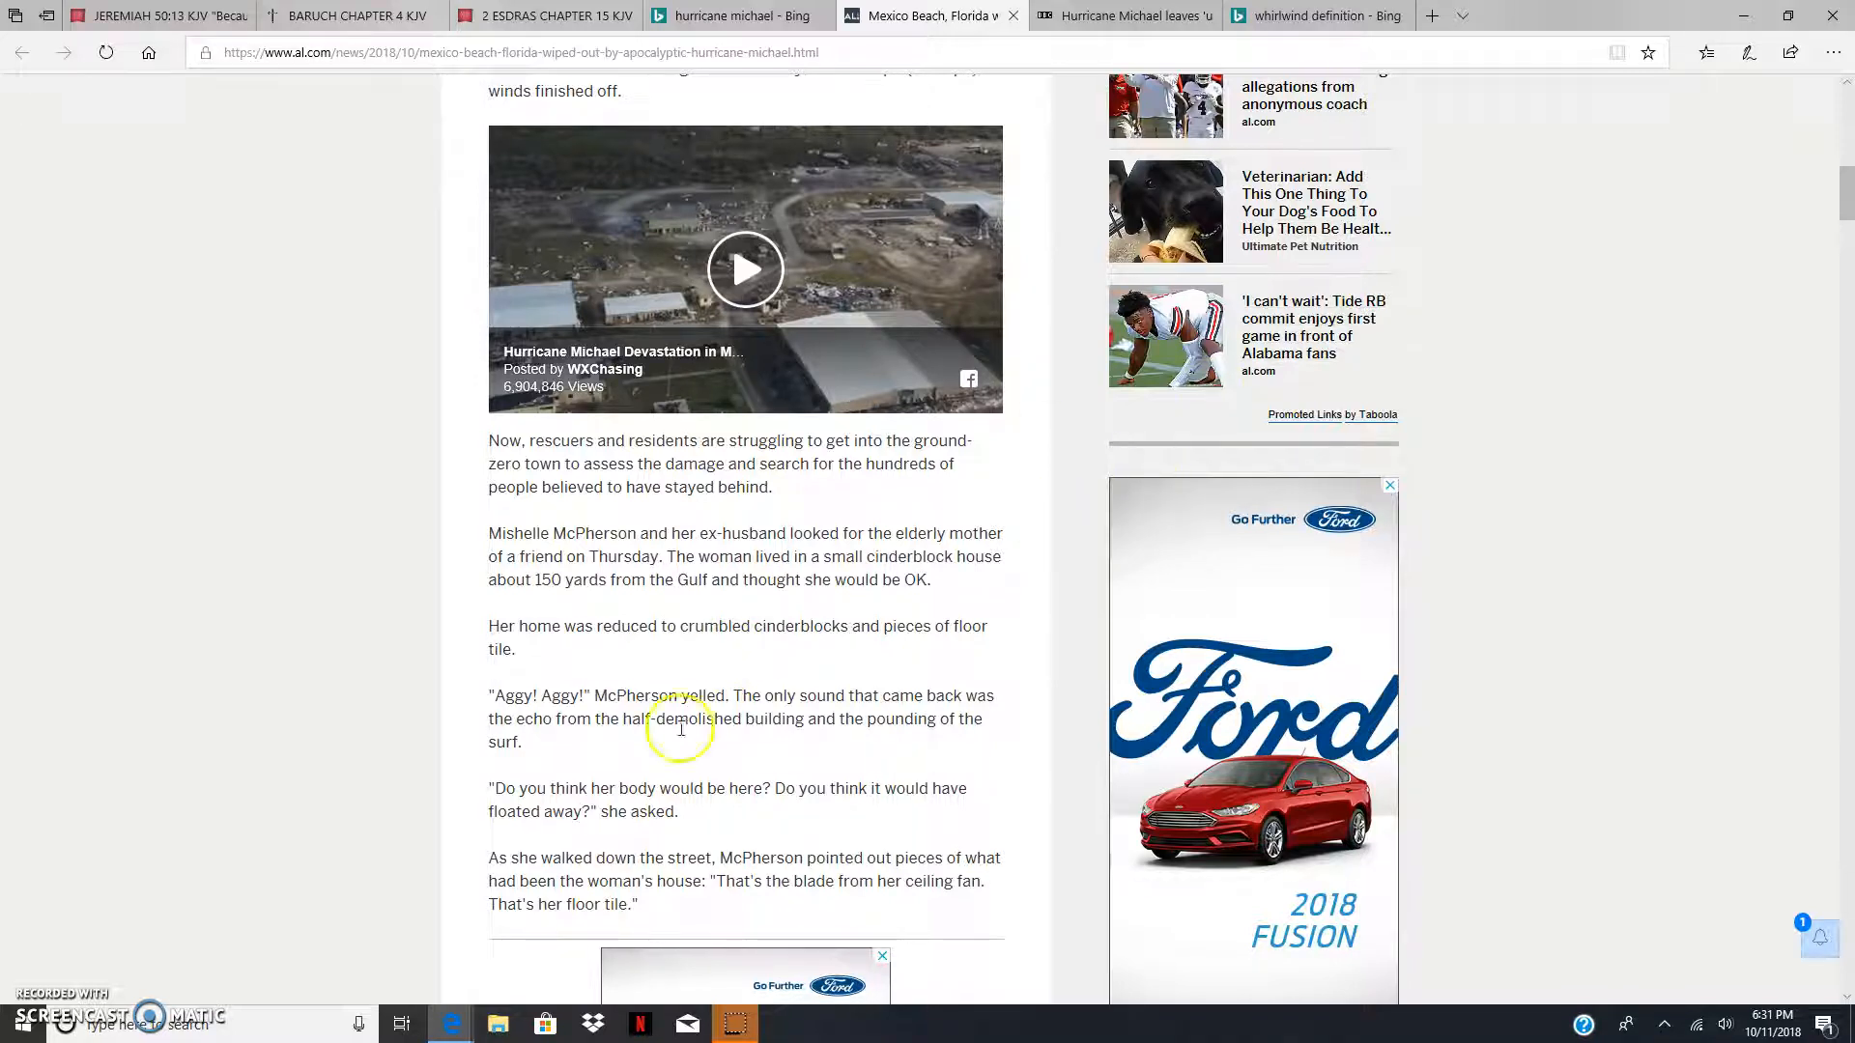
{"action": "mouse_move", "coordinate": [728, 790]}
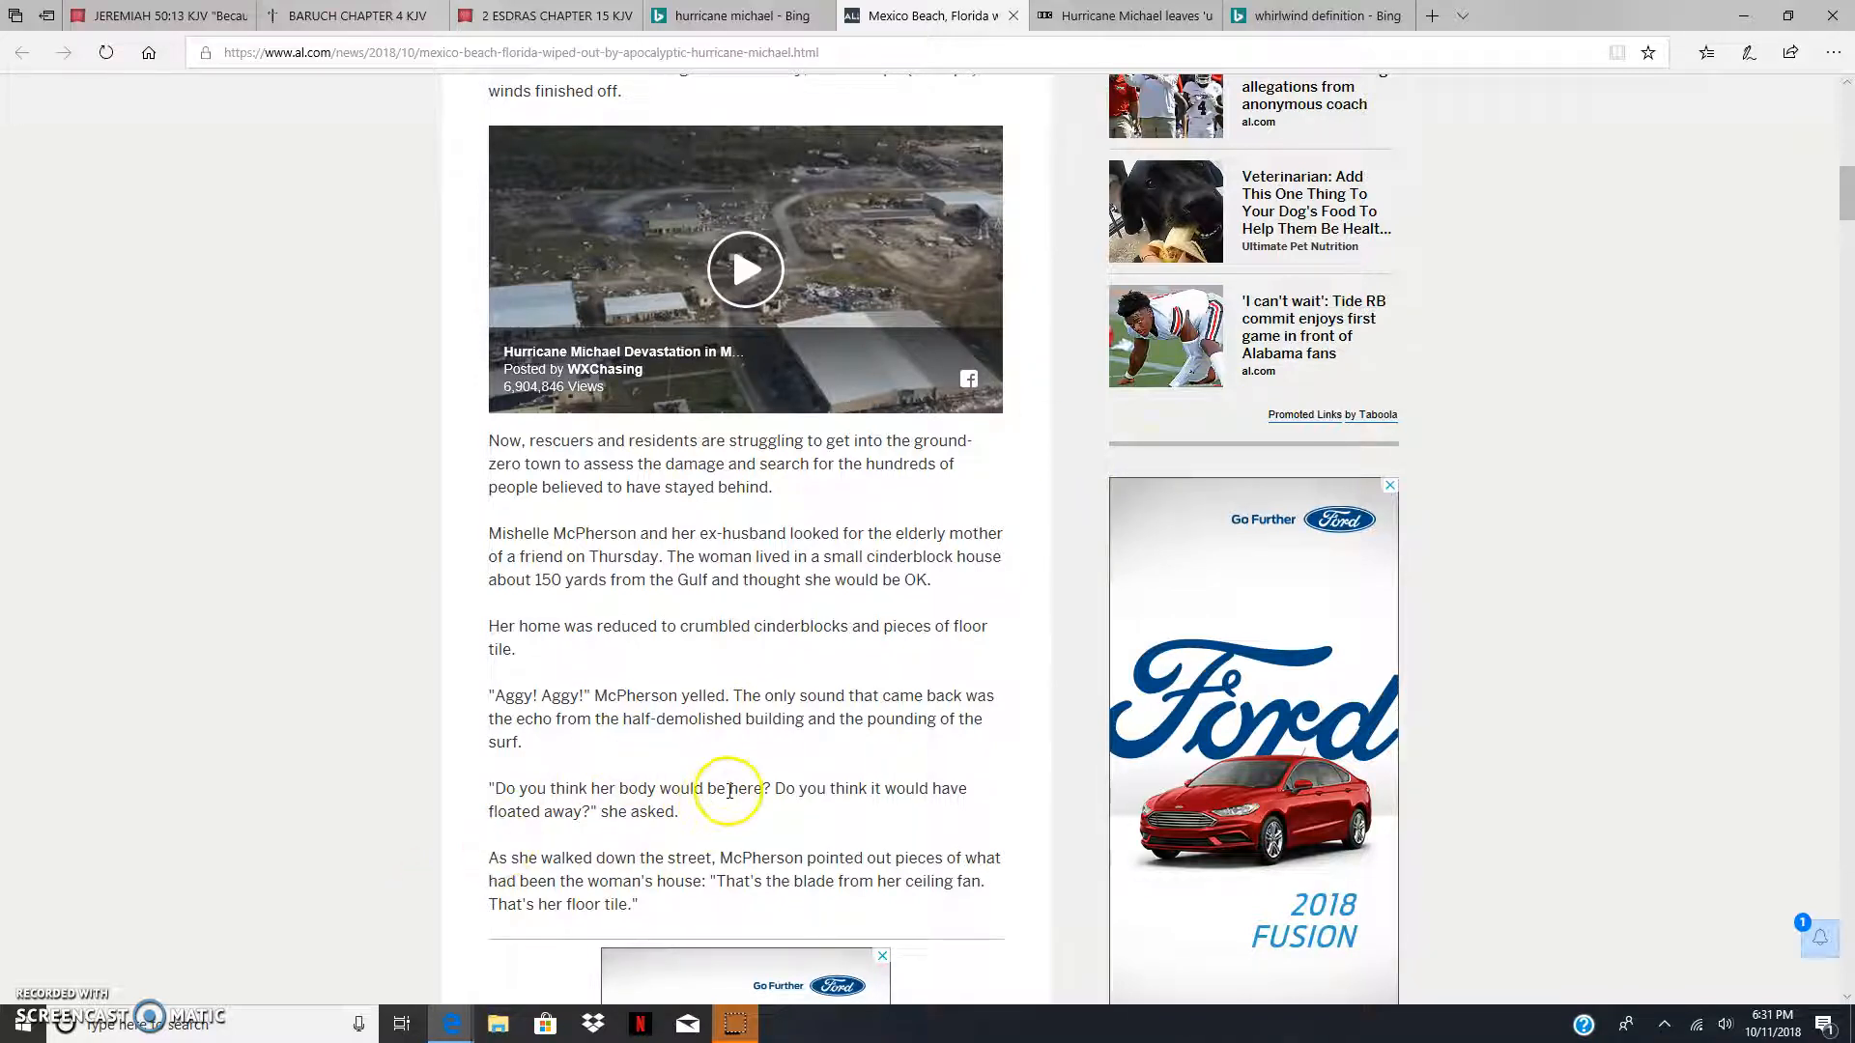
{"action": "mouse_move", "coordinate": [572, 829]}
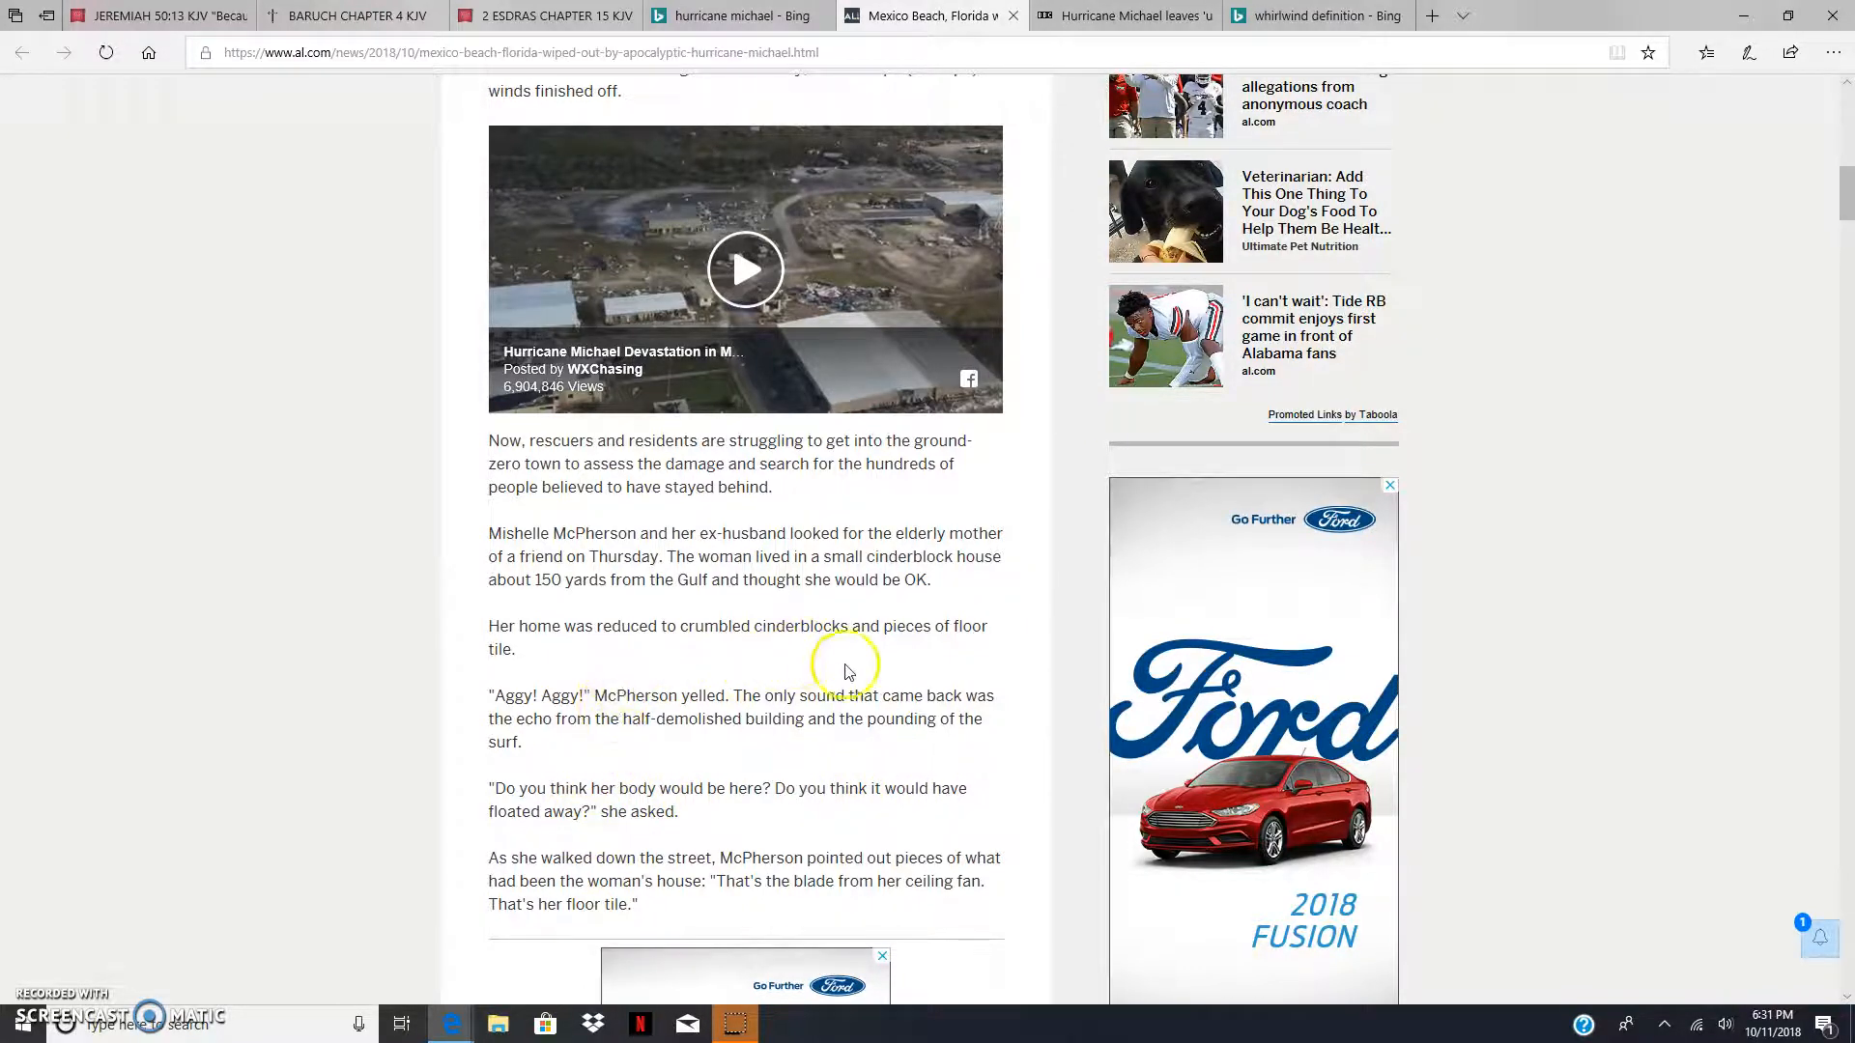
{"action": "mouse_move", "coordinate": [626, 742]}
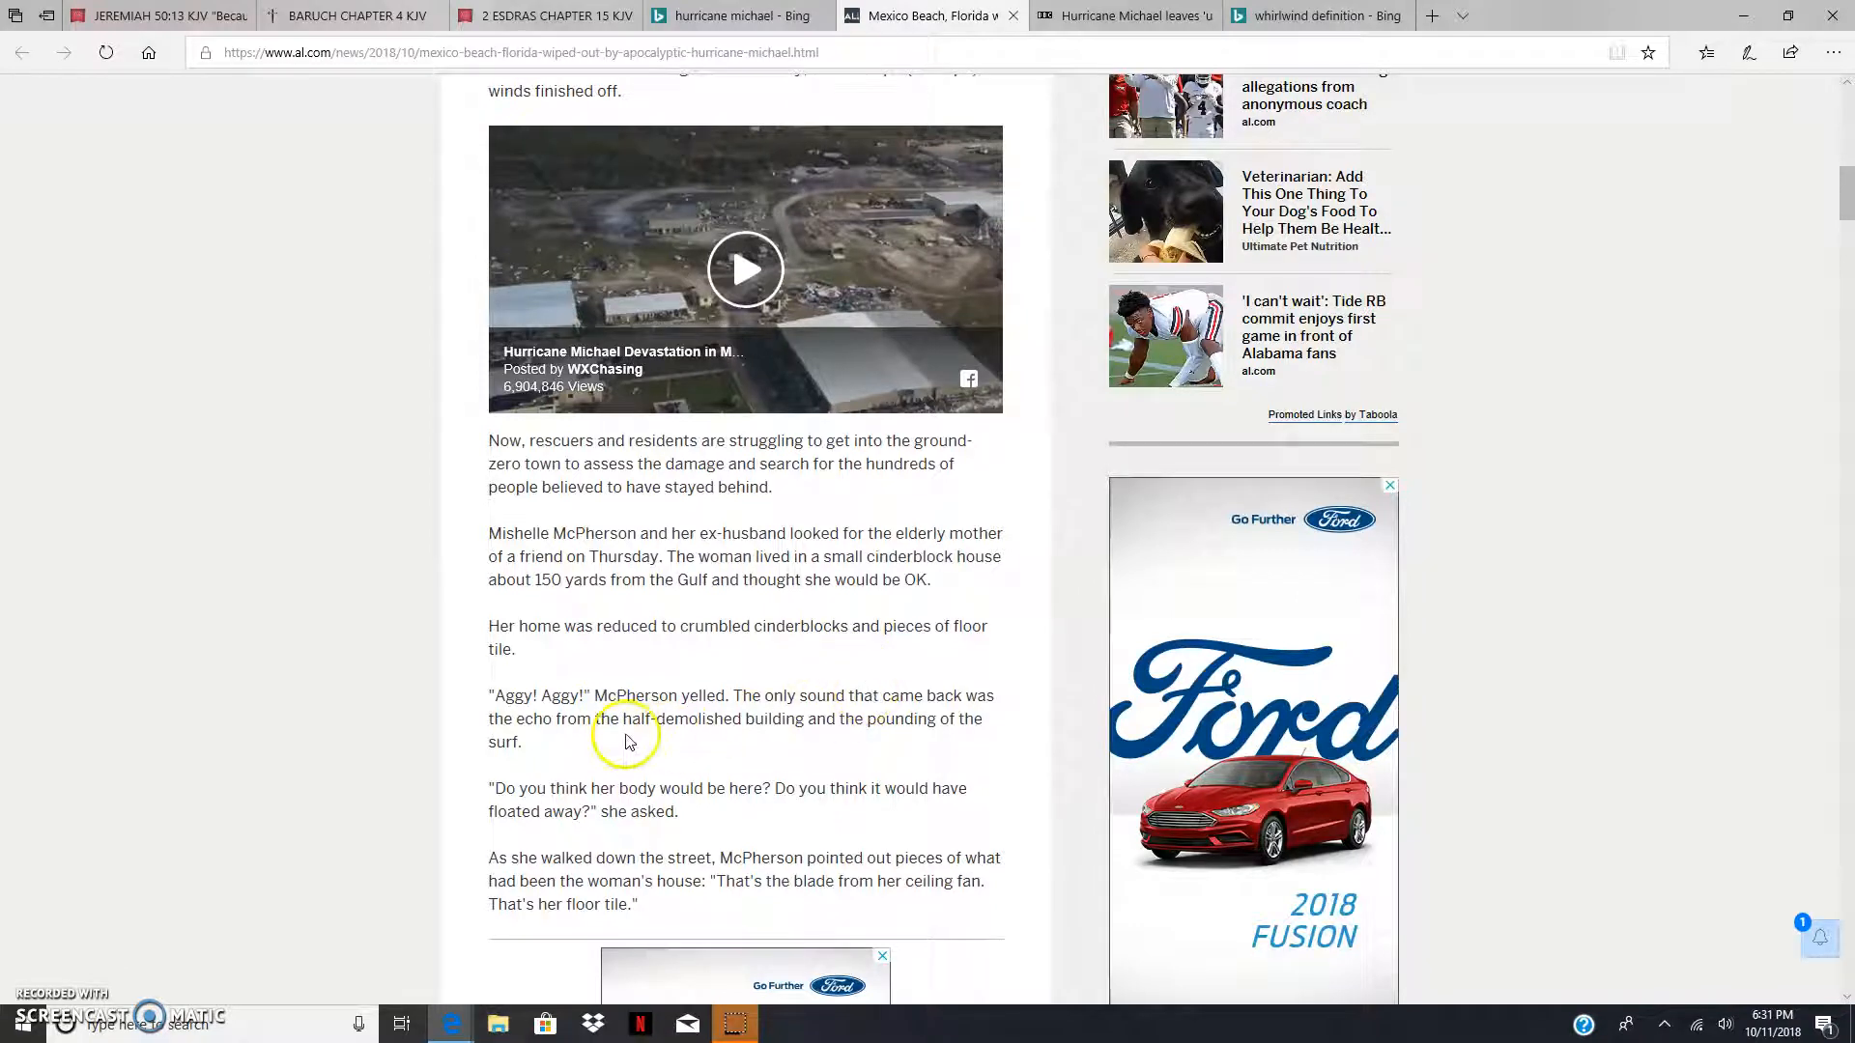
{"action": "mouse_move", "coordinate": [661, 844]}
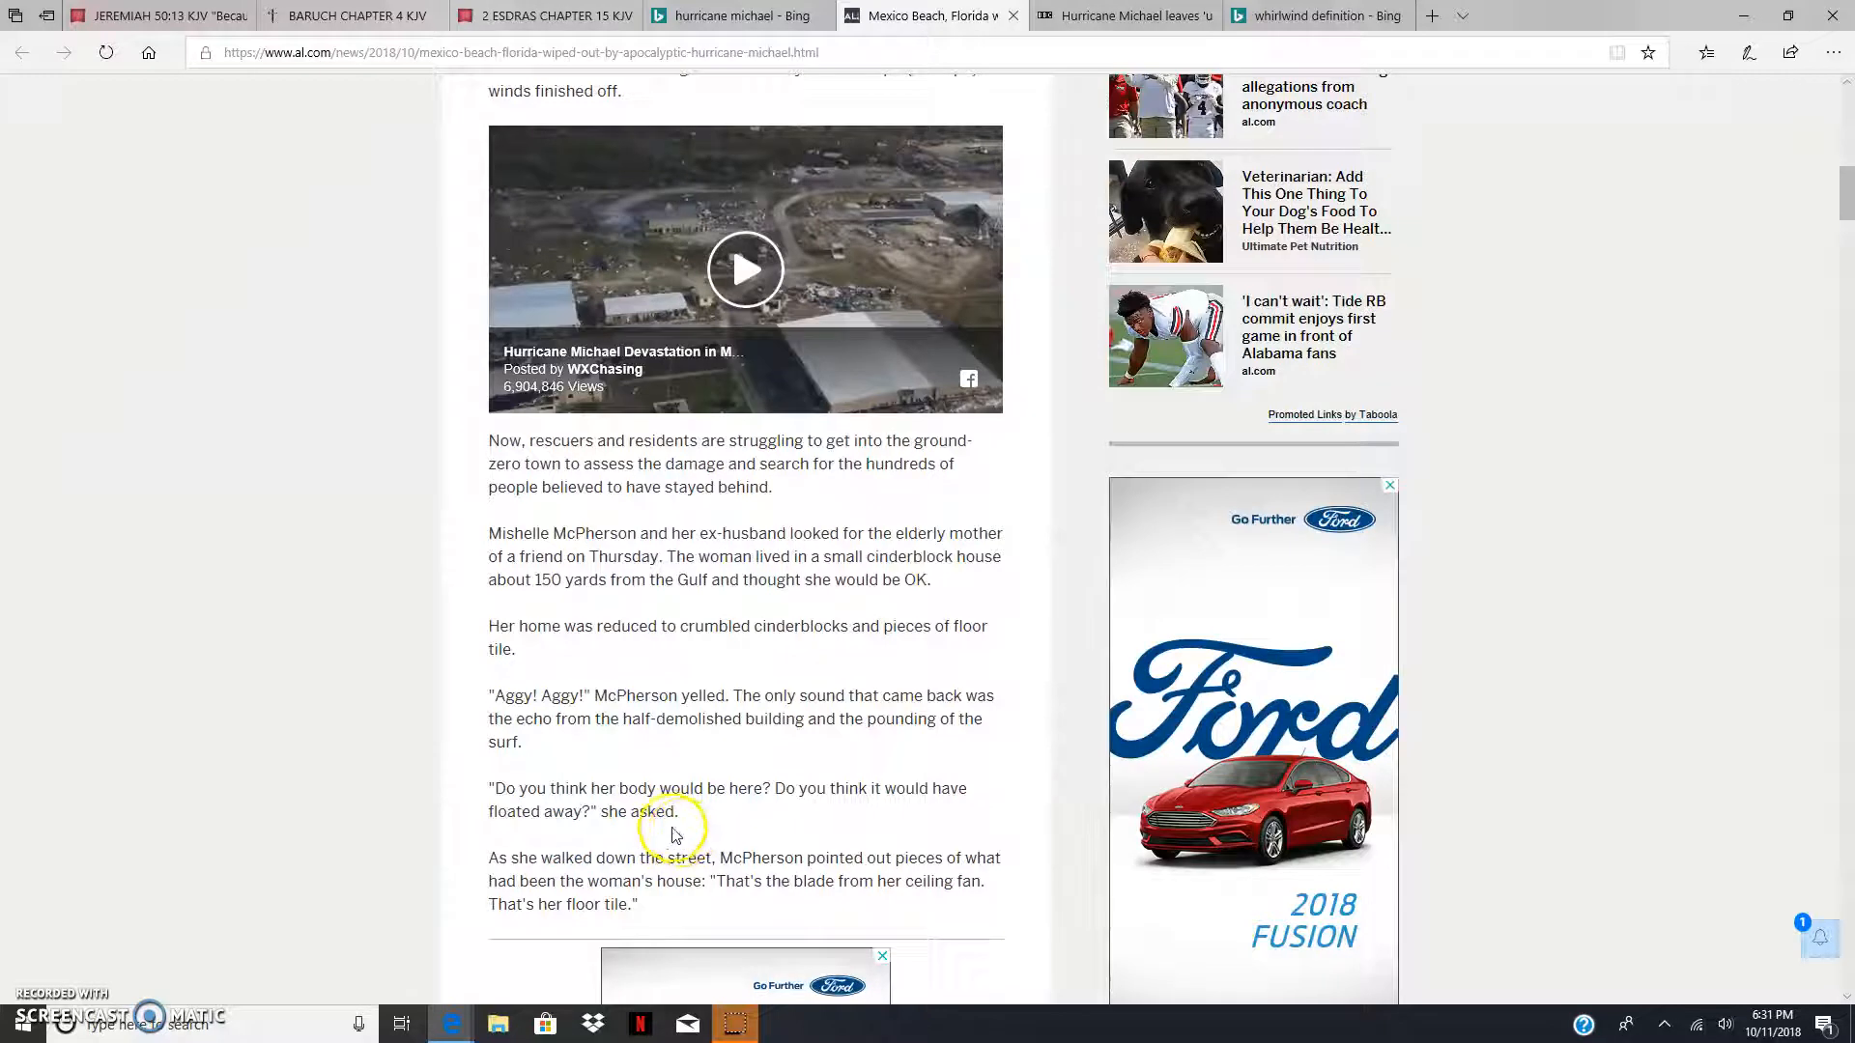
{"action": "mouse_move", "coordinate": [576, 835]}
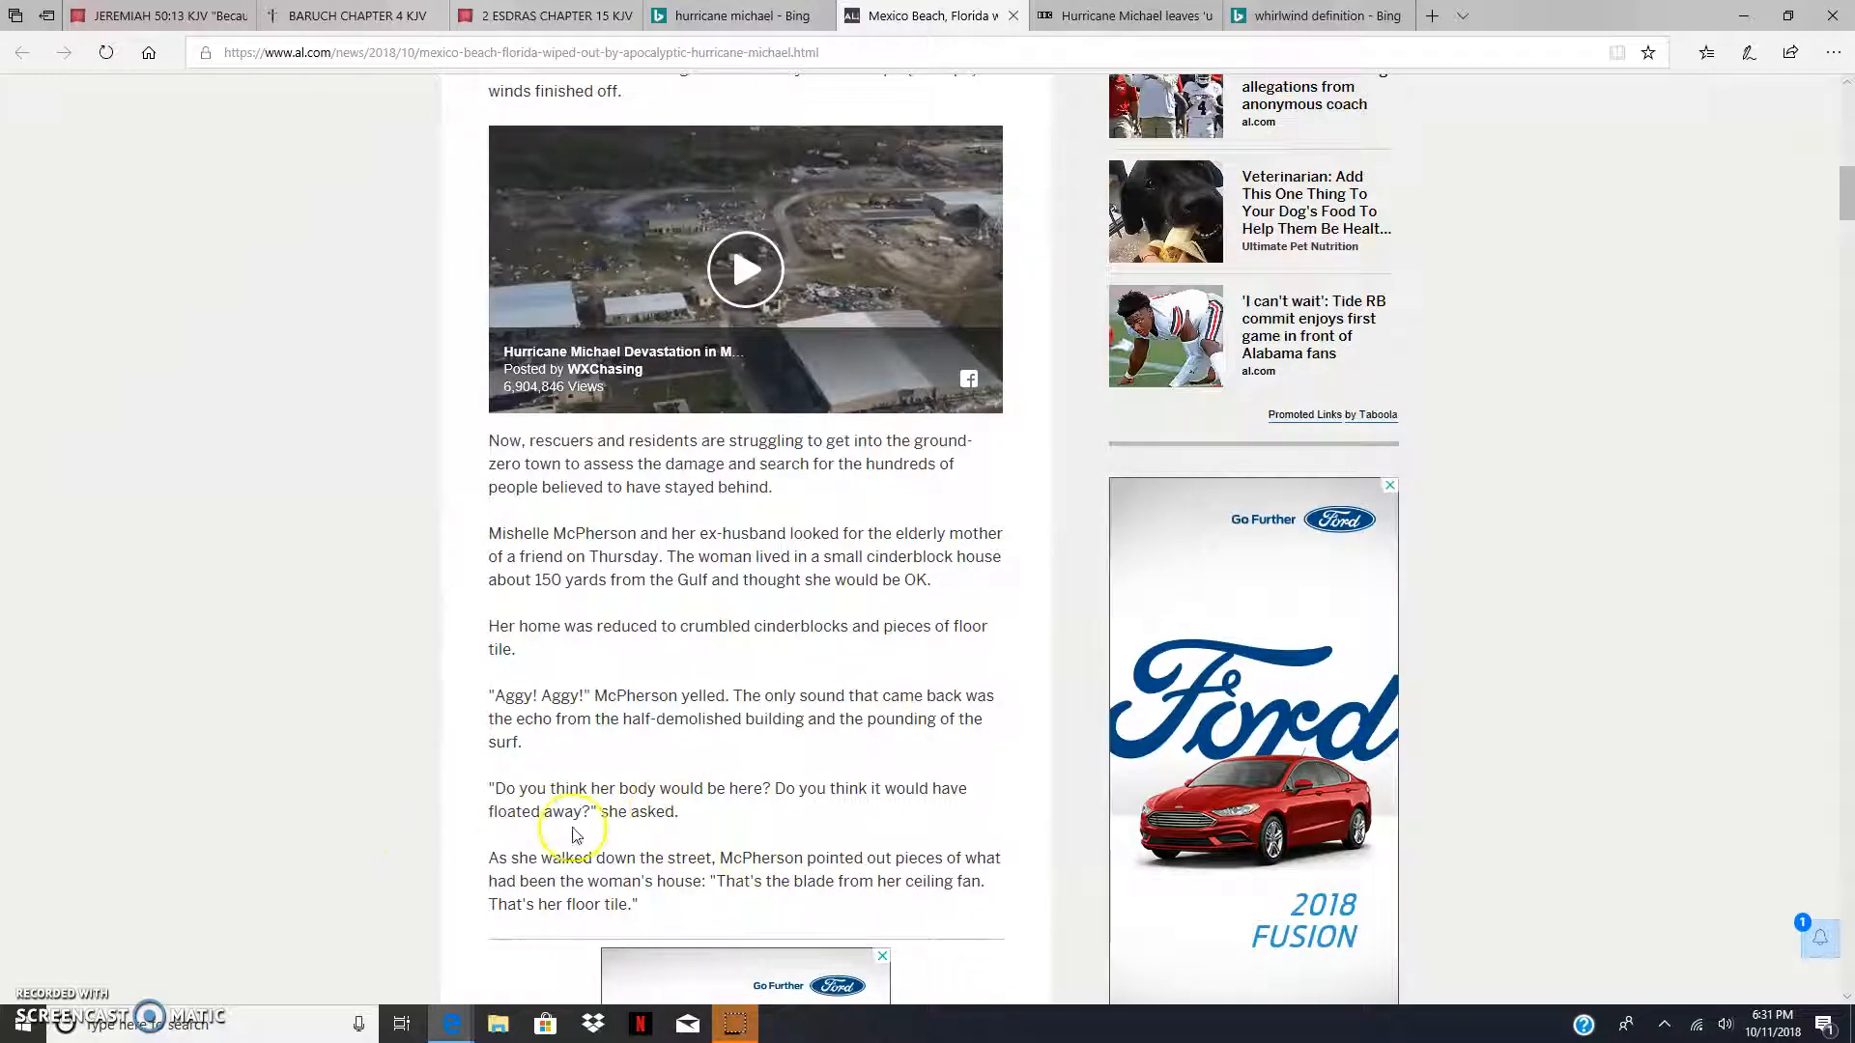
{"action": "mouse_move", "coordinate": [741, 794]}
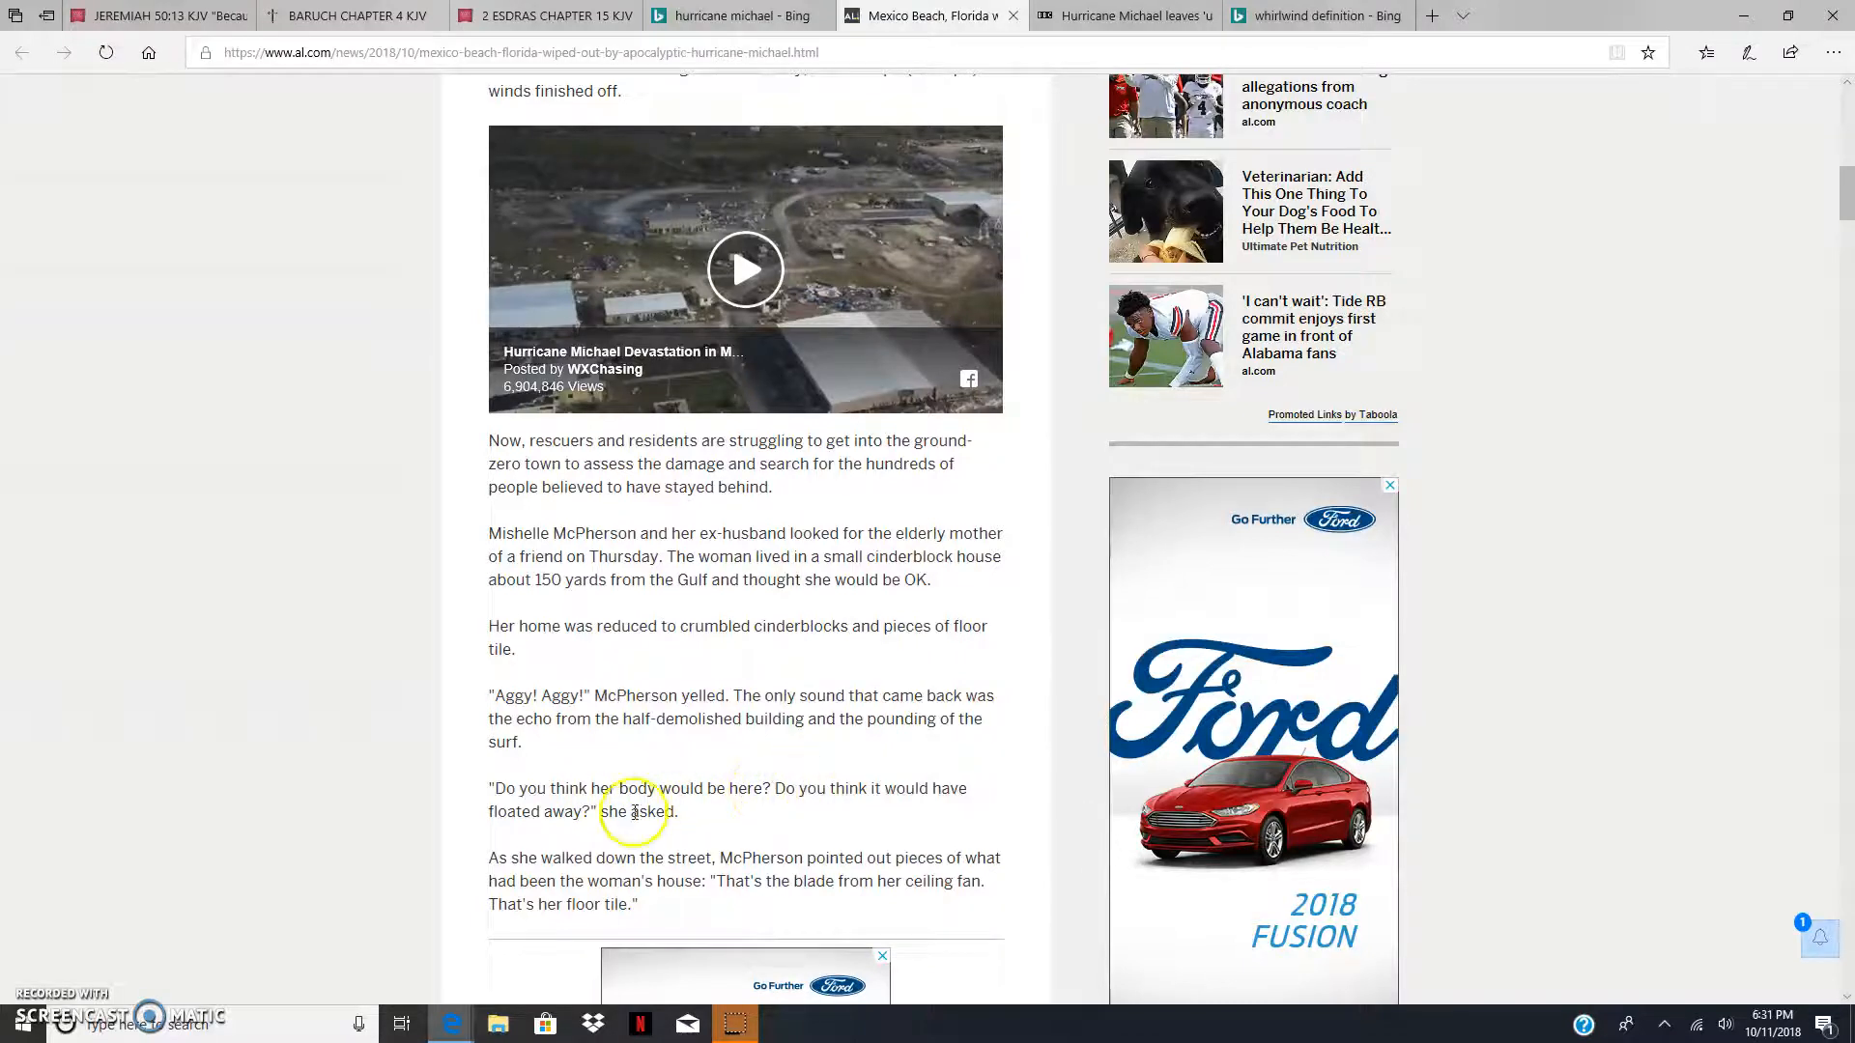
{"action": "scroll", "scroll_direction": "down", "scroll_amount": 3}
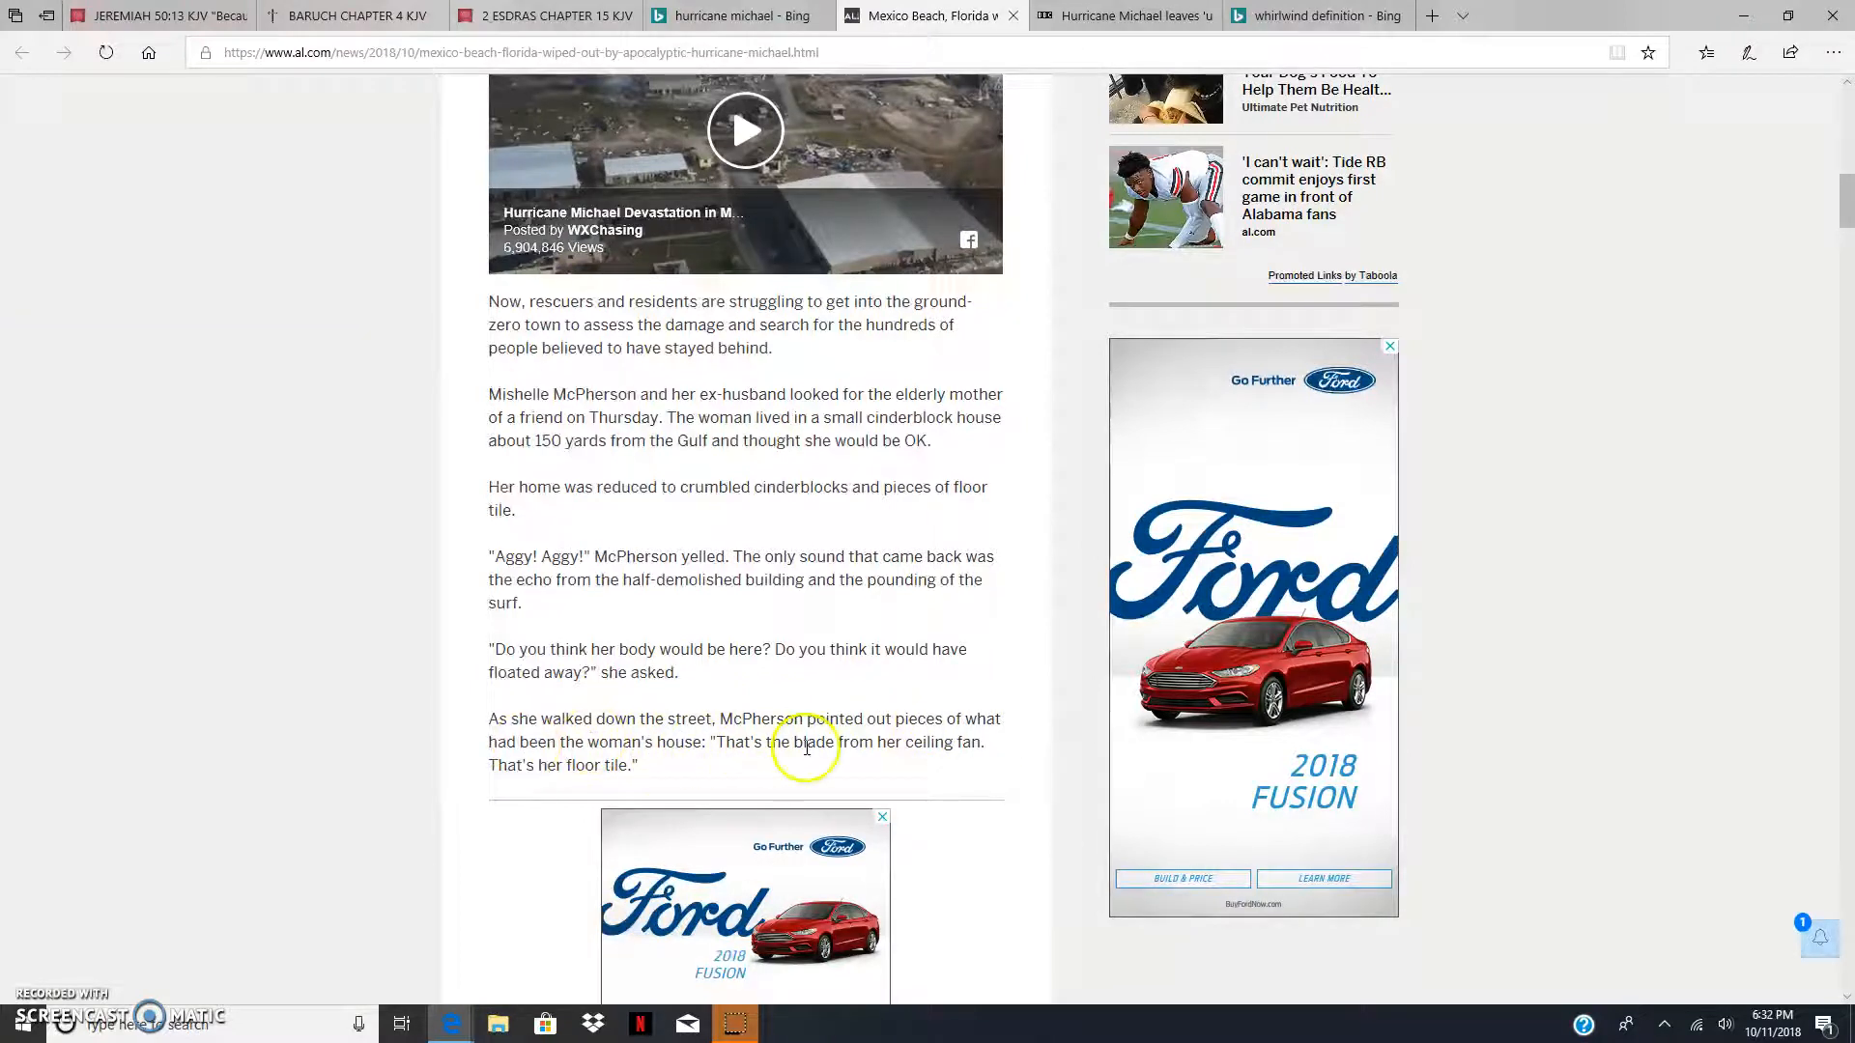
{"action": "mouse_move", "coordinate": [920, 746]}
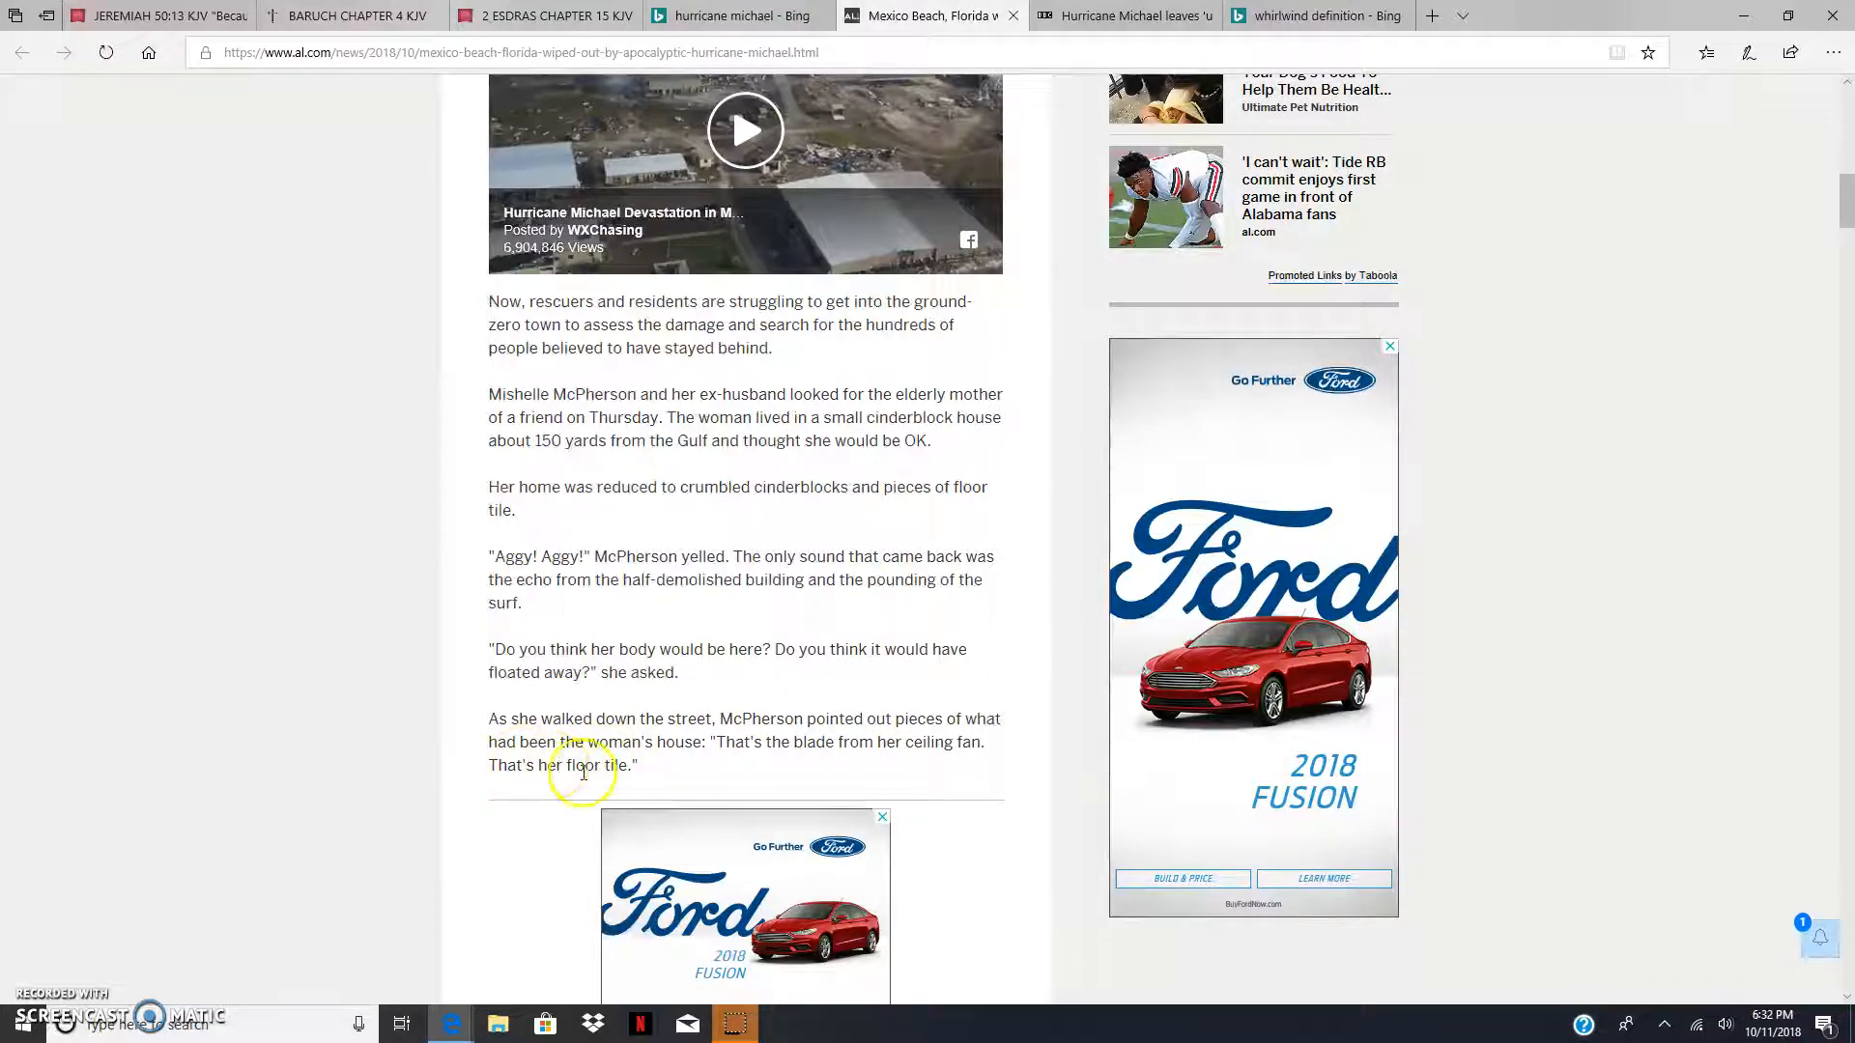
{"action": "scroll", "scroll_direction": "up", "scroll_amount": 3}
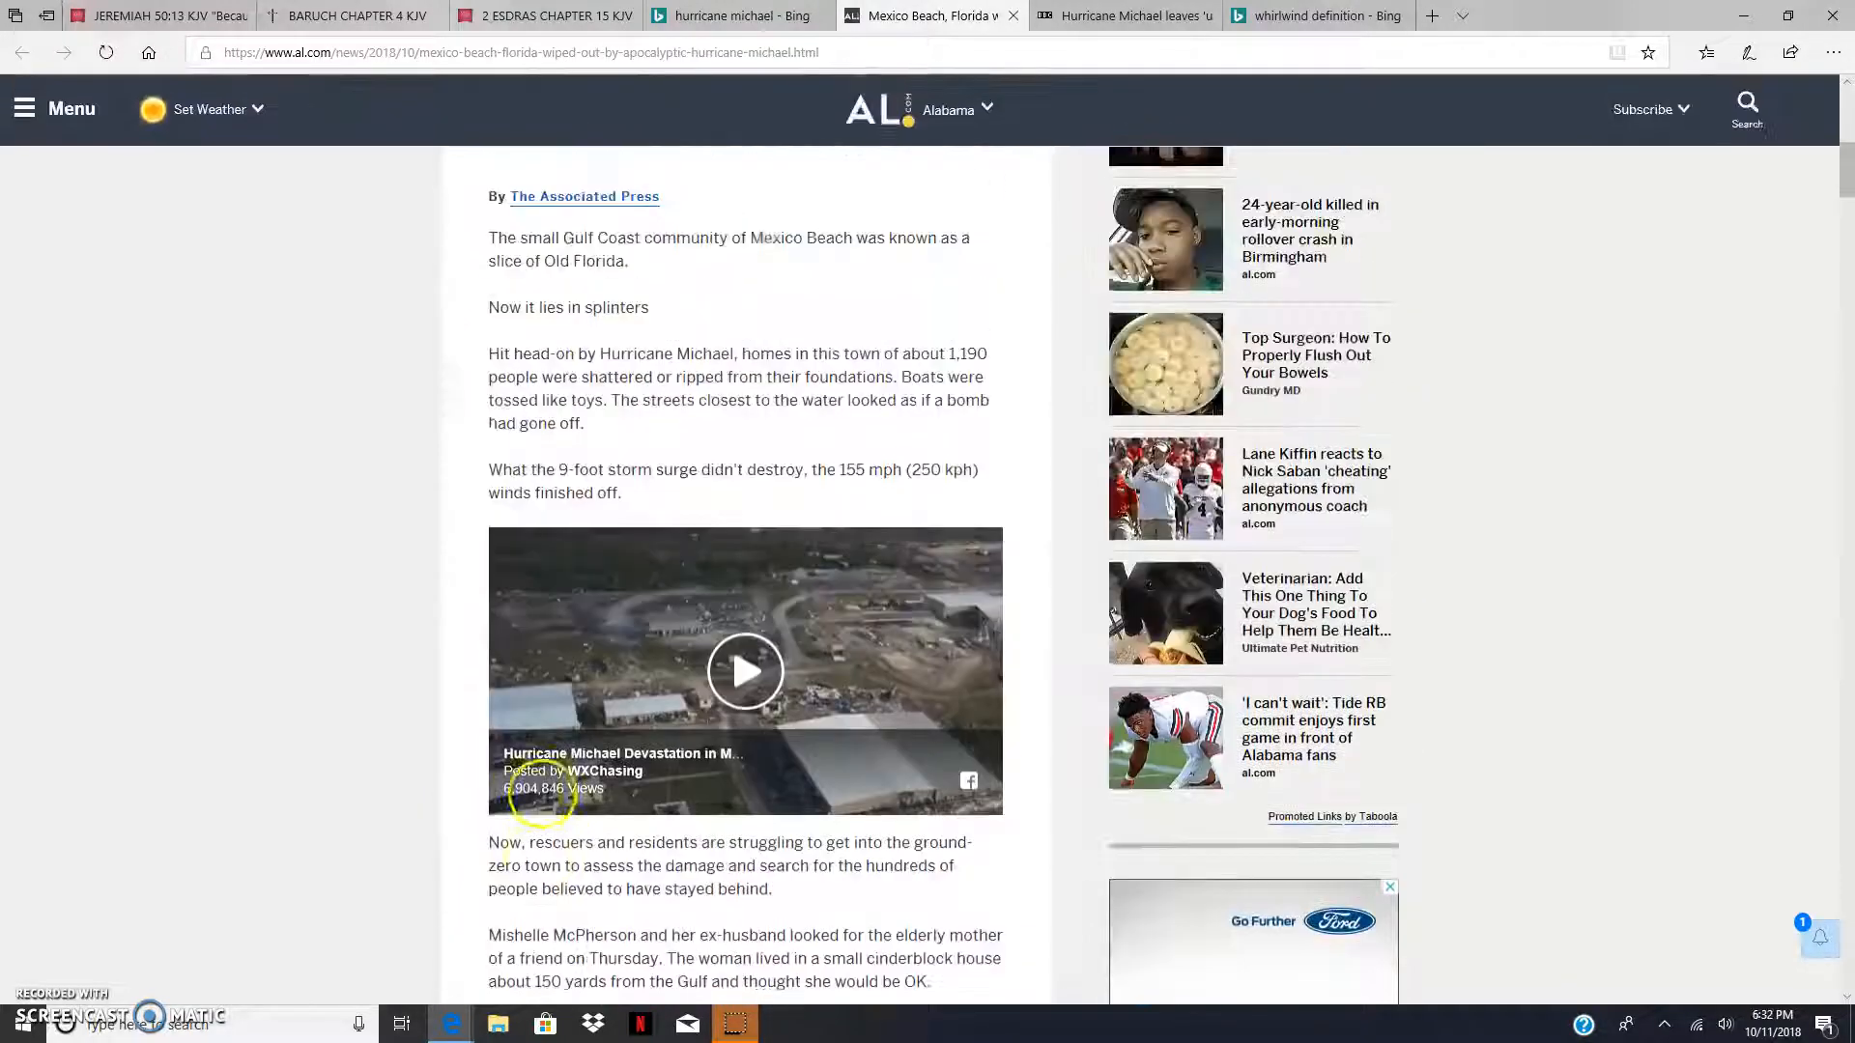
Step: Scroll past the Ford ad to the drone footage passage and John Humphress's 'Apocalyptic' description
{"action": "scroll", "scroll_direction": "down", "scroll_amount": 3}
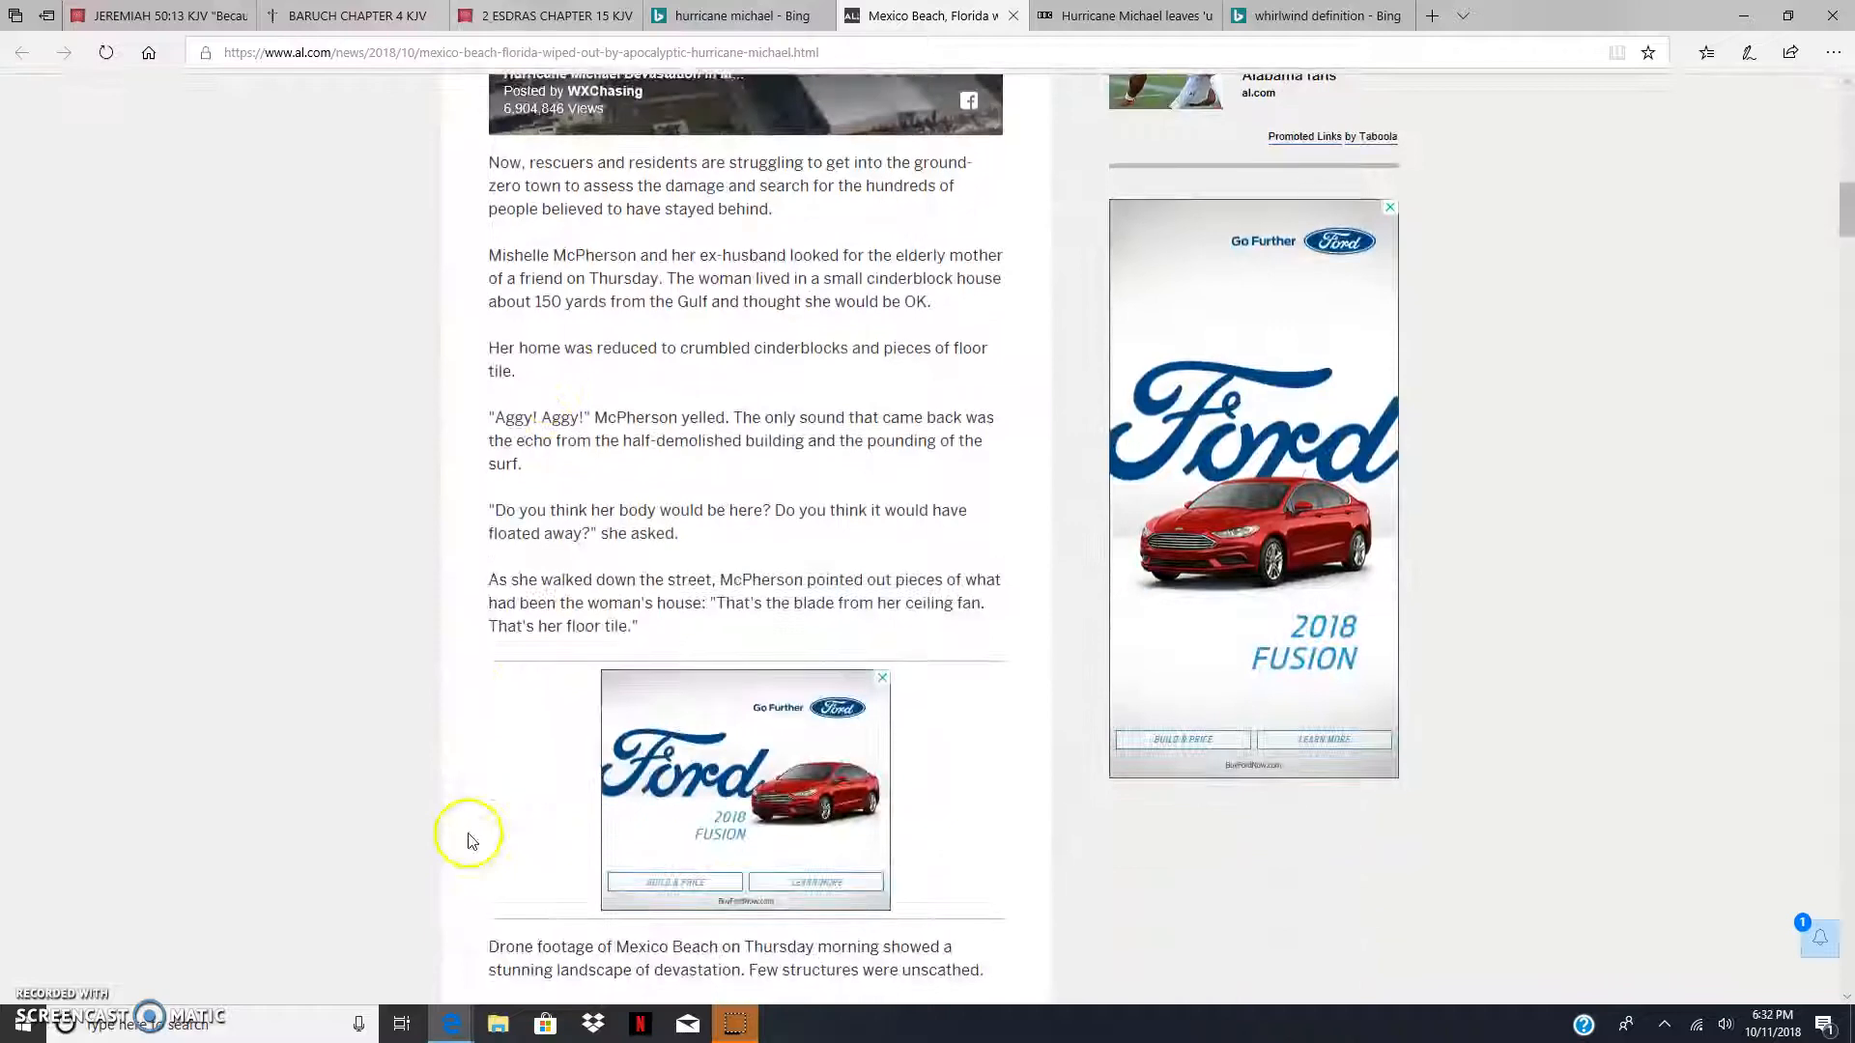
{"action": "scroll", "scroll_direction": "up", "scroll_amount": 3}
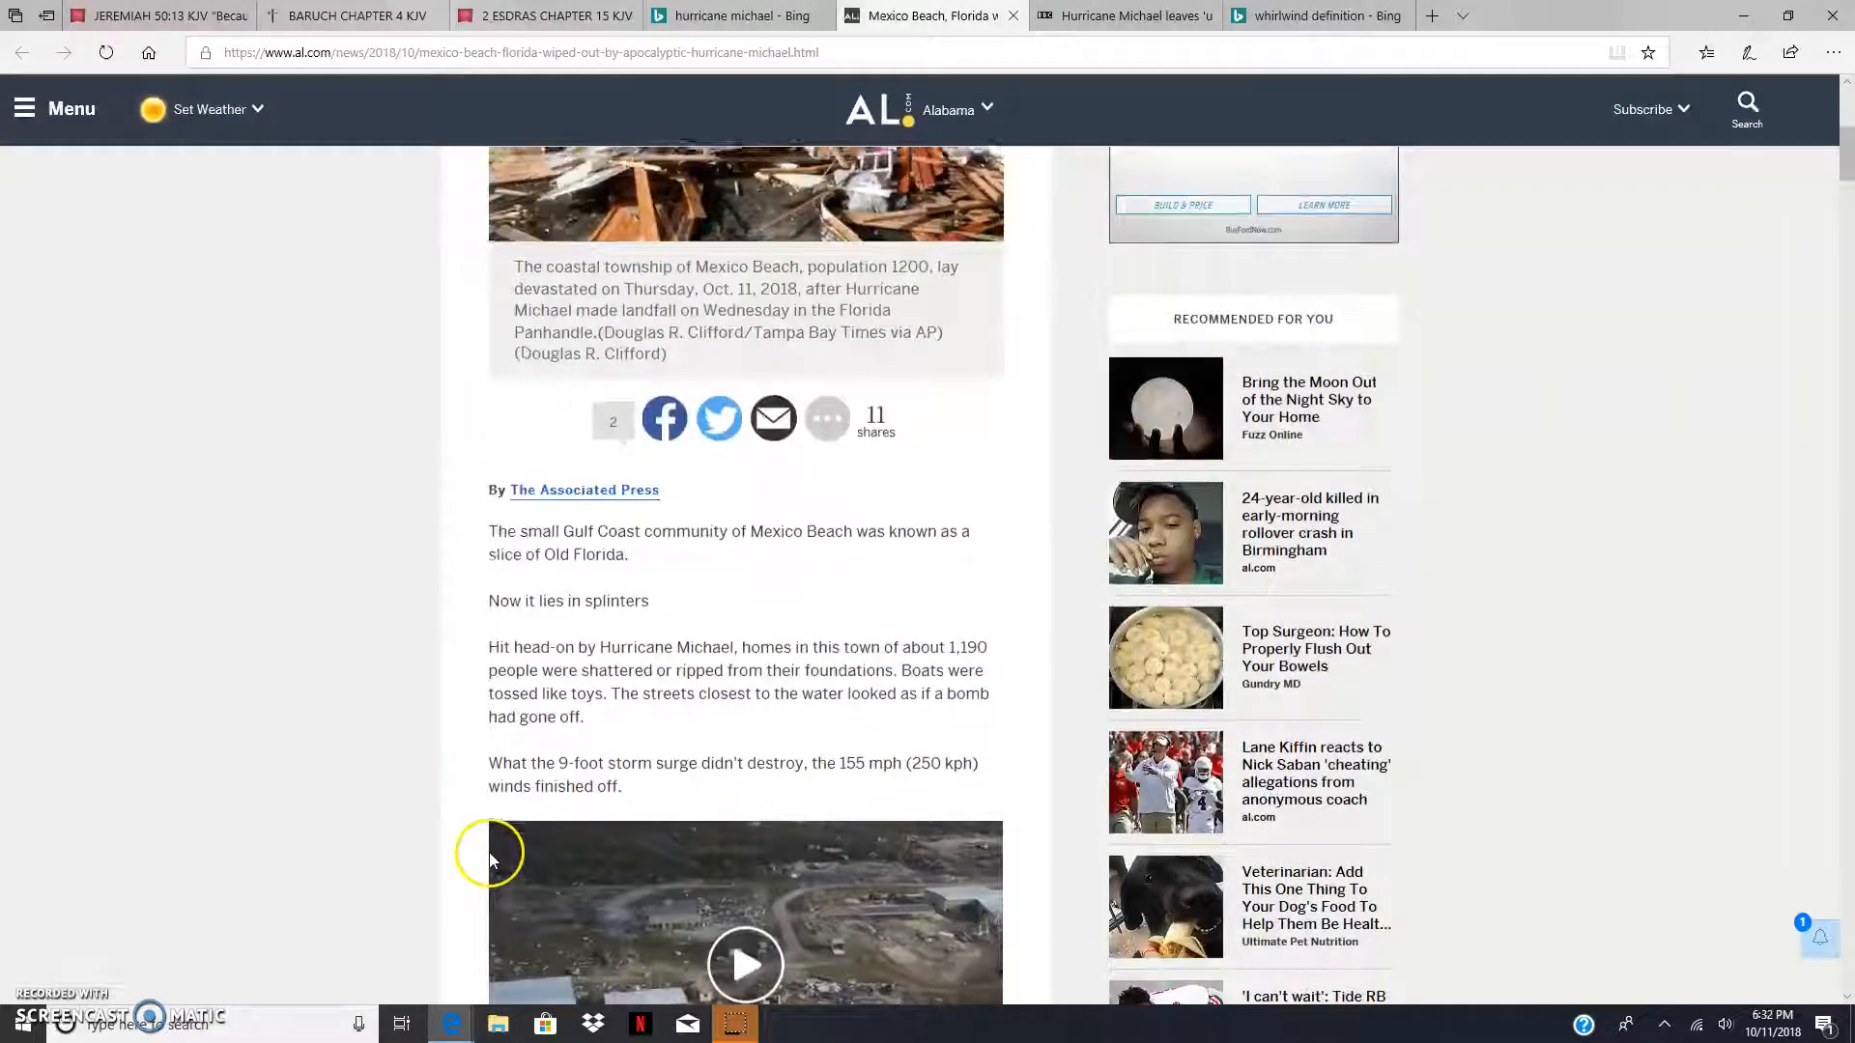
{"action": "scroll", "scroll_direction": "down", "scroll_amount": 3}
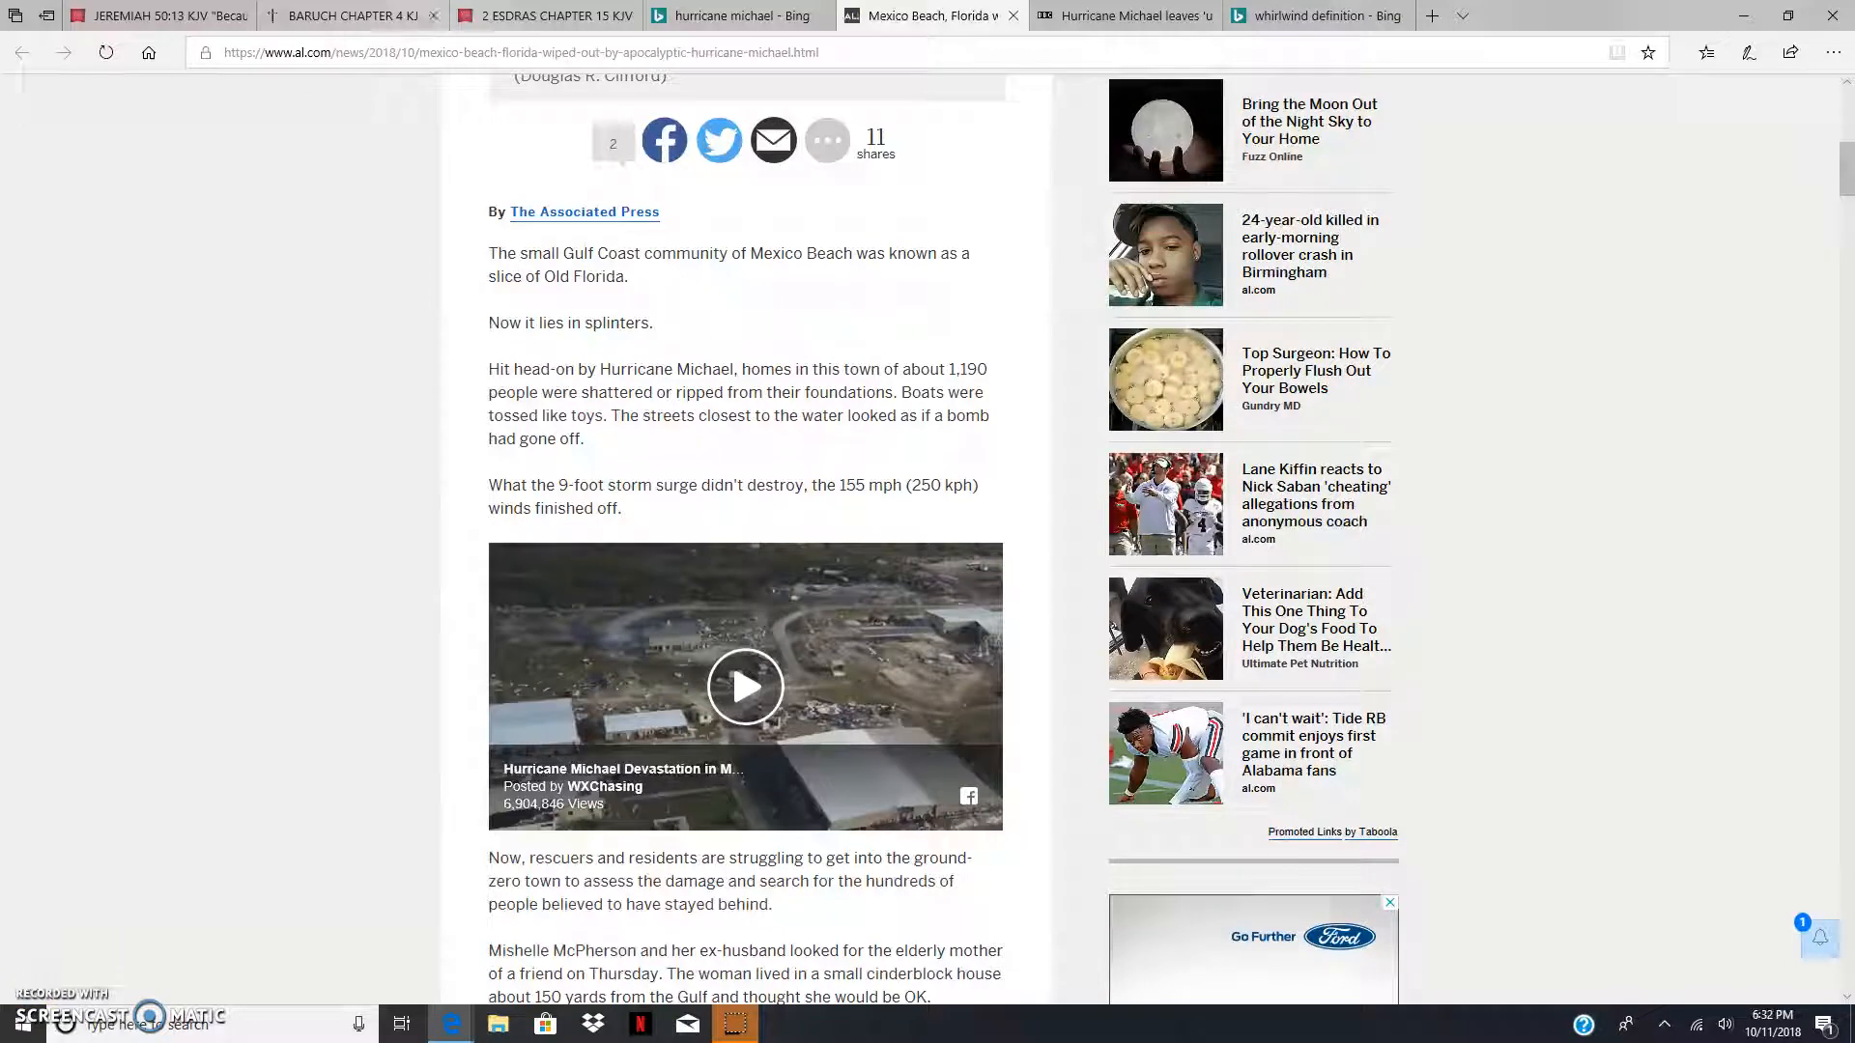
{"action": "scroll", "scroll_direction": "down", "scroll_amount": 3}
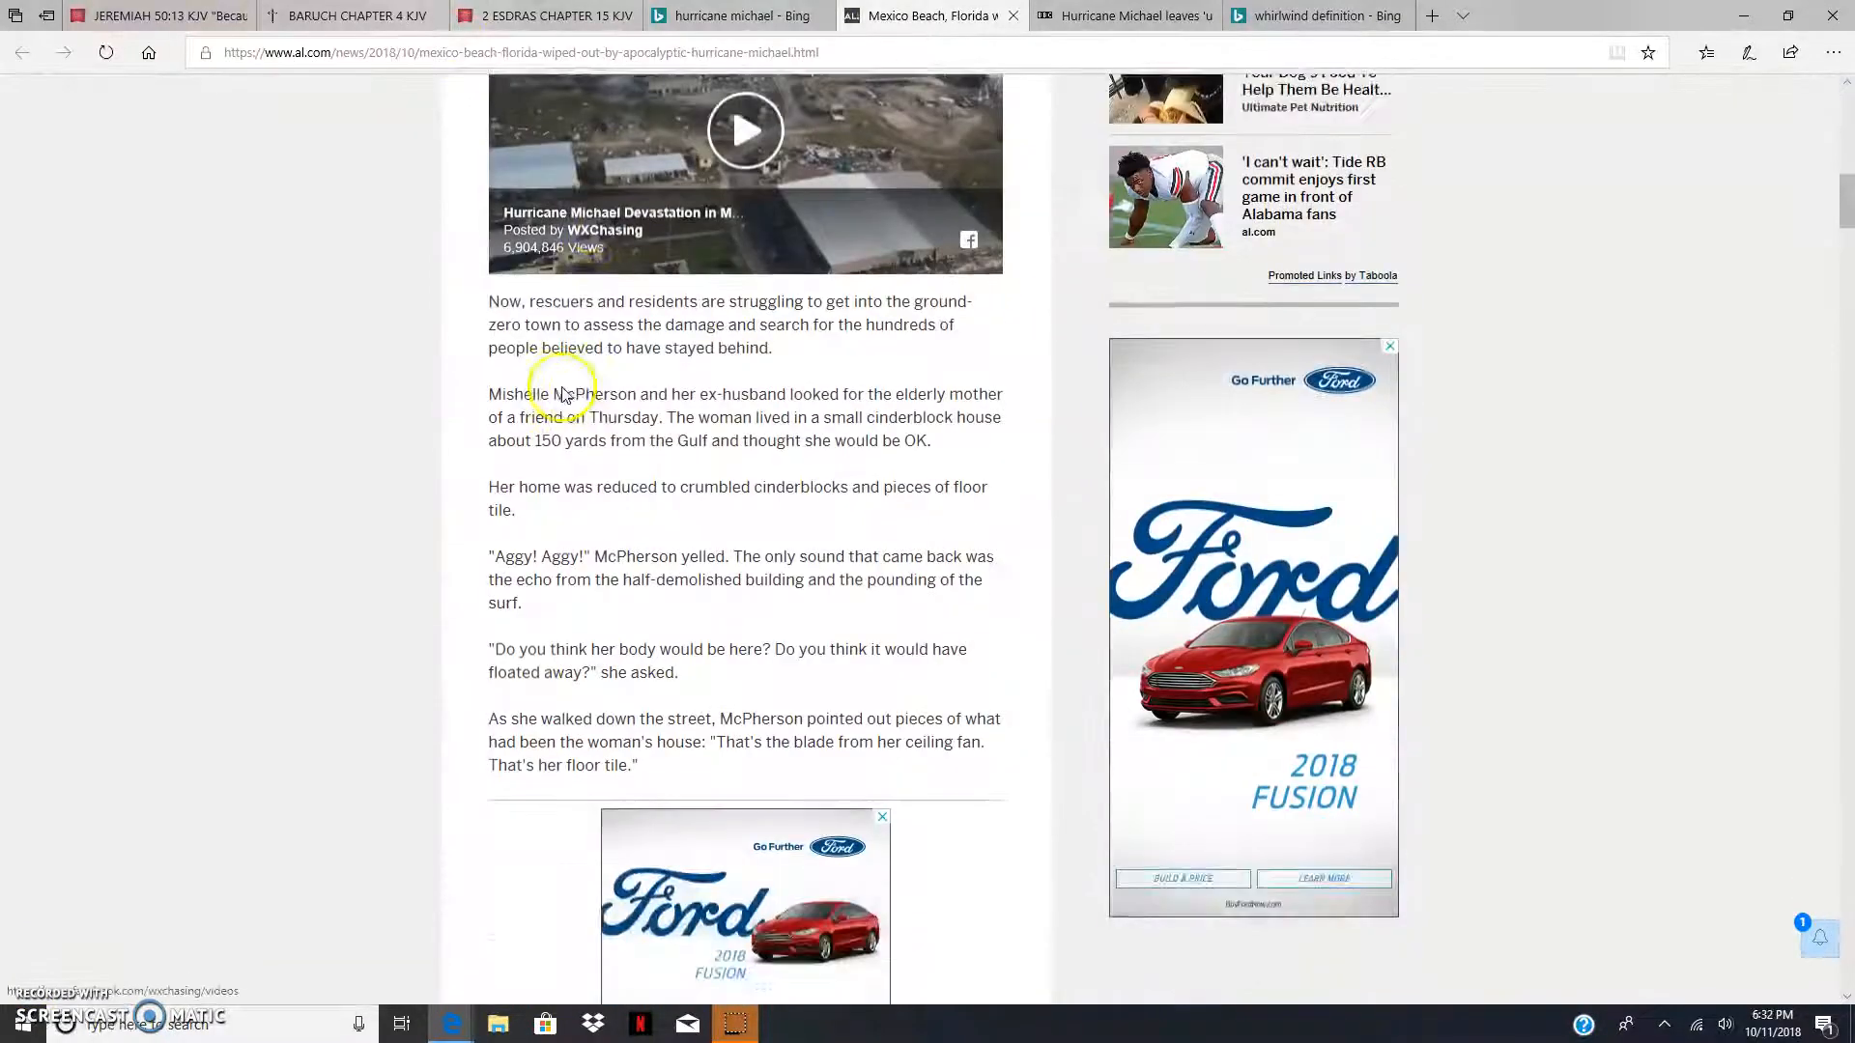
{"action": "scroll", "scroll_direction": "down", "scroll_amount": 3}
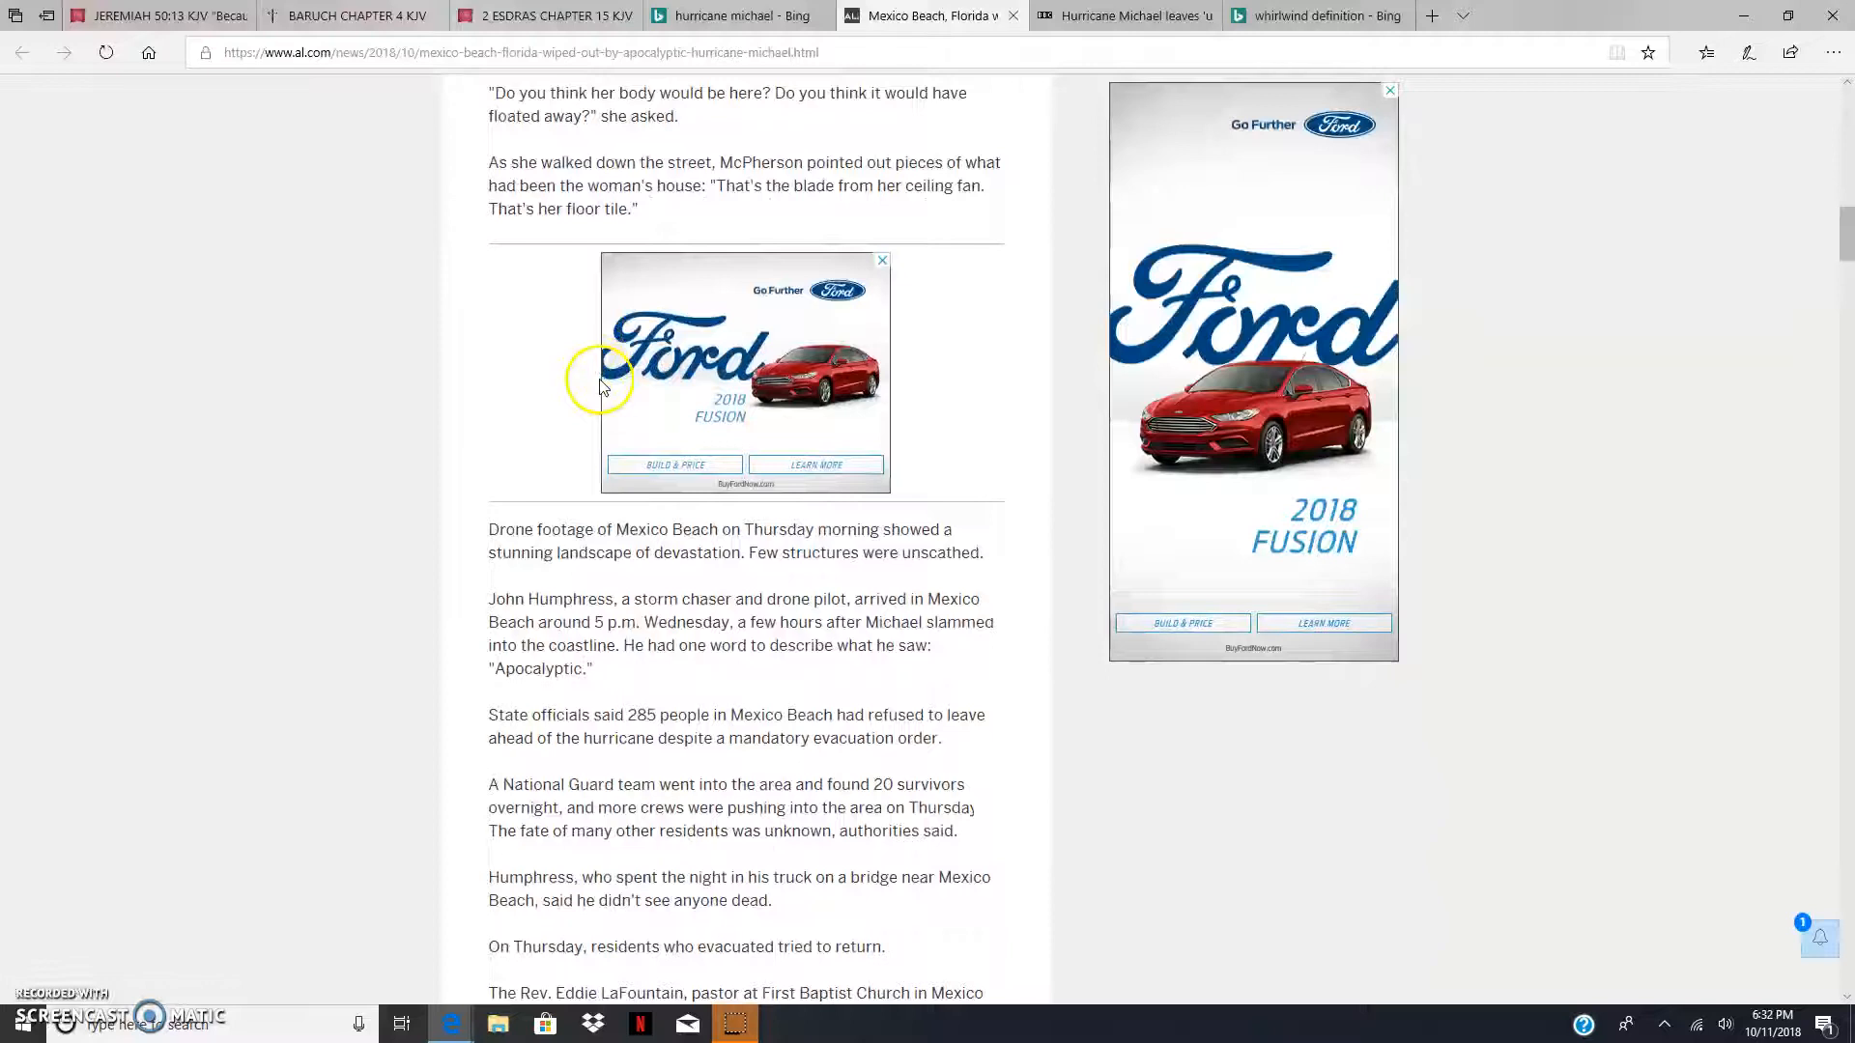
{"action": "mouse_move", "coordinate": [898, 526]}
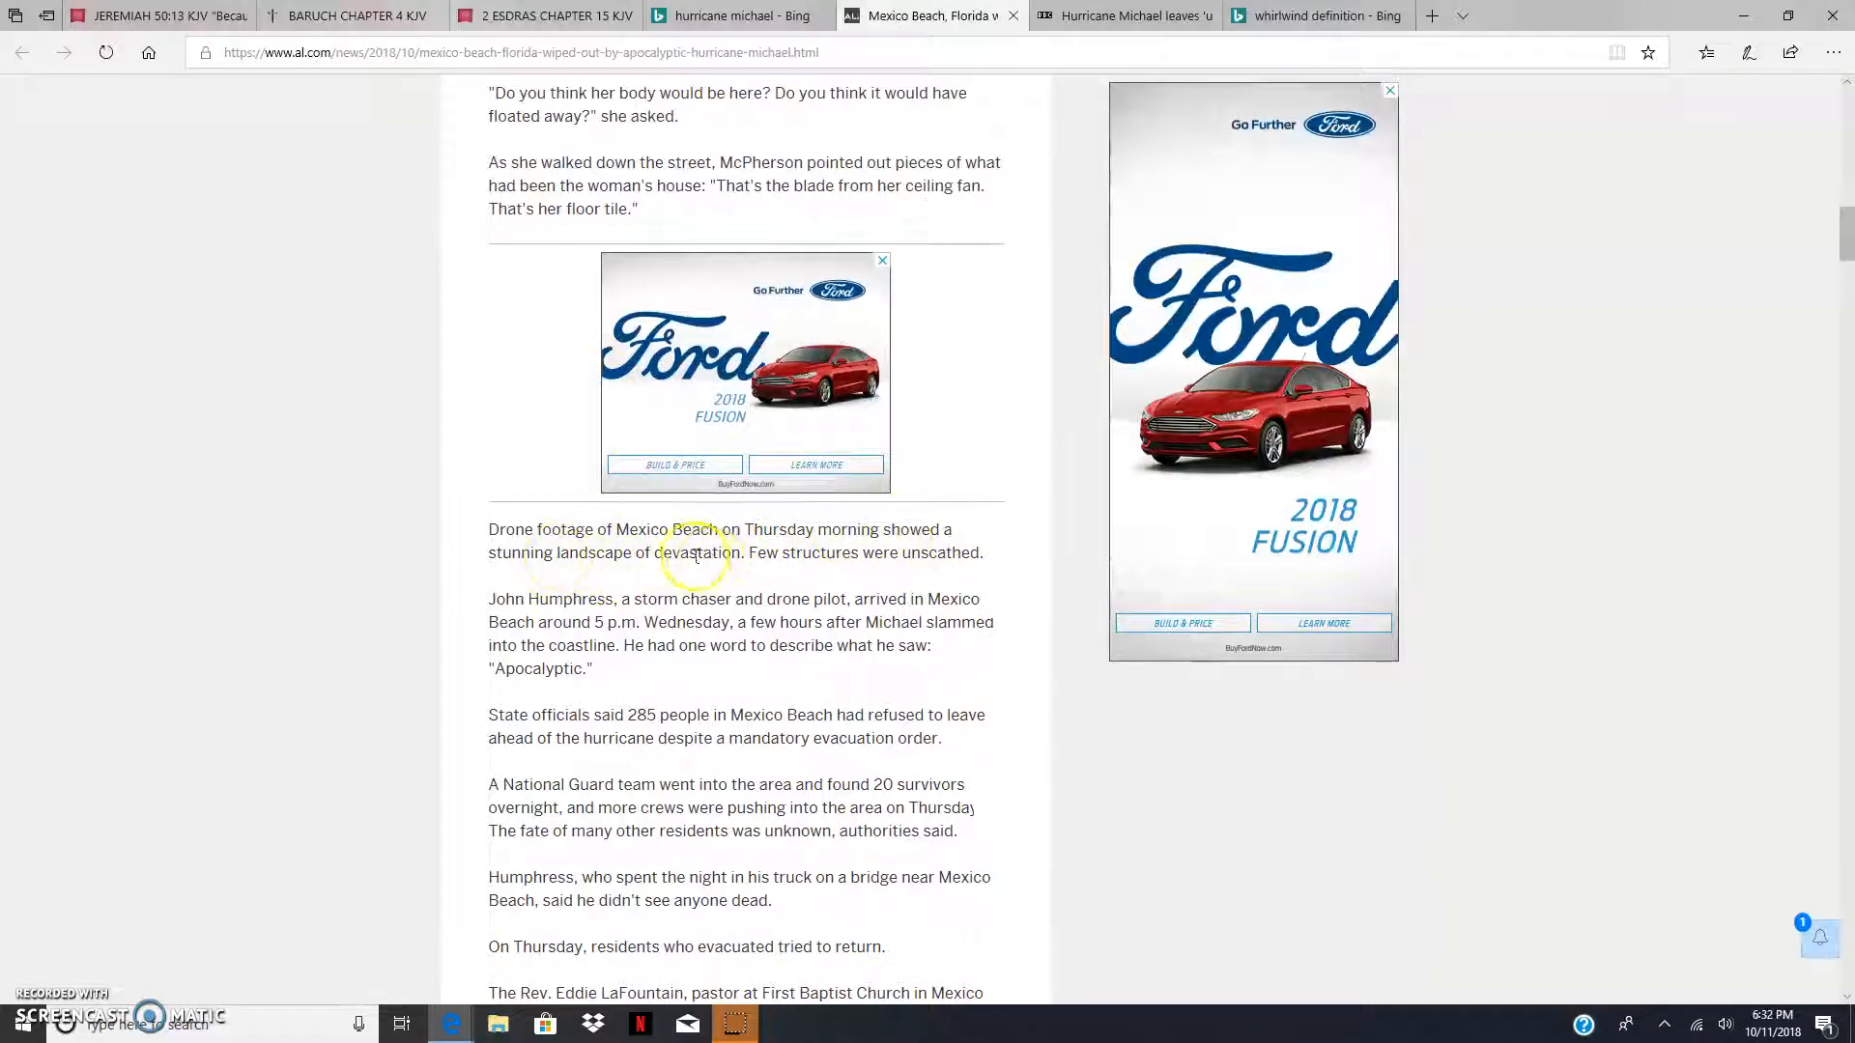
{"action": "mouse_move", "coordinate": [862, 581]}
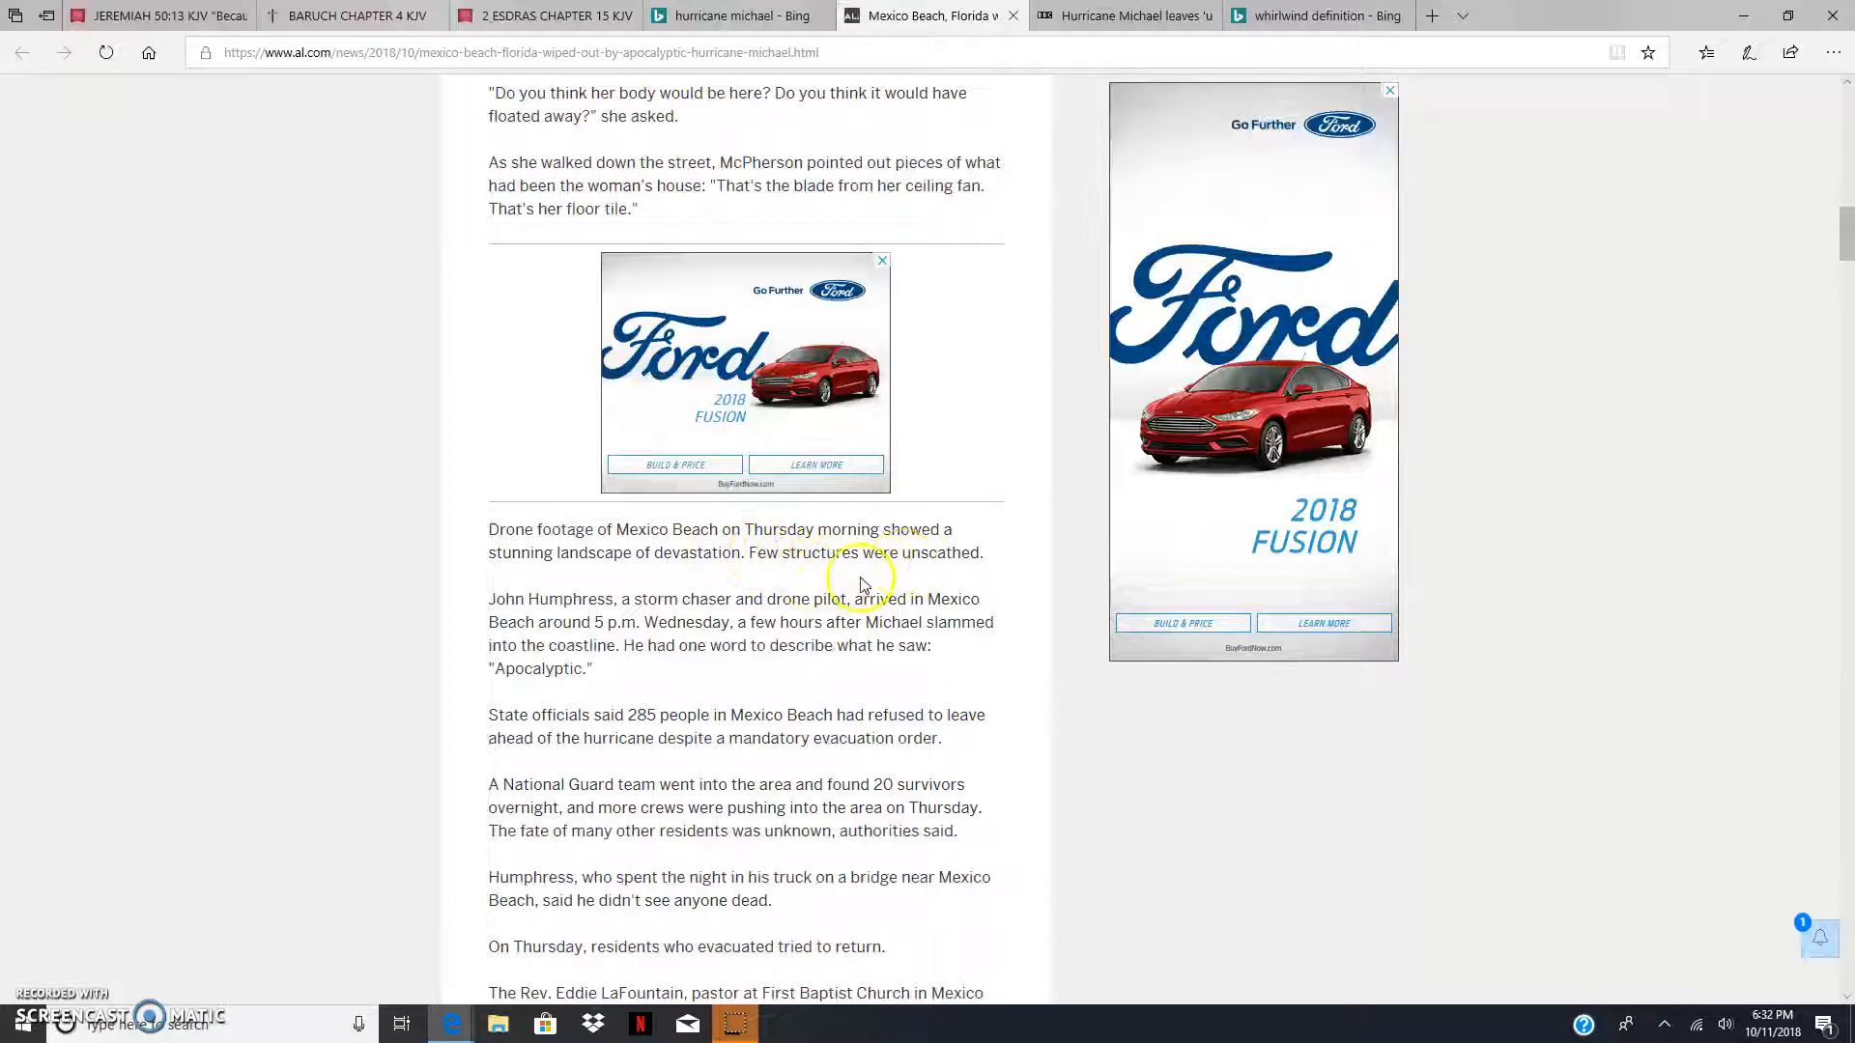
{"action": "mouse_move", "coordinate": [547, 591]}
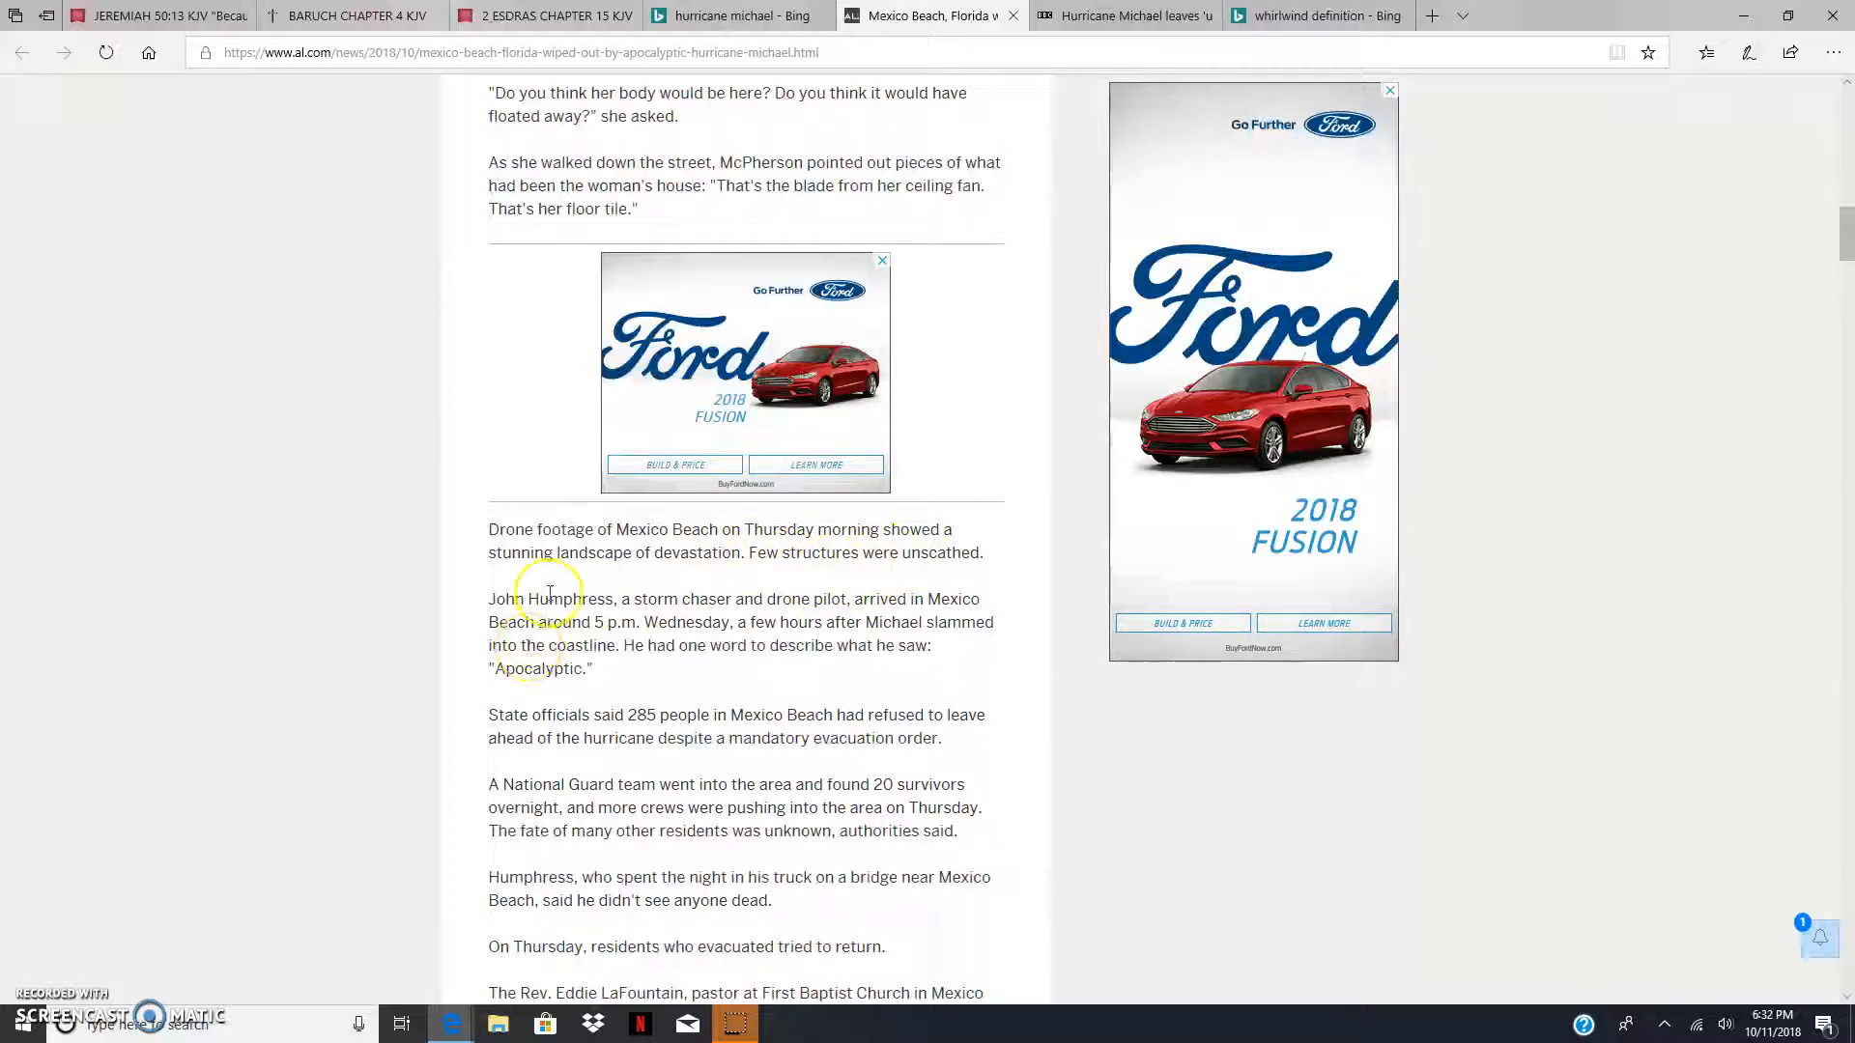
{"action": "mouse_move", "coordinate": [770, 615]}
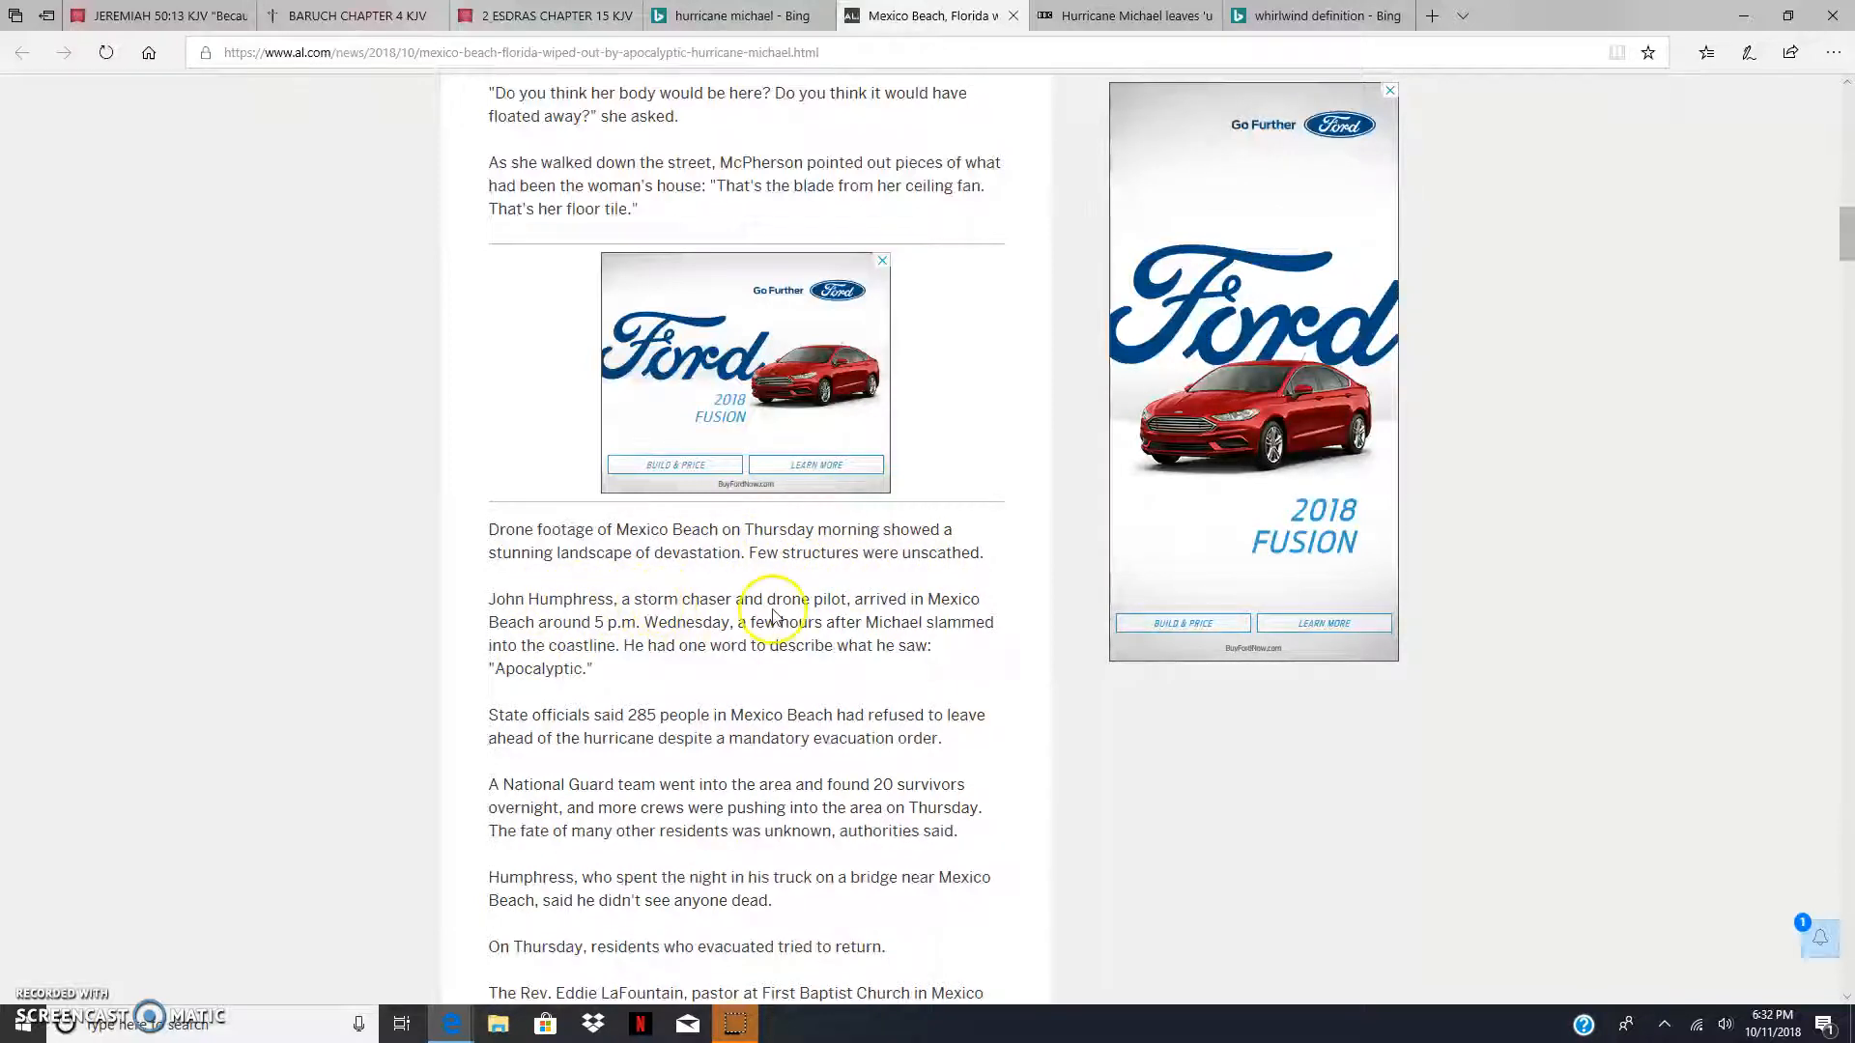
{"action": "mouse_move", "coordinate": [920, 603]}
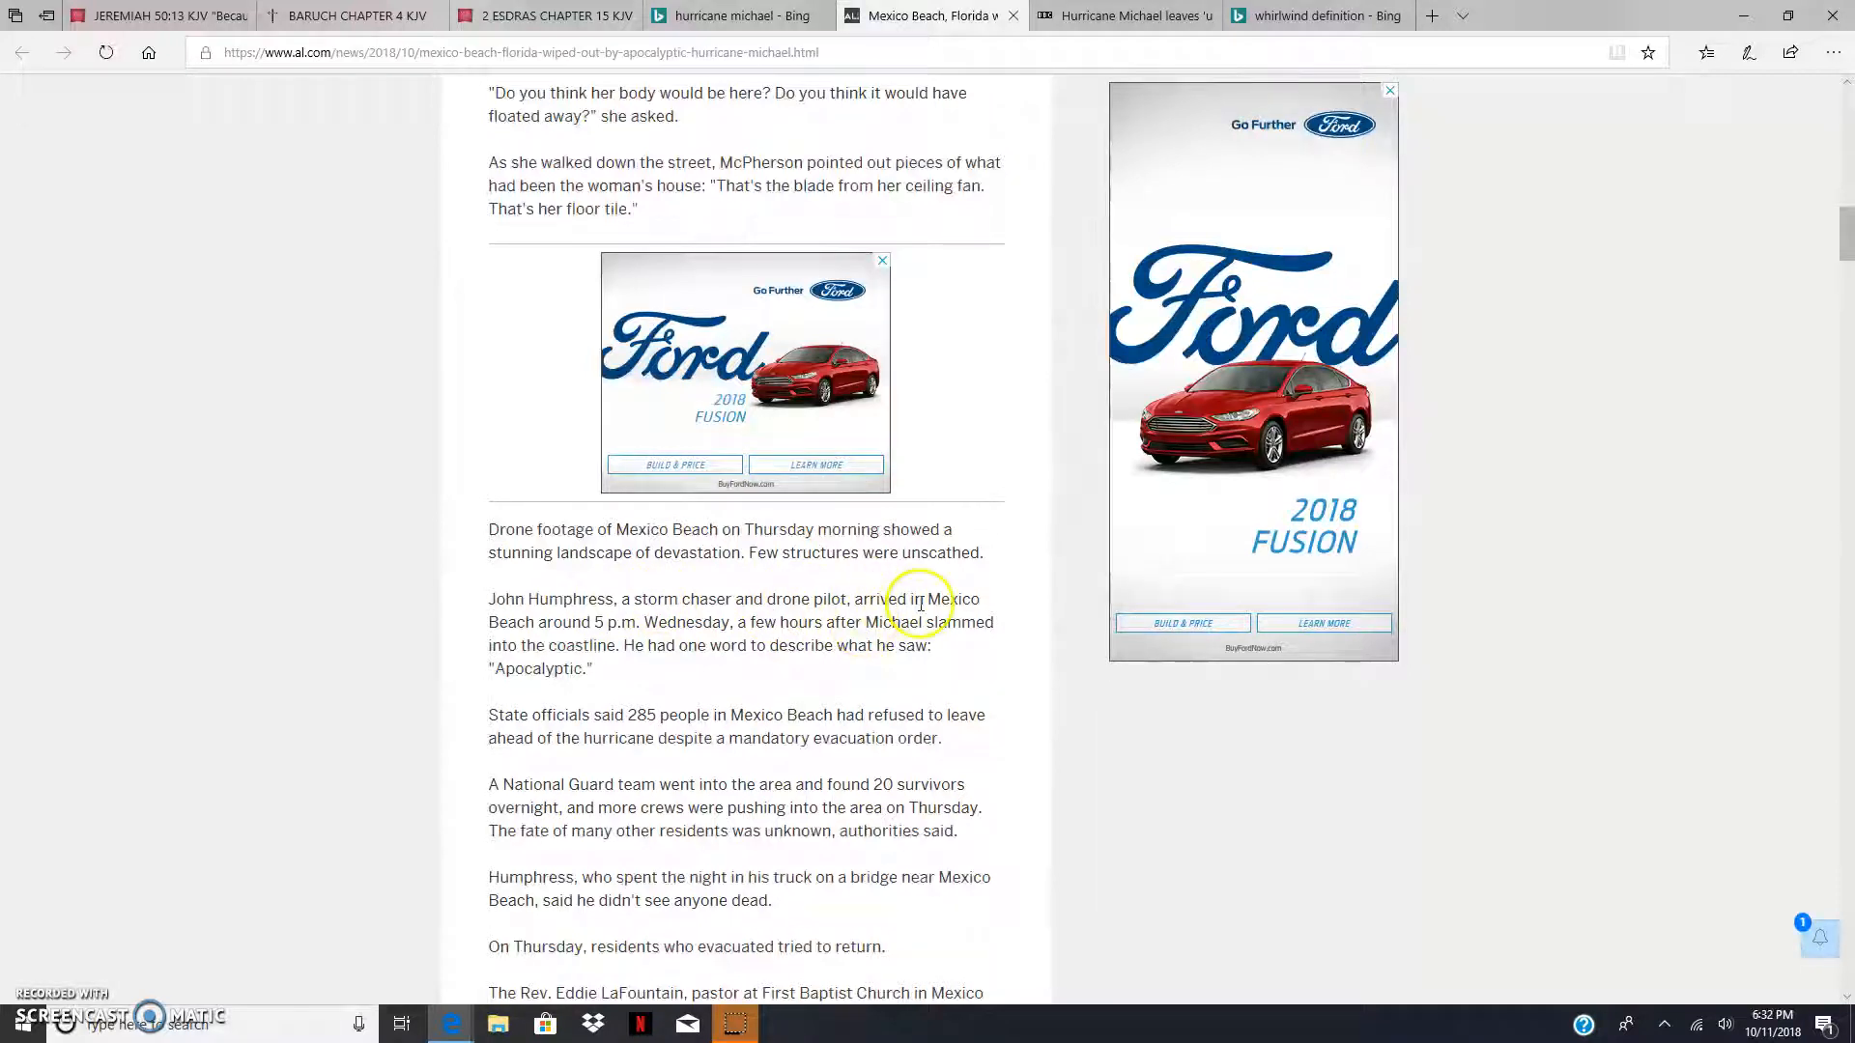
{"action": "mouse_move", "coordinate": [754, 630]}
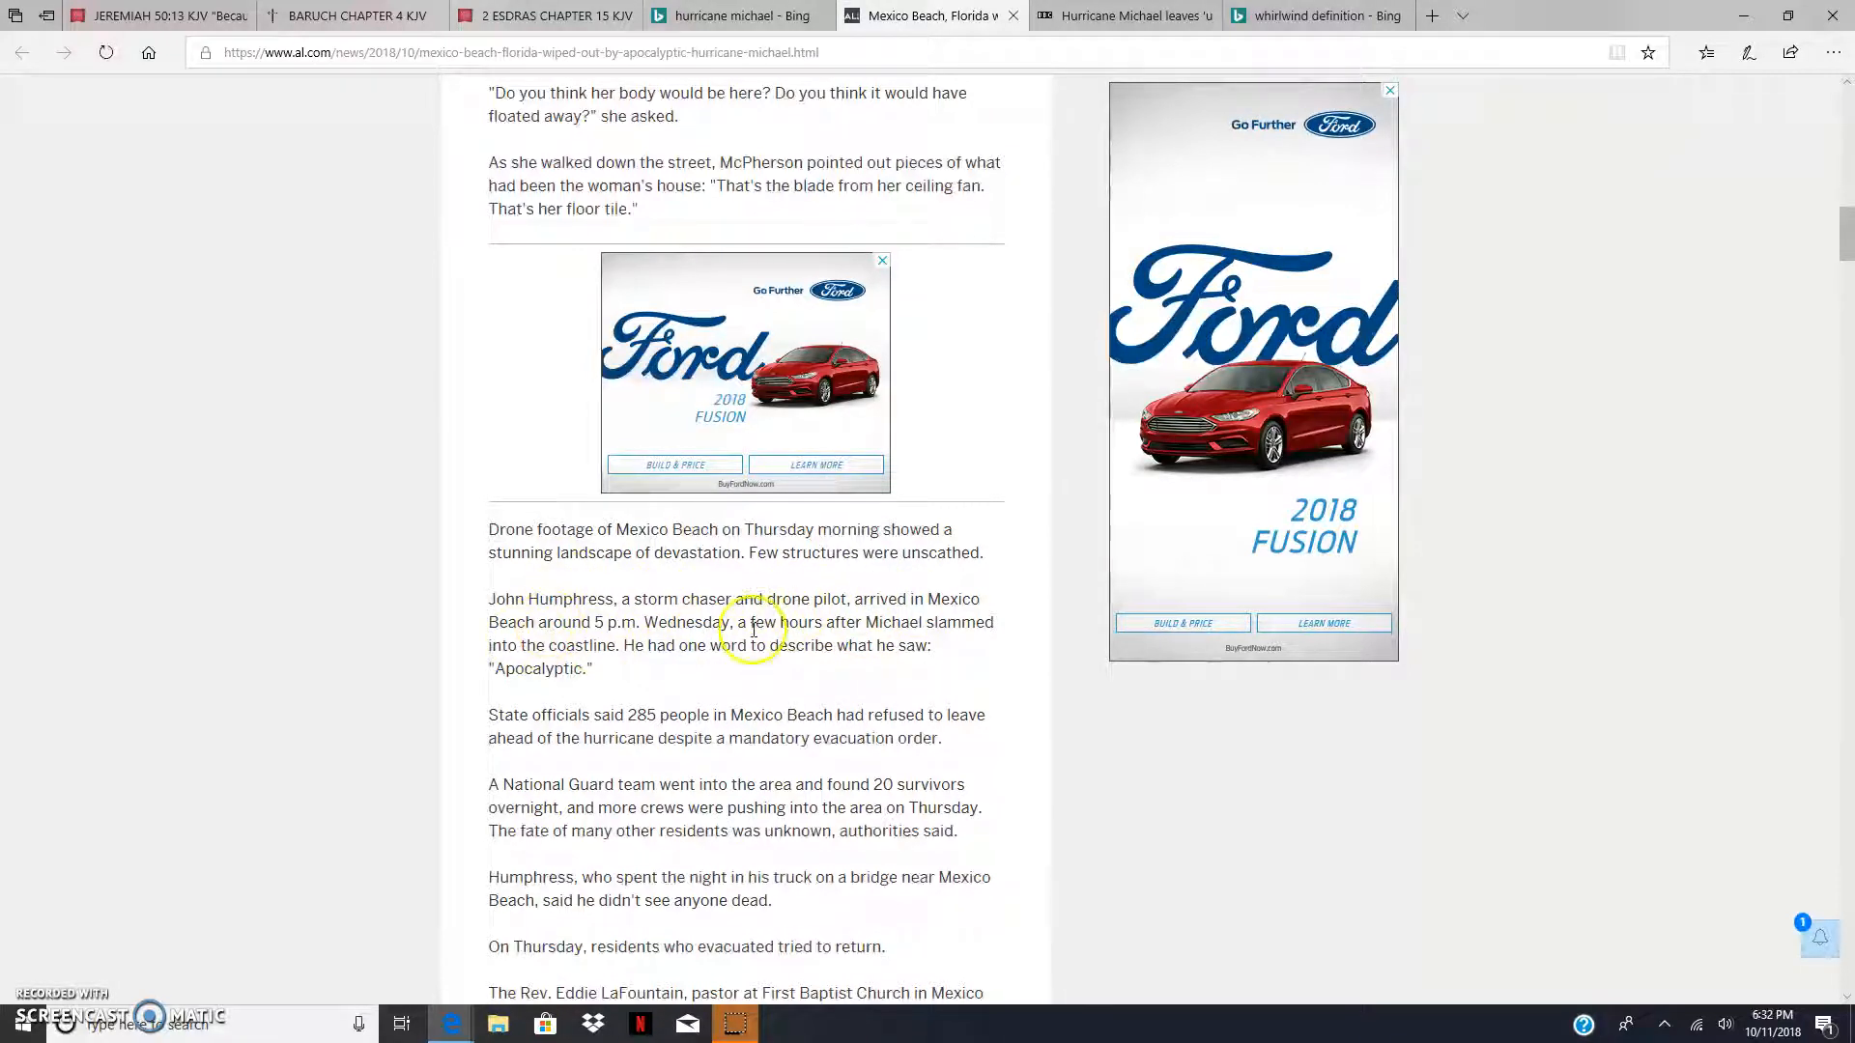
{"action": "mouse_move", "coordinate": [846, 626]}
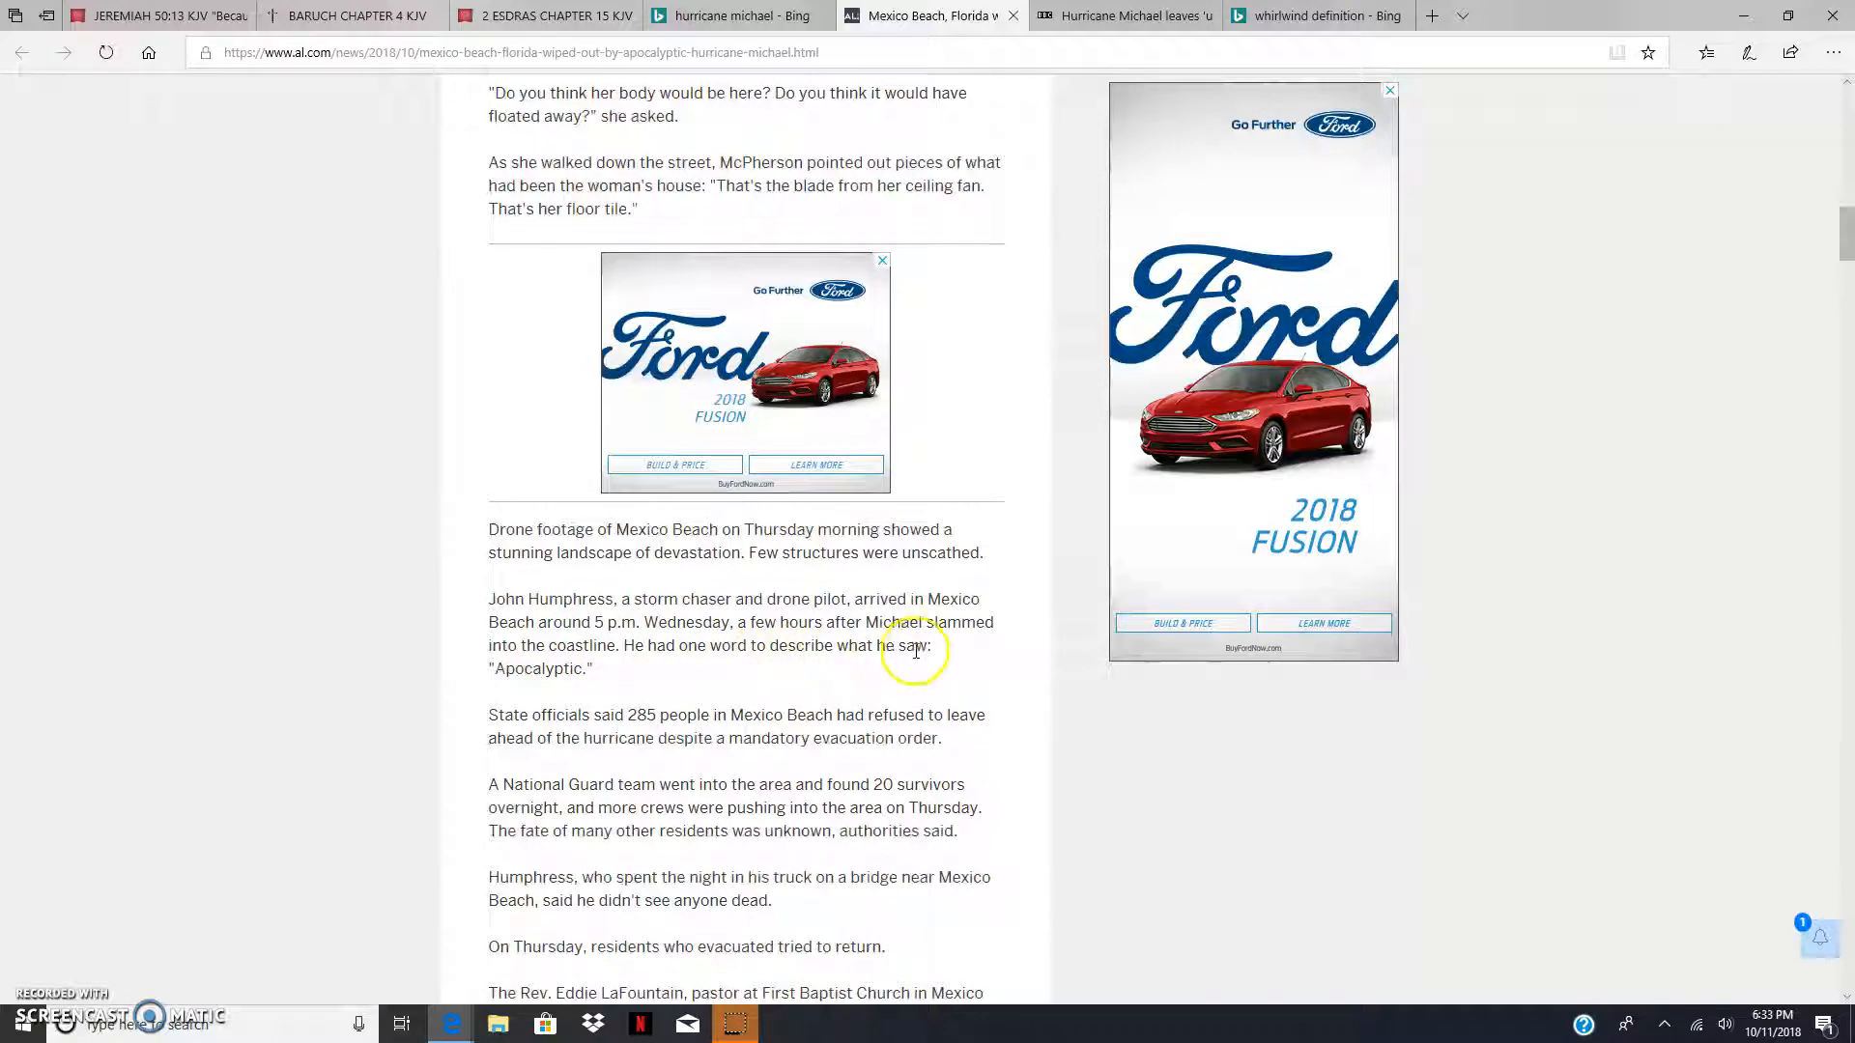
{"action": "mouse_move", "coordinate": [620, 686]}
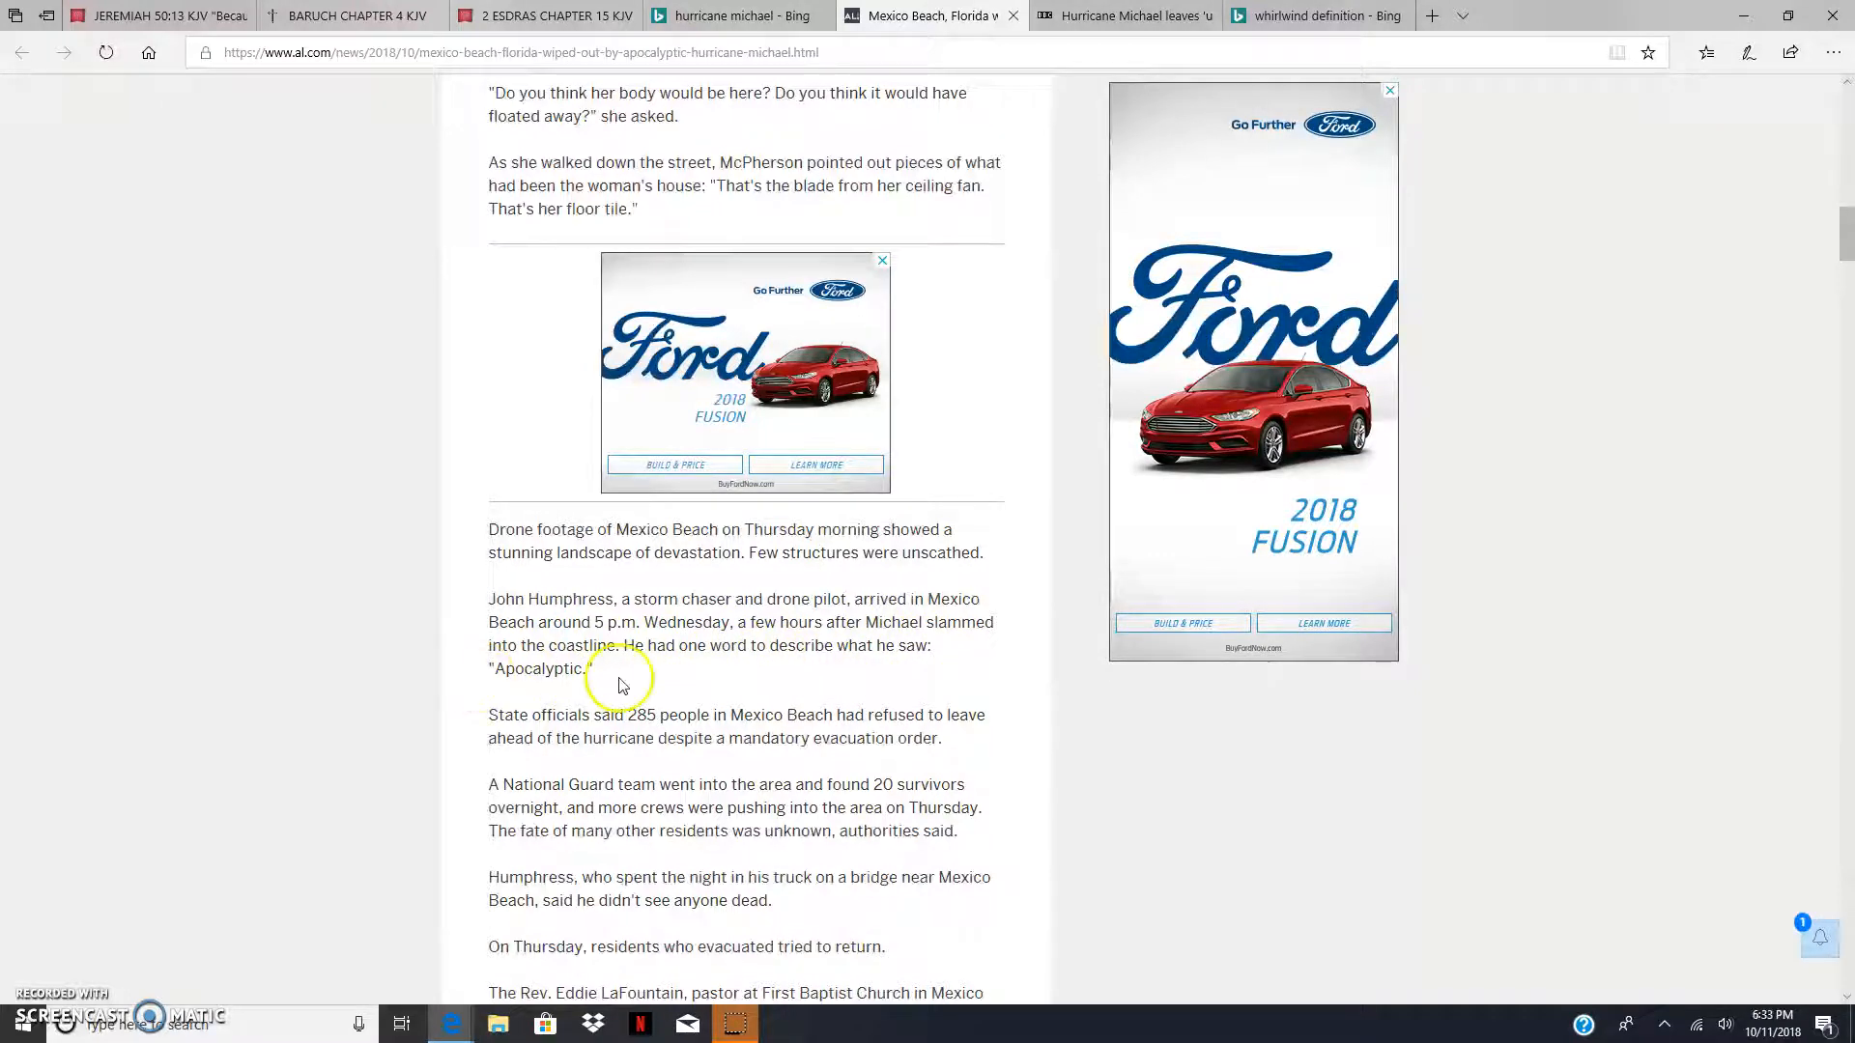
{"action": "scroll", "scroll_direction": "down", "scroll_amount": 3}
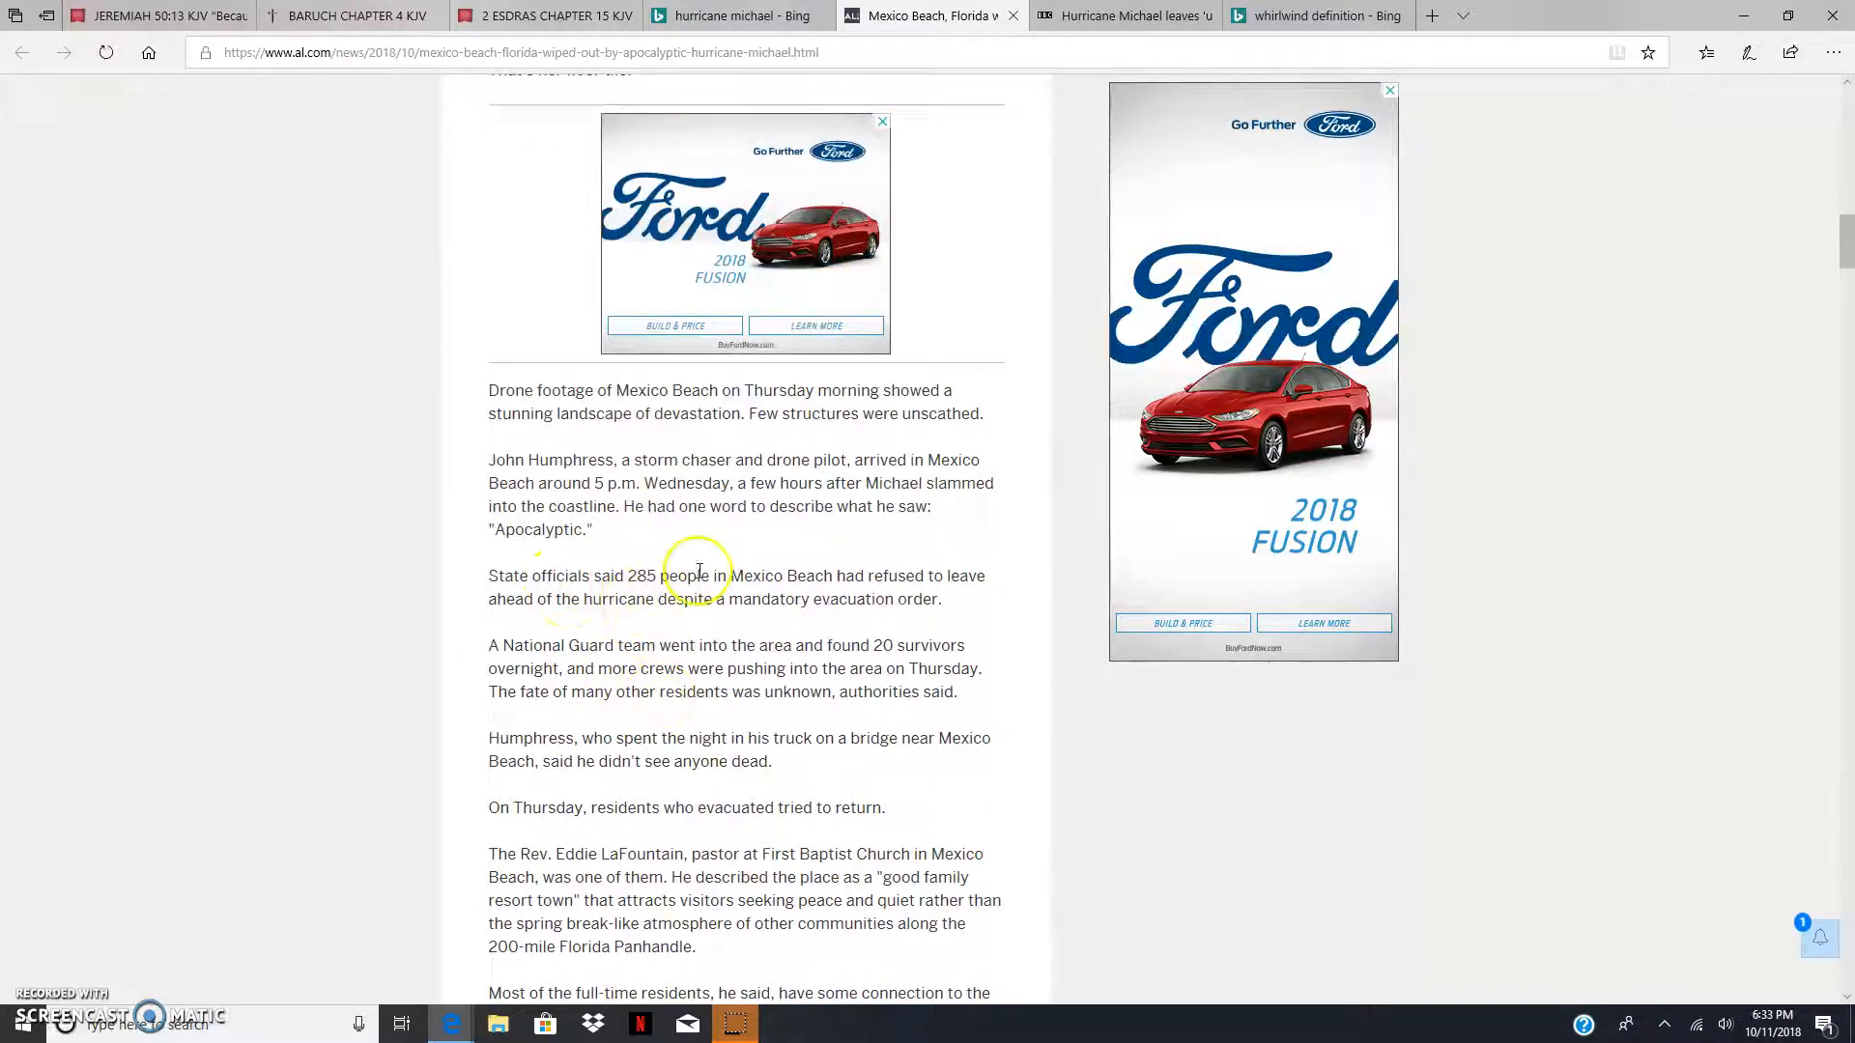
{"action": "mouse_move", "coordinate": [847, 569]}
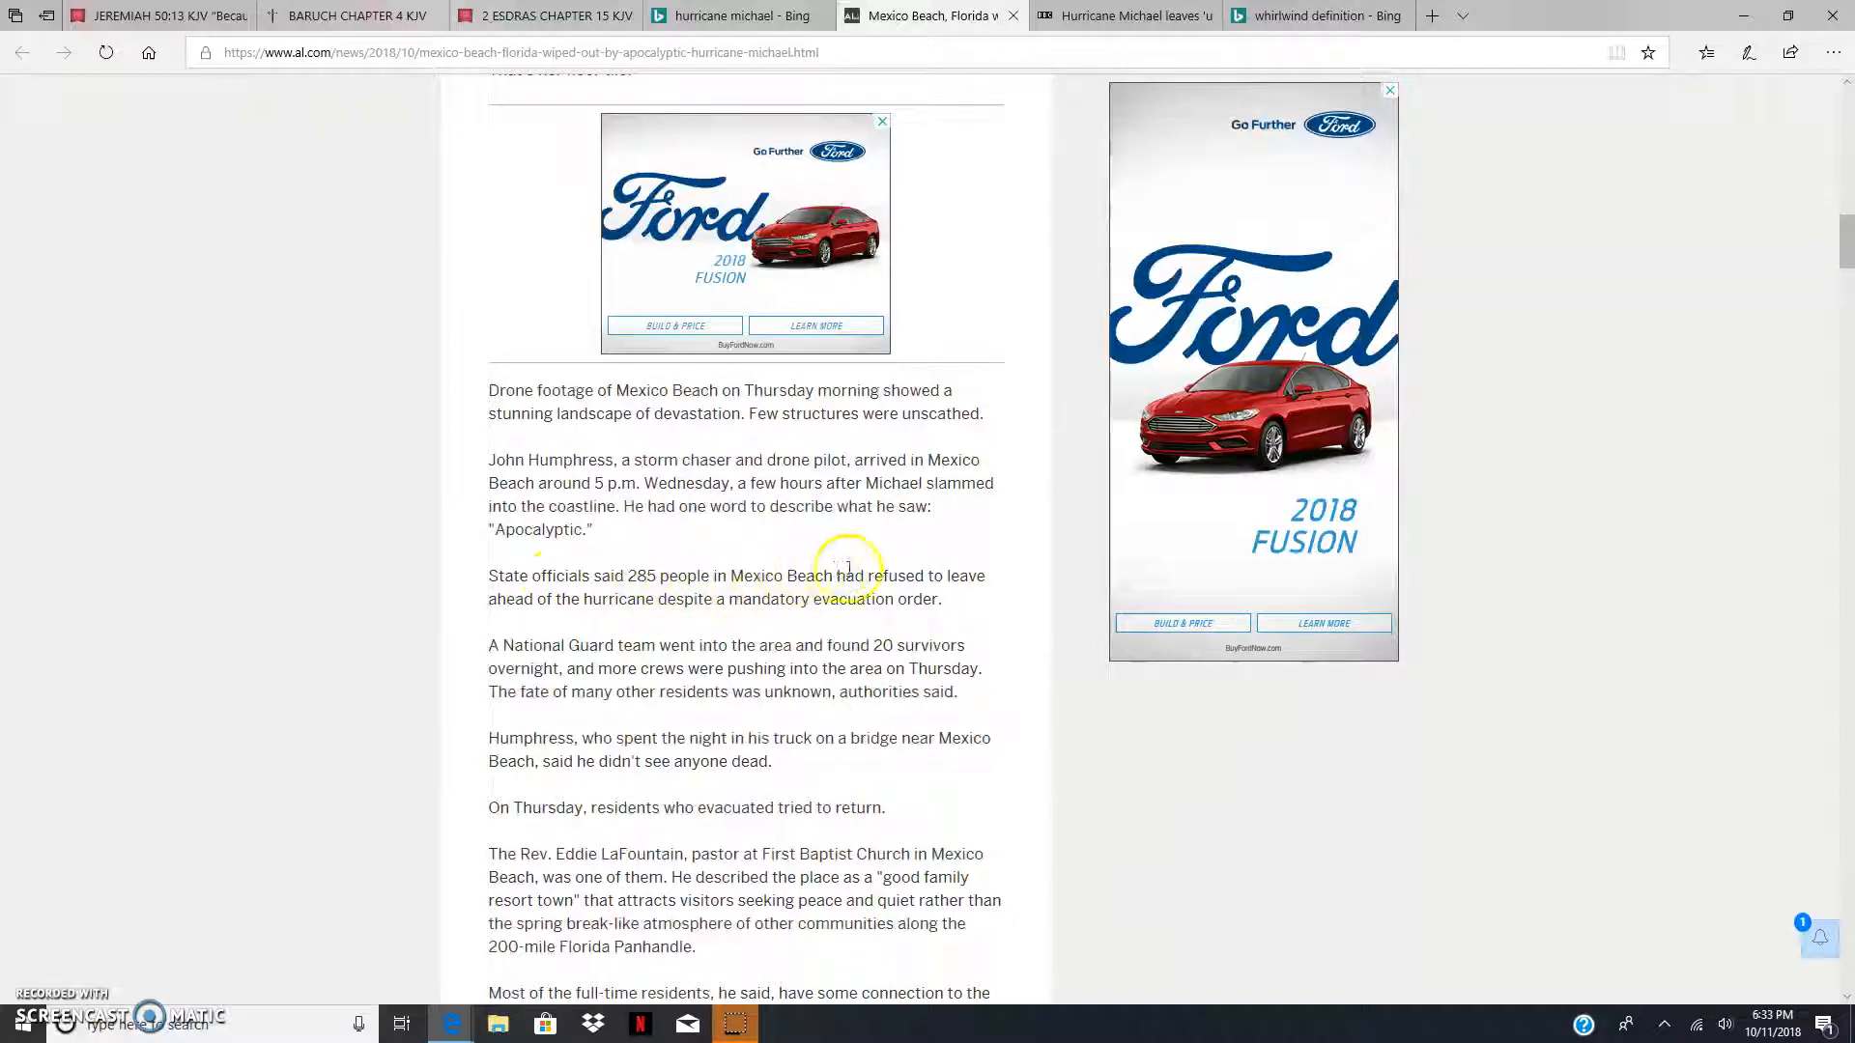
{"action": "mouse_move", "coordinate": [663, 597]}
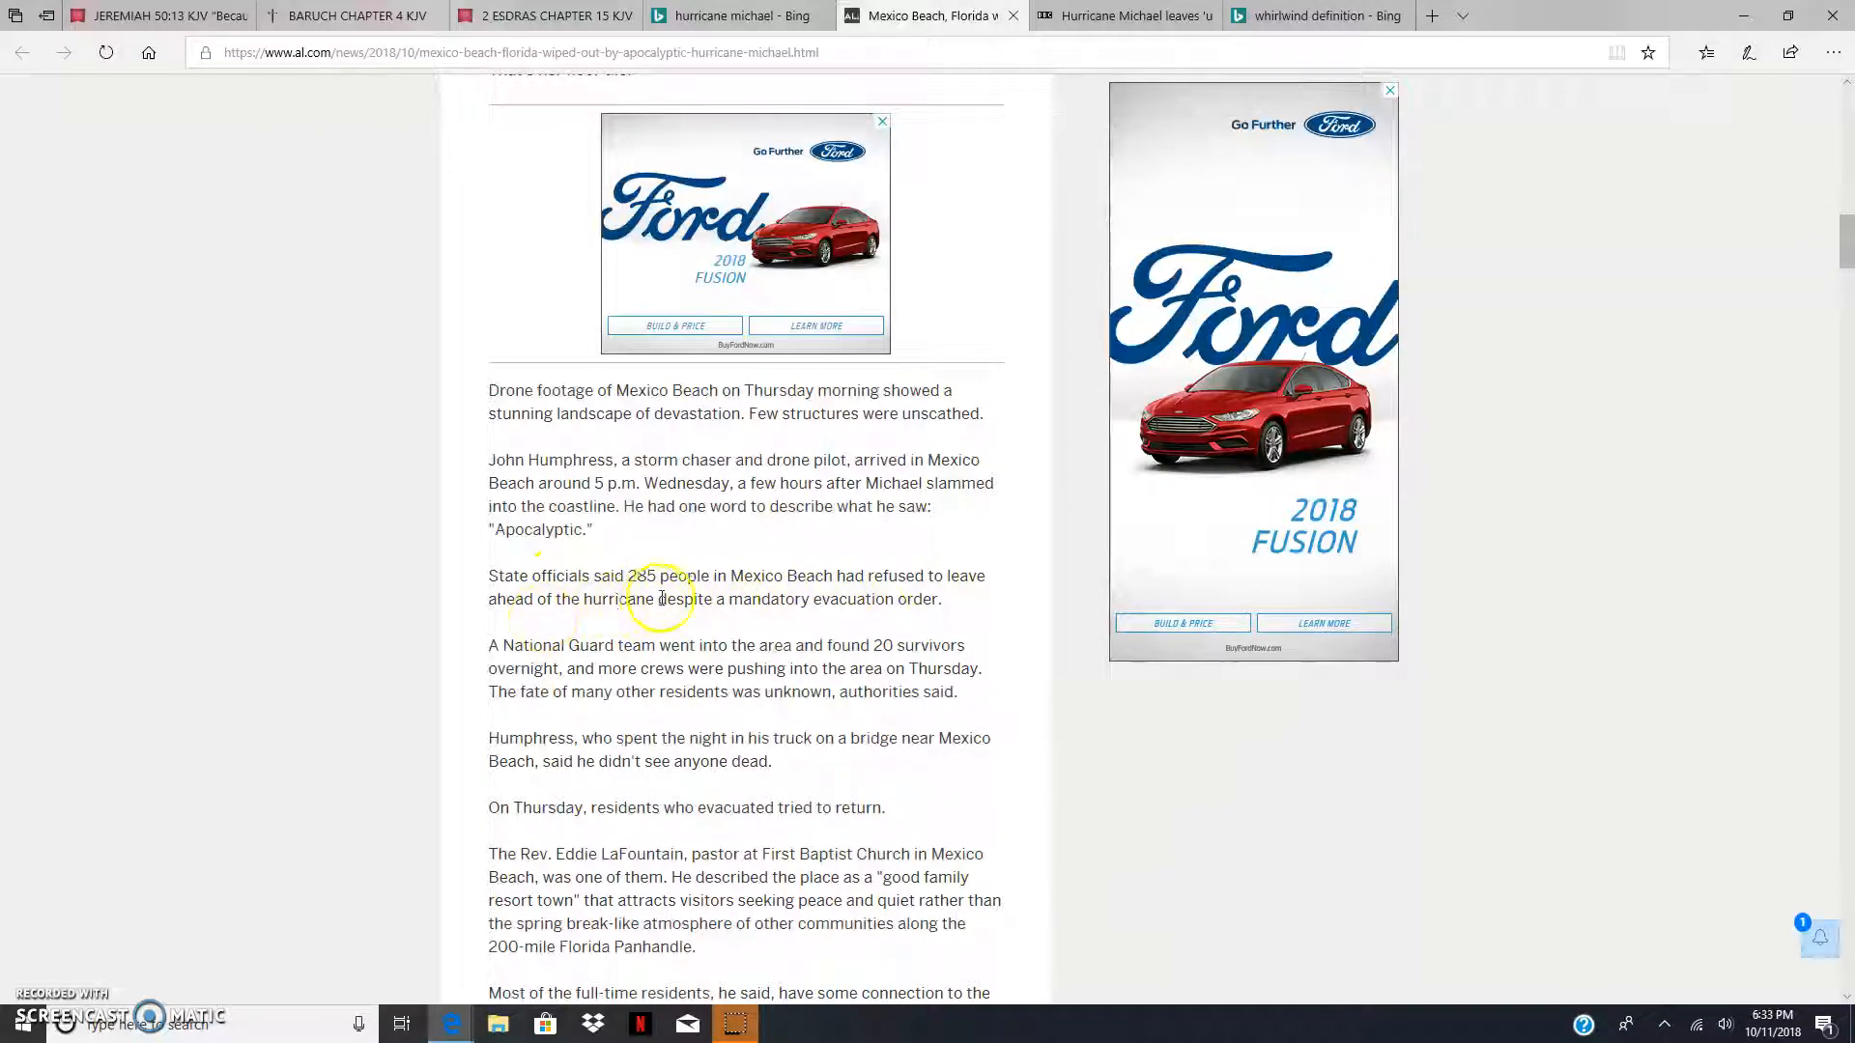
{"action": "mouse_move", "coordinate": [924, 597]}
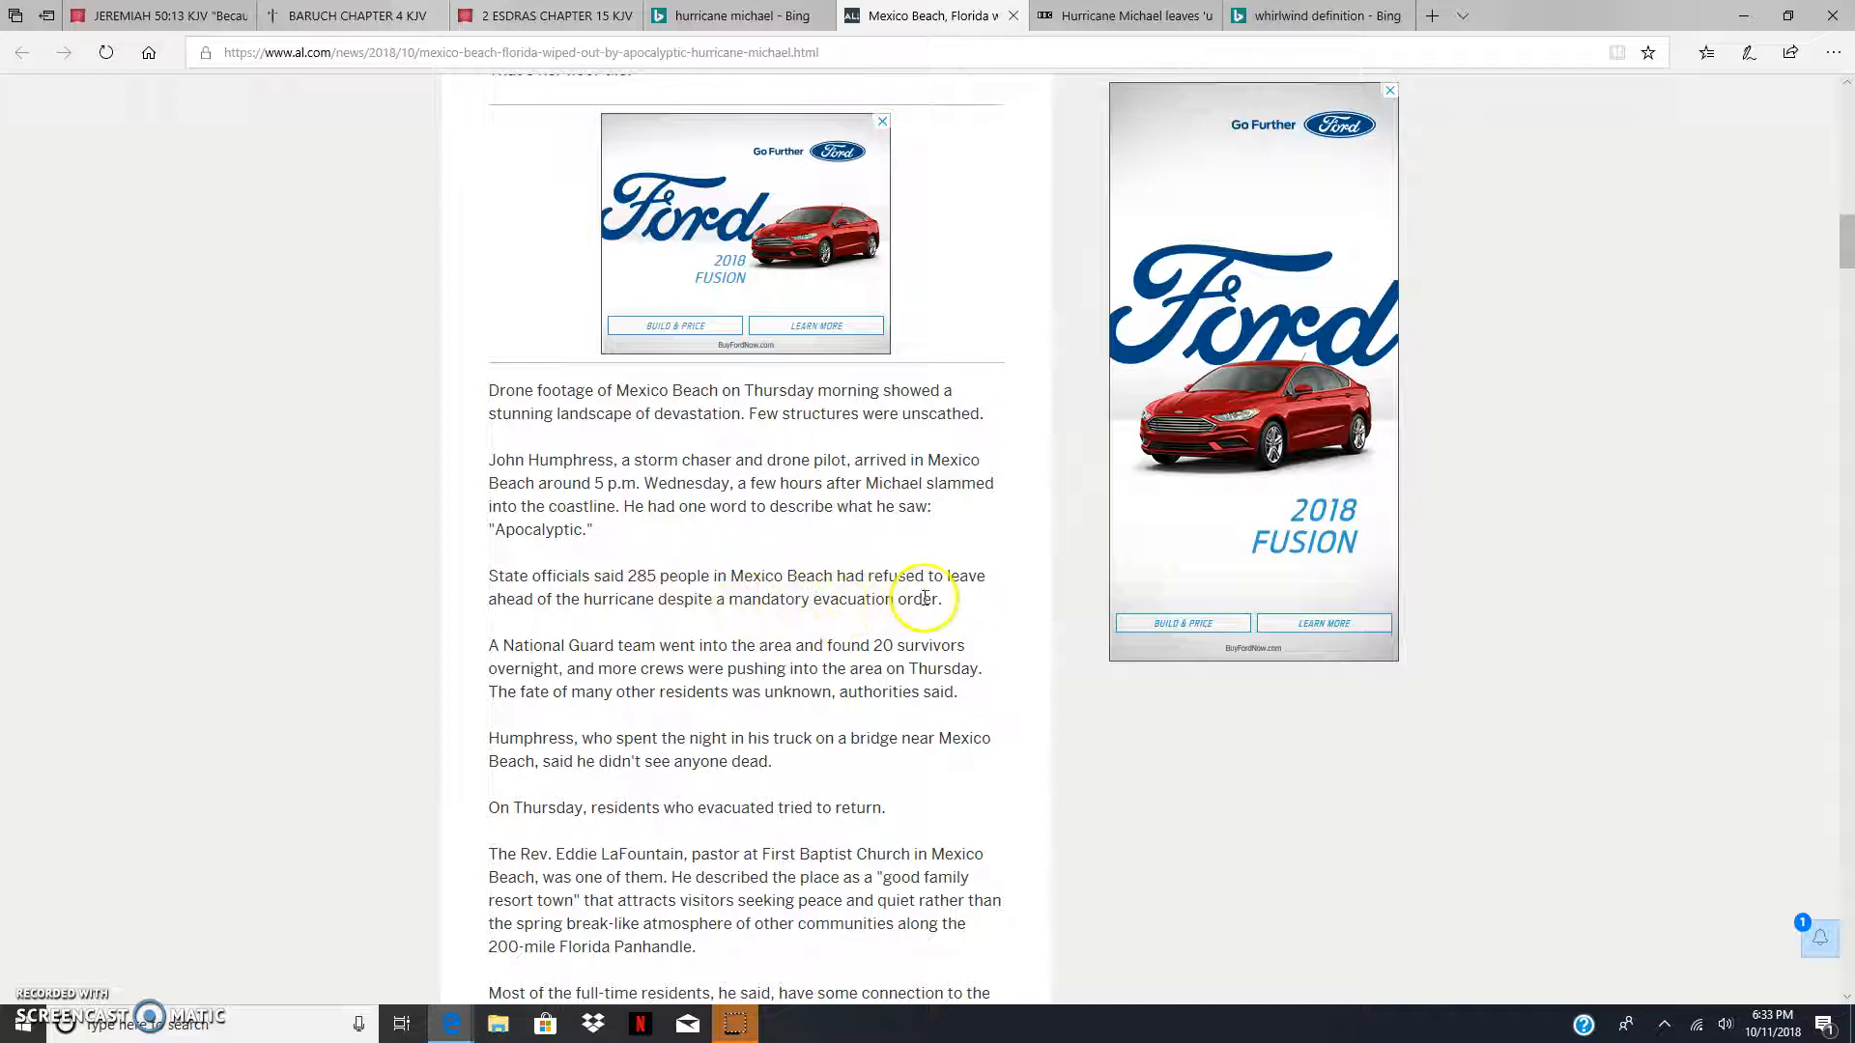
{"action": "scroll", "scroll_direction": "down", "scroll_amount": 3}
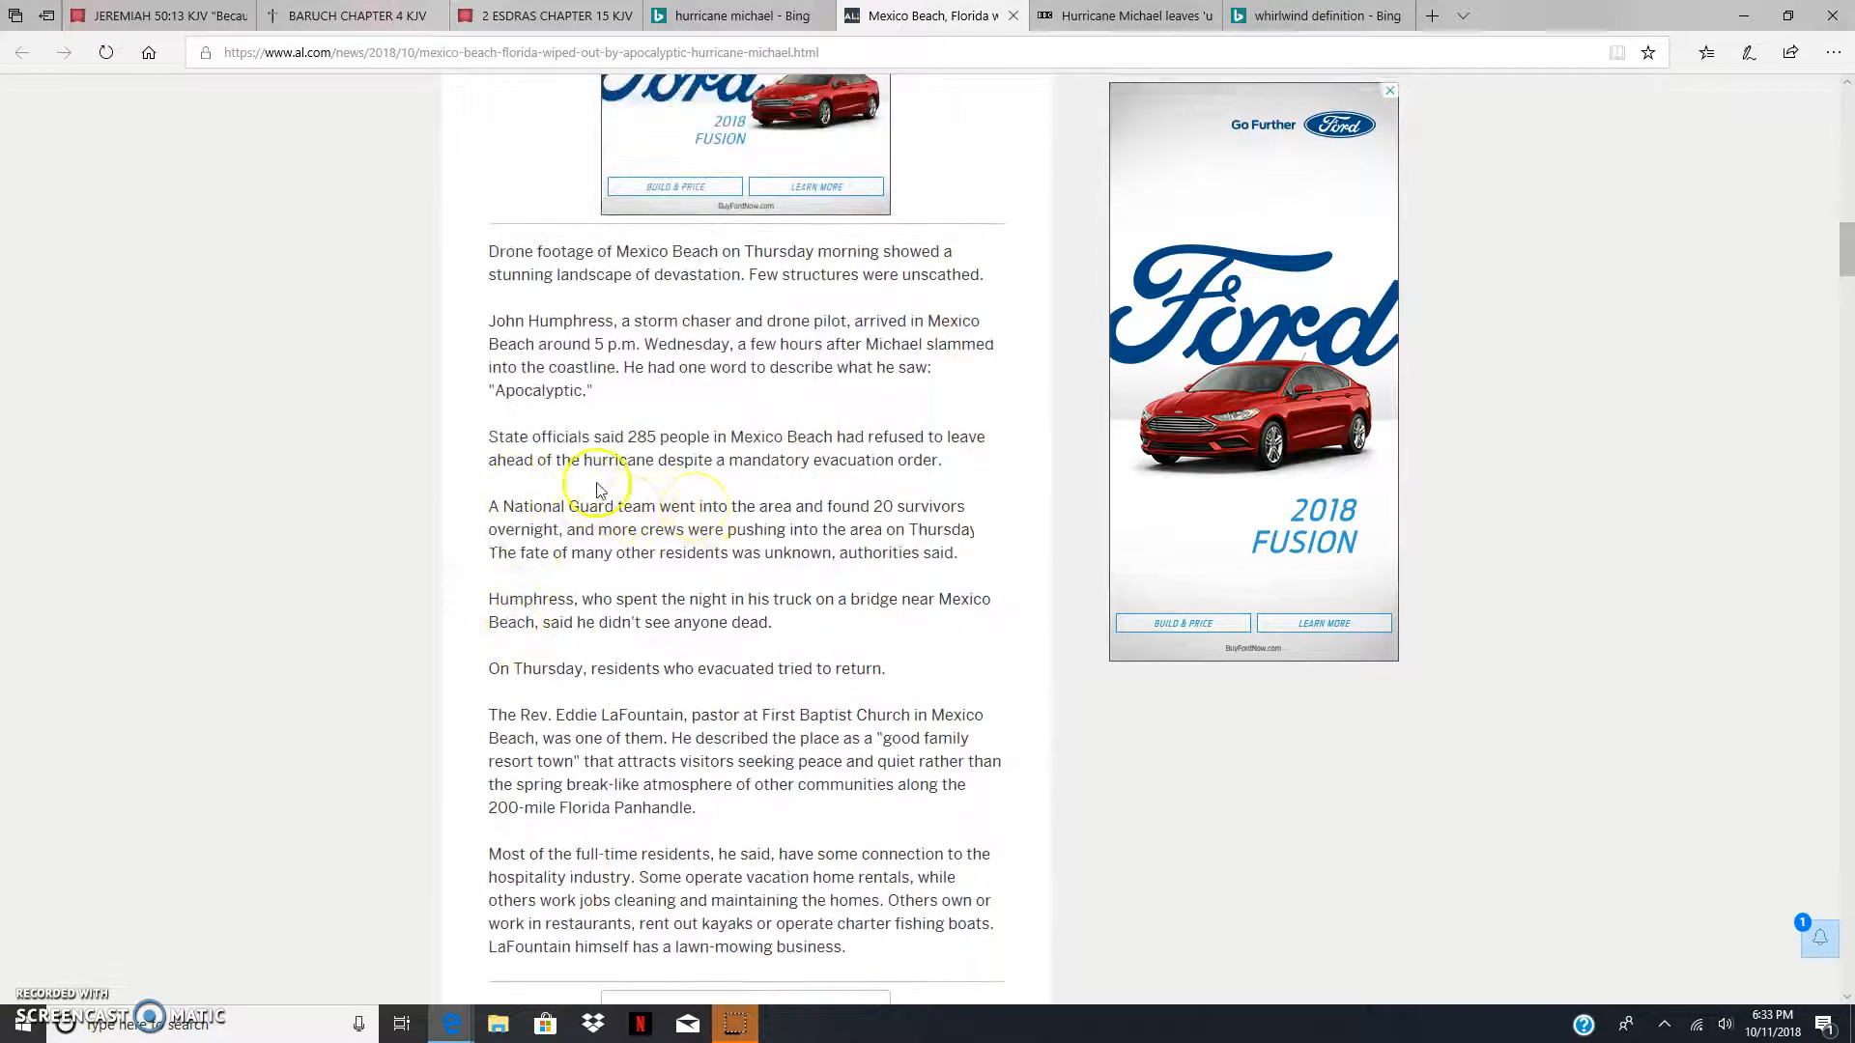
{"action": "mouse_move", "coordinate": [885, 511]}
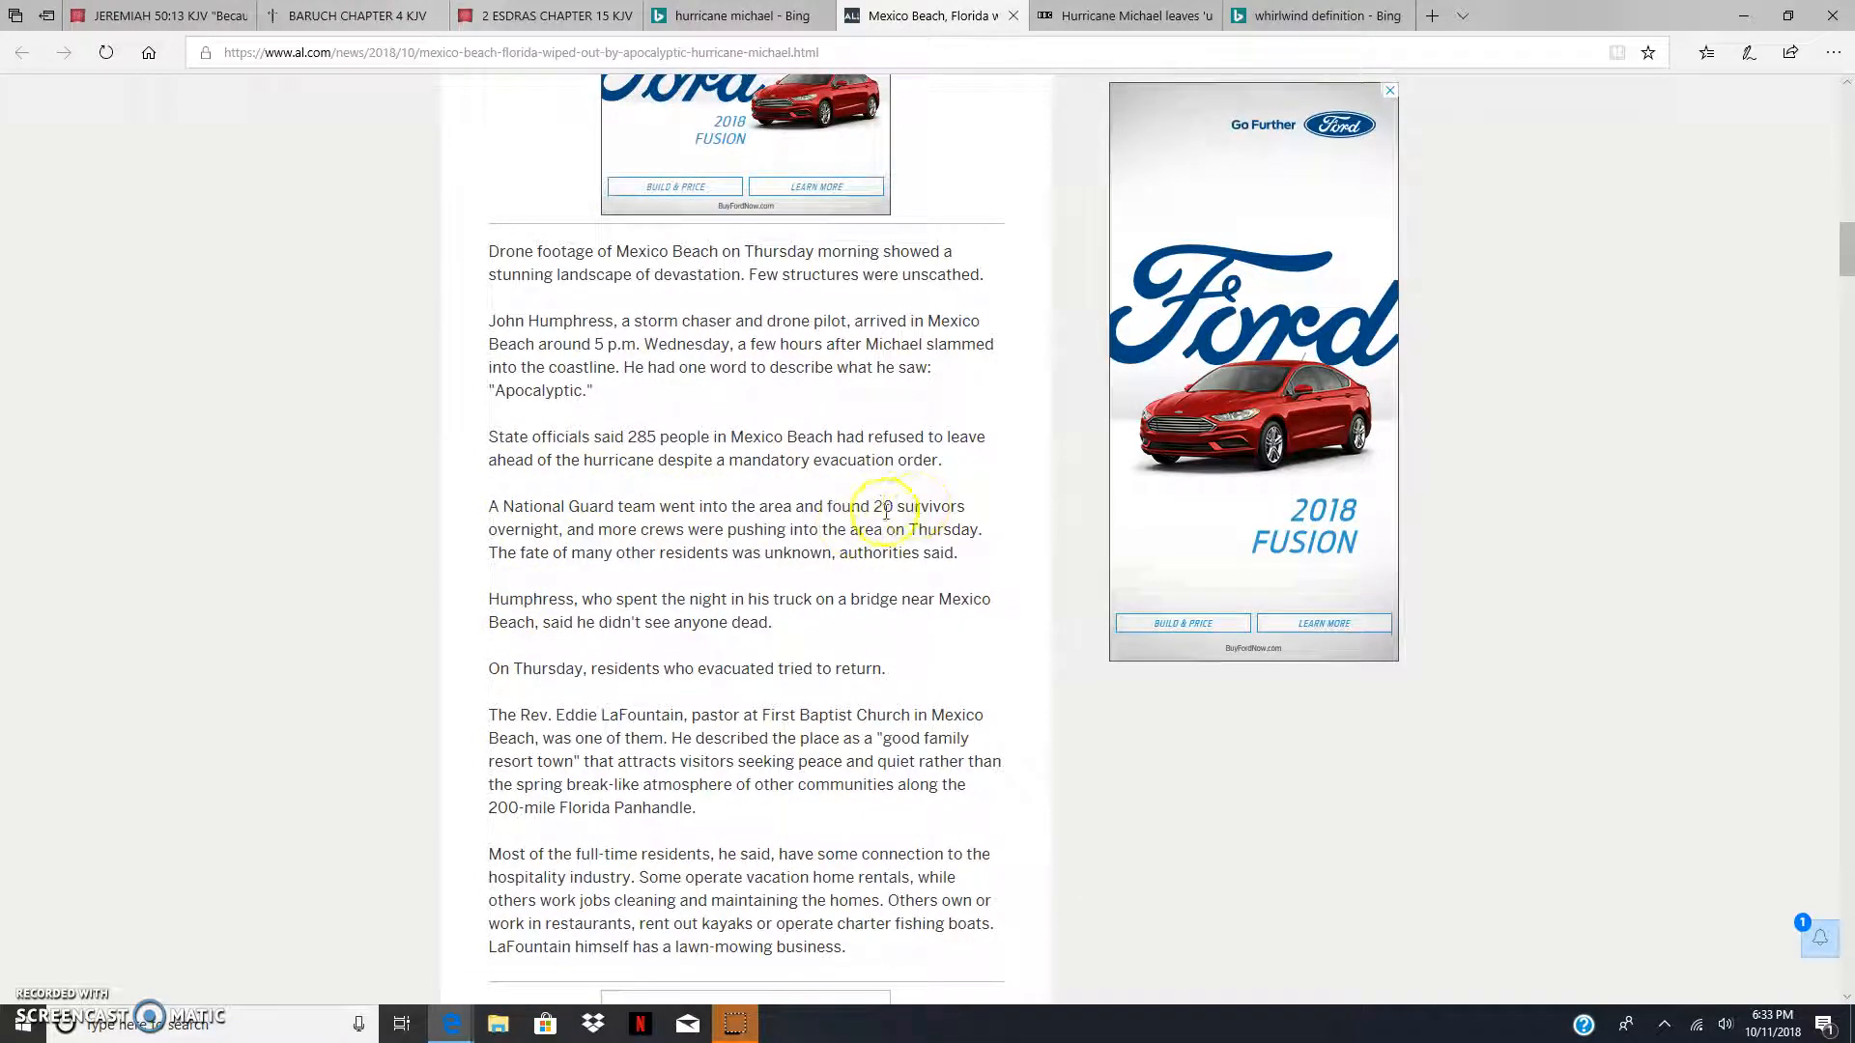
{"action": "mouse_move", "coordinate": [734, 534]}
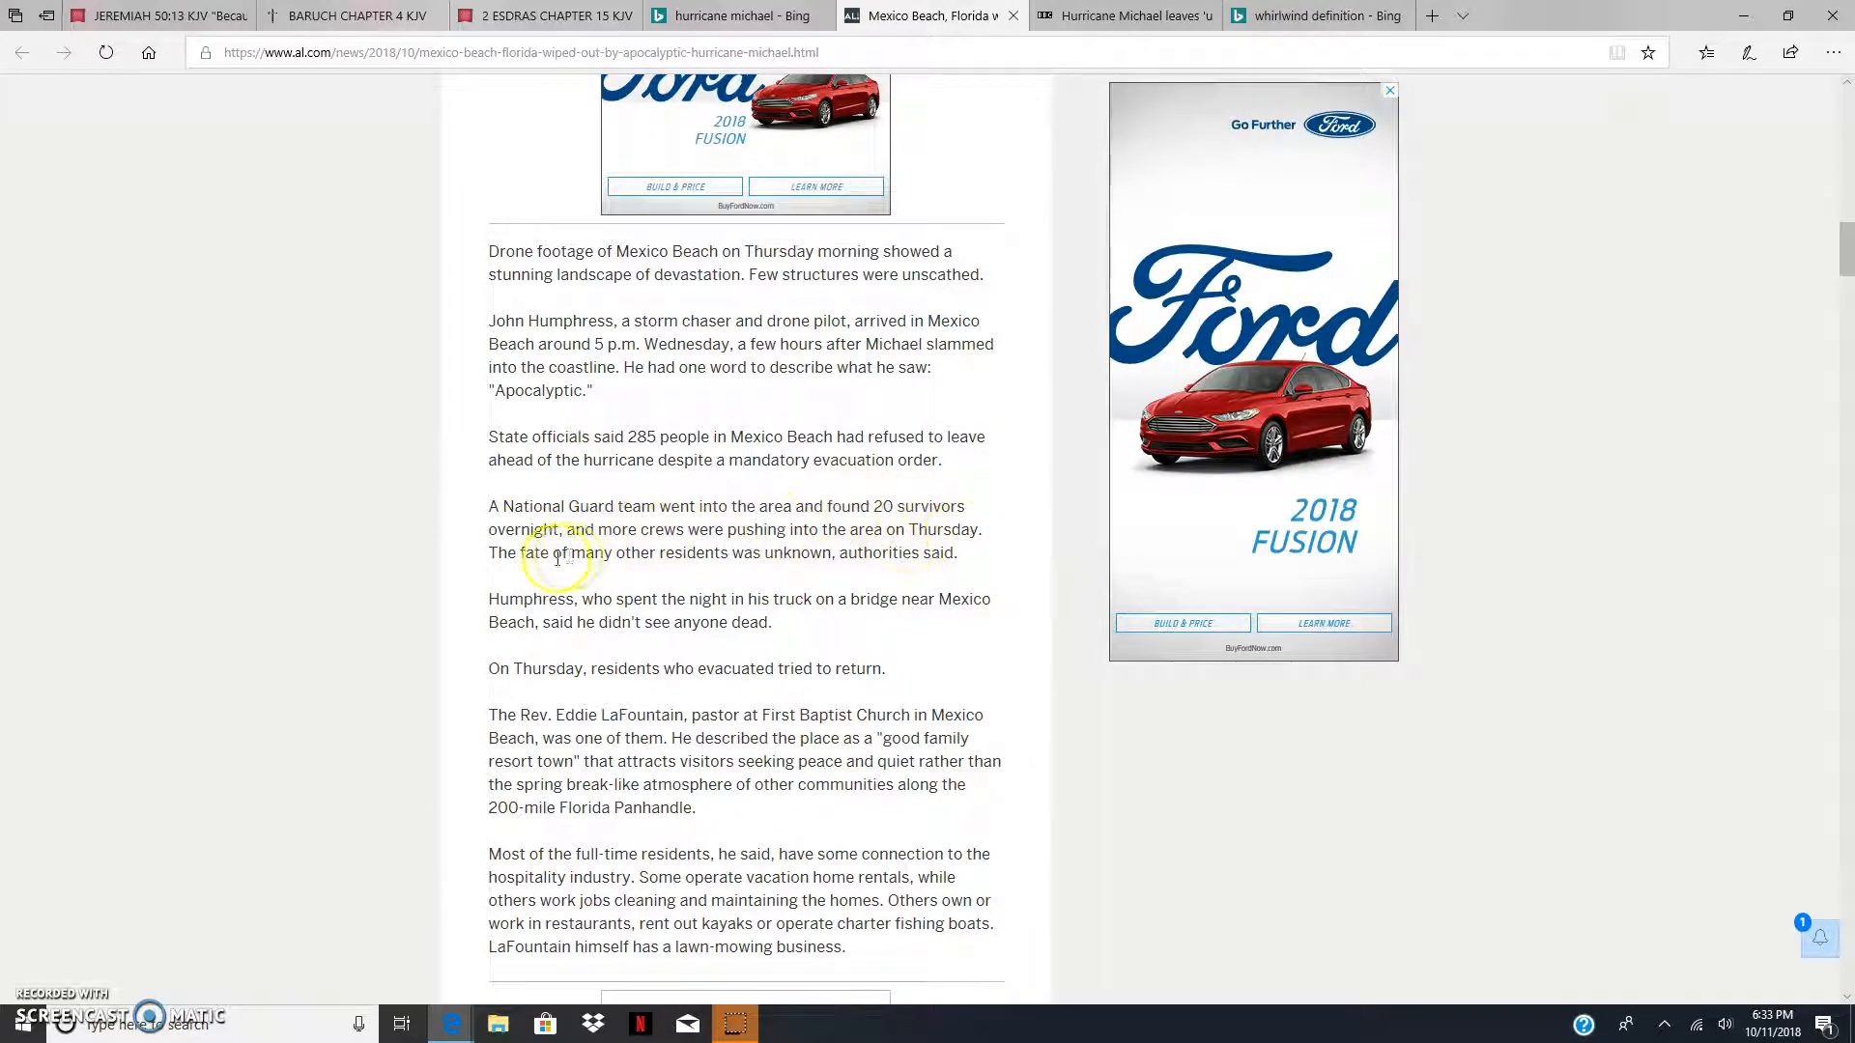
{"action": "mouse_move", "coordinate": [893, 551]}
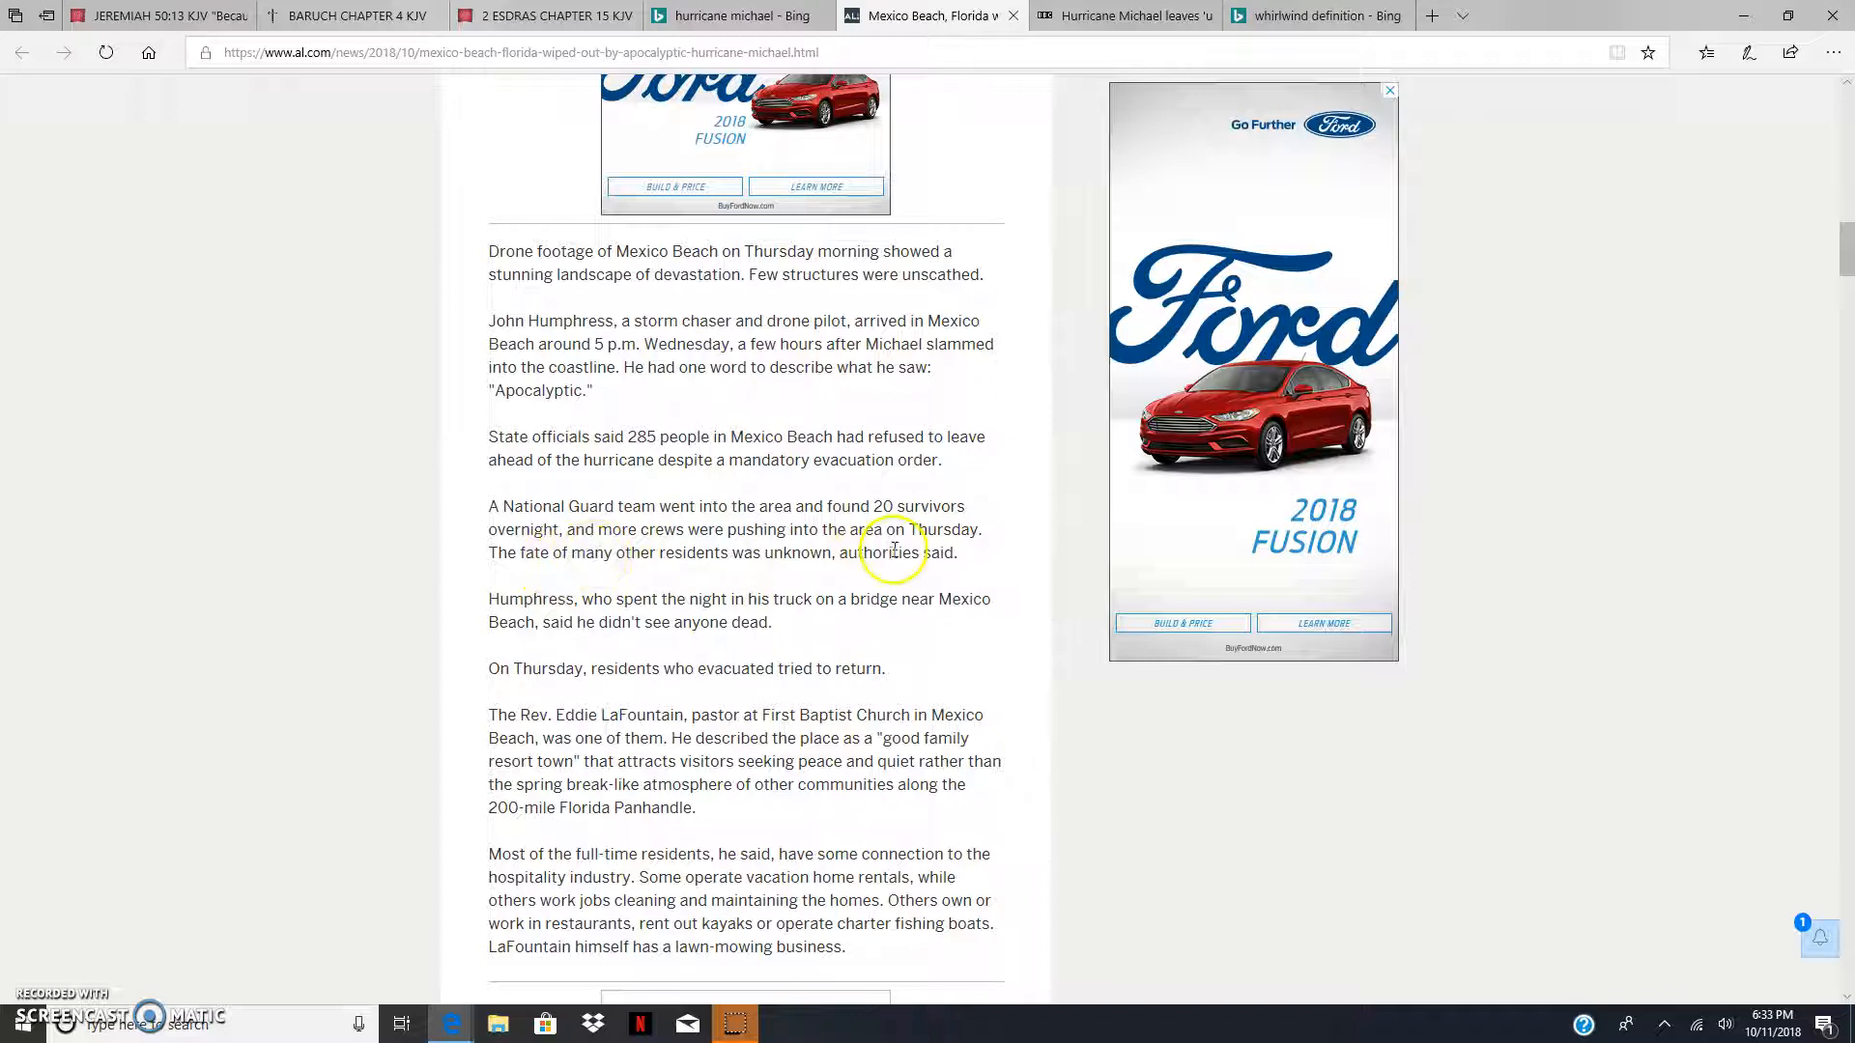
Step: Follow Read Aloud into the residents passage, briefly highlighting the phrase 'resort town'
{"action": "scroll", "scroll_direction": "down", "scroll_amount": 3}
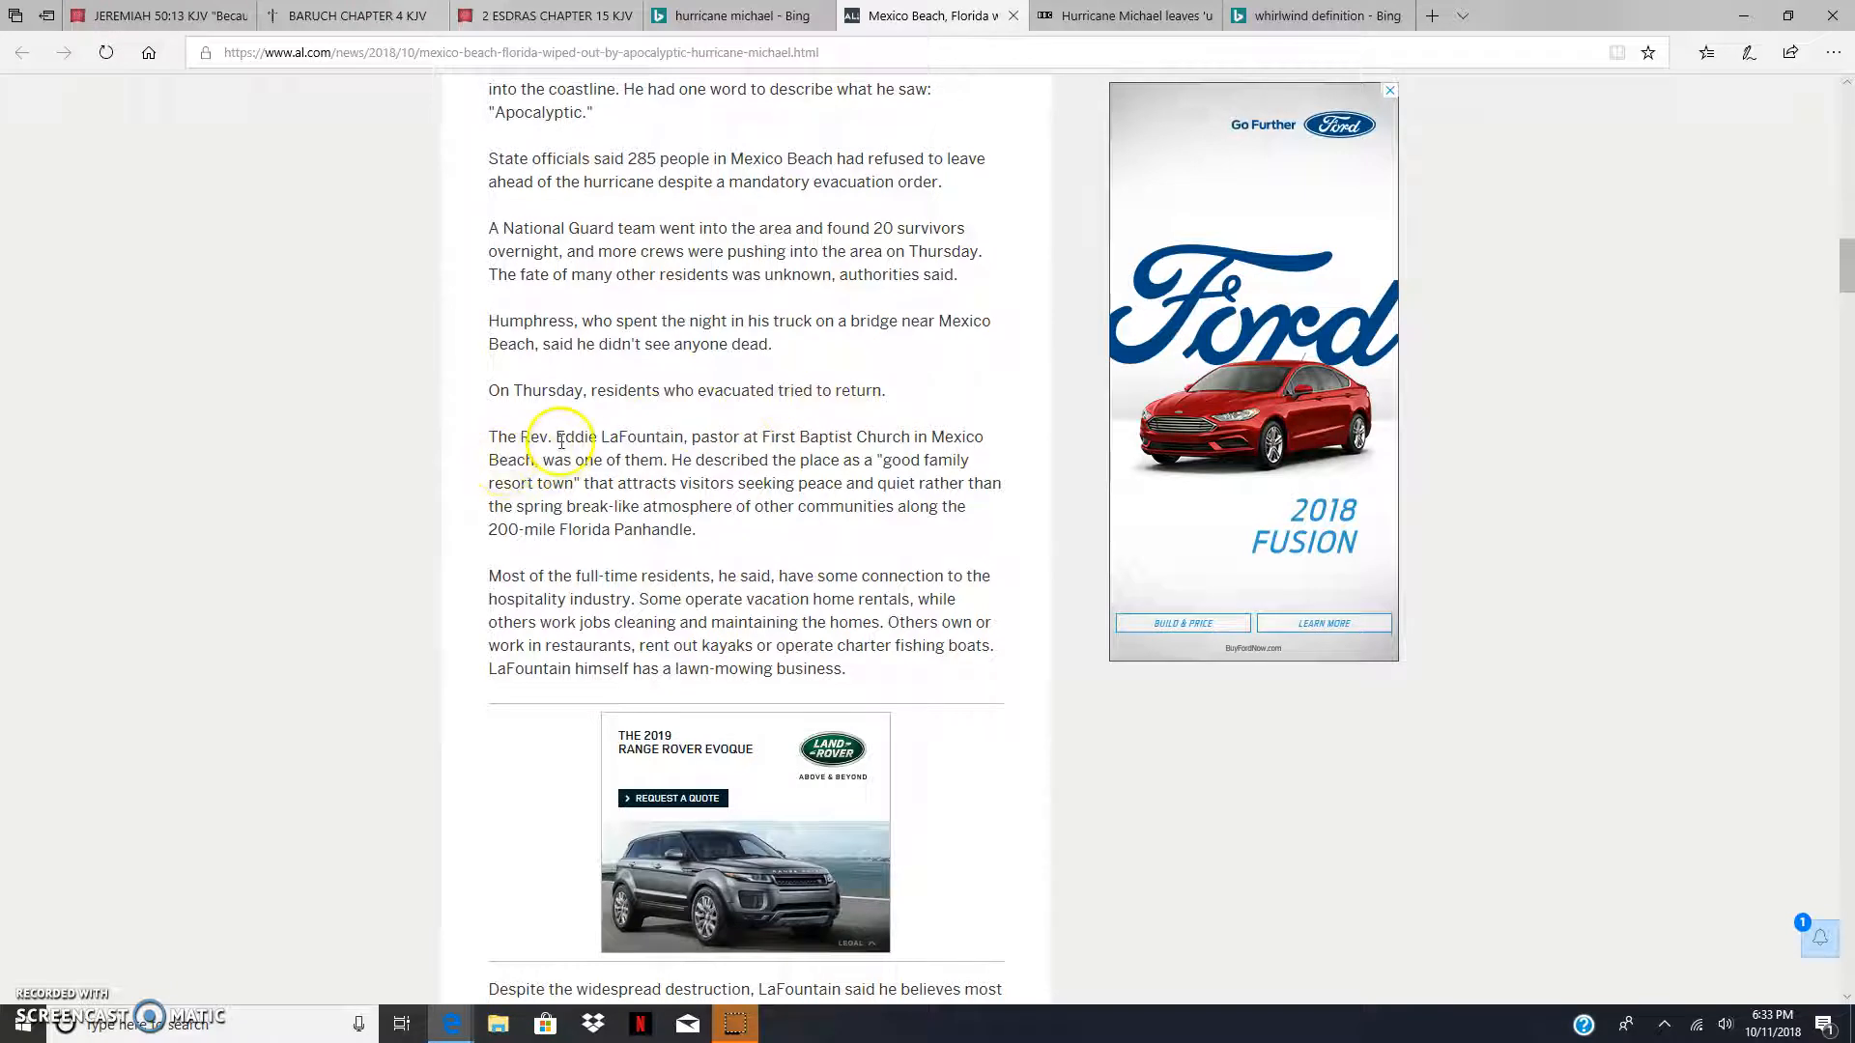
{"action": "mouse_move", "coordinate": [721, 440]}
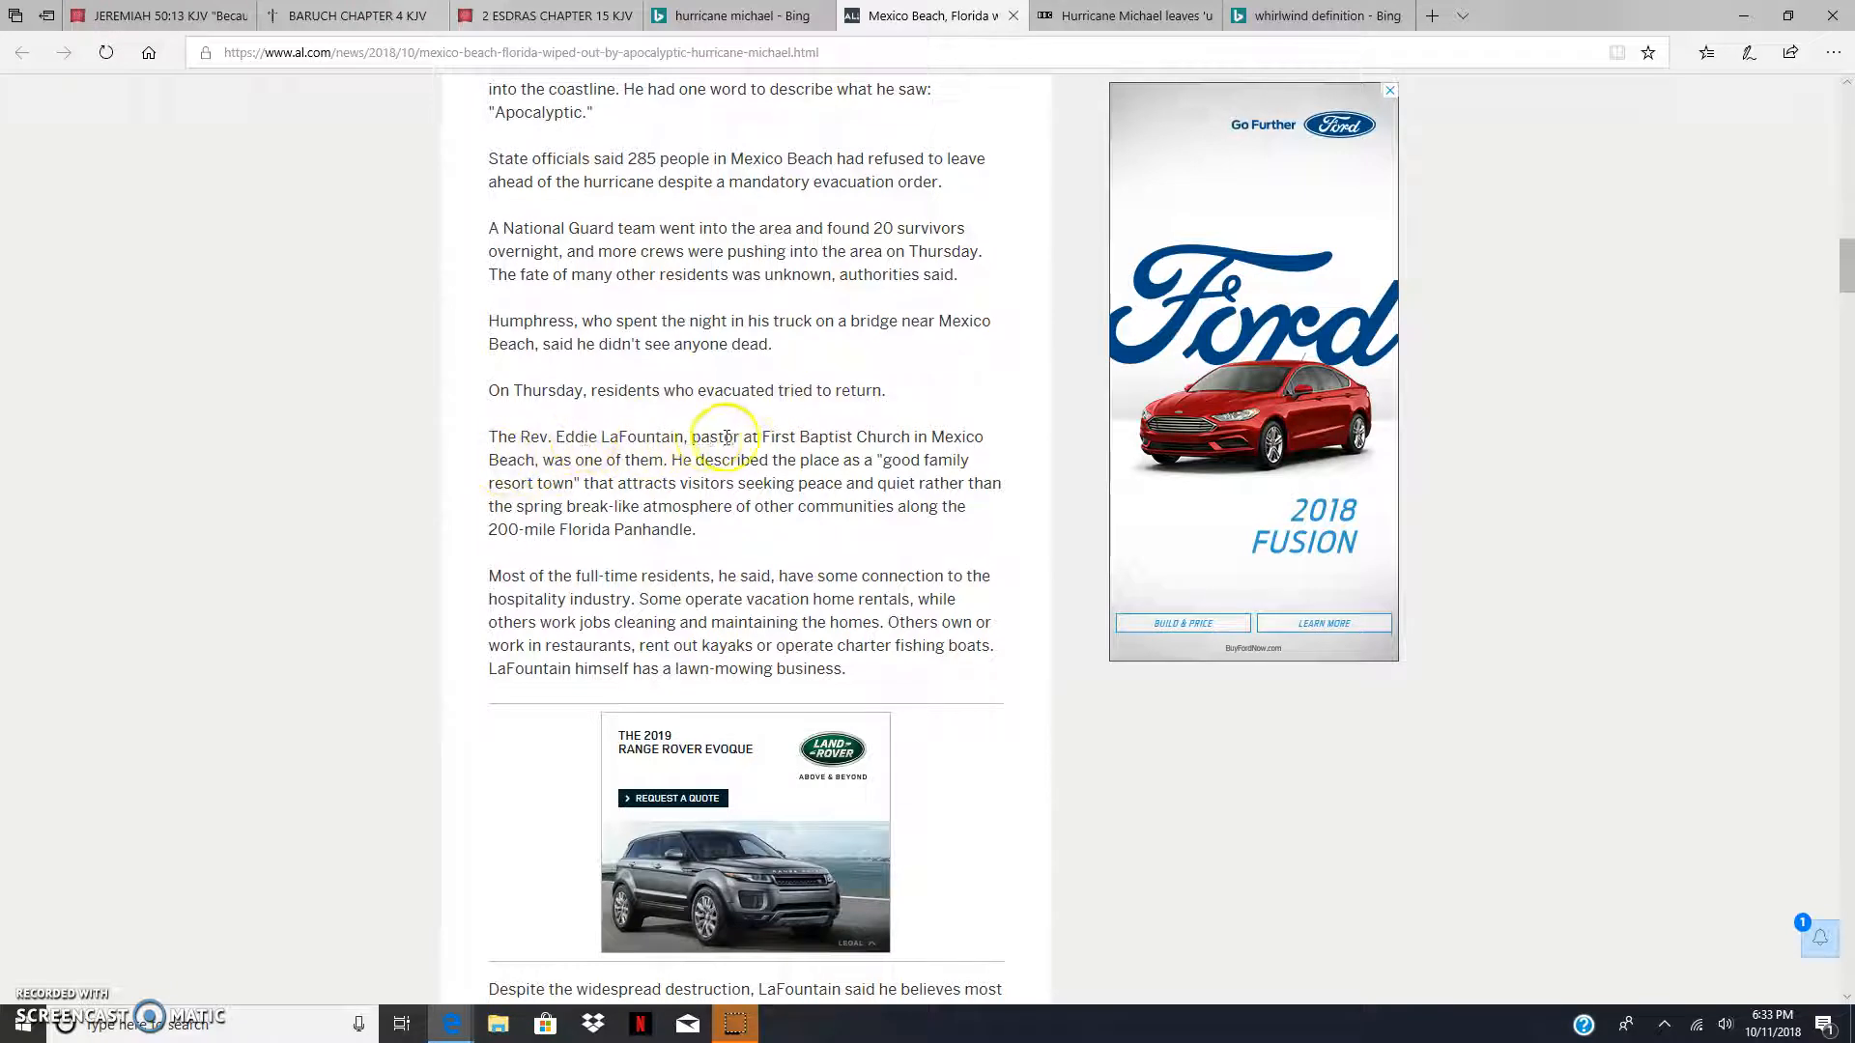
{"action": "mouse_move", "coordinate": [976, 437]}
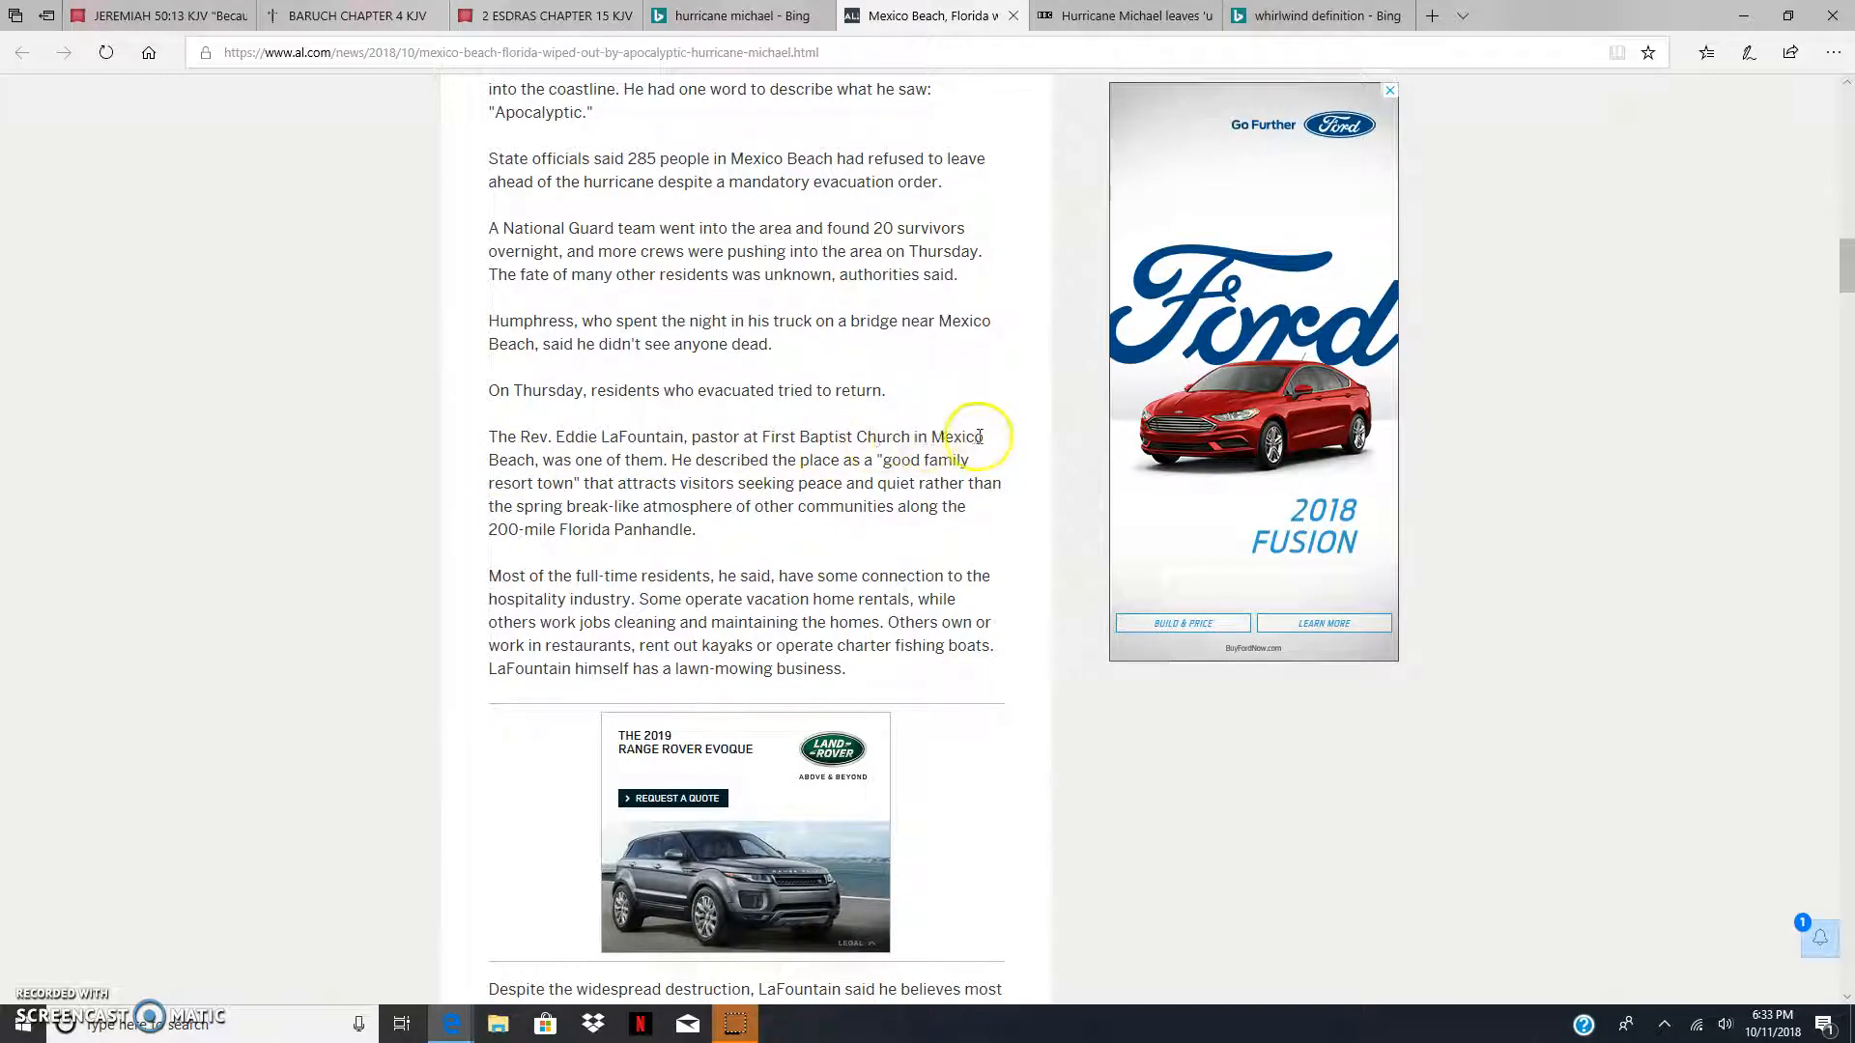
{"action": "mouse_move", "coordinate": [626, 460]}
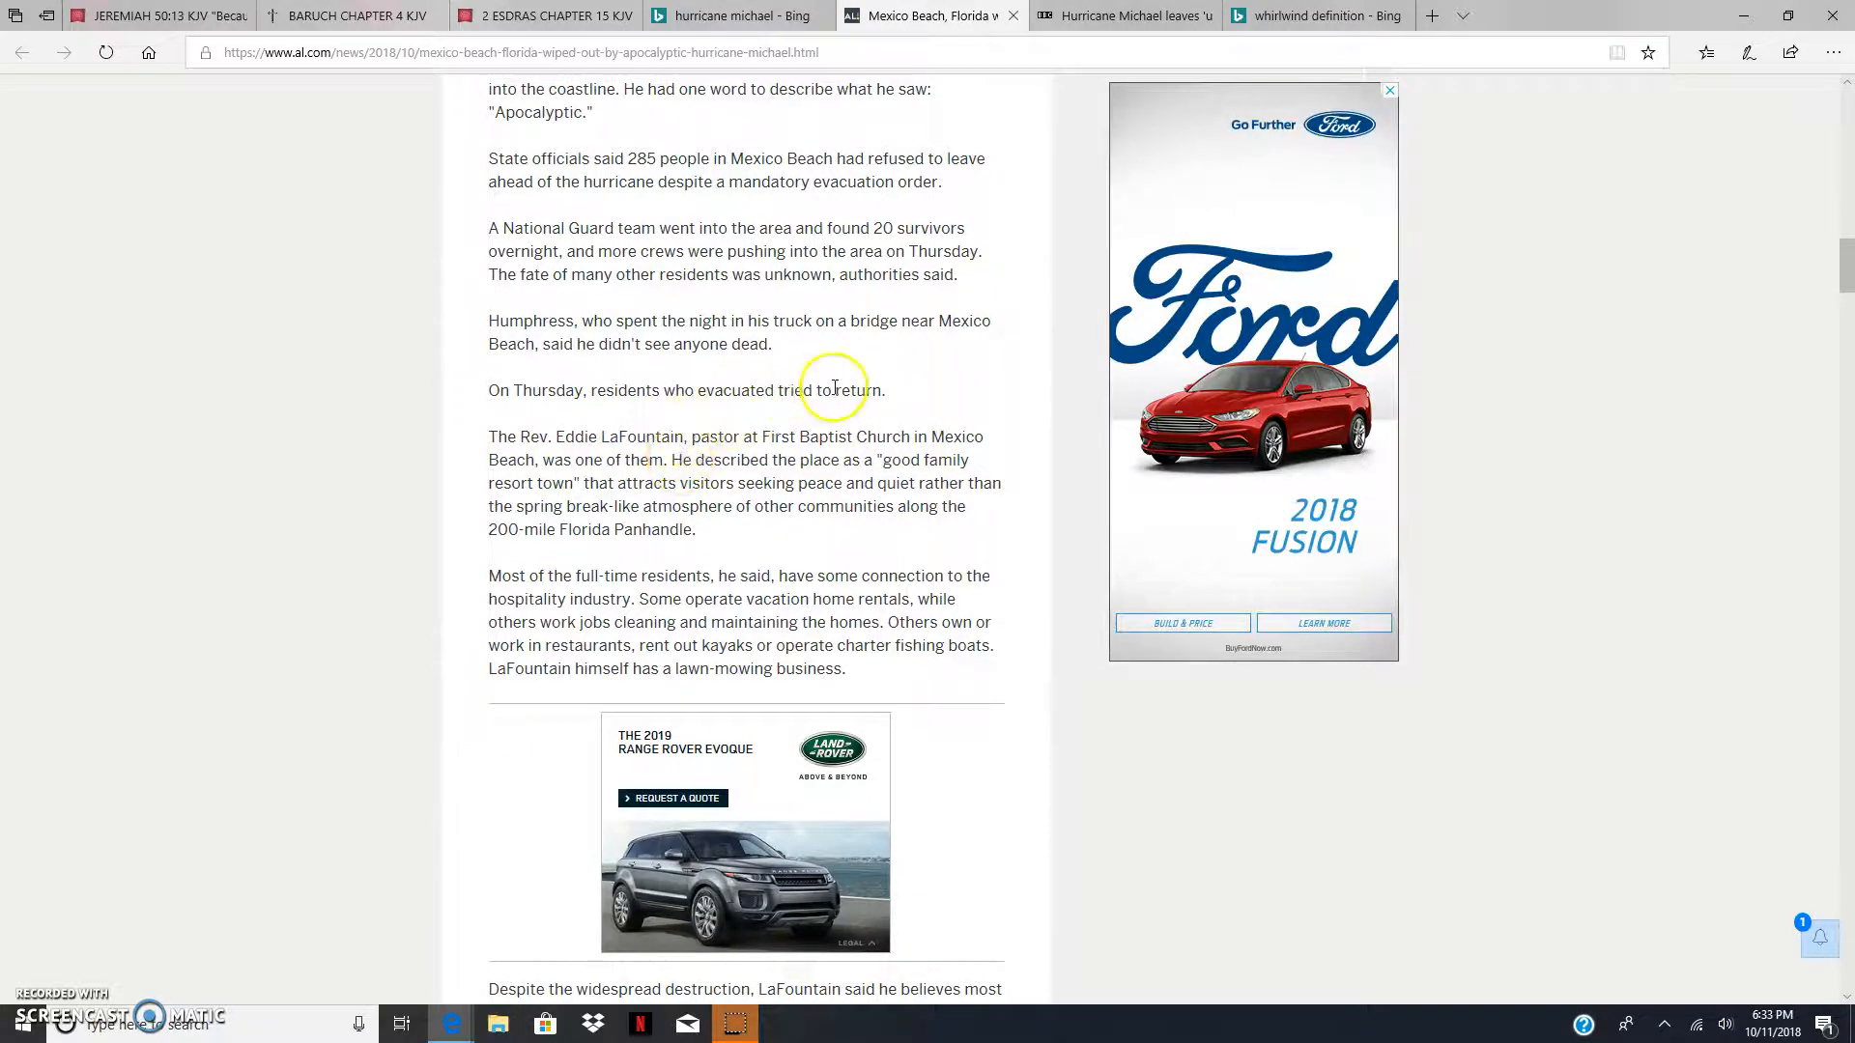
{"action": "mouse_move", "coordinate": [568, 441]}
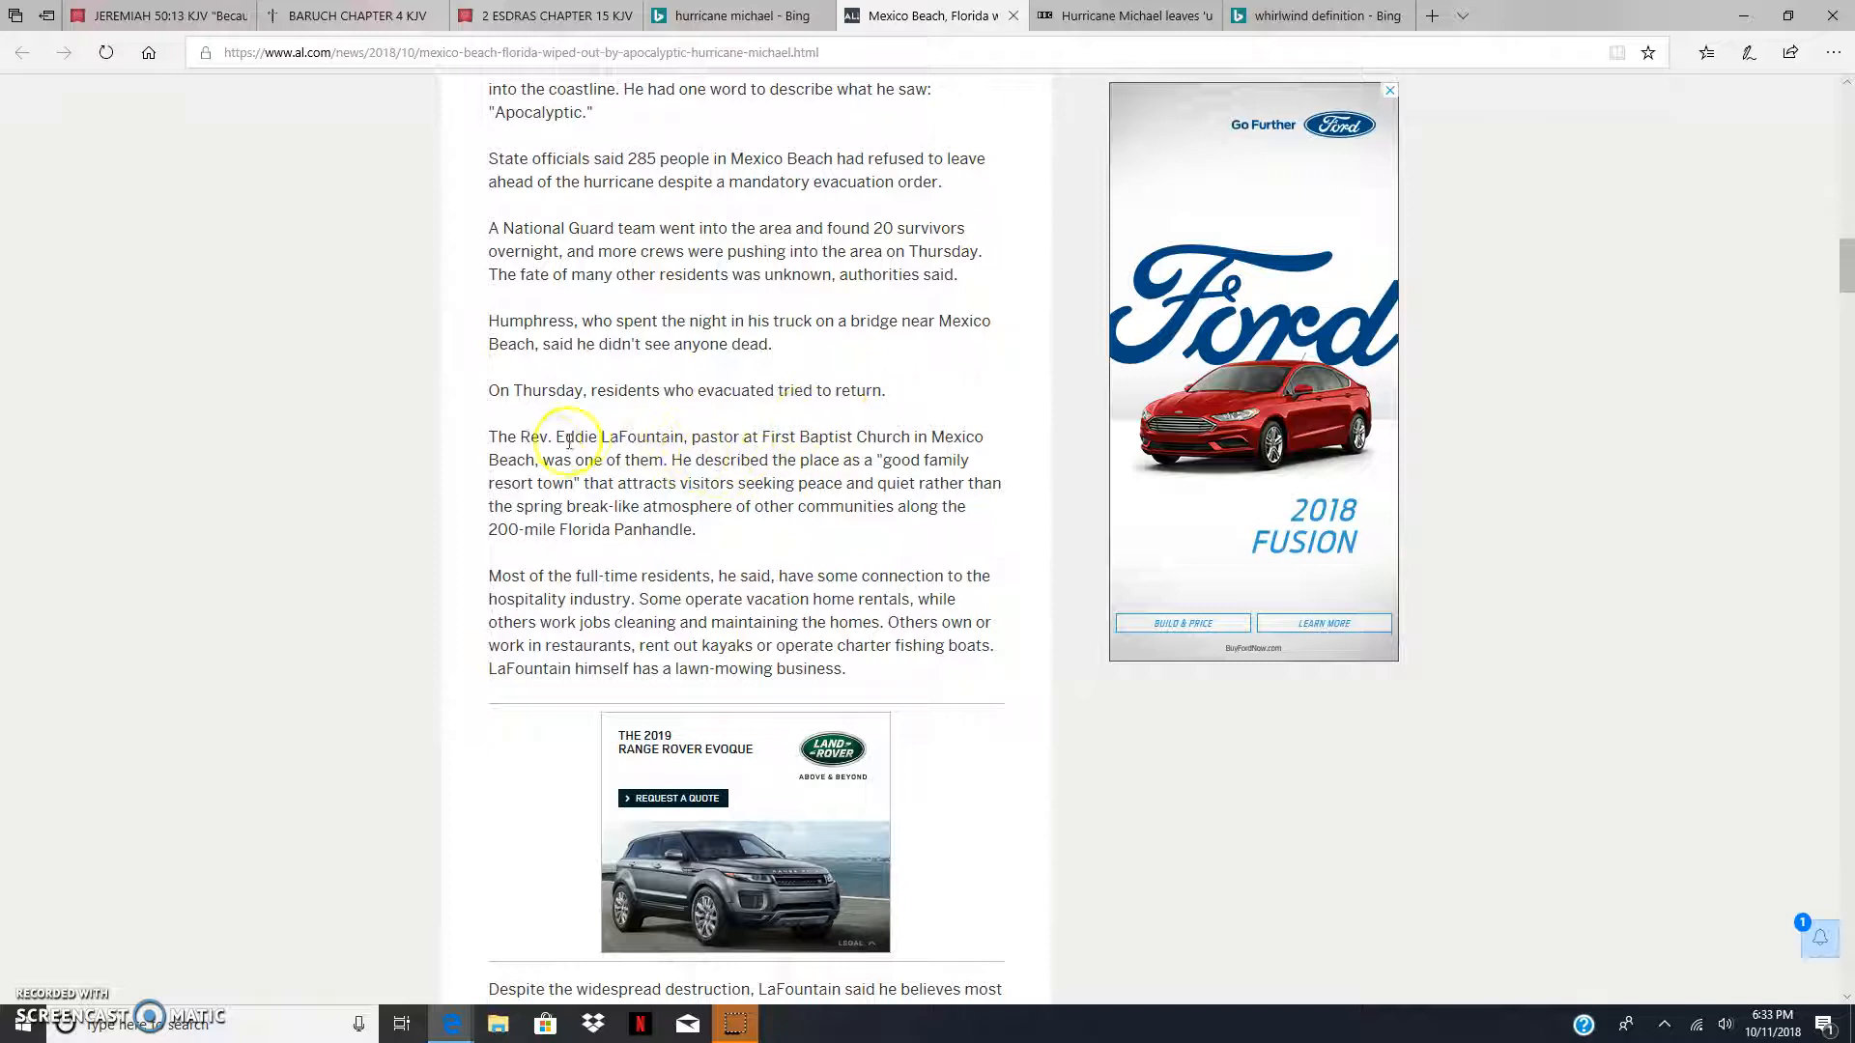
{"action": "mouse_move", "coordinate": [840, 441]}
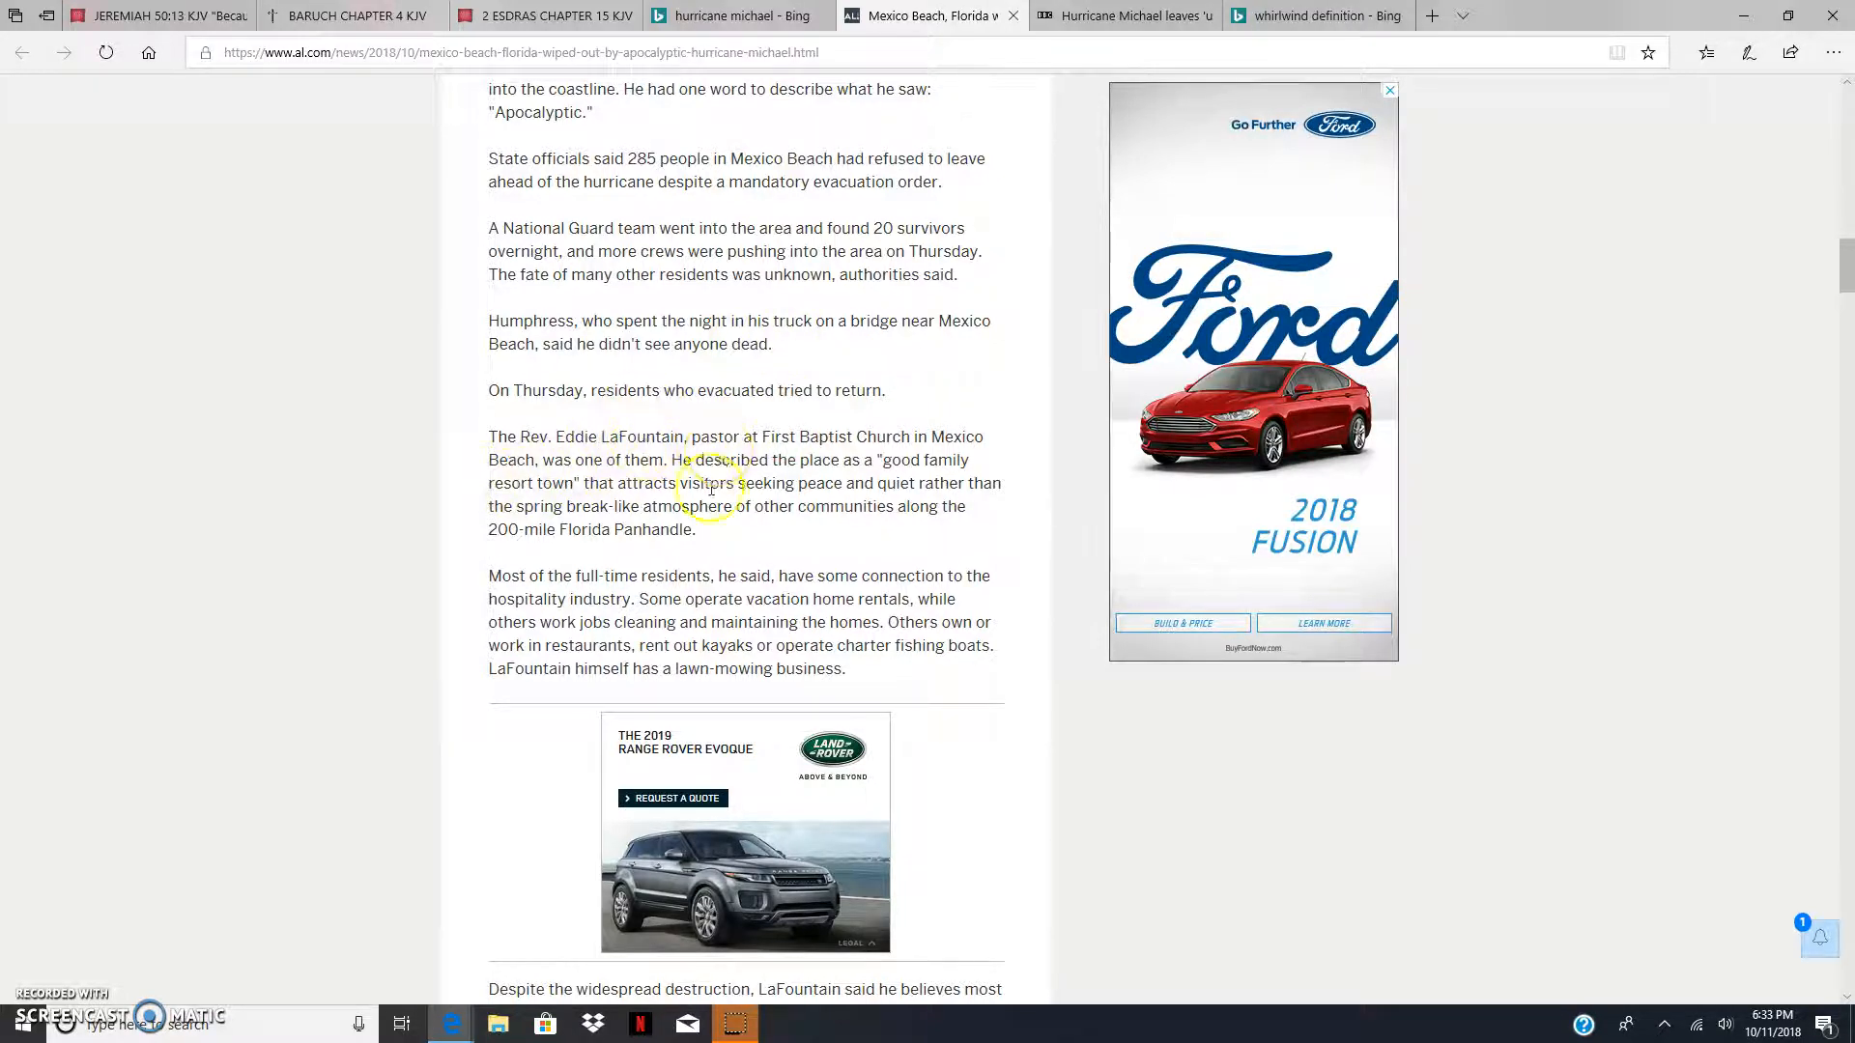
{"action": "mouse_move", "coordinate": [883, 464]}
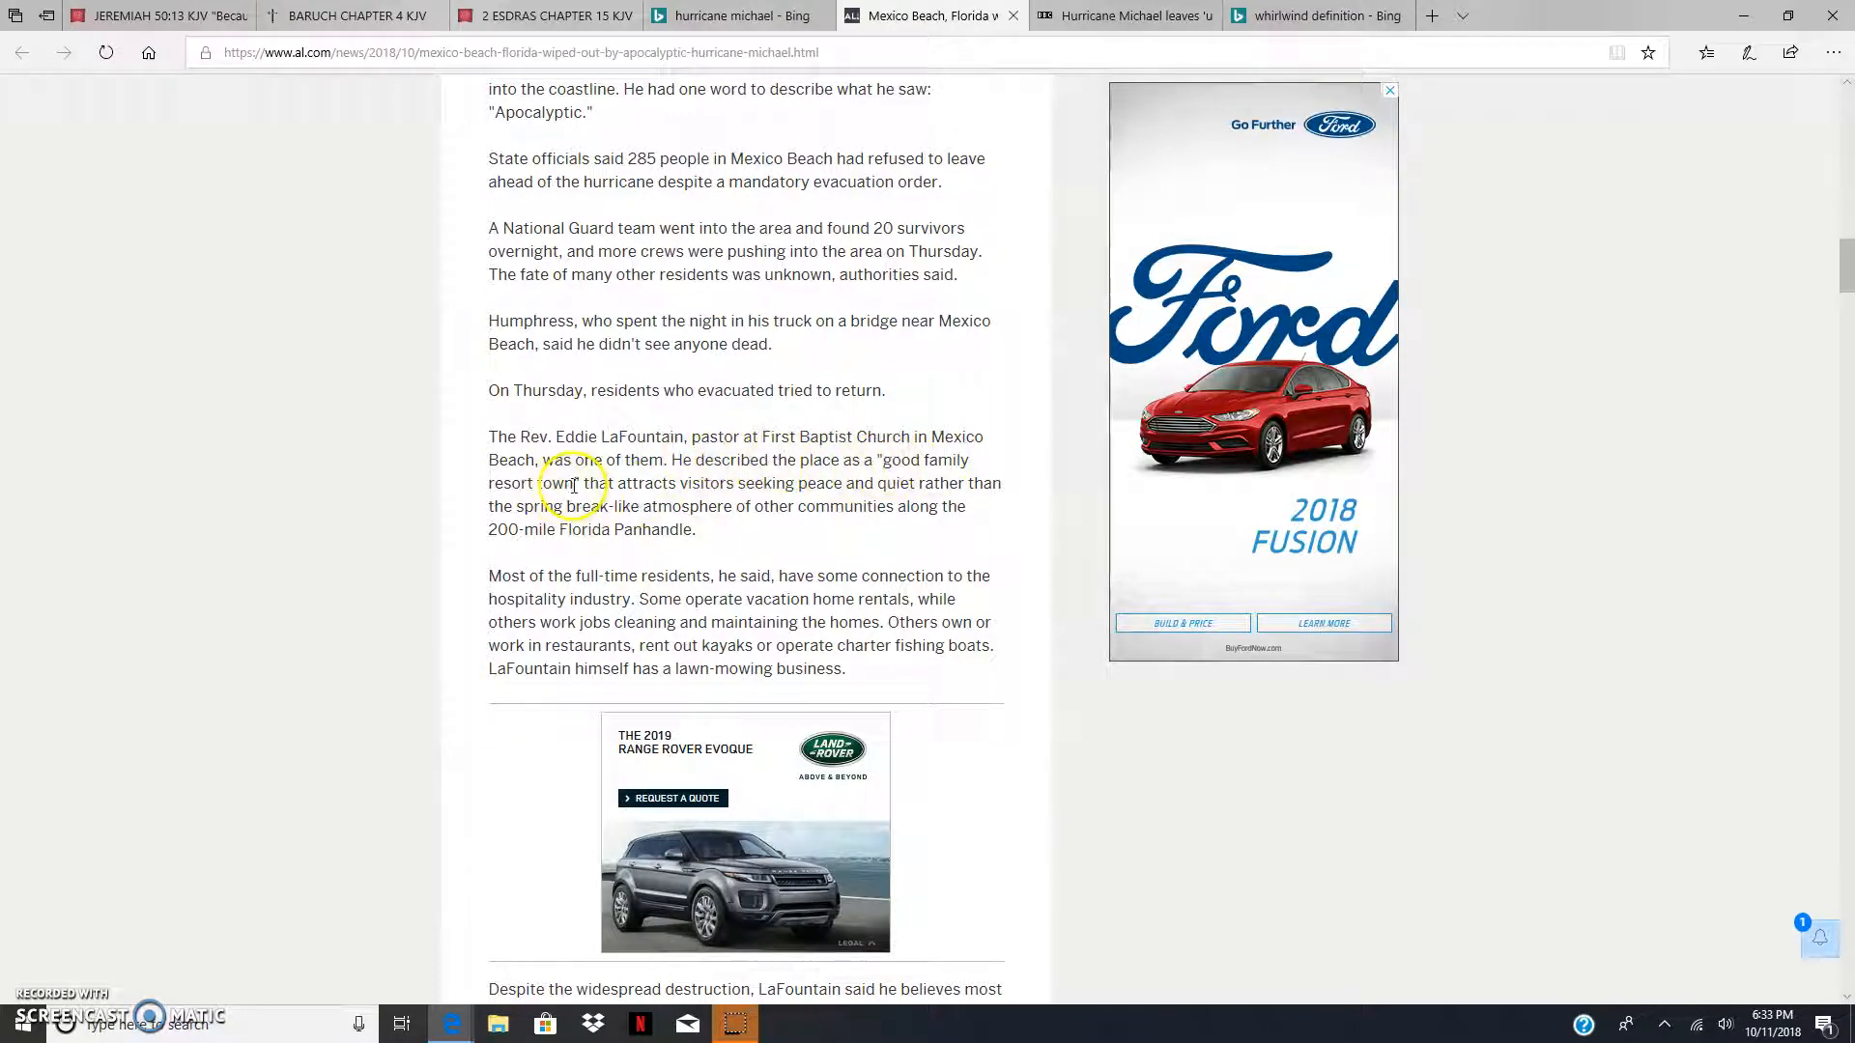
{"action": "double_click", "coordinate": [925, 460]}
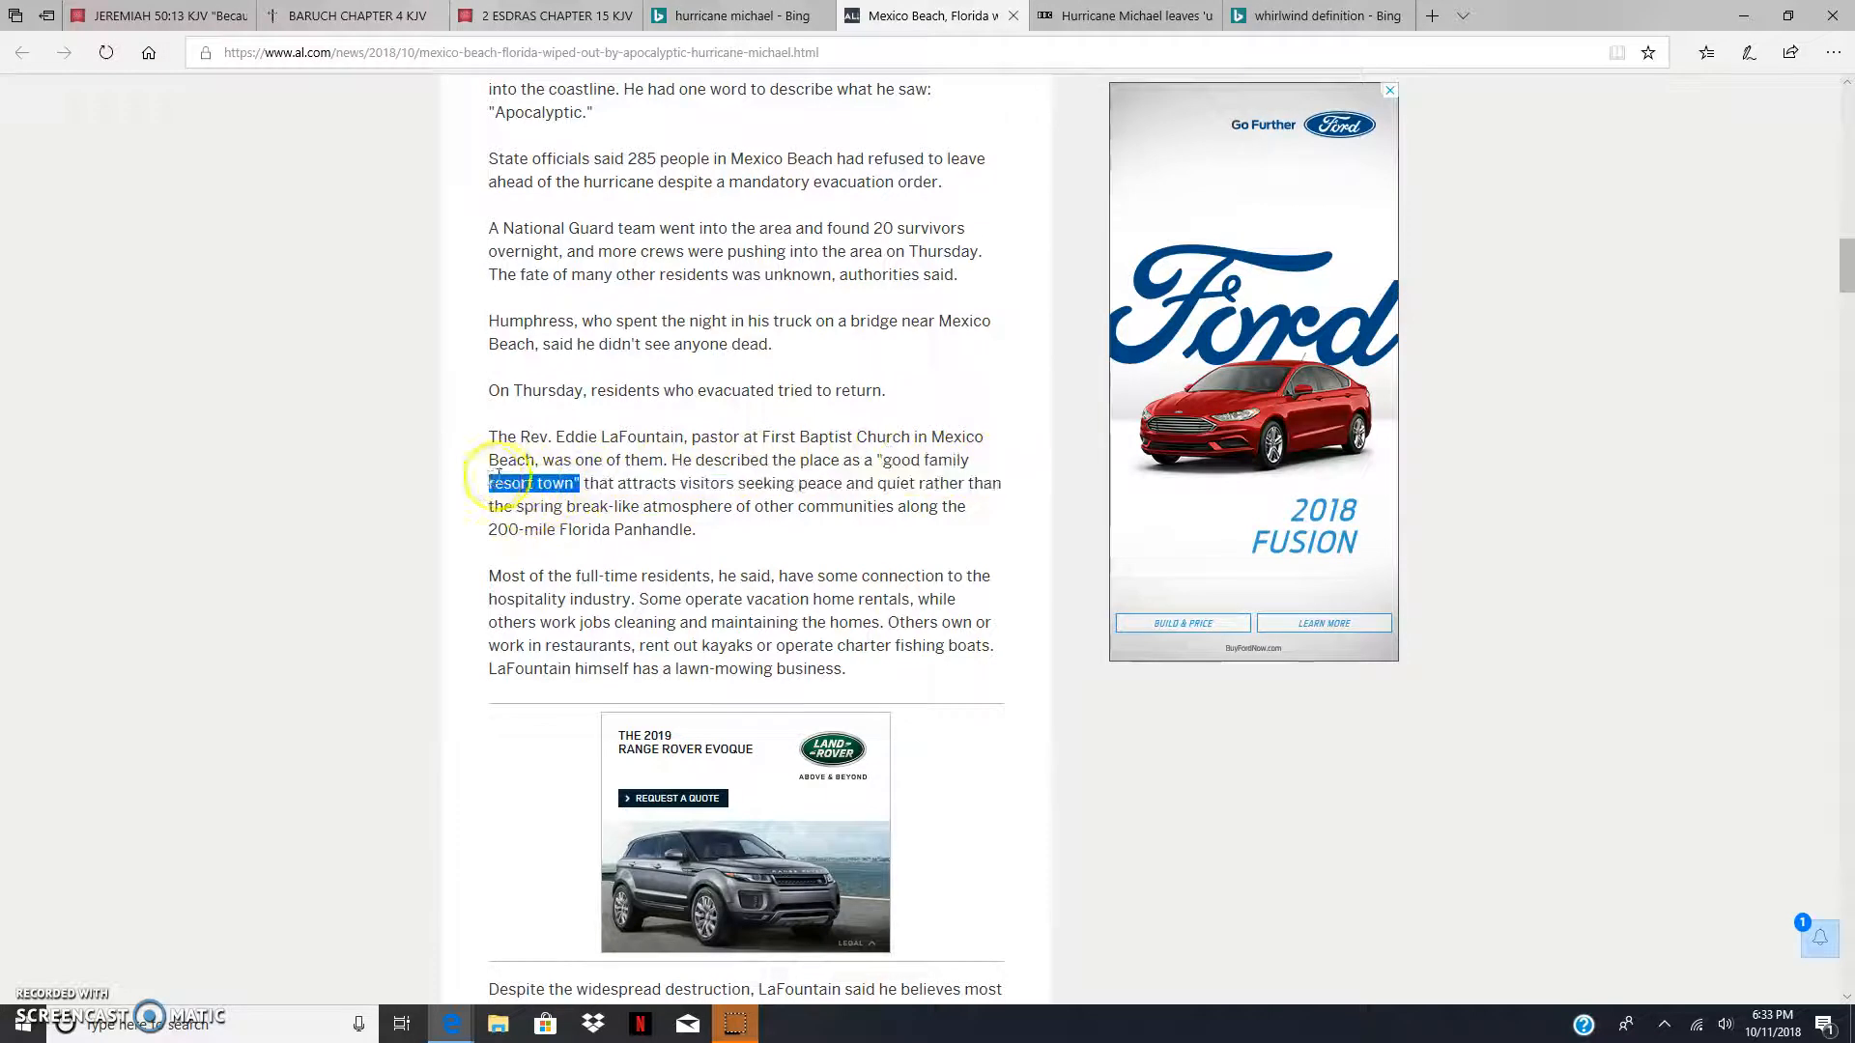
{"action": "left_click", "coordinate": [614, 483]}
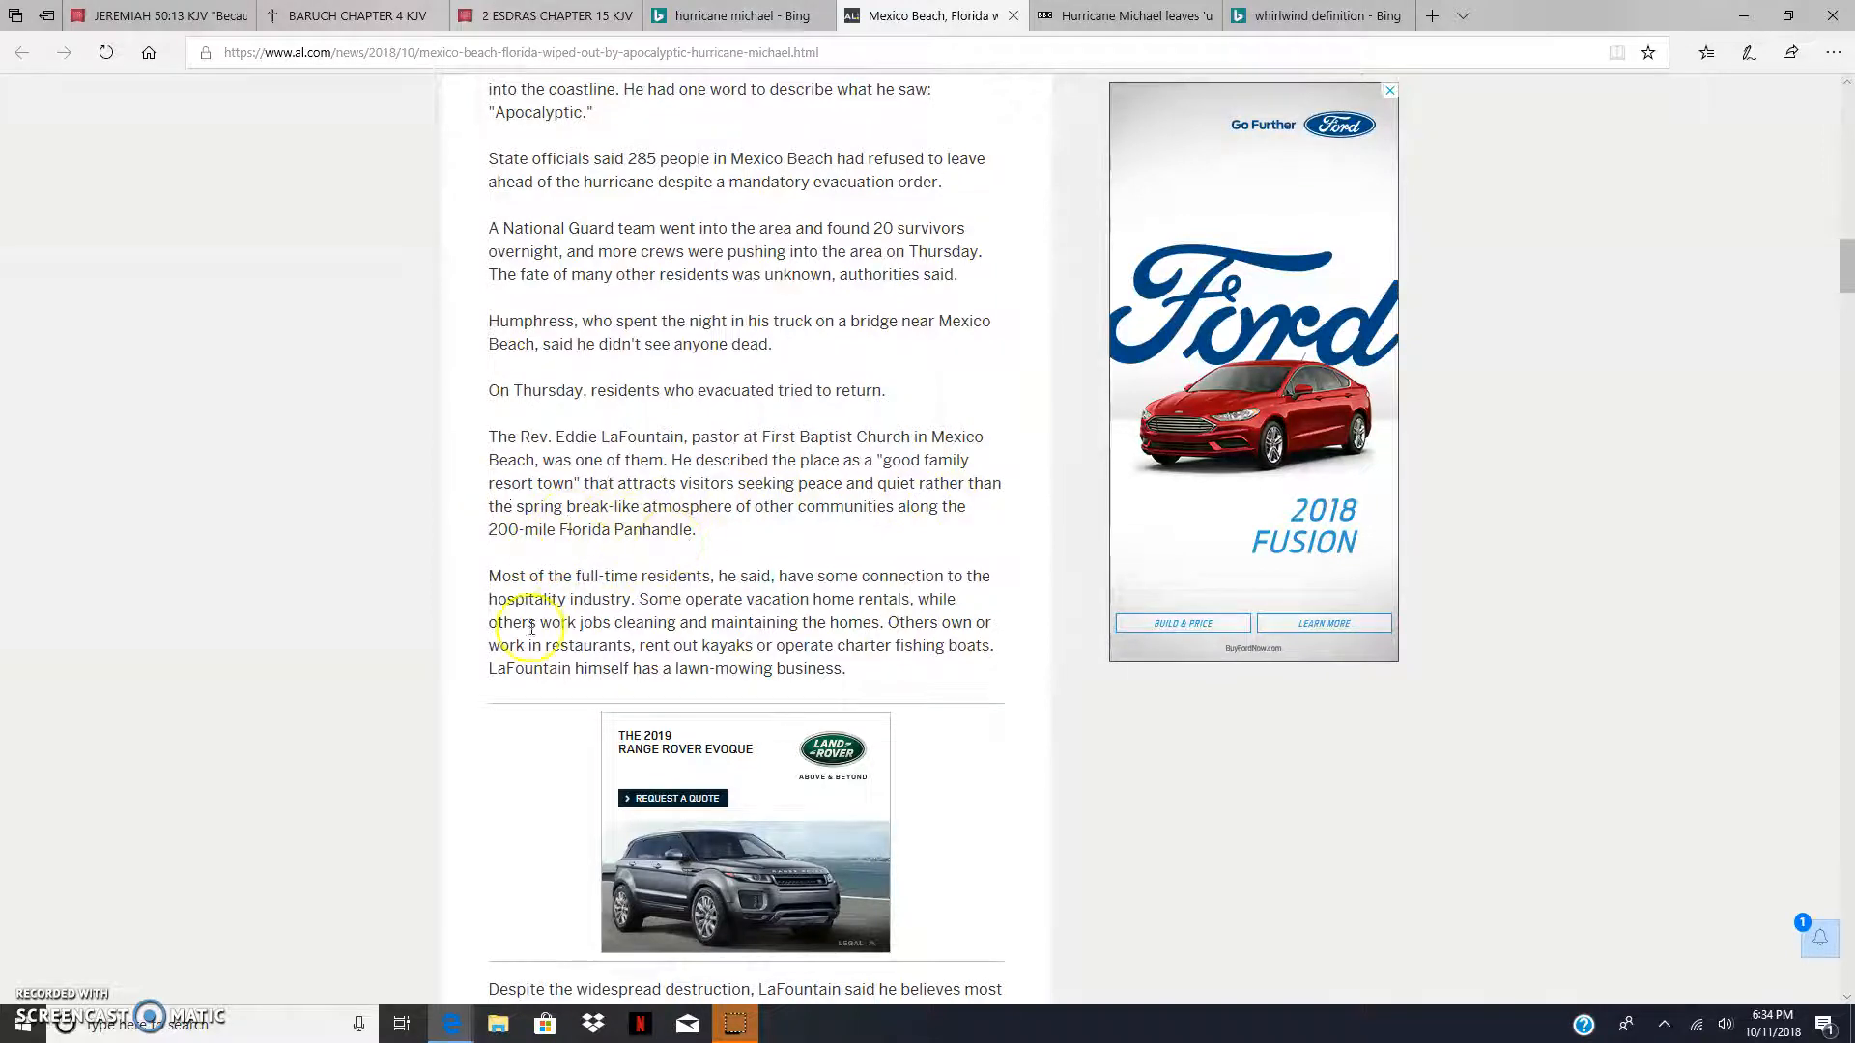
{"action": "scroll", "scroll_direction": "up", "scroll_amount": 3}
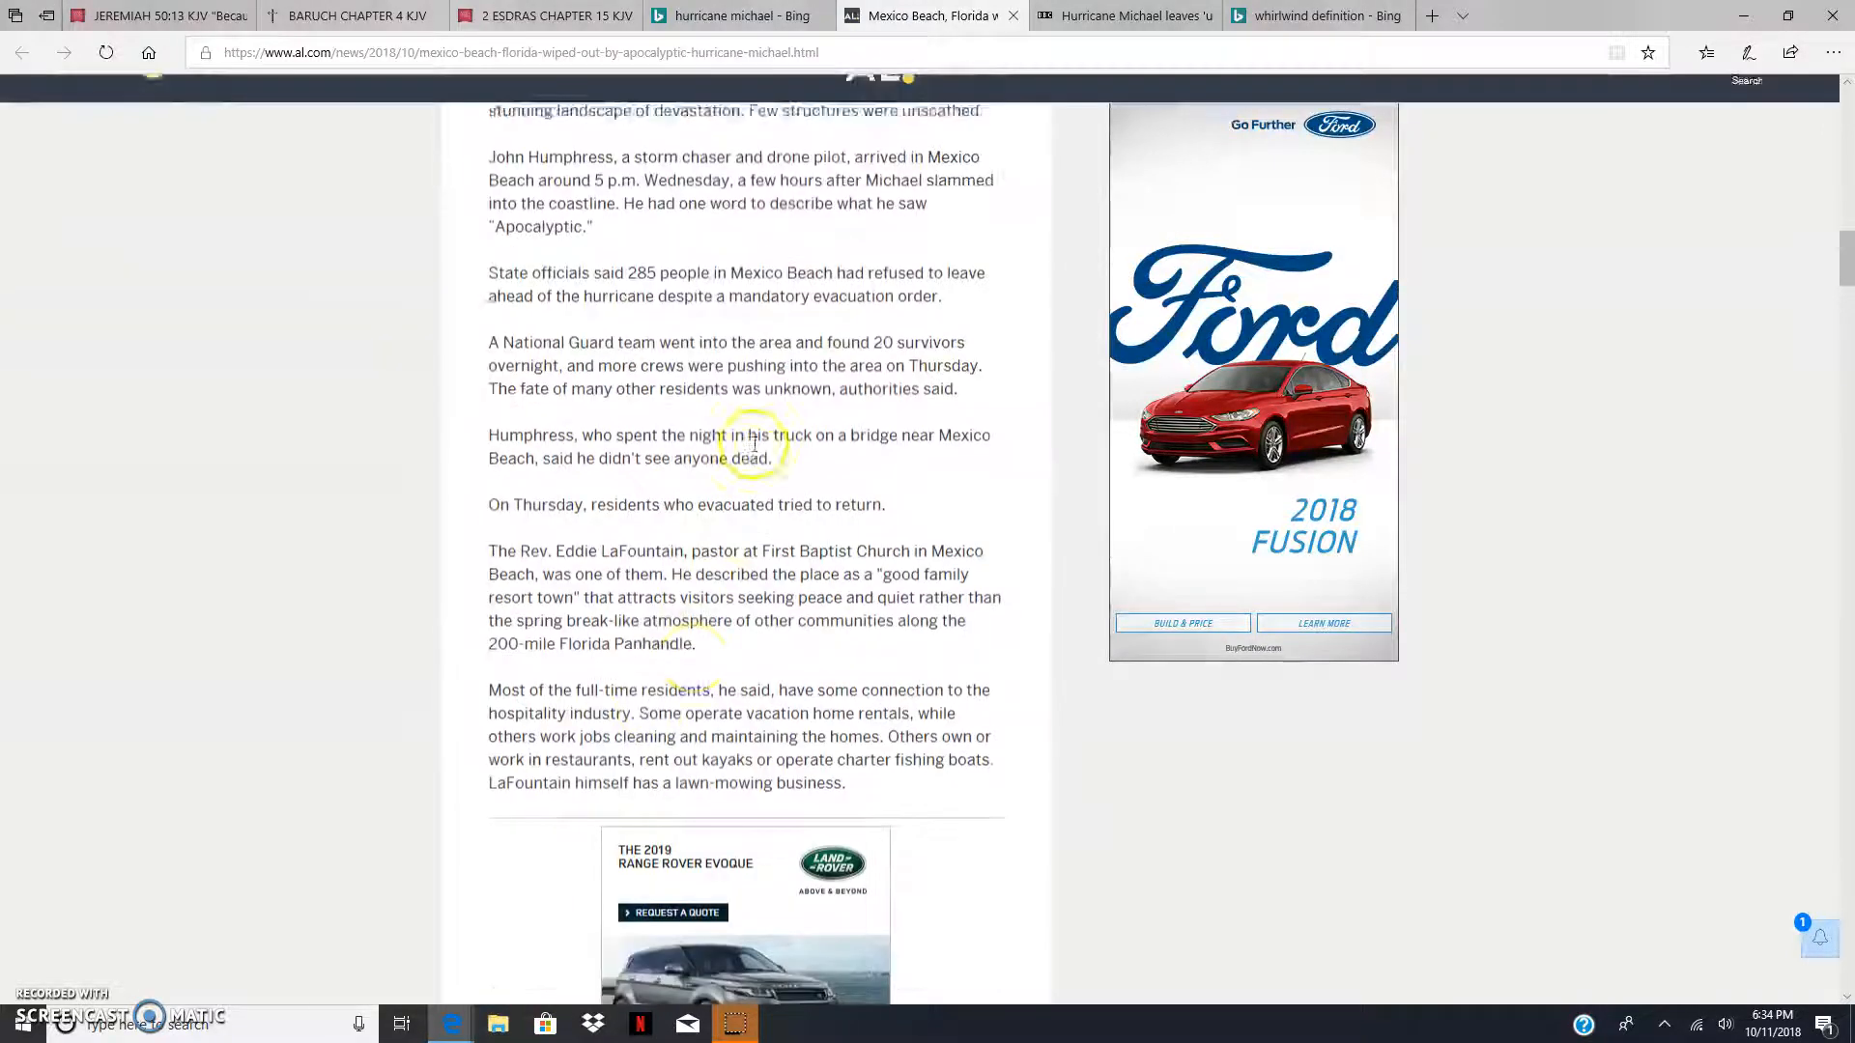
{"action": "scroll", "scroll_direction": "down", "scroll_amount": 3}
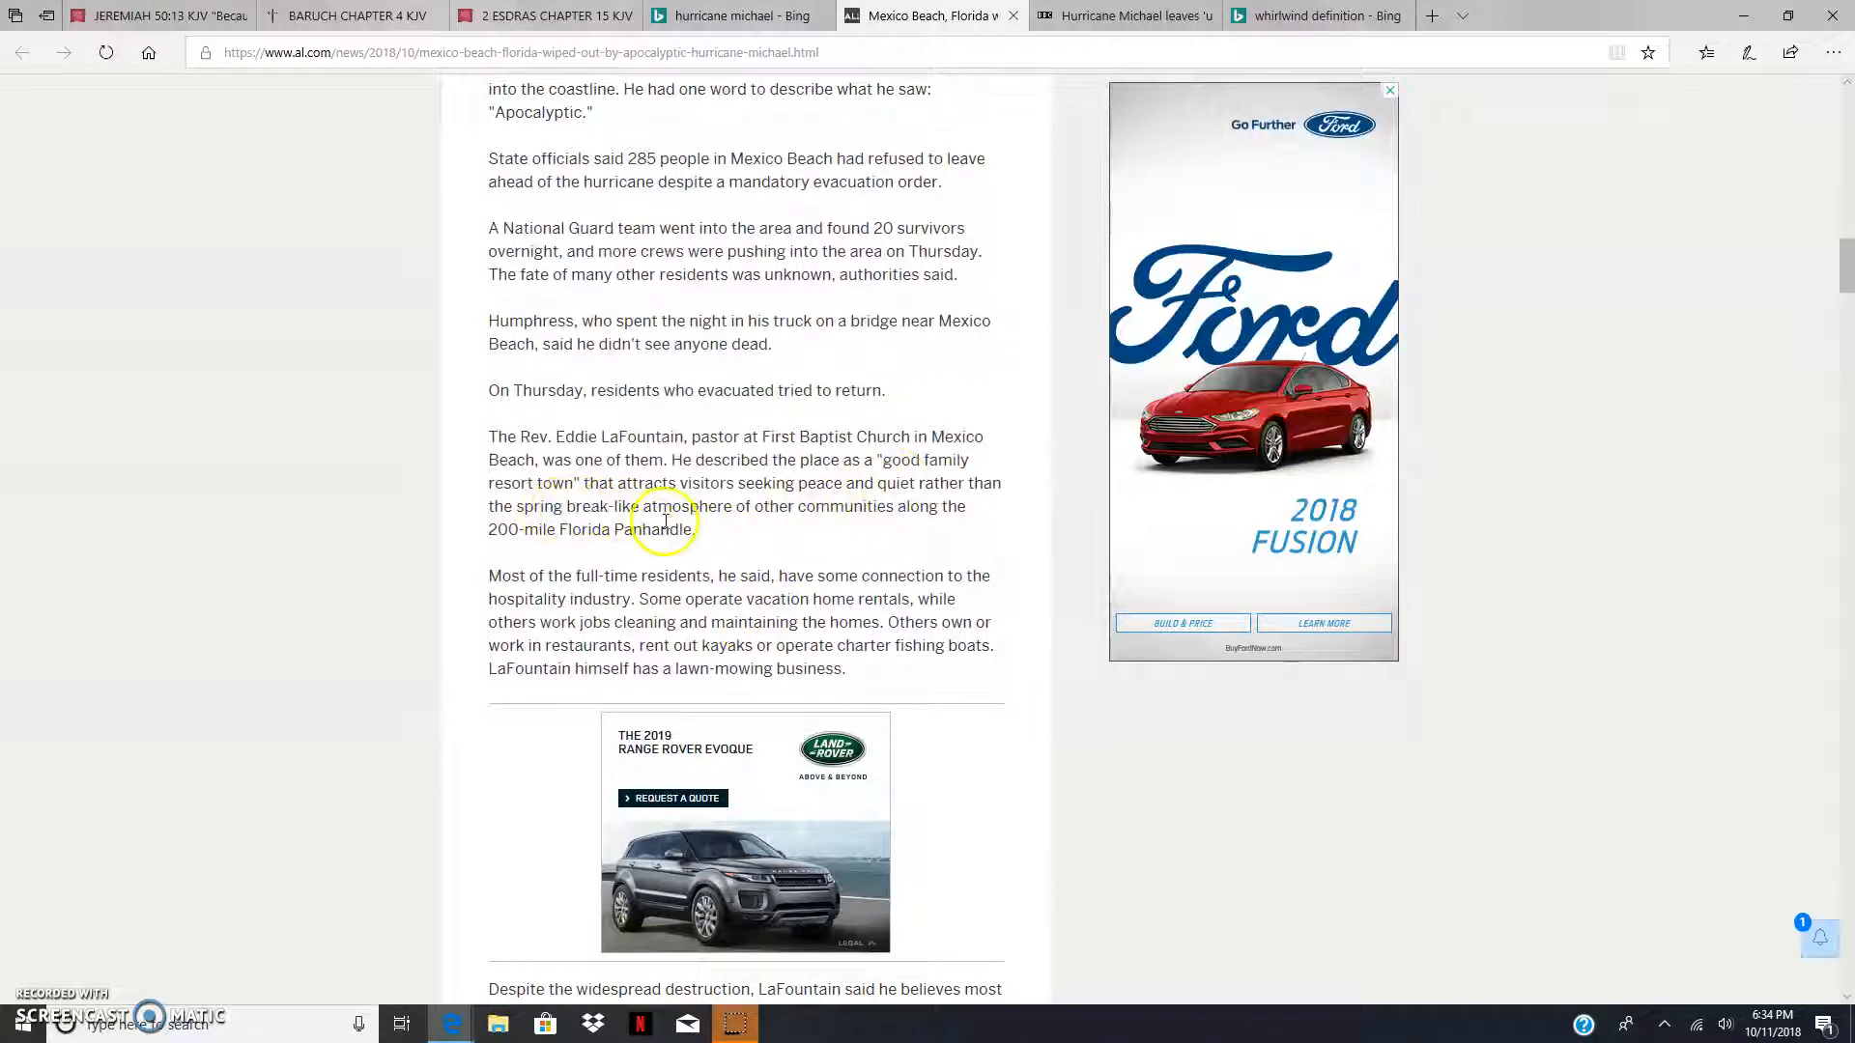
{"action": "mouse_move", "coordinate": [533, 506]}
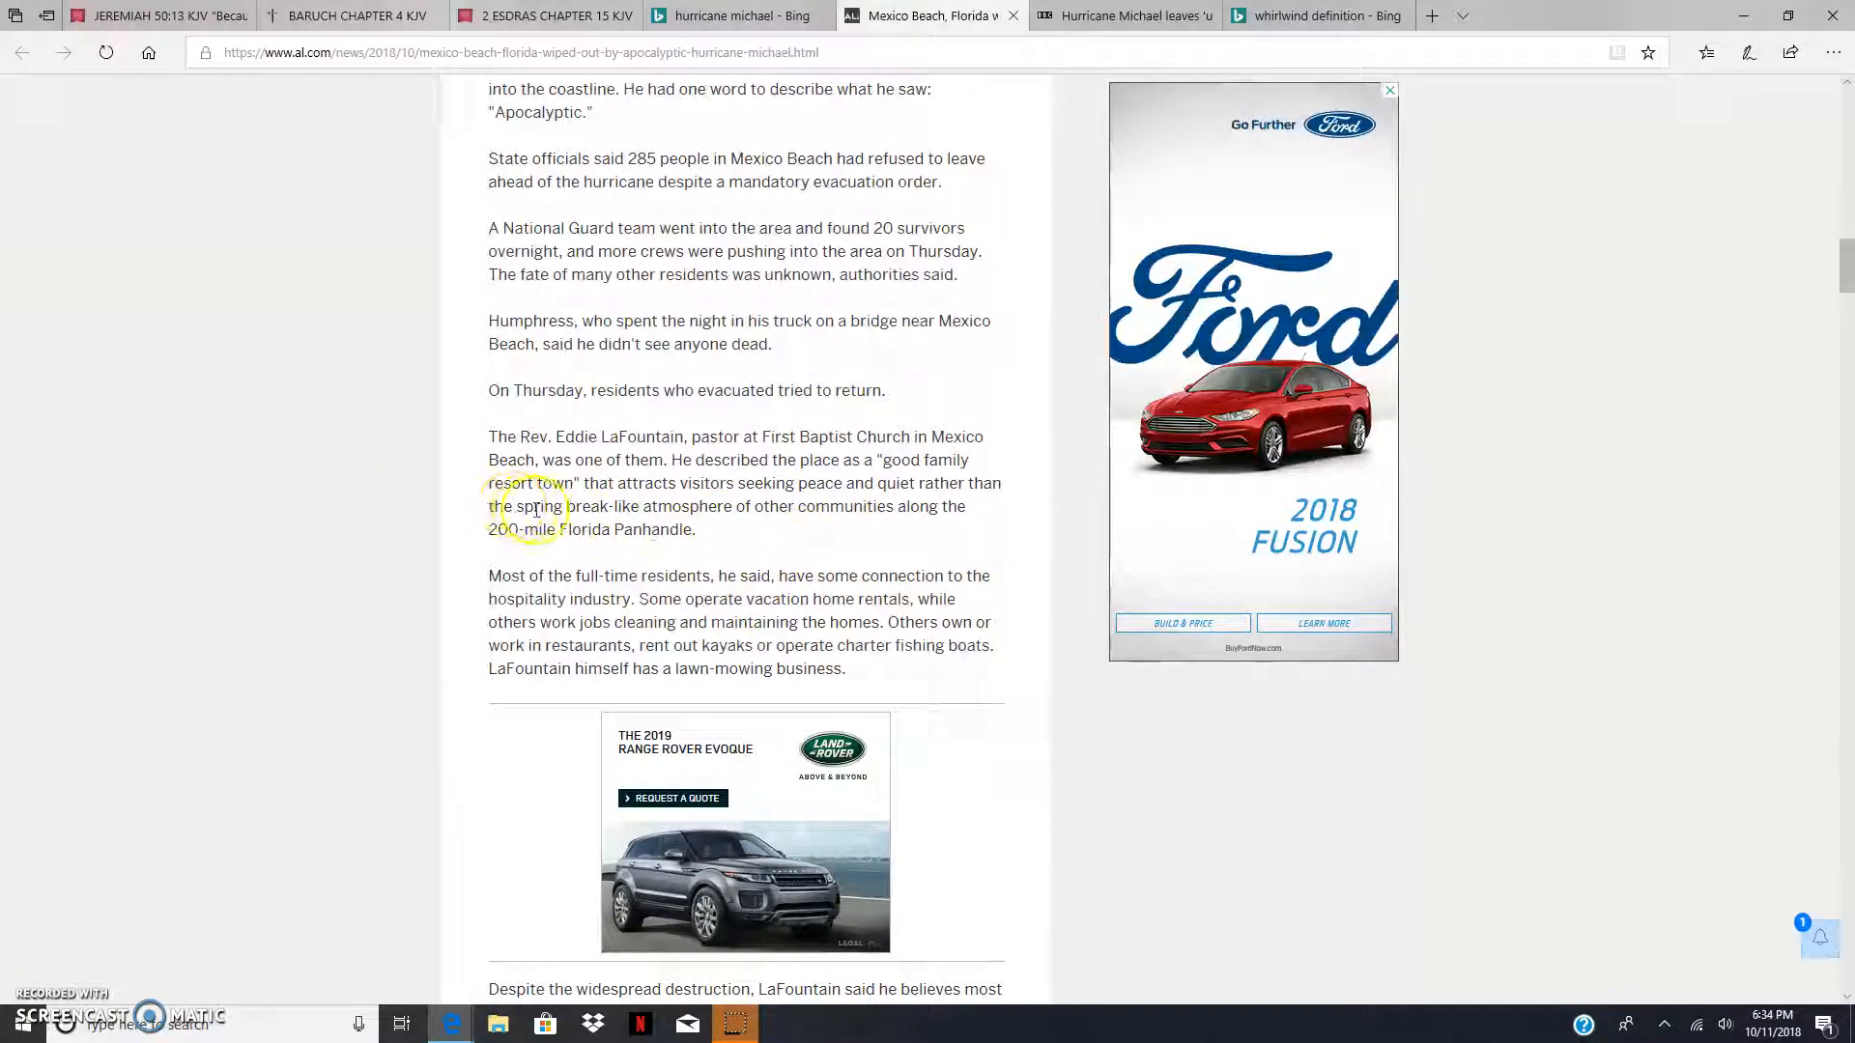
{"action": "double_click", "coordinate": [605, 507]}
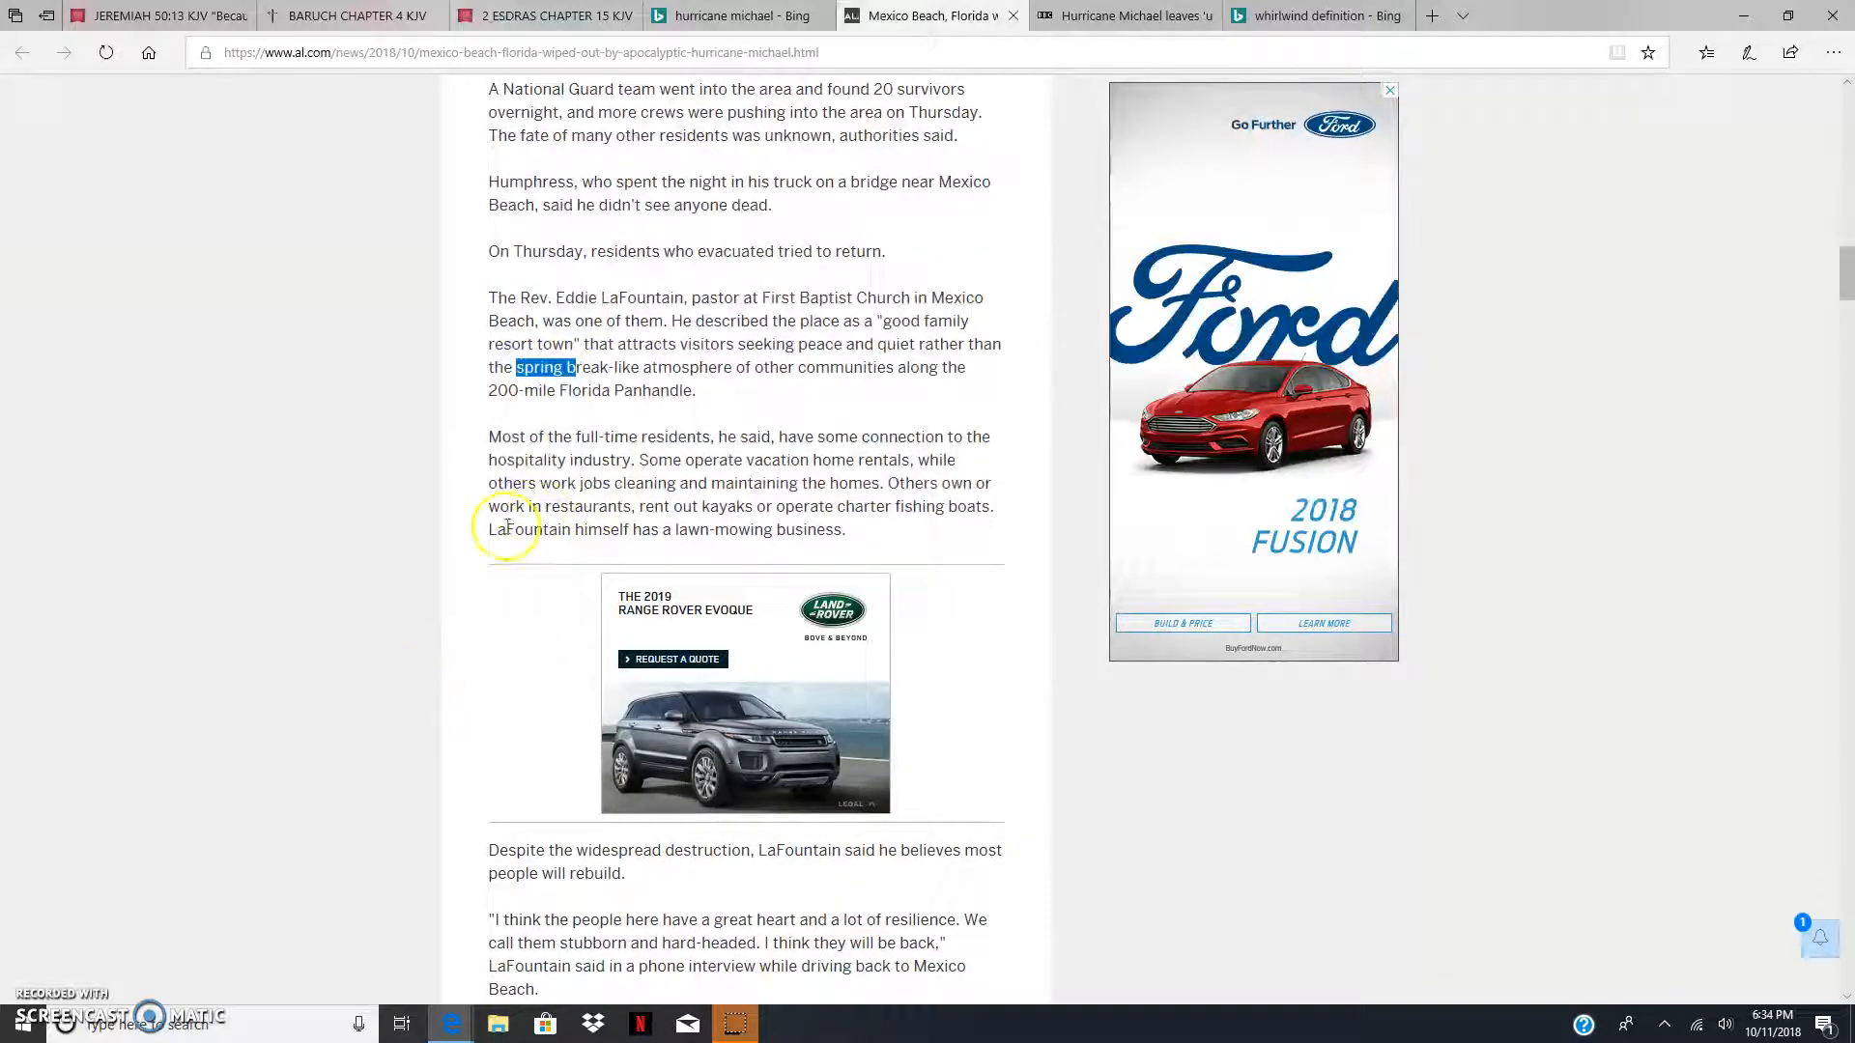
{"action": "mouse_move", "coordinate": [748, 439]}
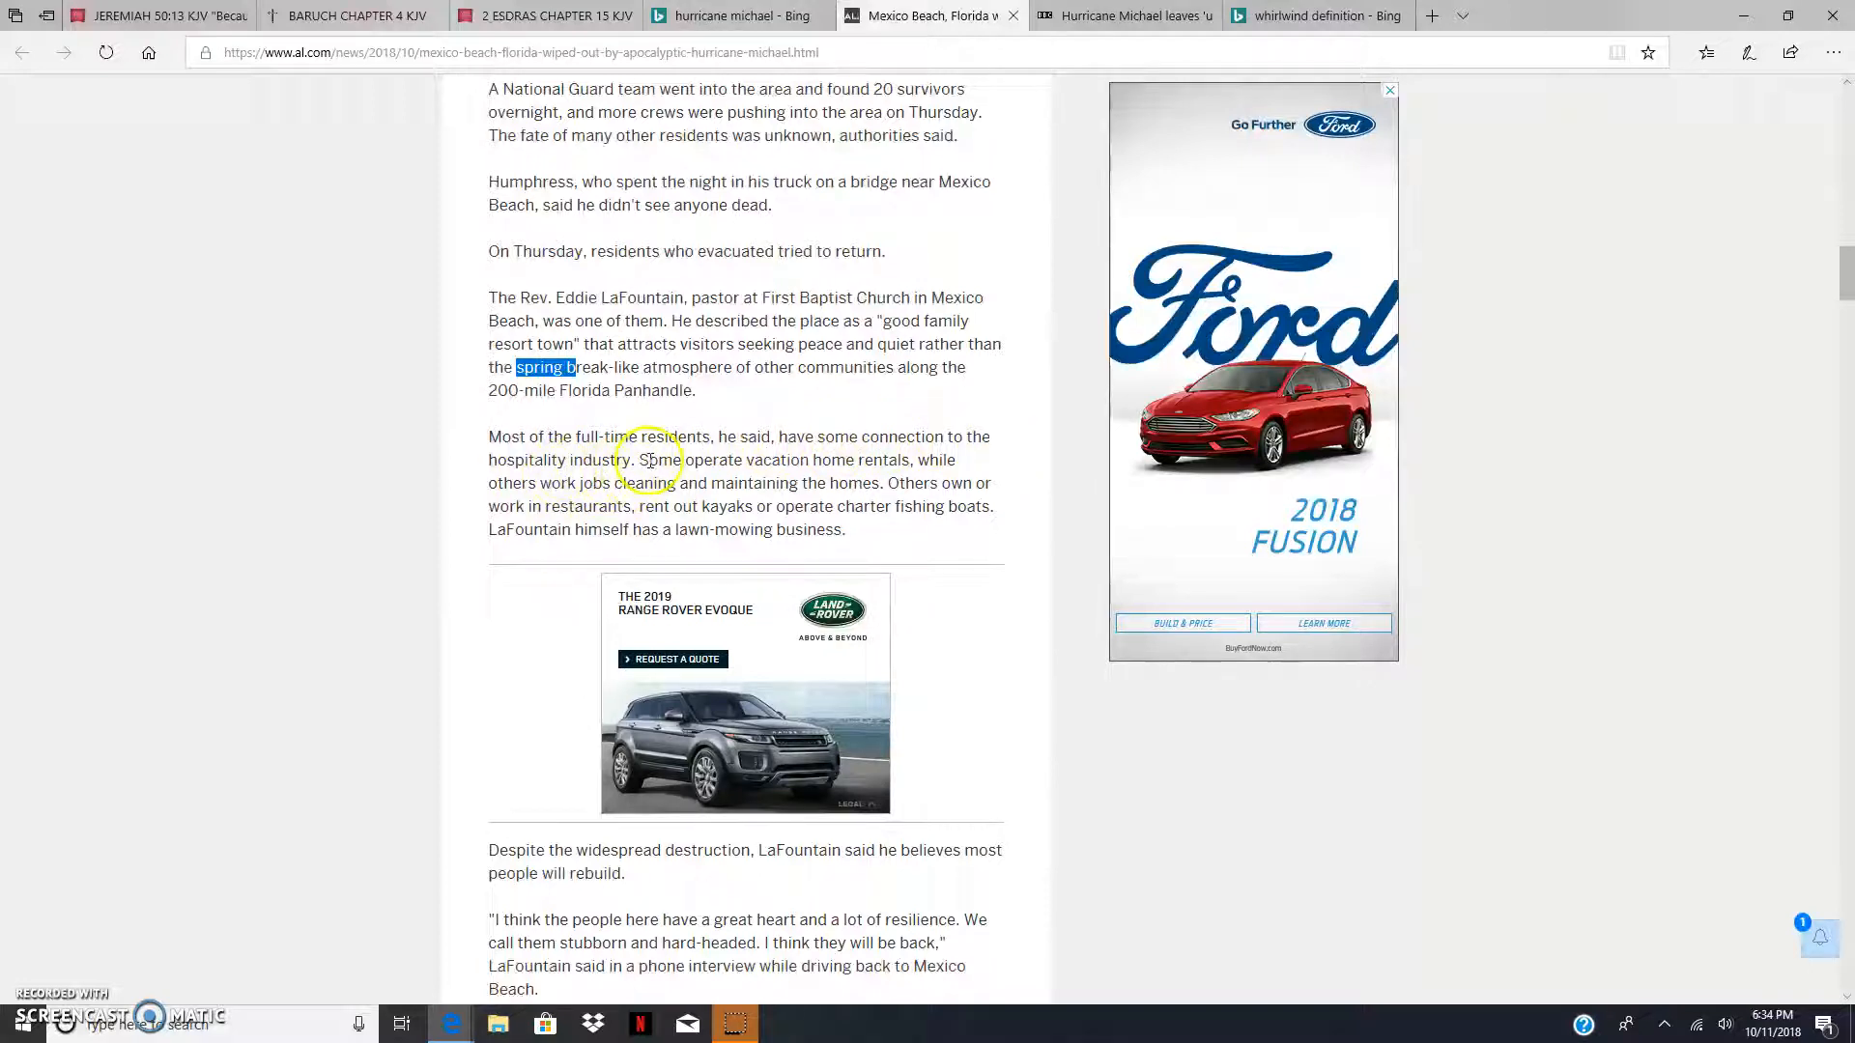
{"action": "mouse_move", "coordinate": [825, 454]}
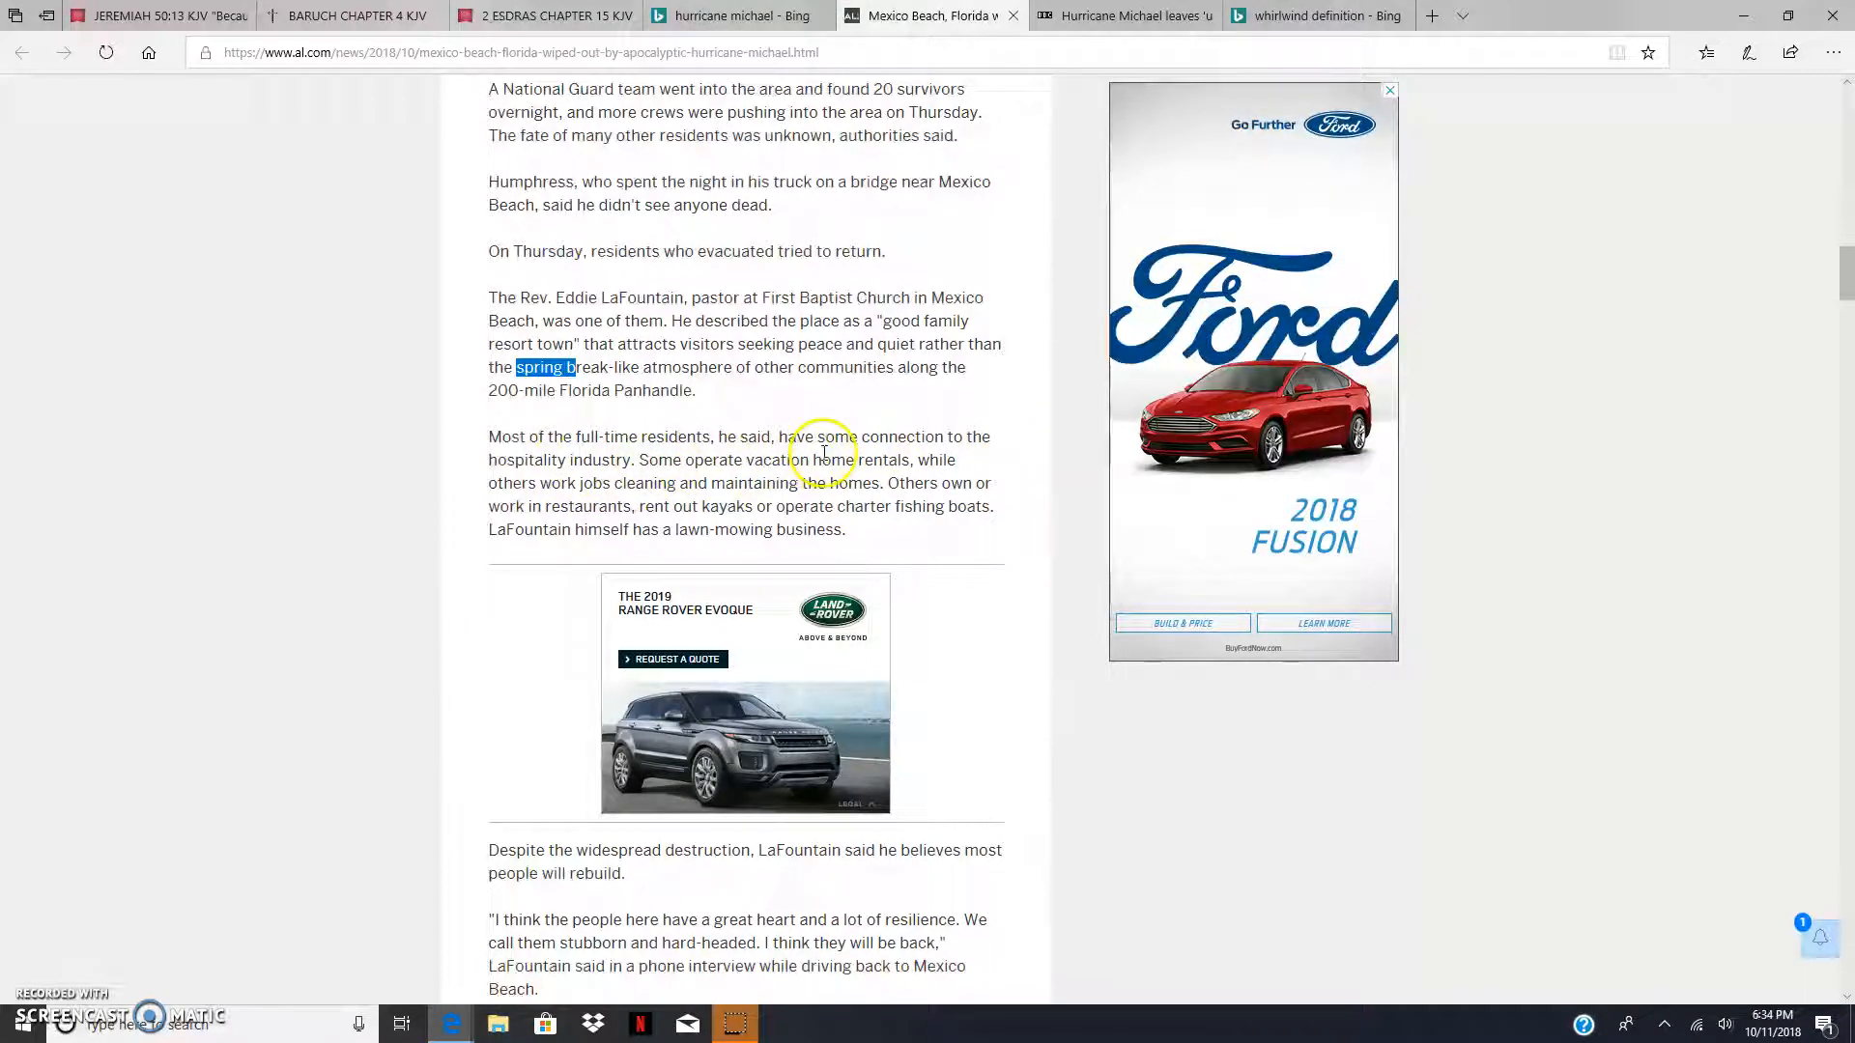
{"action": "mouse_move", "coordinate": [719, 490]}
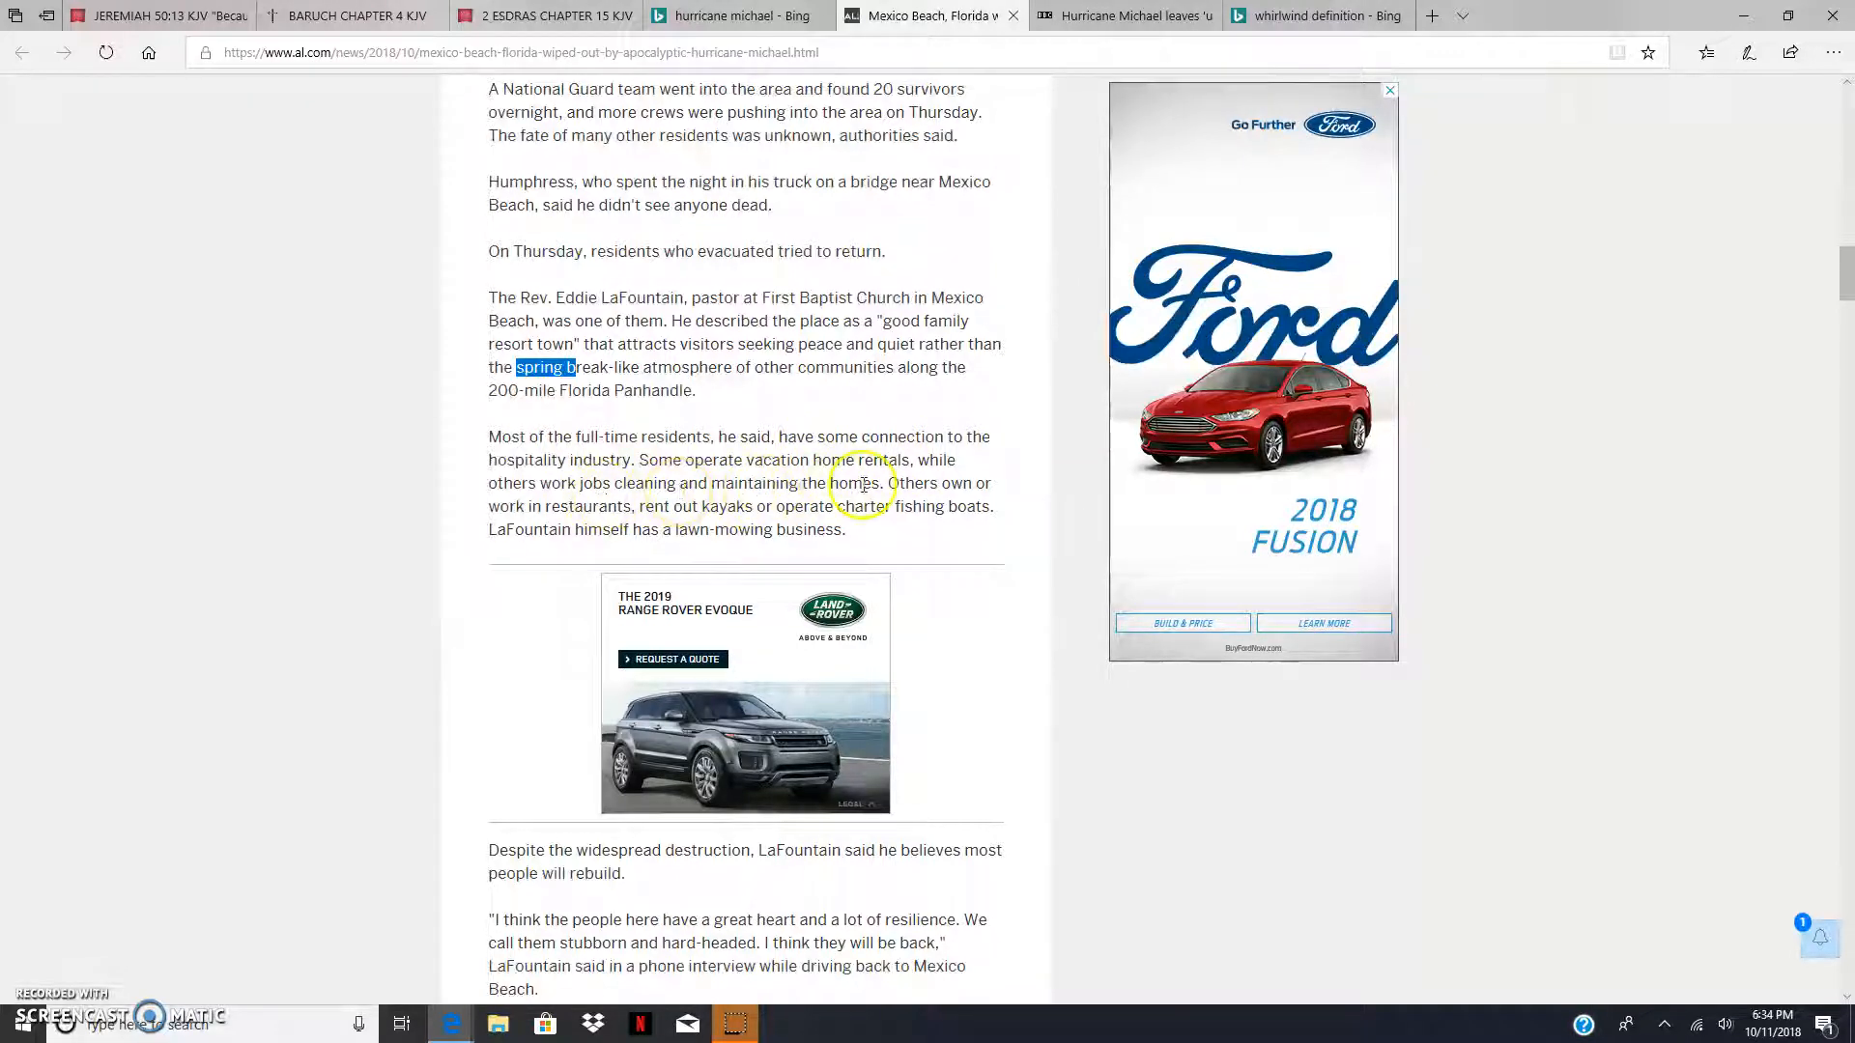
{"action": "mouse_move", "coordinate": [715, 510]}
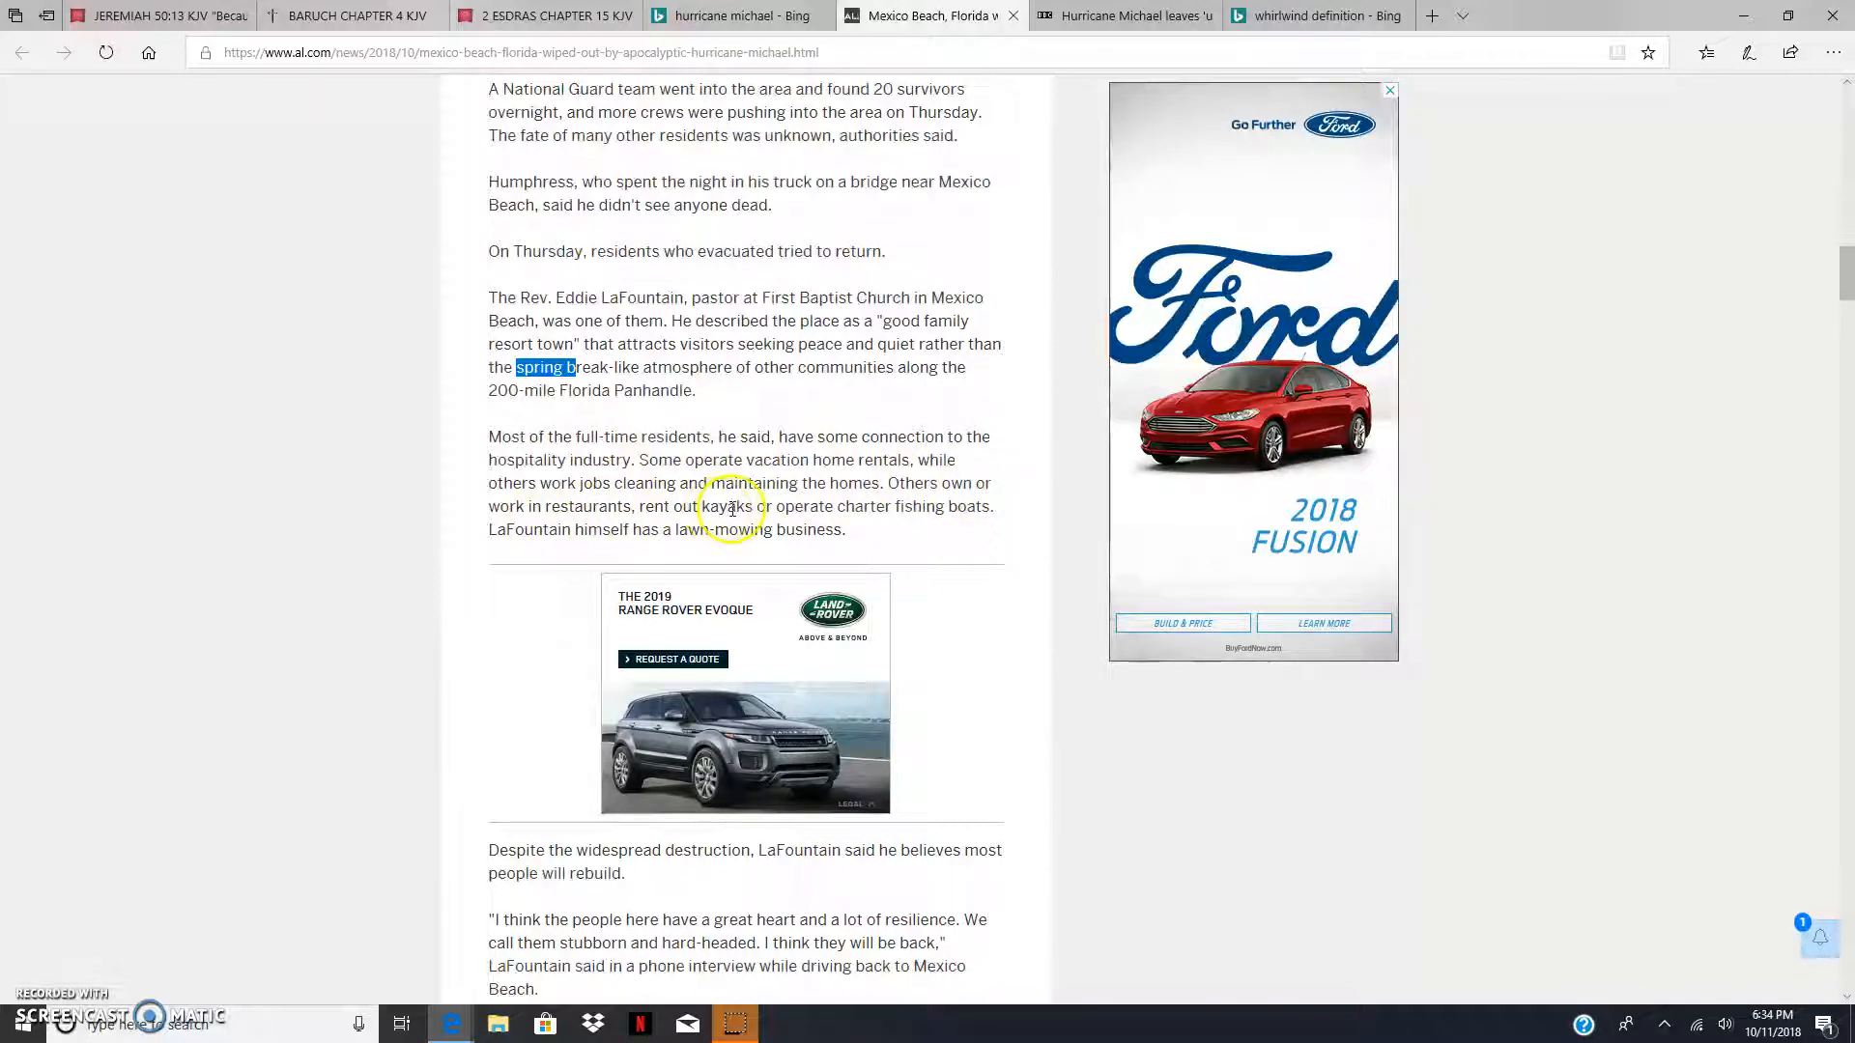
{"action": "mouse_move", "coordinate": [804, 506]}
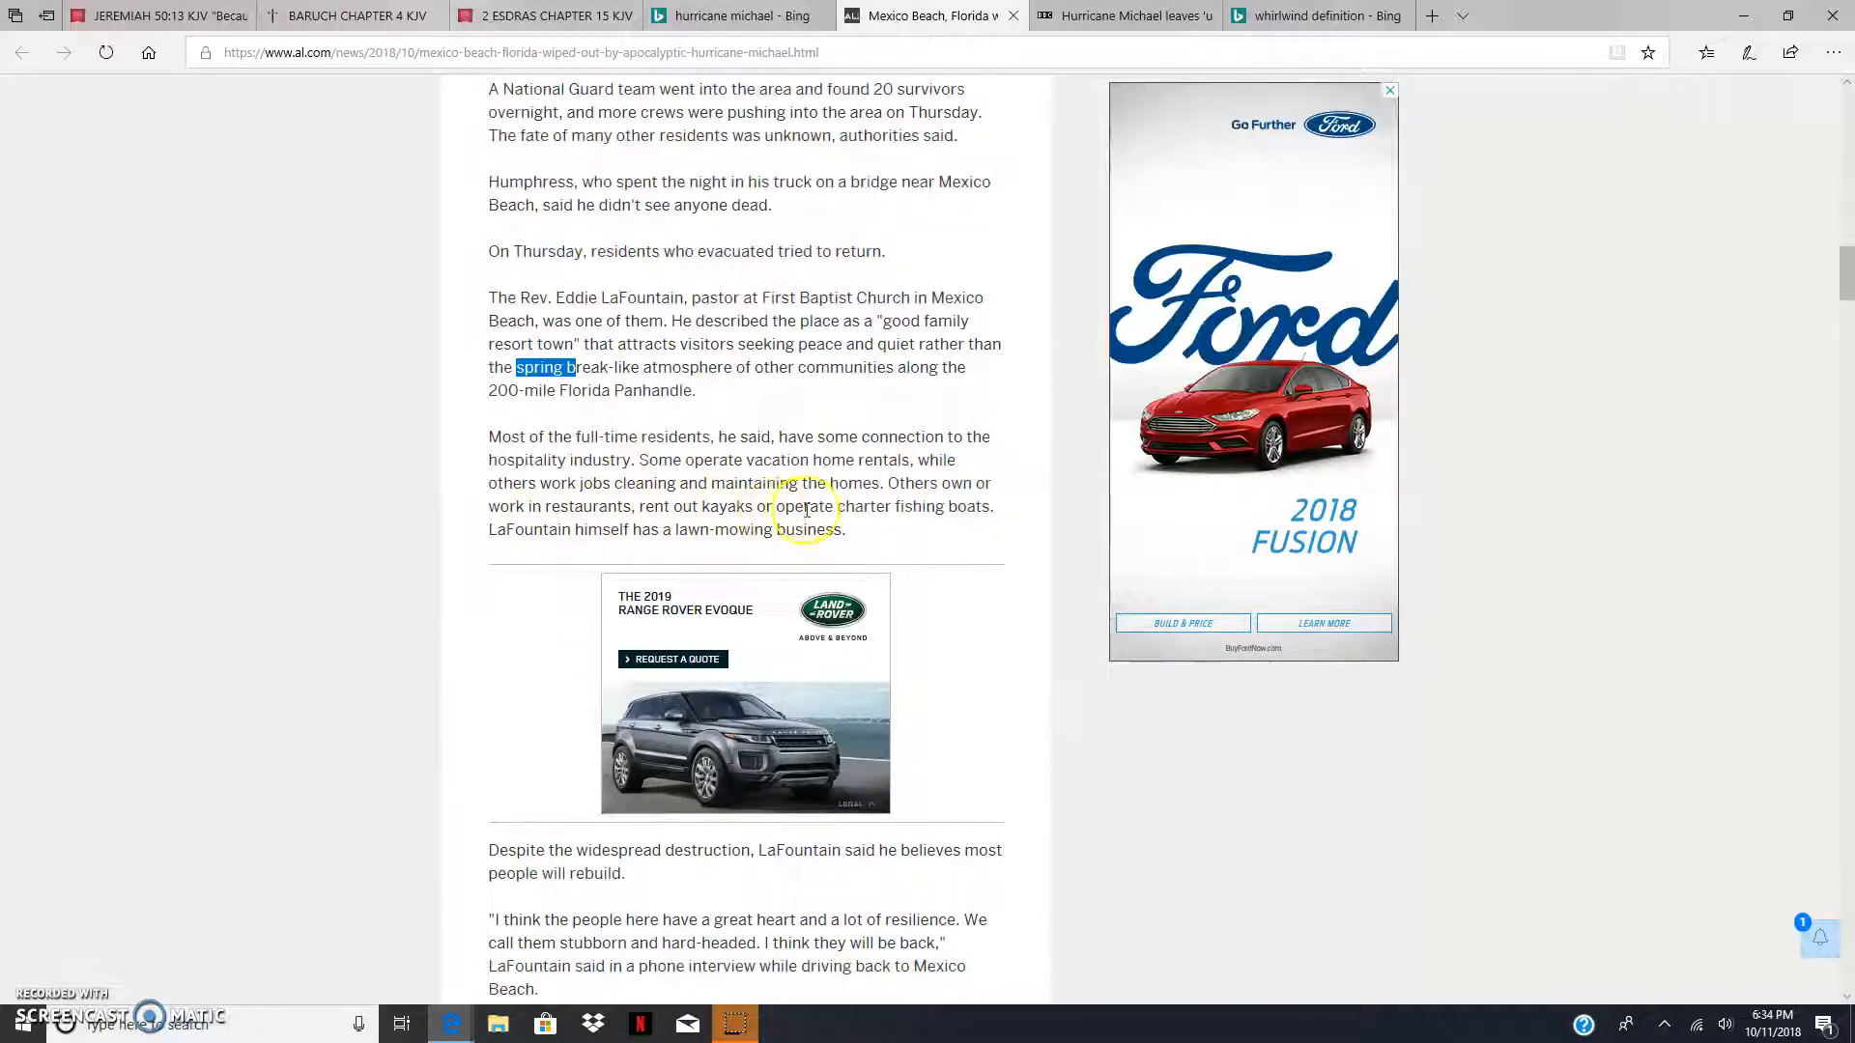
{"action": "mouse_move", "coordinate": [555, 533]}
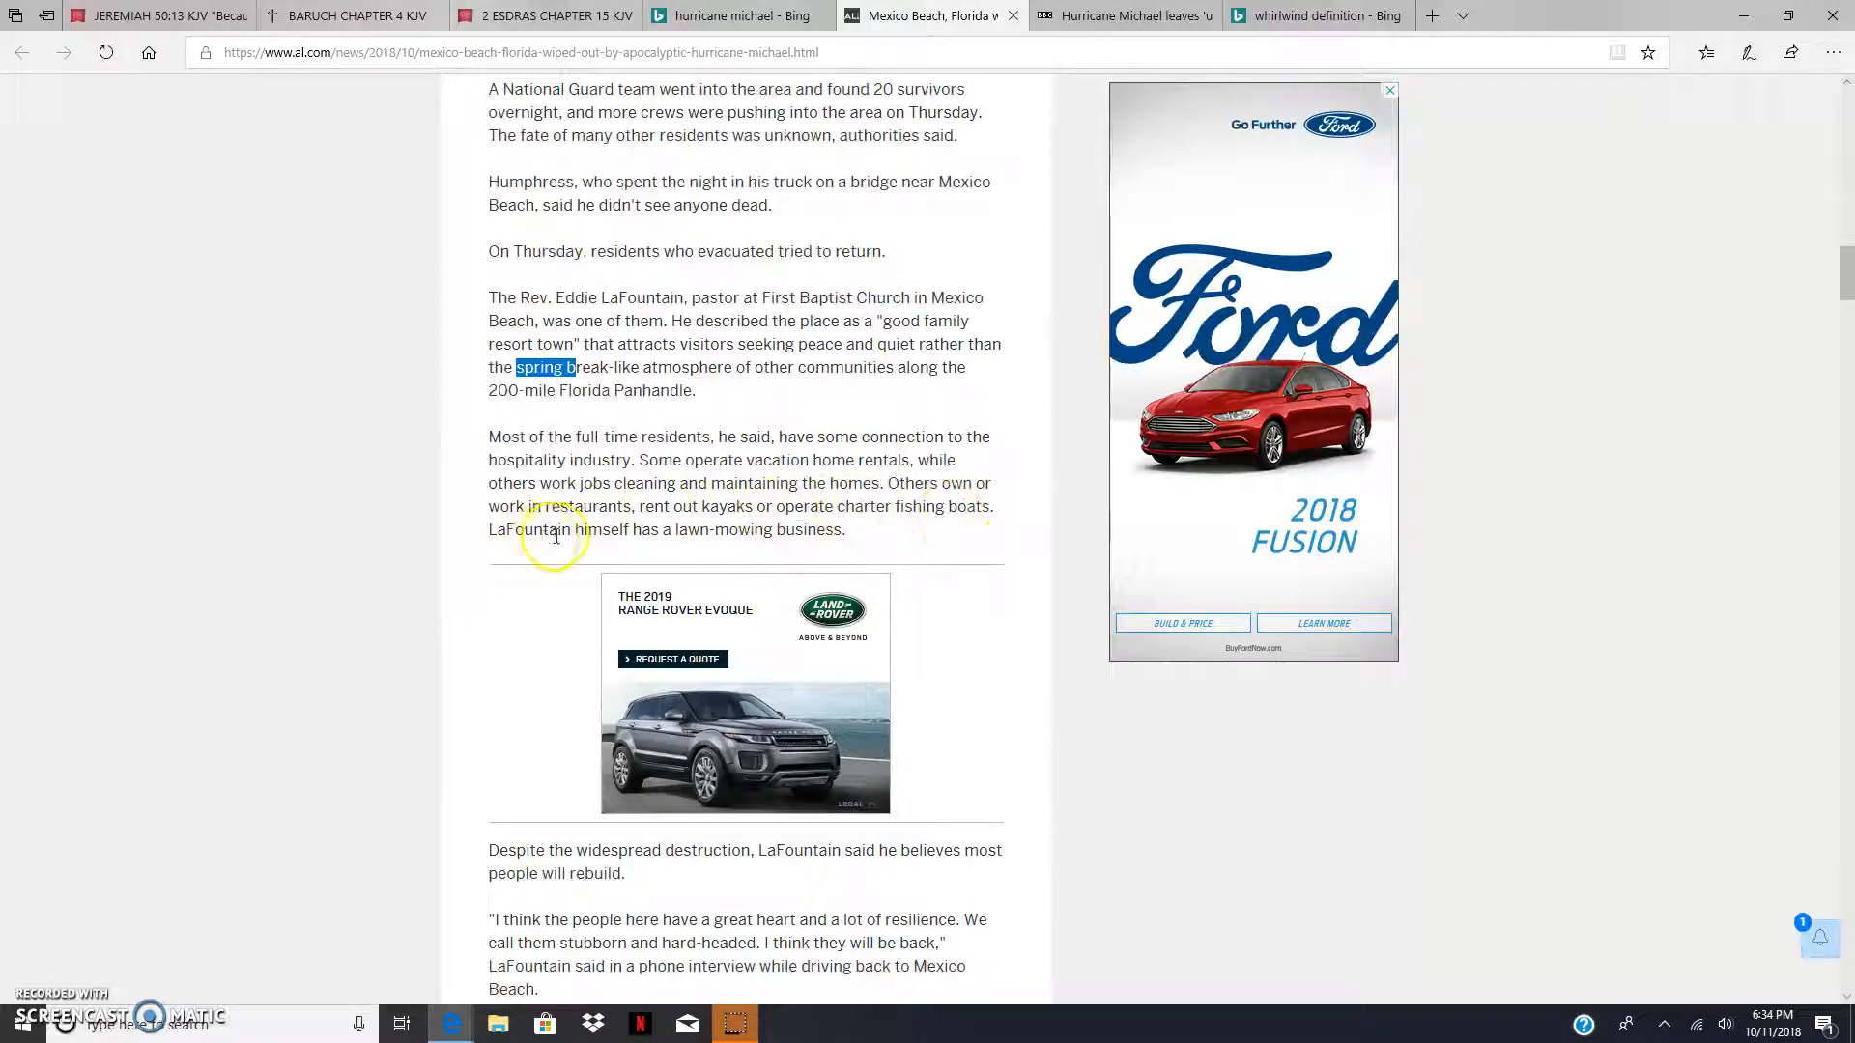
{"action": "mouse_move", "coordinate": [684, 520]}
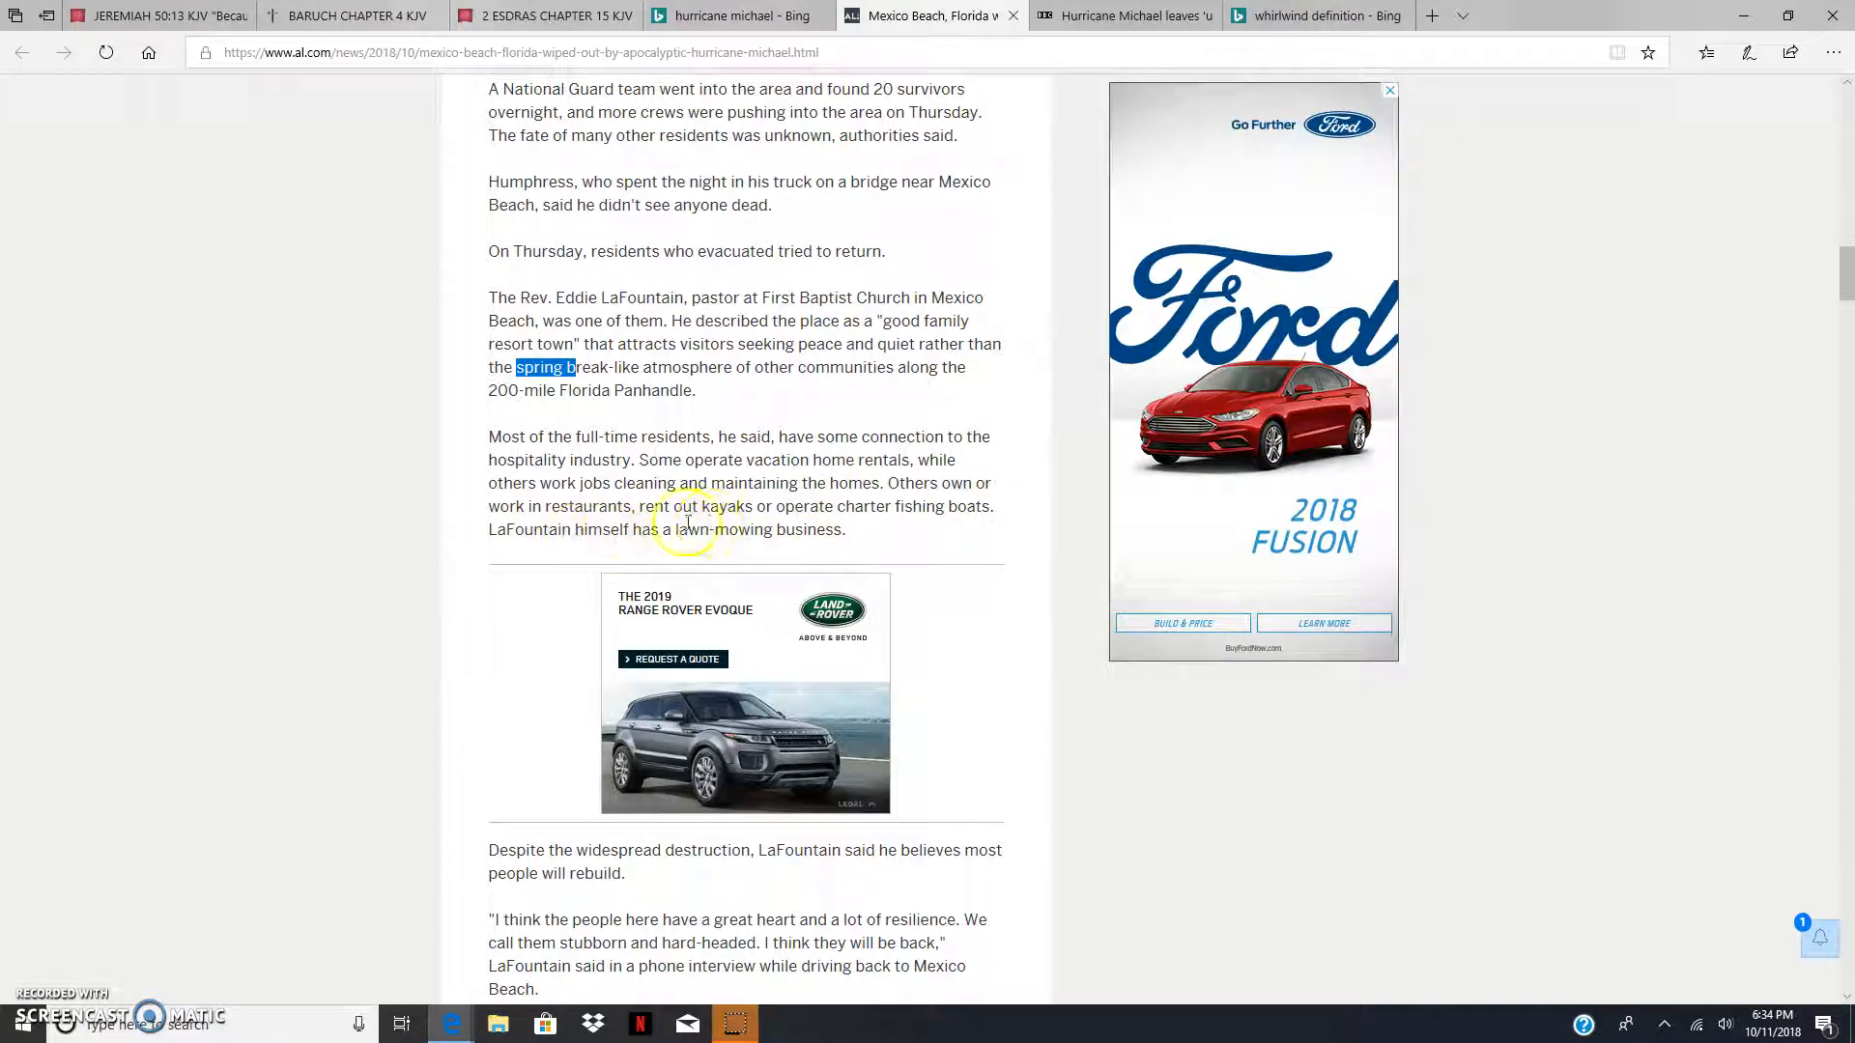
Step: Scroll back up to the embedded Hurricane Michael devastation video and start it playing
{"action": "scroll", "scroll_direction": "up", "scroll_amount": 3}
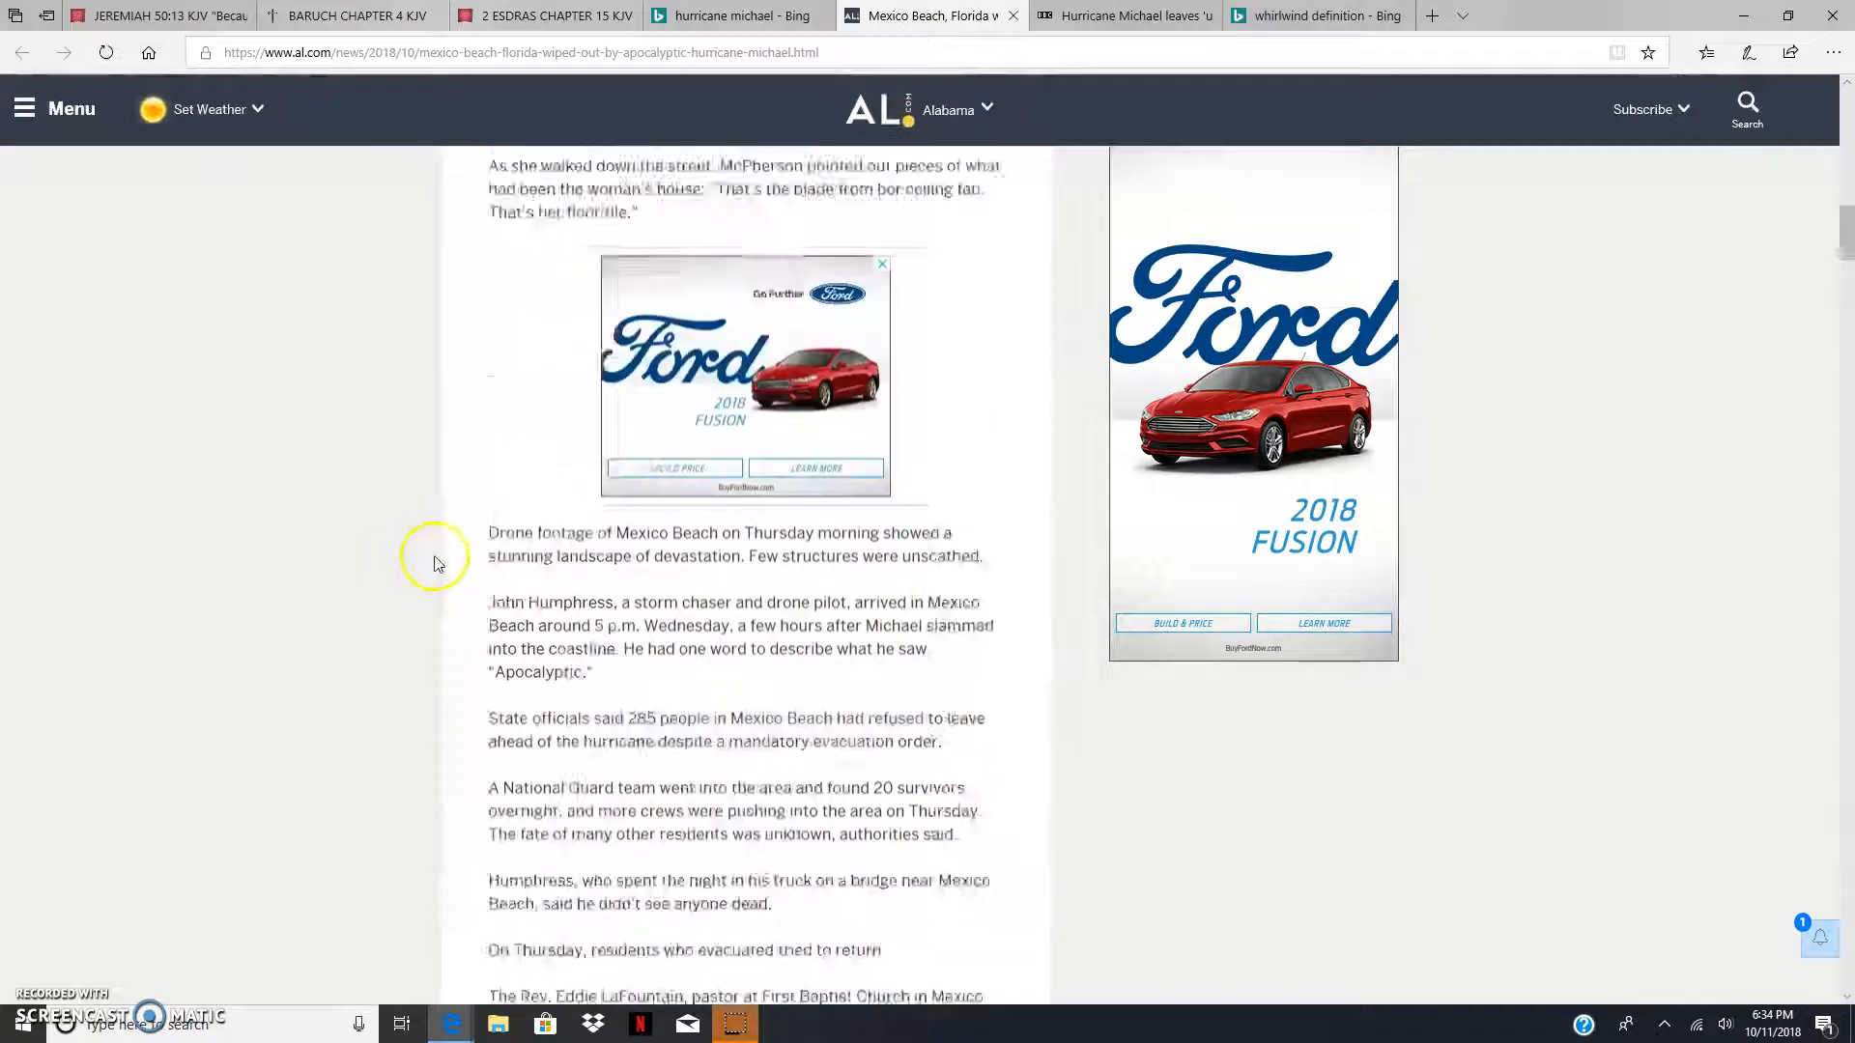
{"action": "scroll", "scroll_direction": "up", "scroll_amount": 3}
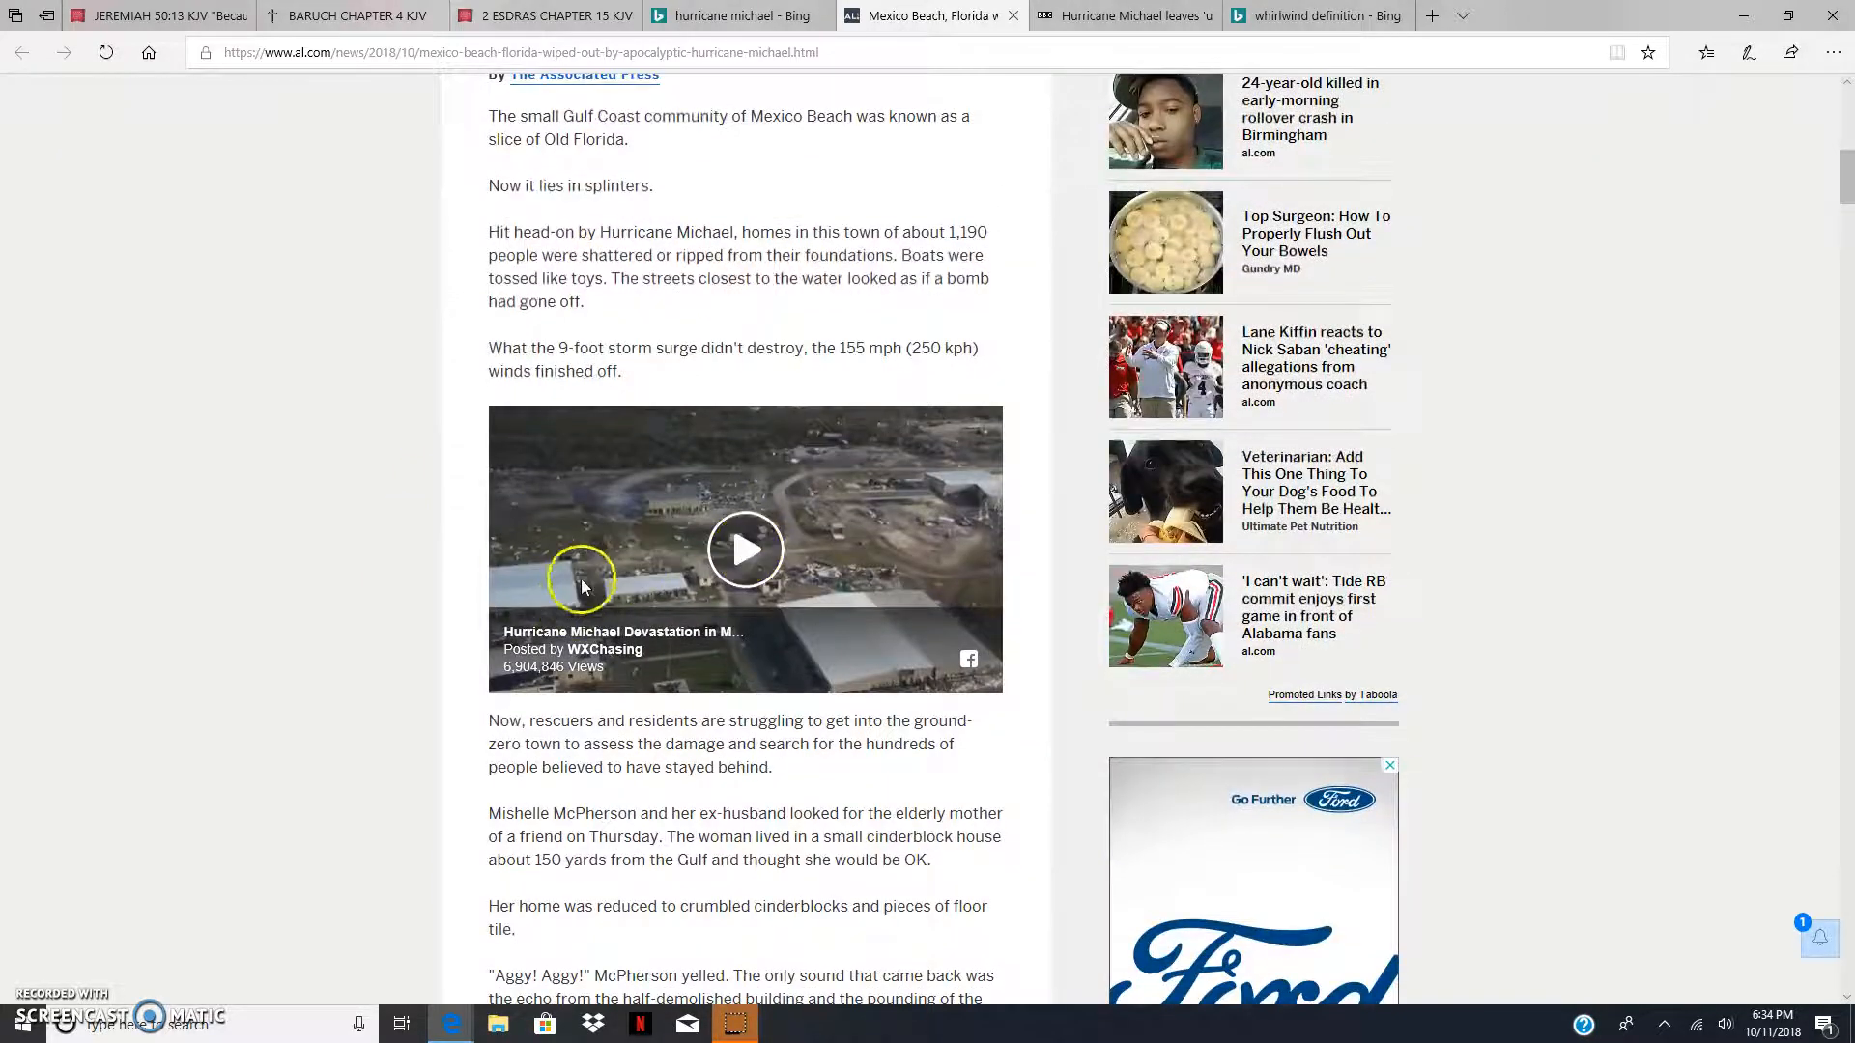
{"action": "mouse_move", "coordinate": [698, 591]}
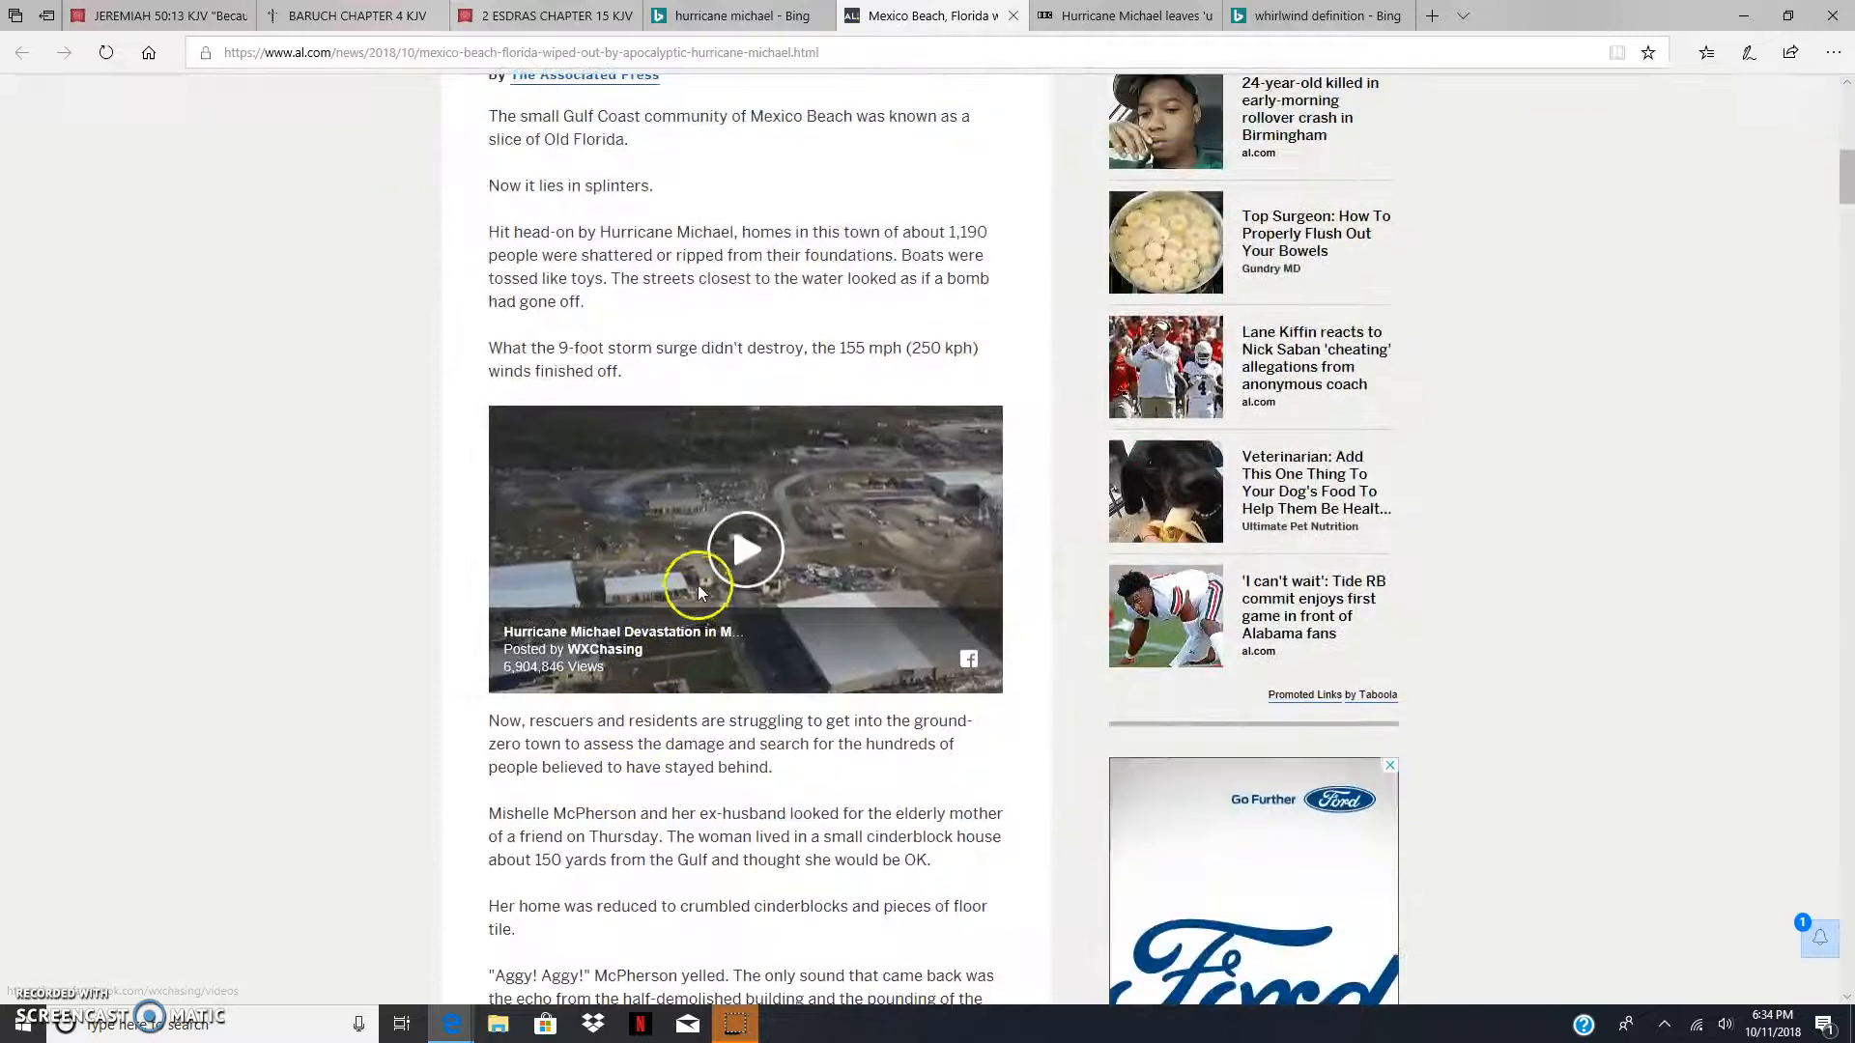
{"action": "left_click", "coordinate": [744, 549]}
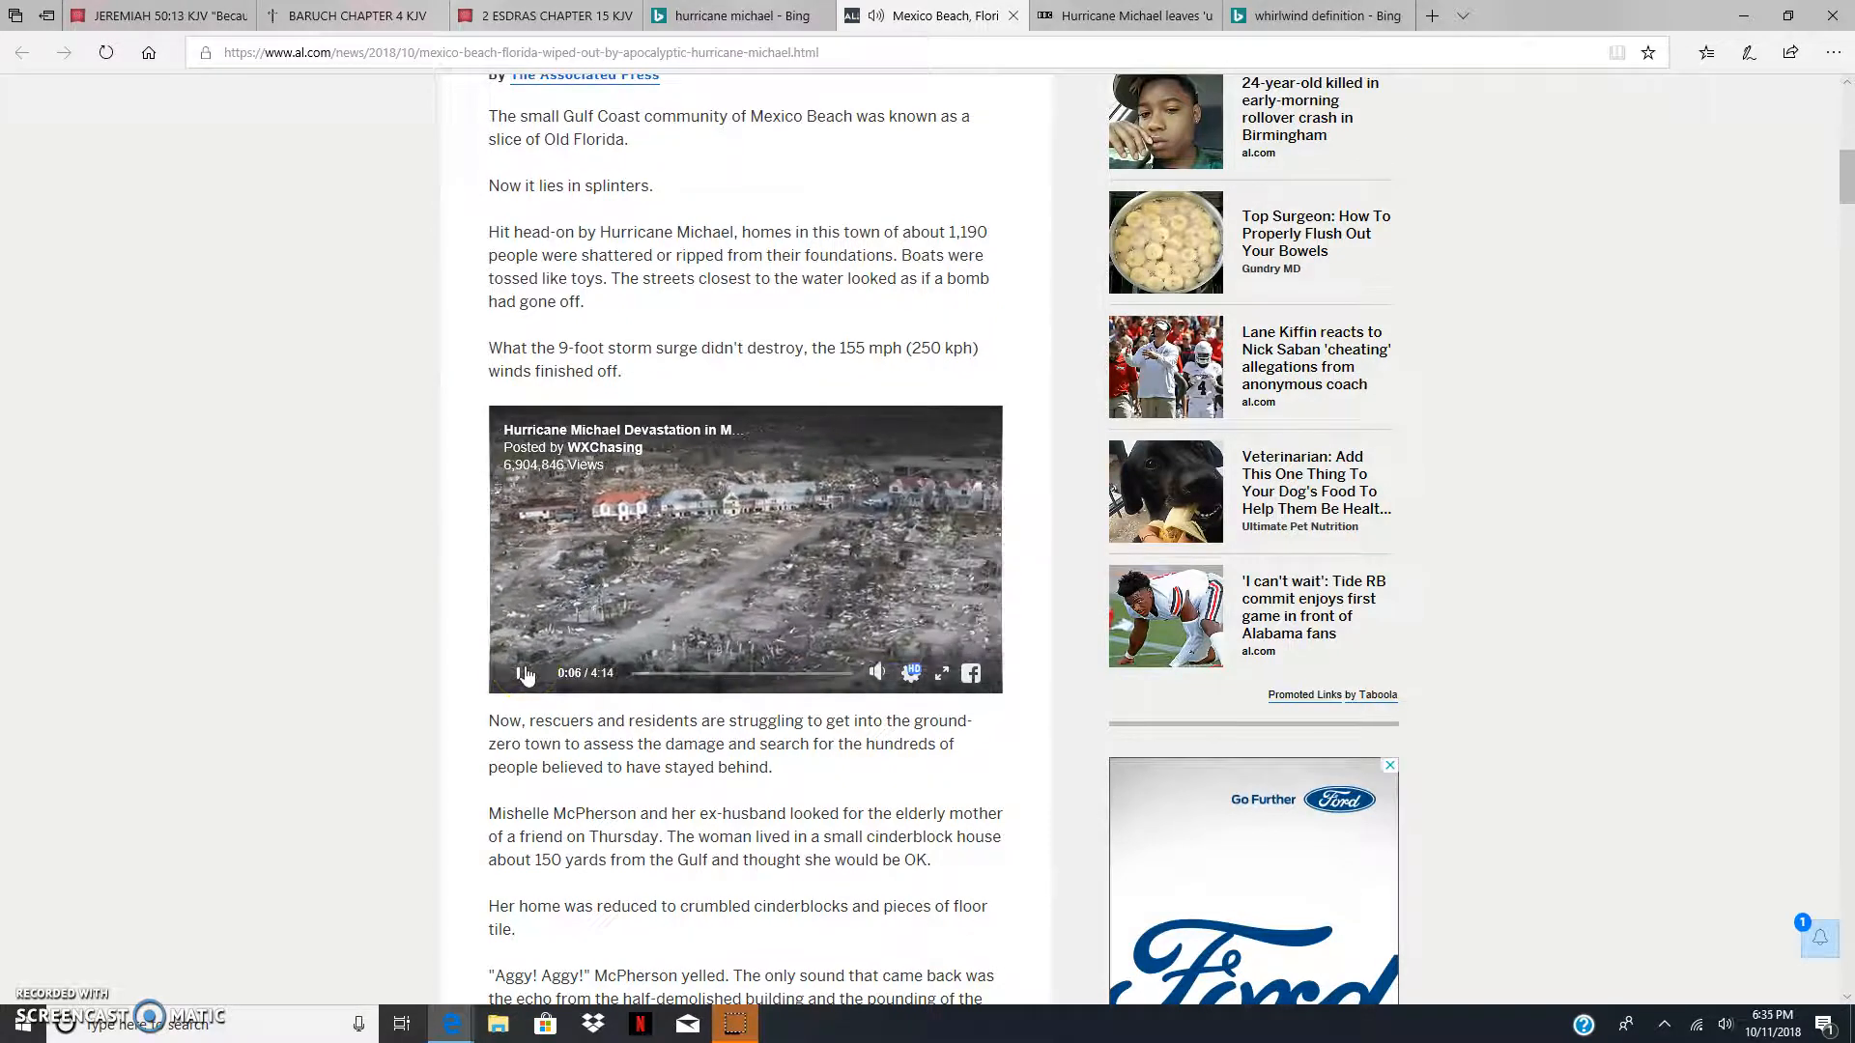
{"action": "left_click", "coordinate": [520, 674]}
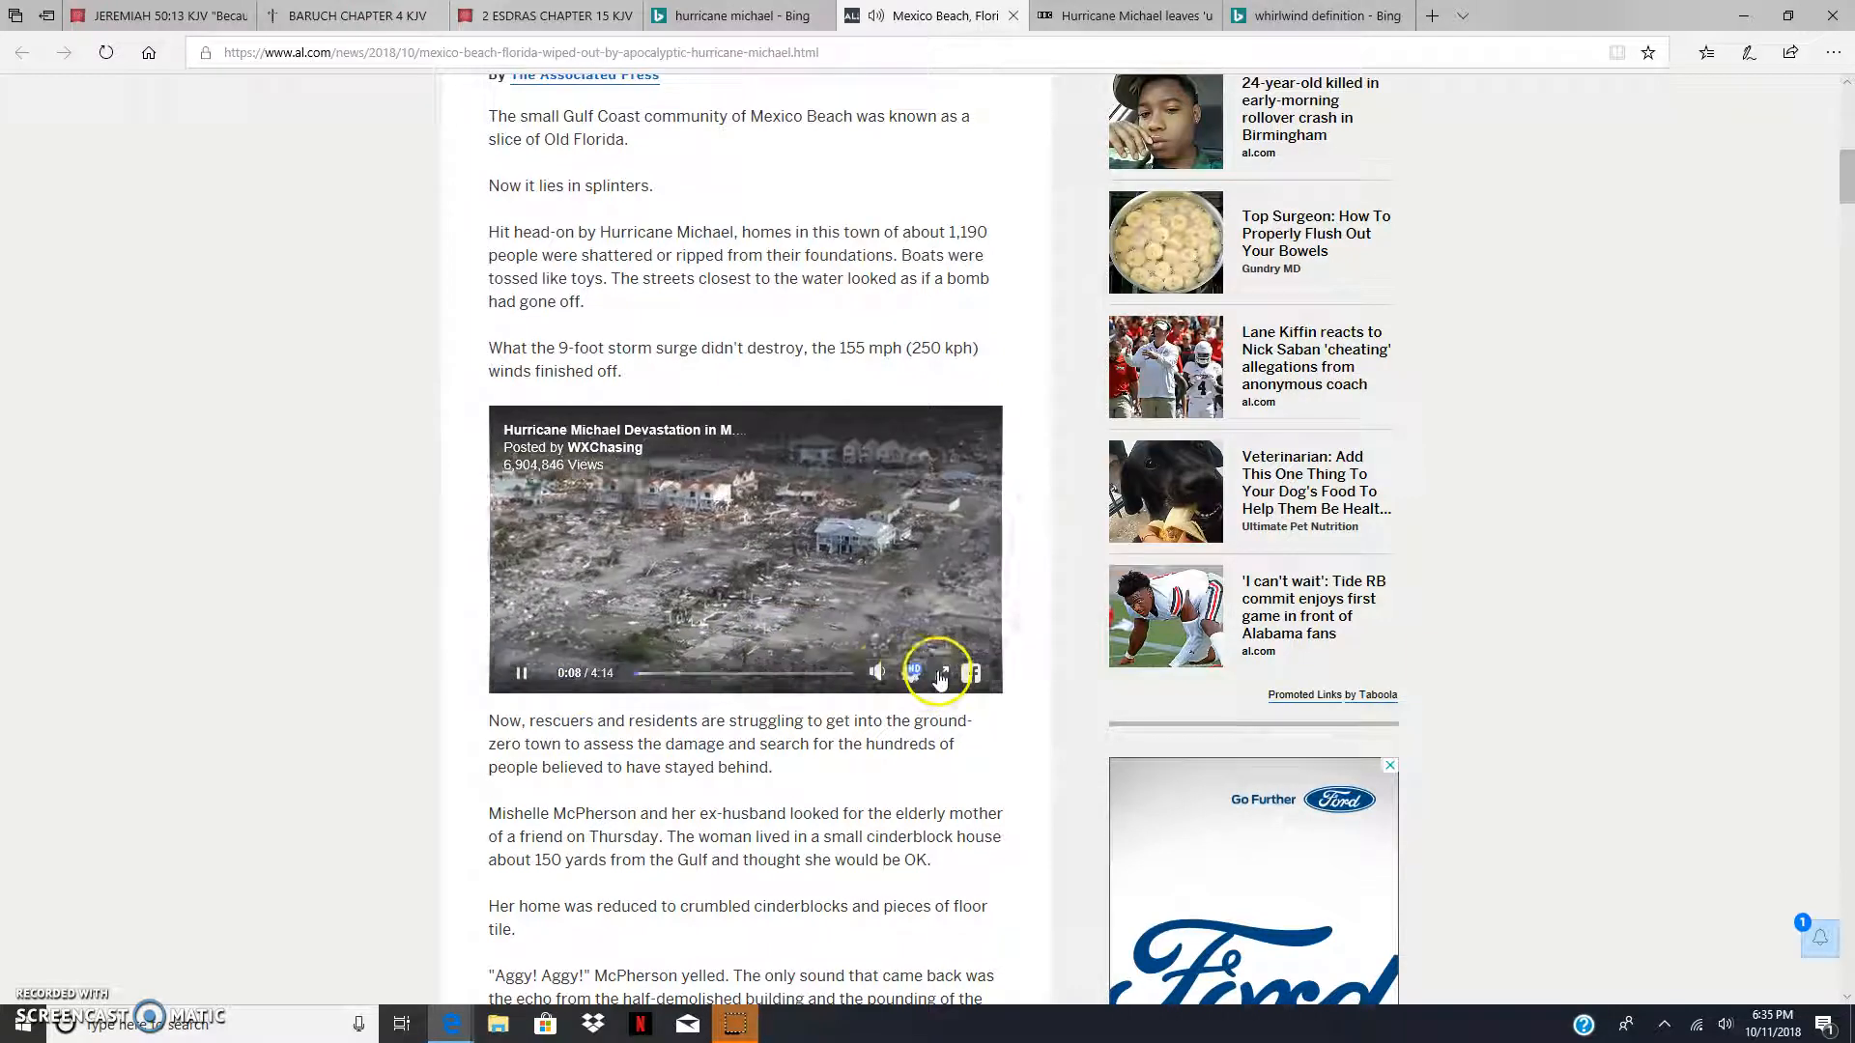
Step: Expand the devastation video to full screen and watch the helicopter footage of wrecked homes
{"action": "left_click", "coordinate": [945, 673]}
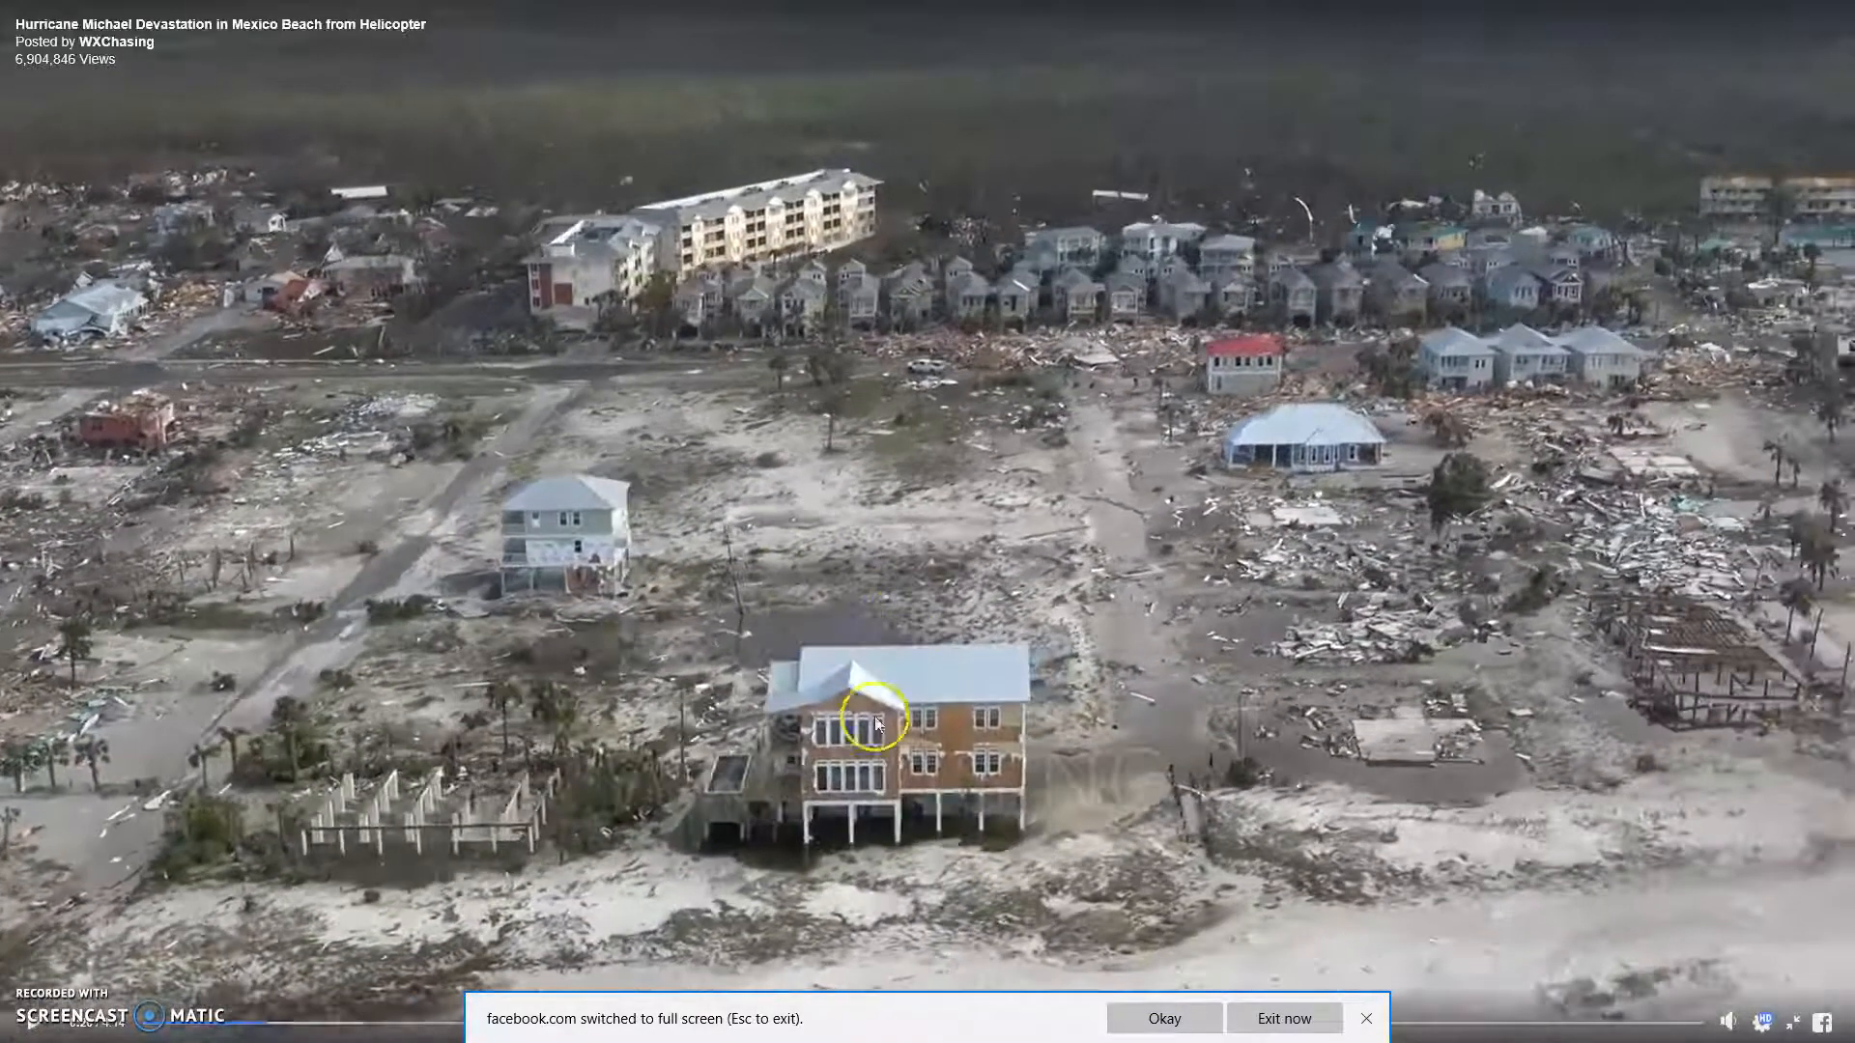
{"action": "mouse_move", "coordinate": [597, 414]}
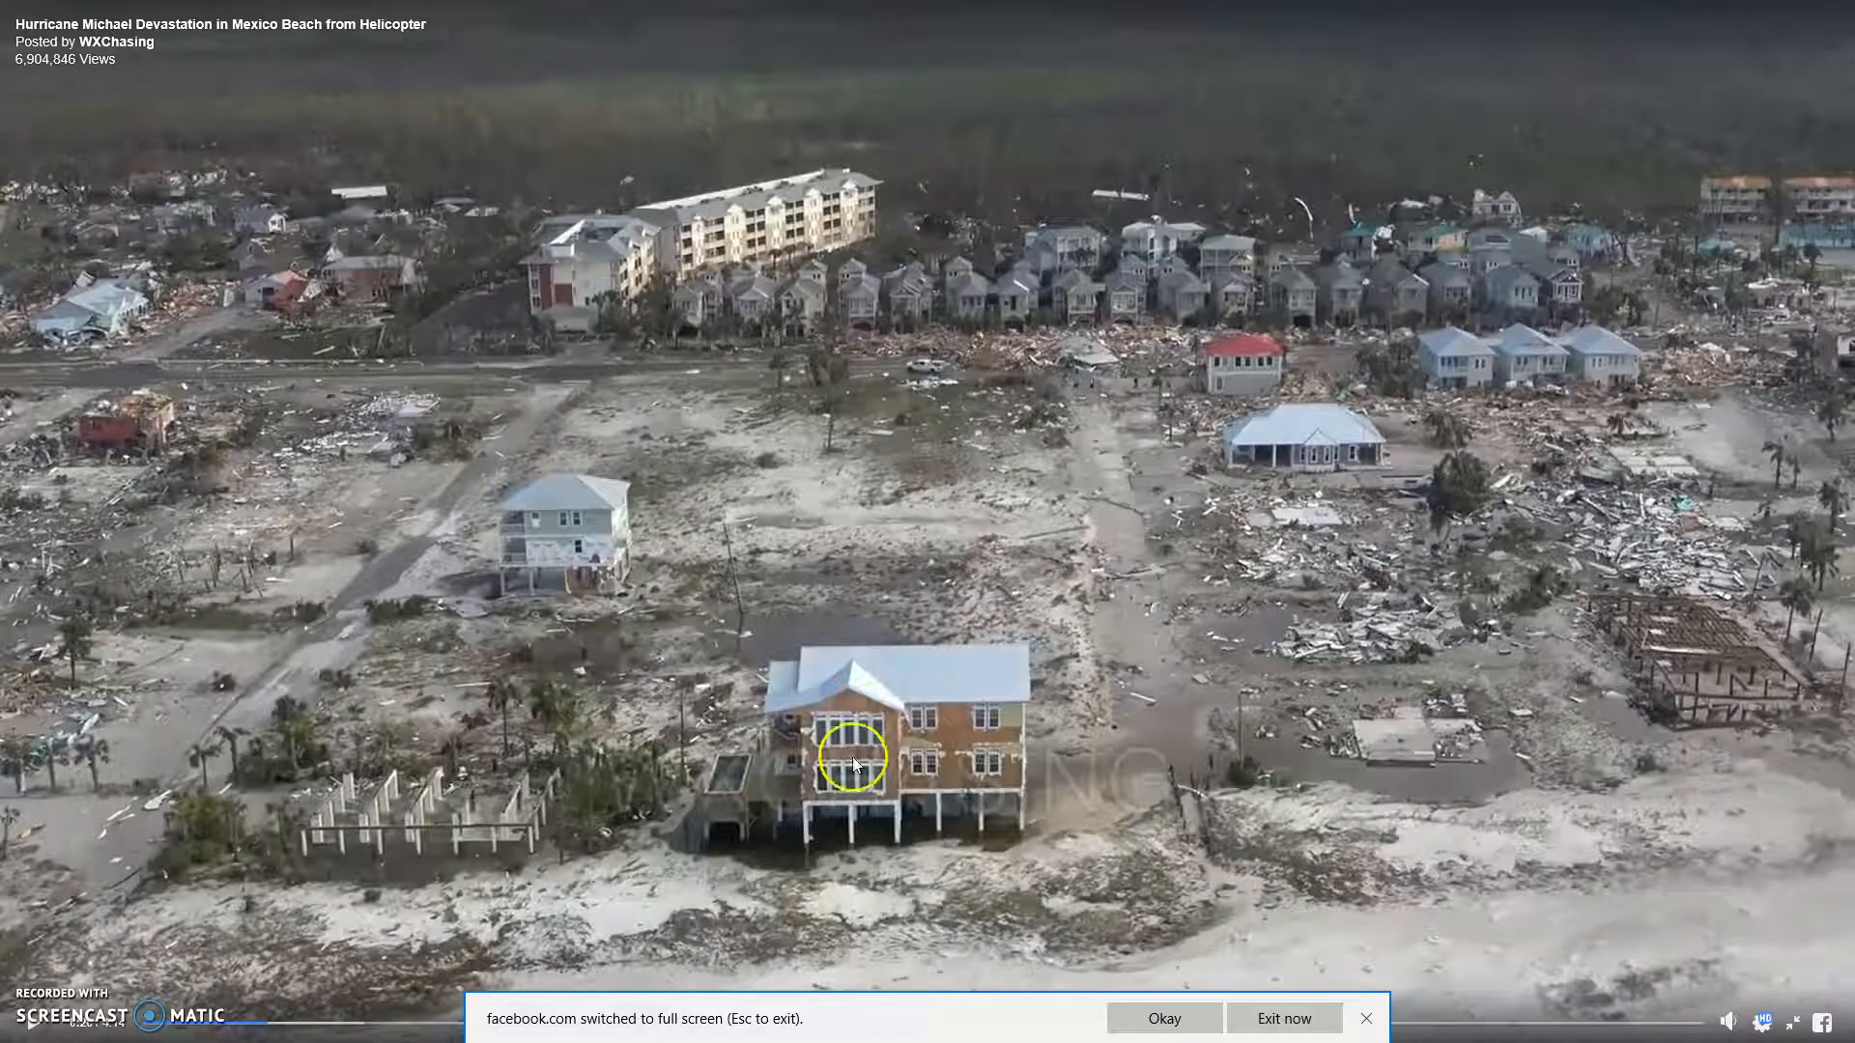
{"action": "mouse_move", "coordinate": [1309, 465]}
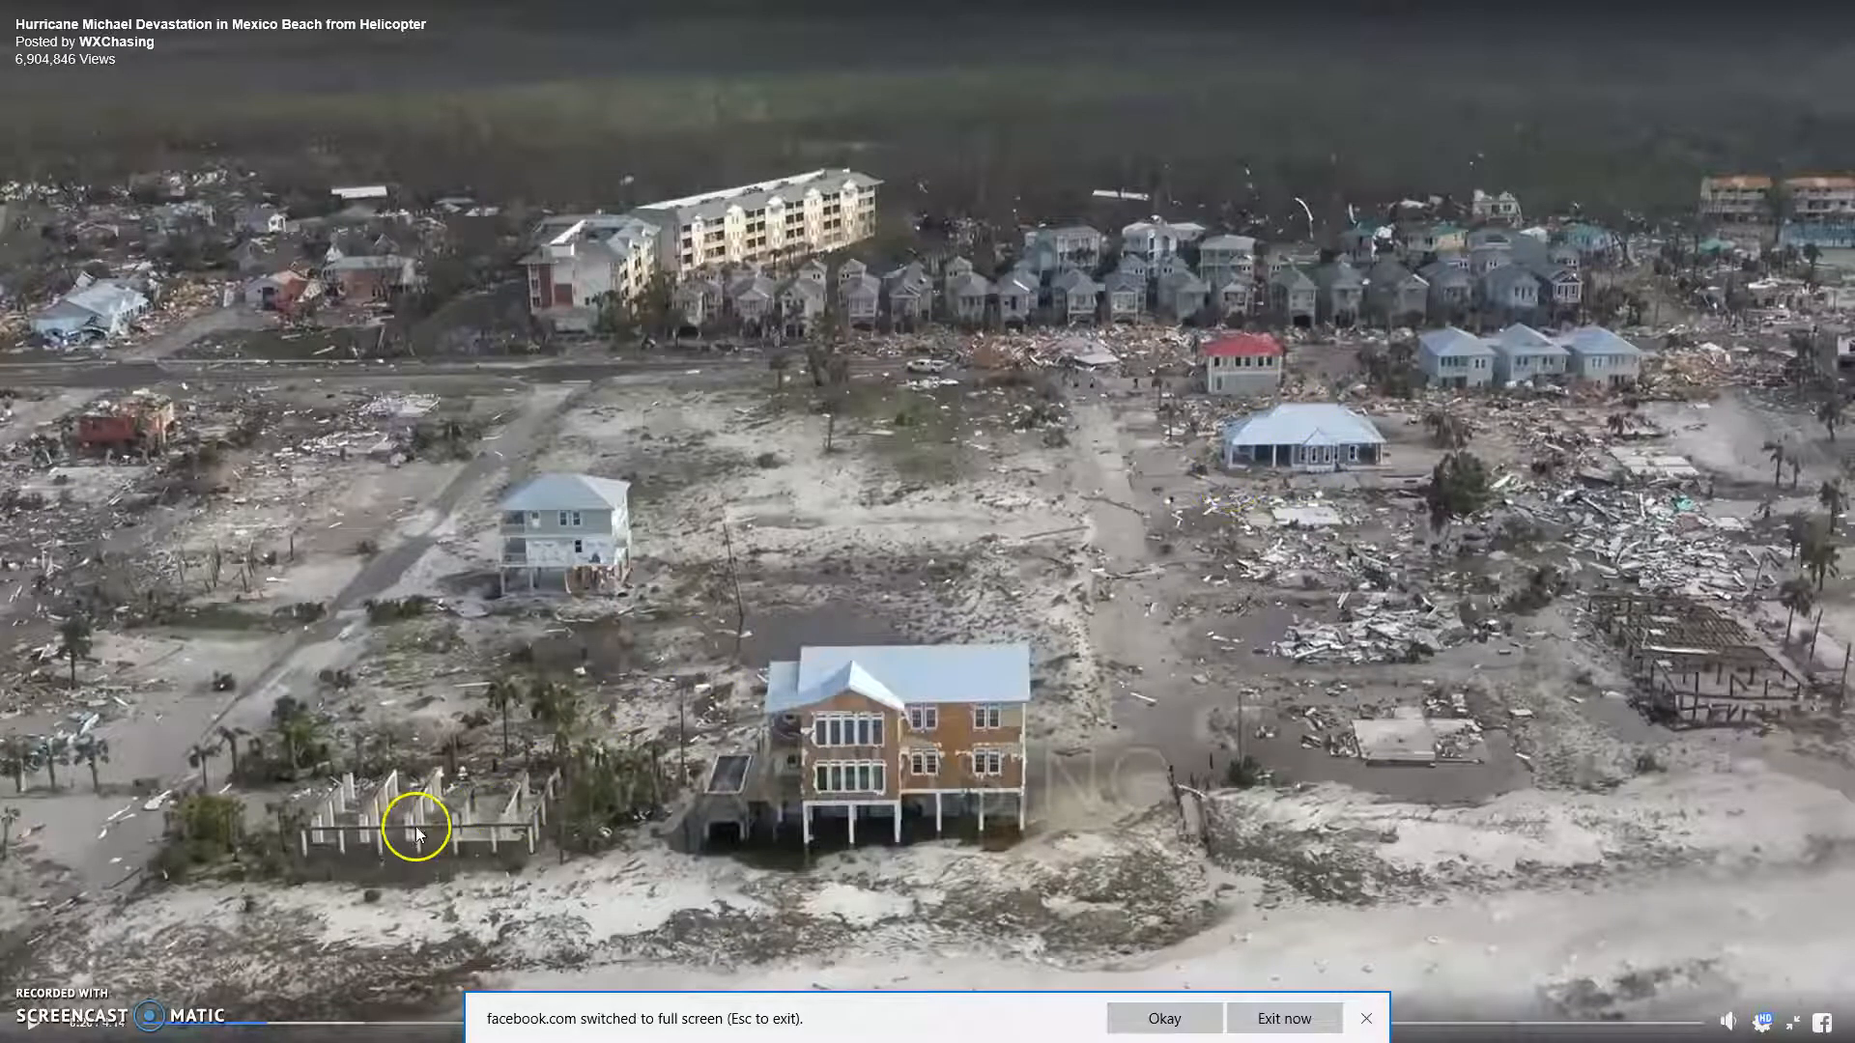
{"action": "mouse_move", "coordinate": [149, 384]}
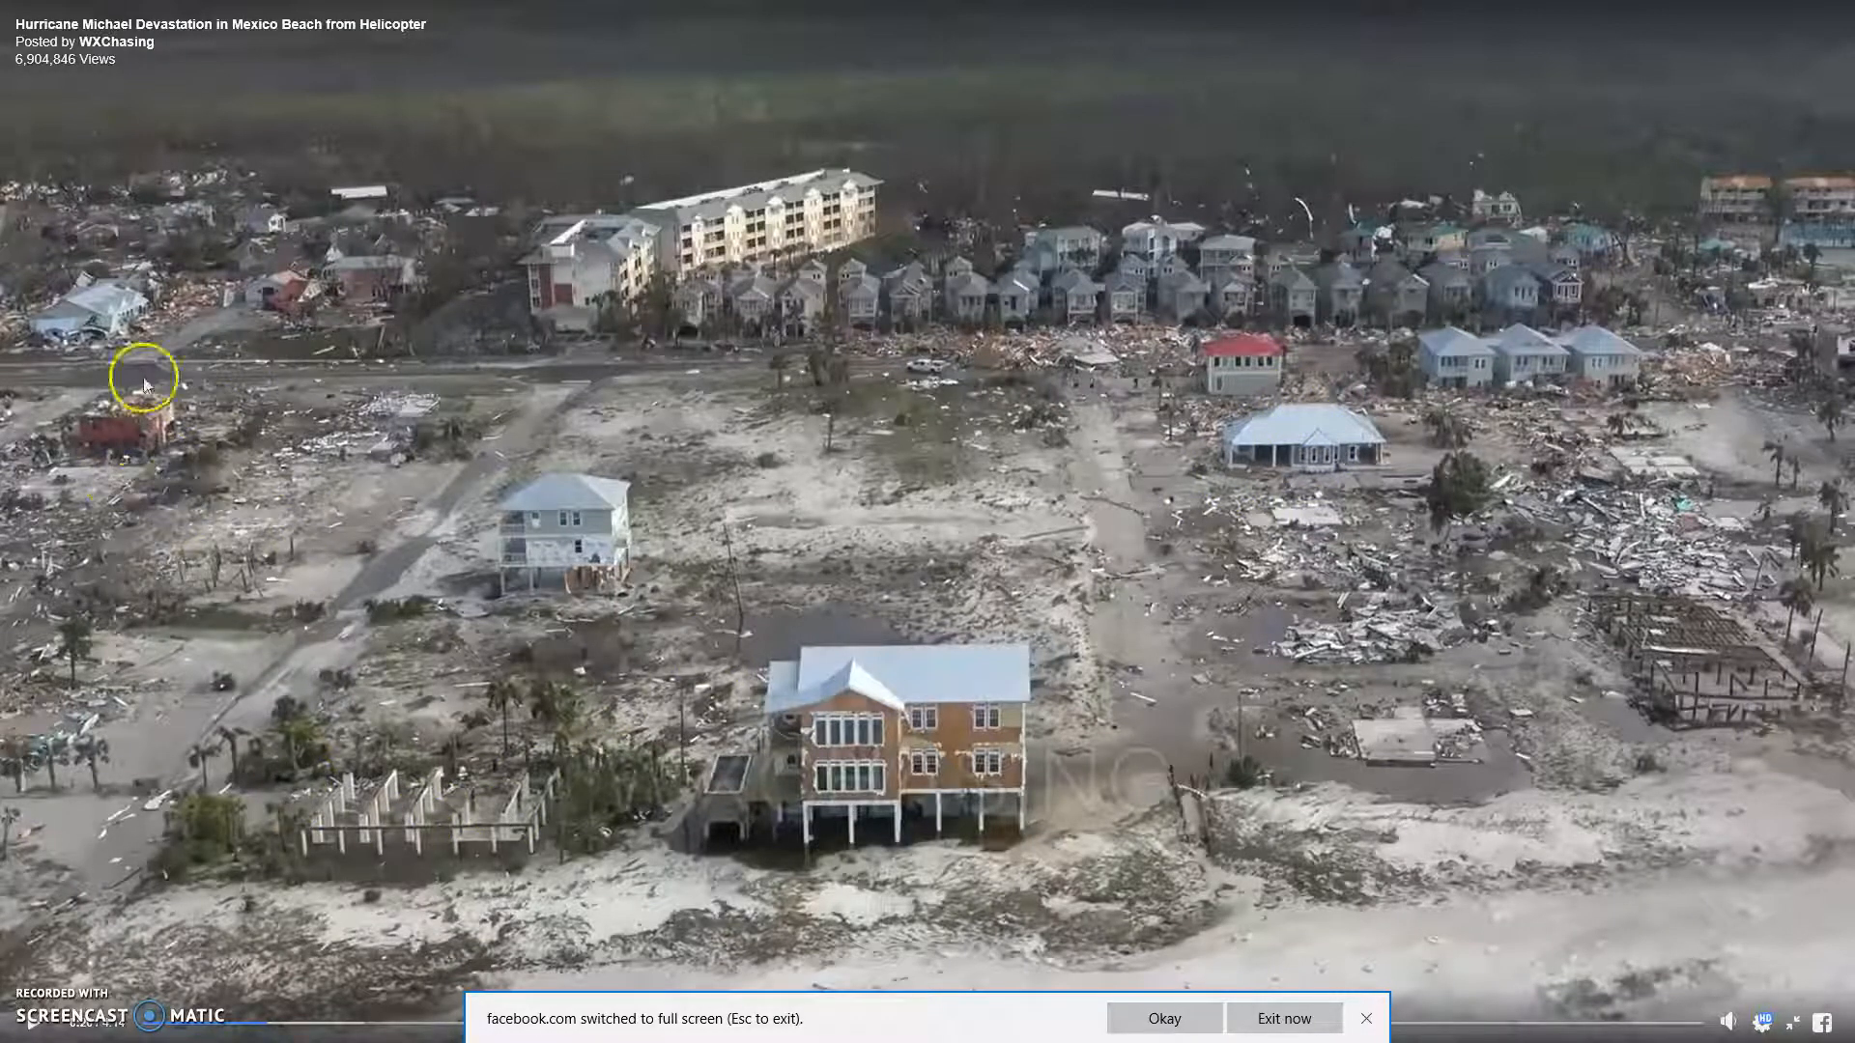
{"action": "mouse_move", "coordinate": [1441, 294]}
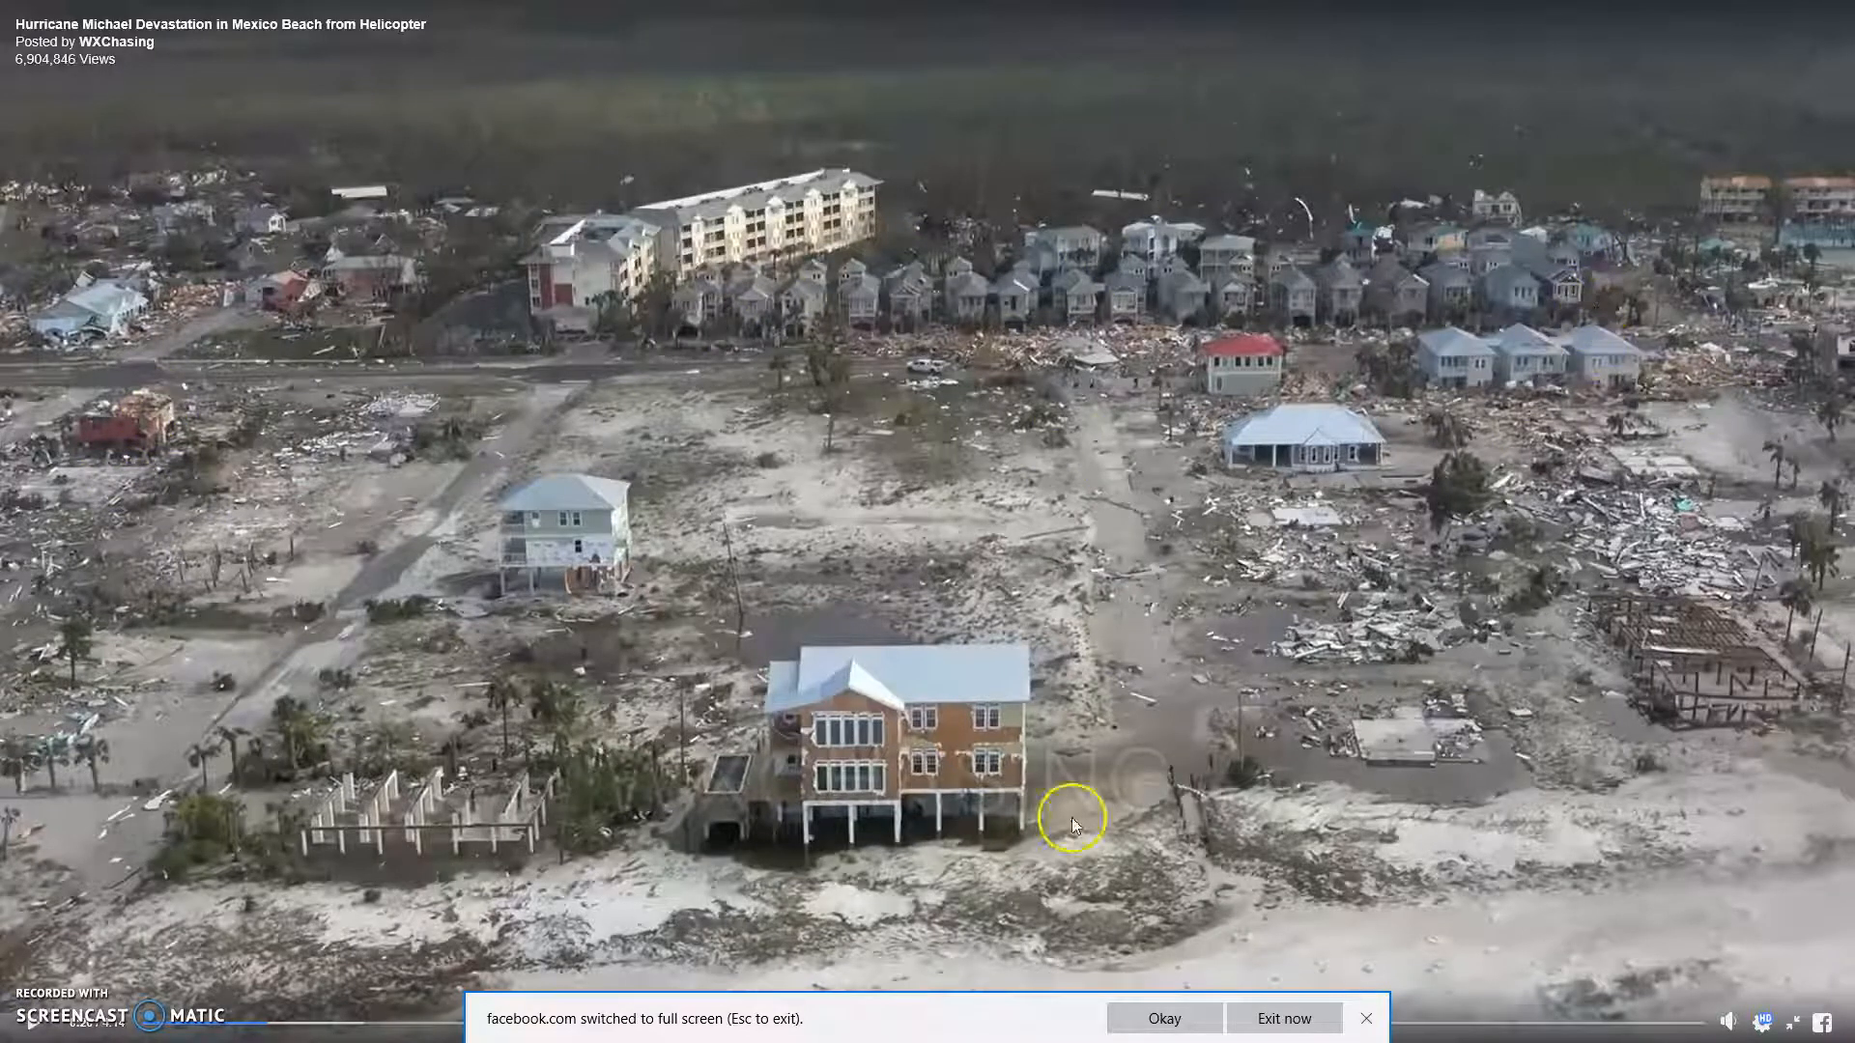
{"action": "left_click", "coordinate": [1163, 1019]}
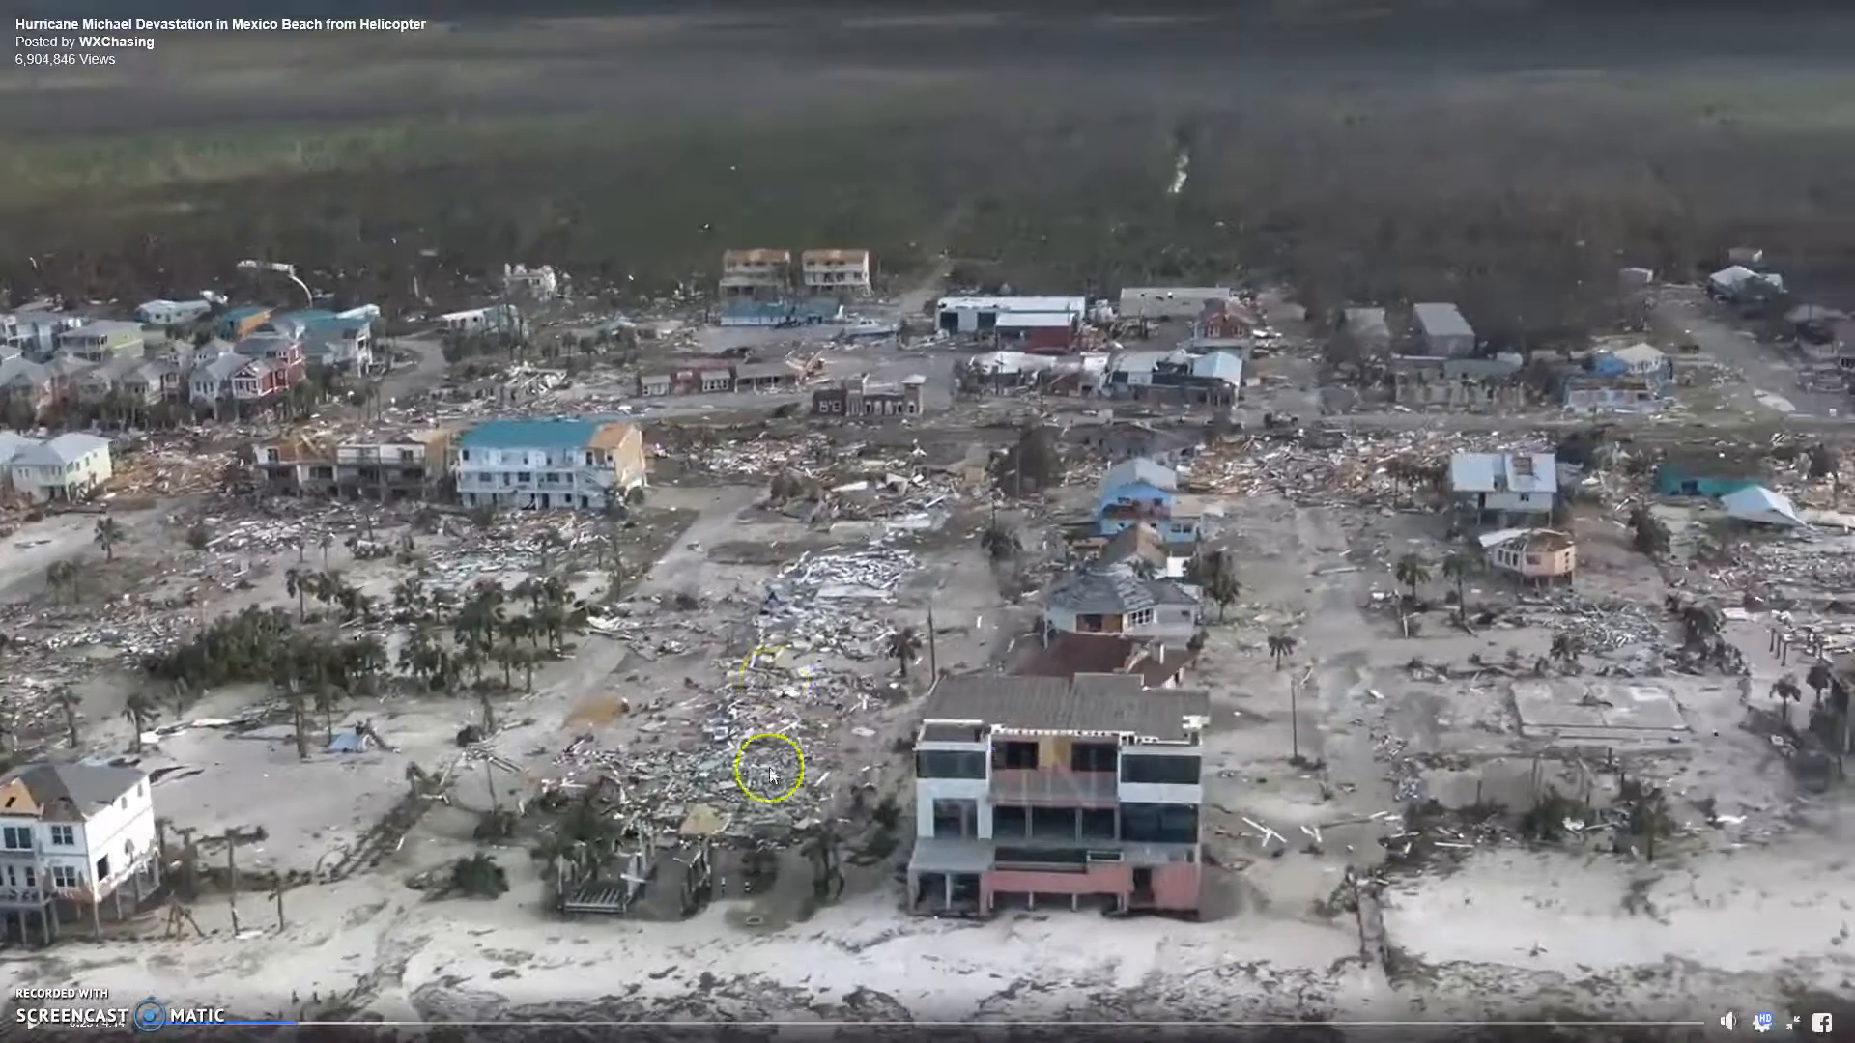
{"action": "mouse_move", "coordinate": [881, 647]}
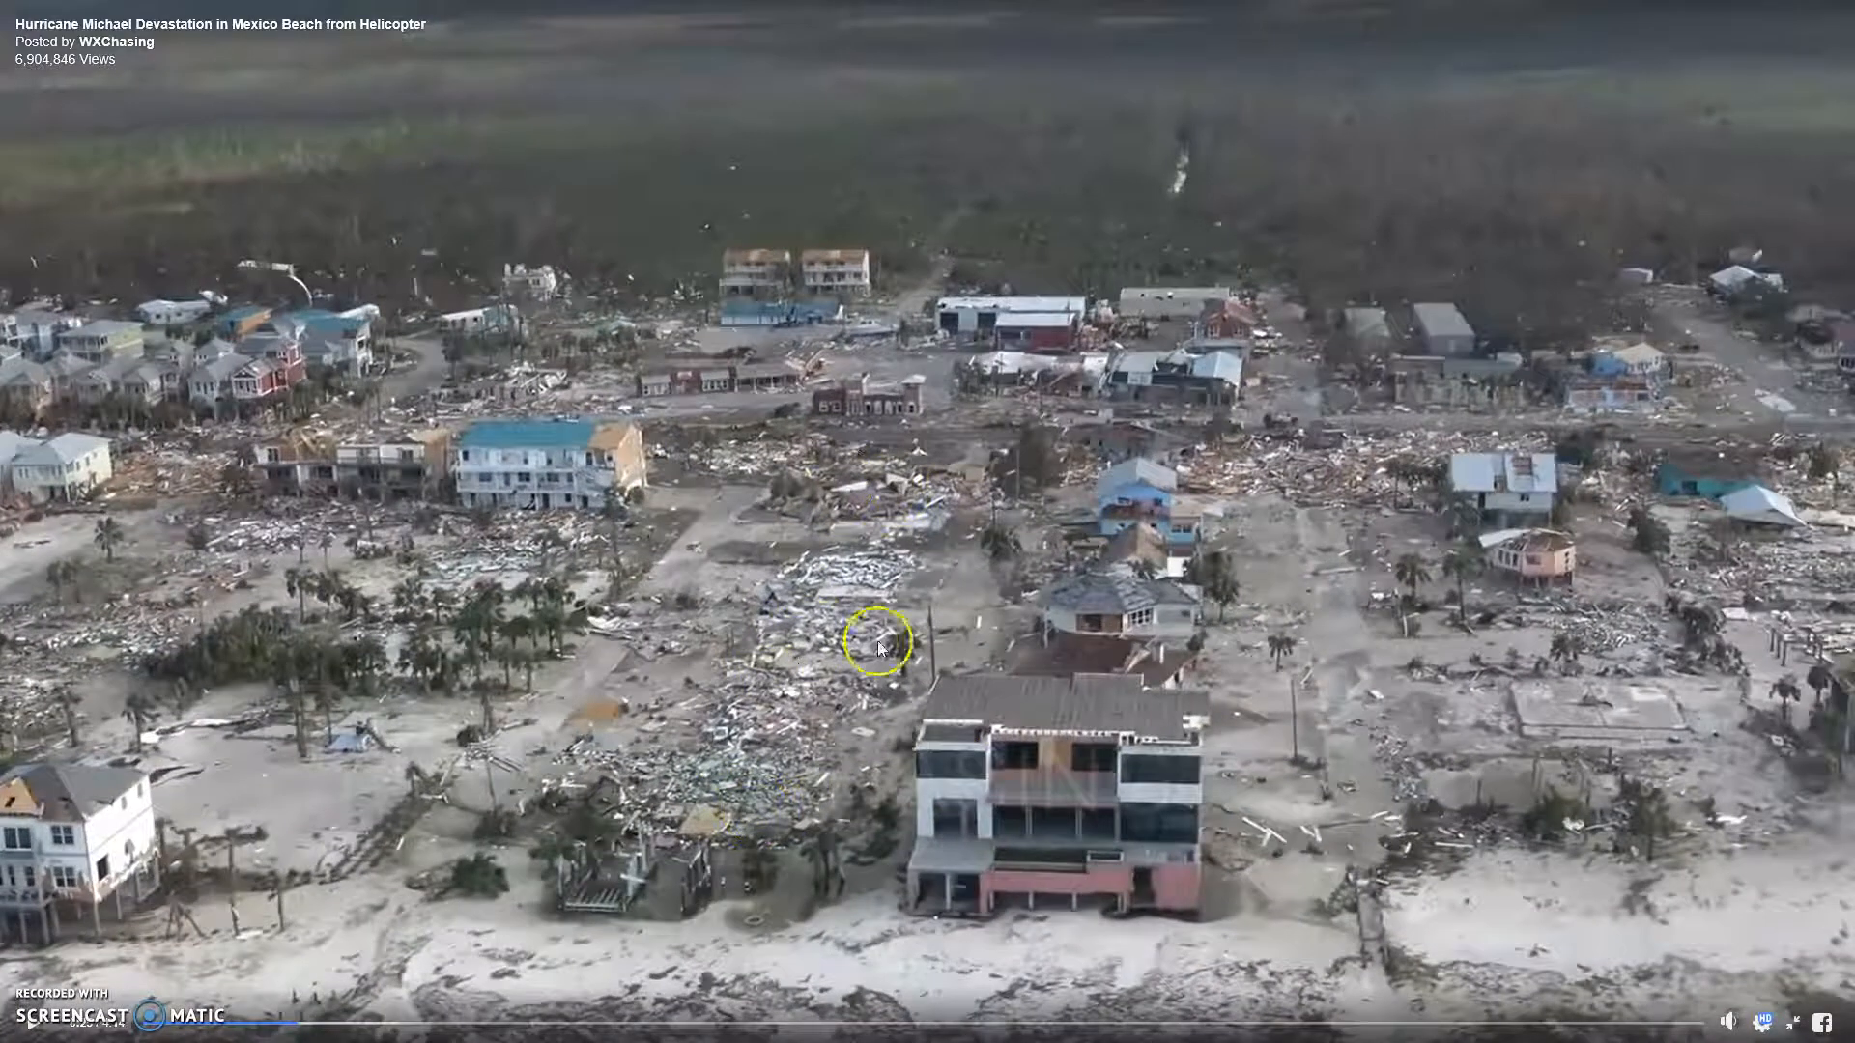
{"action": "mouse_move", "coordinate": [1061, 388]}
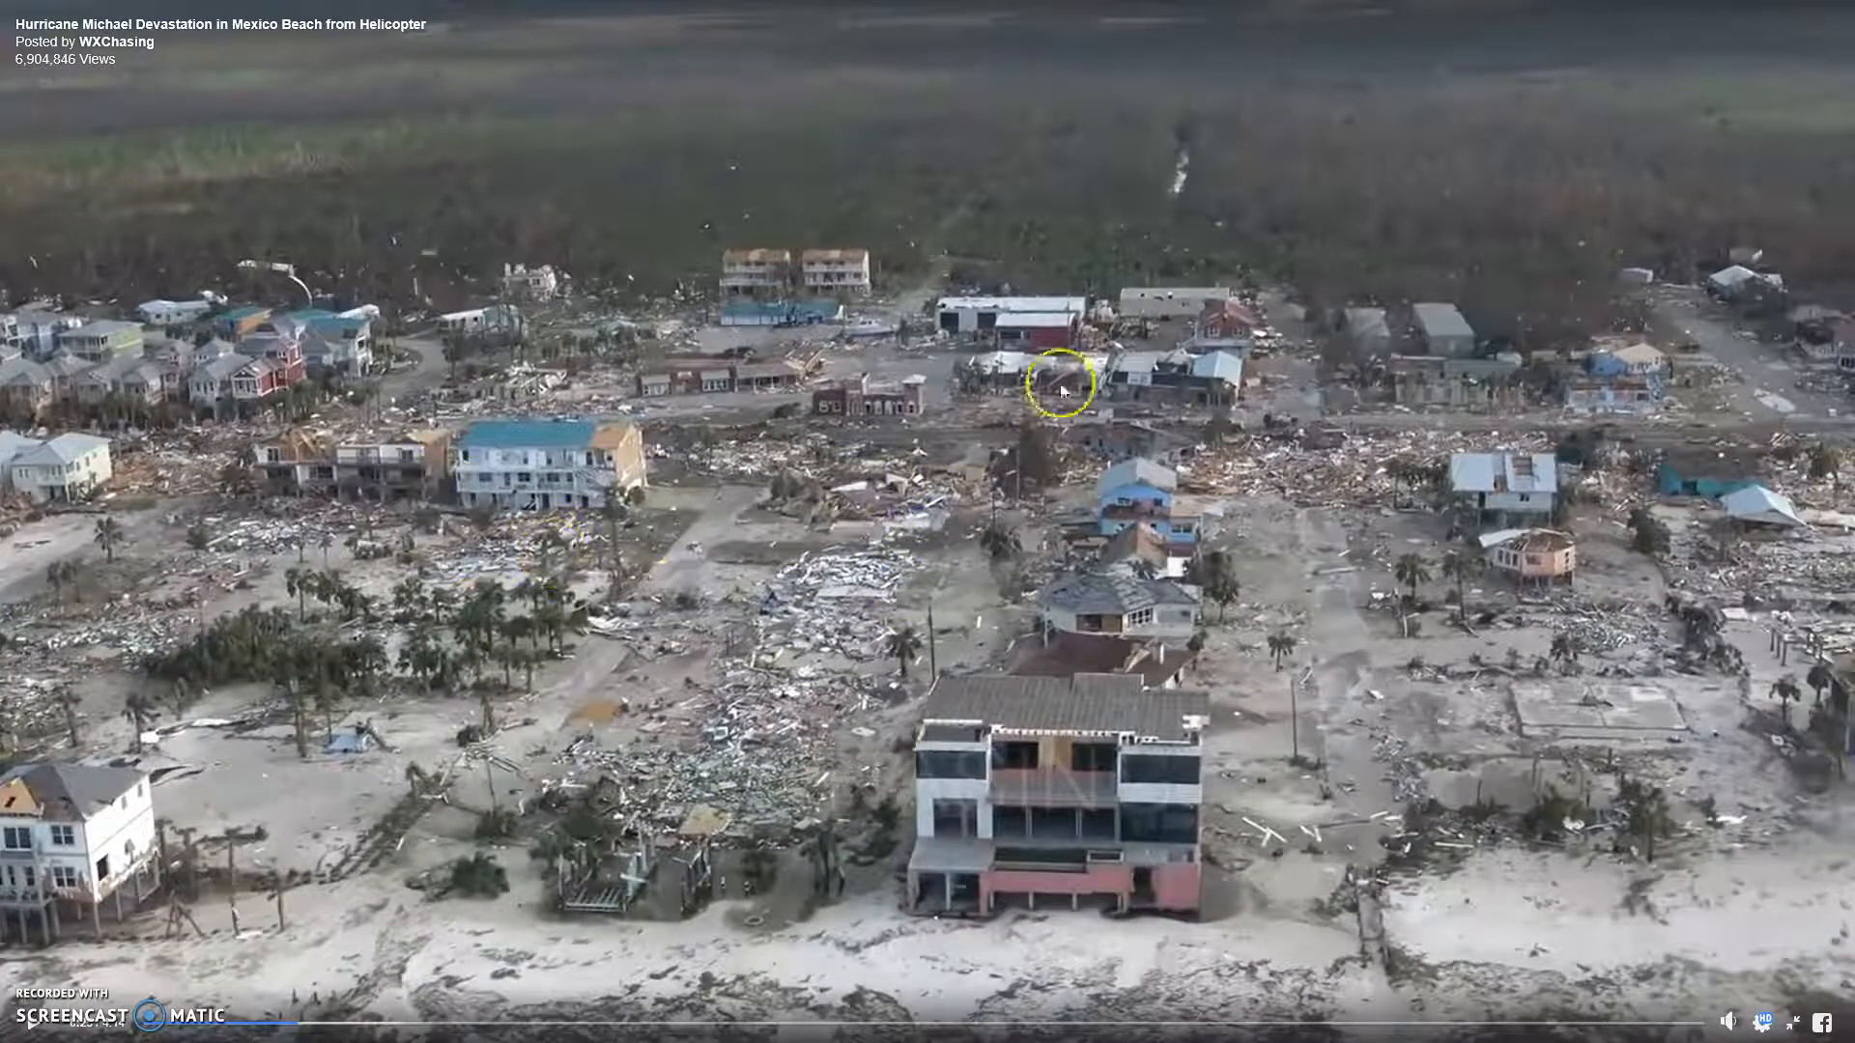
{"action": "mouse_move", "coordinate": [924, 789]}
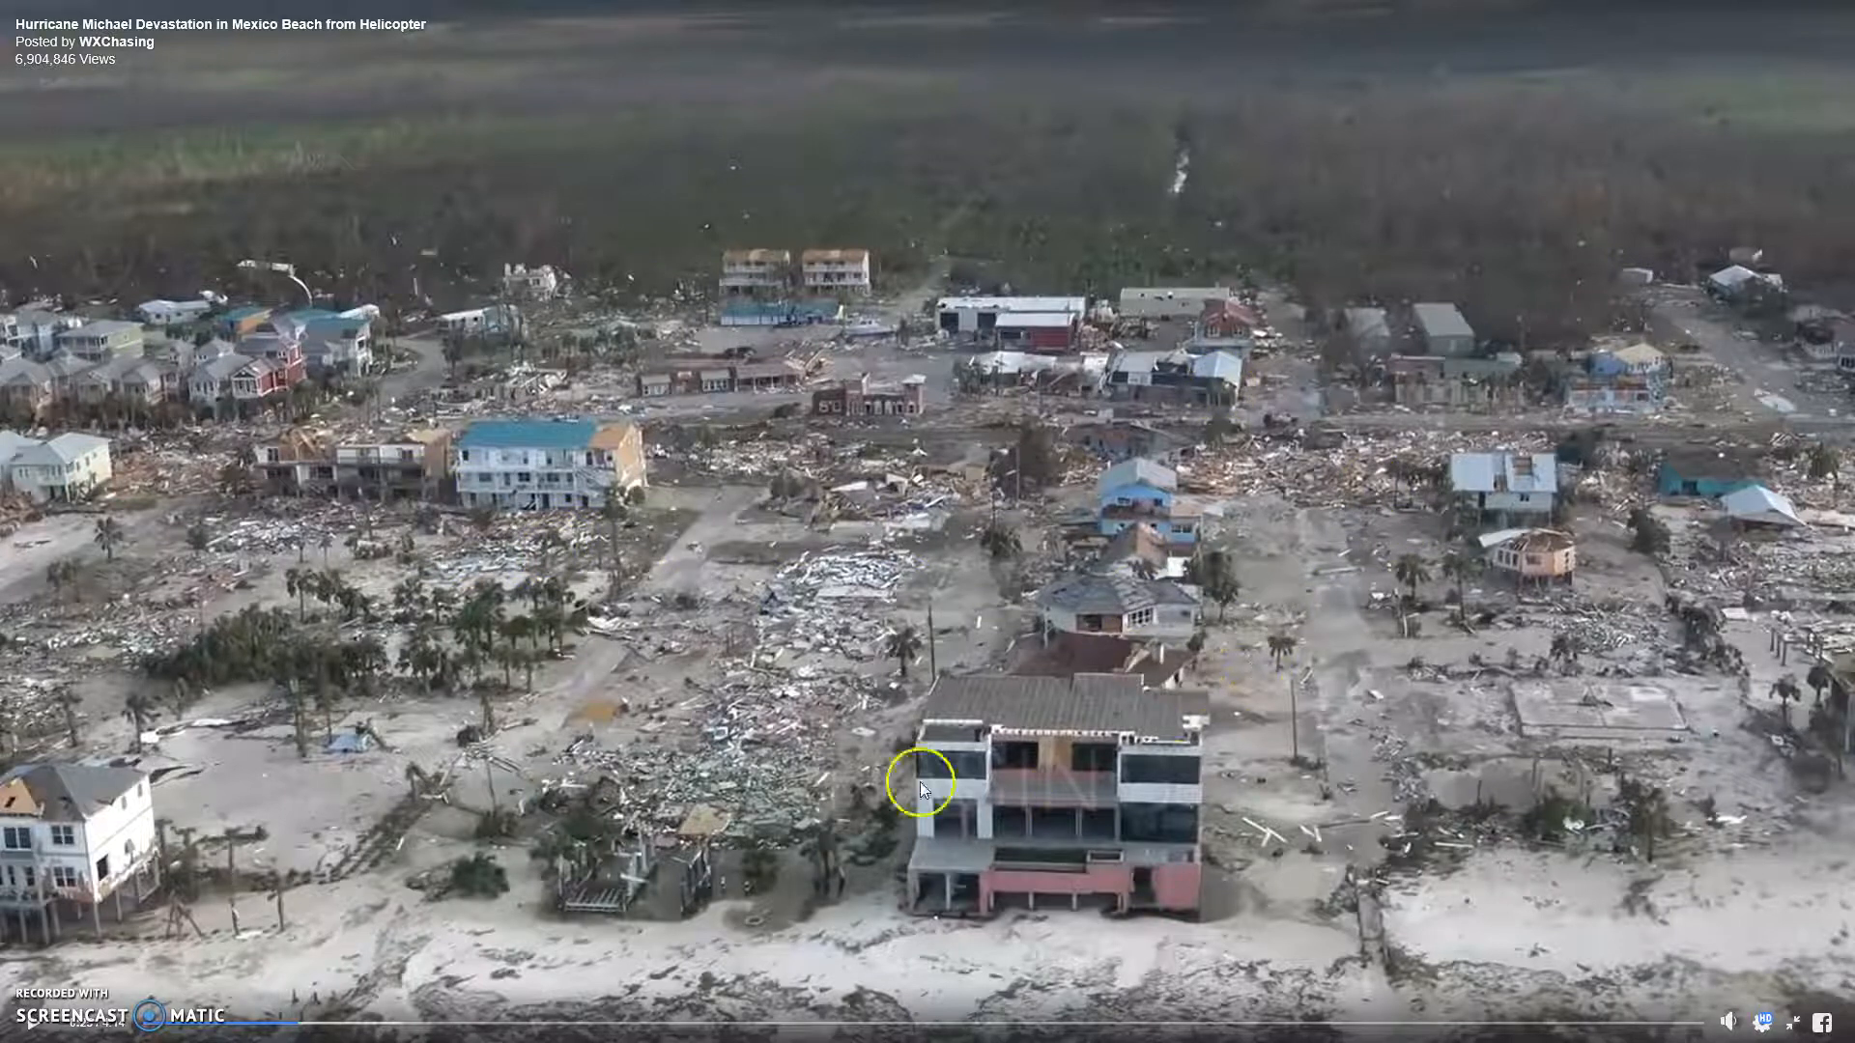
{"action": "mouse_move", "coordinate": [1737, 689]}
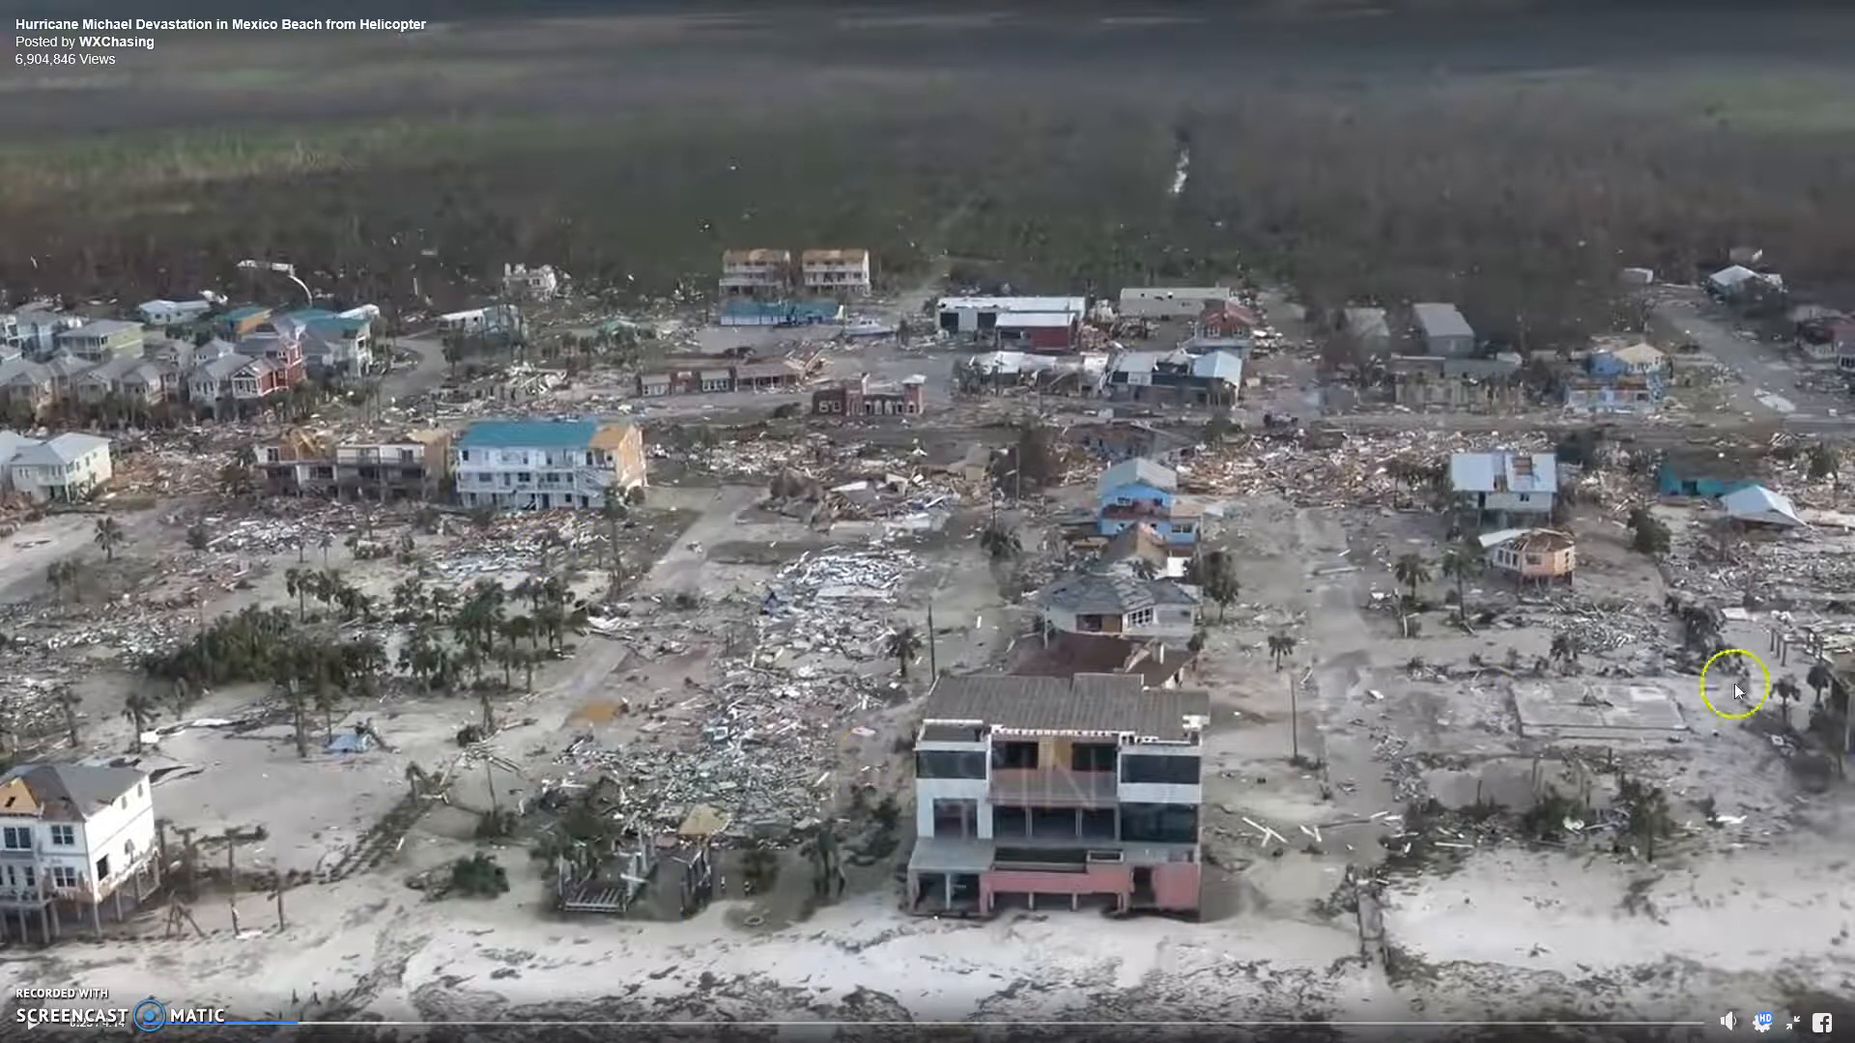
{"action": "mouse_move", "coordinate": [904, 361]}
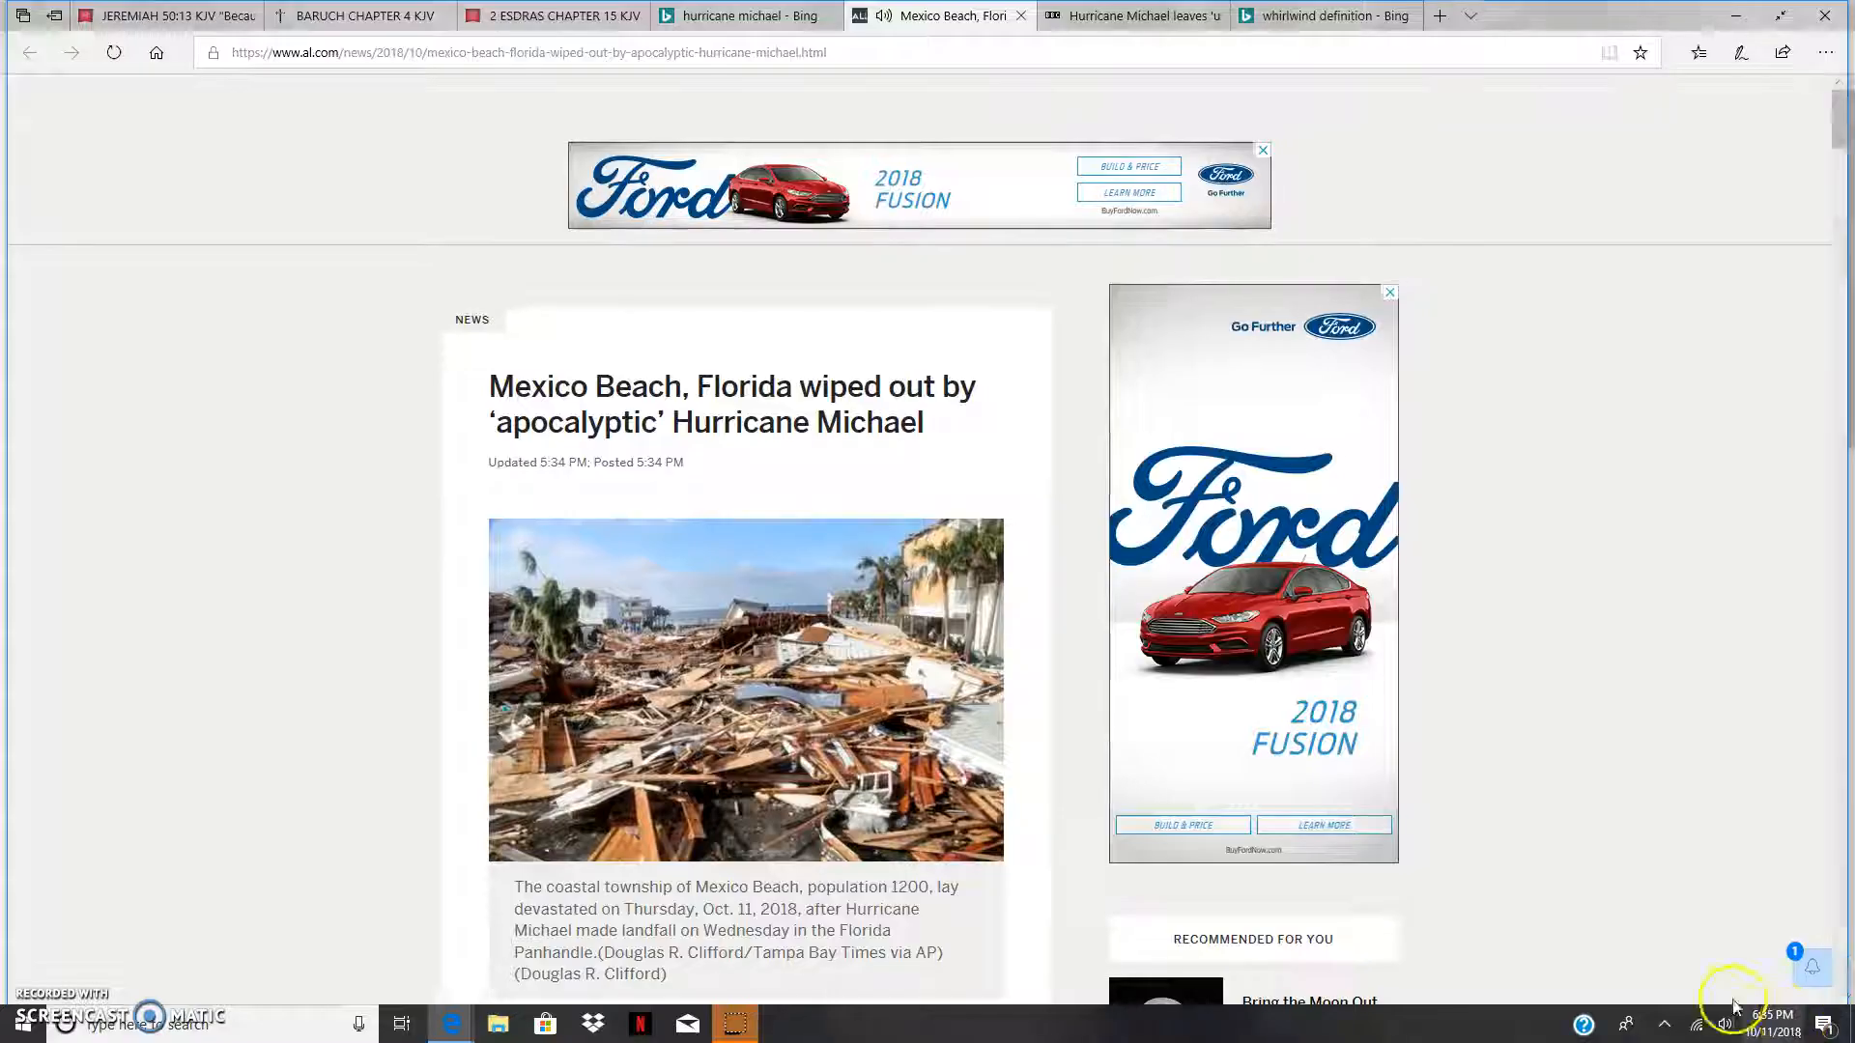
Step: After leaving full screen, scroll back down to the embedded video playing past 1:03
{"action": "scroll", "scroll_direction": "down", "scroll_amount": 3}
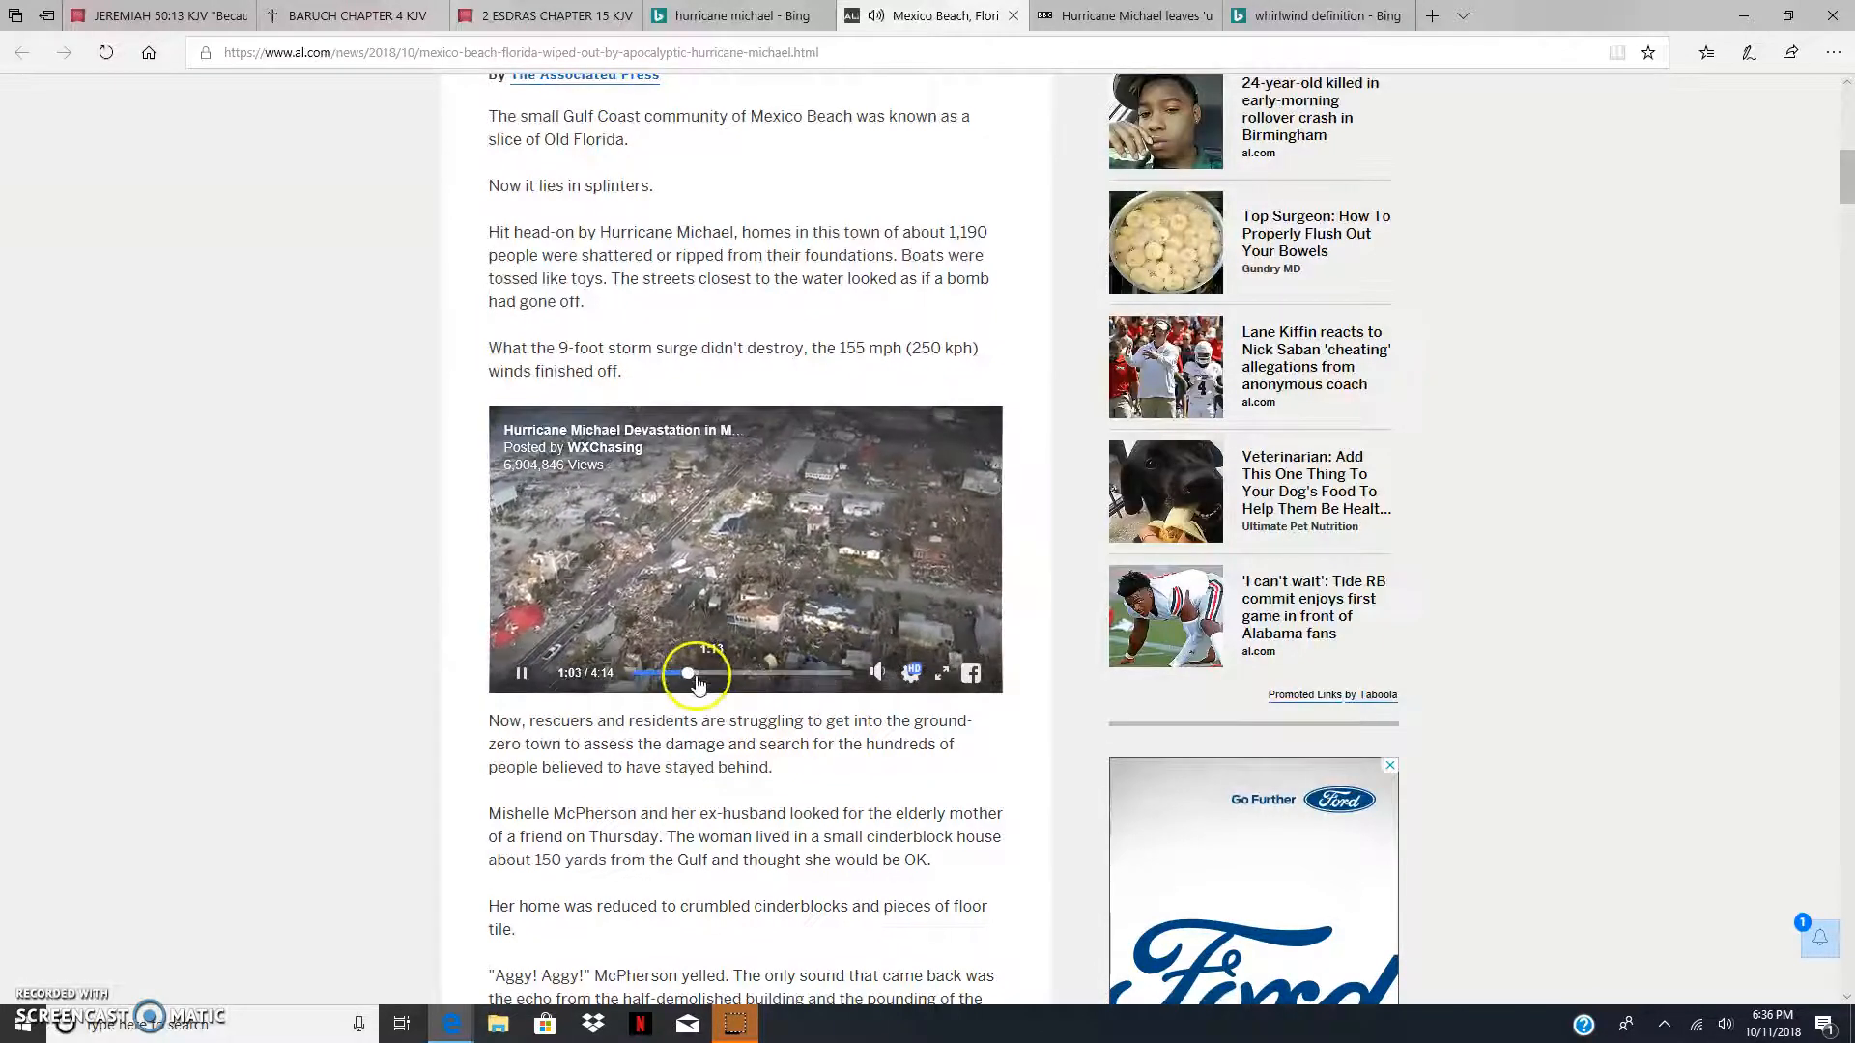
Step: Skip the video ahead along its progress bar in three jumps and pause it around 3:35 of 4:14
{"action": "left_click", "coordinate": [697, 673]}
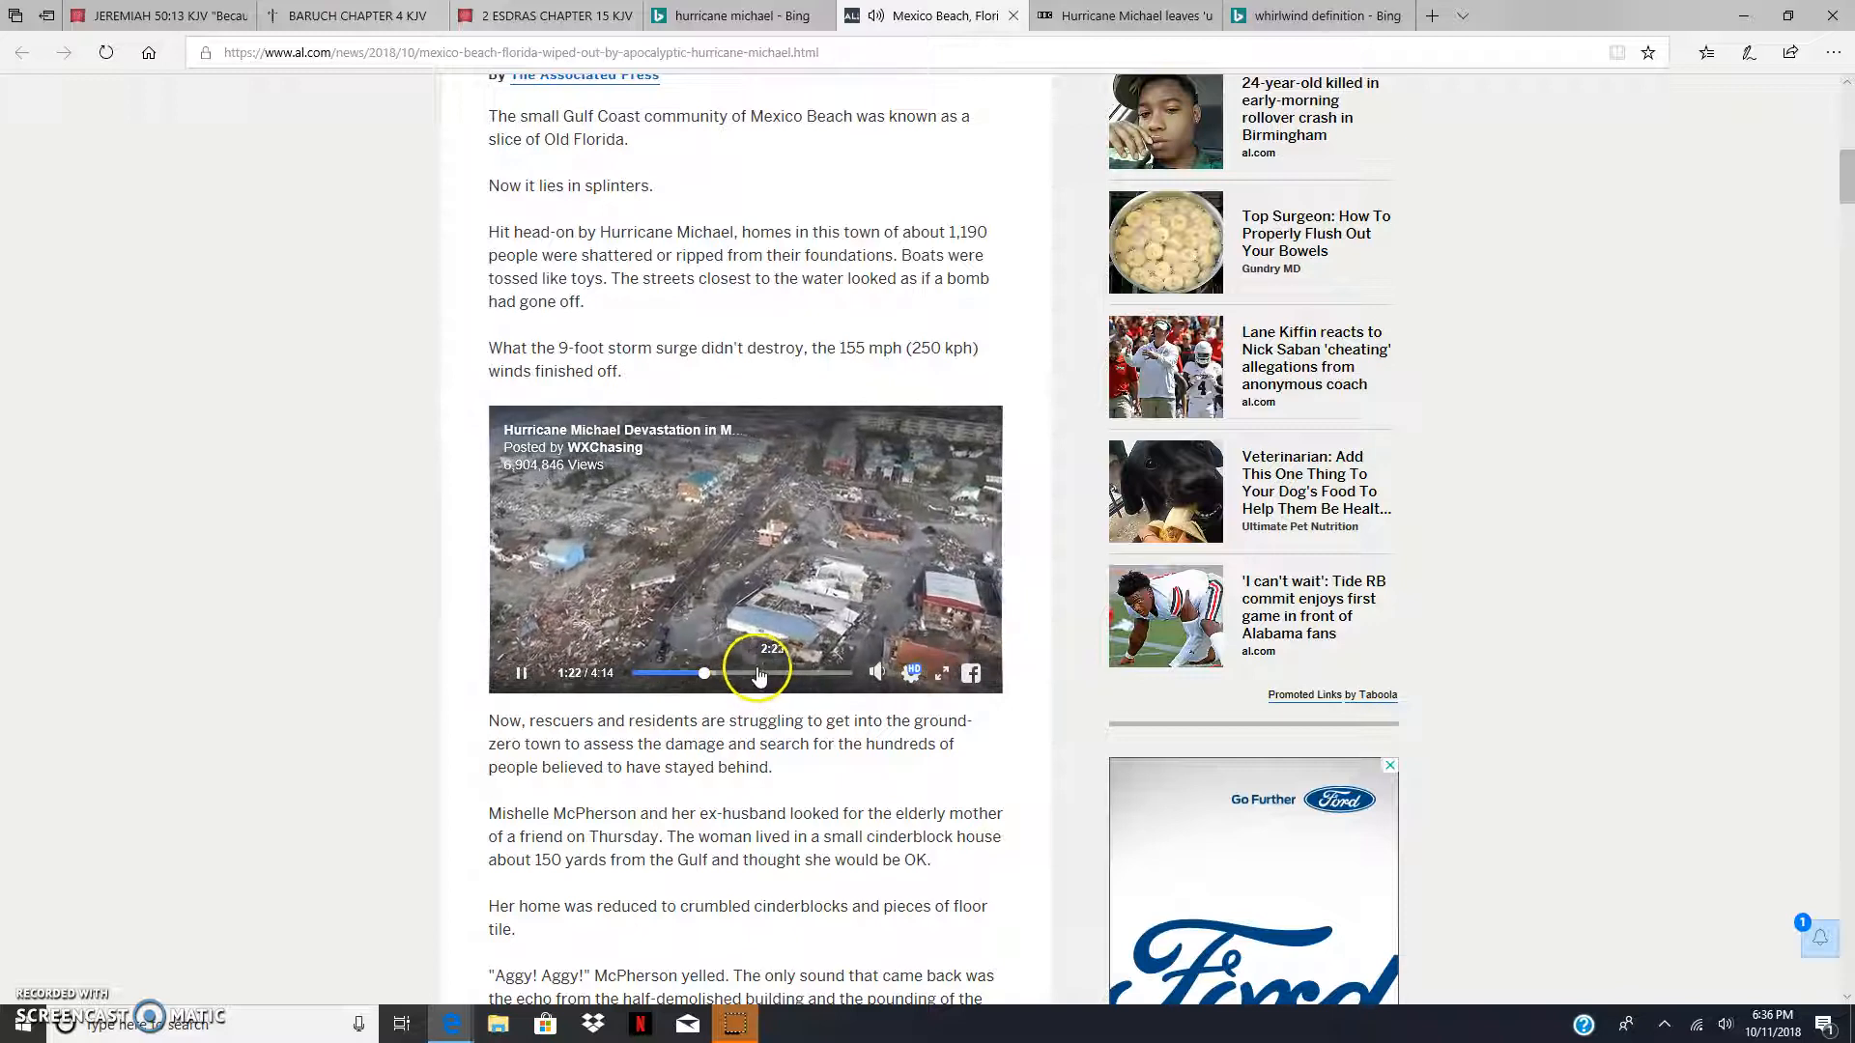
{"action": "left_click", "coordinate": [769, 674]}
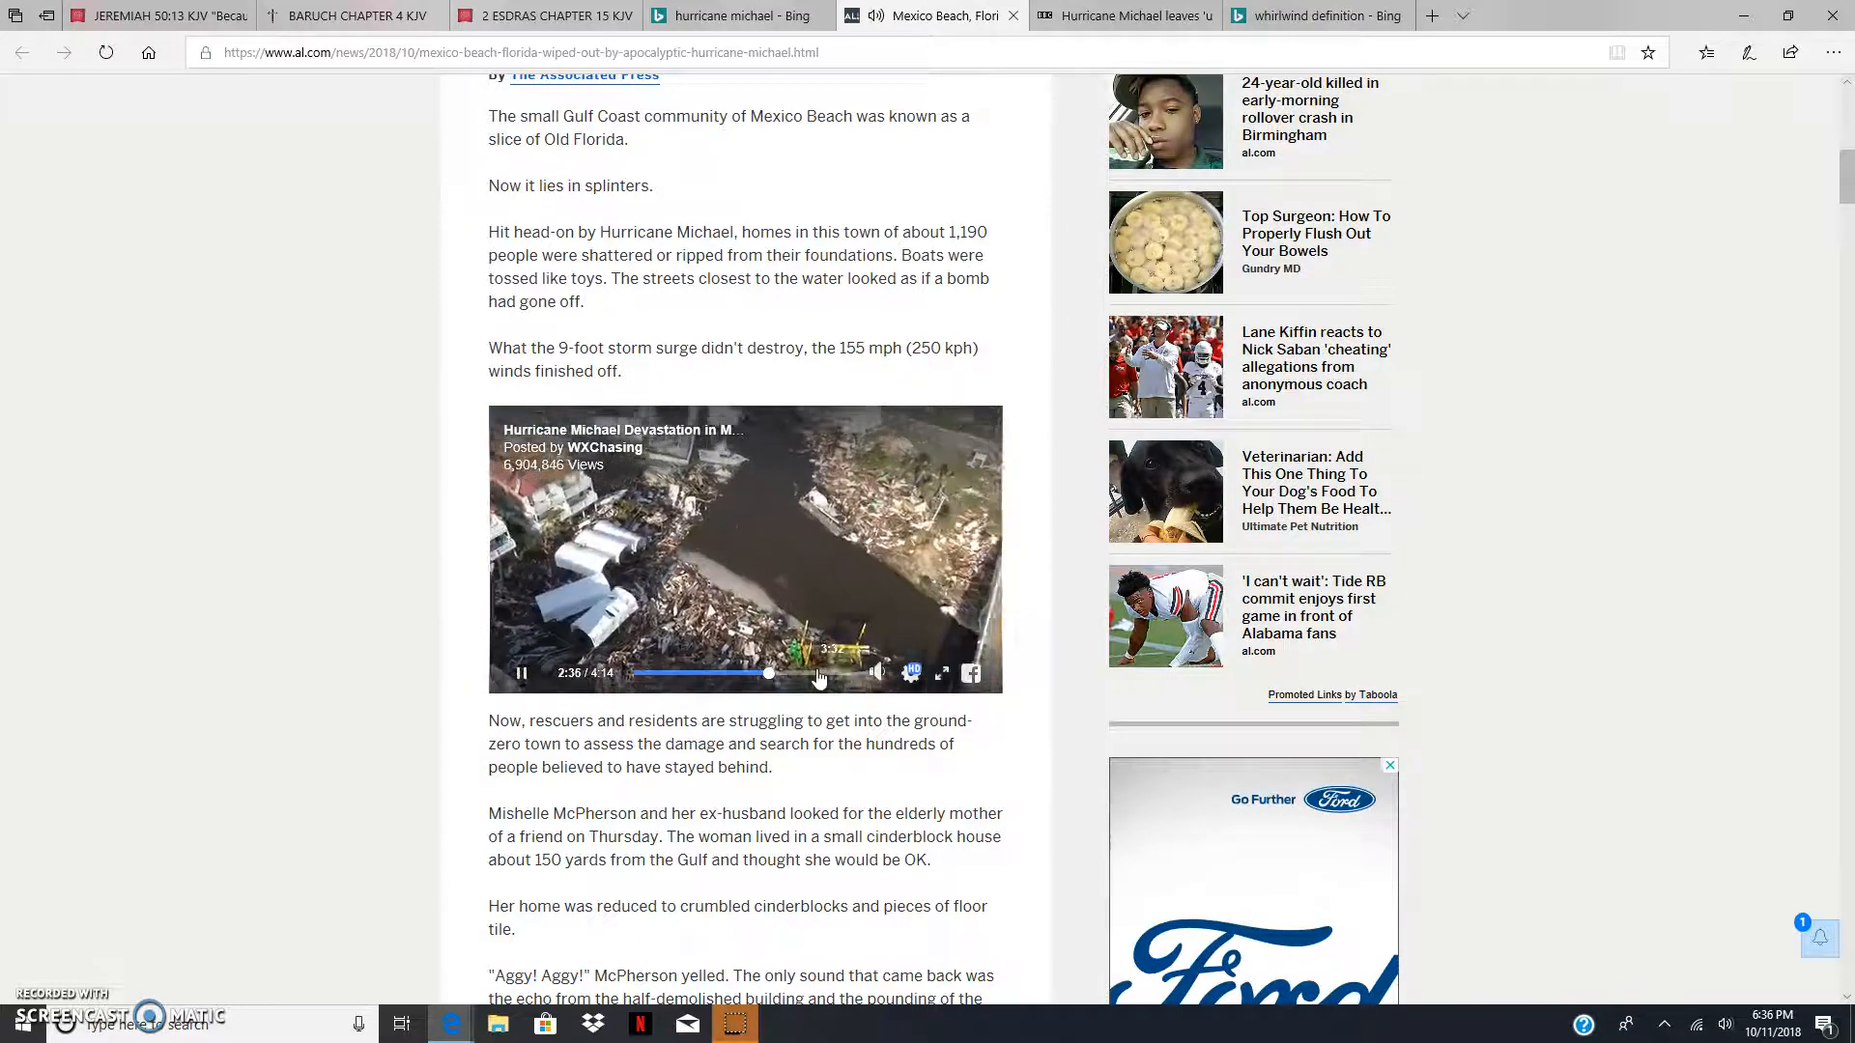
{"action": "left_click", "coordinate": [818, 672]}
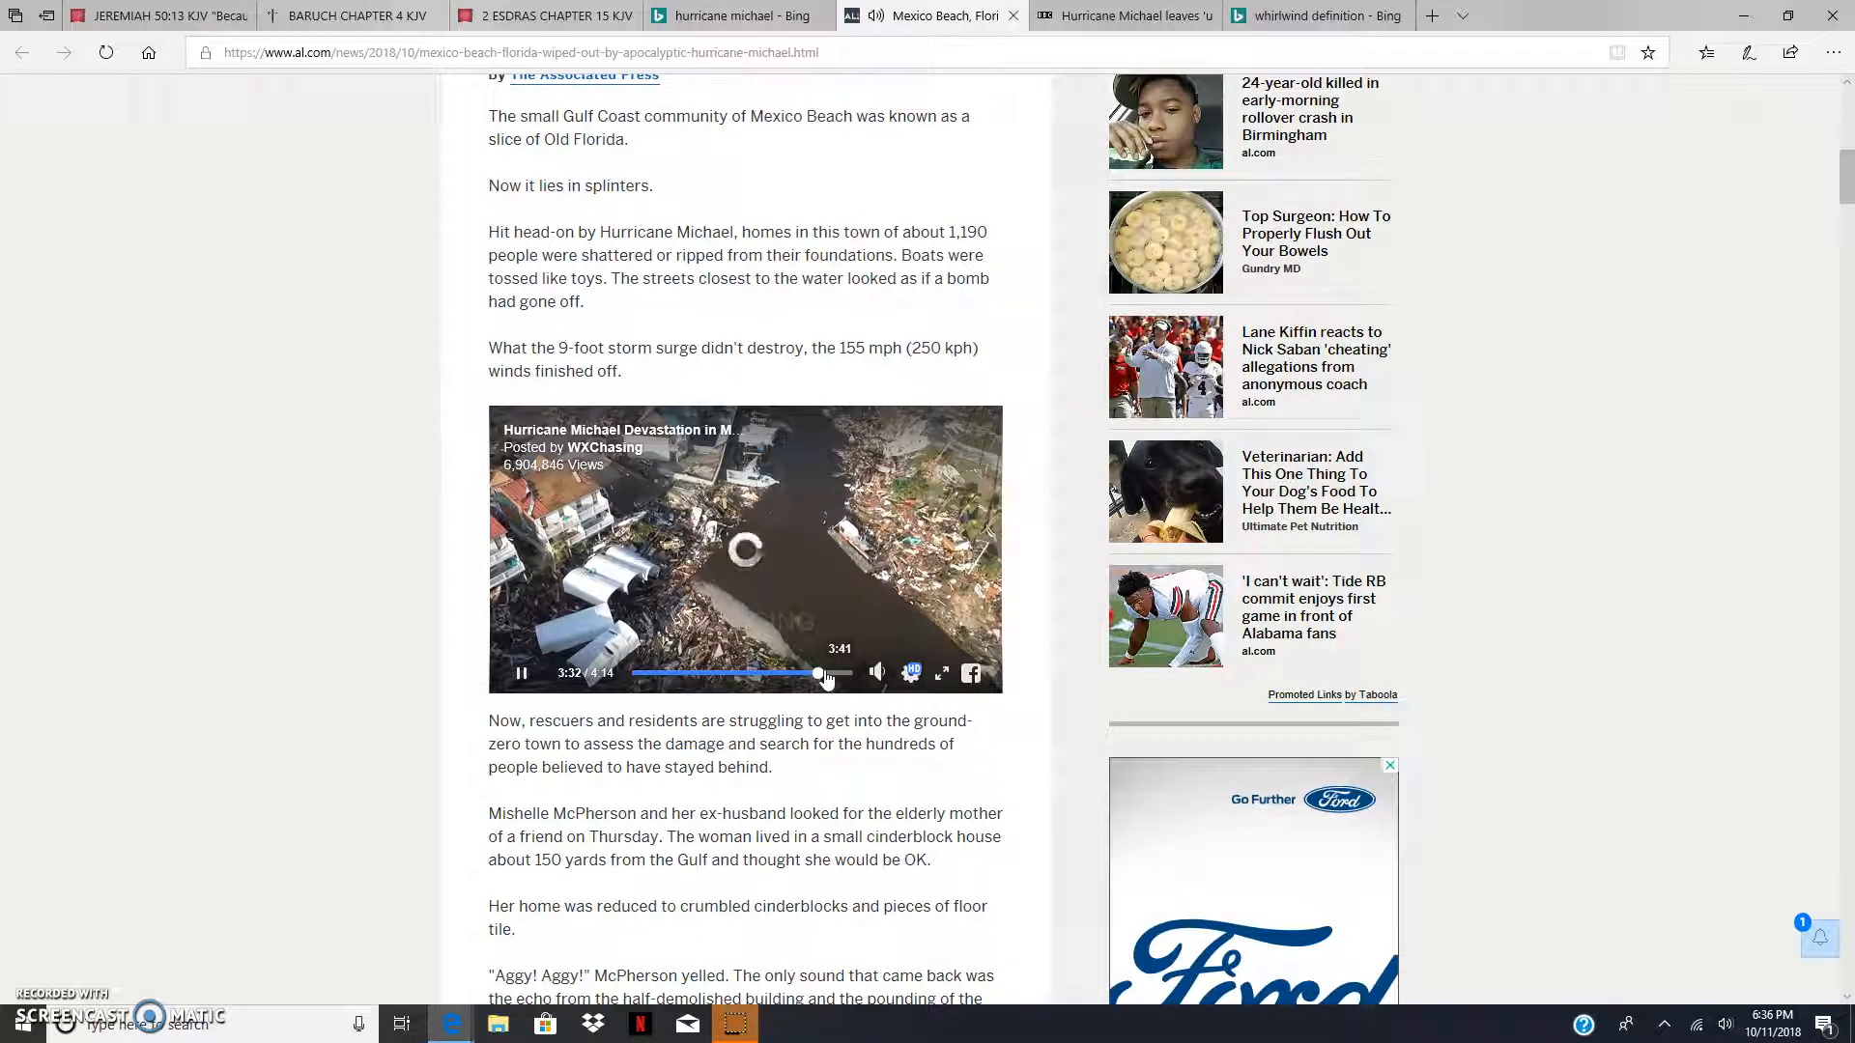
{"action": "scroll", "scroll_direction": "down", "scroll_amount": 3}
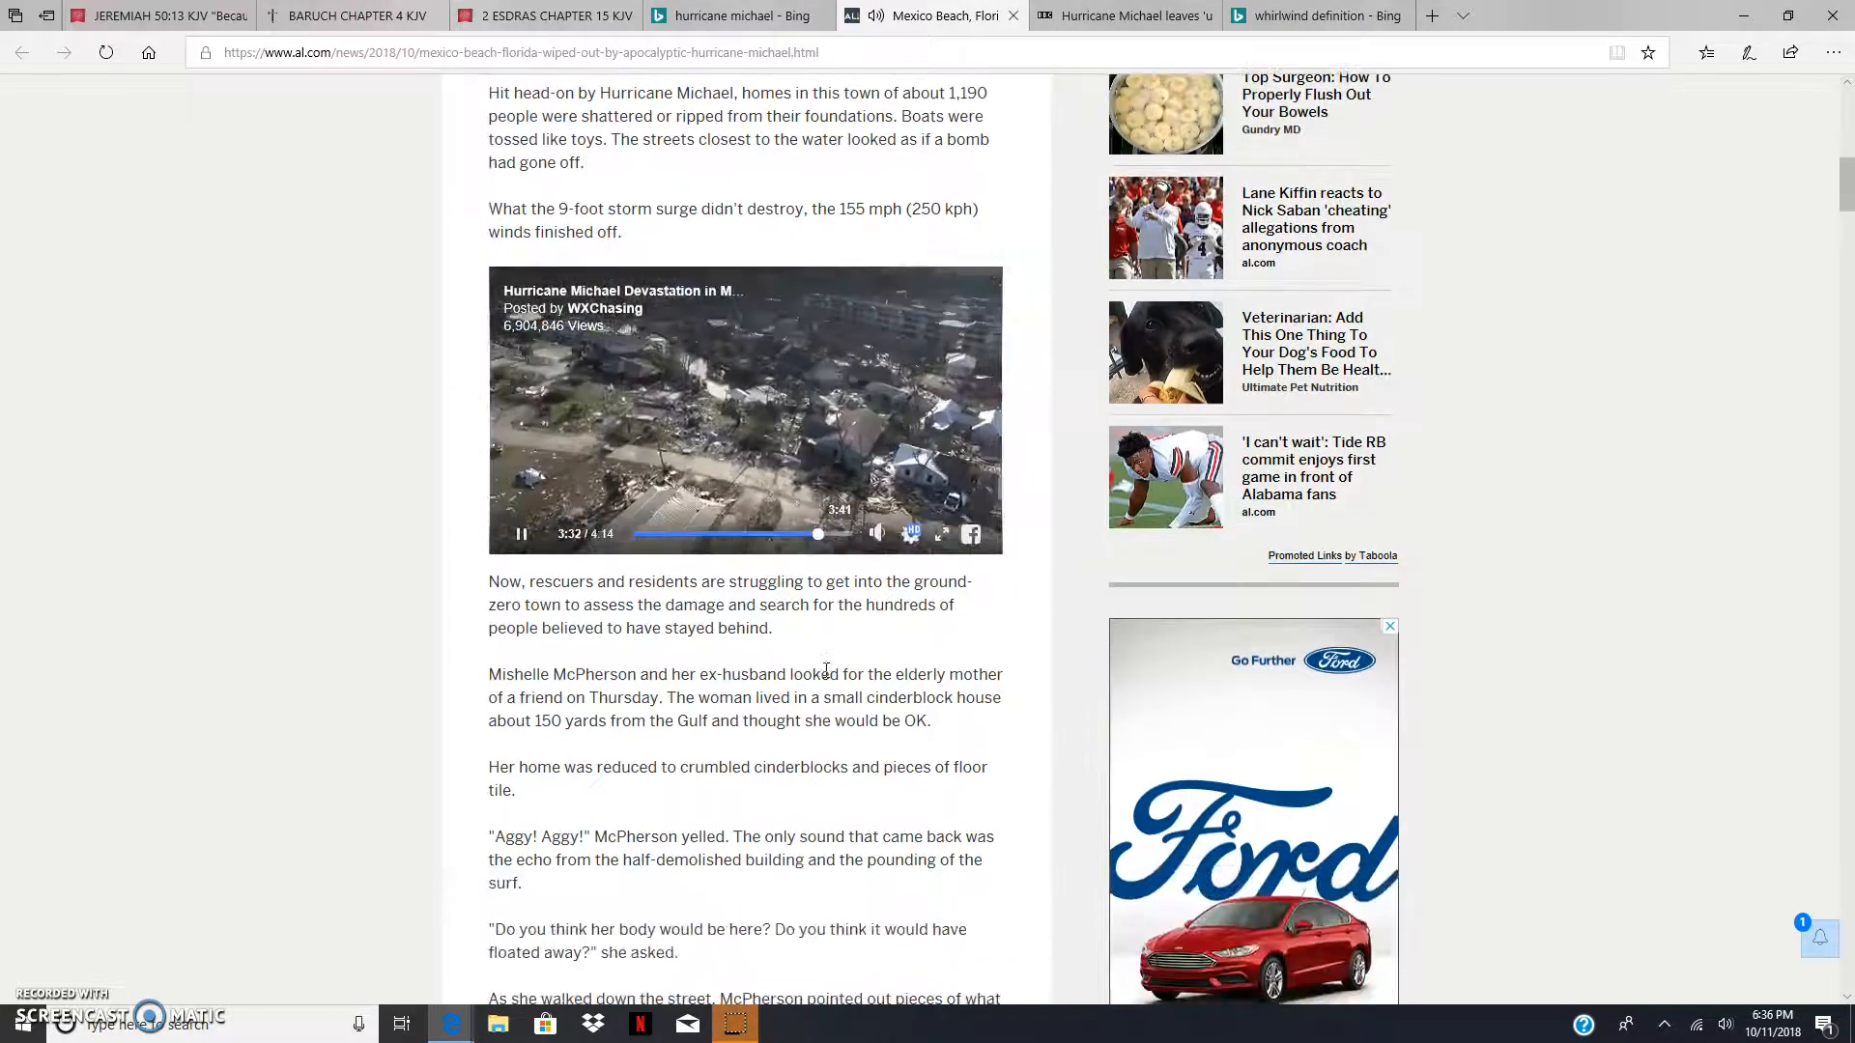
{"action": "scroll", "scroll_direction": "up", "scroll_amount": 3}
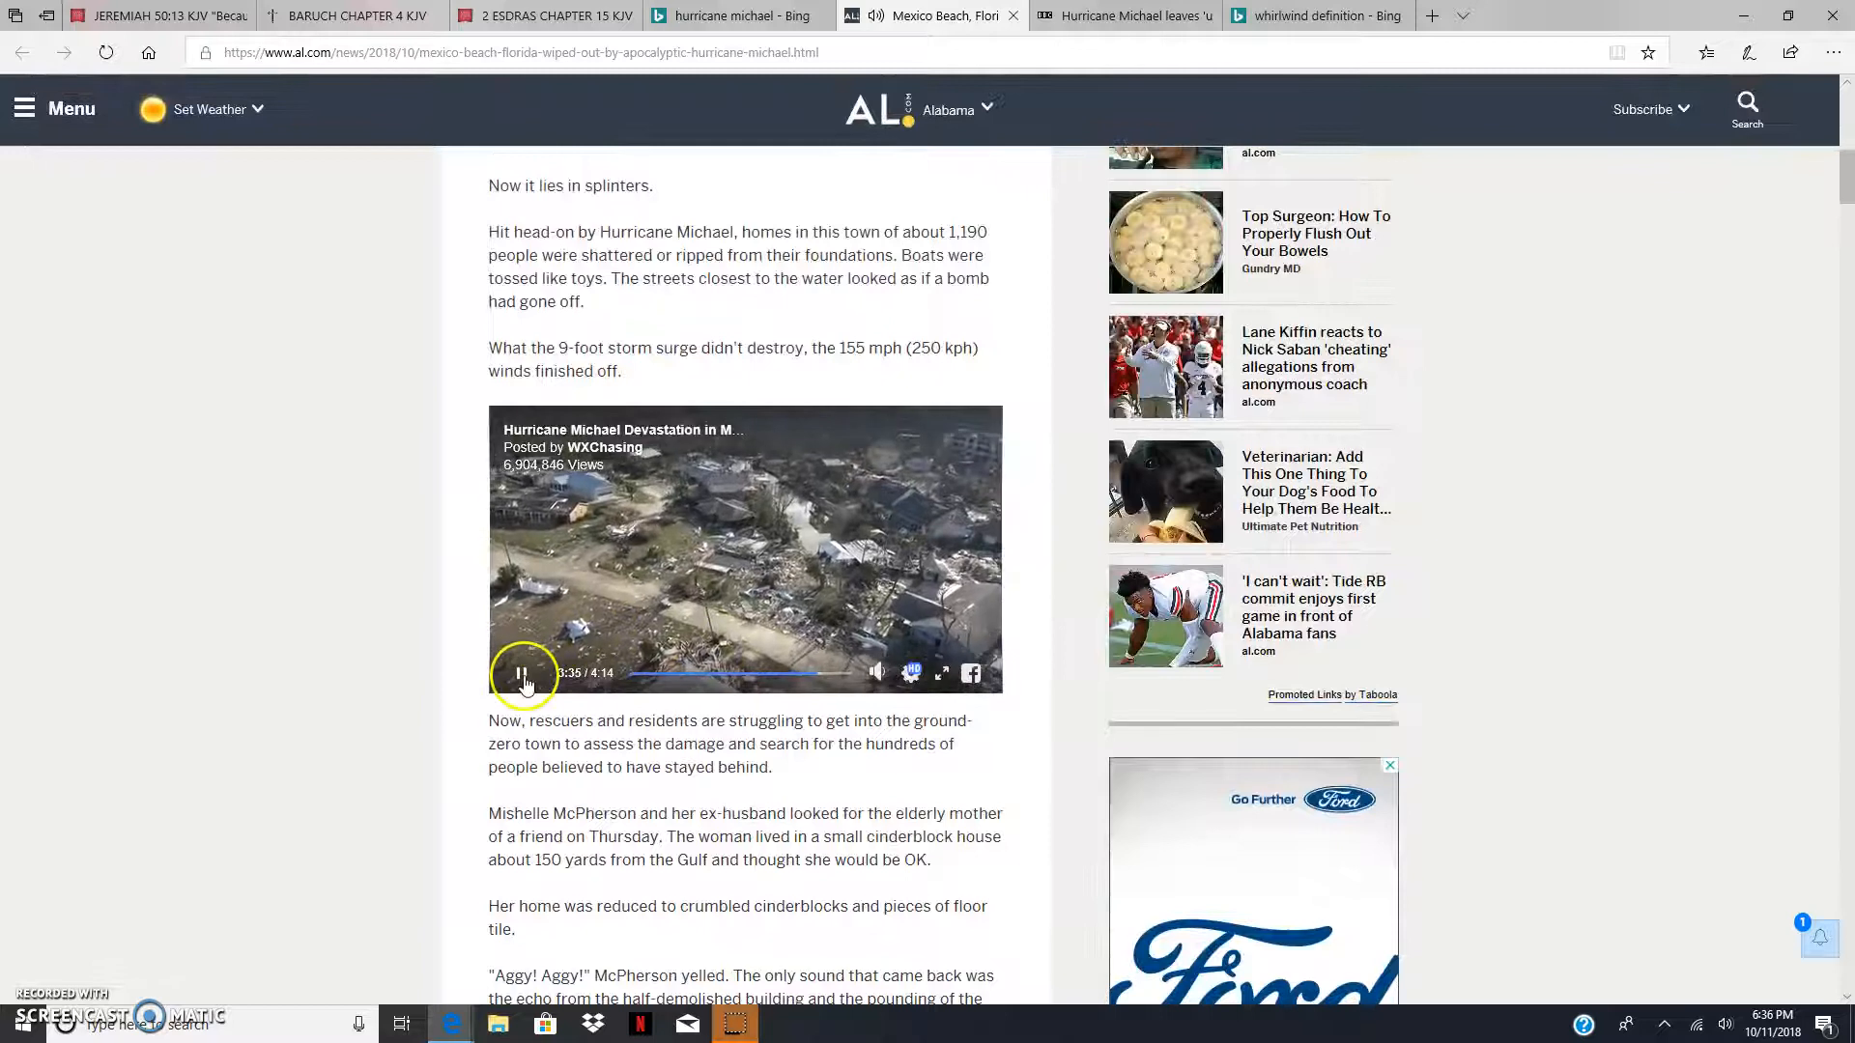
{"action": "left_click", "coordinate": [524, 672]}
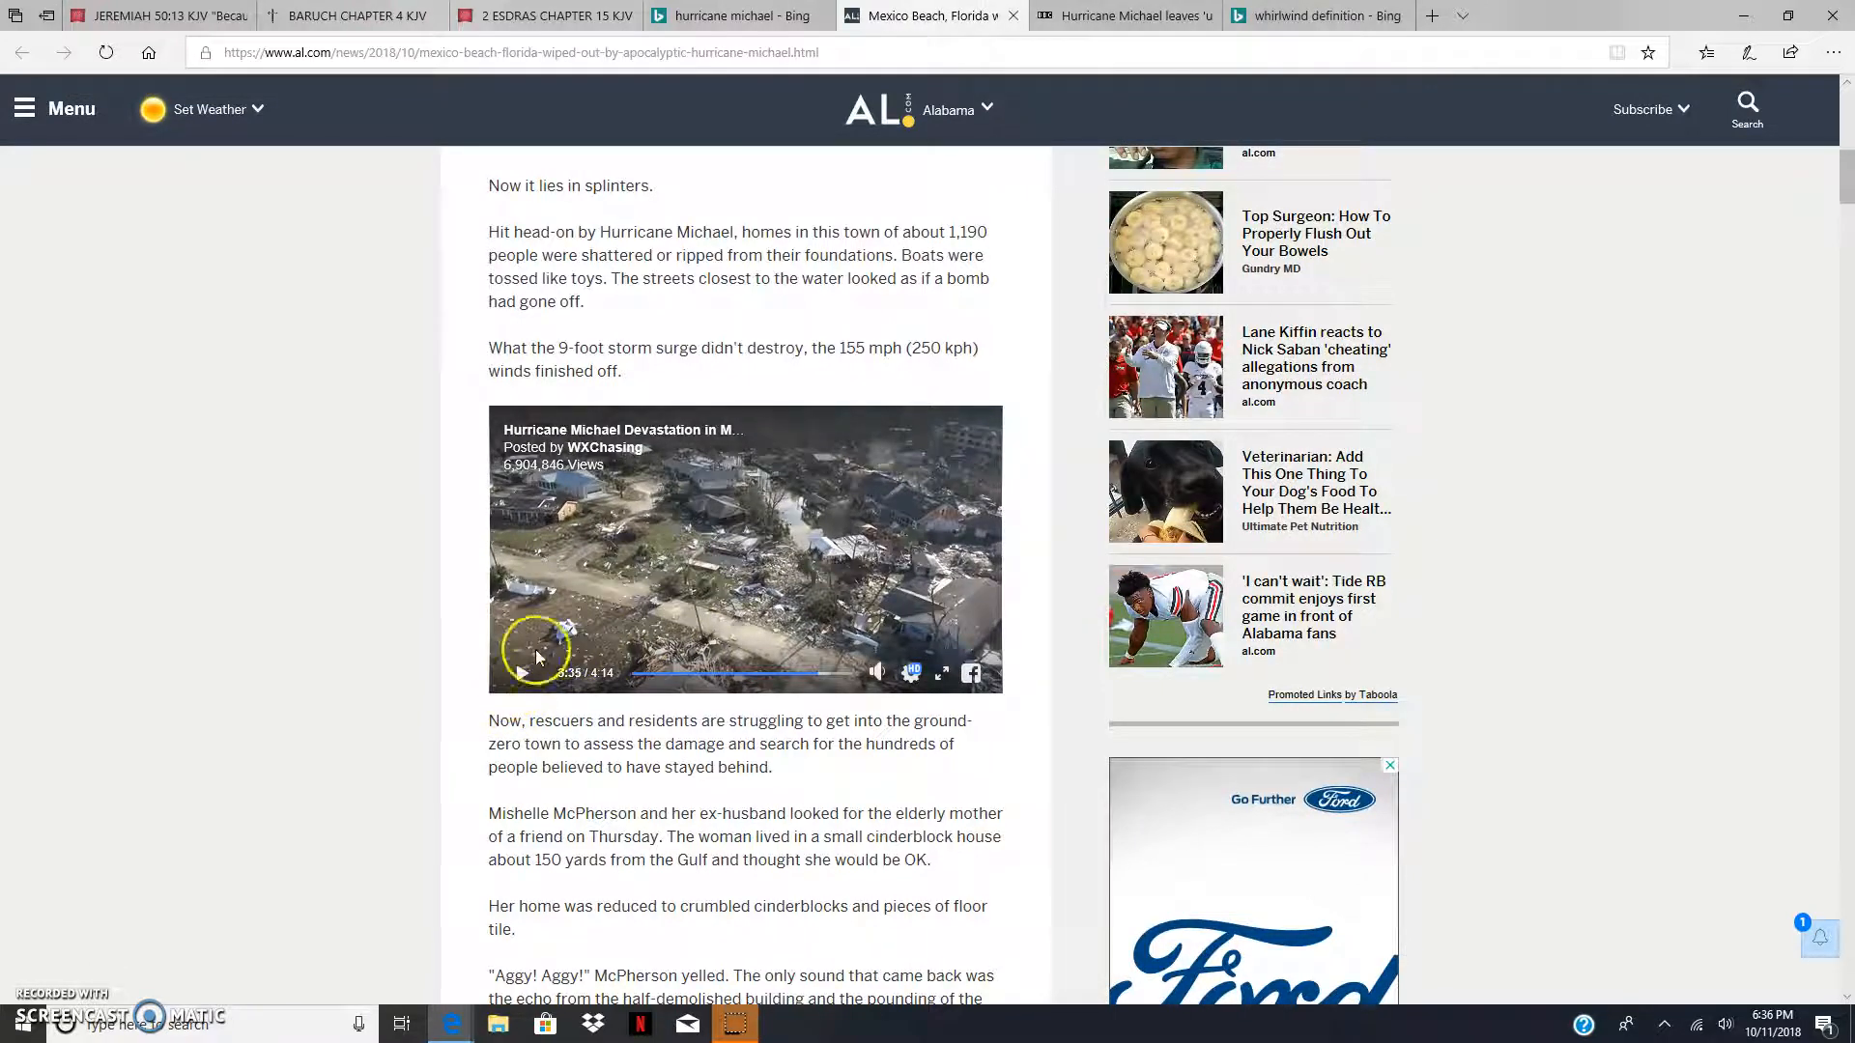
{"action": "mouse_move", "coordinate": [624, 622]}
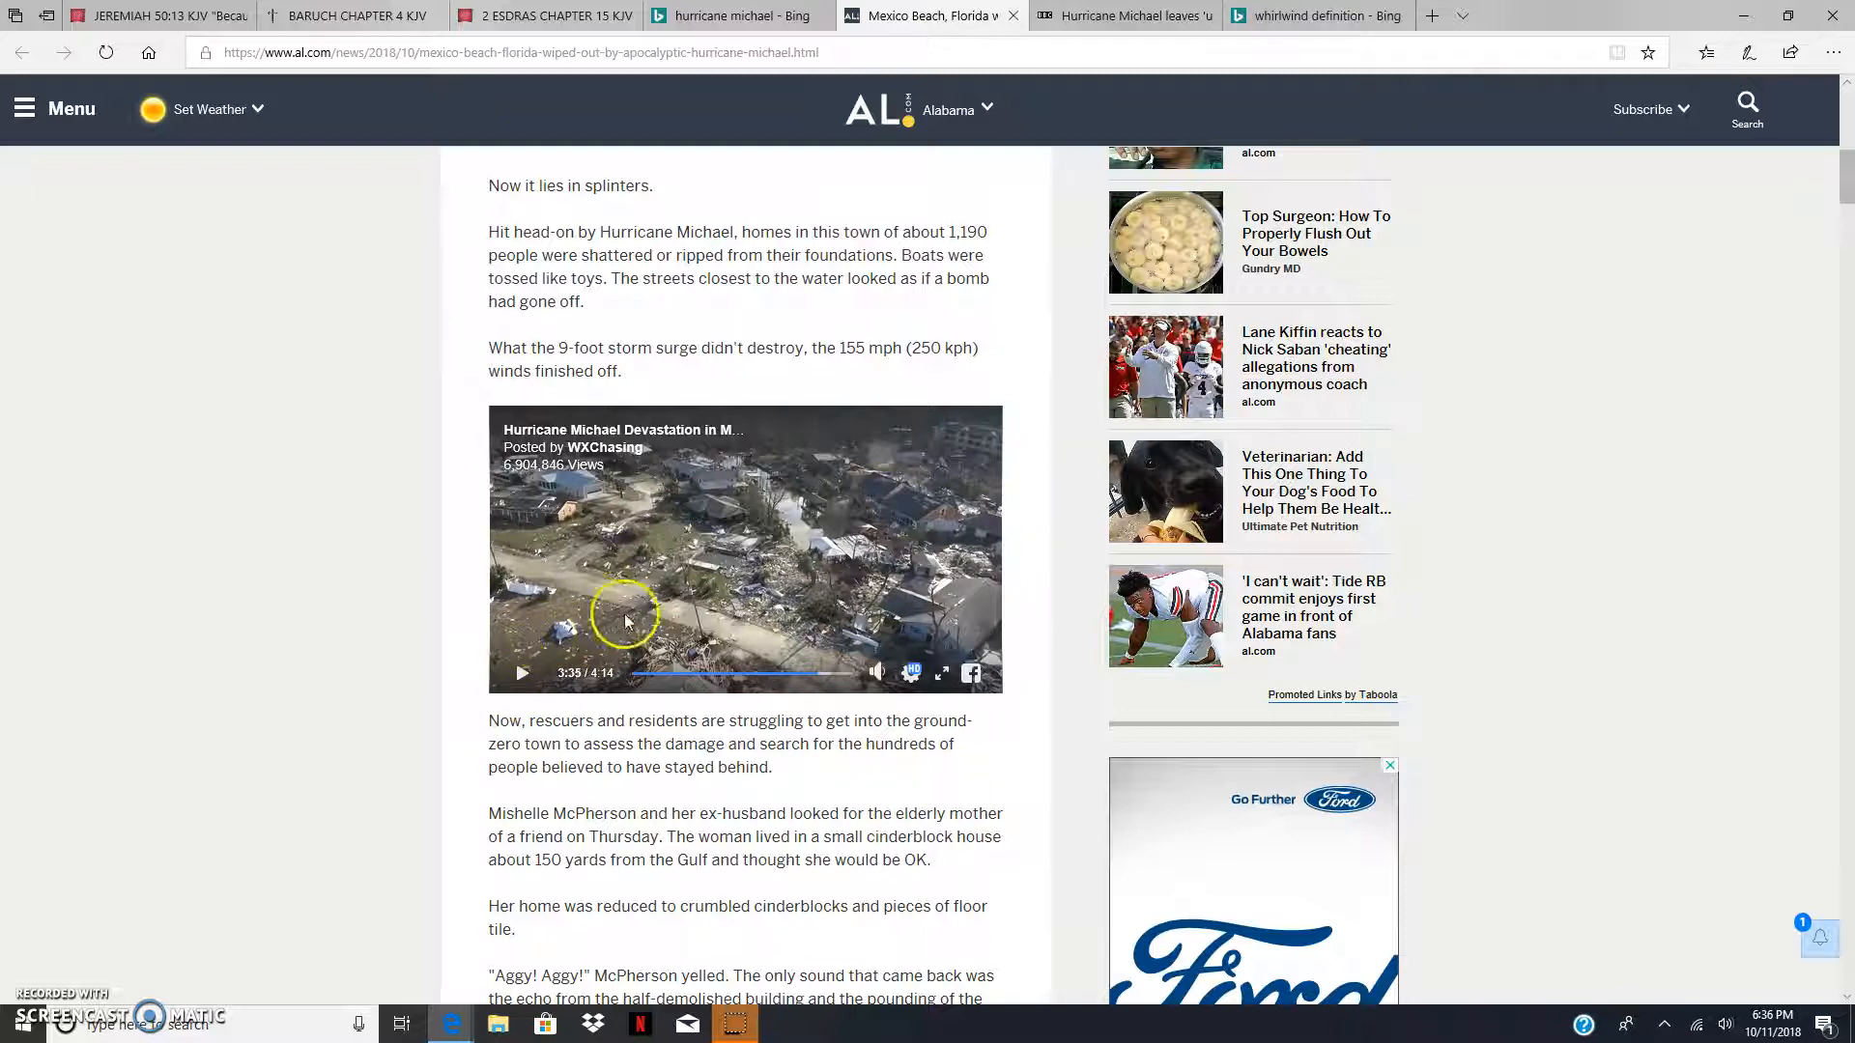
{"action": "mouse_move", "coordinate": [847, 556]}
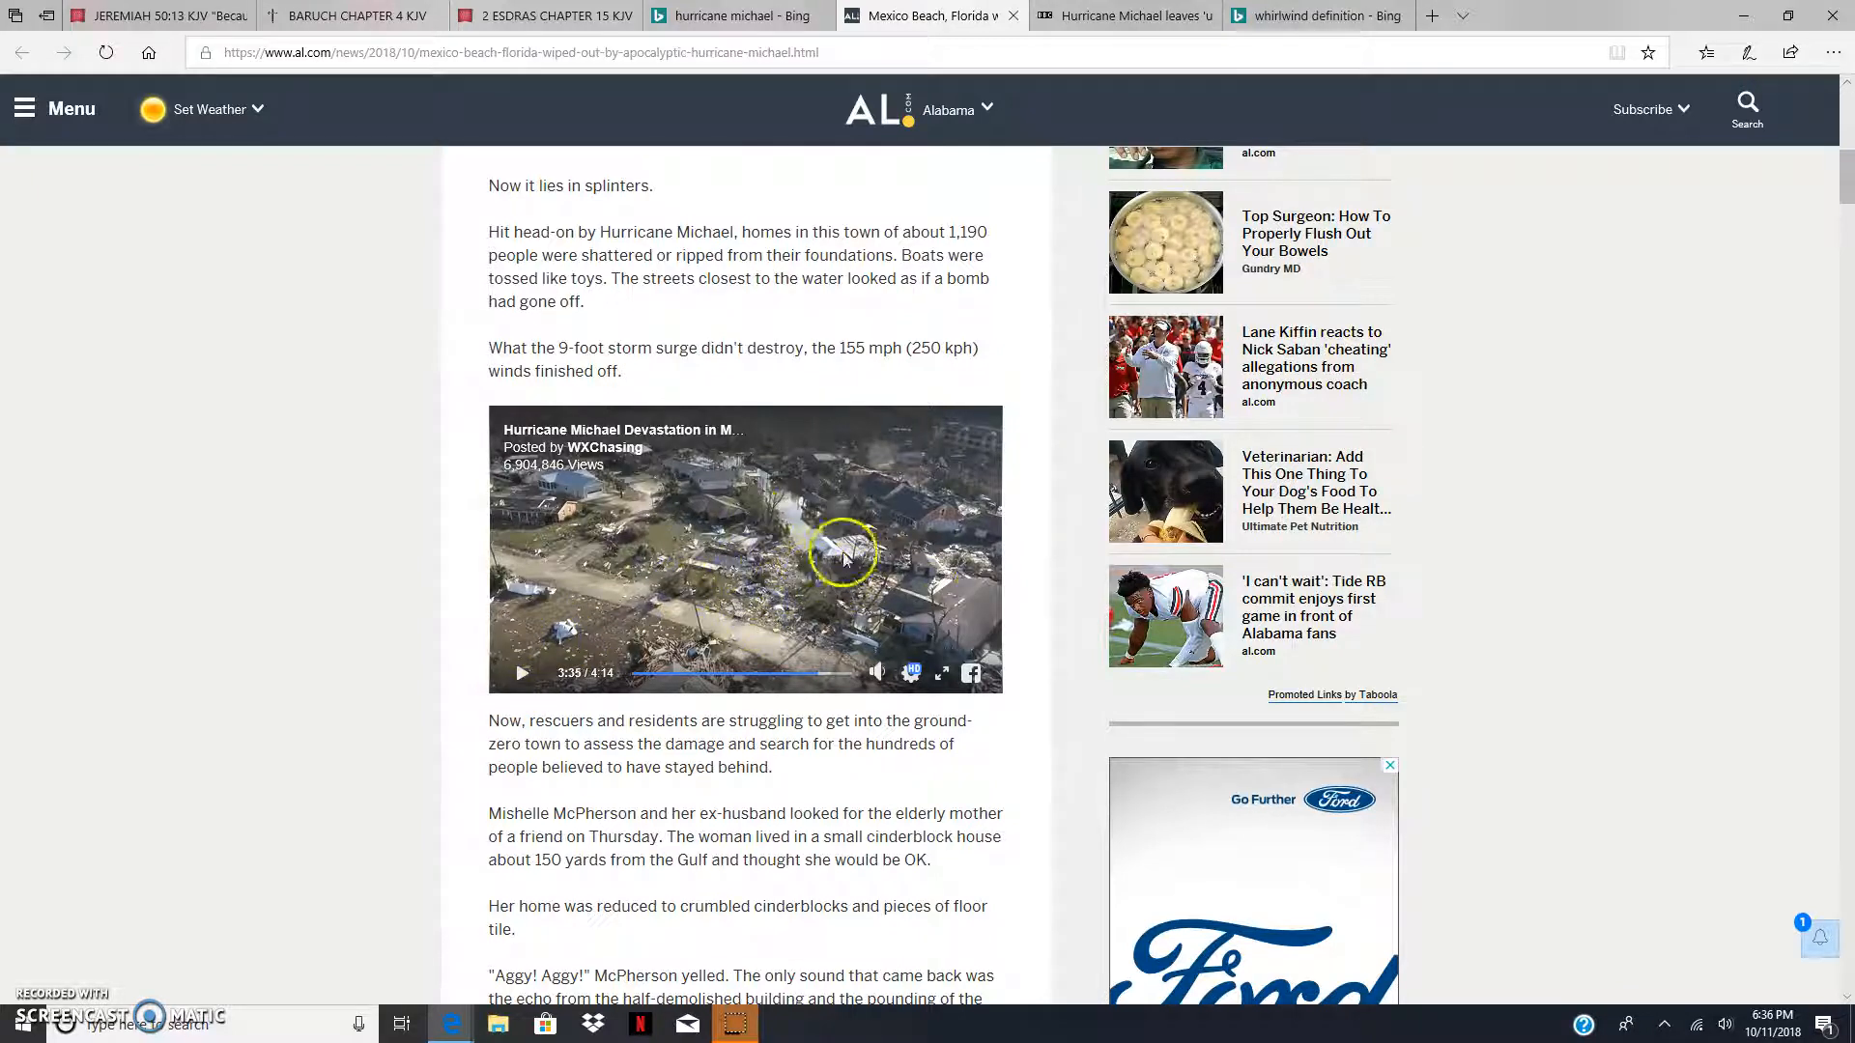